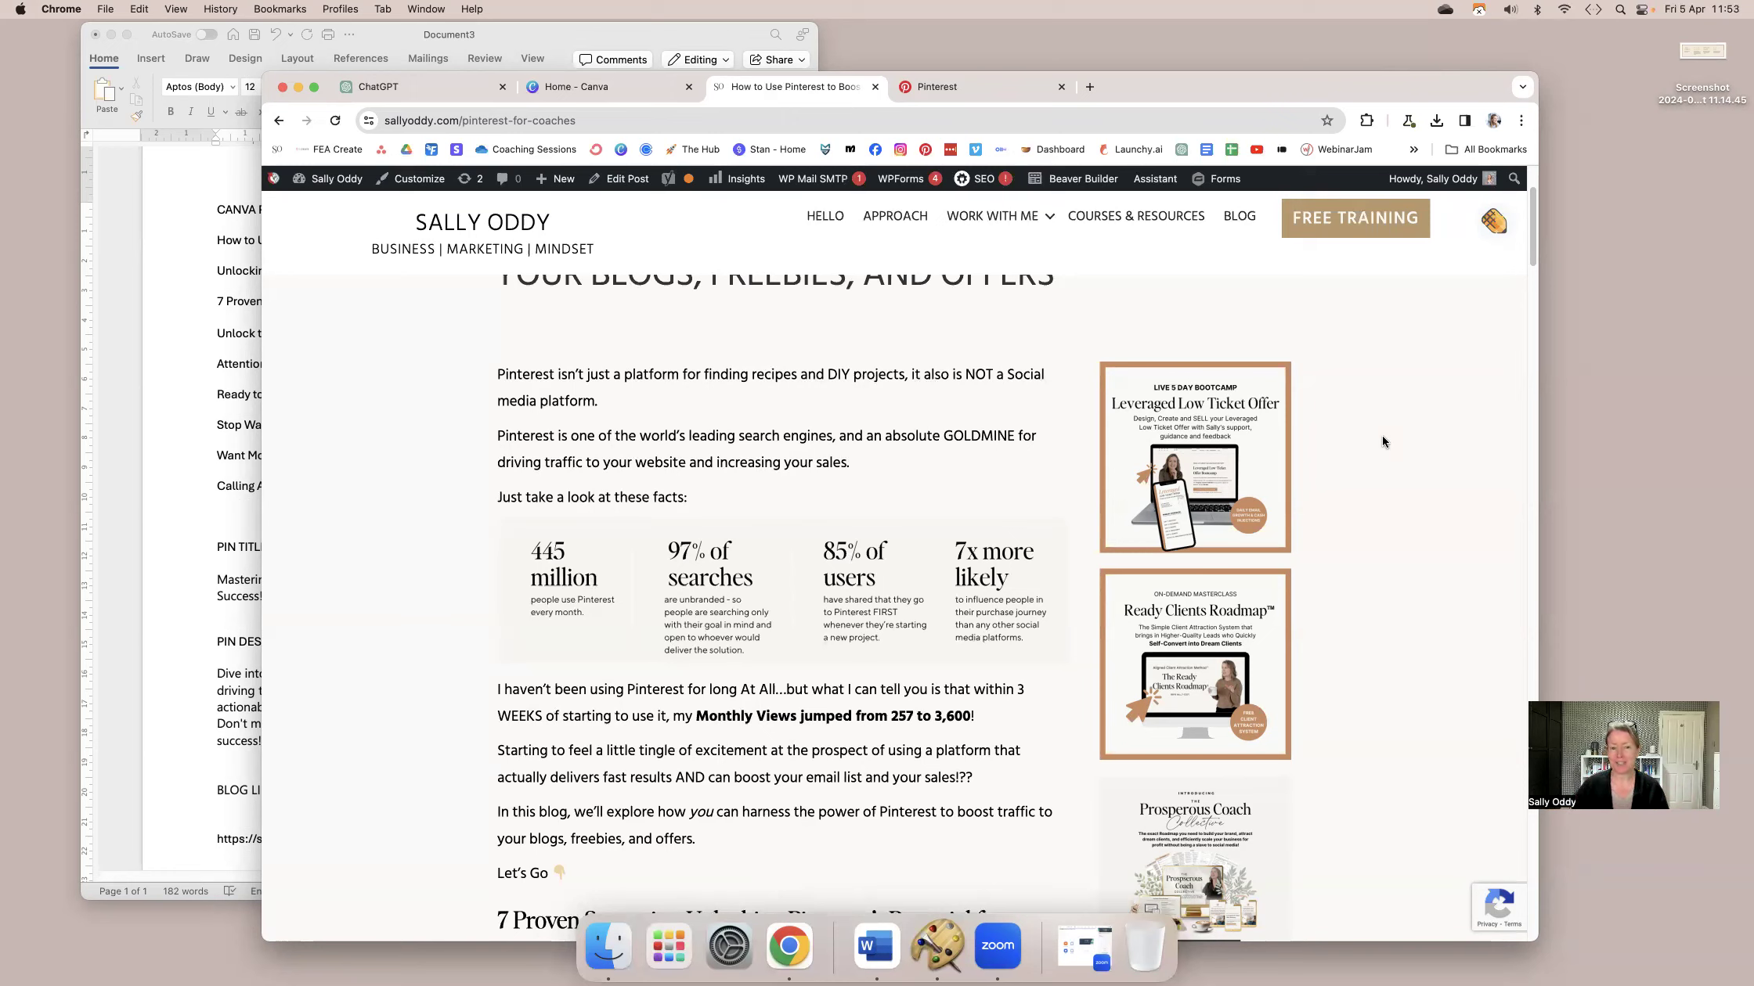
Check the Pinterest profile stats, then scroll ChatGPT's conversation to the six hook headings.
{"action": "left_click", "coordinate": [937, 88]}
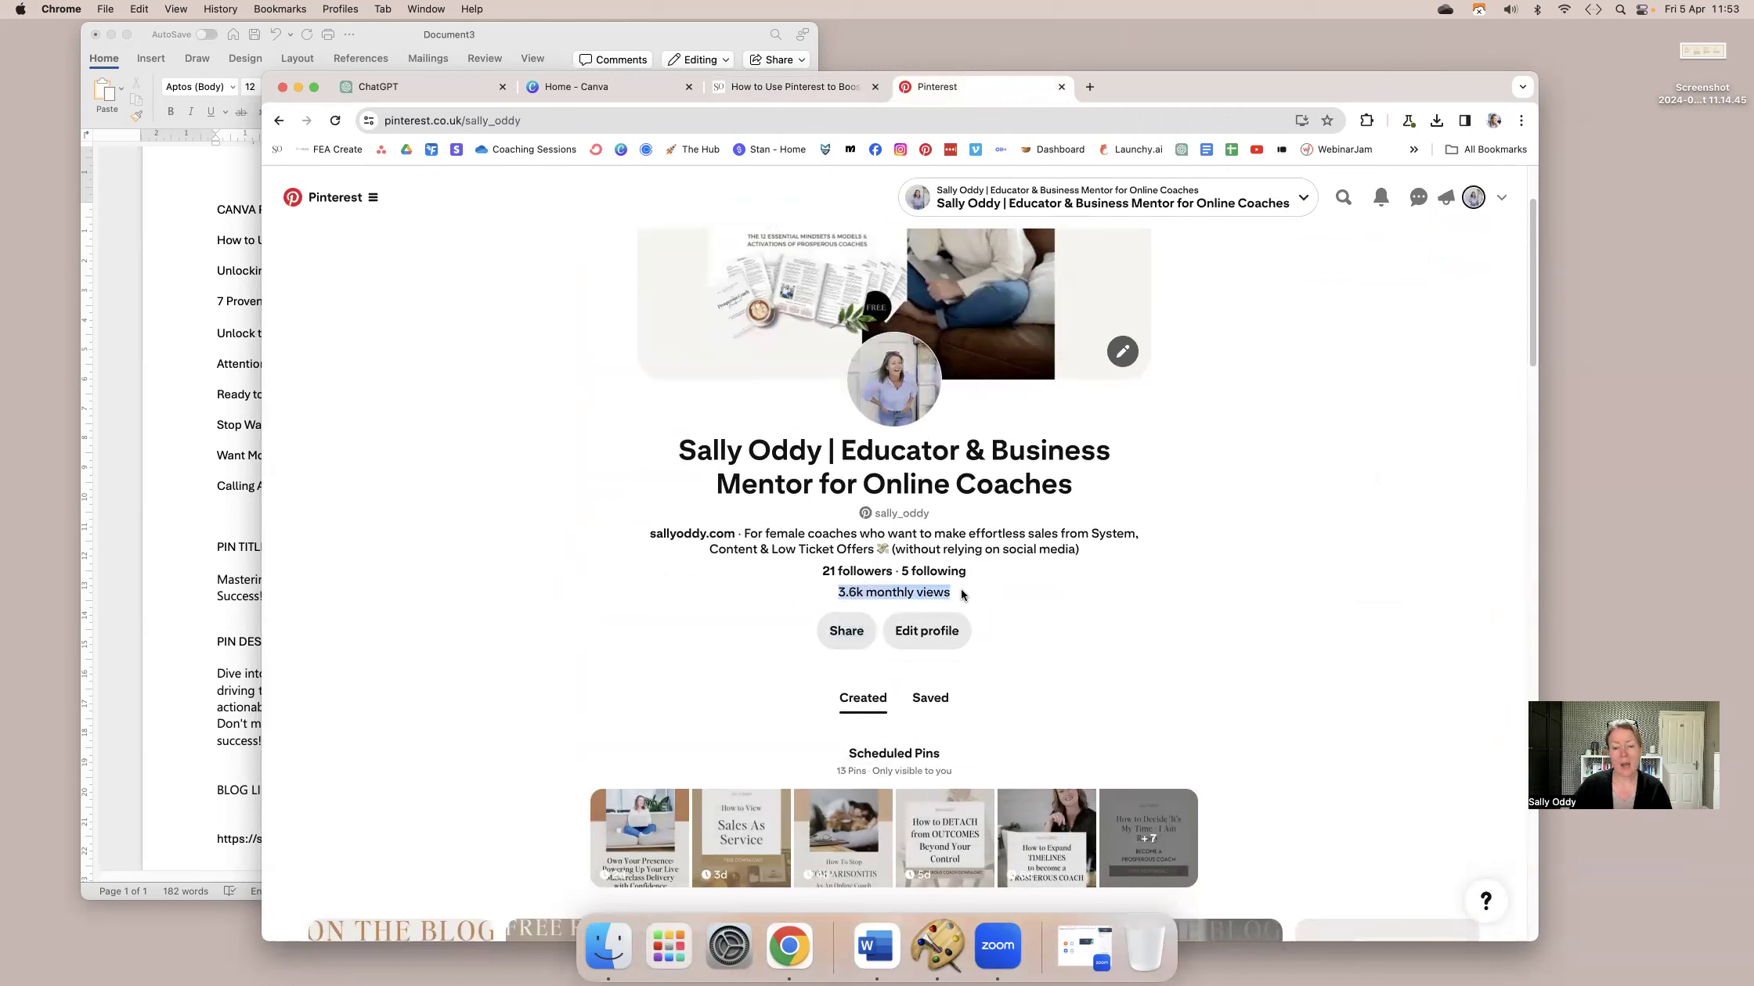
{"action": "mouse_move", "coordinate": [858, 608]}
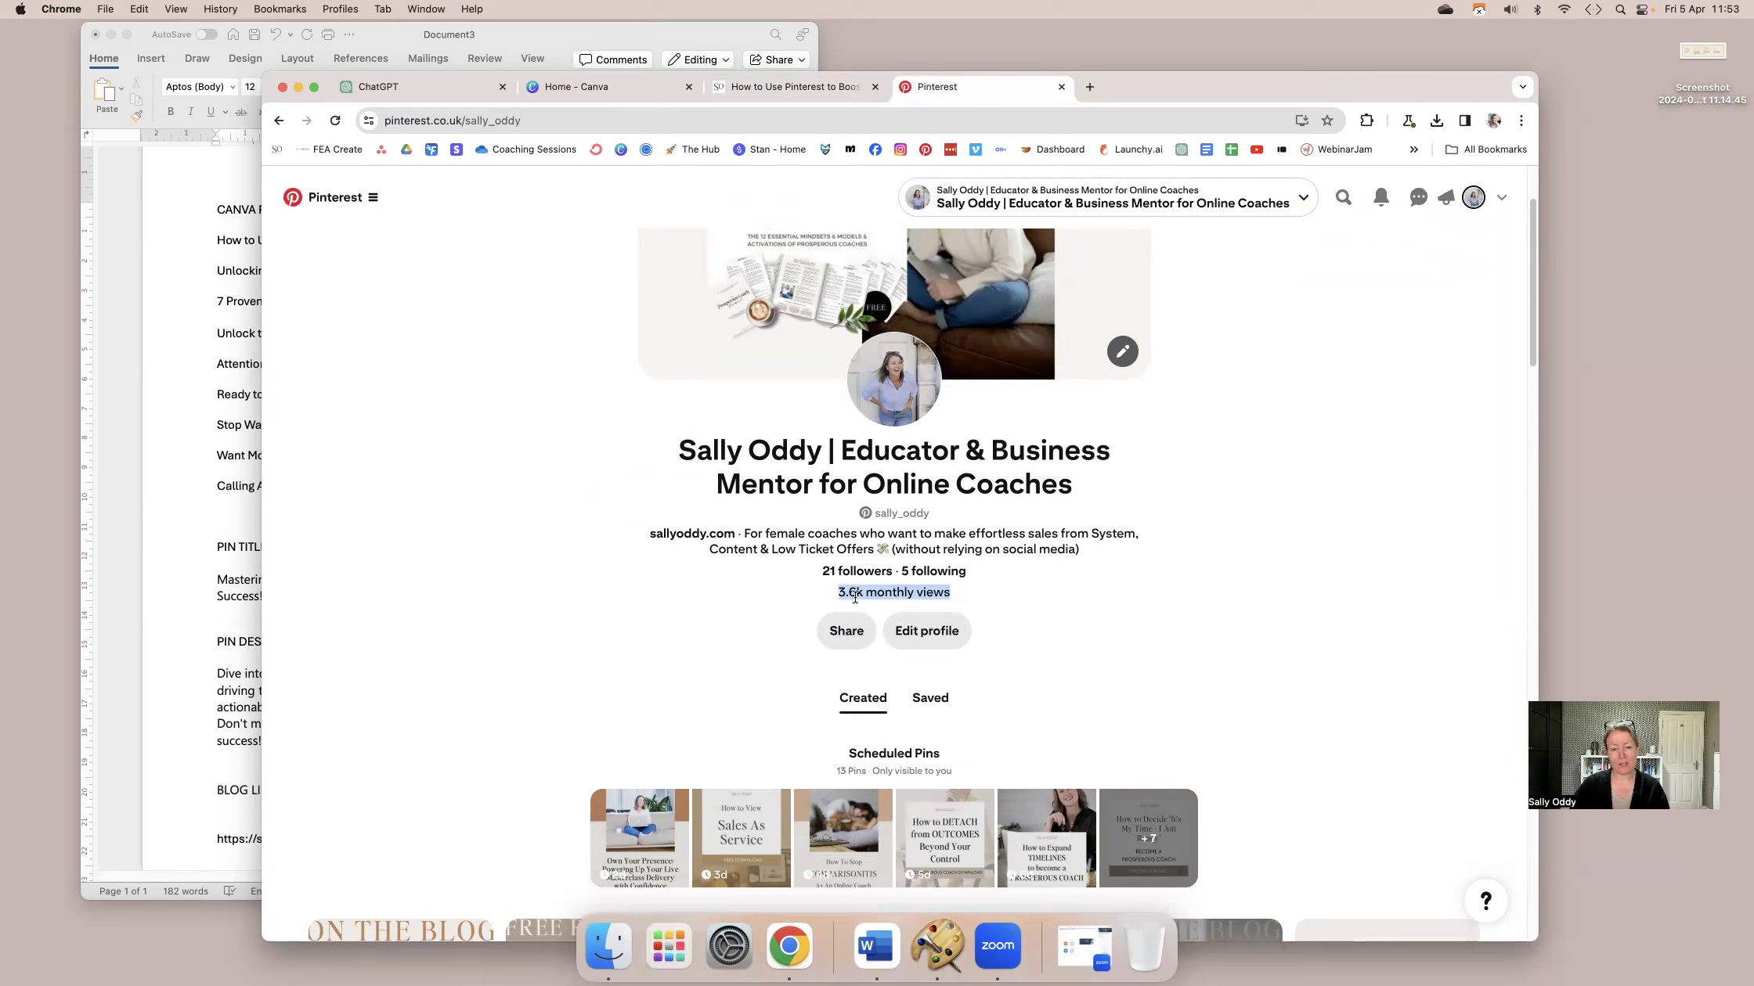
{"action": "mouse_move", "coordinate": [822, 579]}
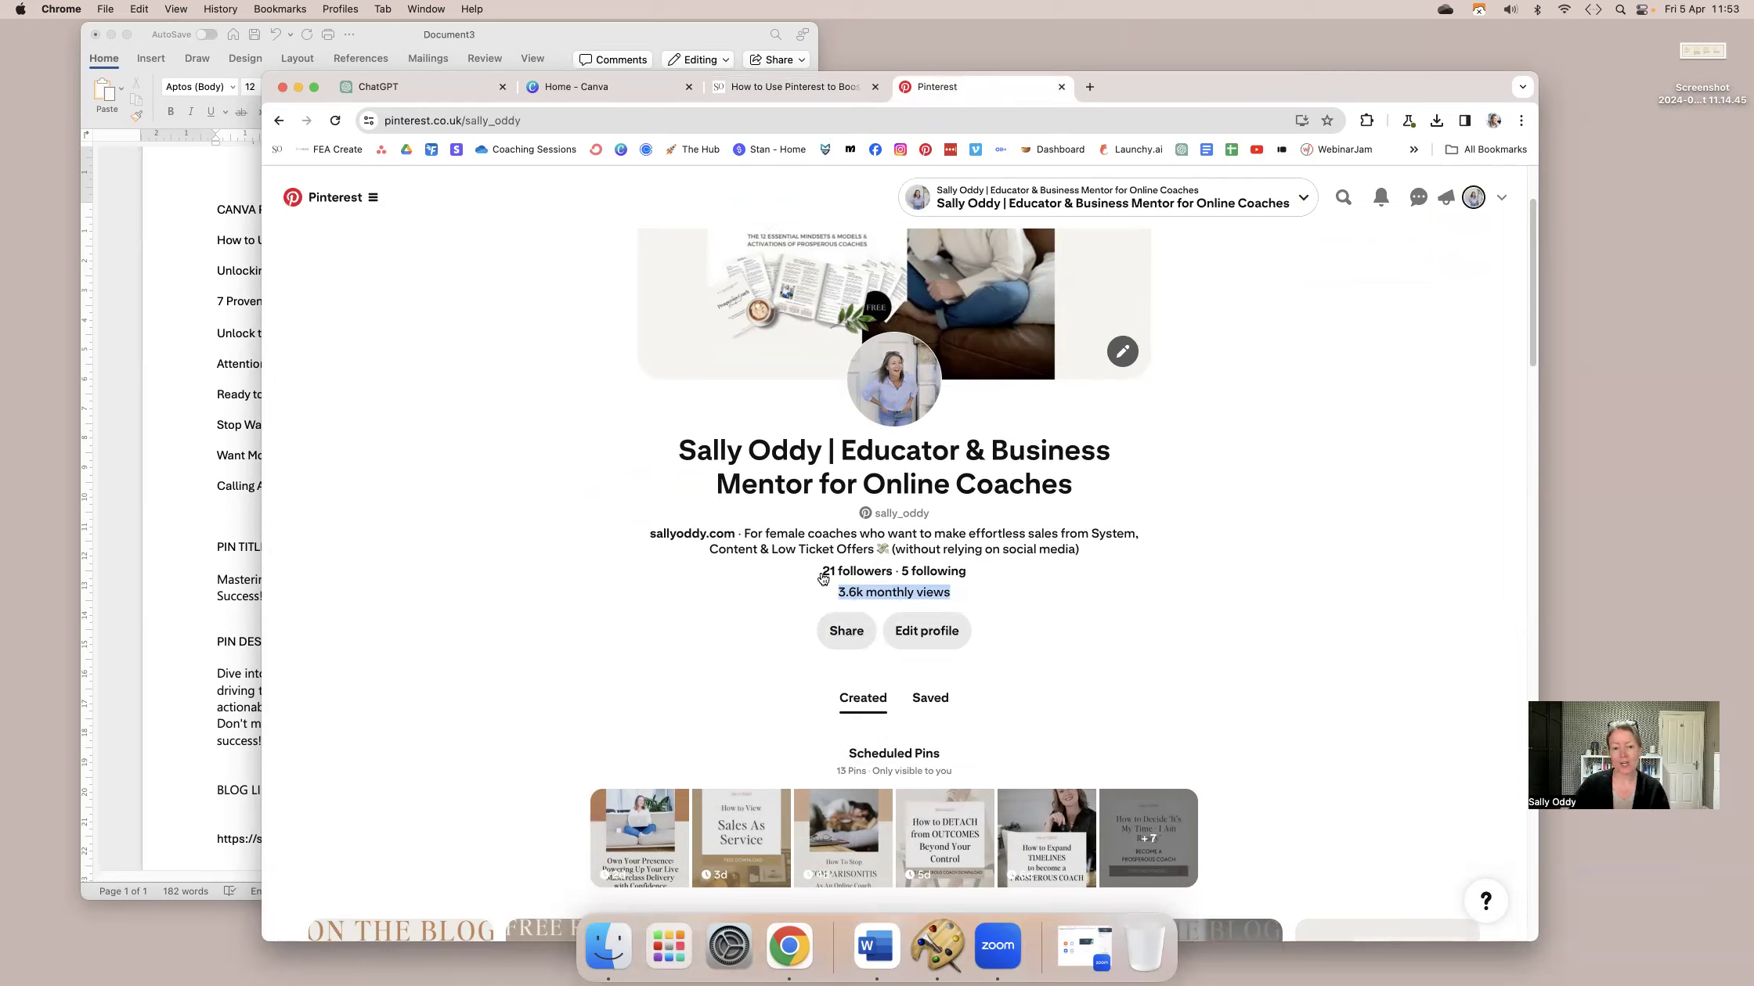
{"action": "mouse_move", "coordinate": [811, 579]}
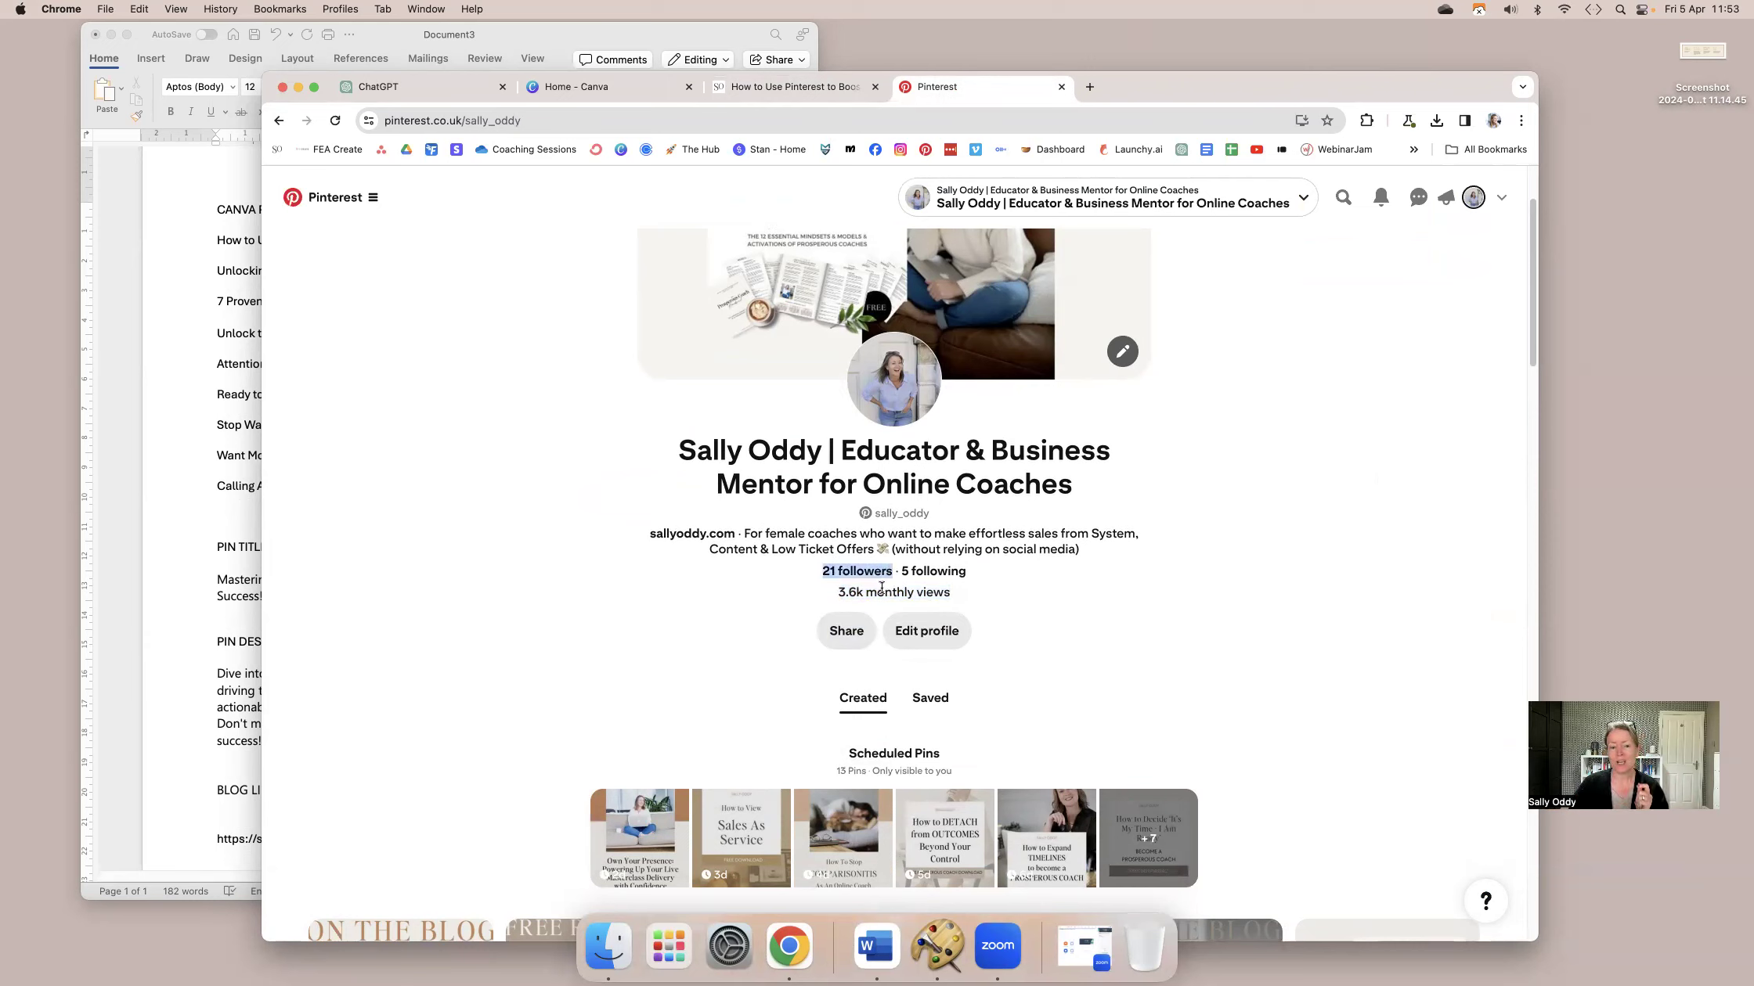
{"action": "mouse_move", "coordinate": [833, 598]}
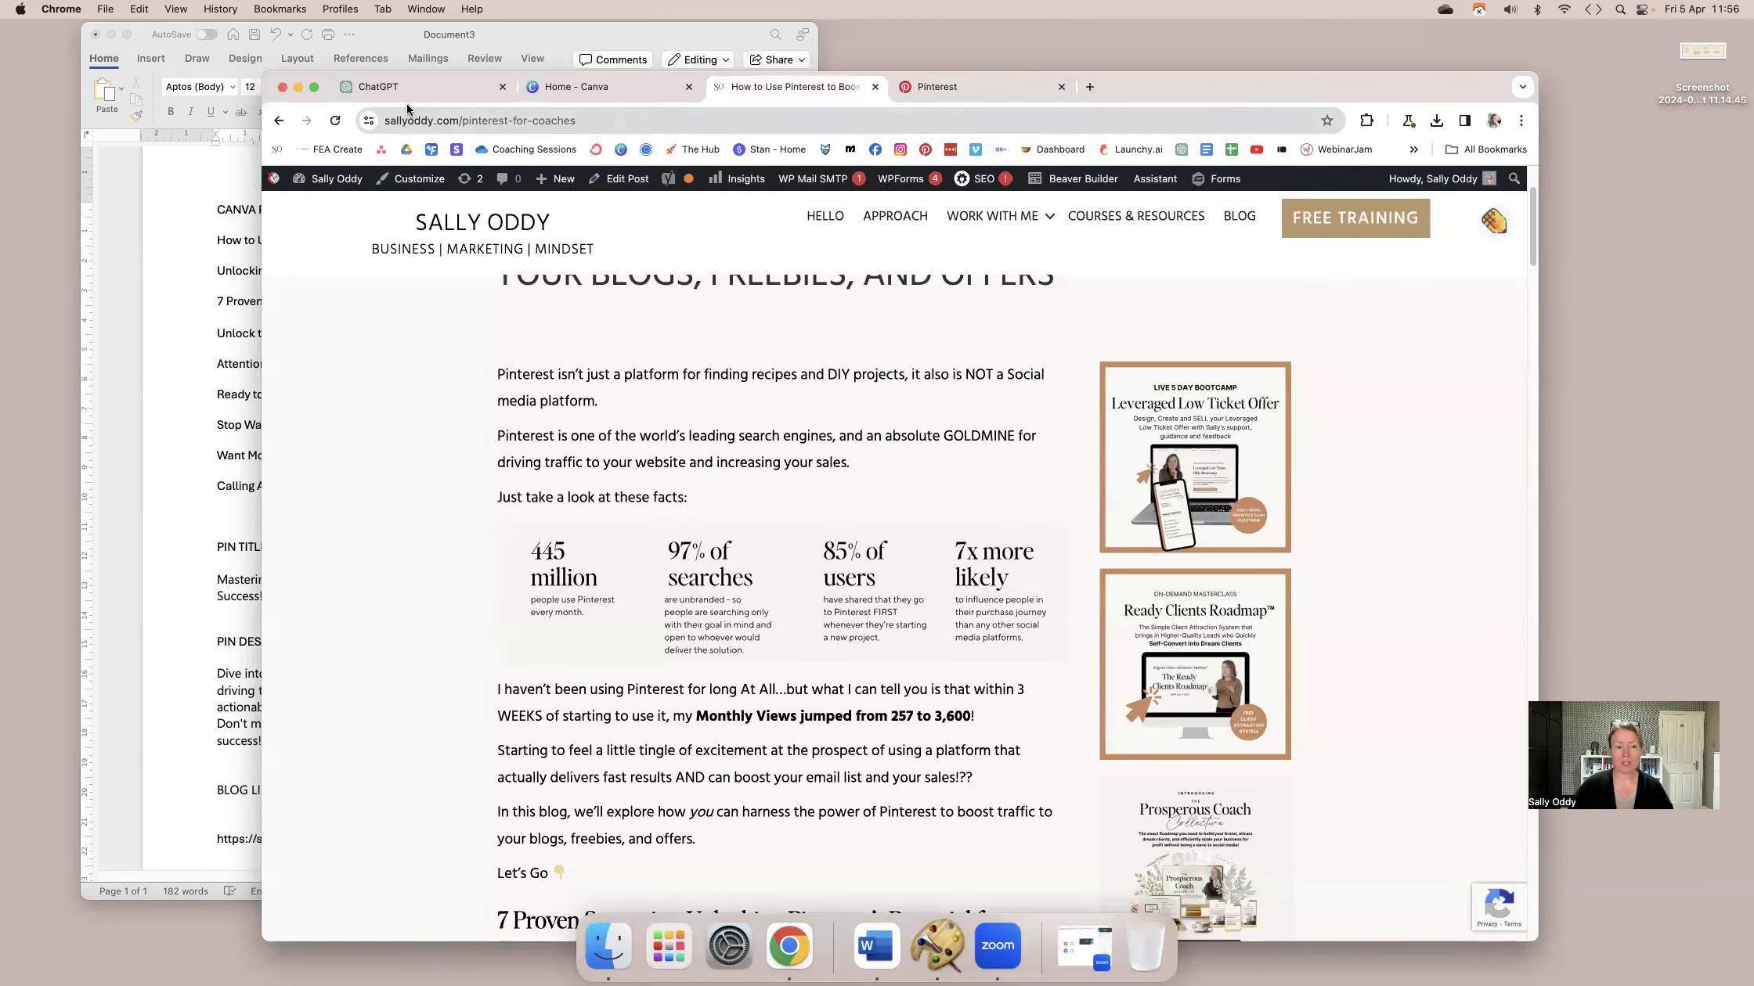
{"action": "left_click", "coordinate": [379, 88]}
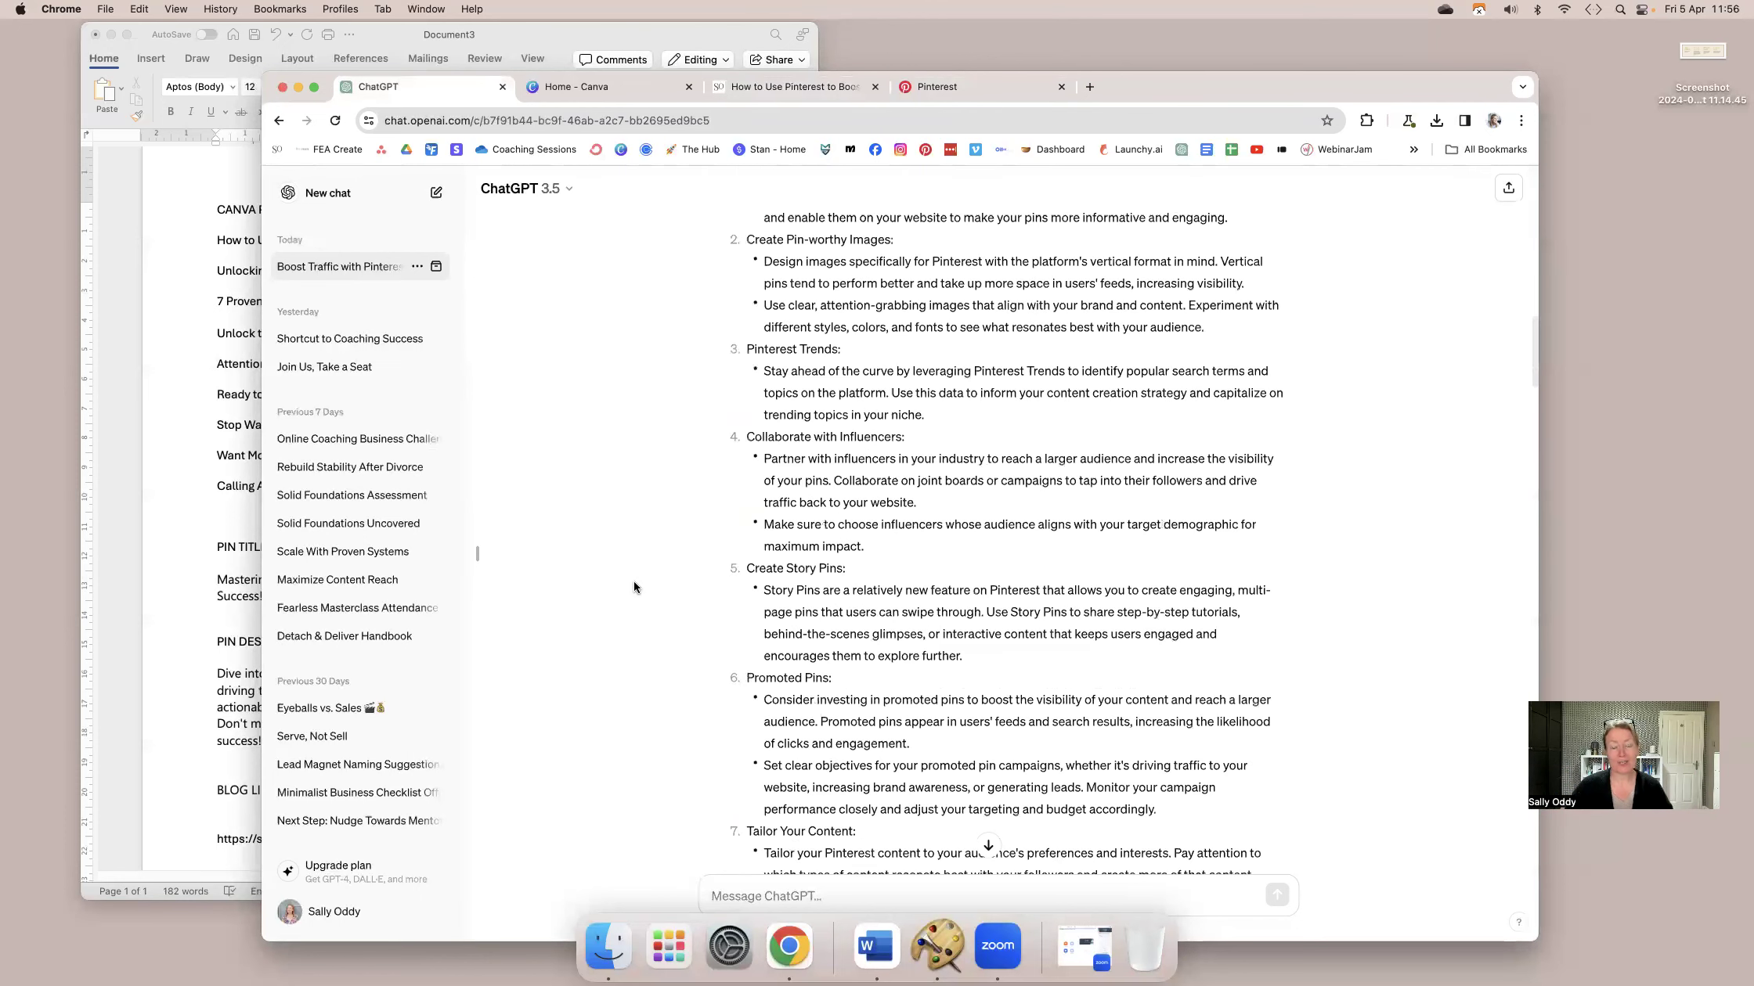
{"action": "scroll", "scroll_direction": "down", "scroll_amount": 3}
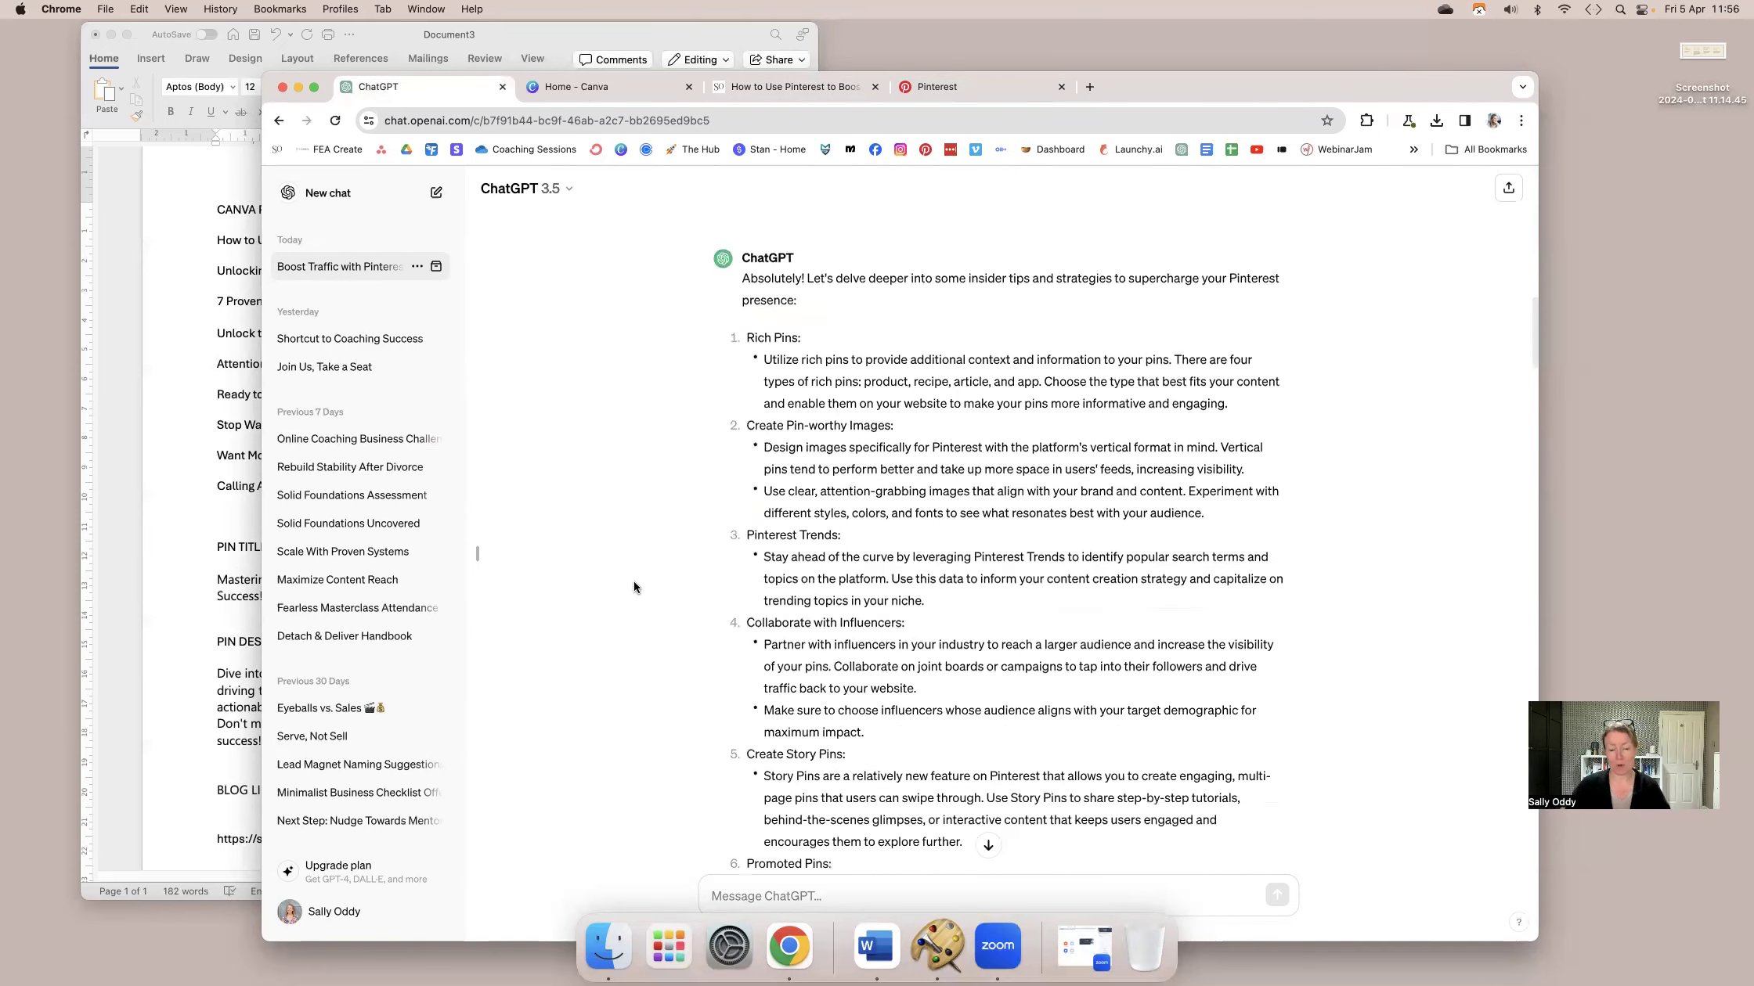
{"action": "scroll", "scroll_direction": "down", "scroll_amount": 3}
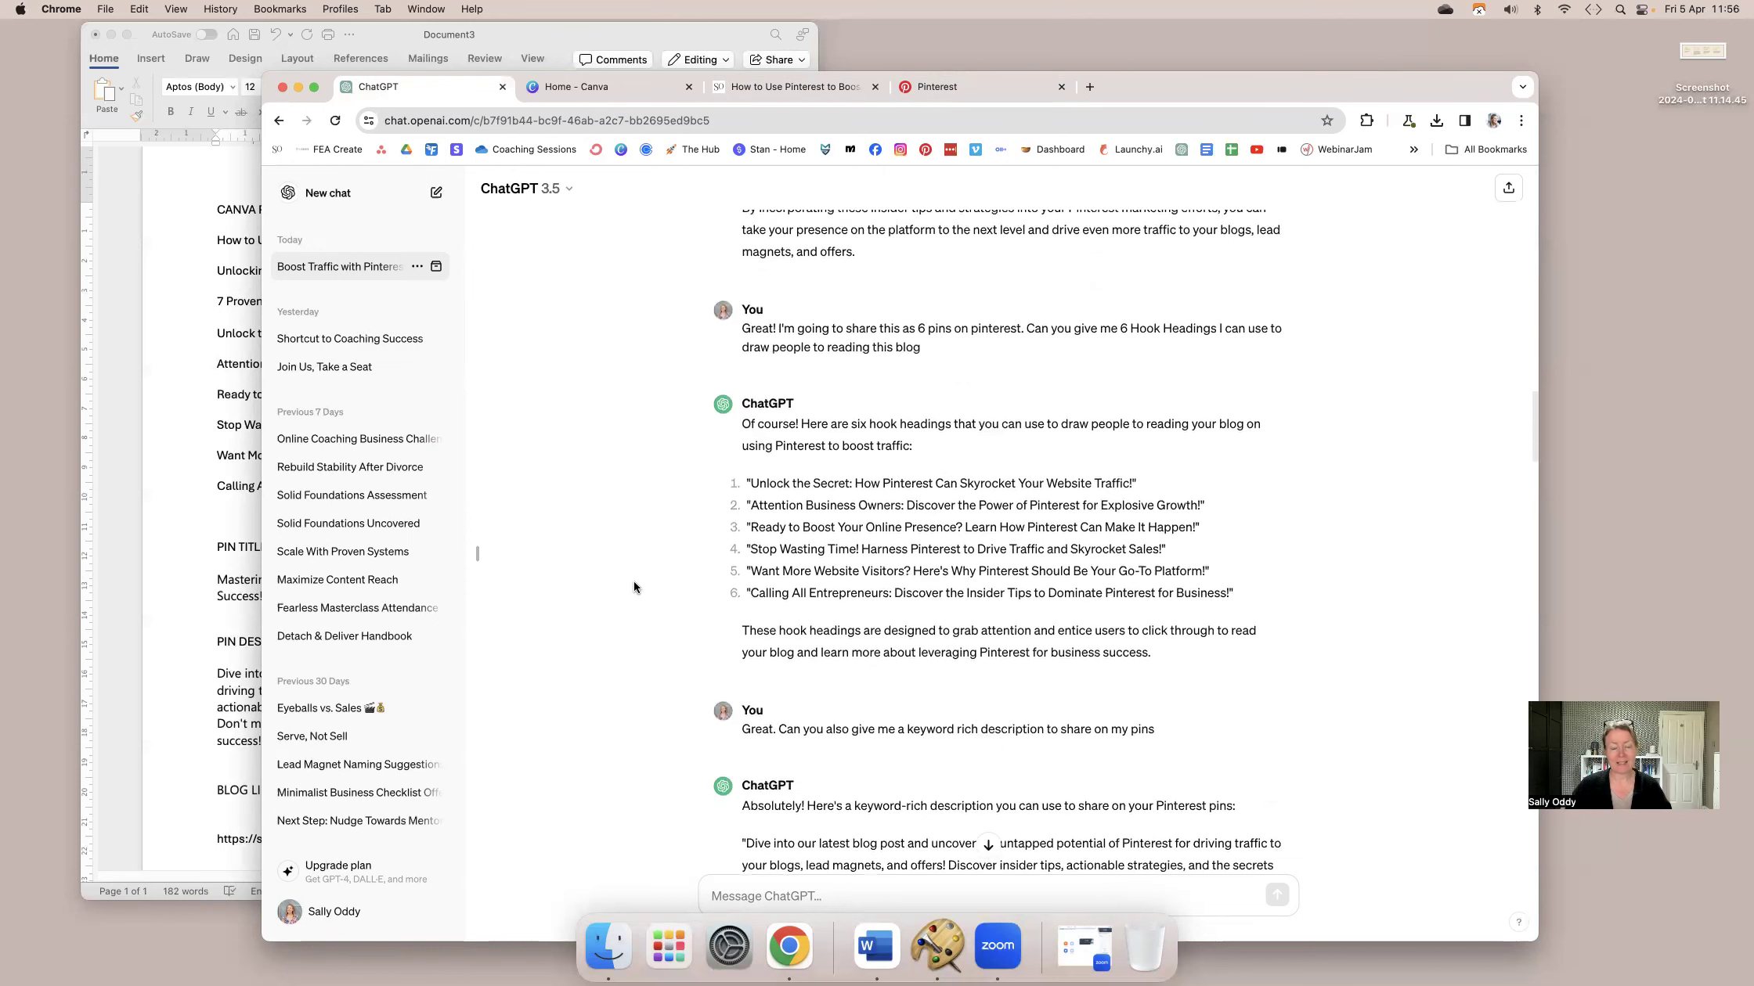
{"action": "scroll", "scroll_direction": "down", "scroll_amount": 3}
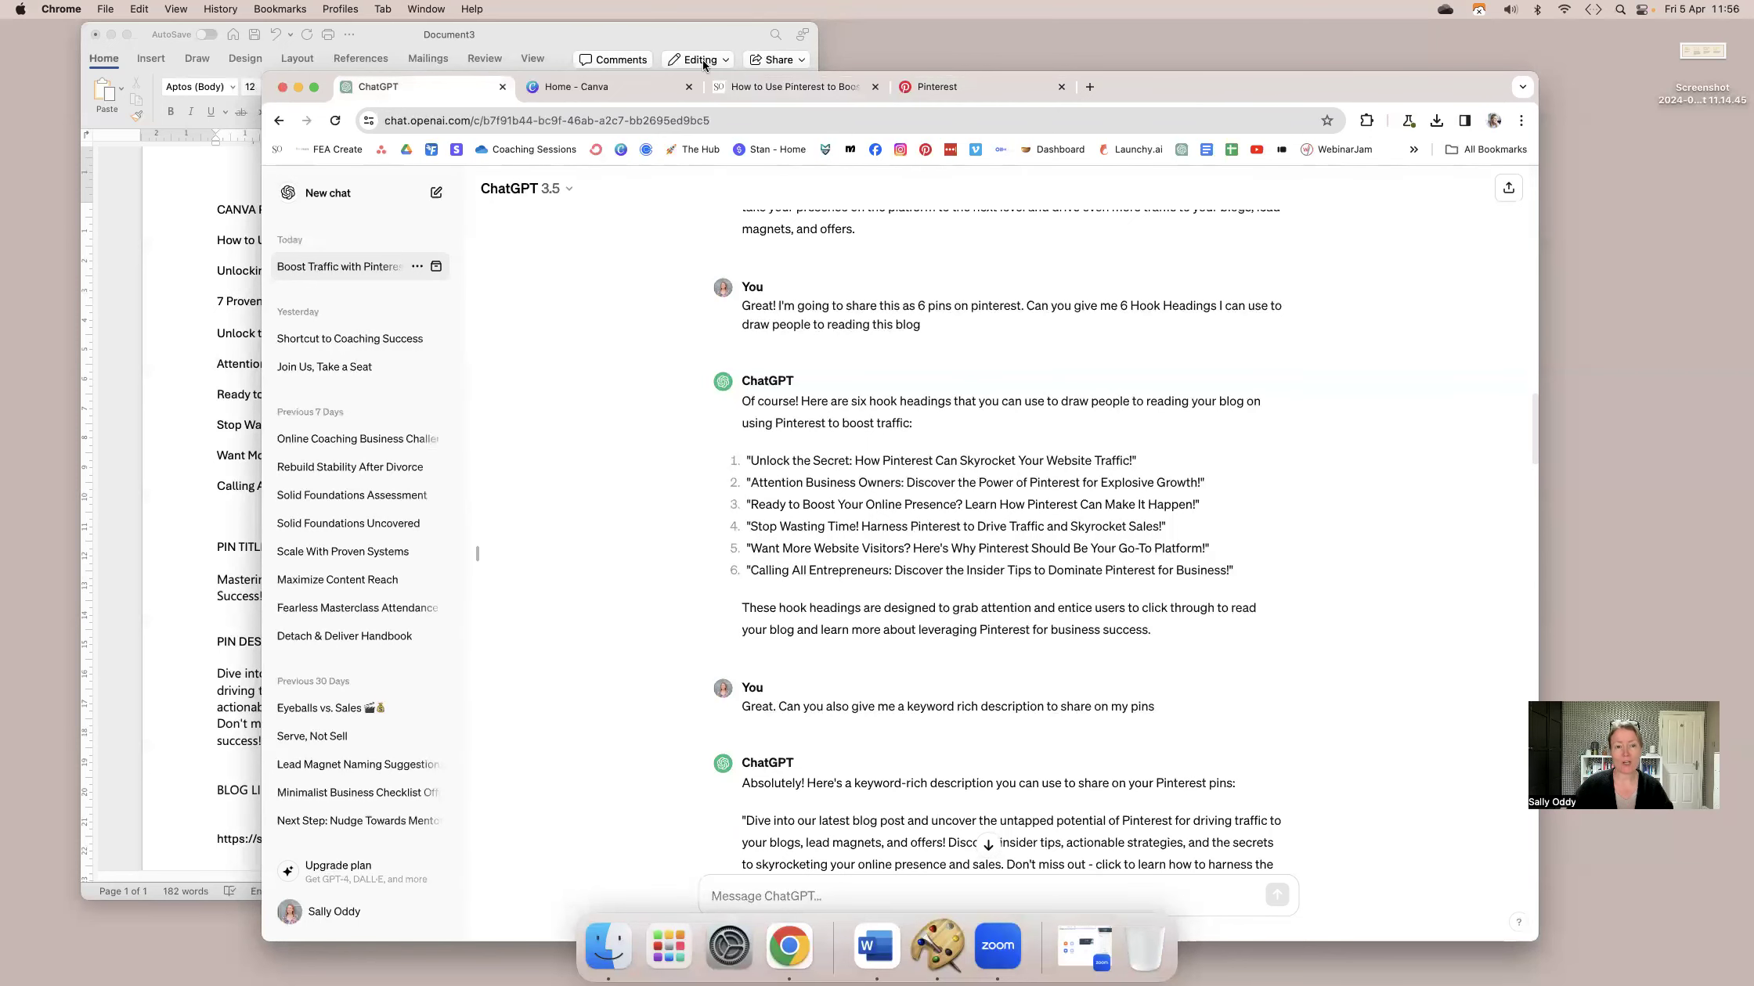
From the site's blog listing, open the How to Use Pinterest to Boost Traffic post.
{"action": "left_click", "coordinate": [793, 88]}
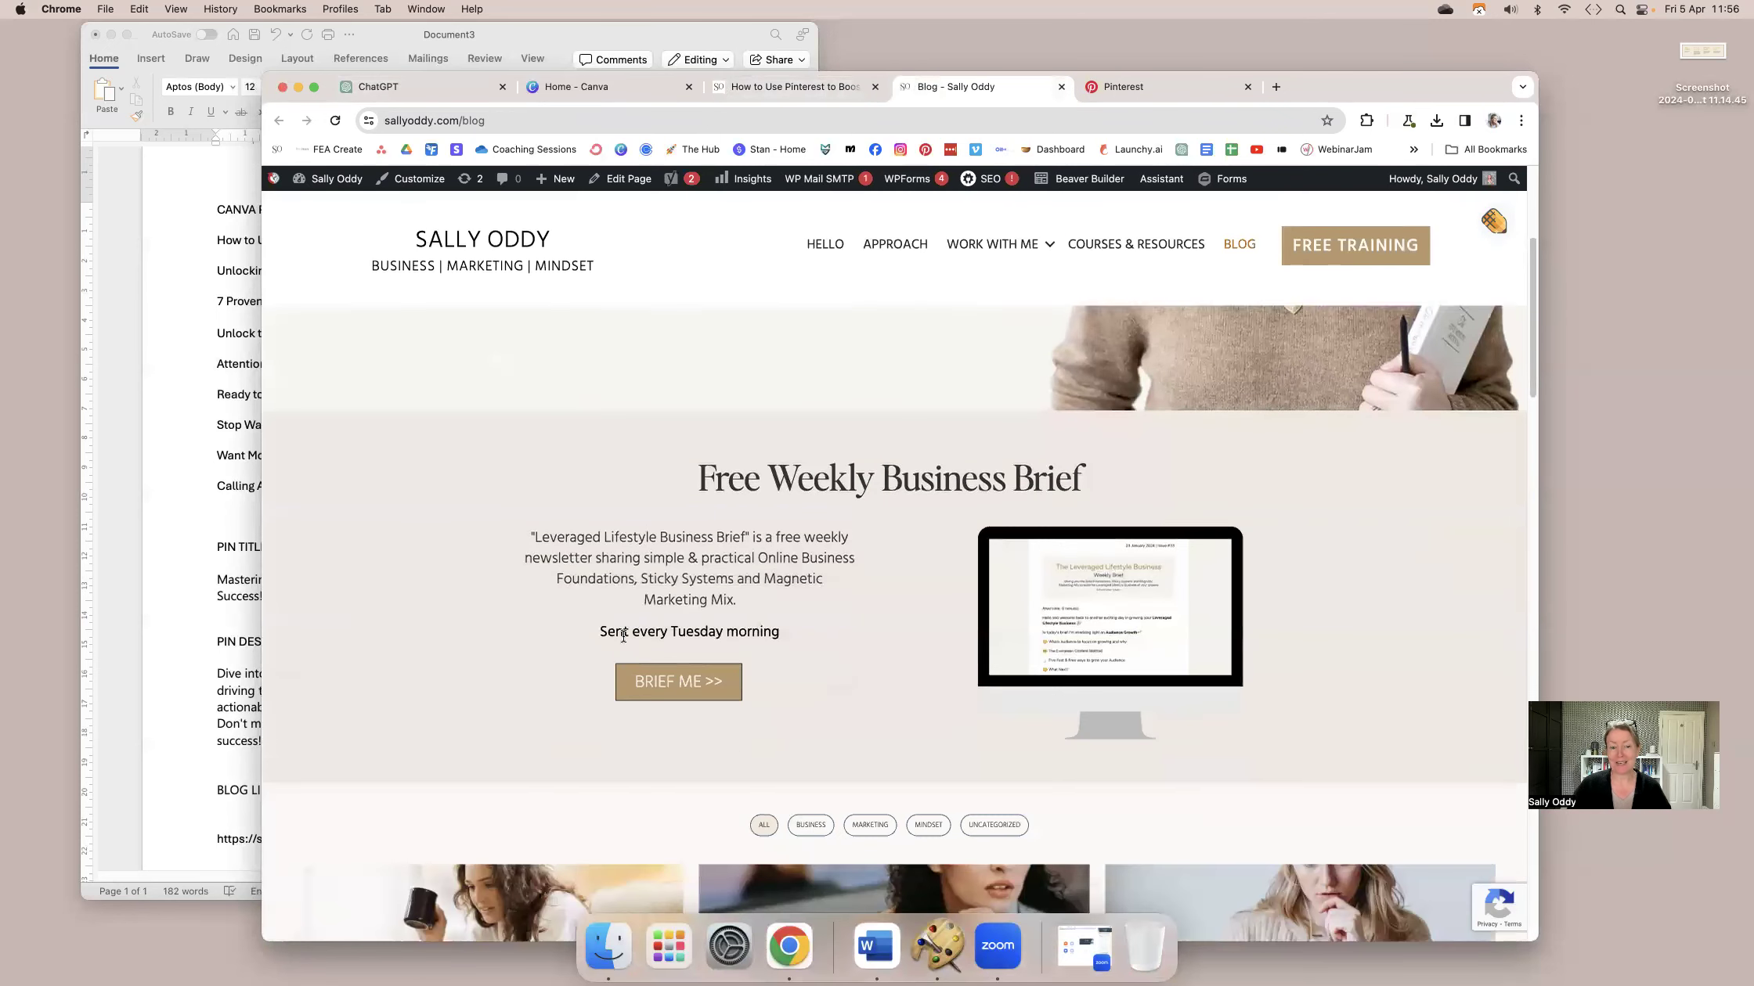
{"action": "scroll", "scroll_direction": "down", "scroll_amount": 3}
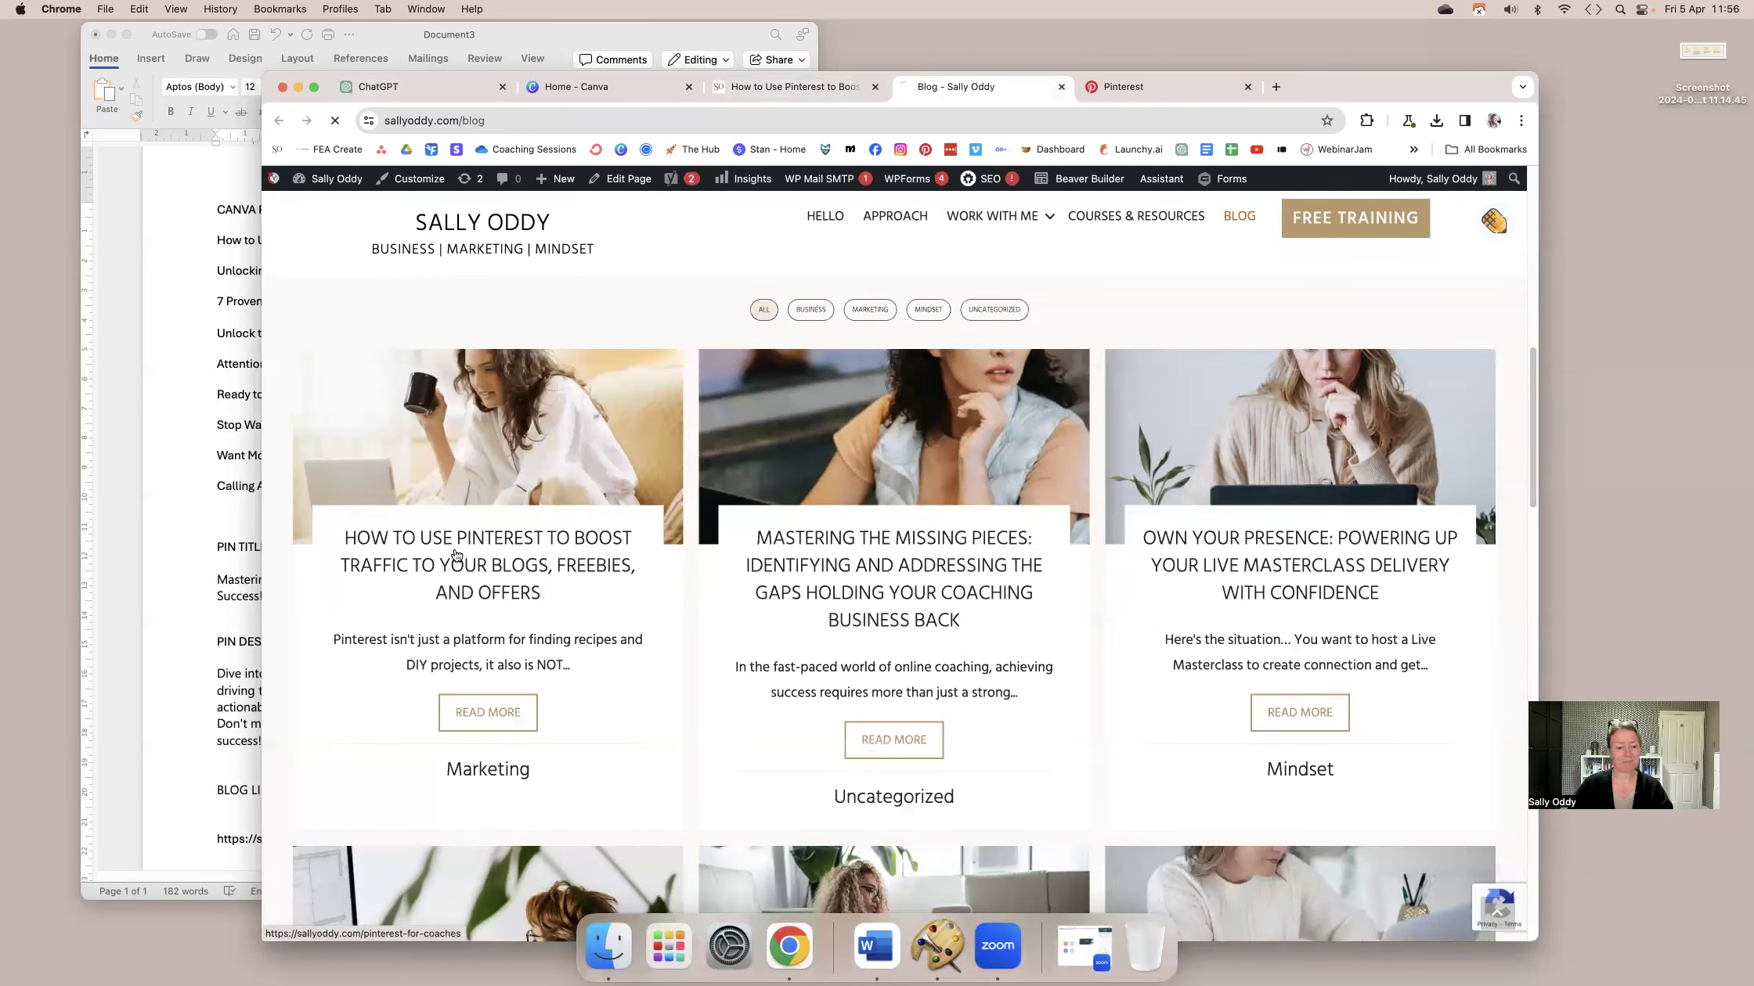
{"action": "left_click", "coordinate": [487, 713]}
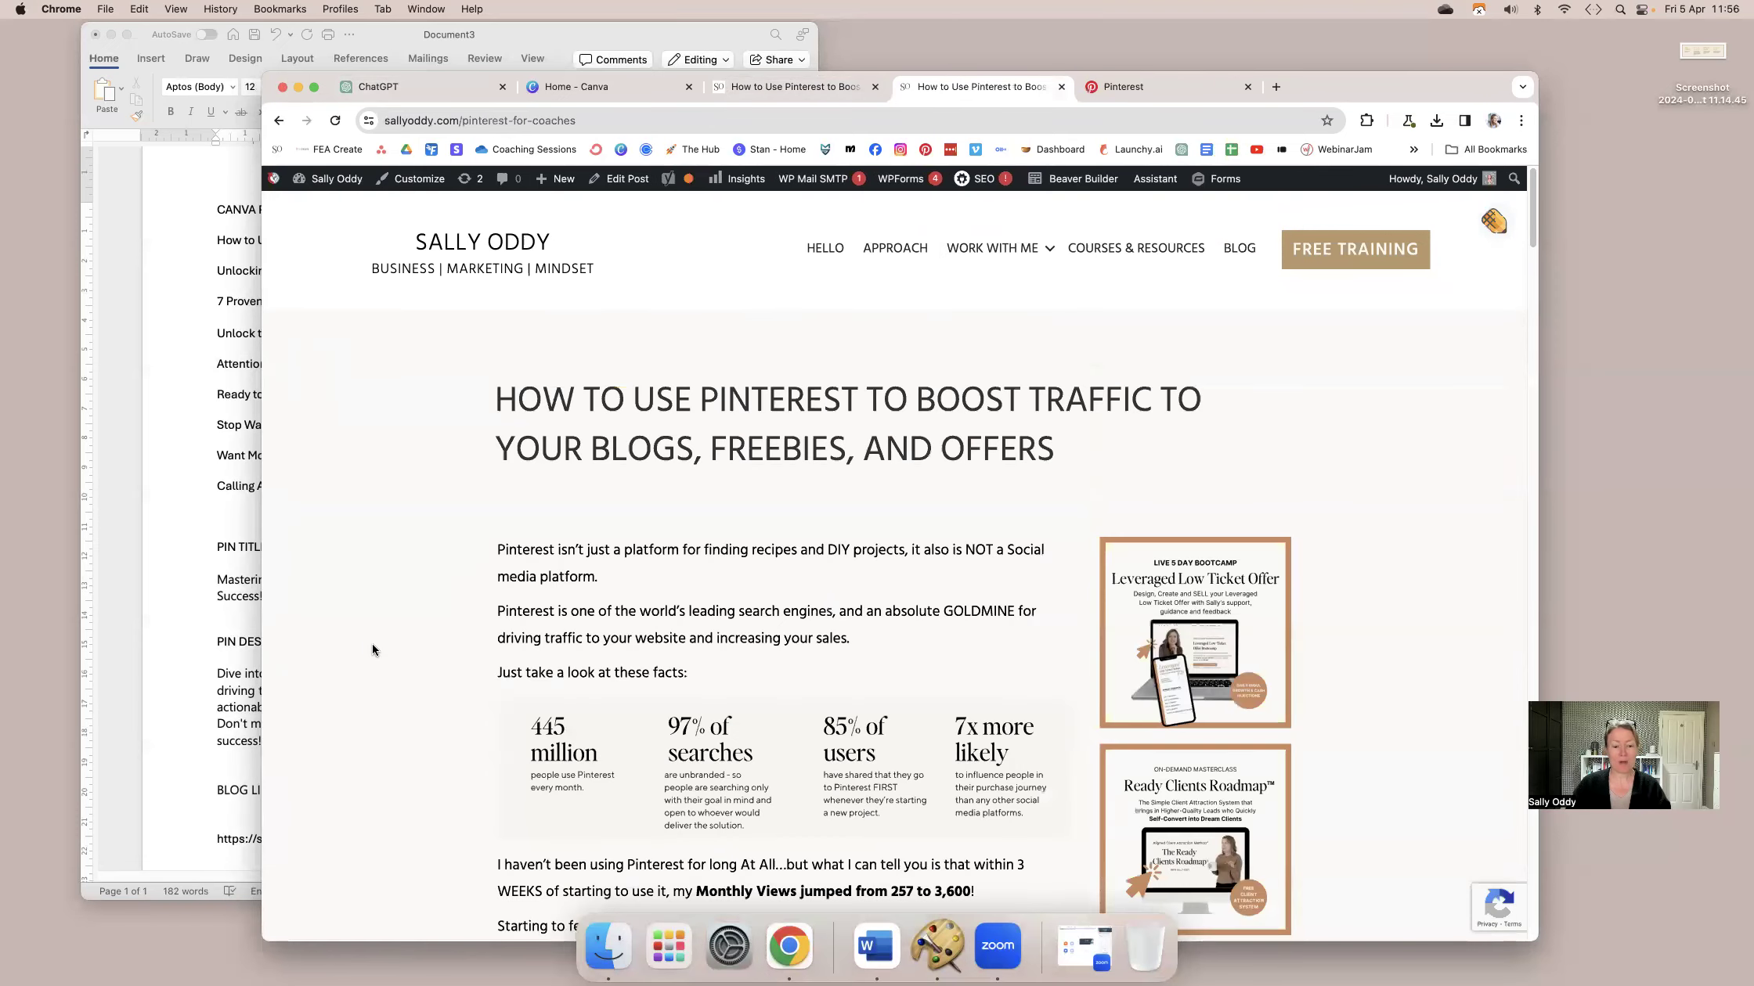
Scroll through the Pinterest blog article to review its content.
{"action": "scroll", "scroll_direction": "down", "scroll_amount": 3}
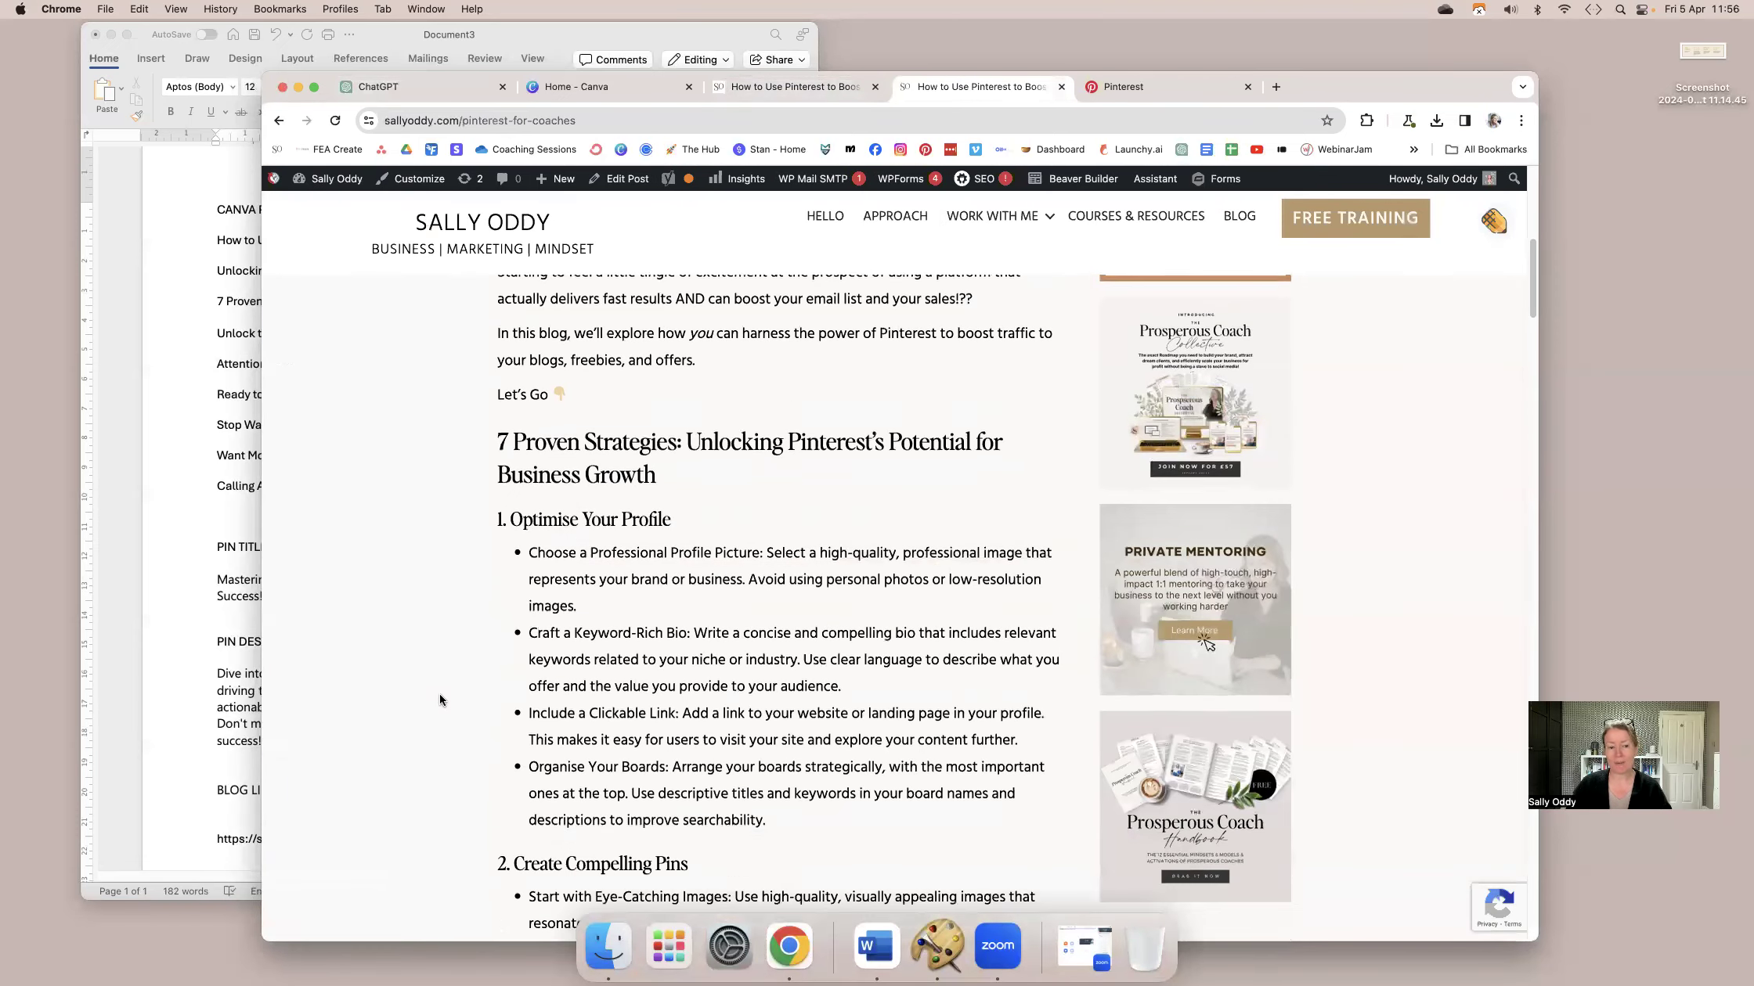
{"action": "scroll", "scroll_direction": "down", "scroll_amount": 3}
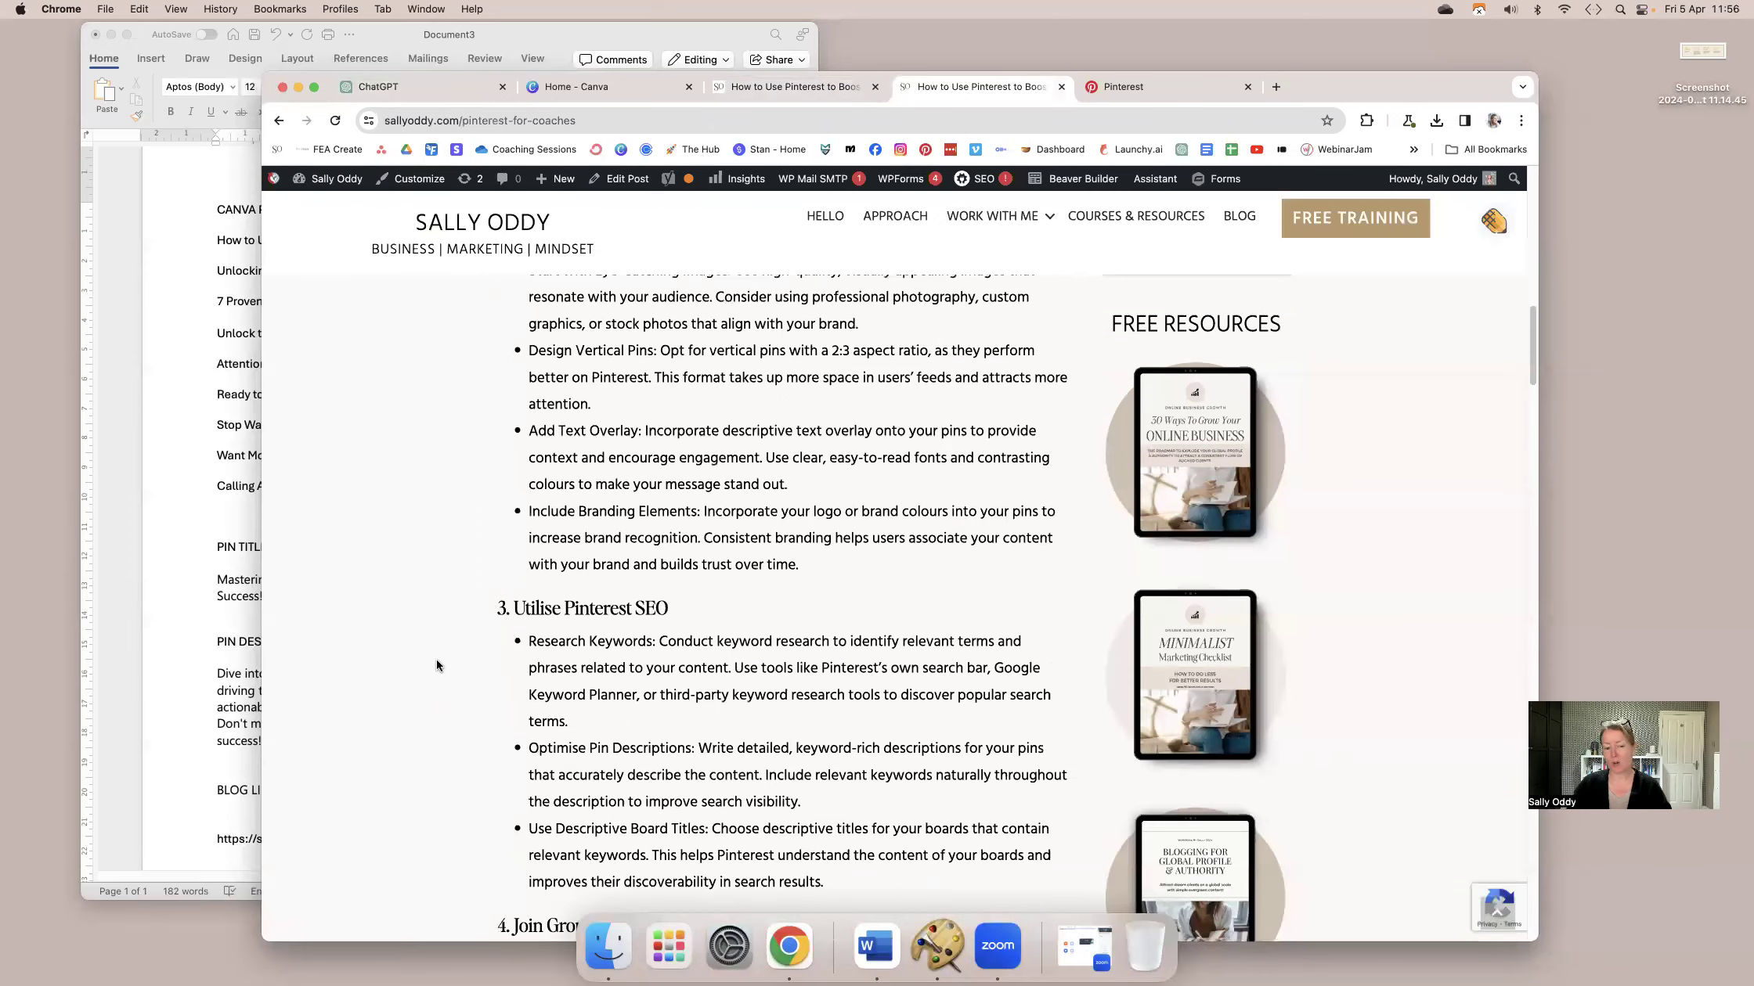
{"action": "scroll", "scroll_direction": "down", "scroll_amount": 3}
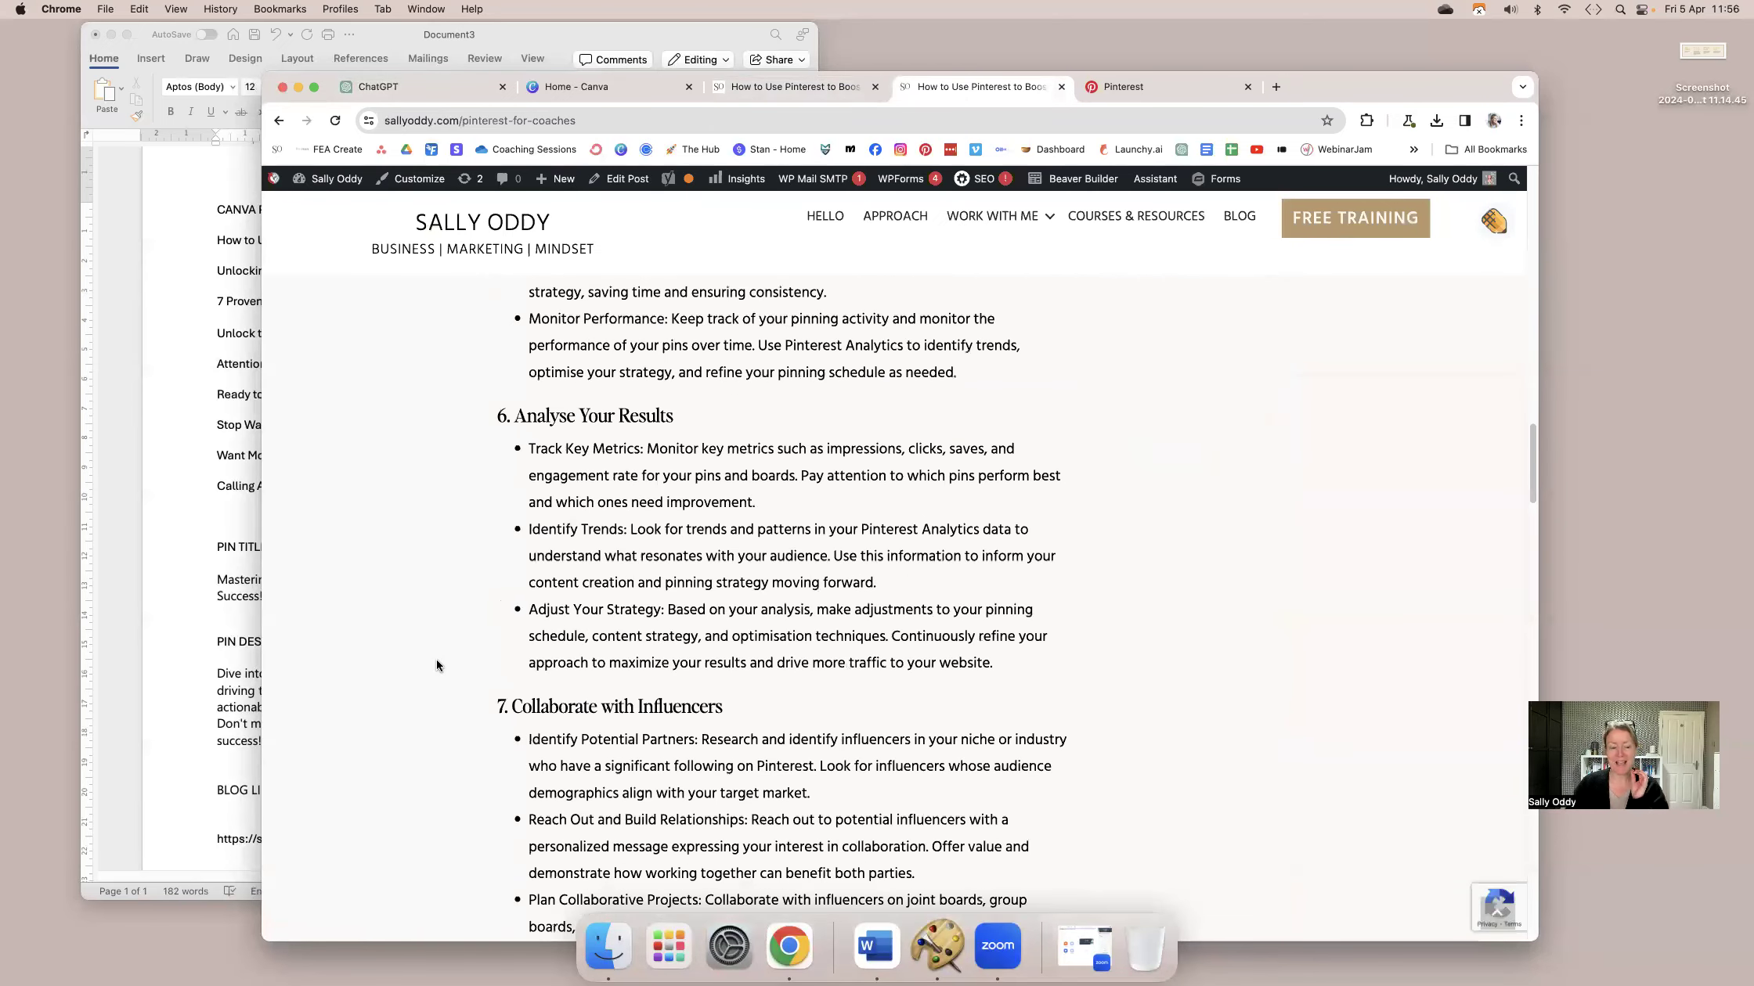
{"action": "scroll", "scroll_direction": "down", "scroll_amount": 3}
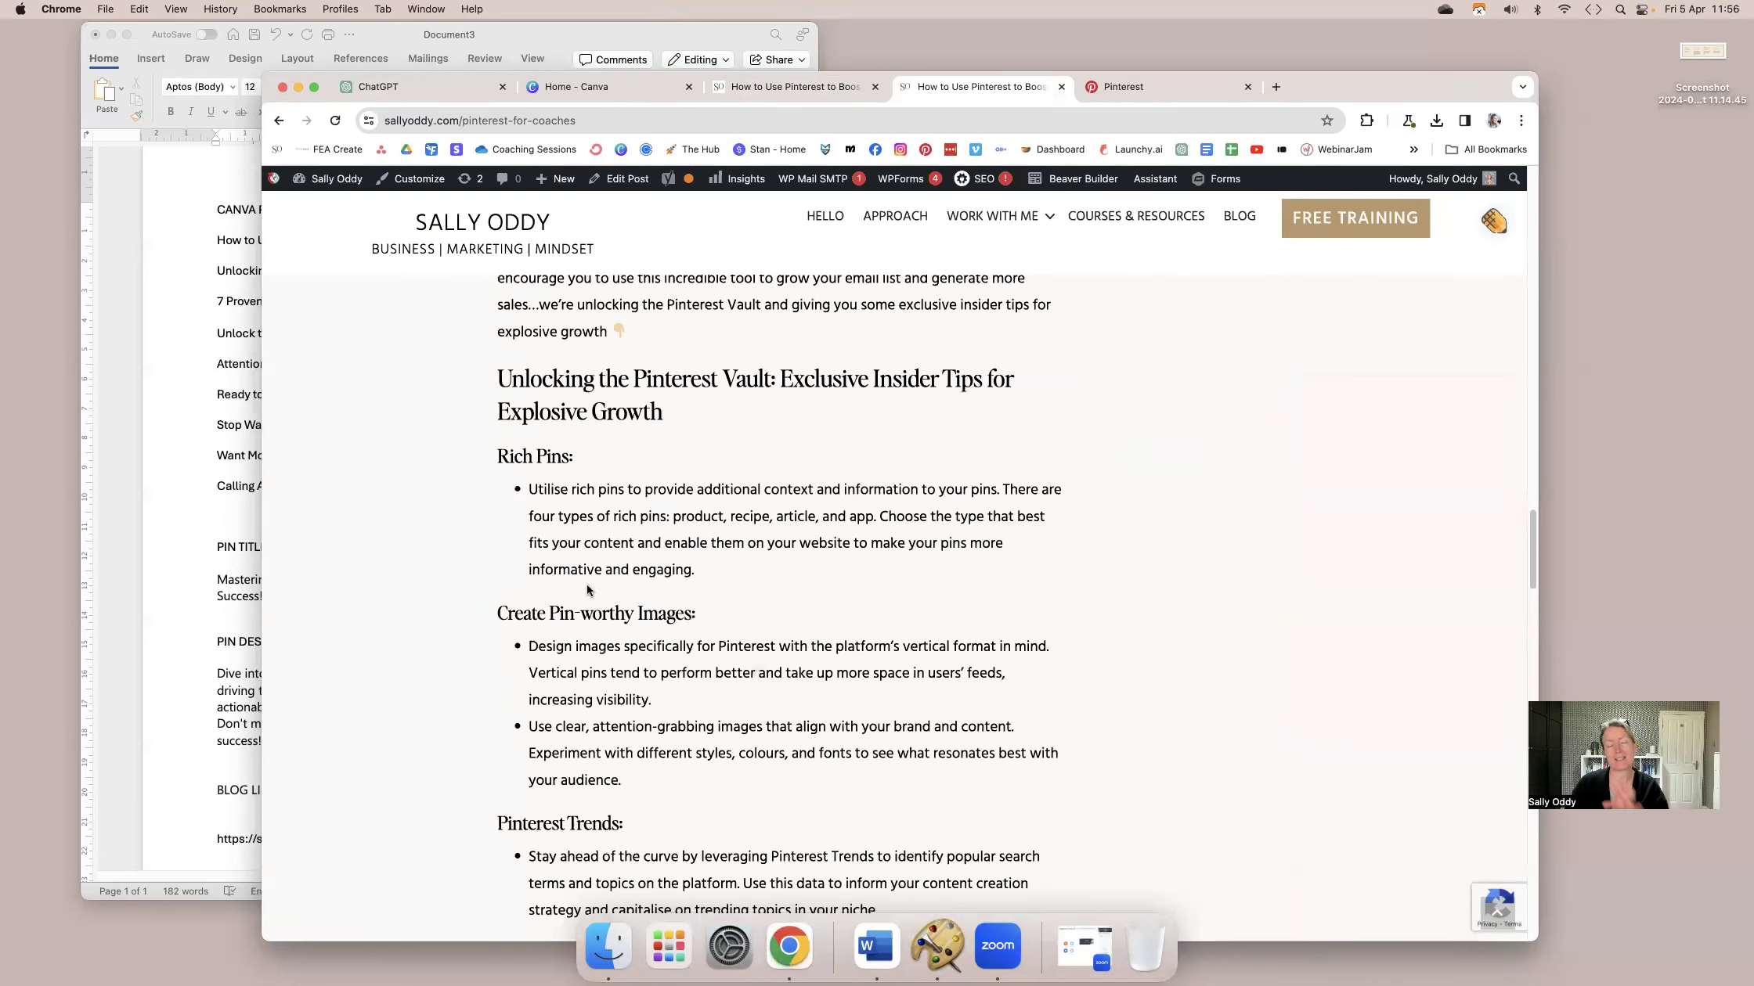
{"action": "scroll", "scroll_direction": "down", "scroll_amount": 3}
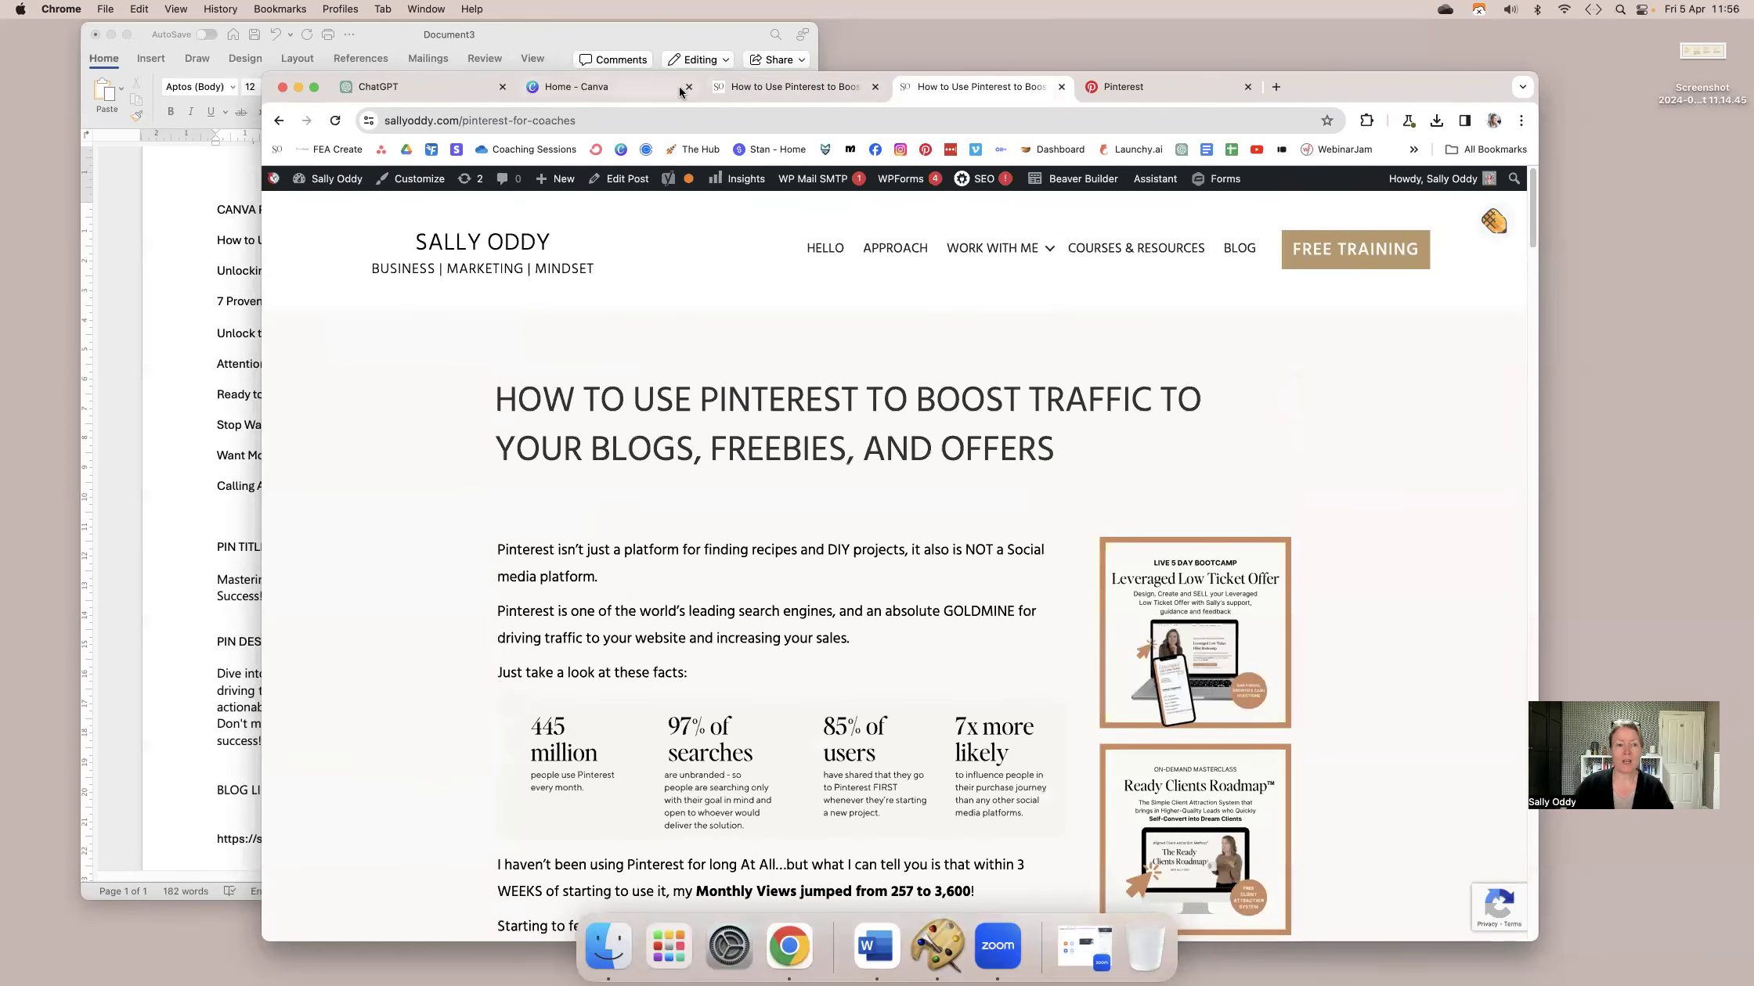
In ChatGPT, highlight the six hook headings and the keyword-rich description request.
{"action": "left_click", "coordinate": [391, 88]}
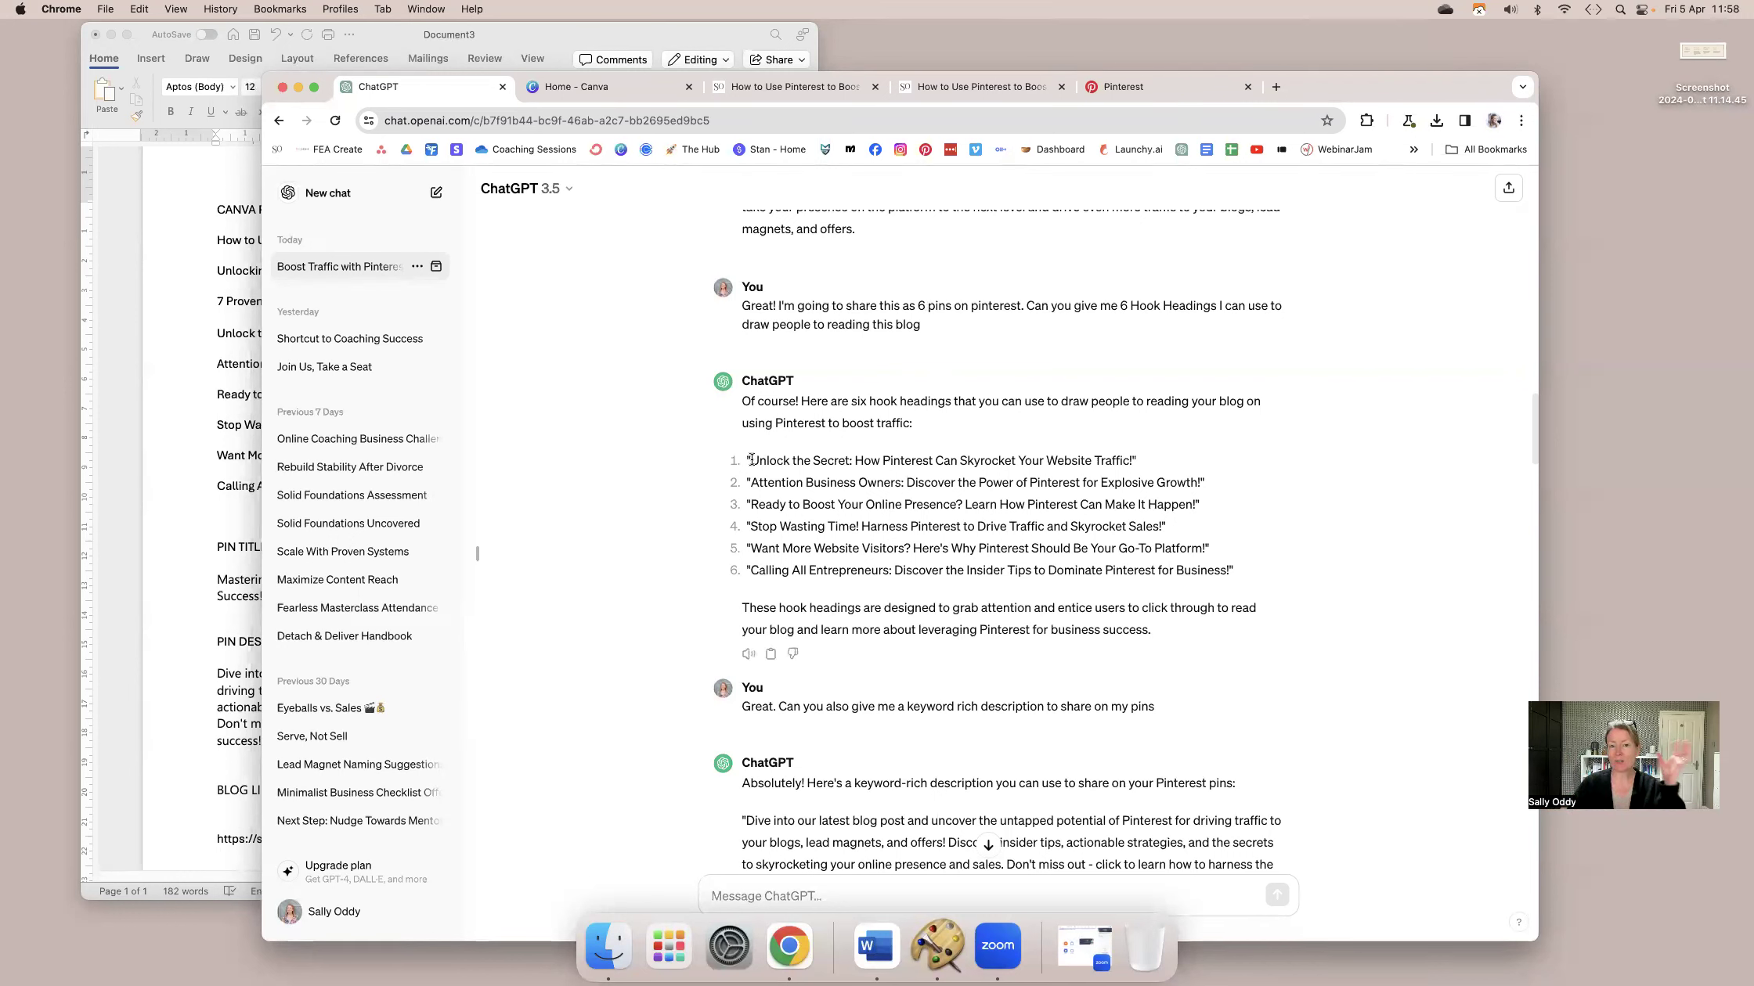
{"action": "left_click_drag", "start_coordinate": [747, 461], "coordinate": [1231, 570]}
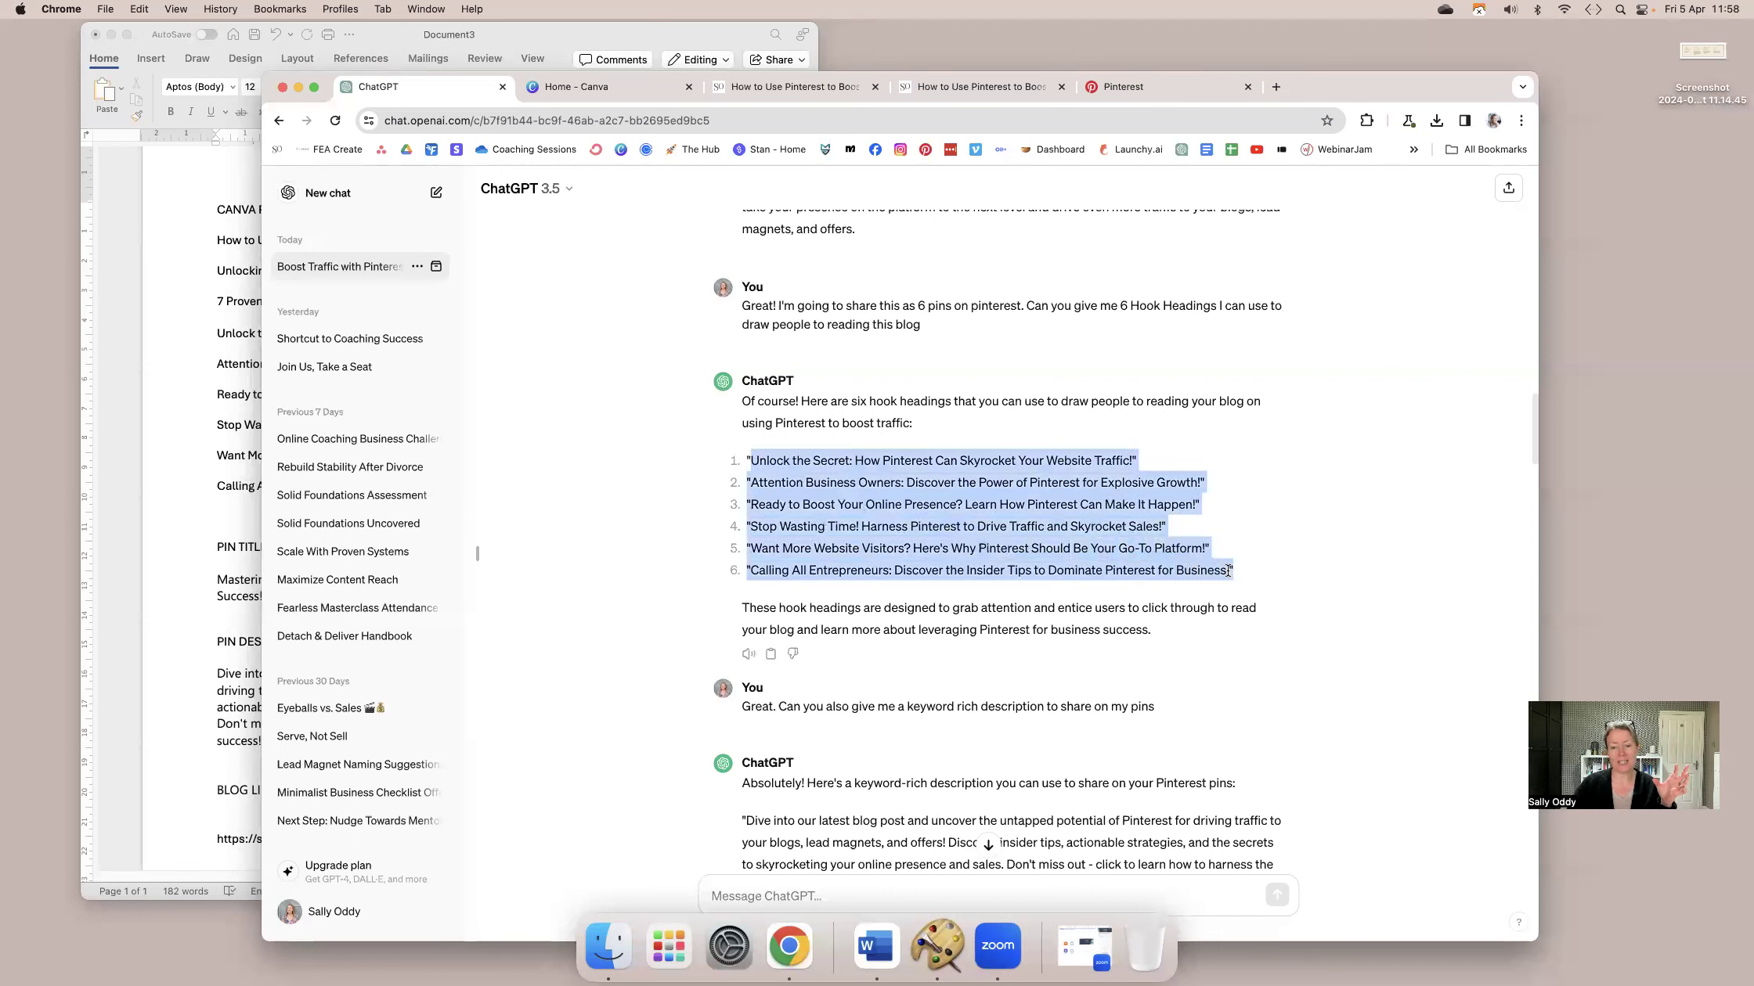
{"action": "mouse_move", "coordinate": [1267, 585]}
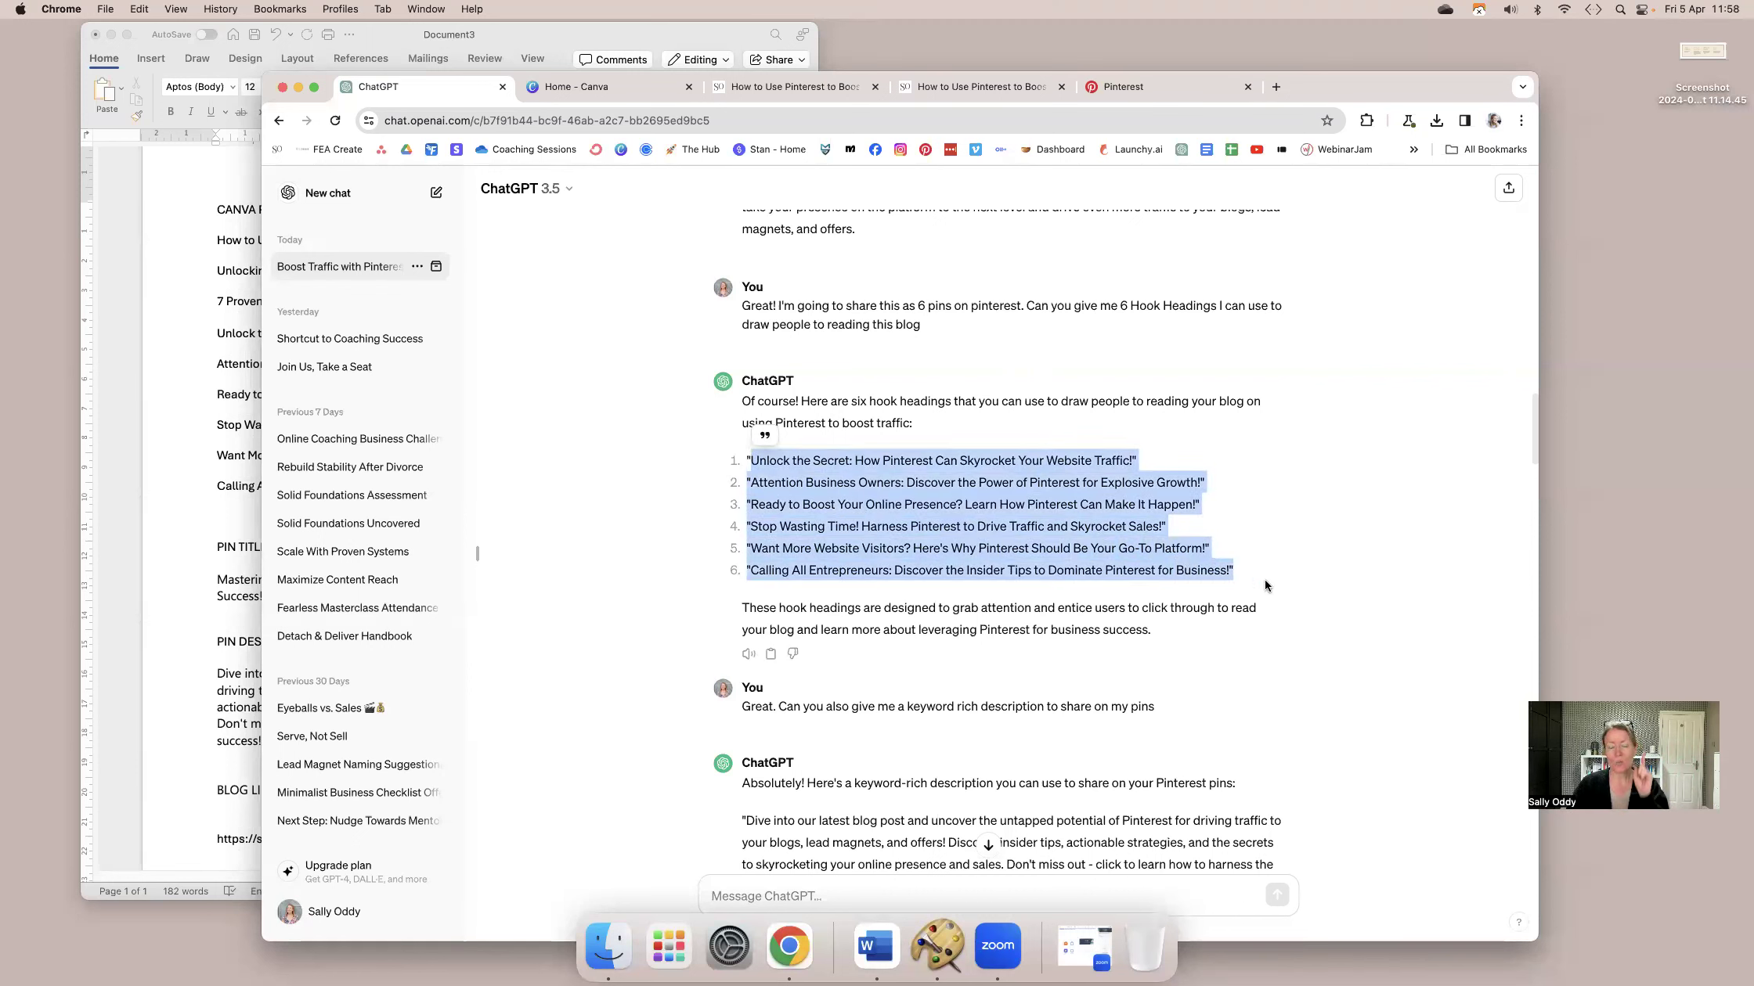
{"action": "scroll", "scroll_direction": "down", "scroll_amount": 3}
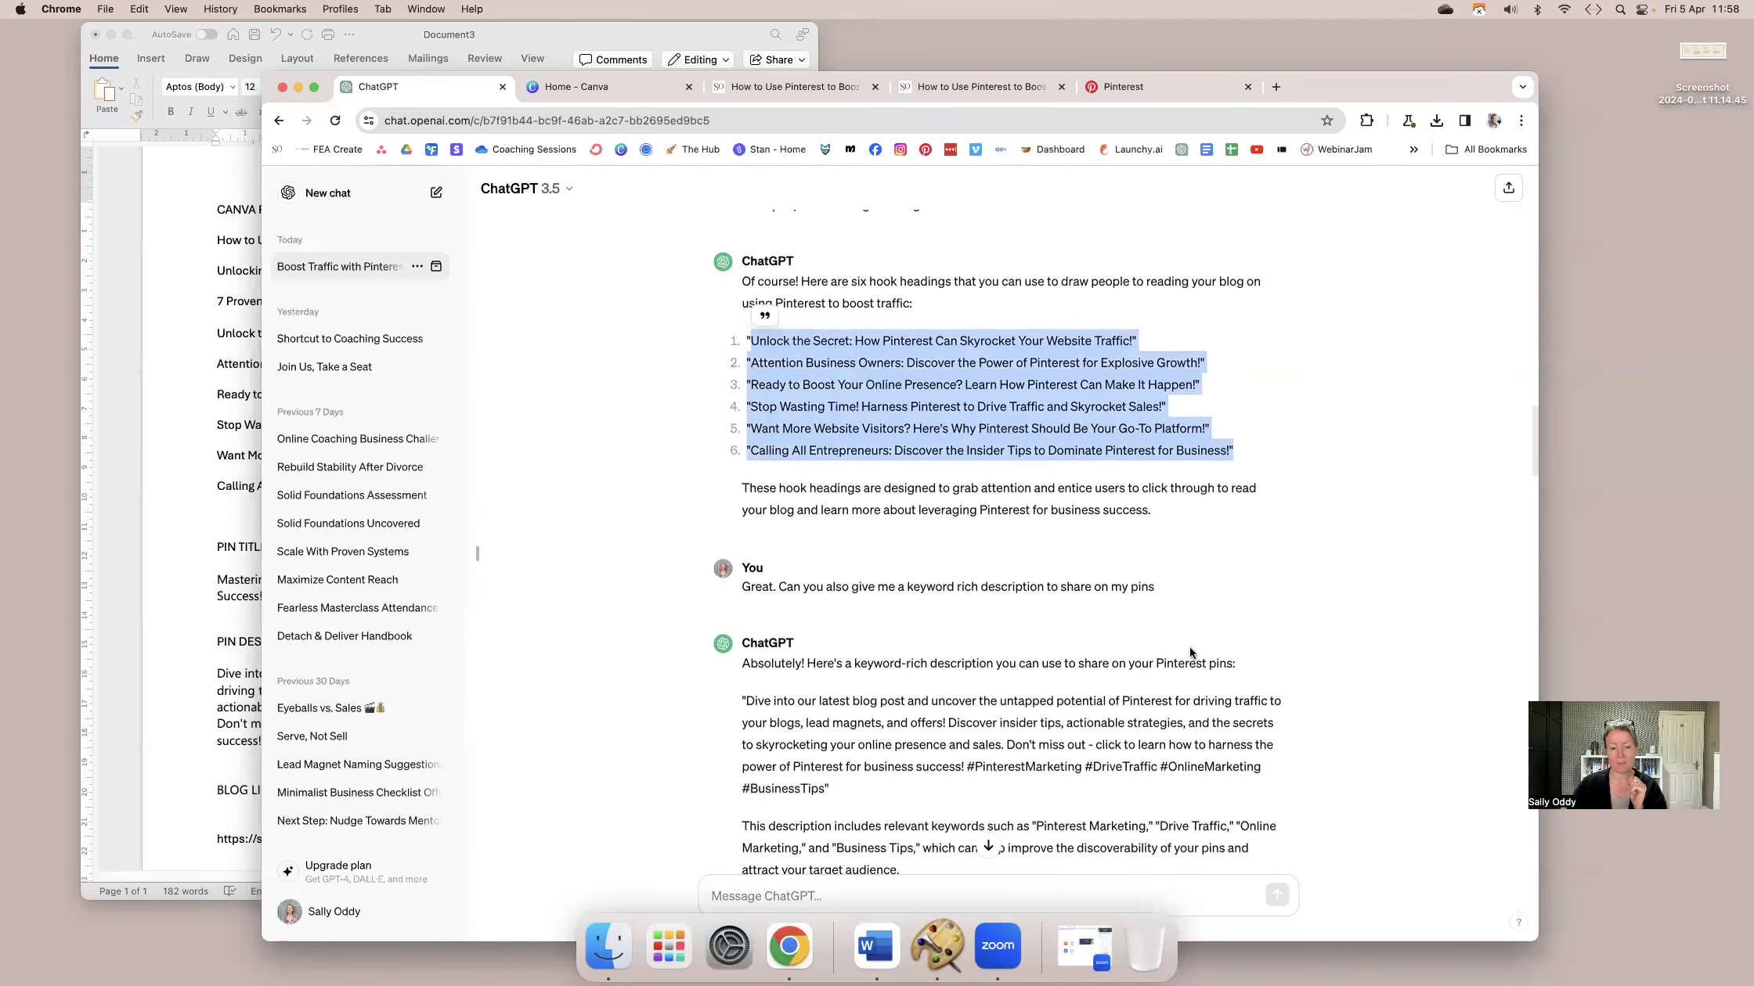
{"action": "scroll", "scroll_direction": "down", "scroll_amount": 3}
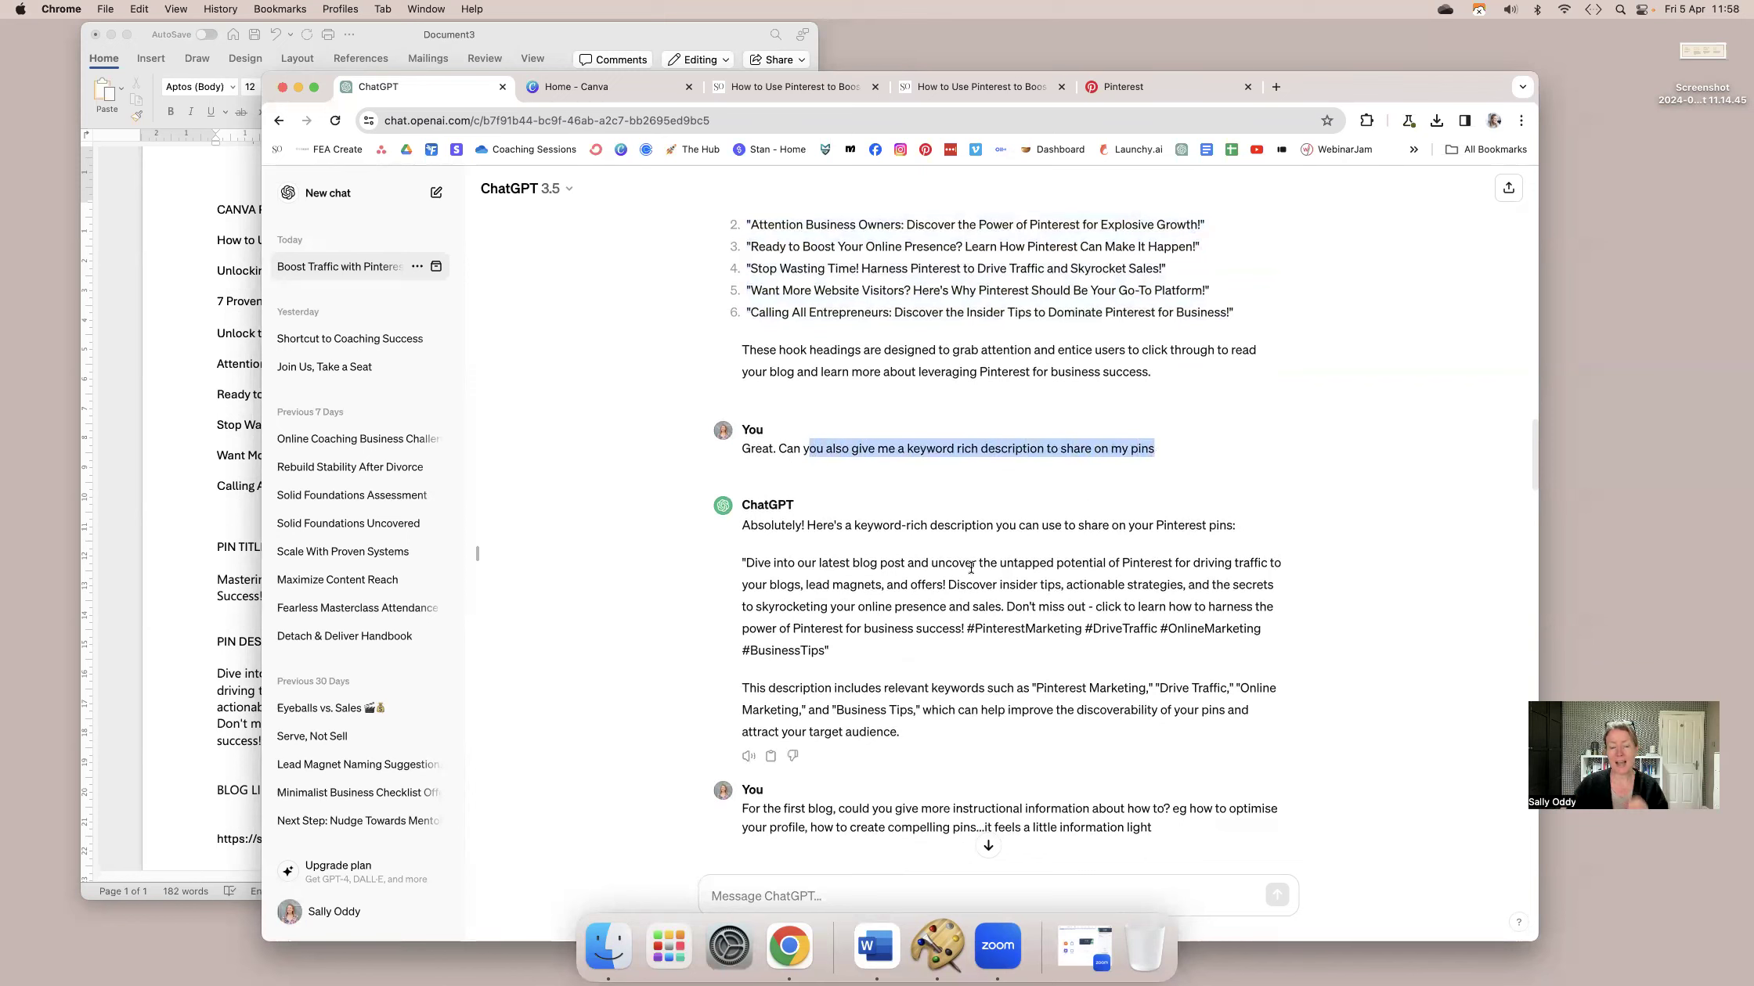
{"action": "left_click_drag", "start_coordinate": [742, 562], "coordinate": [830, 650]}
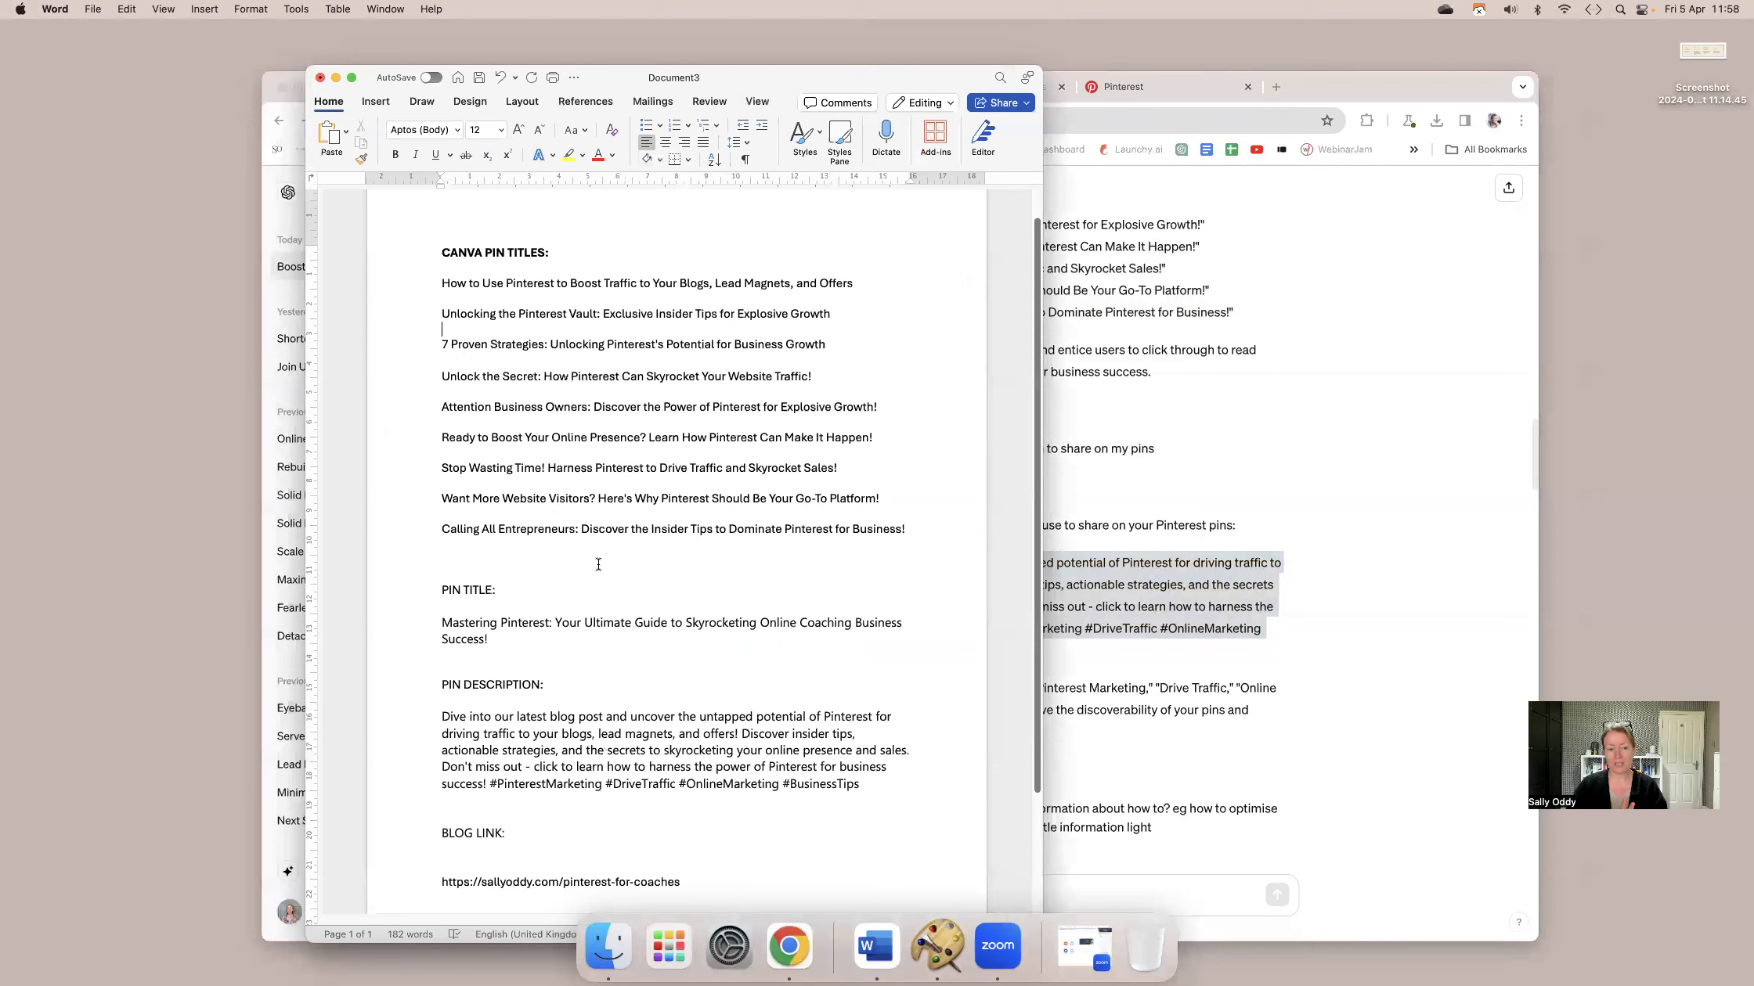
Compare Word's saved pin title with ChatGPT's best overall pin title suggestion.
{"action": "double_click", "coordinate": [468, 589]}
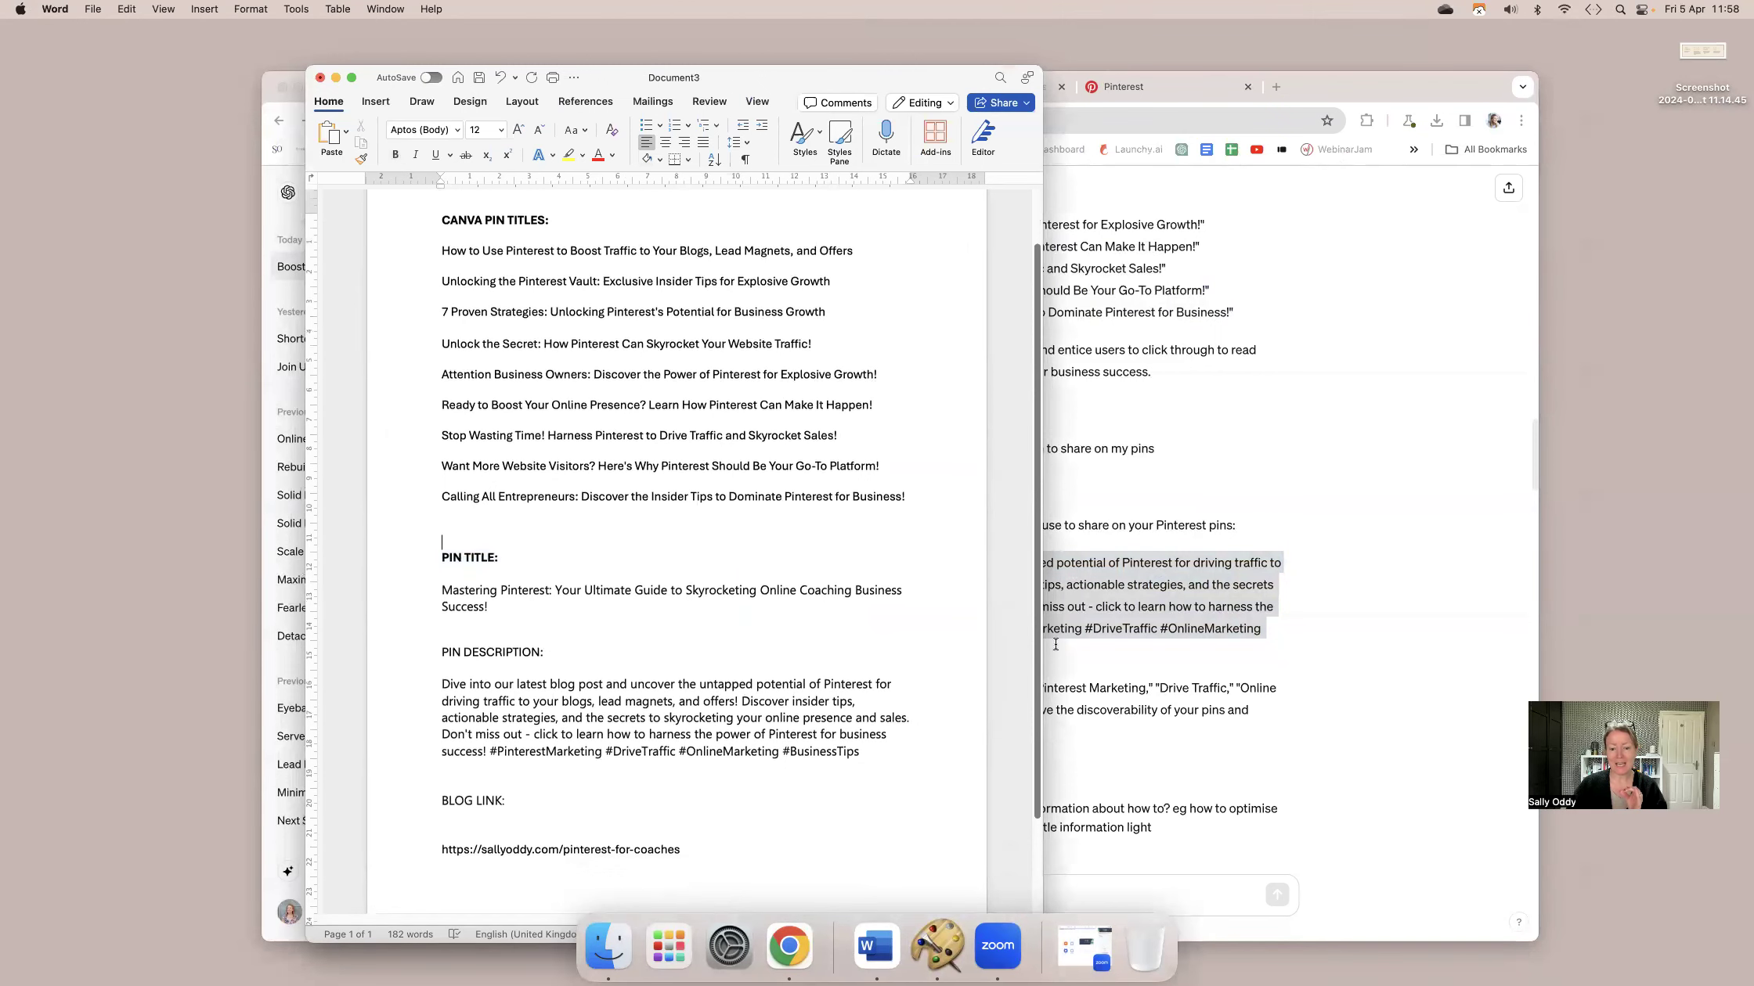
{"action": "left_click", "coordinate": [789, 946]}
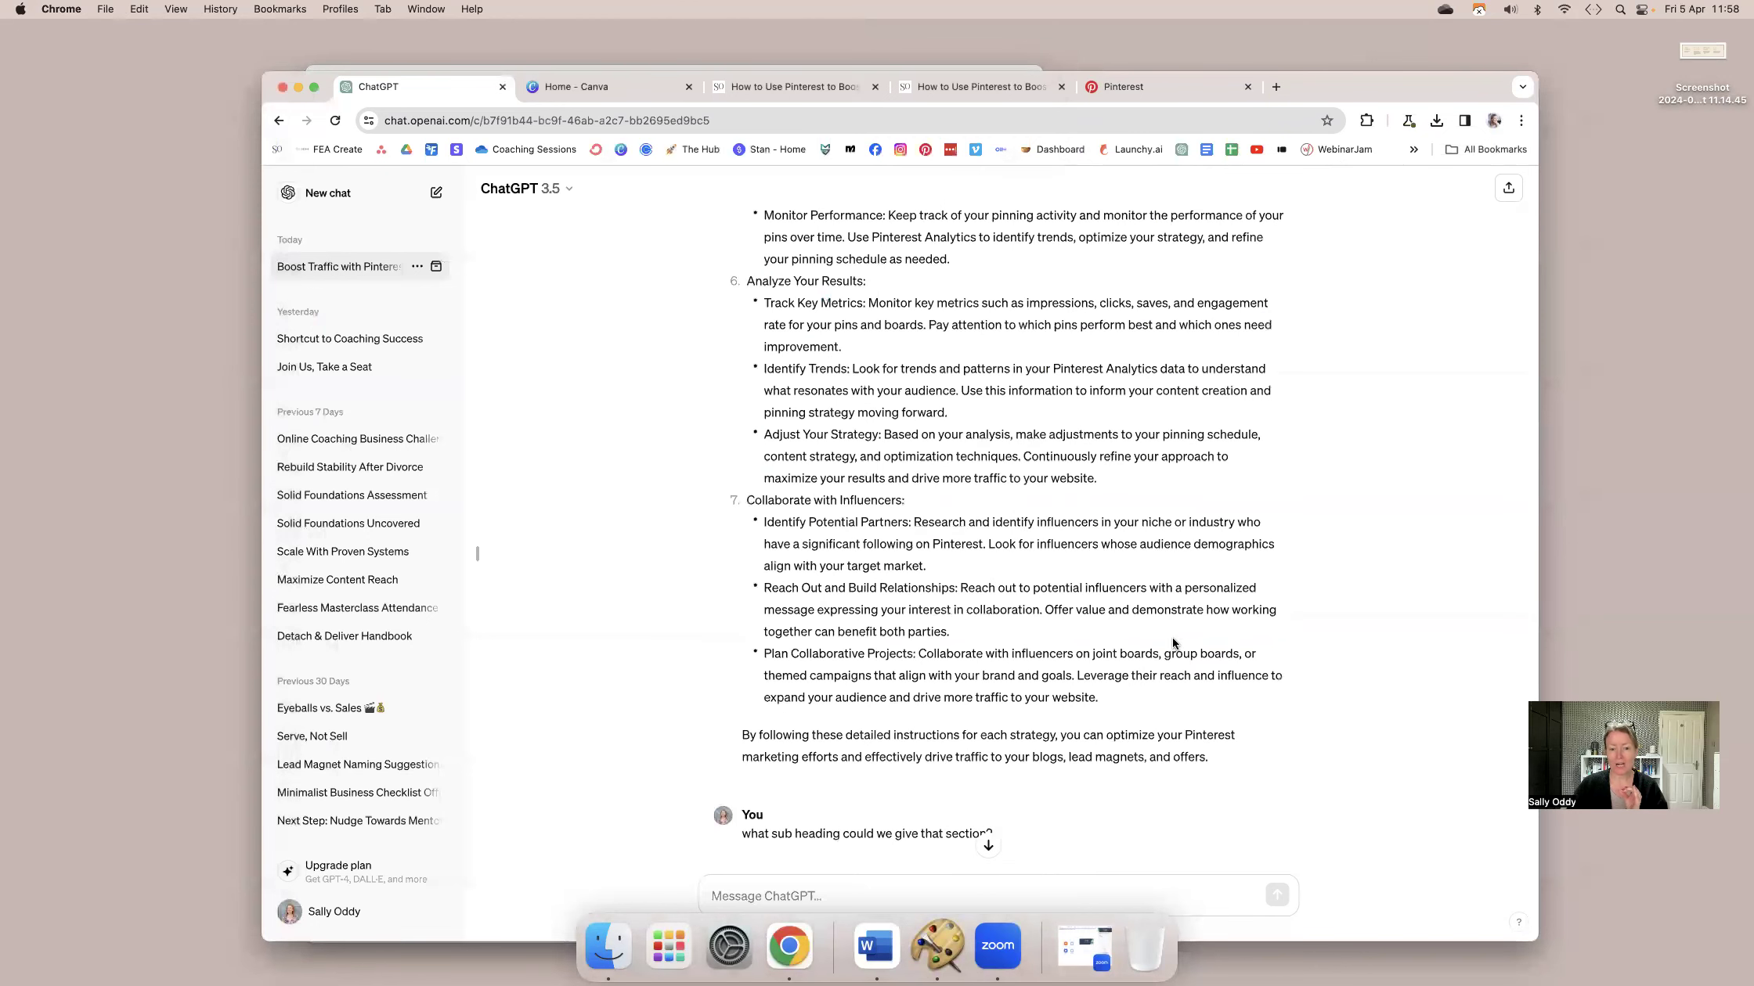
{"action": "scroll", "scroll_direction": "down", "scroll_amount": 3}
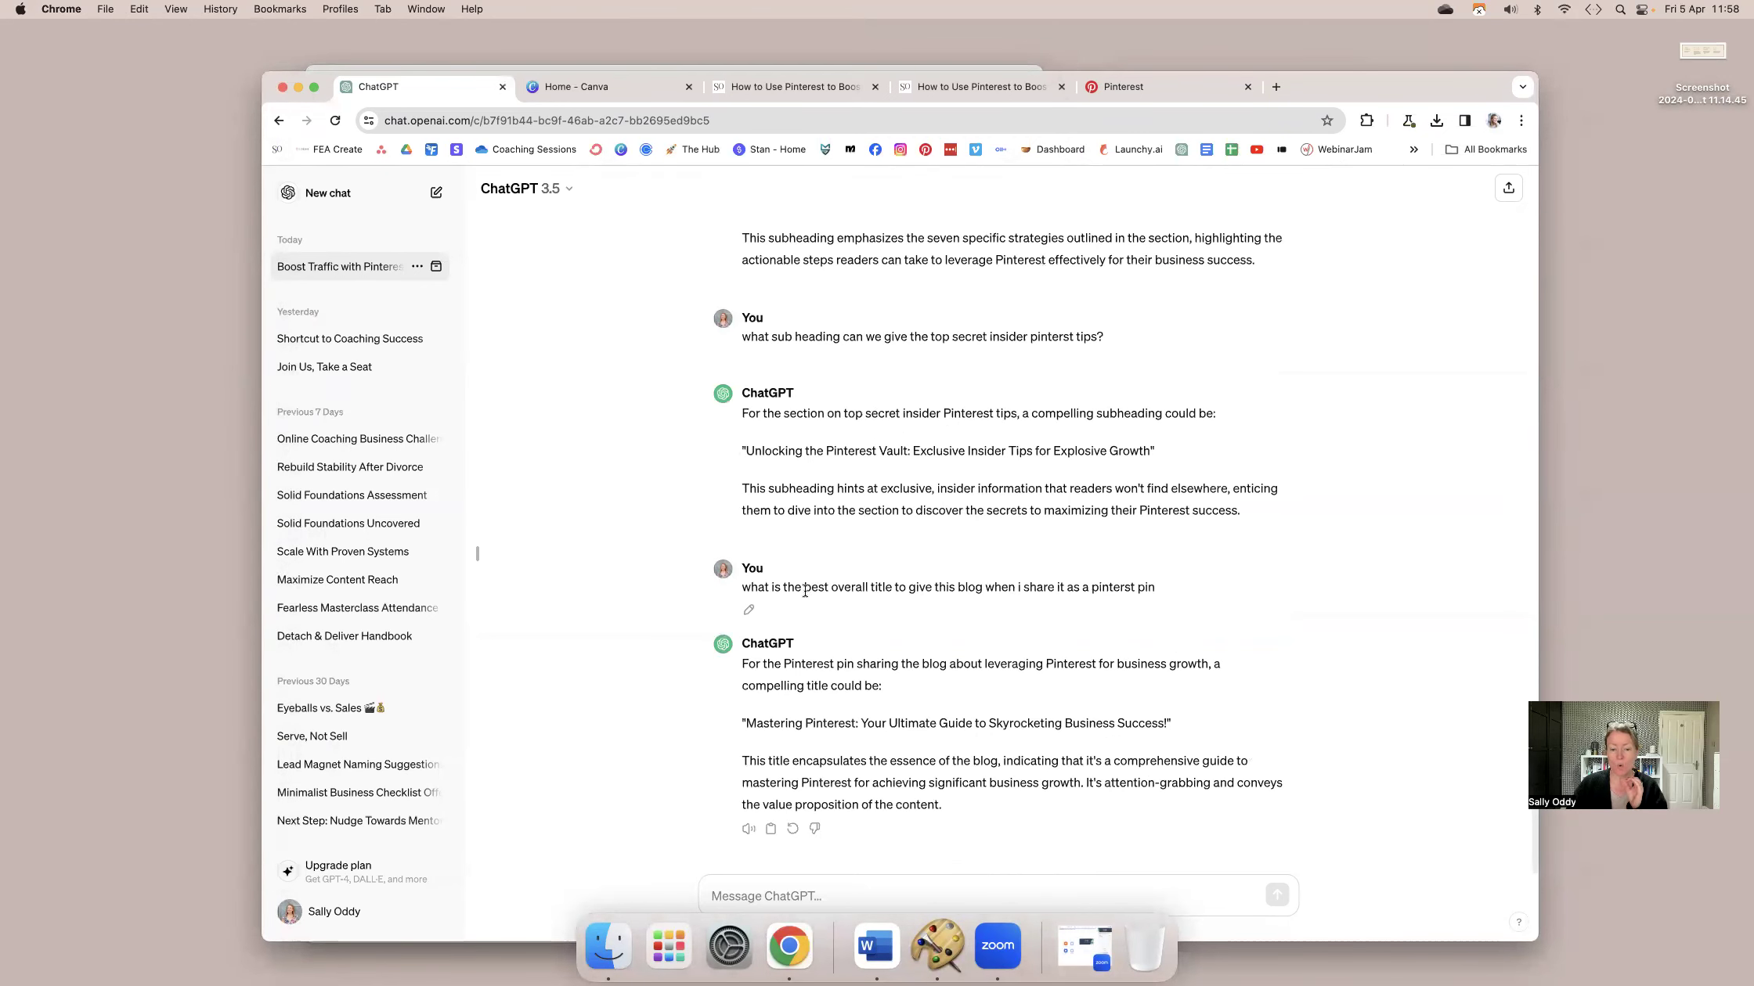
{"action": "left_click_drag", "start_coordinate": [803, 587], "coordinate": [1152, 587]}
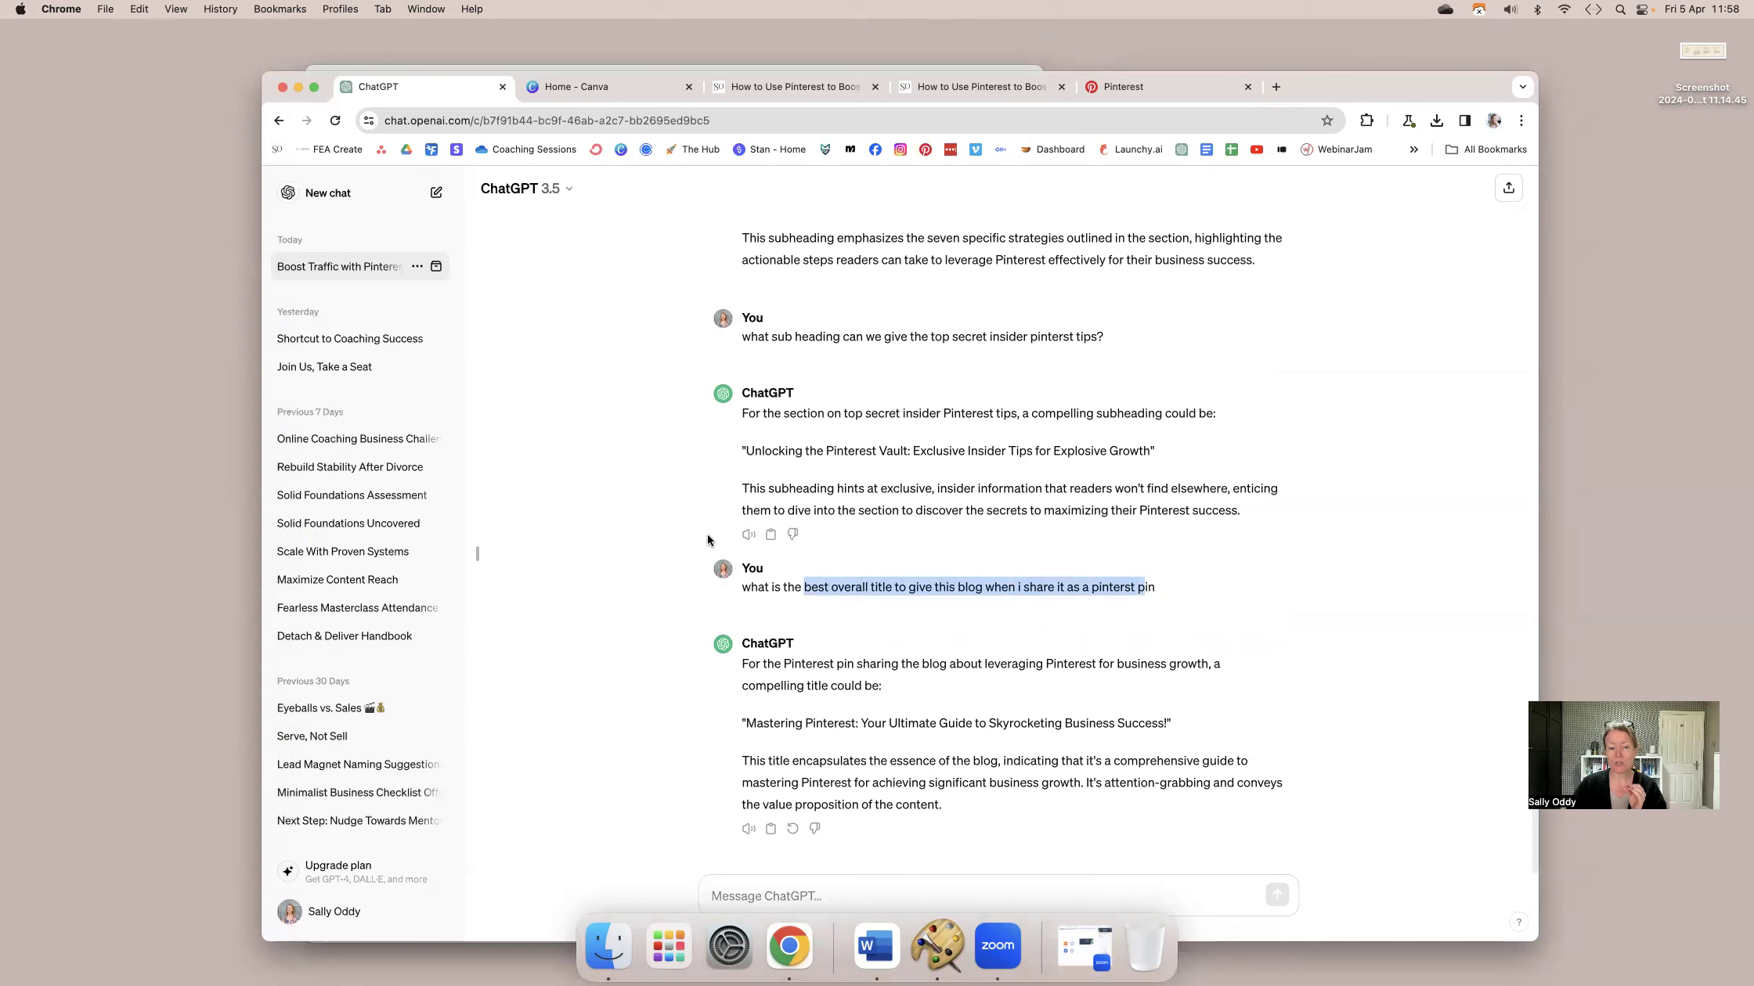
{"action": "mouse_move", "coordinate": [1434, 69]}
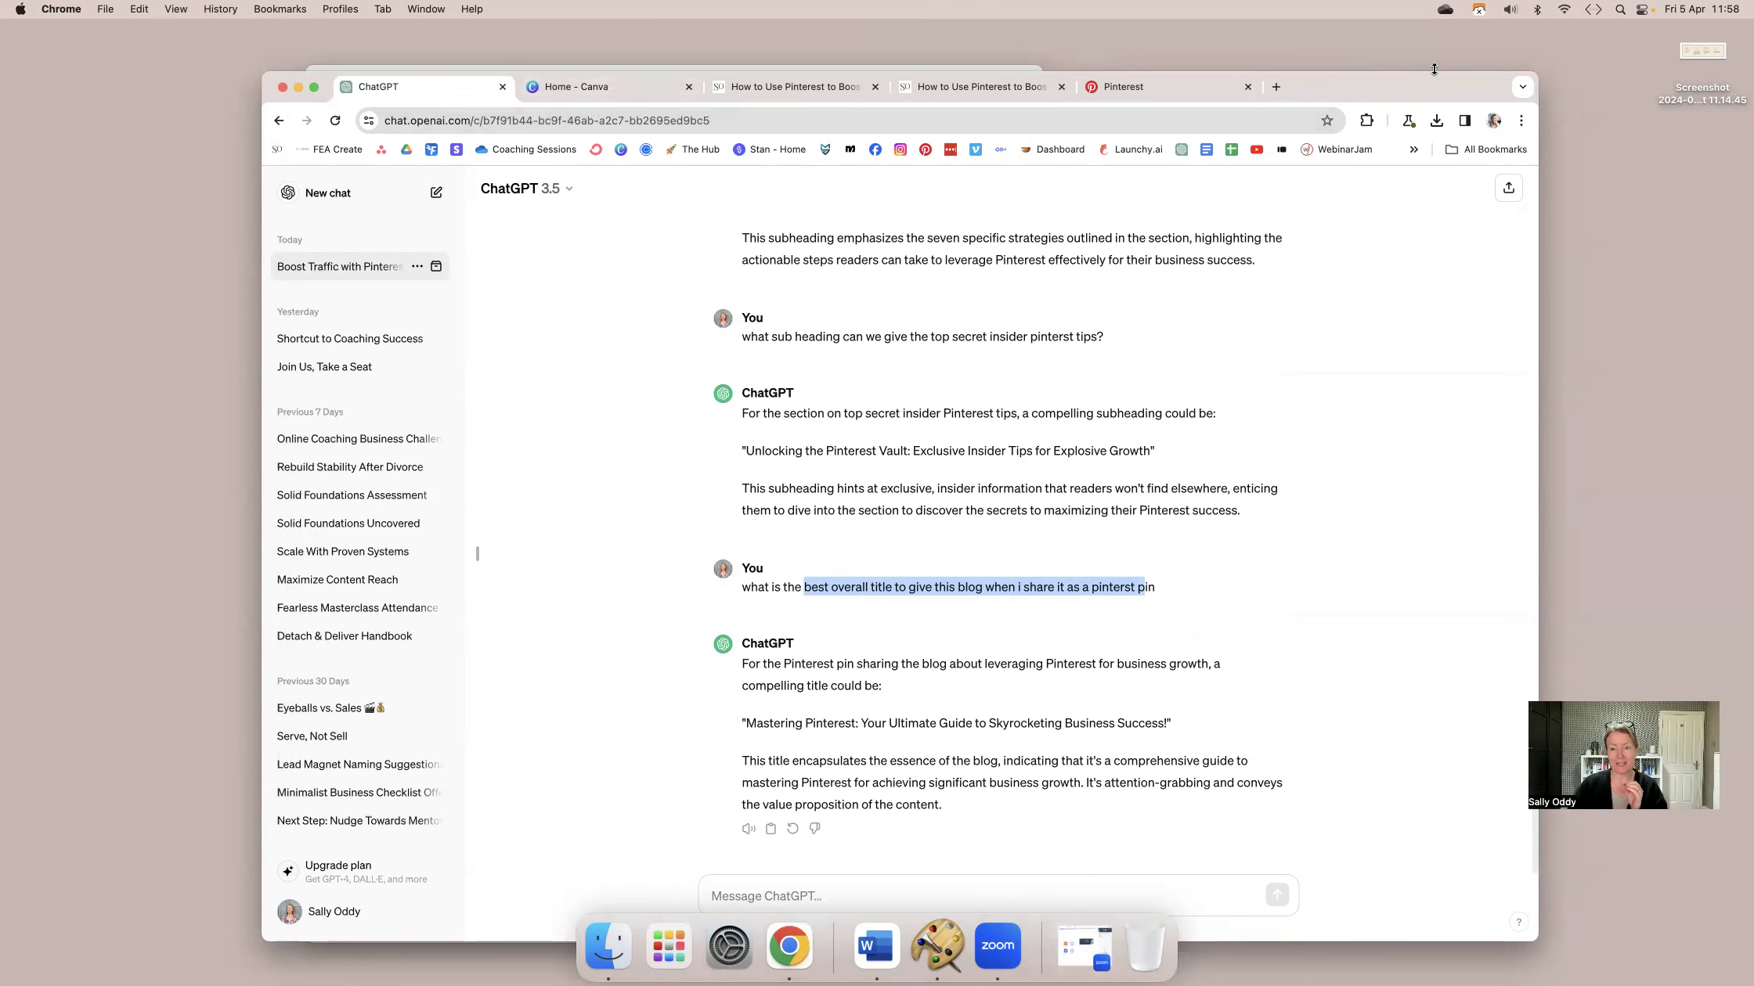
{"action": "left_click", "coordinate": [874, 946]}
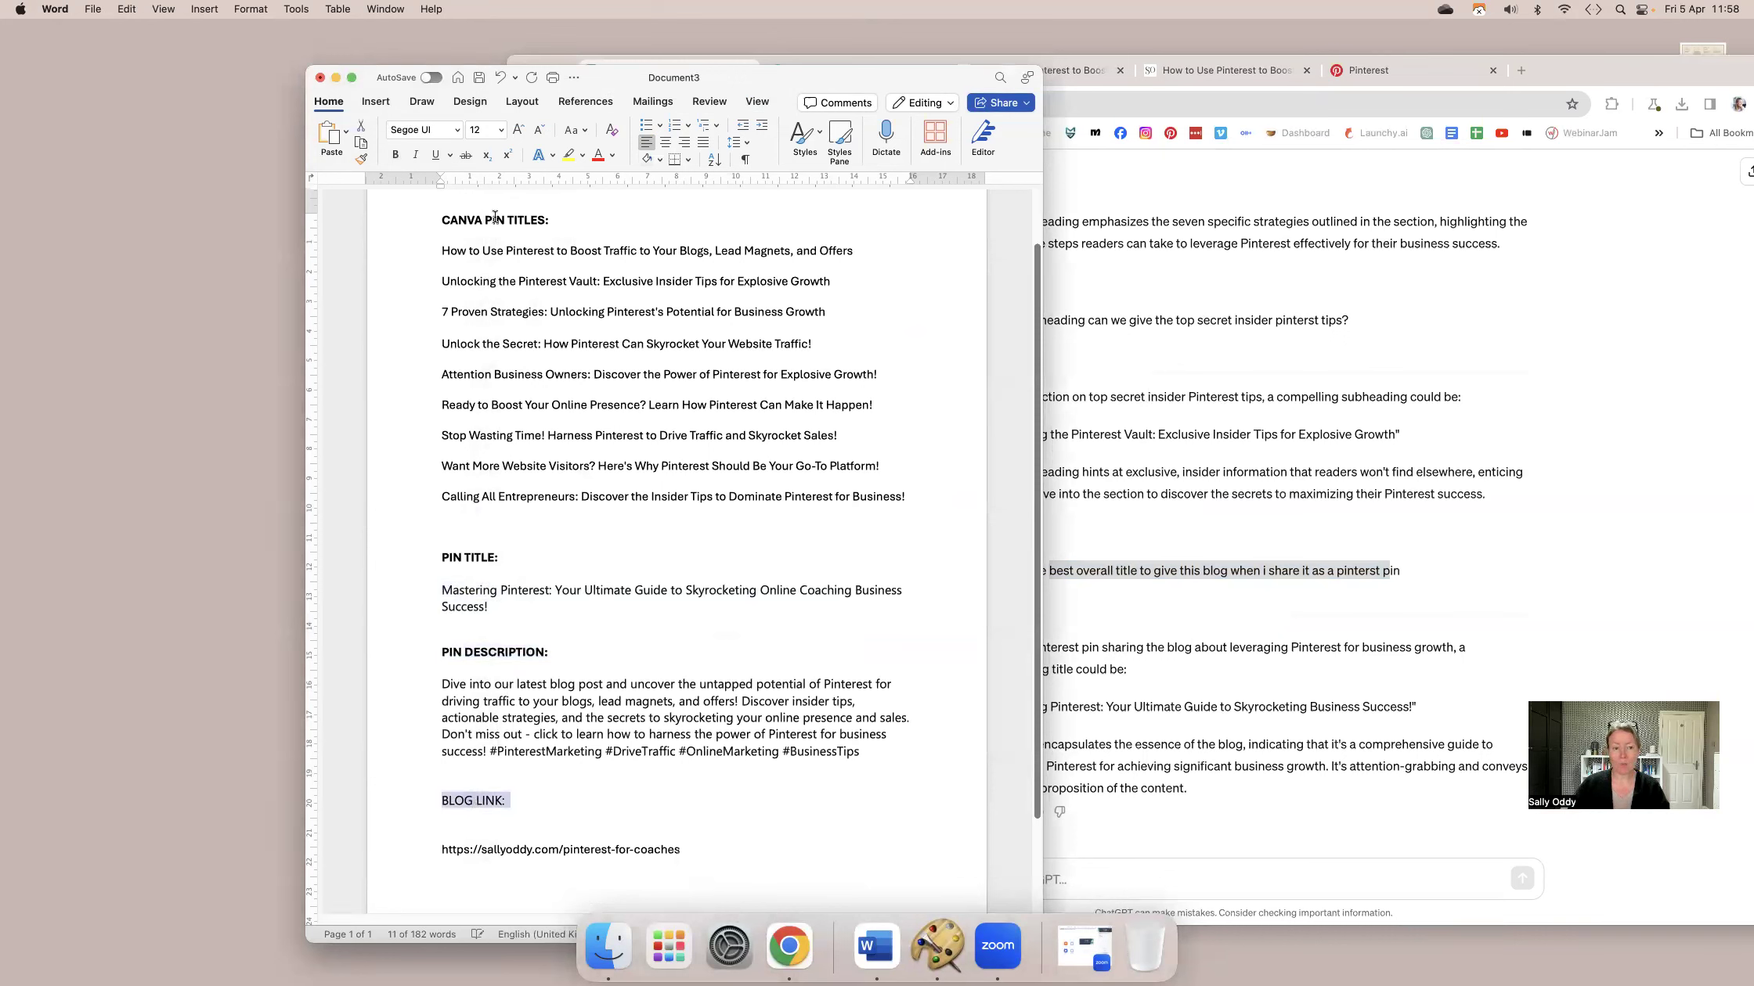
{"action": "left_click", "coordinate": [443, 451]}
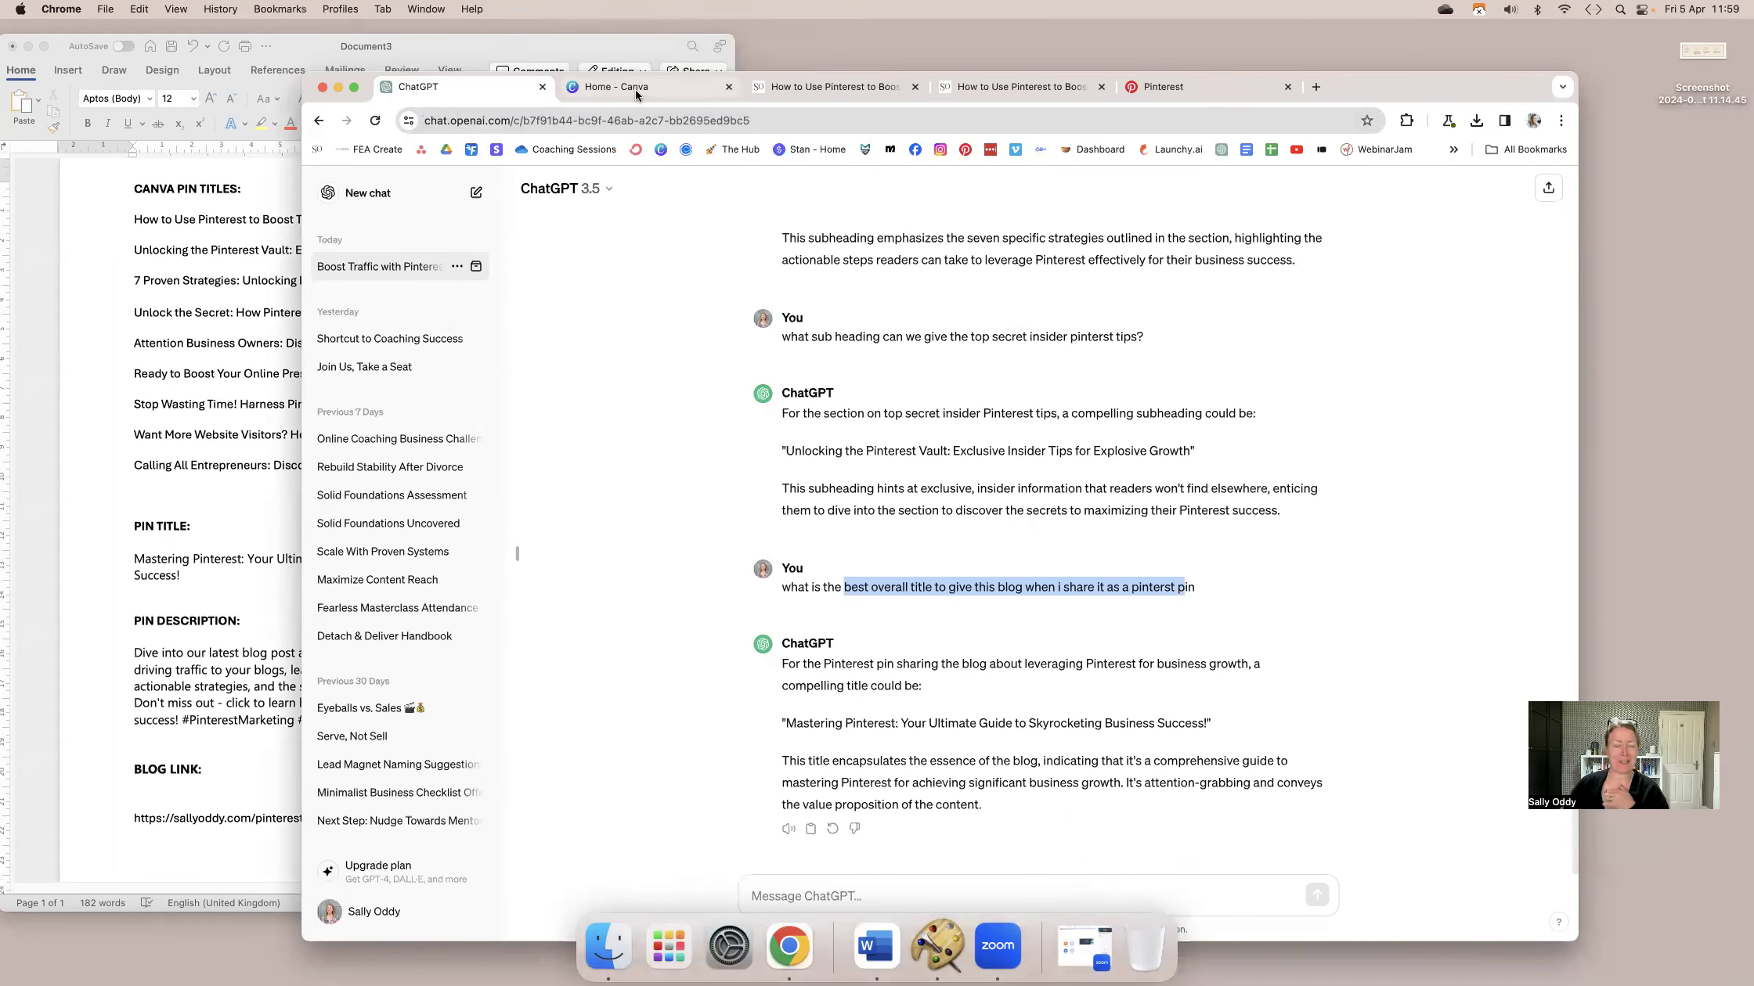
Browse down through the Pinterest profile's Created pins to review existing designs.
{"action": "left_click", "coordinate": [627, 88]}
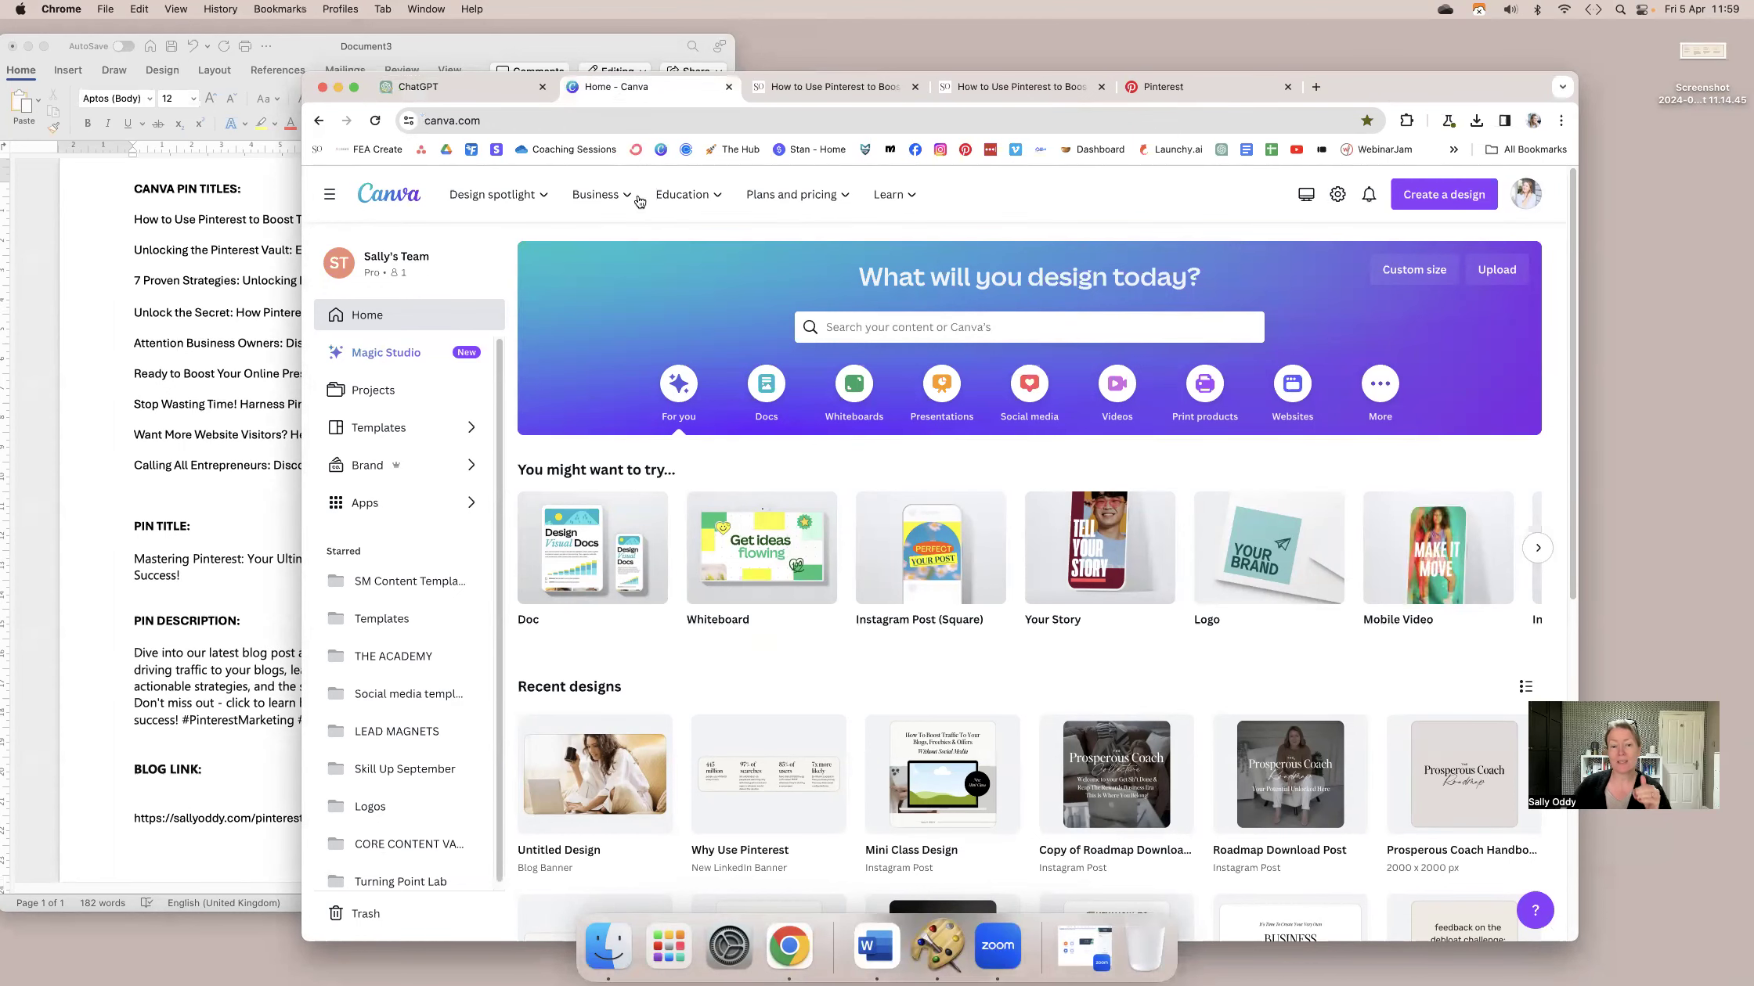
{"action": "left_click", "coordinate": [1164, 86]}
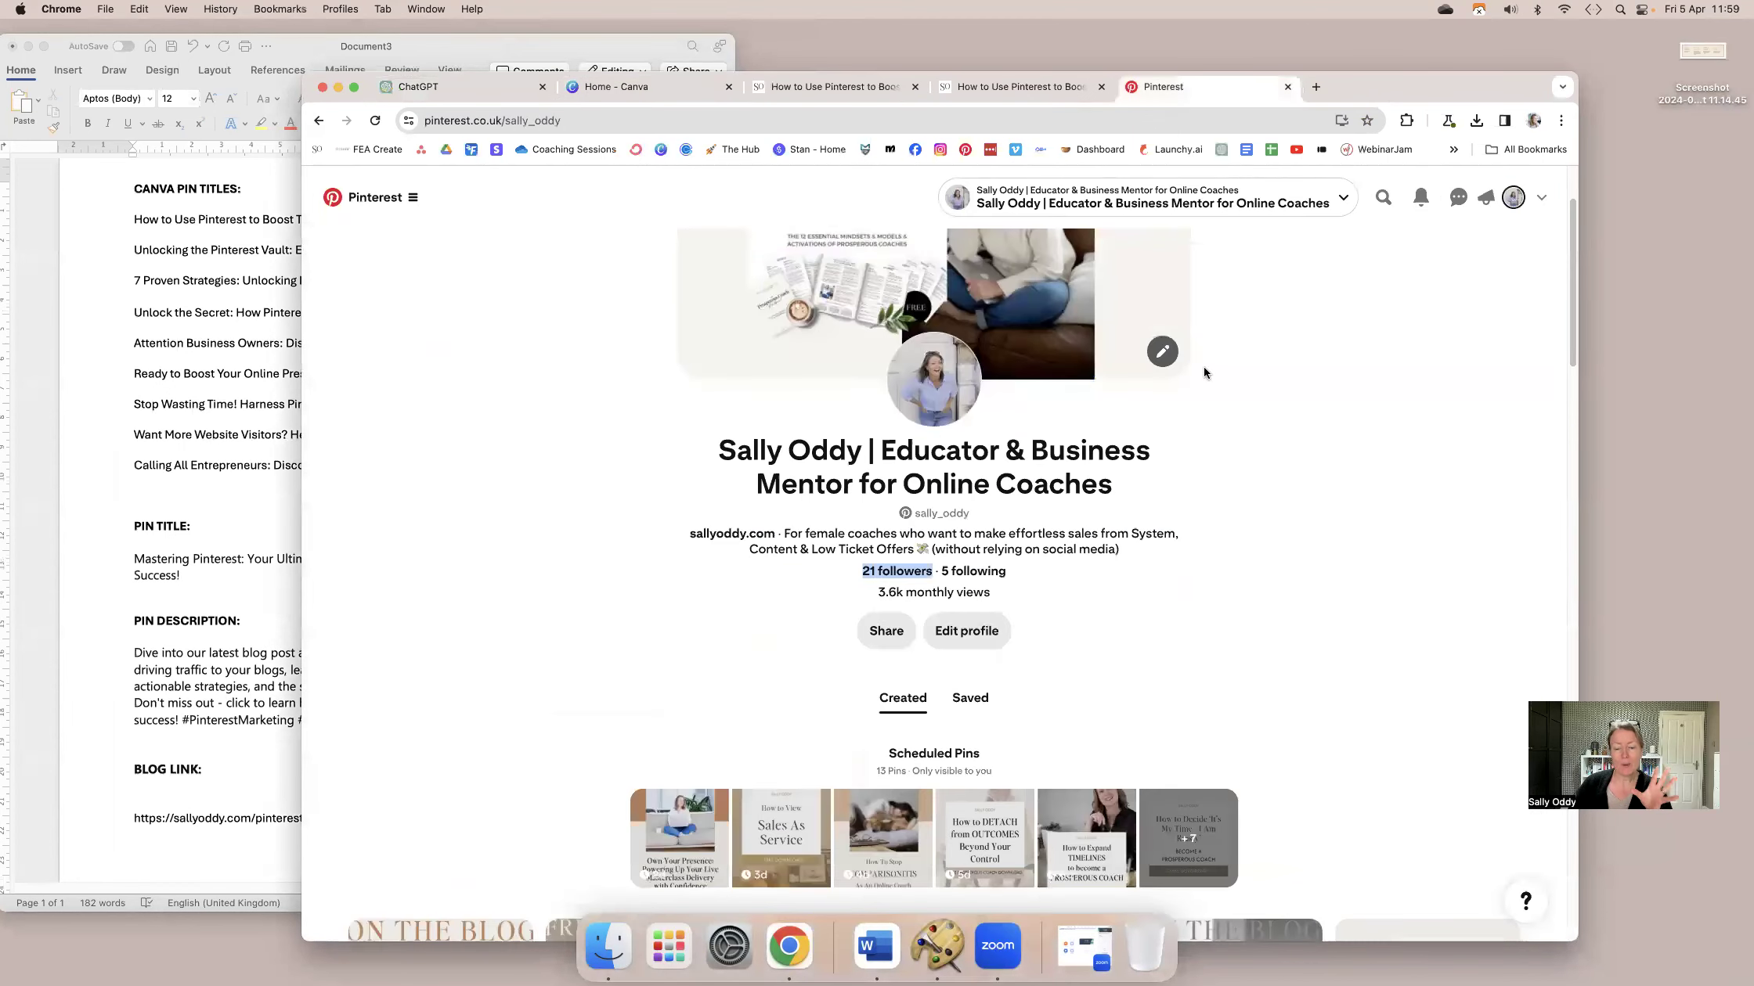
{"action": "scroll", "scroll_direction": "down", "scroll_amount": 3}
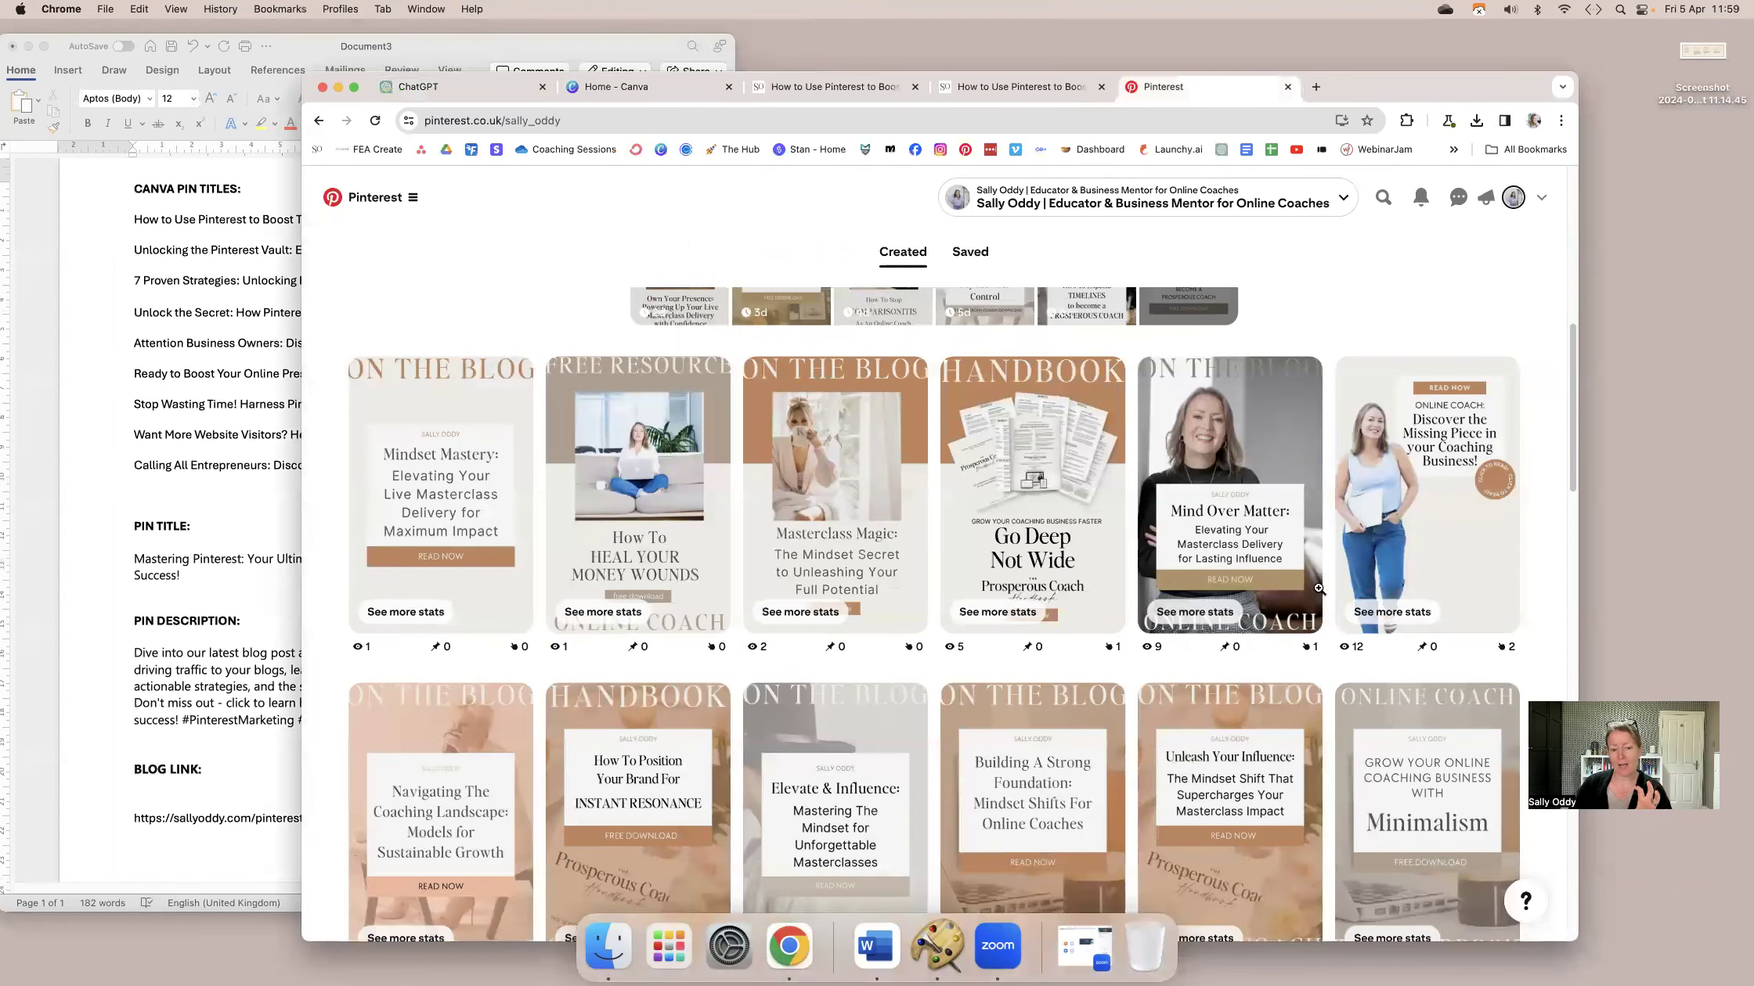
{"action": "scroll", "scroll_direction": "down", "scroll_amount": 3}
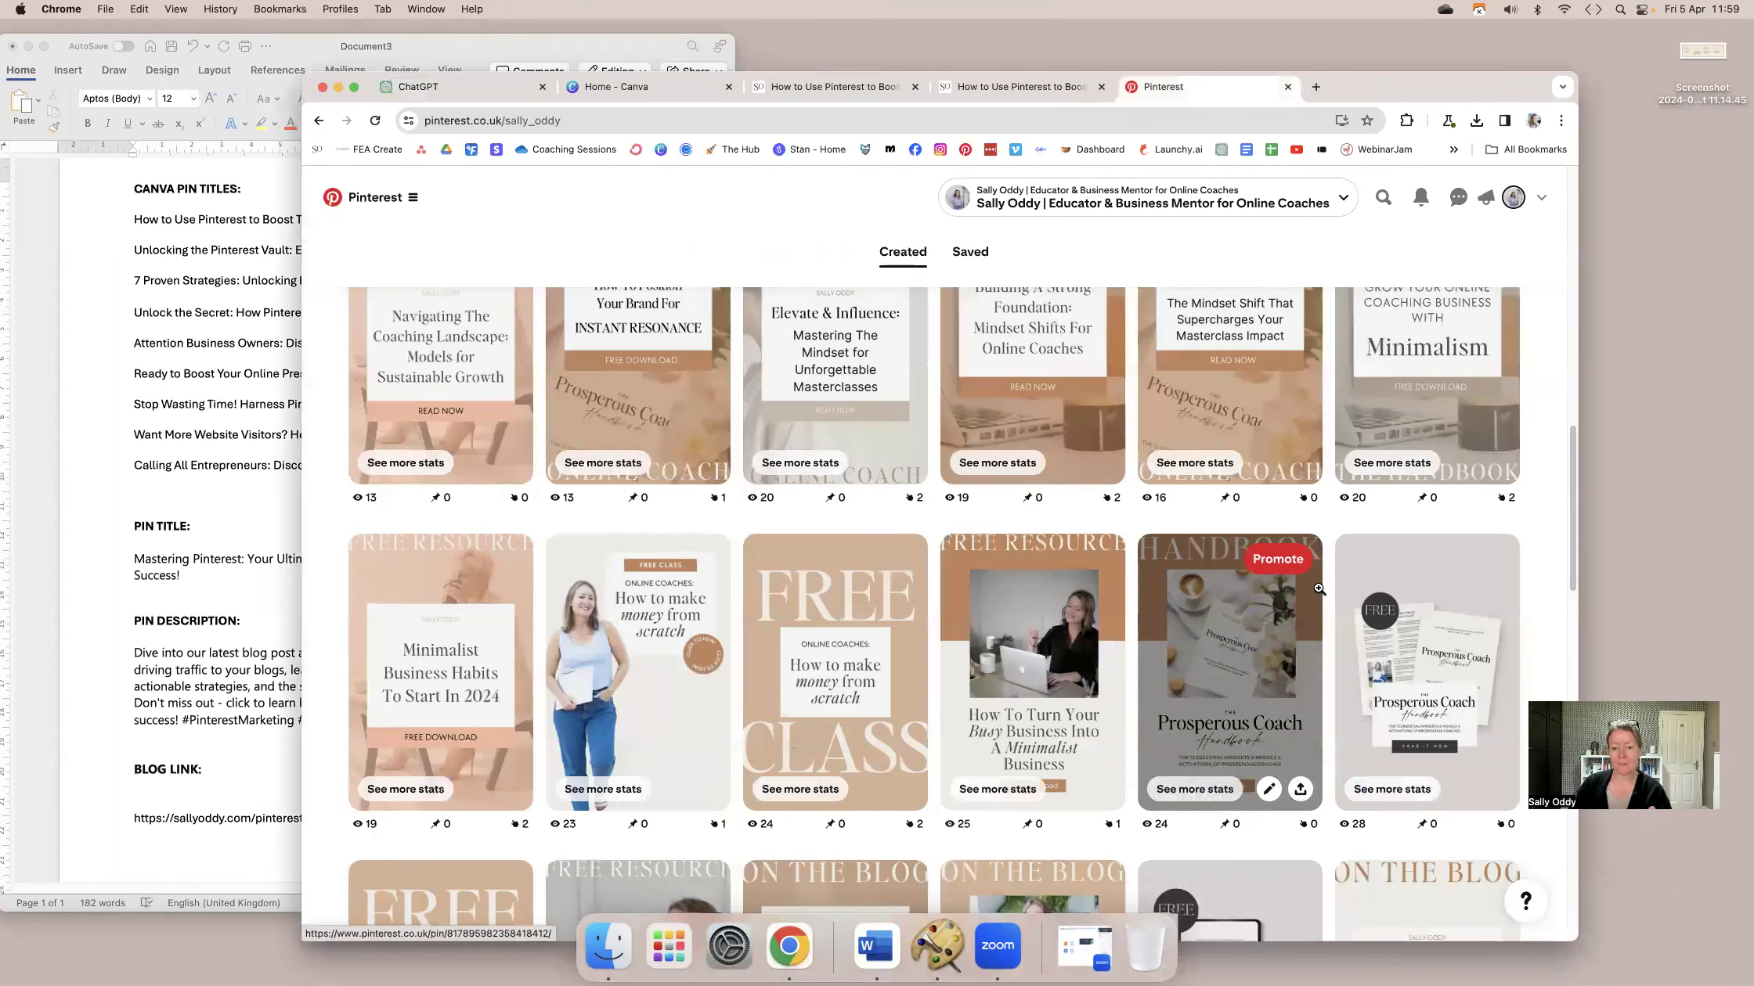
{"action": "scroll", "scroll_direction": "down", "scroll_amount": 3}
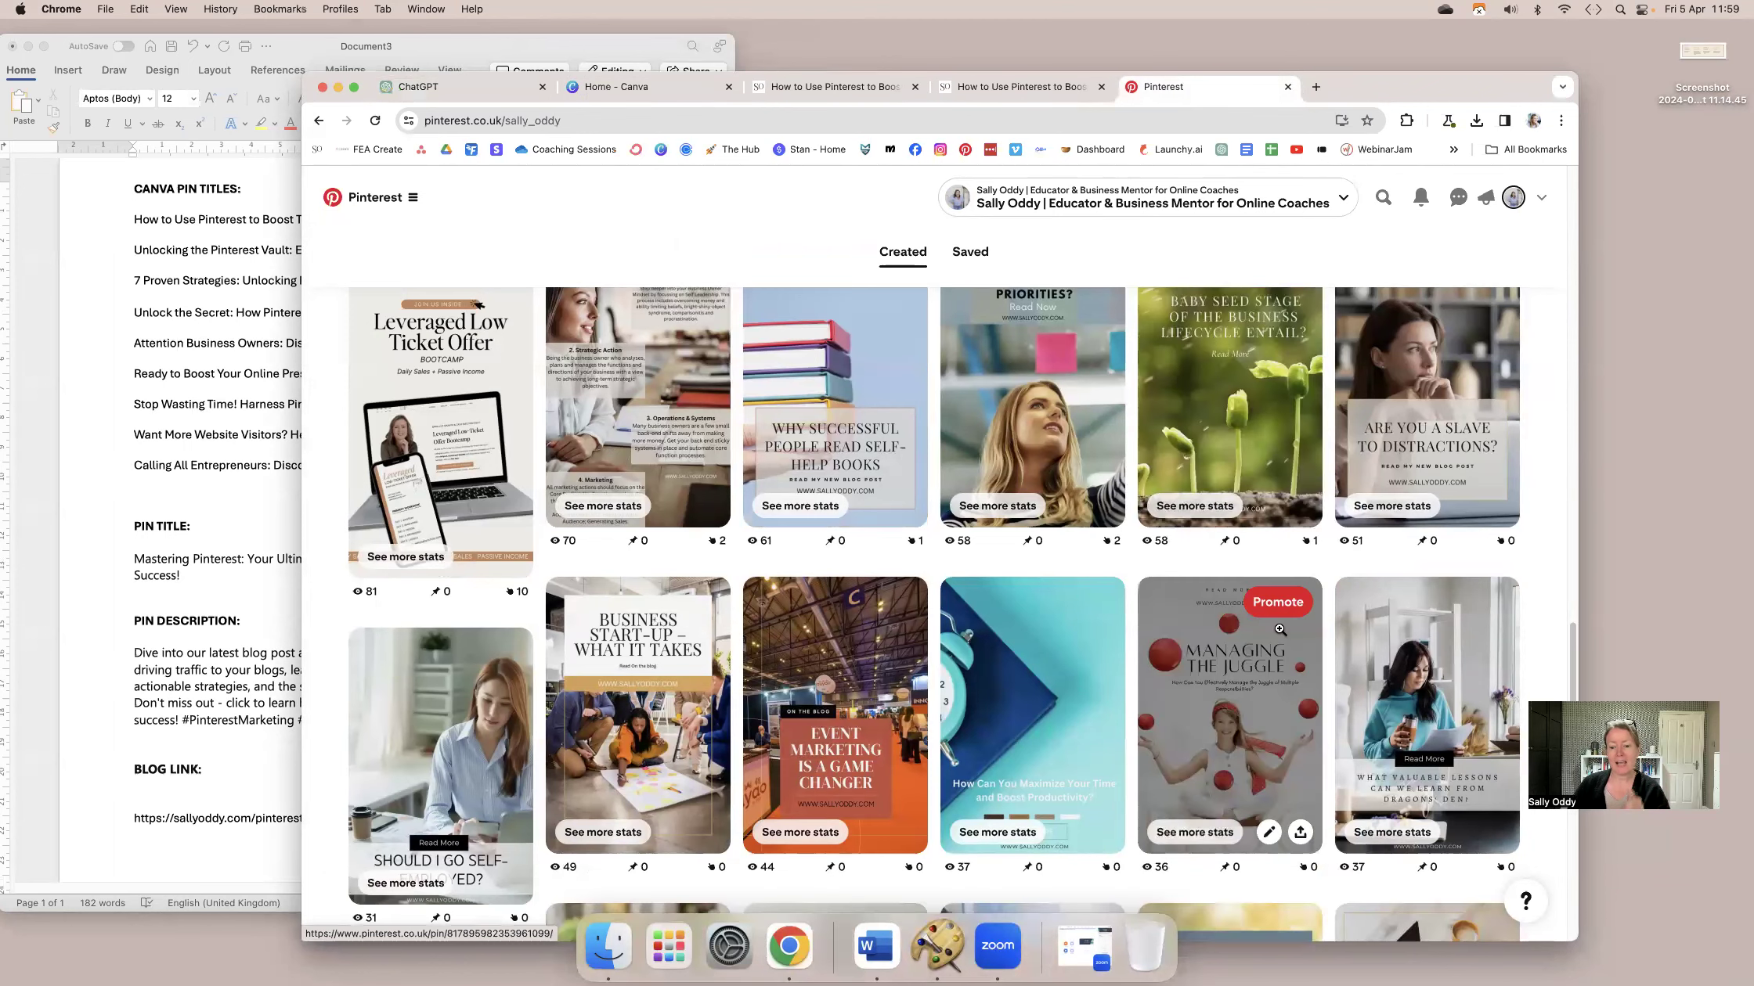
{"action": "scroll", "scroll_direction": "down", "scroll_amount": 3}
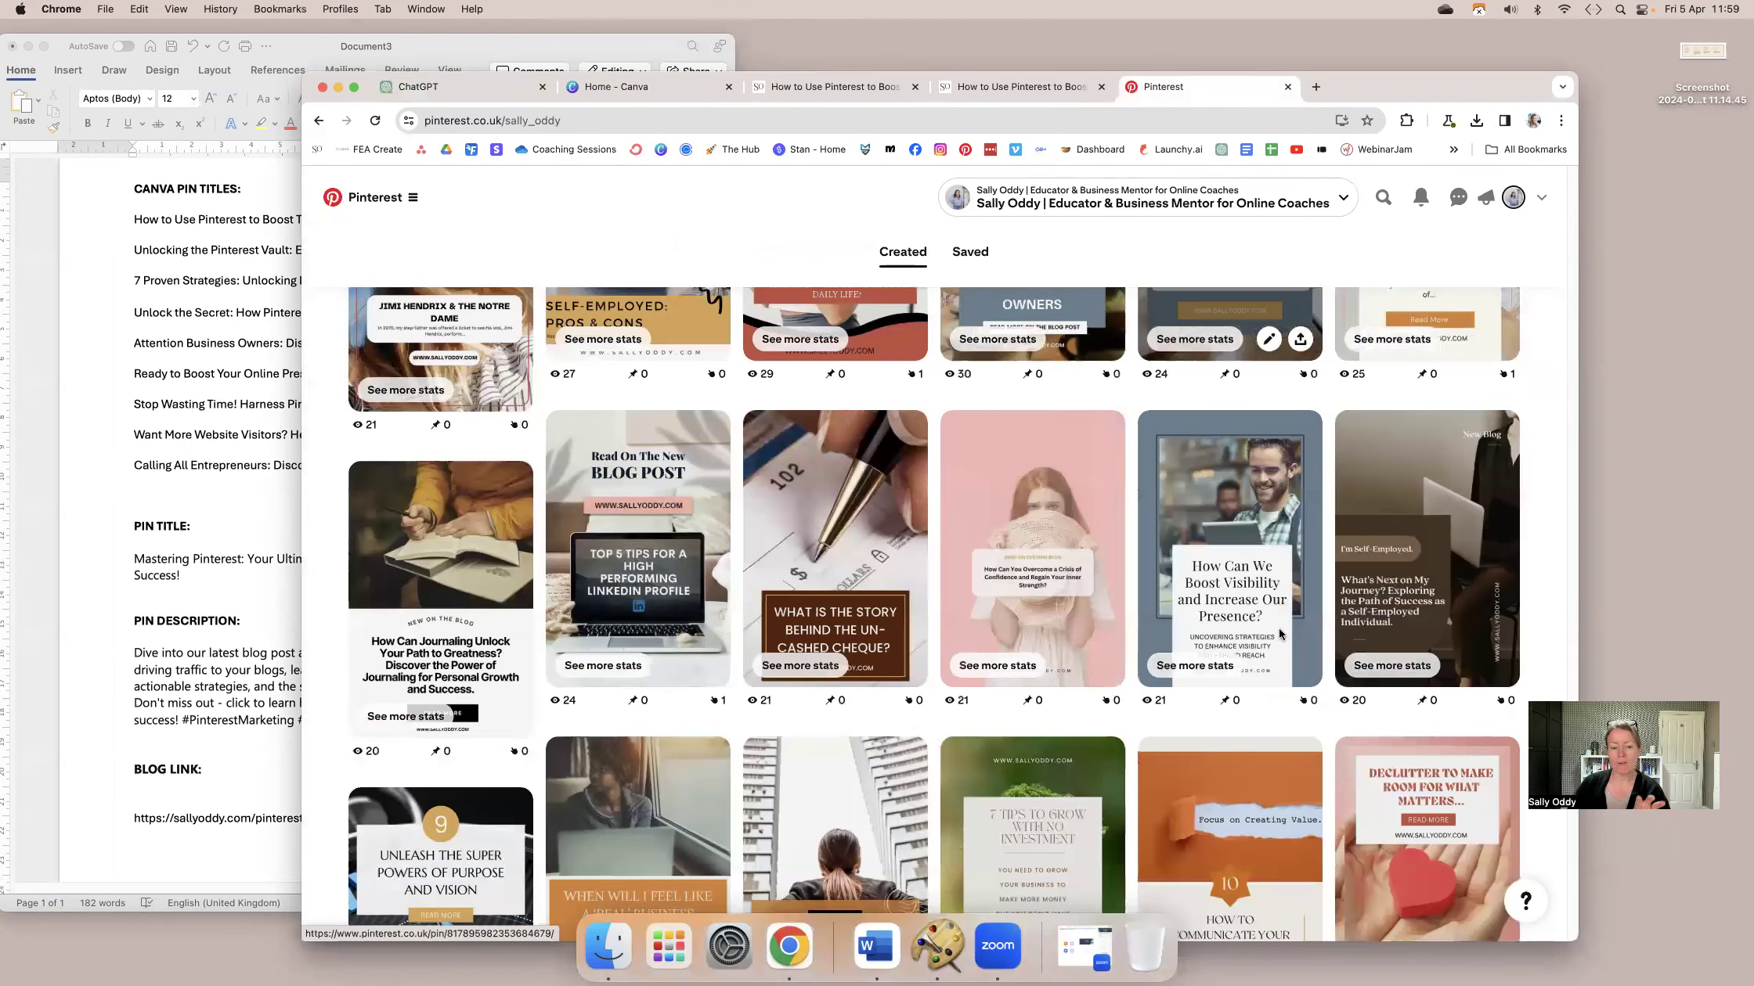
{"action": "scroll", "scroll_direction": "down", "scroll_amount": 3}
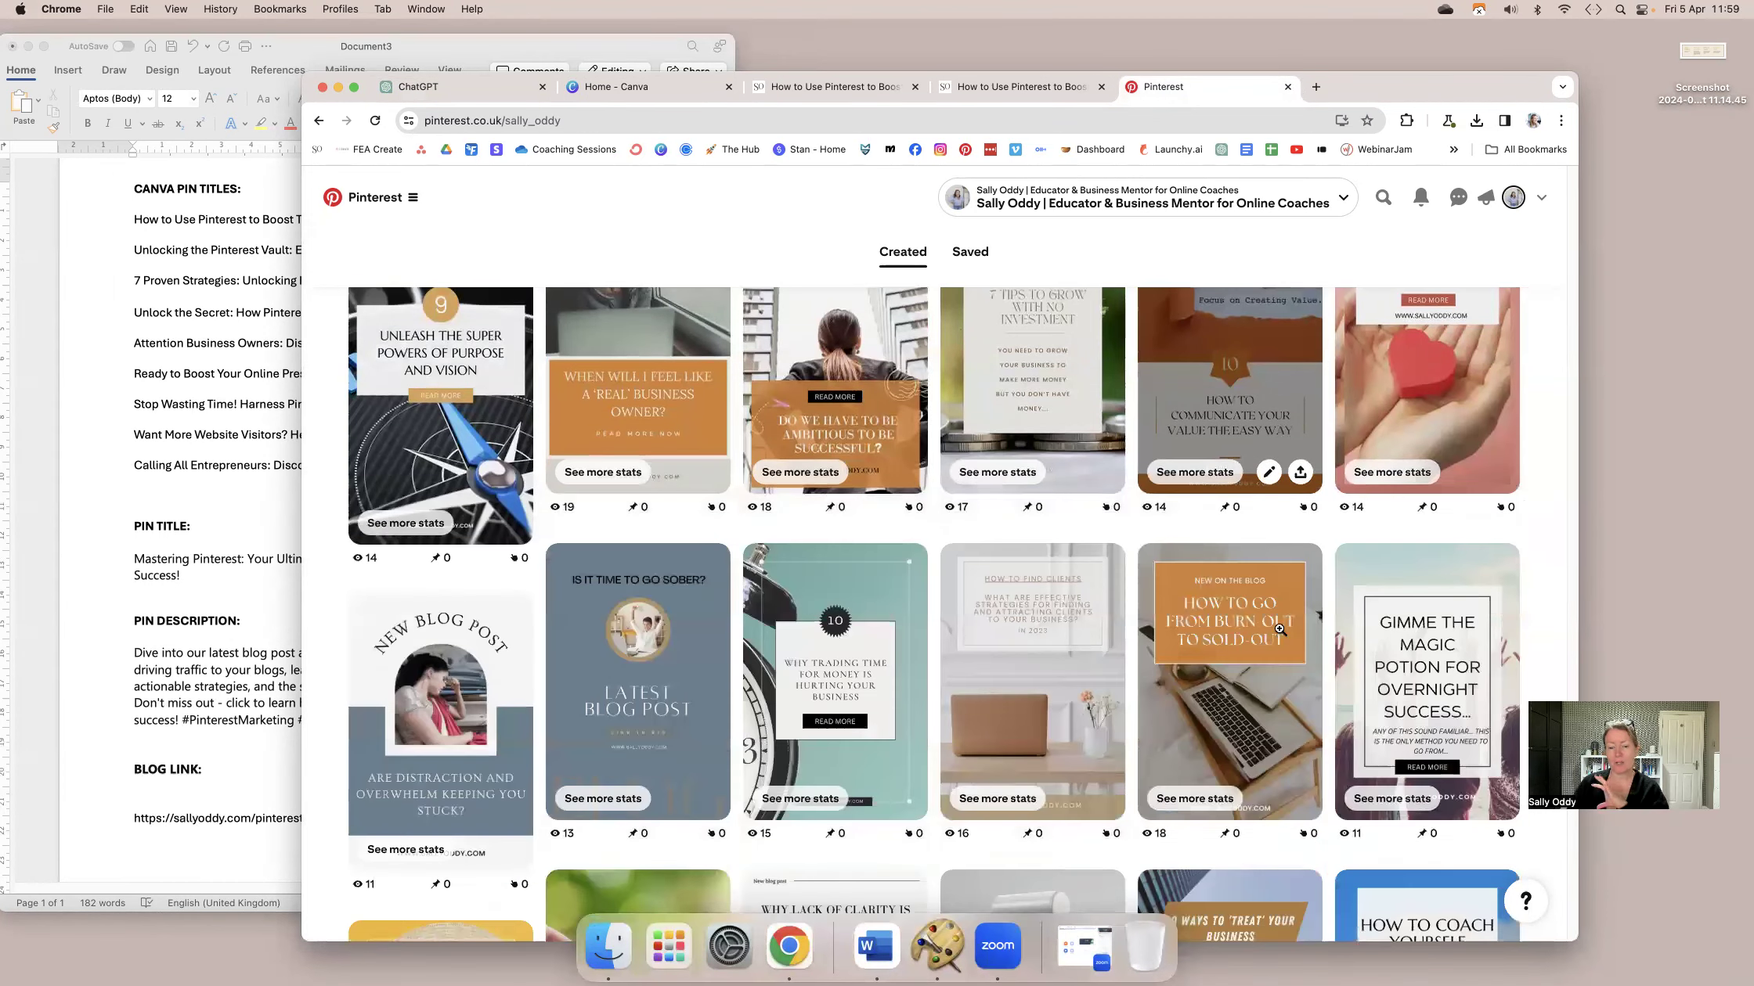
{"action": "scroll", "scroll_direction": "down", "scroll_amount": 3}
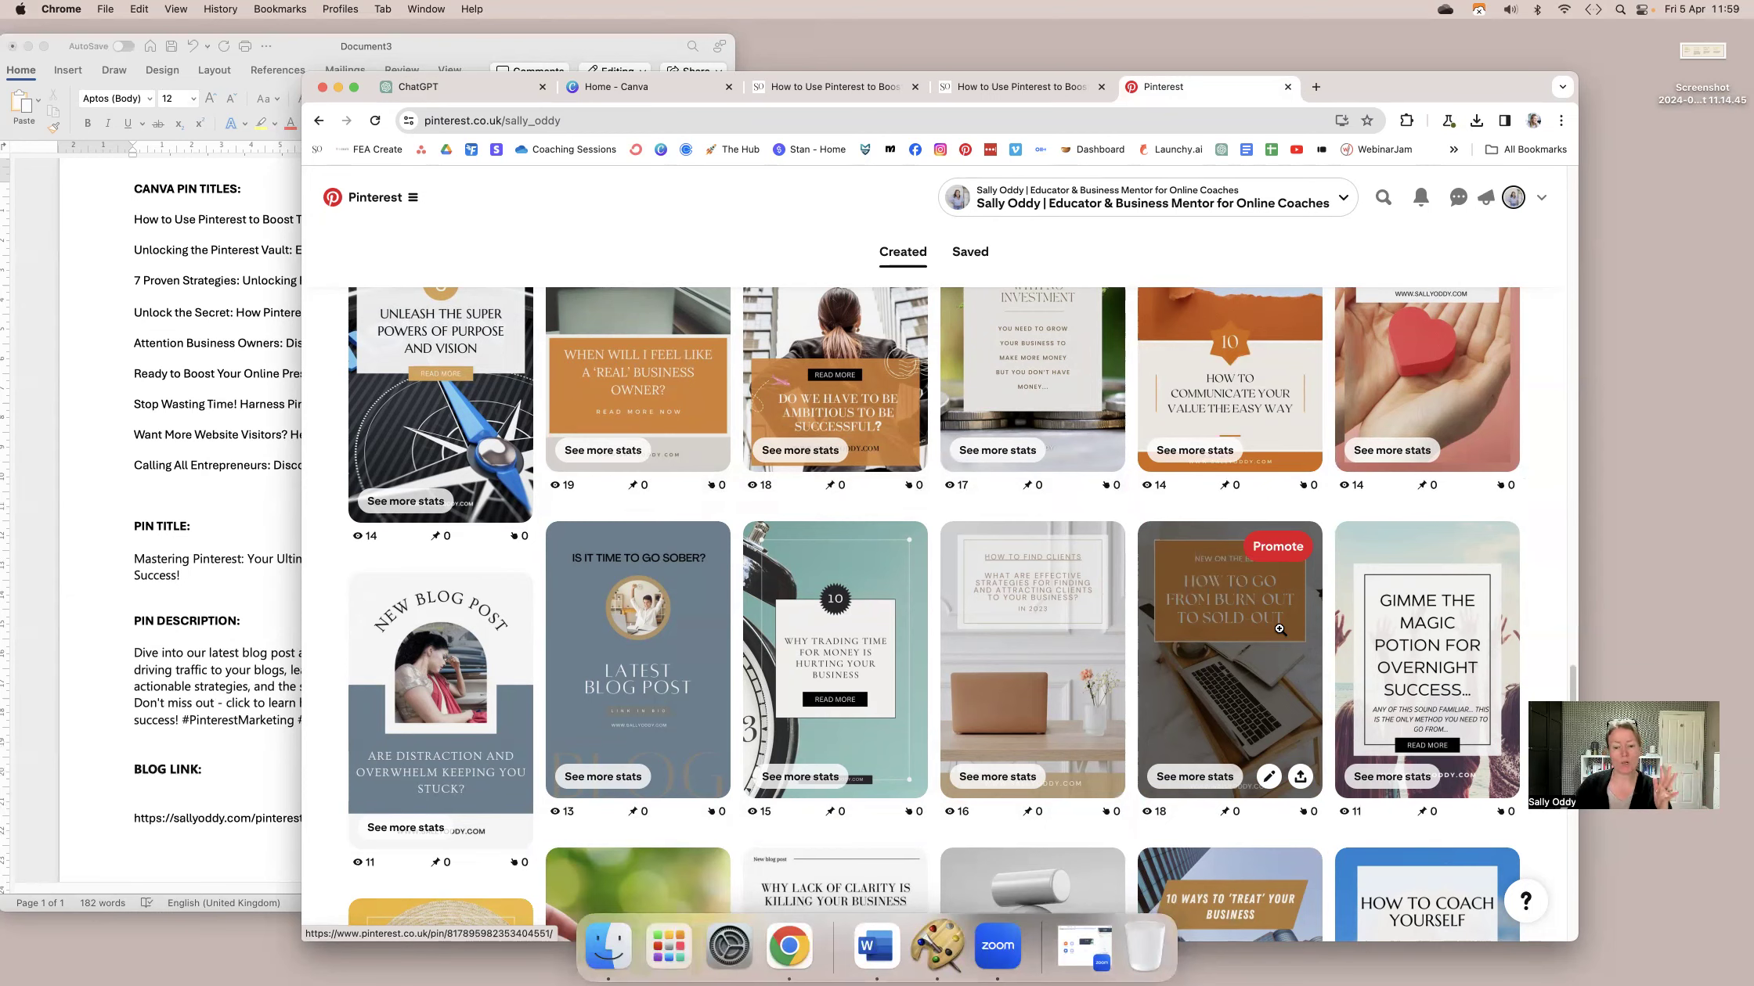
{"action": "scroll", "scroll_direction": "down", "scroll_amount": 3}
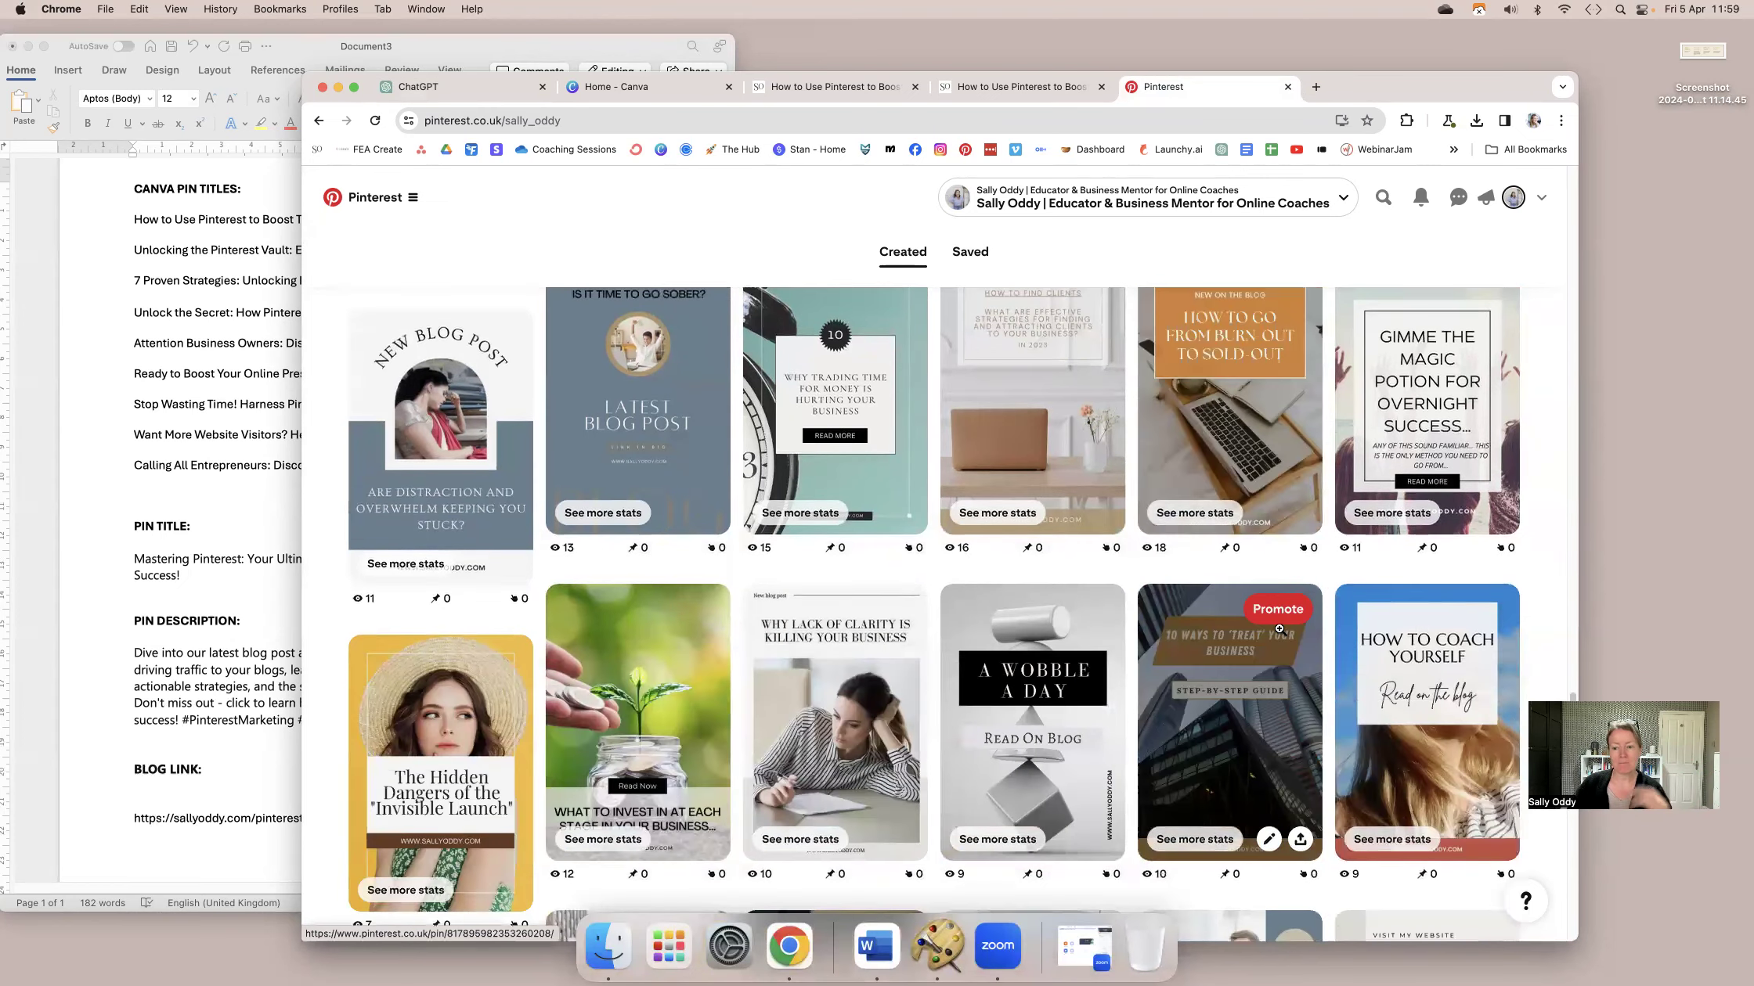
{"action": "scroll", "scroll_direction": "down", "scroll_amount": 3}
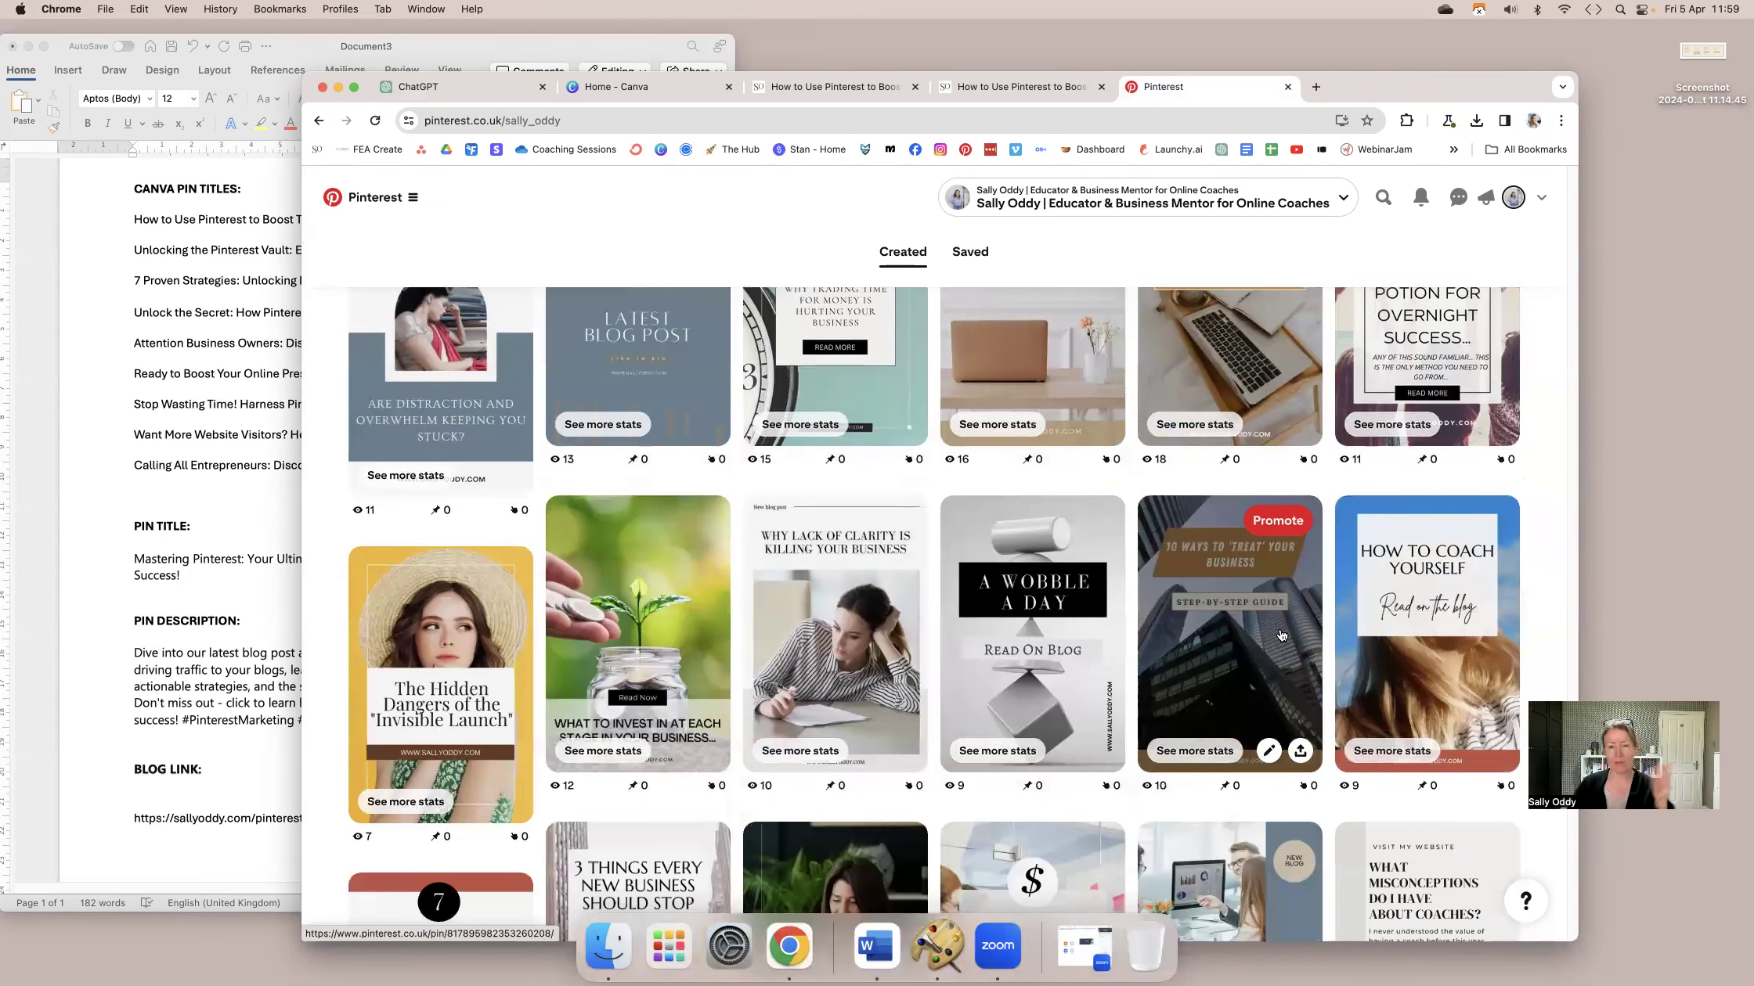
{"action": "scroll", "scroll_direction": "down", "scroll_amount": 3}
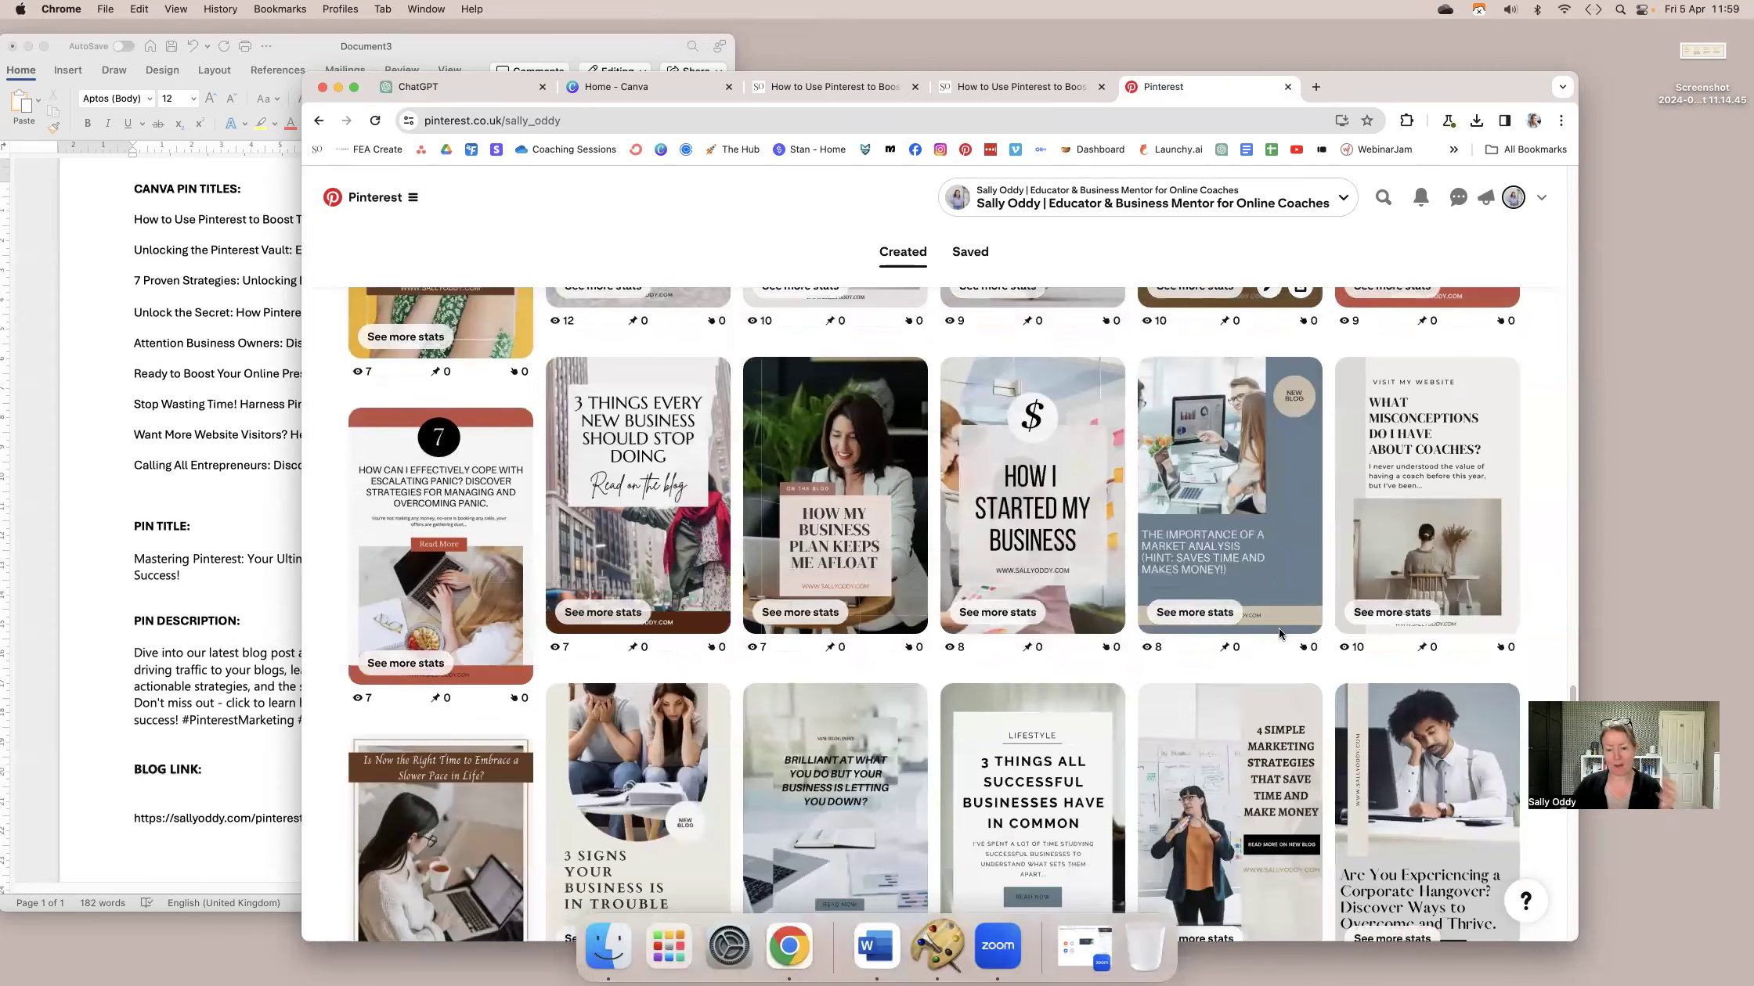
{"action": "scroll", "scroll_direction": "down", "scroll_amount": 3}
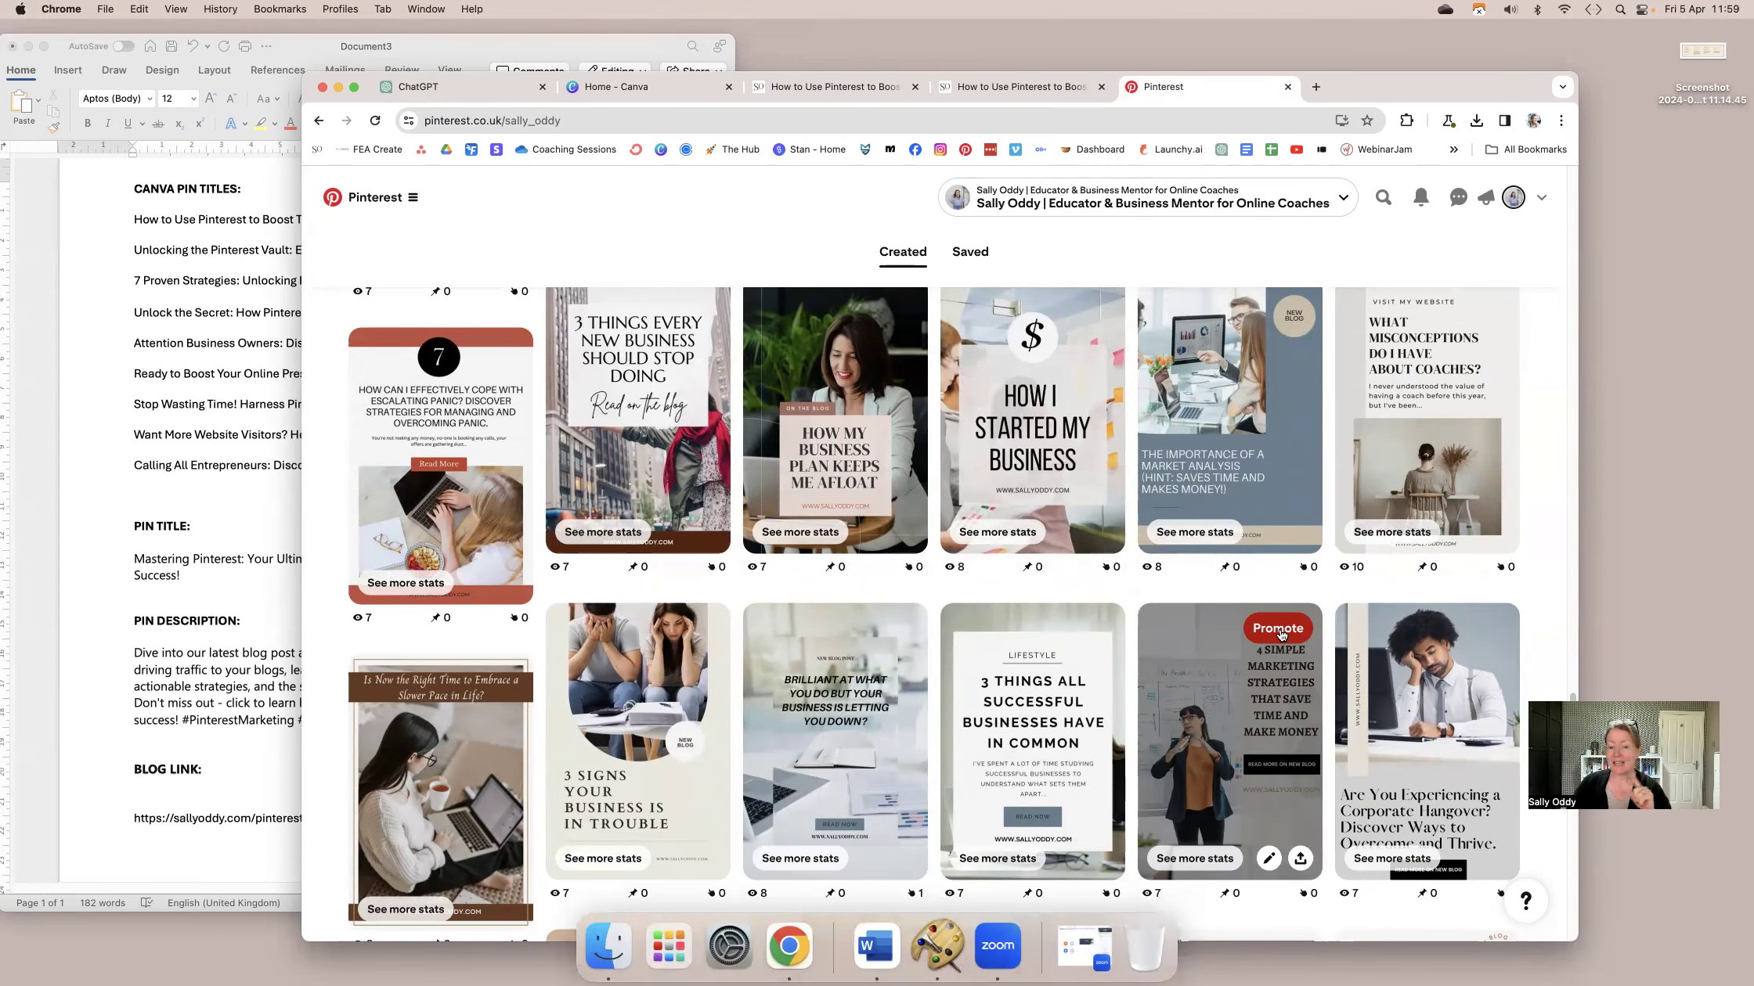
{"action": "scroll", "scroll_direction": "down", "scroll_amount": 3}
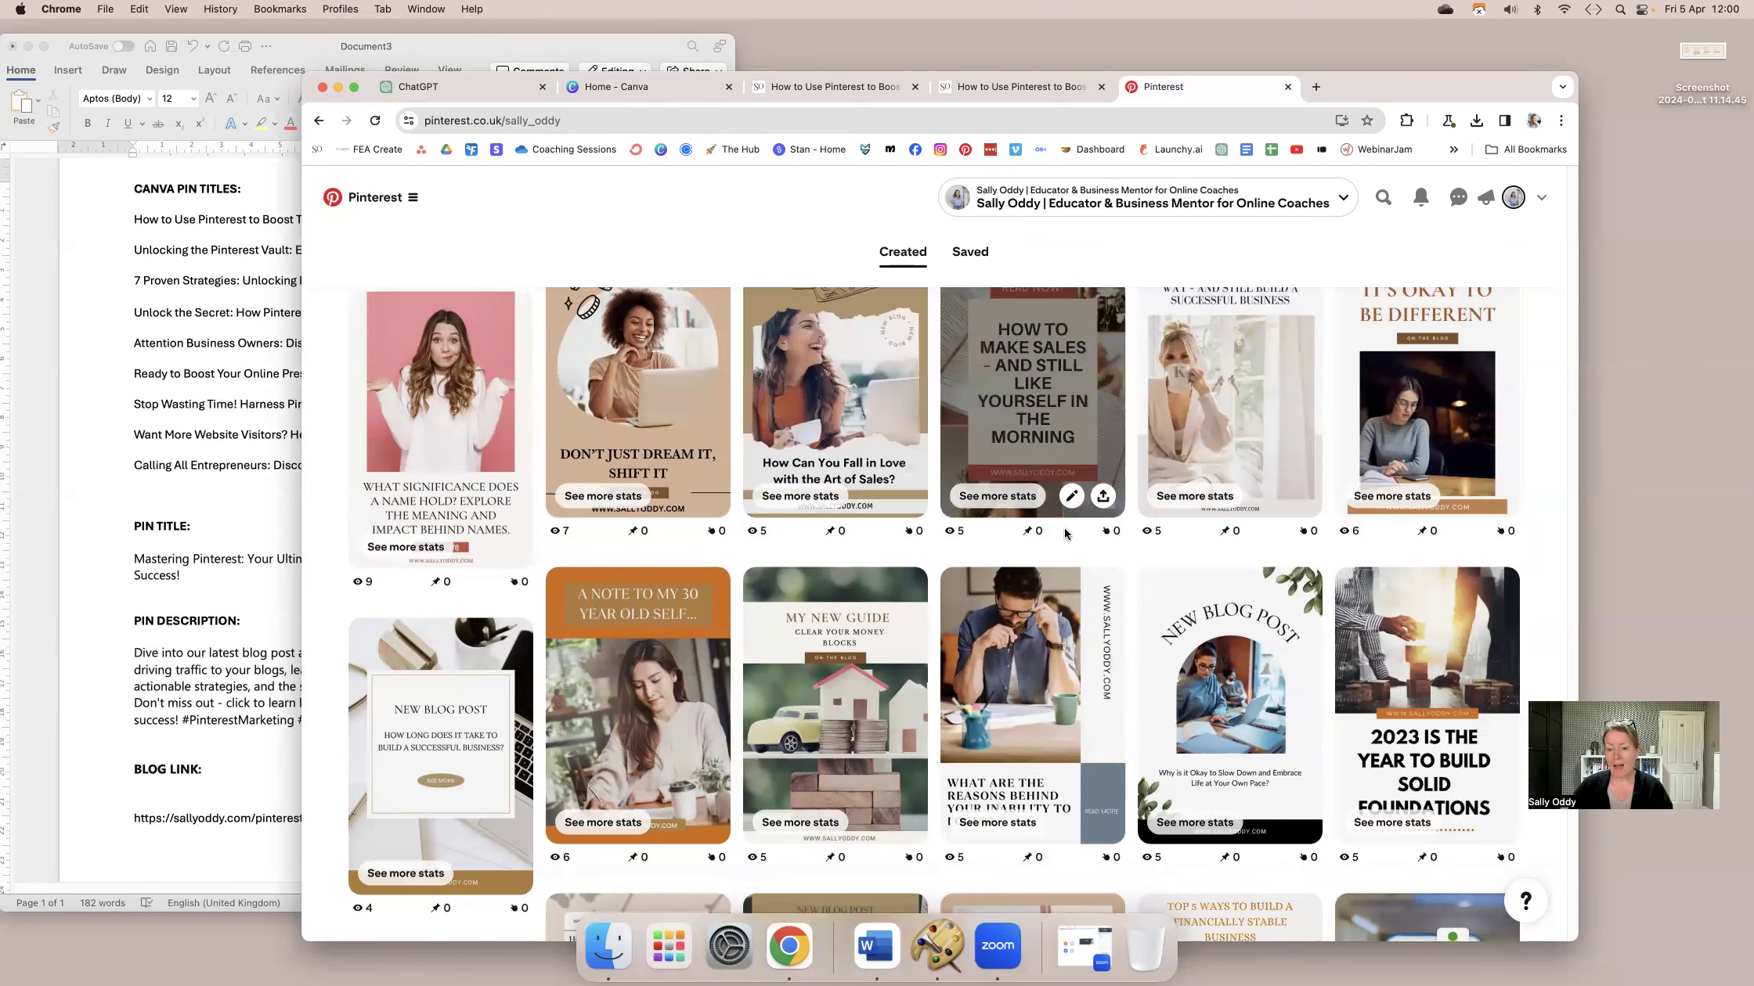
{"action": "scroll", "scroll_direction": "down", "scroll_amount": 3}
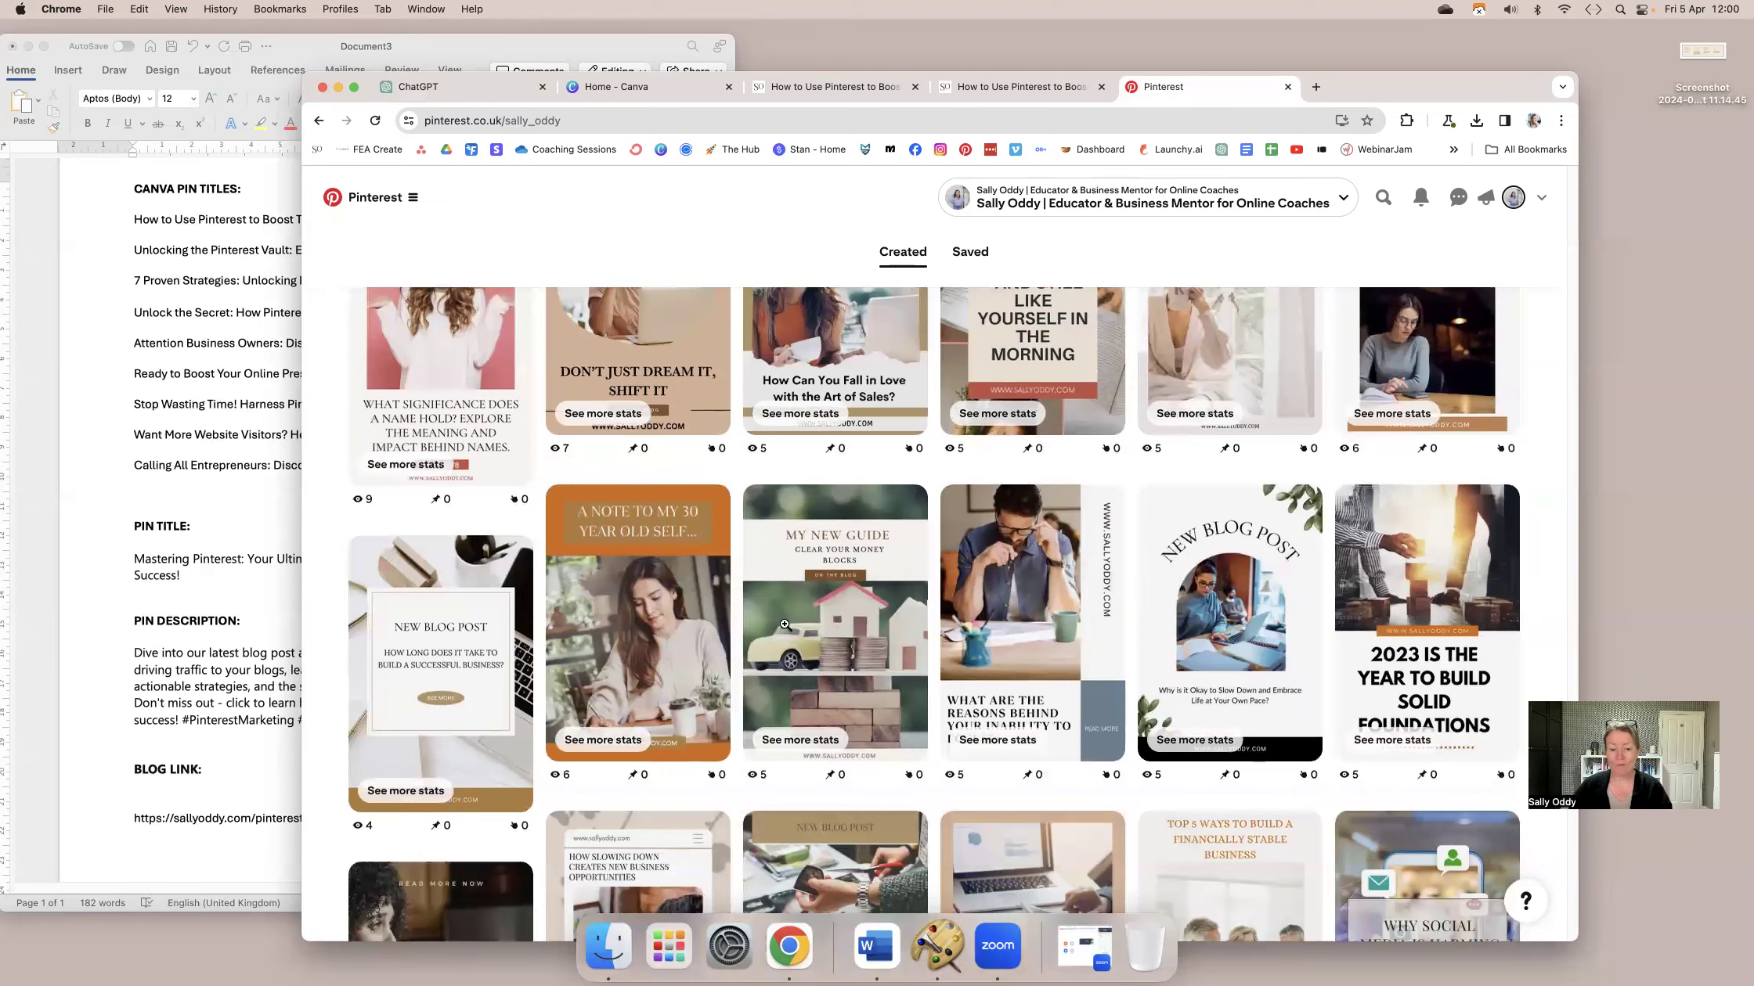
{"action": "scroll", "scroll_direction": "down", "scroll_amount": 3}
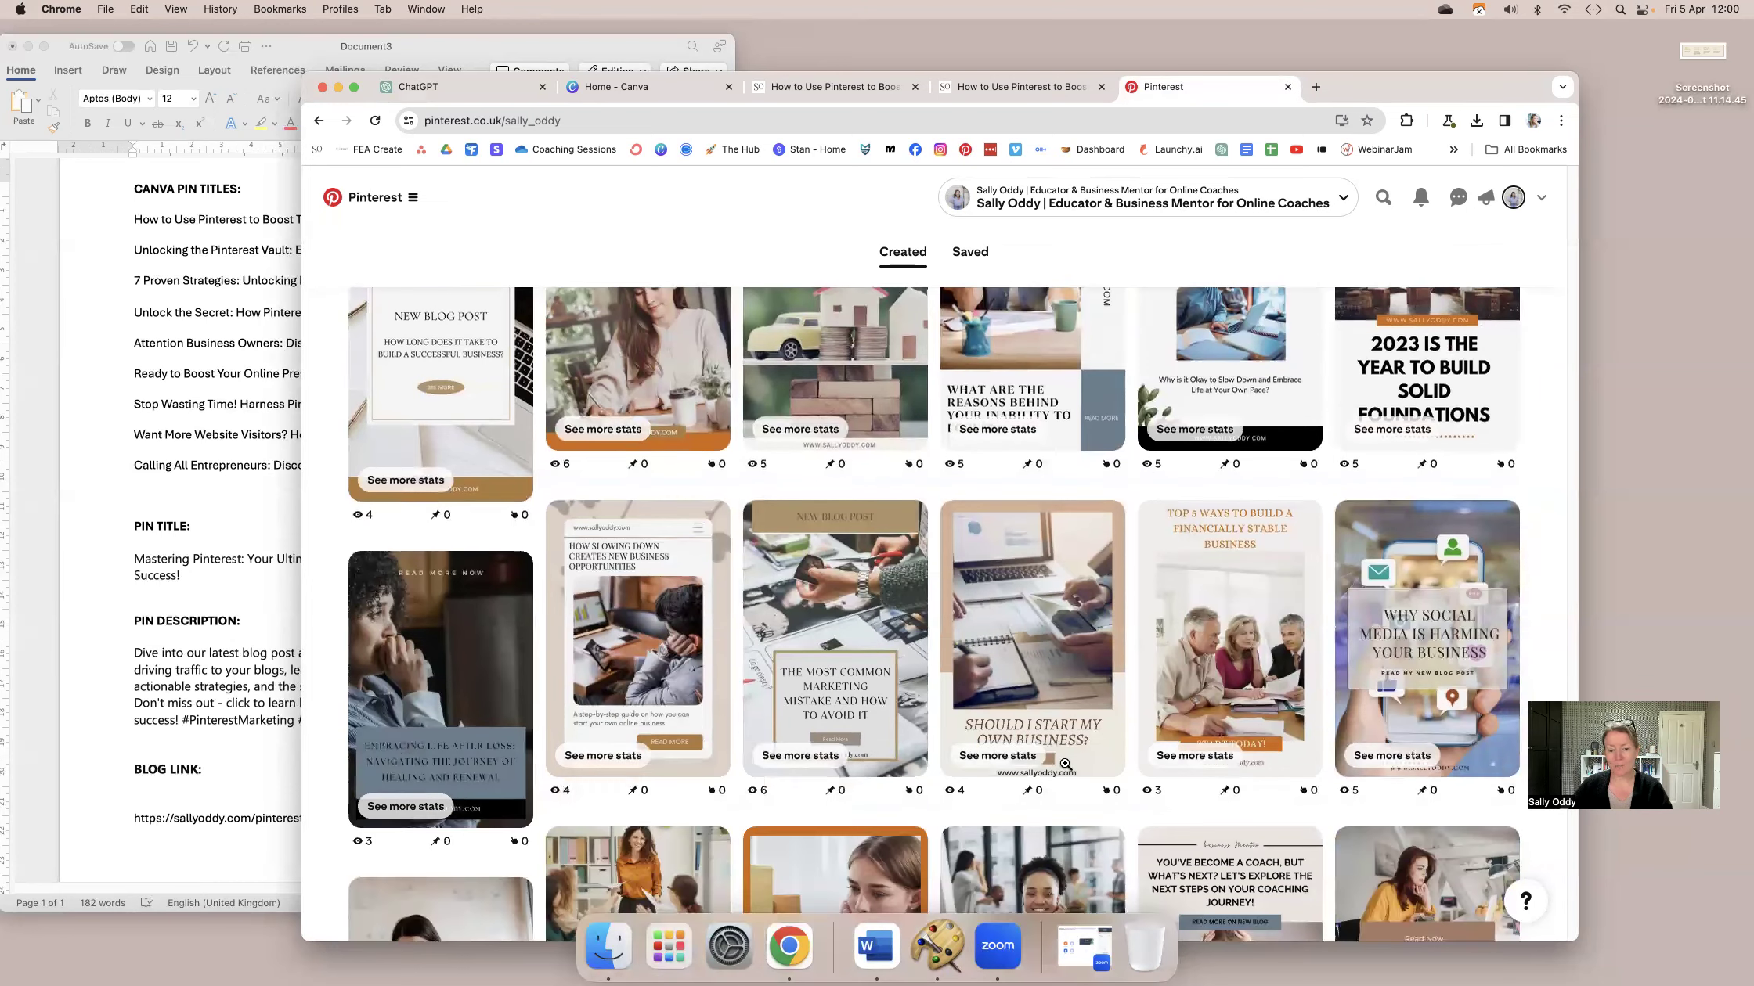
{"action": "scroll", "scroll_direction": "down", "scroll_amount": 3}
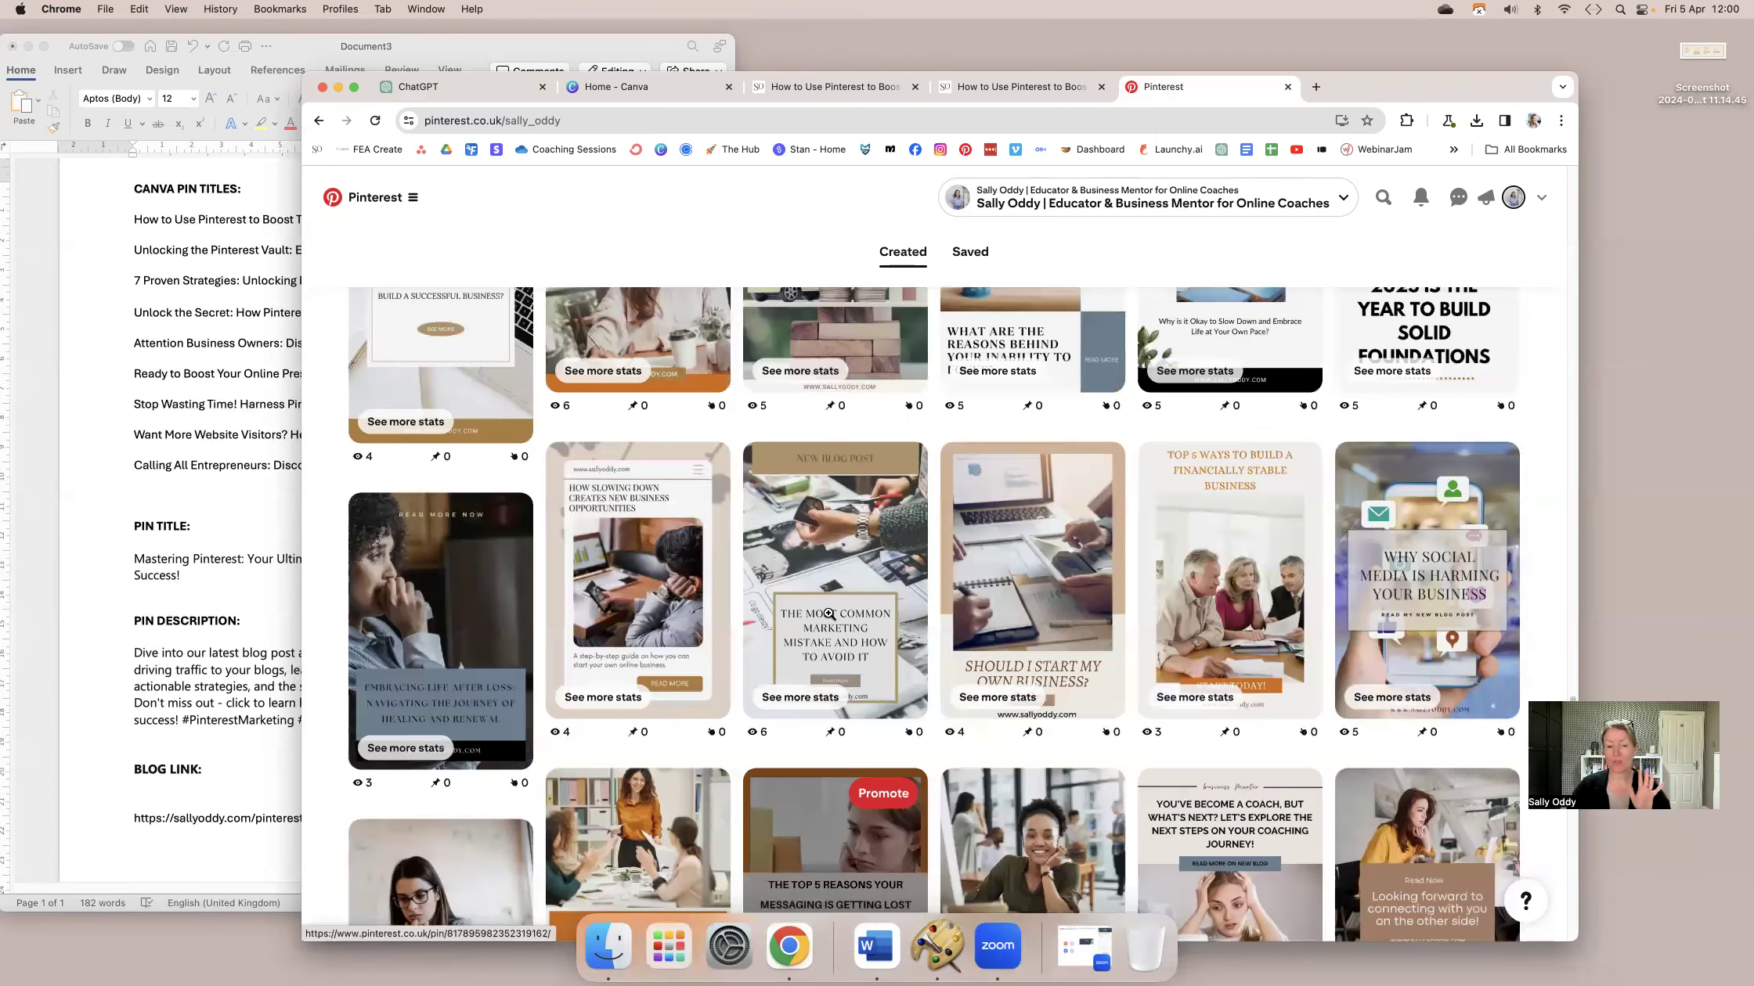
{"action": "scroll", "scroll_direction": "down", "scroll_amount": 3}
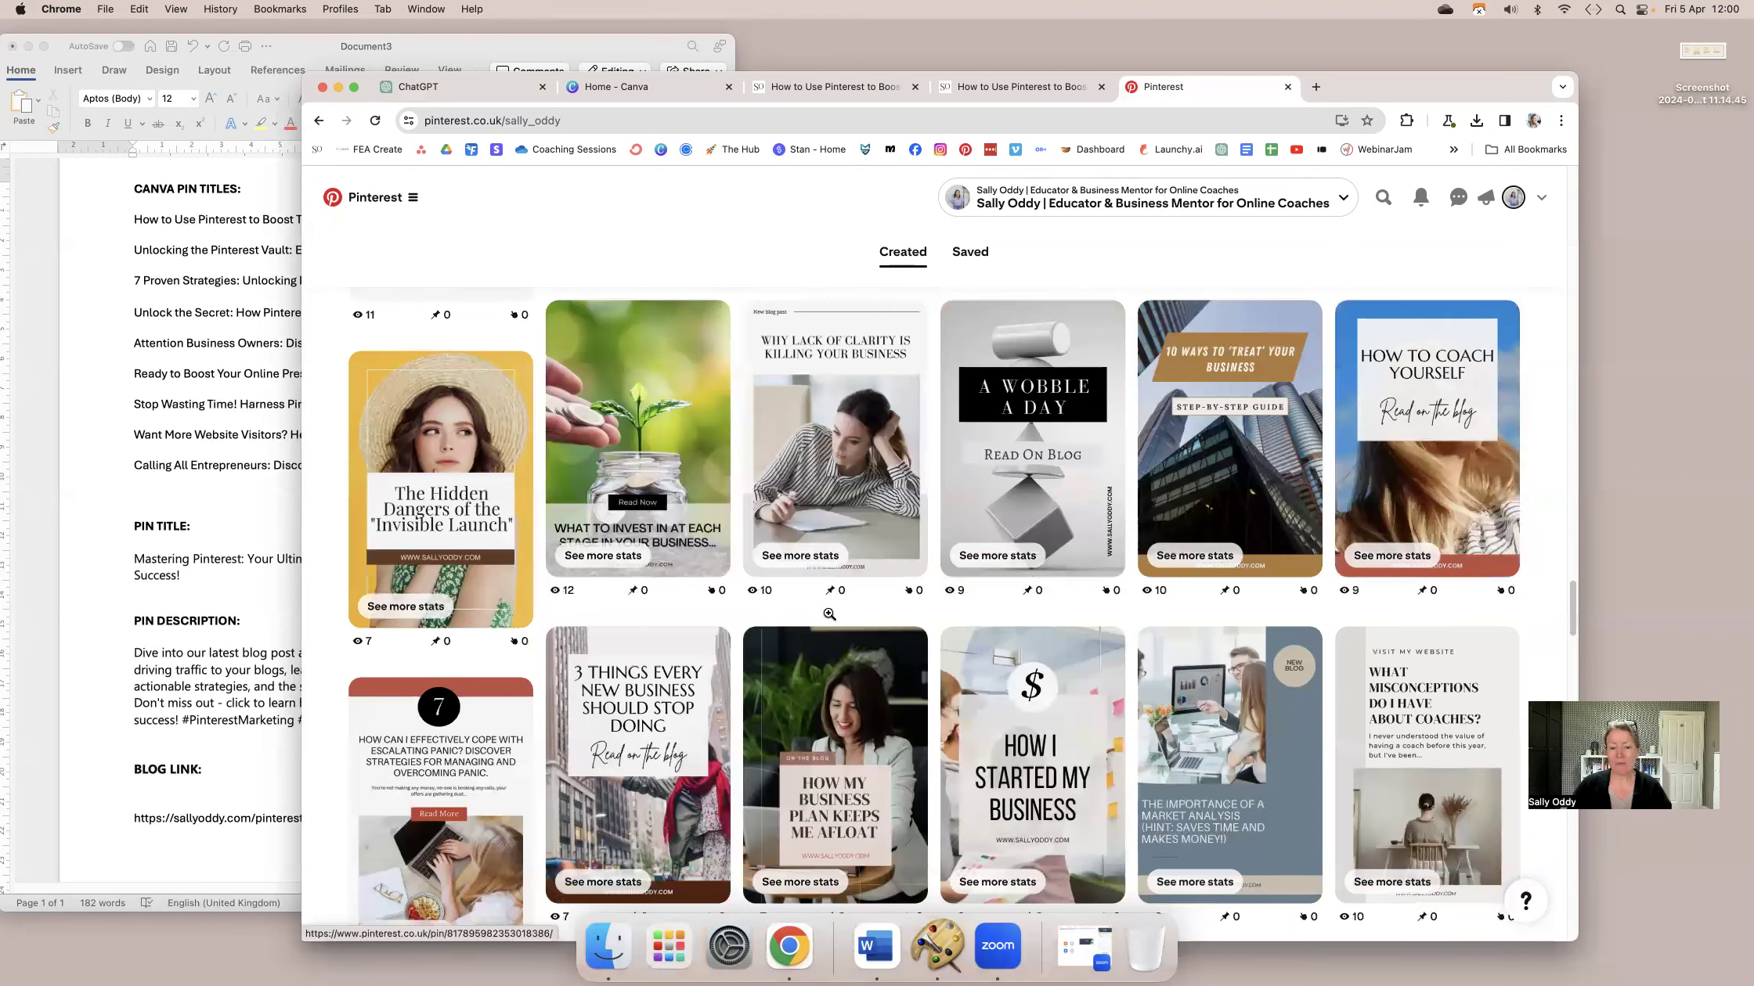
{"action": "scroll", "scroll_direction": "down", "scroll_amount": 3}
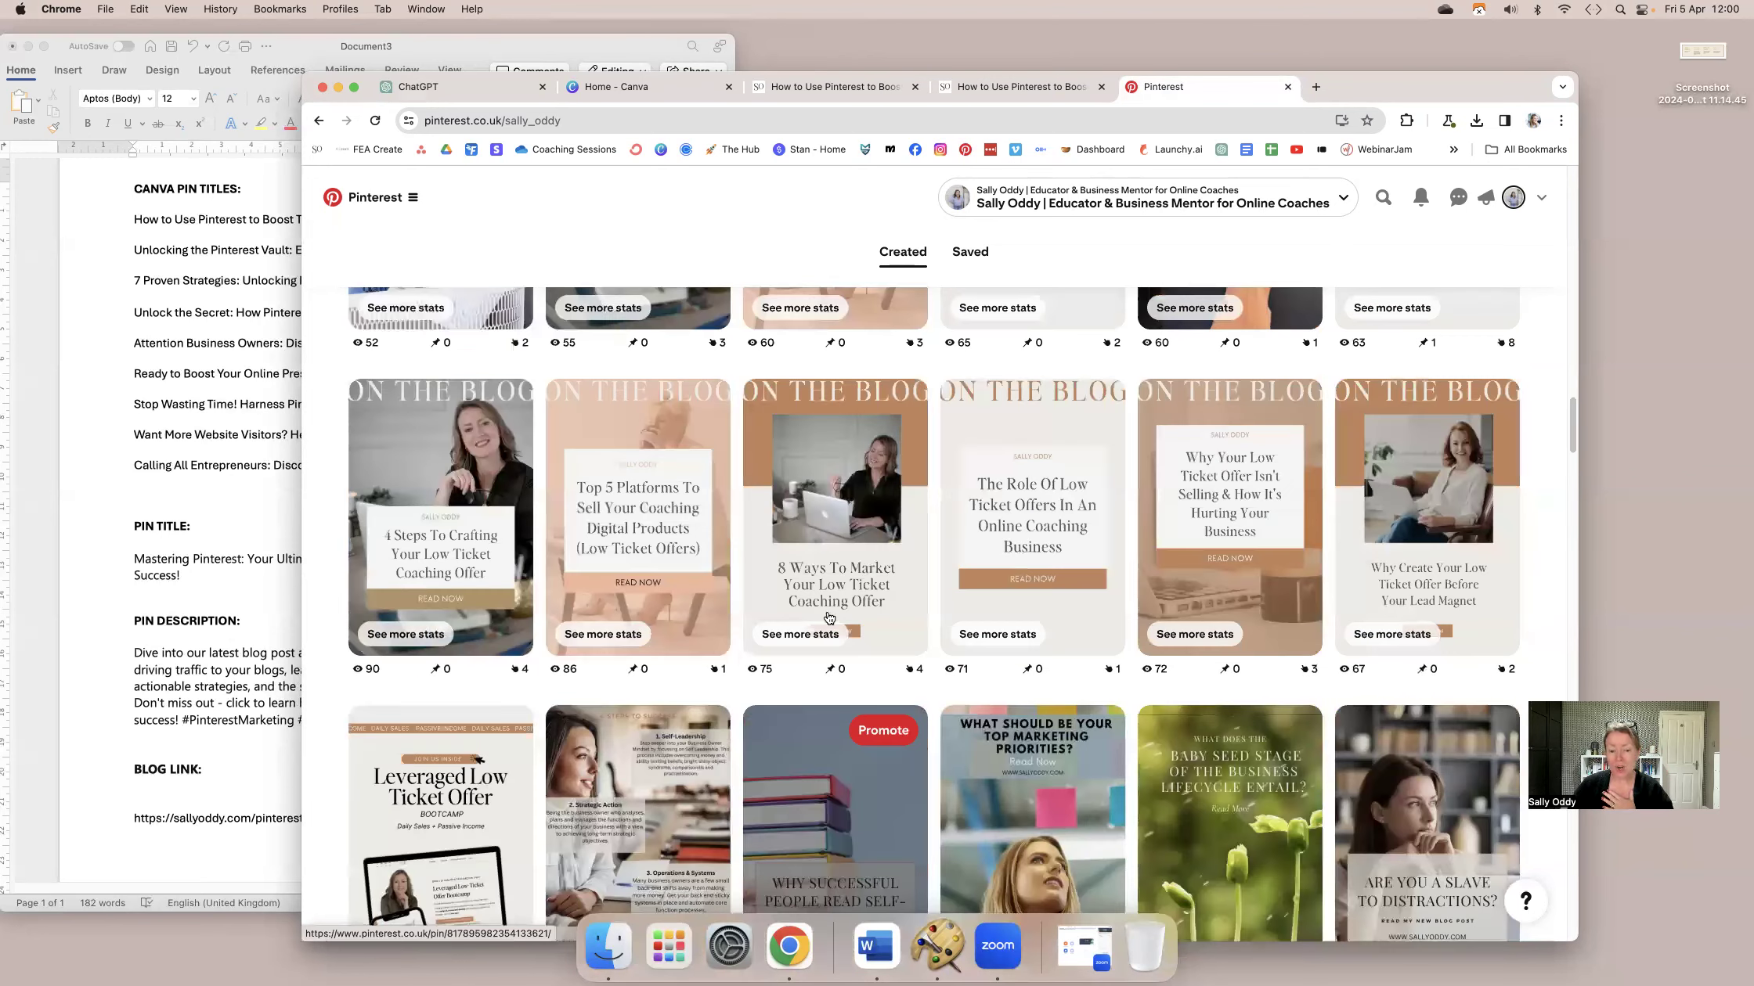
{"action": "scroll", "scroll_direction": "down", "scroll_amount": 3}
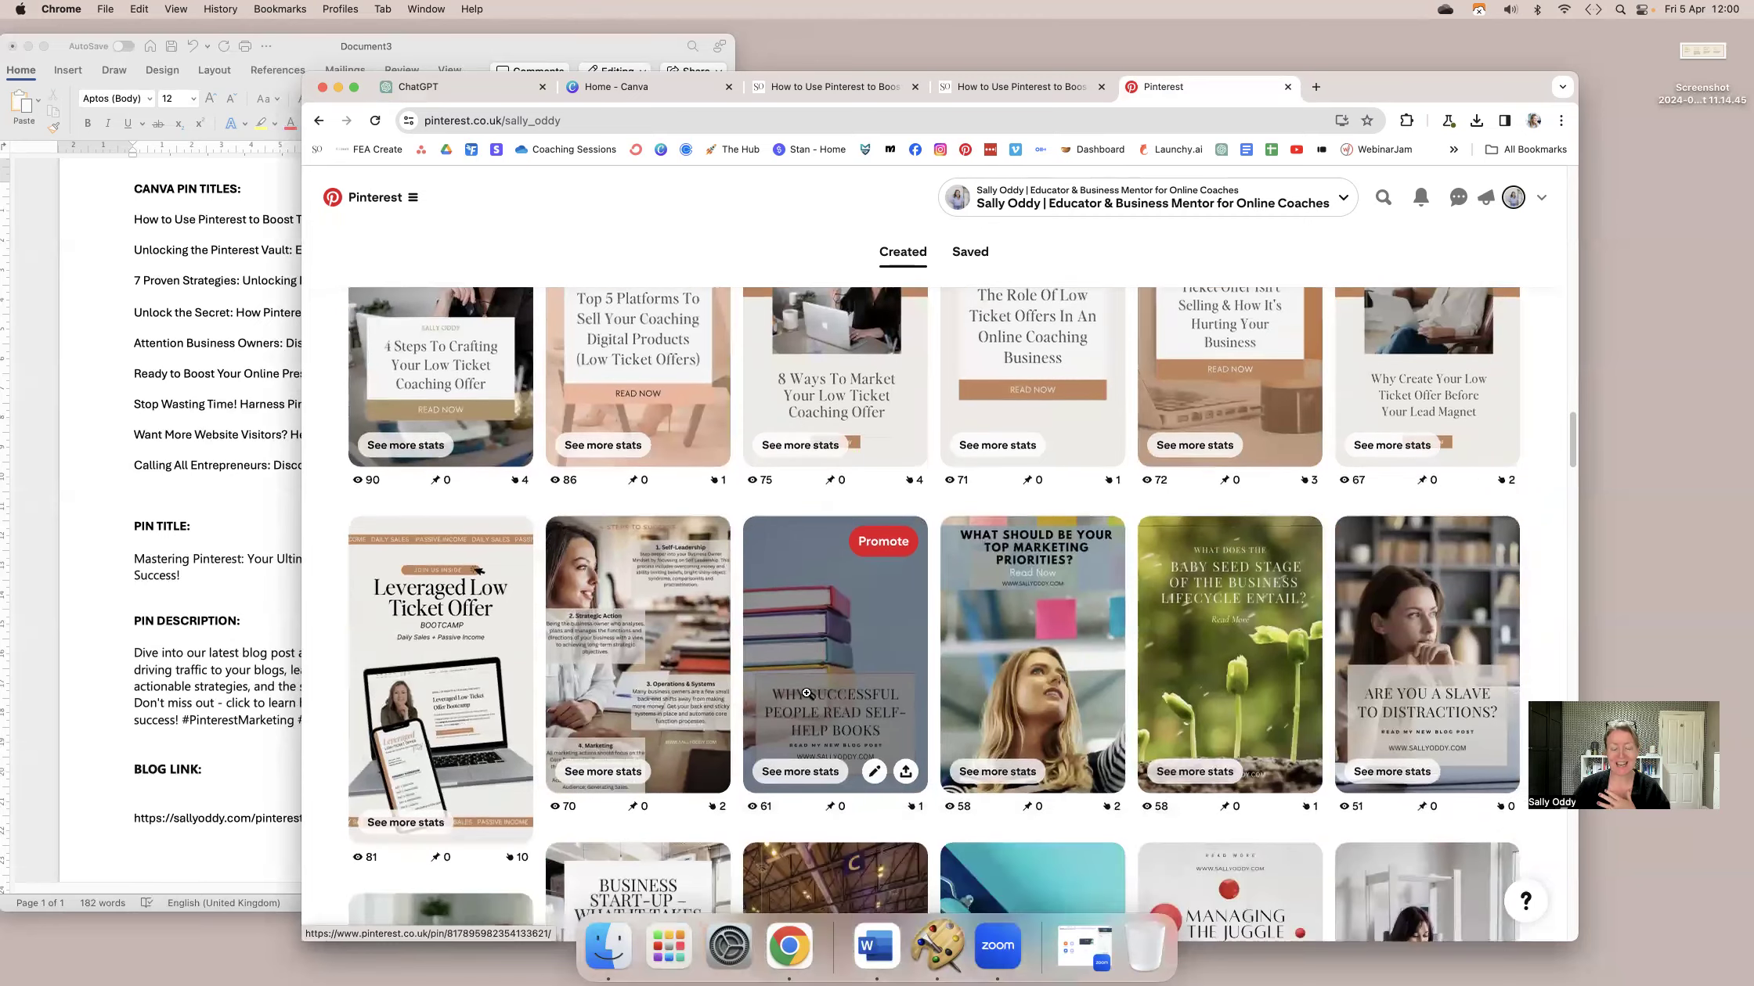
{"action": "scroll", "scroll_direction": "down", "scroll_amount": 3}
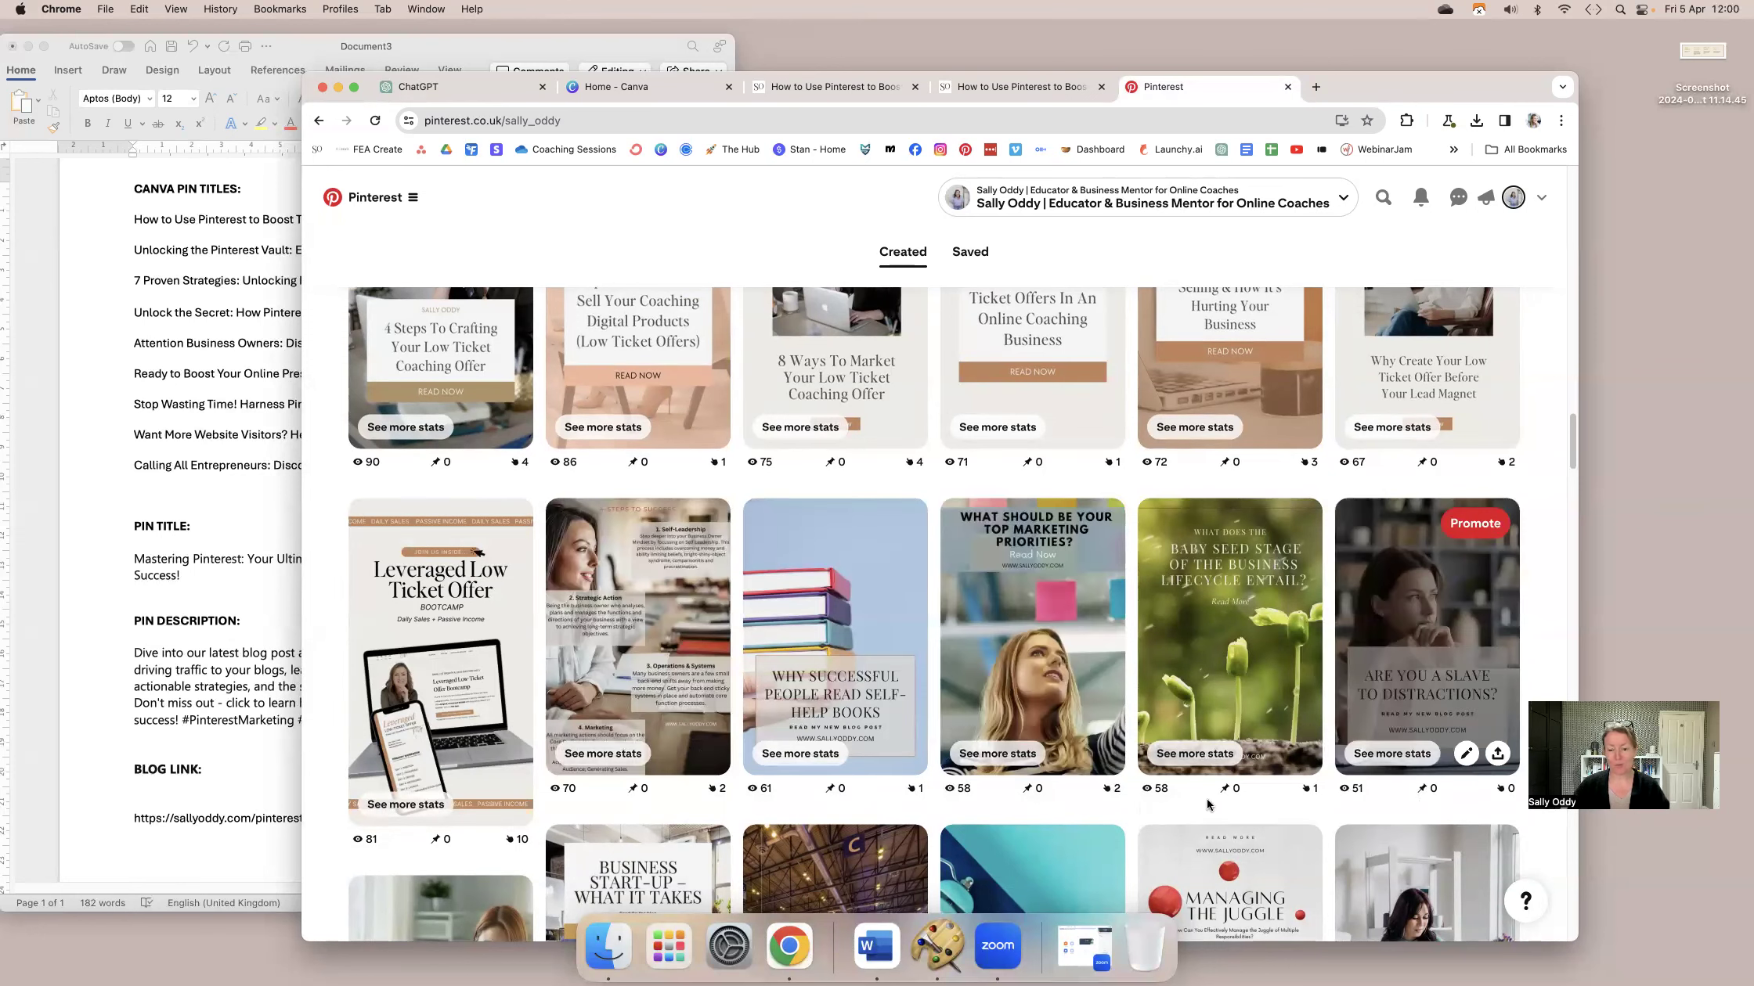
{"action": "scroll", "scroll_direction": "down", "scroll_amount": 3}
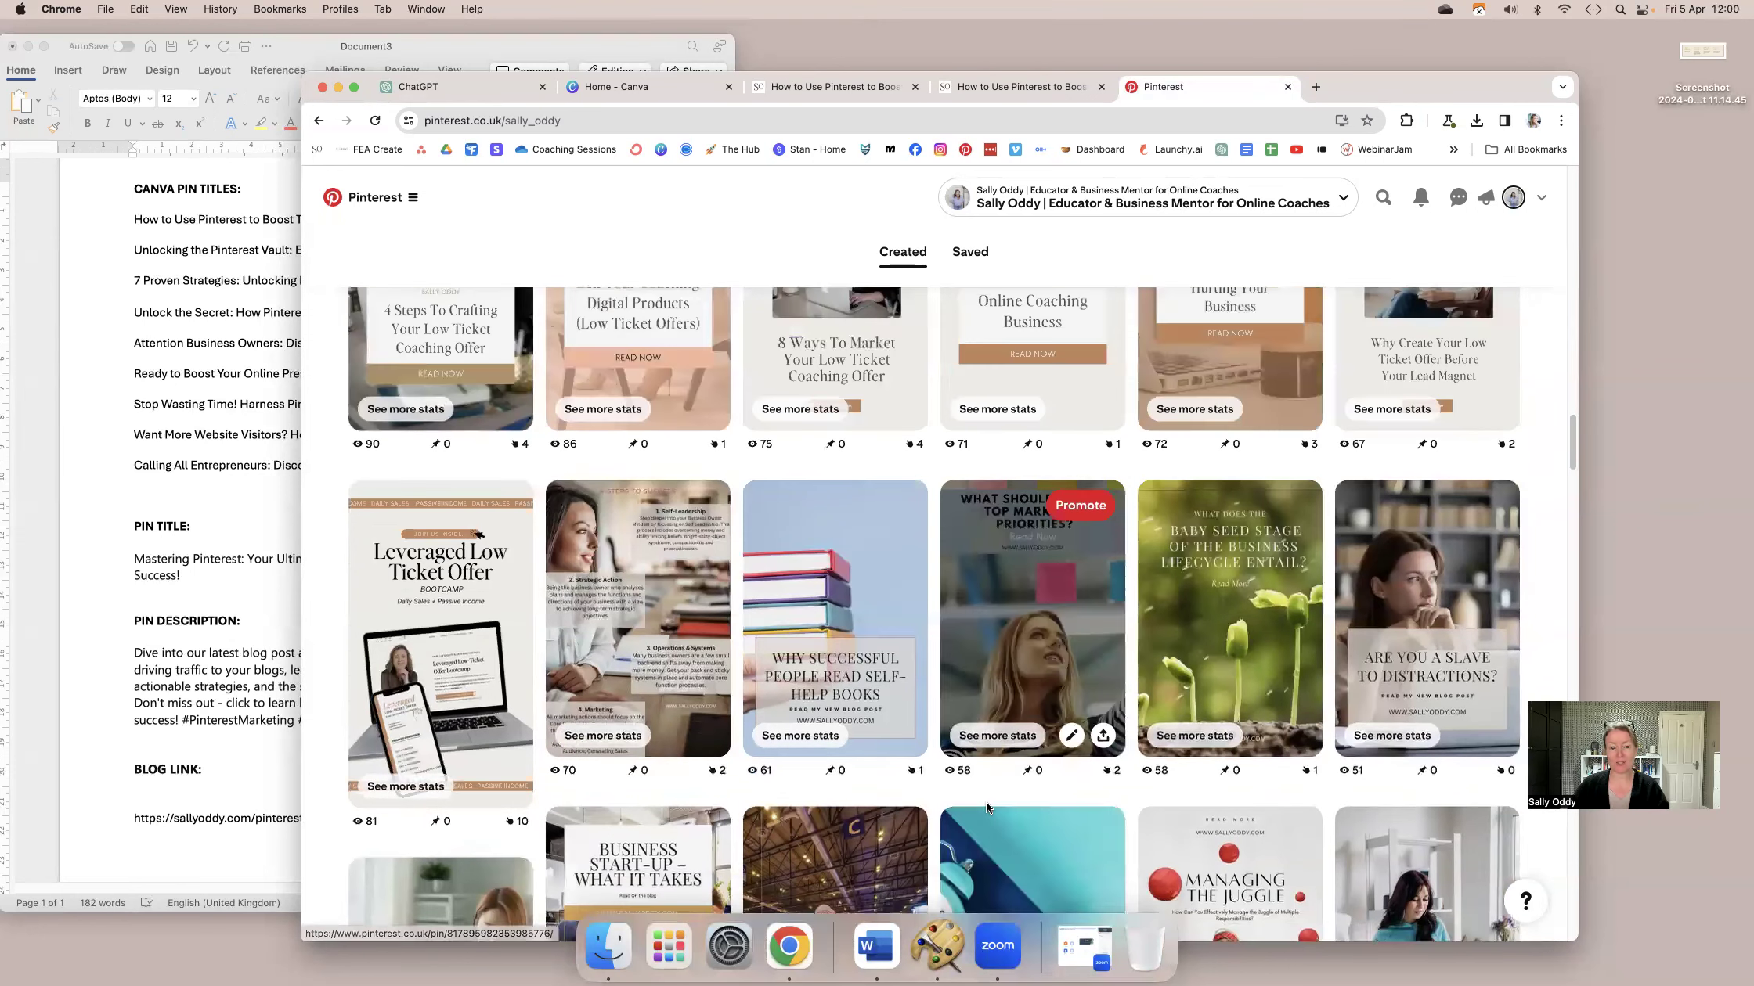
{"action": "scroll", "scroll_direction": "up", "scroll_amount": 3}
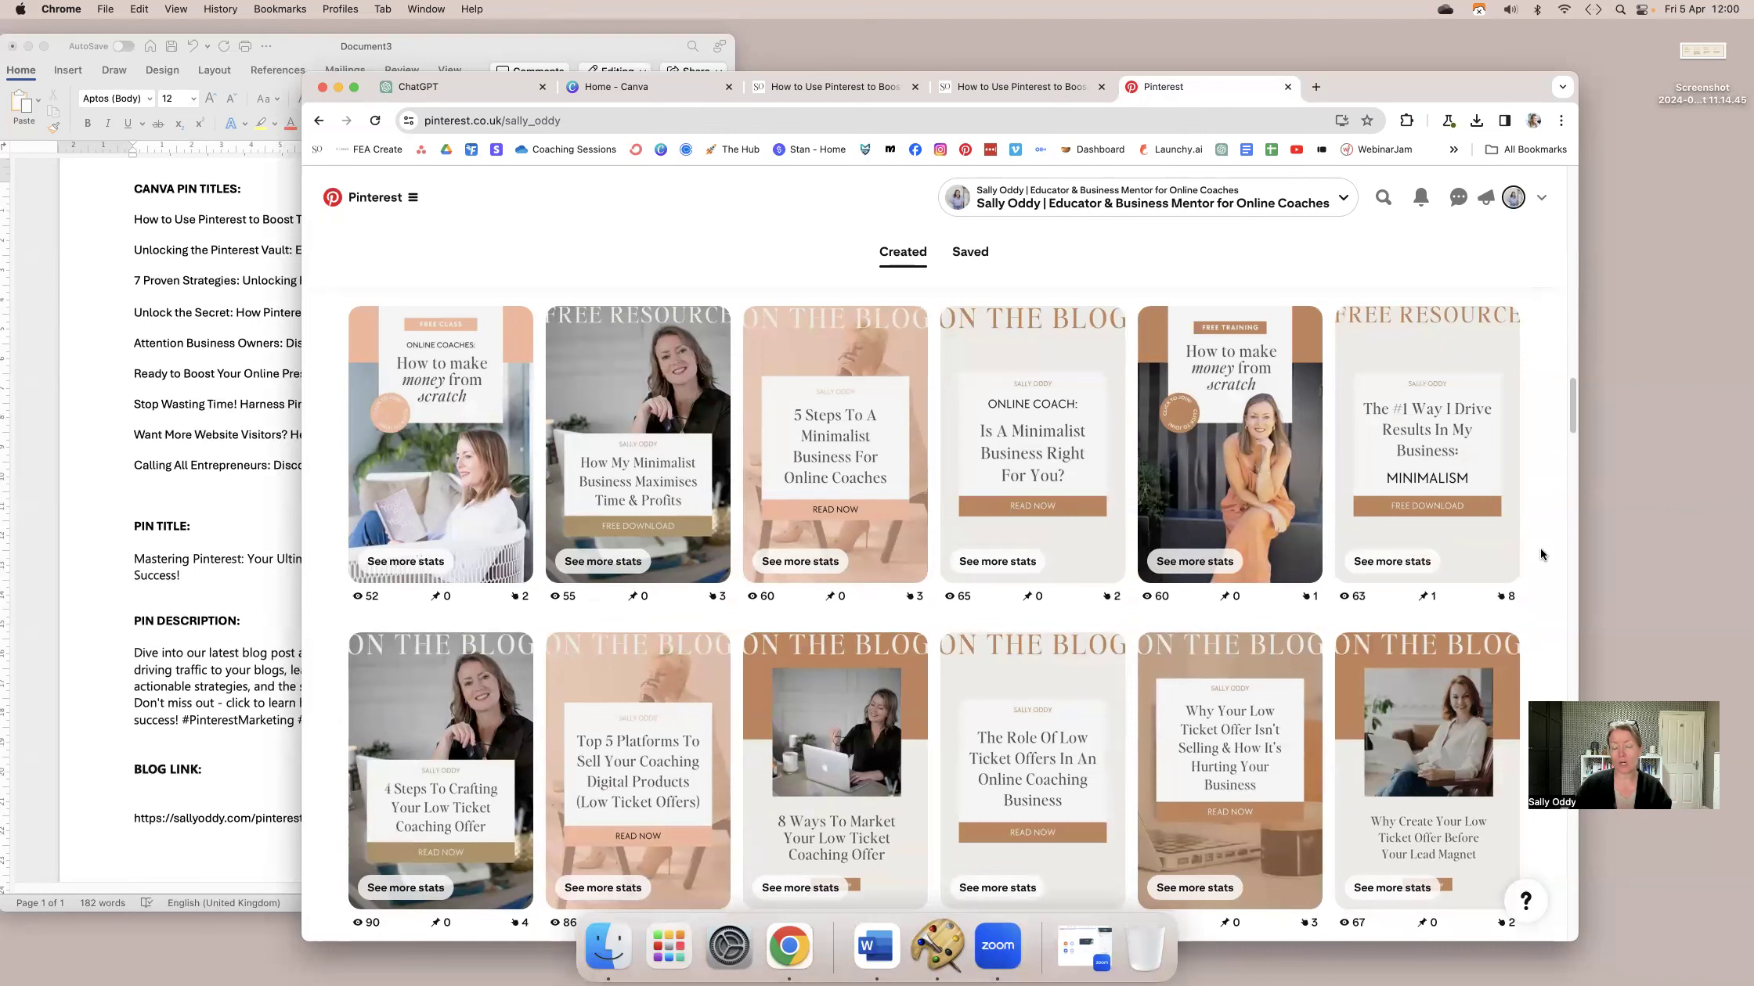
{"action": "scroll", "scroll_direction": "down", "scroll_amount": 3}
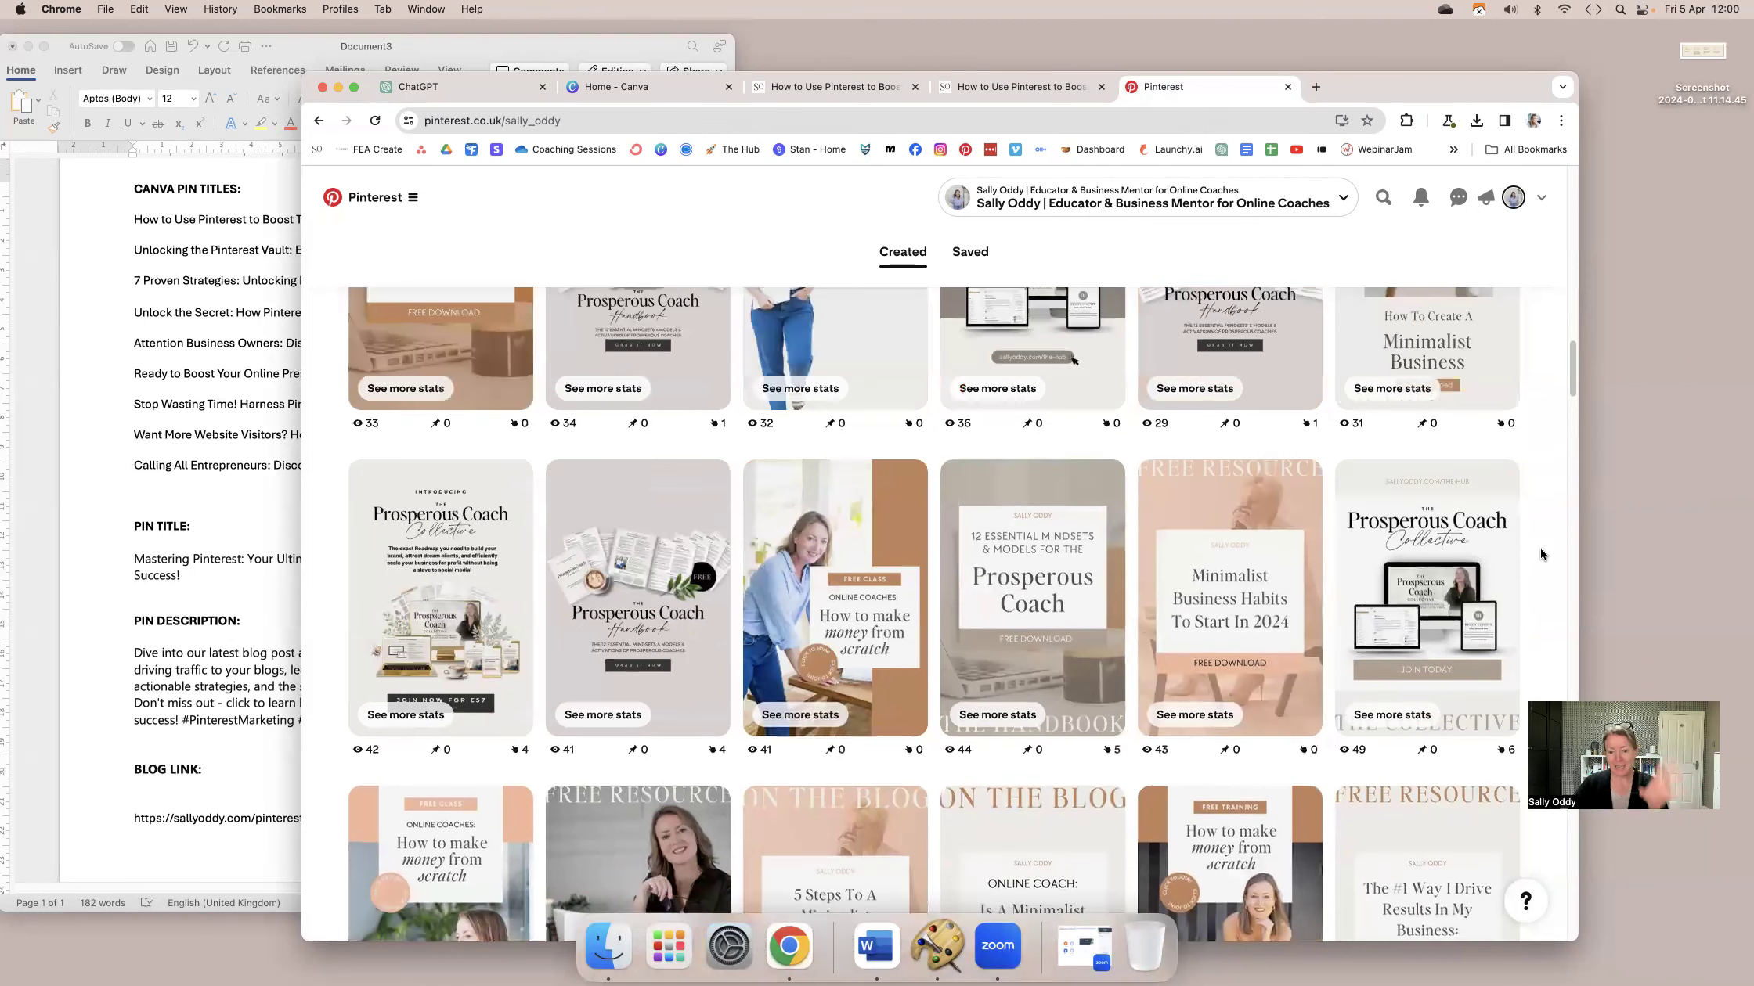
{"action": "scroll", "scroll_direction": "down", "scroll_amount": 3}
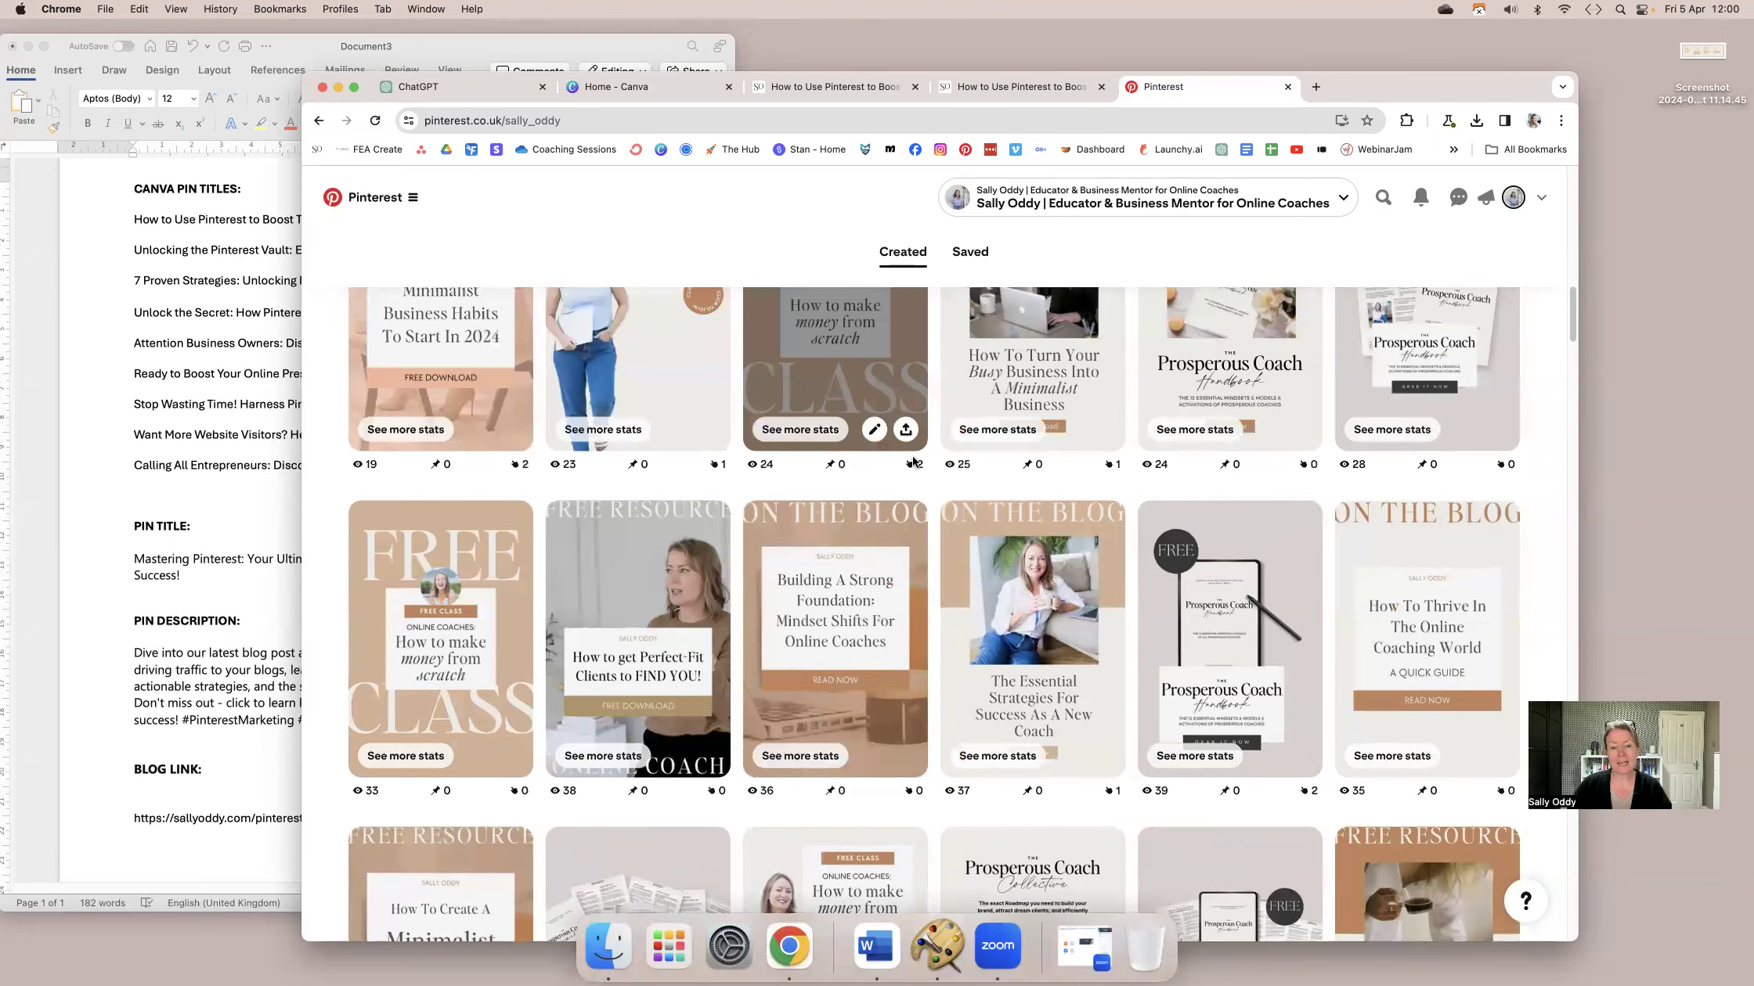
{"action": "mouse_move", "coordinate": [849, 700]}
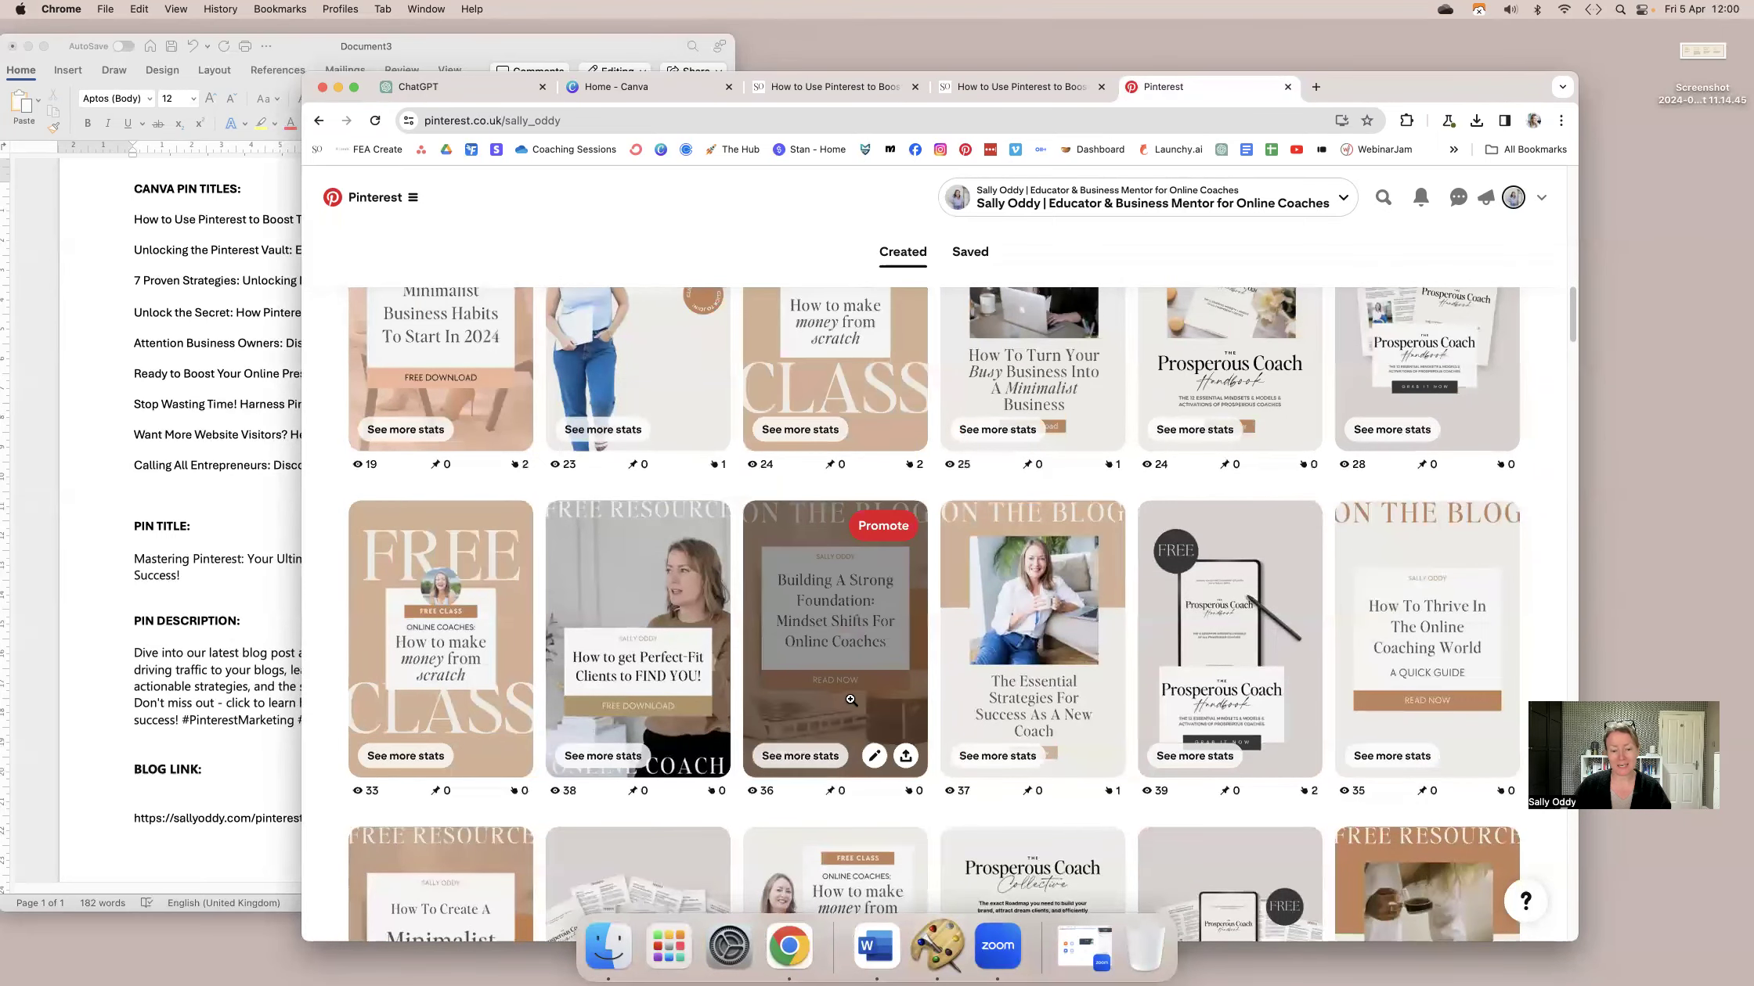
{"action": "scroll", "scroll_direction": "down", "scroll_amount": 3}
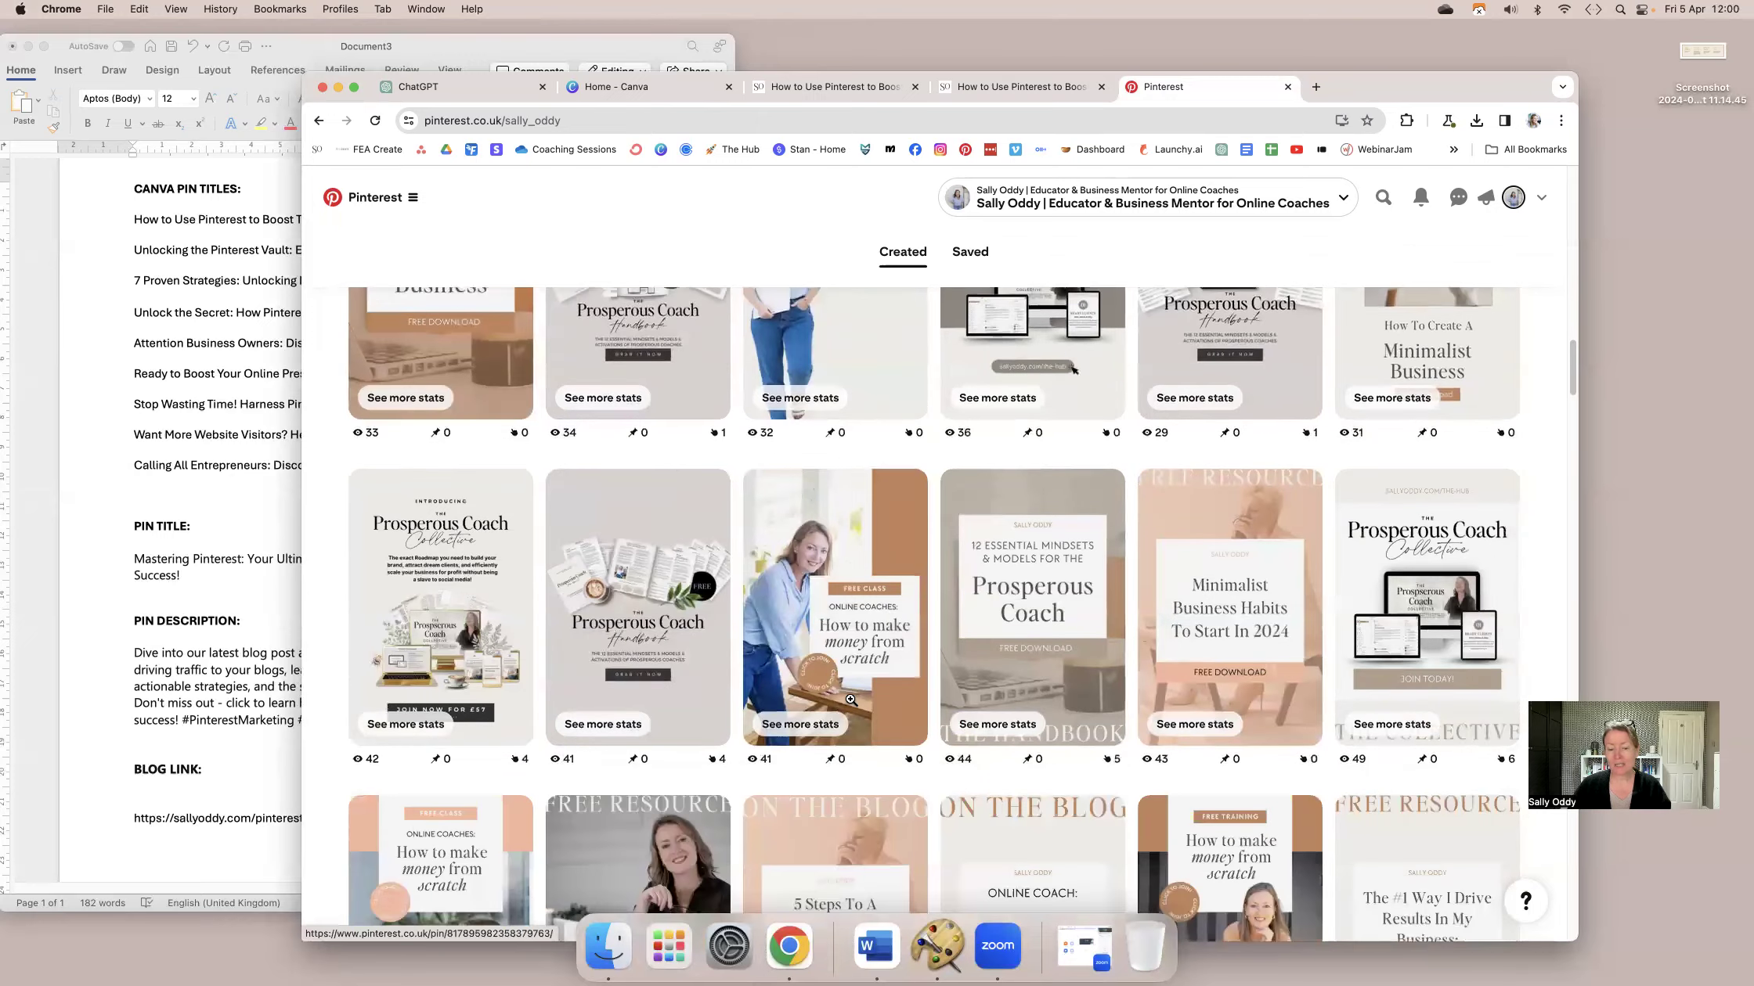
{"action": "scroll", "scroll_direction": "down", "scroll_amount": 3}
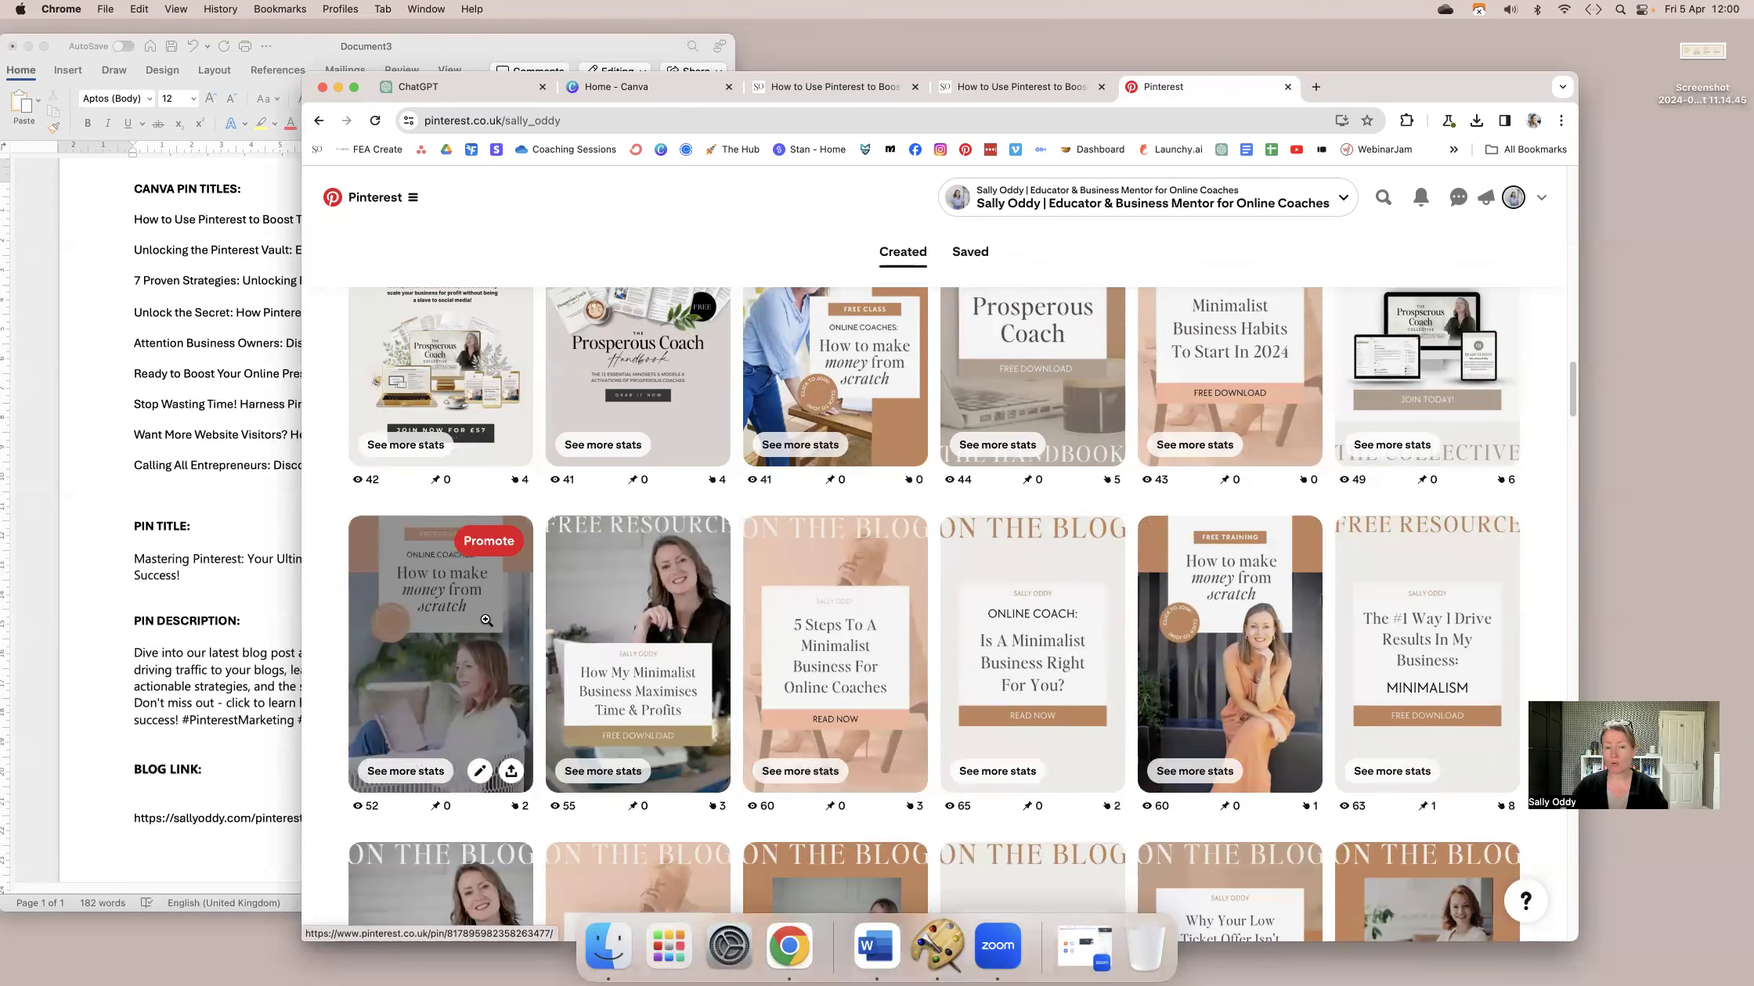
{"action": "scroll", "scroll_direction": "up", "scroll_amount": 3}
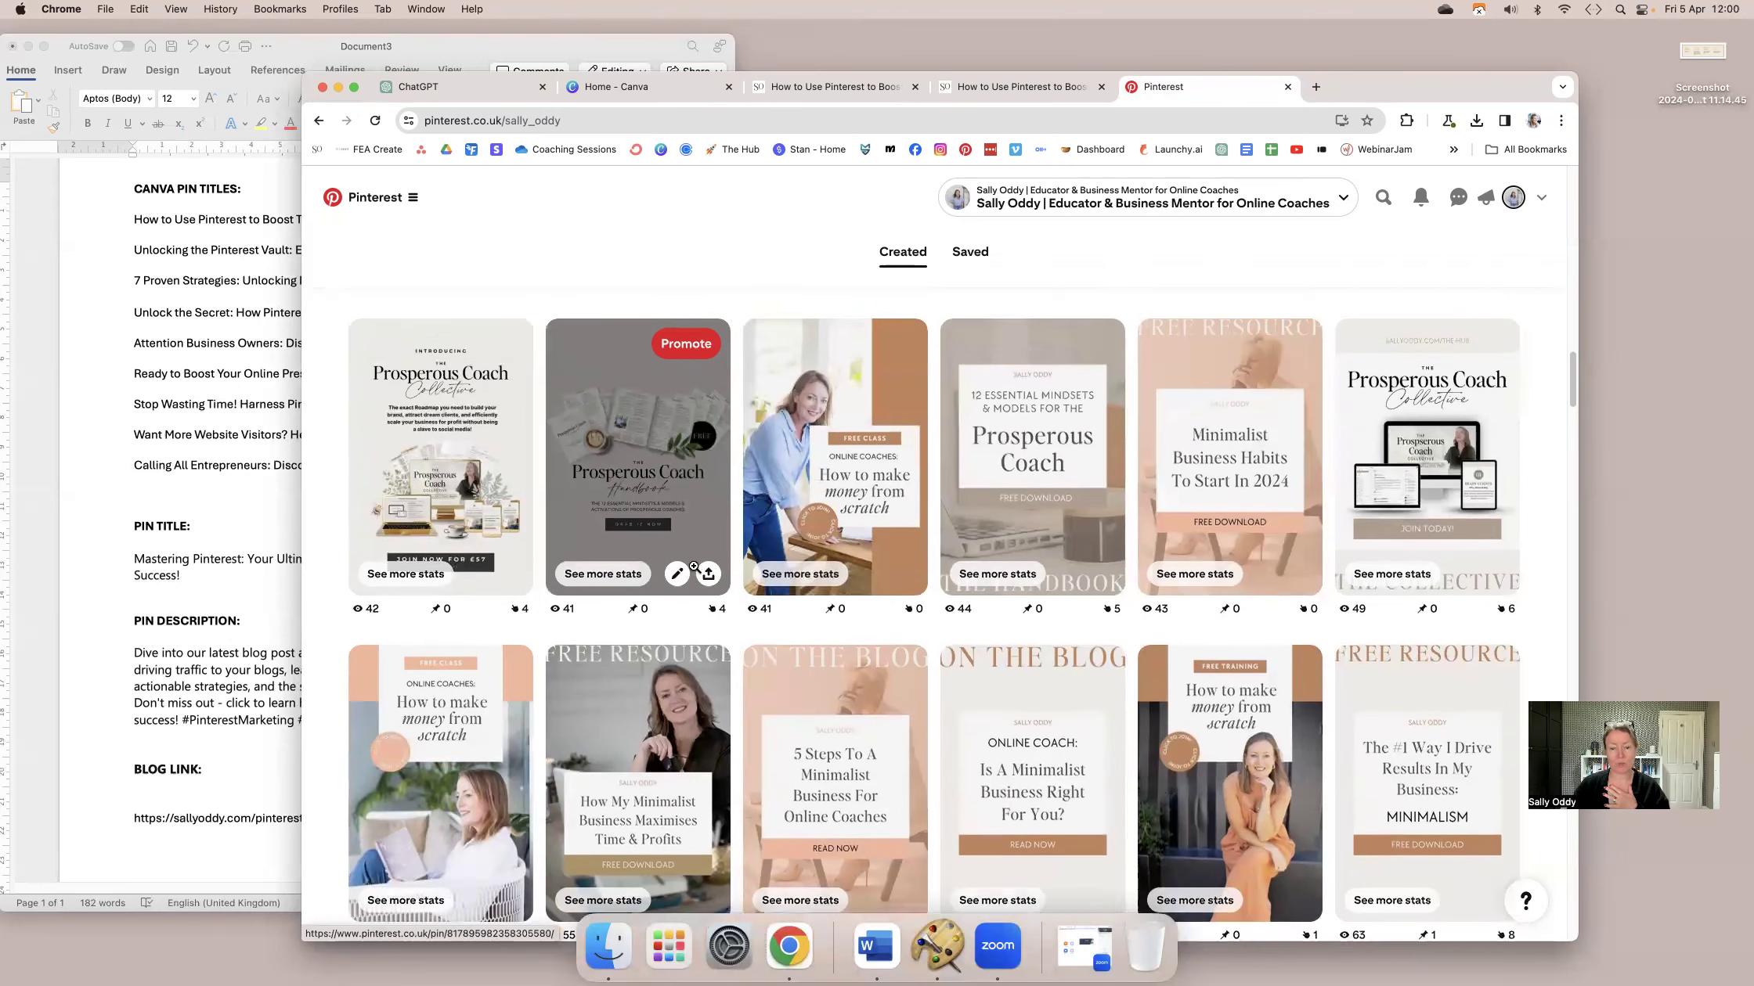
{"action": "scroll", "scroll_direction": "up", "scroll_amount": 3}
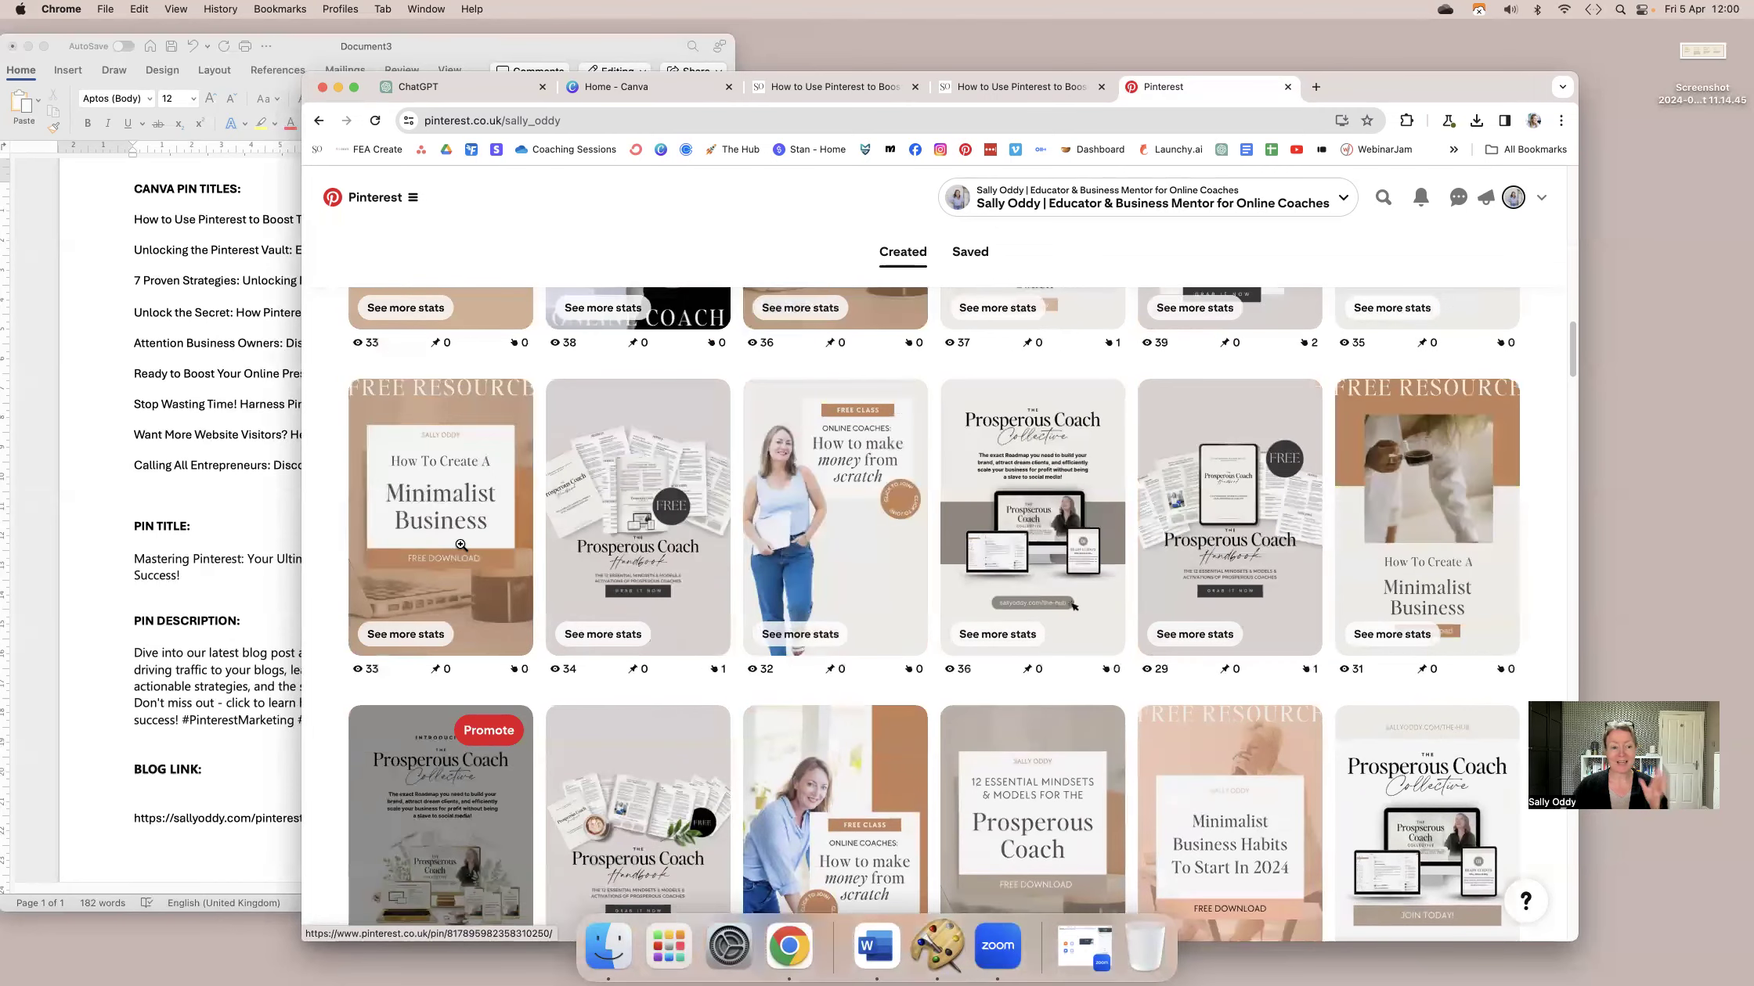
{"action": "mouse_move", "coordinate": [321, 535]}
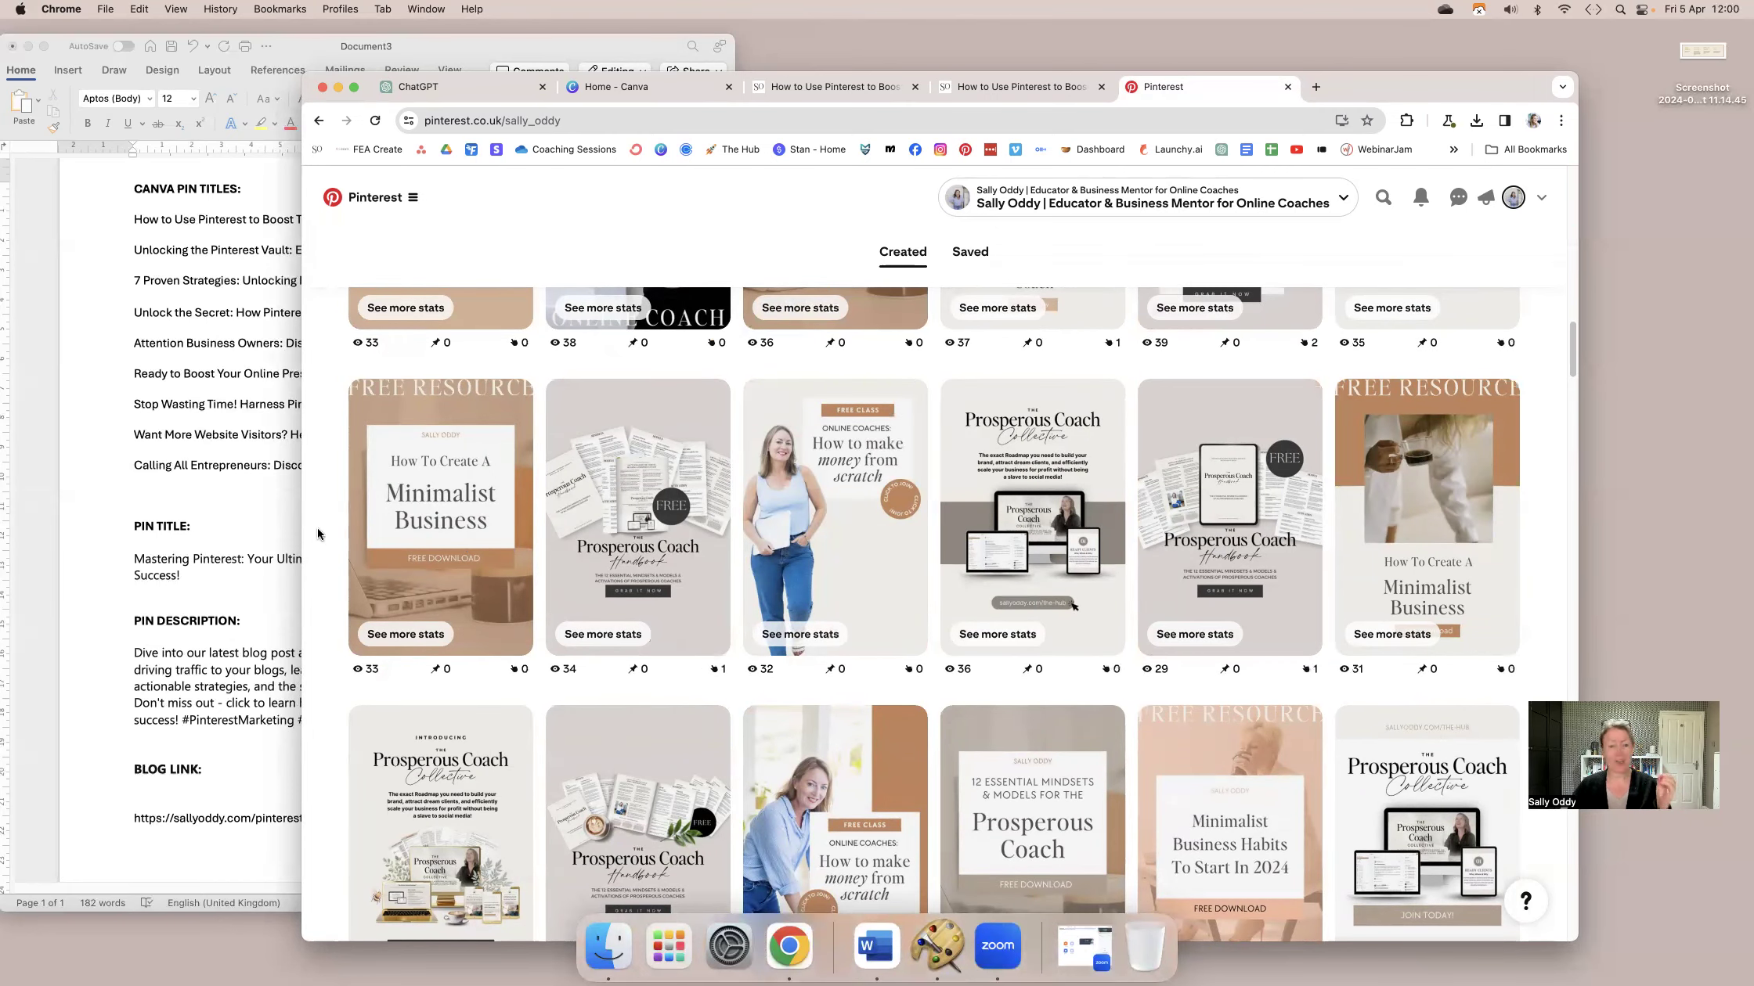
{"action": "mouse_move", "coordinate": [310, 523]}
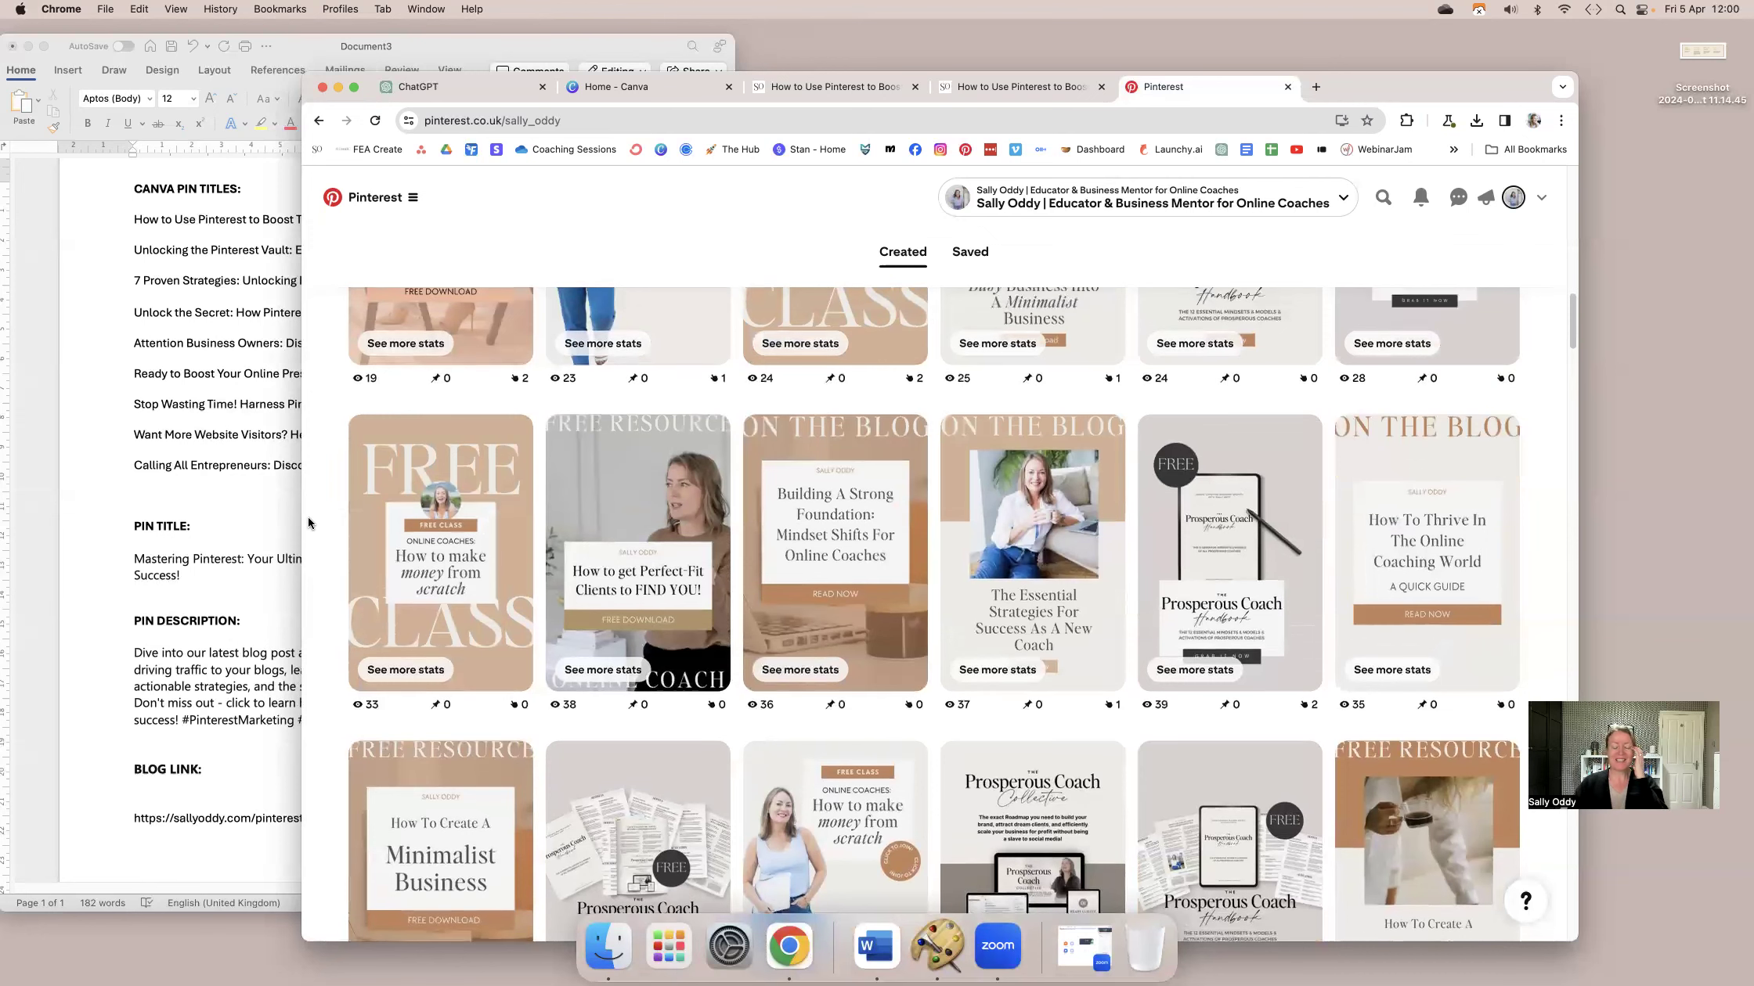
{"action": "mouse_move", "coordinate": [819, 525]}
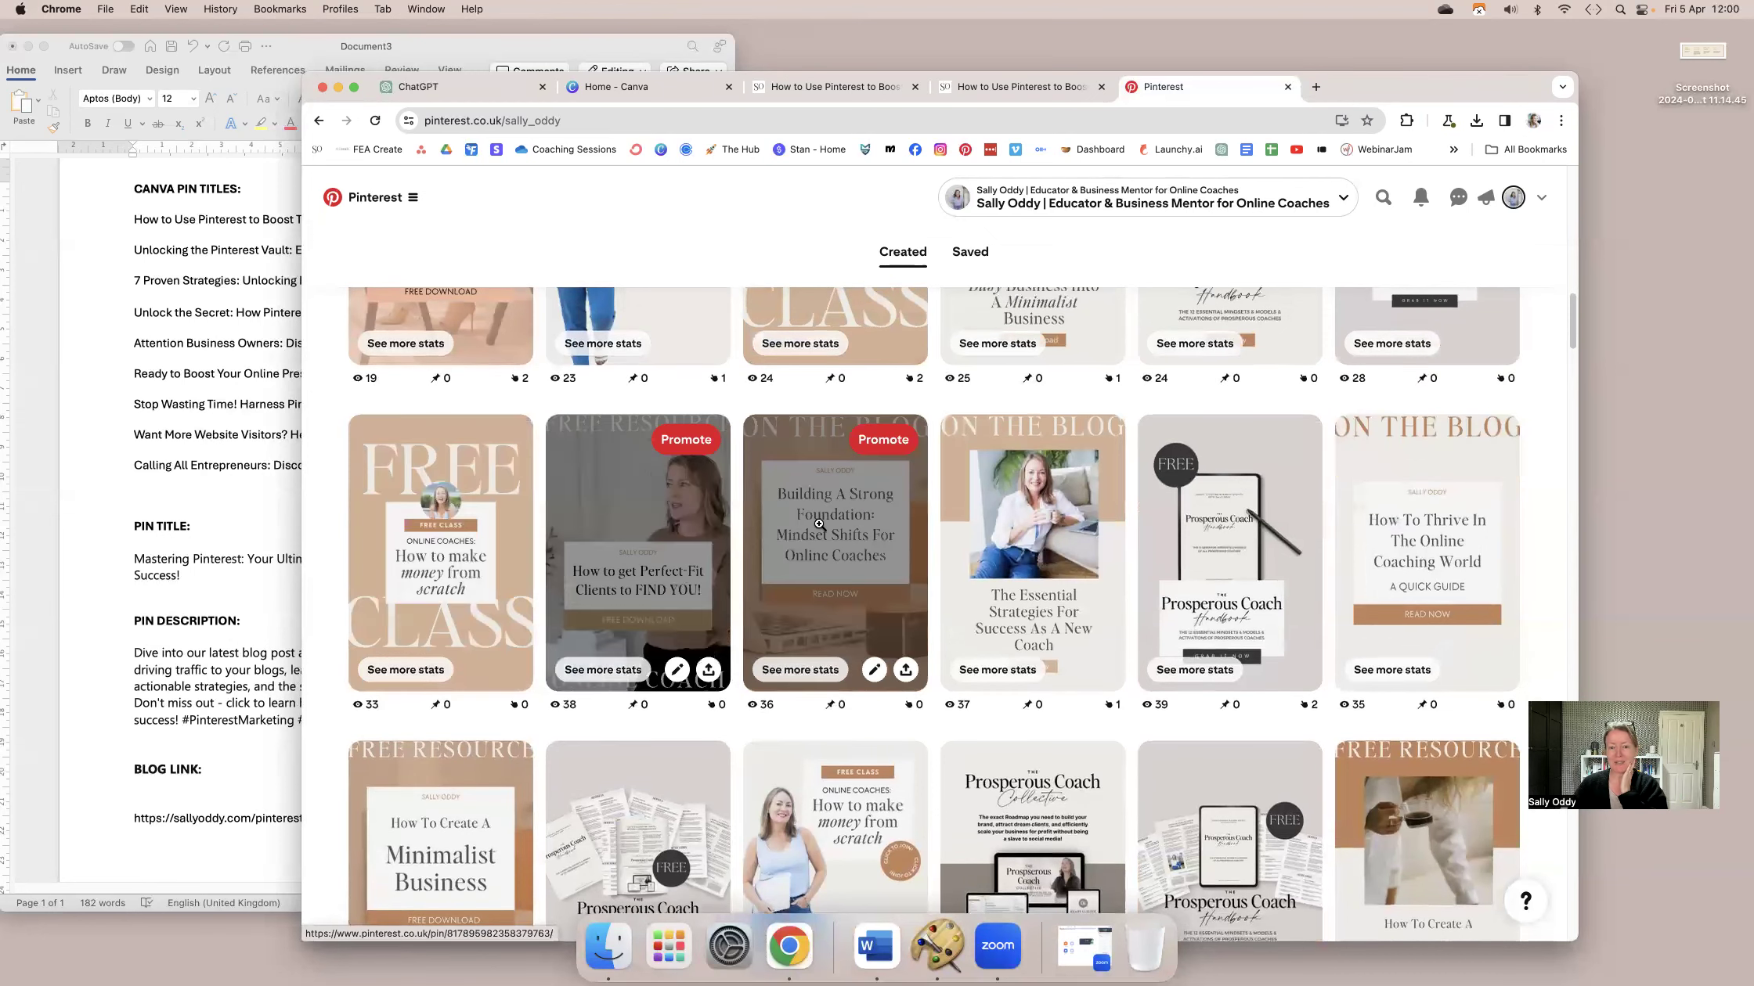
{"action": "scroll", "scroll_direction": "up", "scroll_amount": 3}
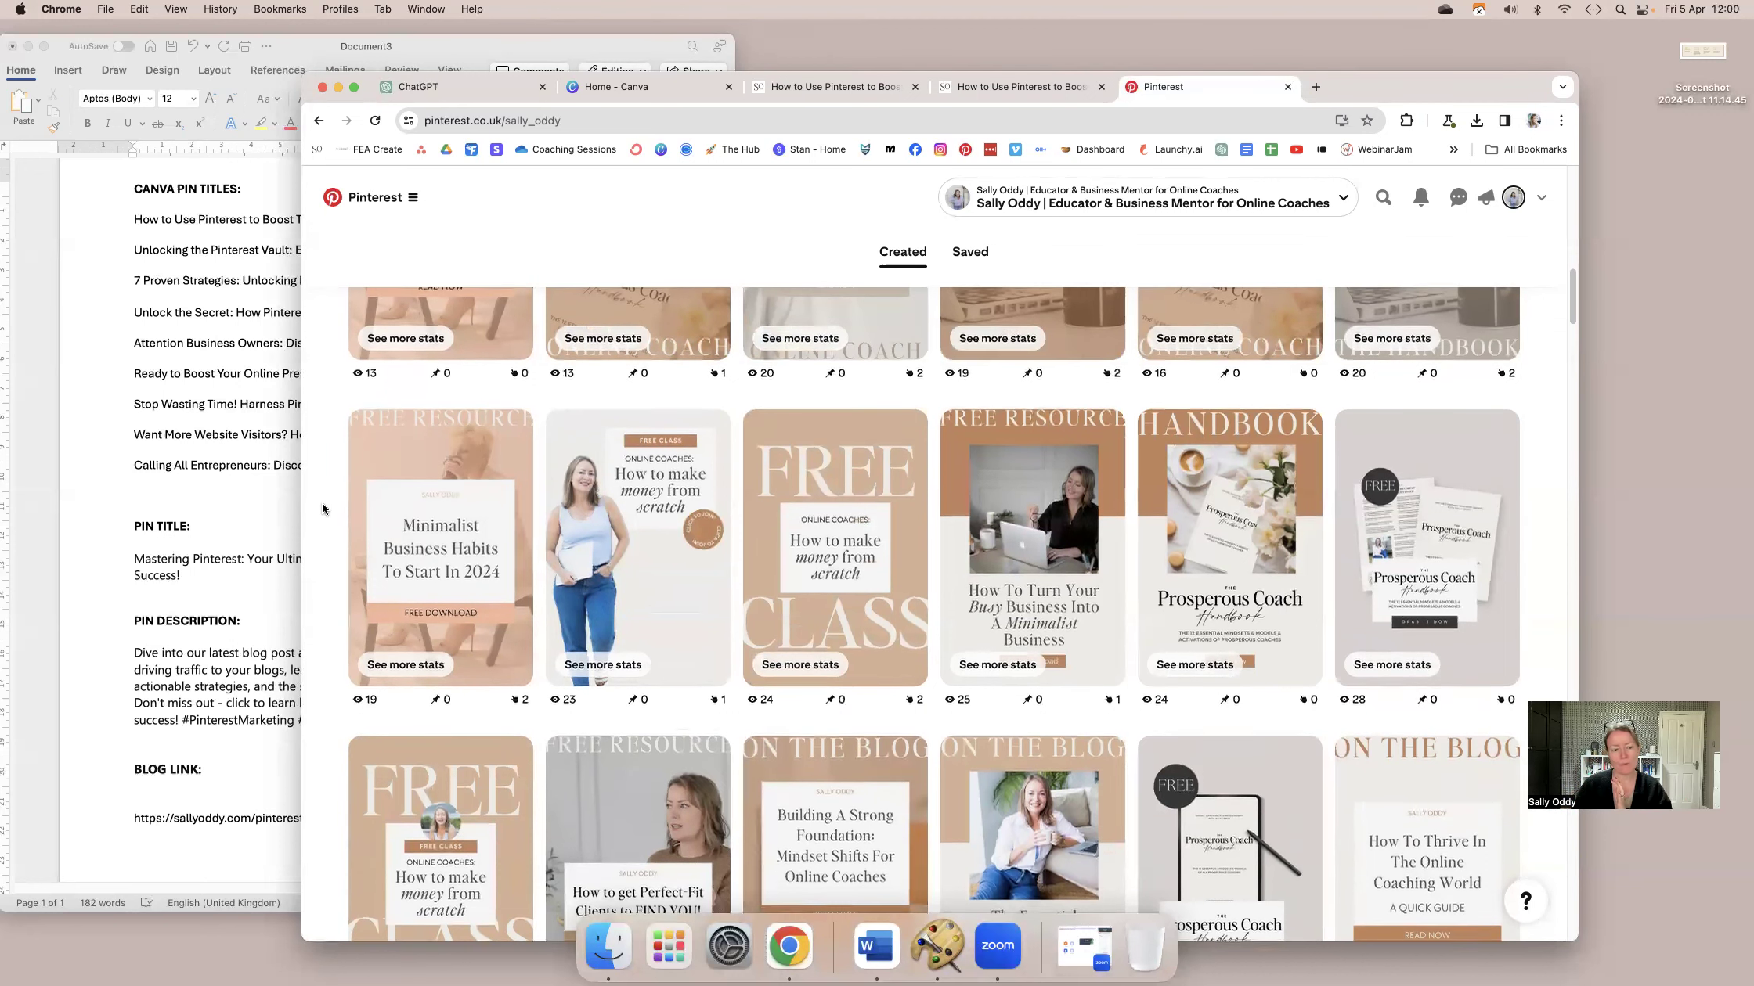
{"action": "scroll", "scroll_direction": "down", "scroll_amount": 3}
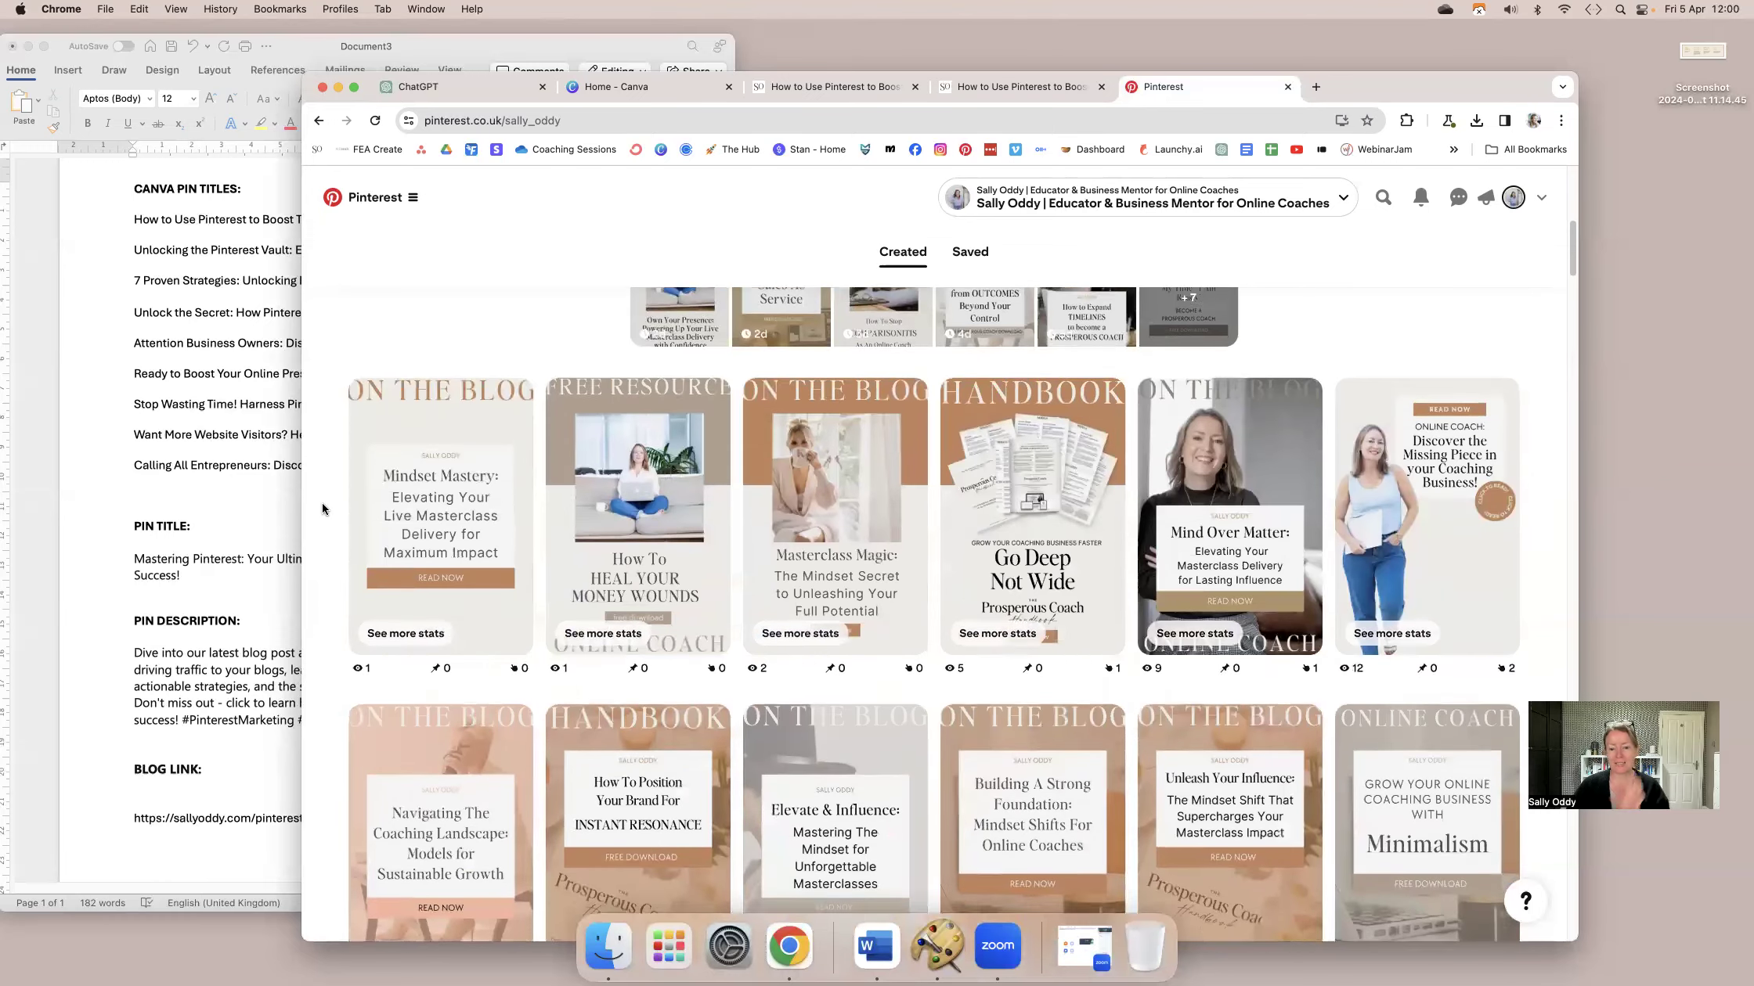
{"action": "scroll", "scroll_direction": "down", "scroll_amount": 3}
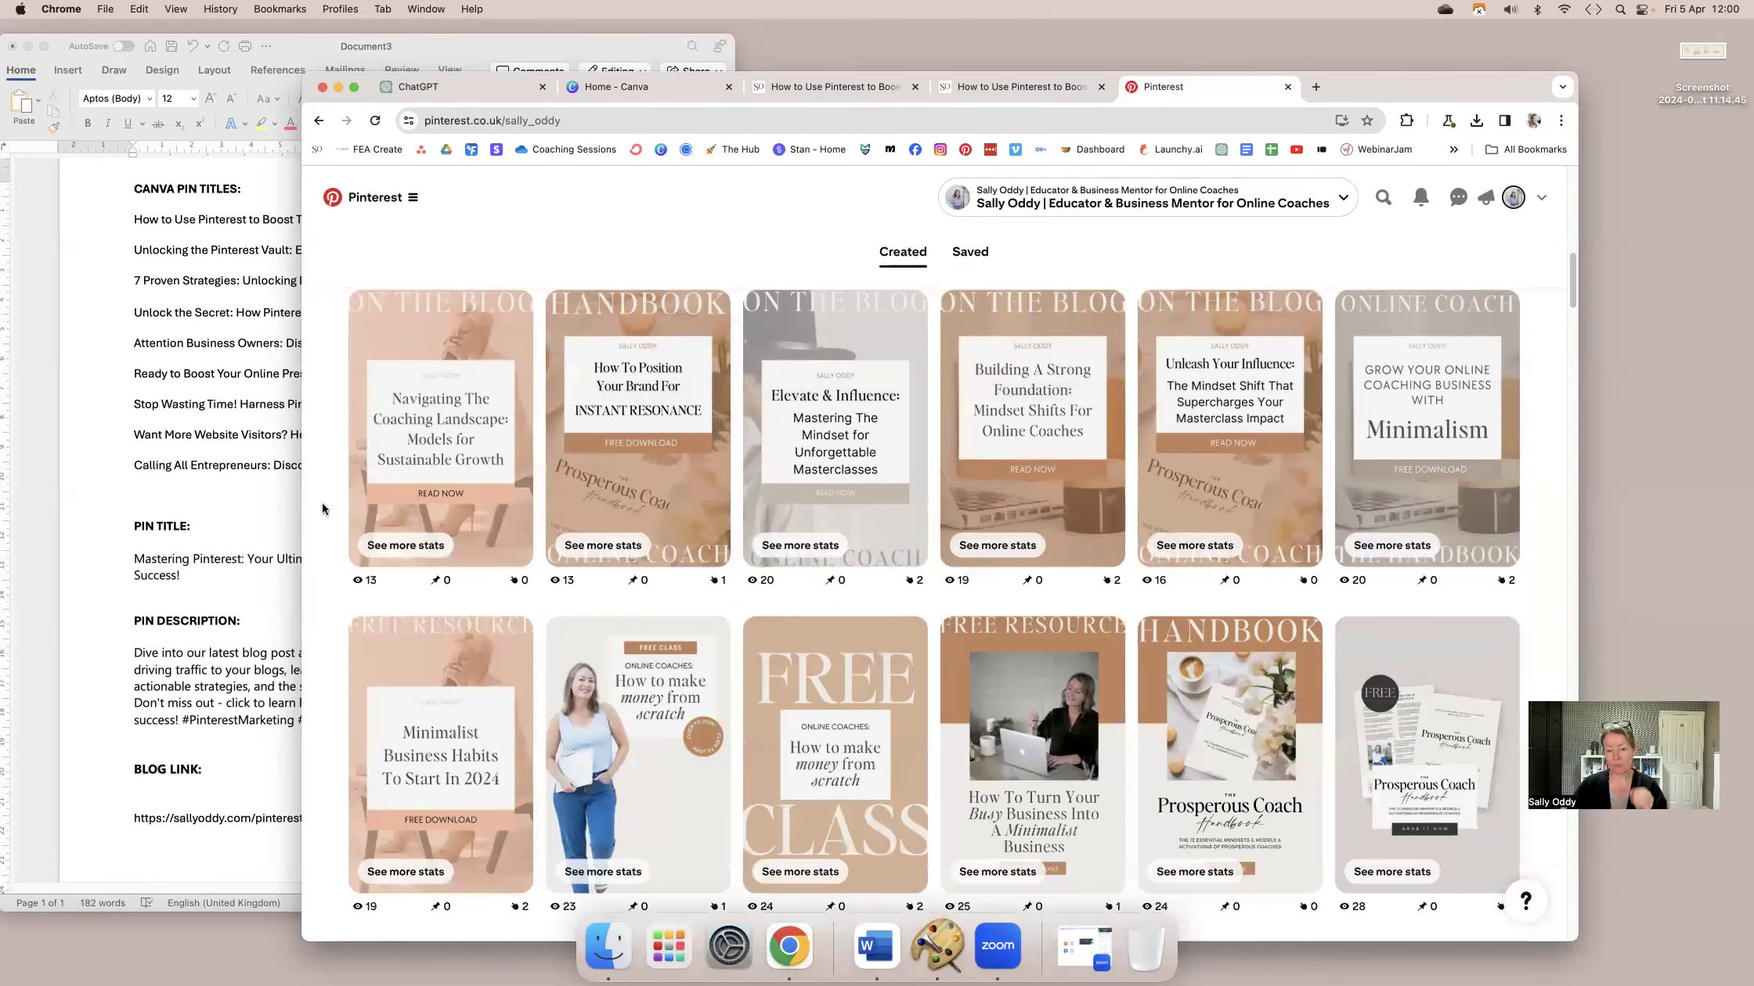
{"action": "scroll", "scroll_direction": "down", "scroll_amount": 3}
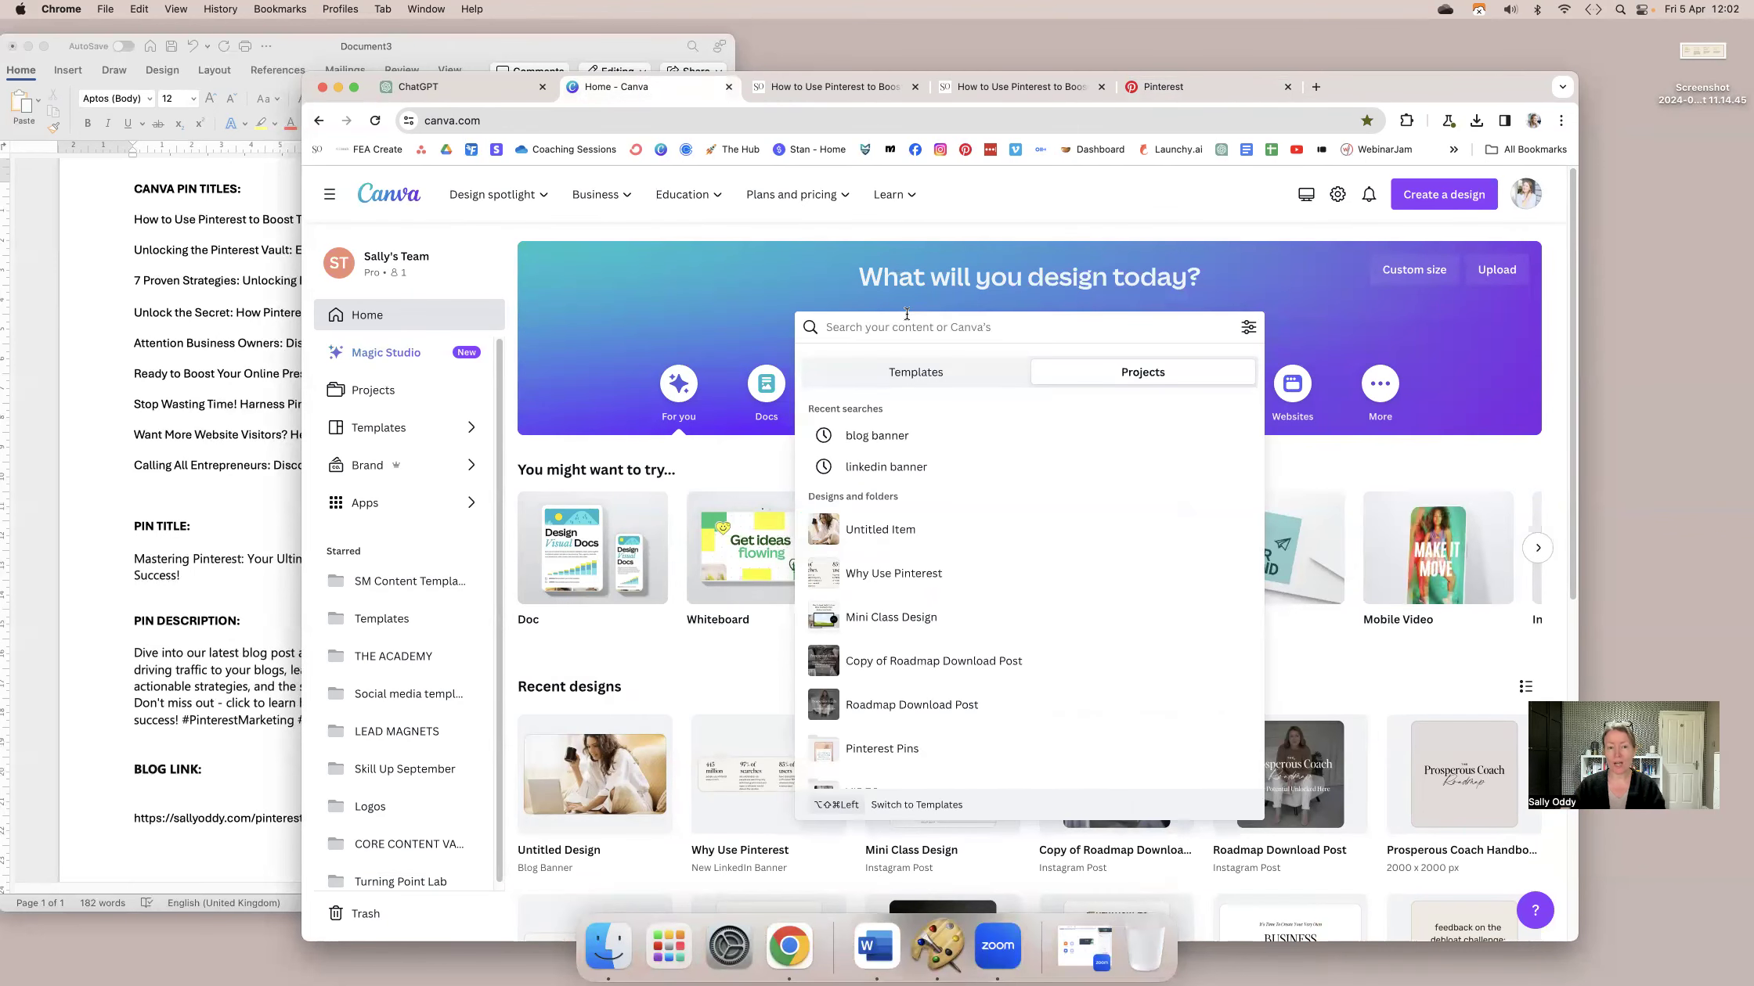
{"action": "type", "text": "pinterest"}
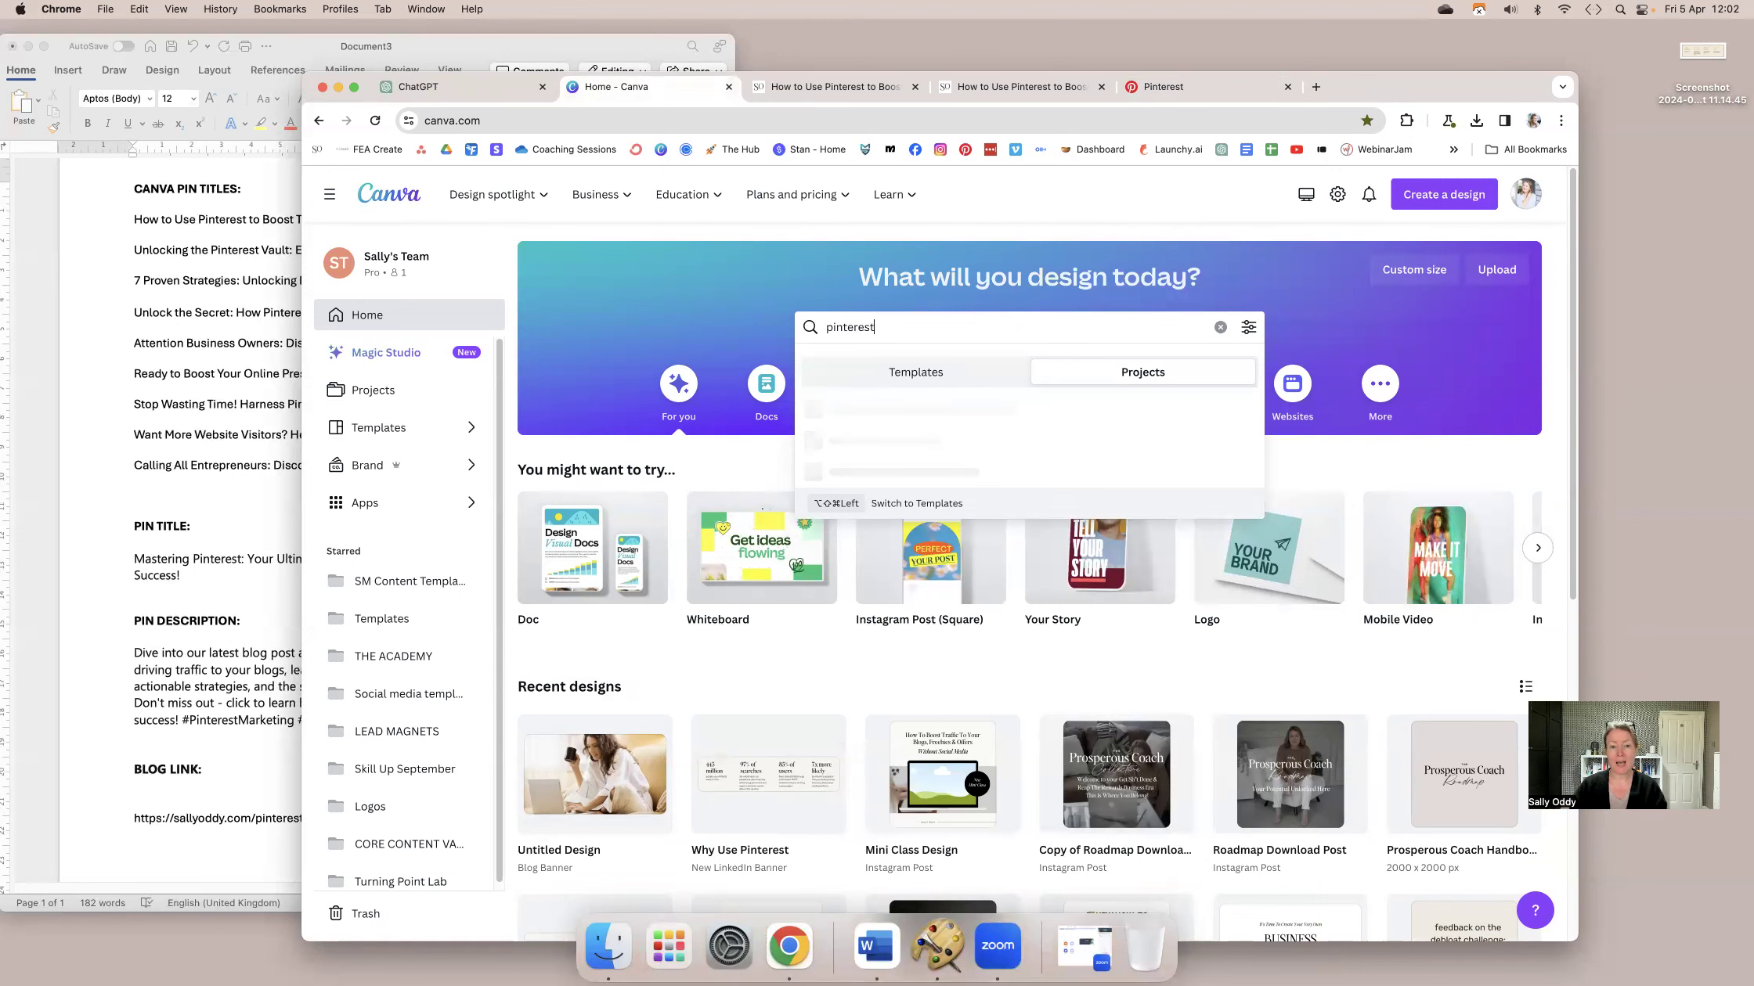
{"action": "left_click", "coordinate": [914, 372]}
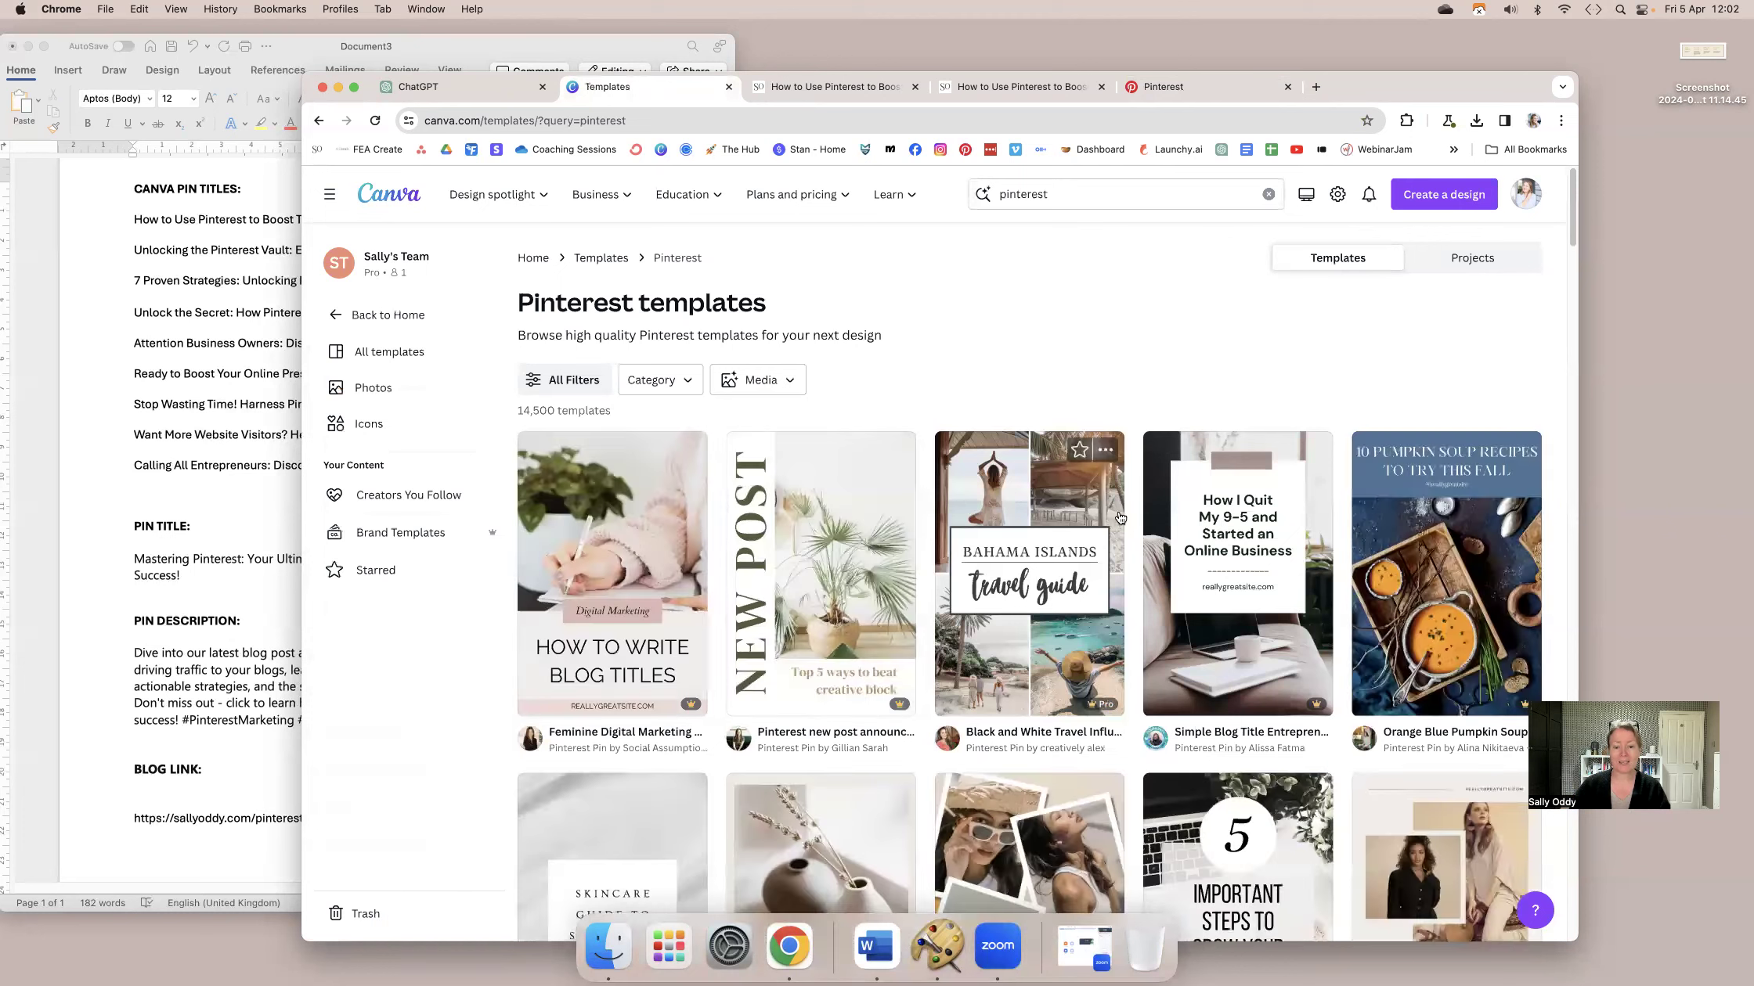
{"action": "scroll", "scroll_direction": "down", "scroll_amount": 3}
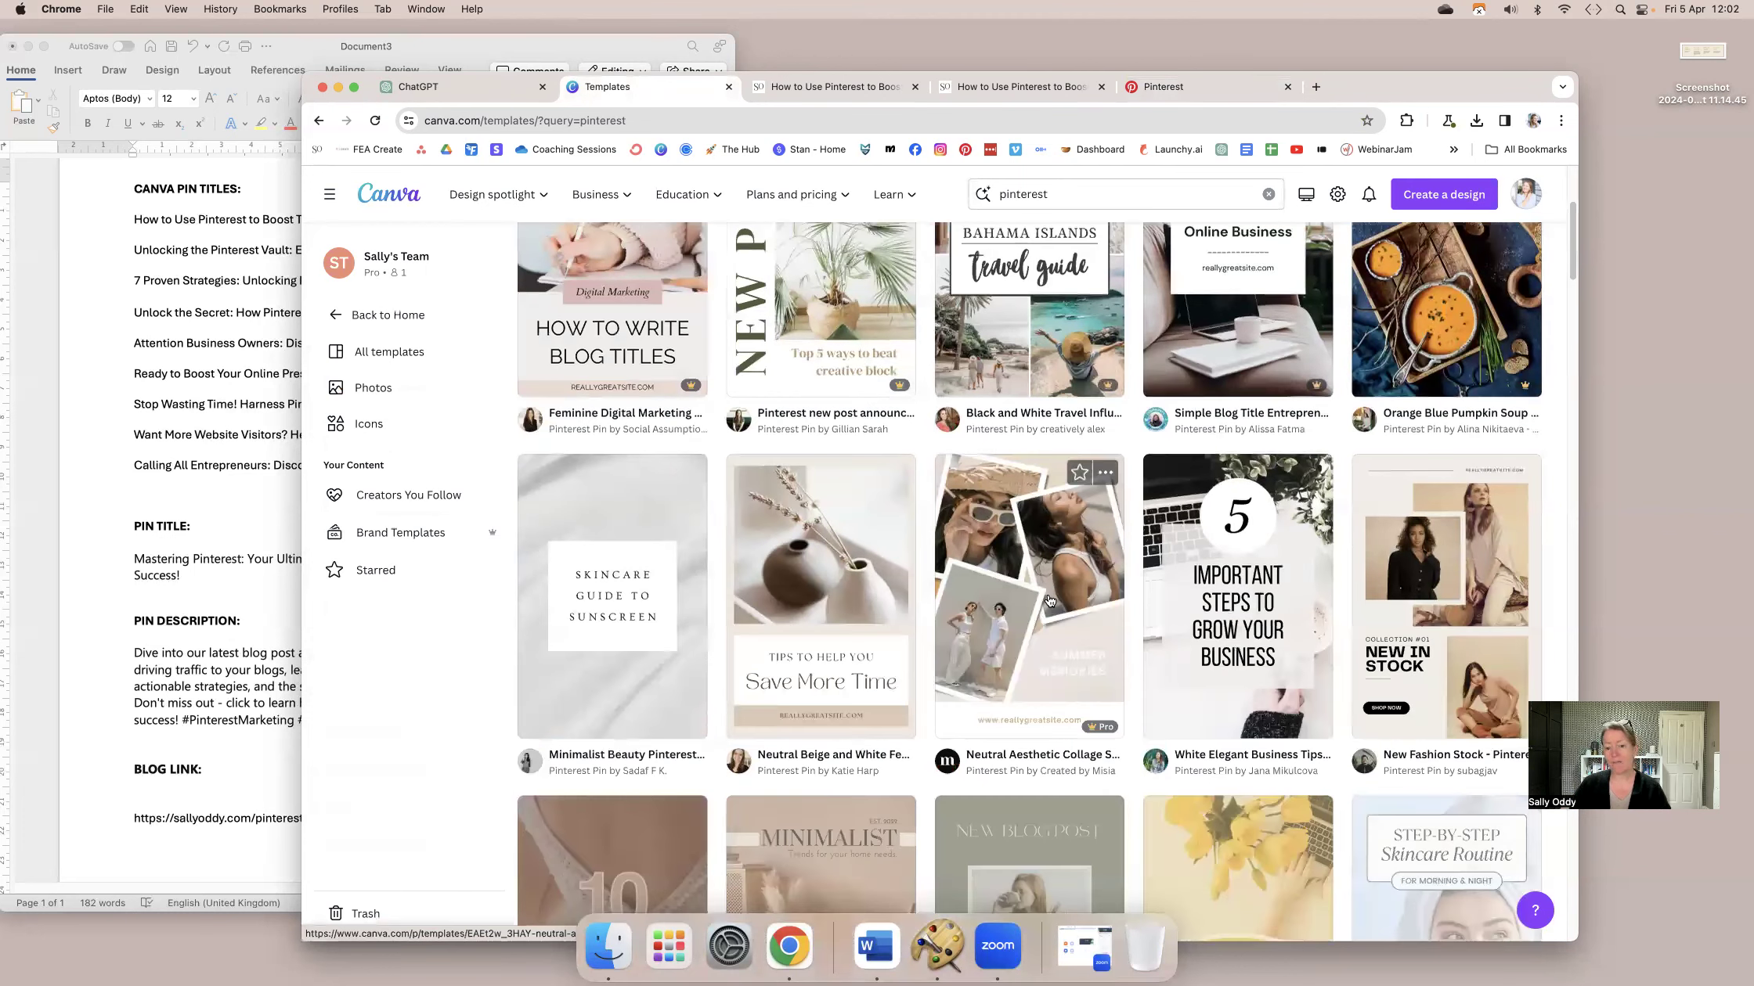
{"action": "scroll", "scroll_direction": "down", "scroll_amount": 3}
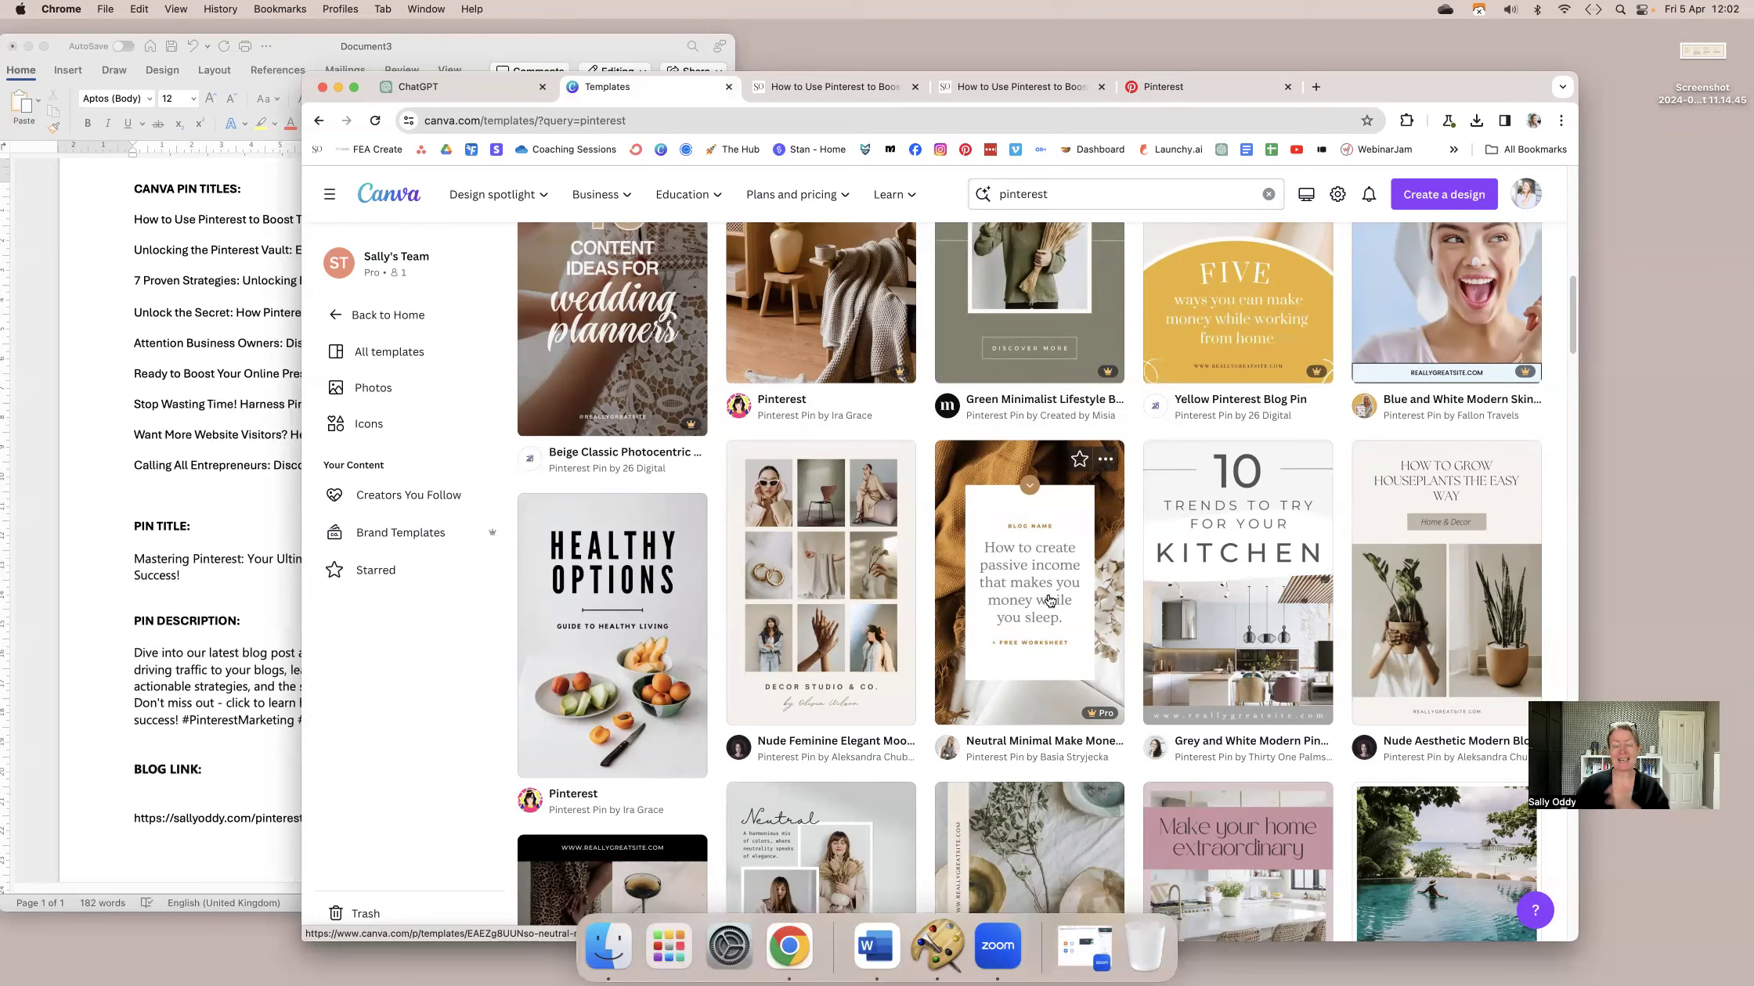
{"action": "mouse_move", "coordinate": [1055, 611]}
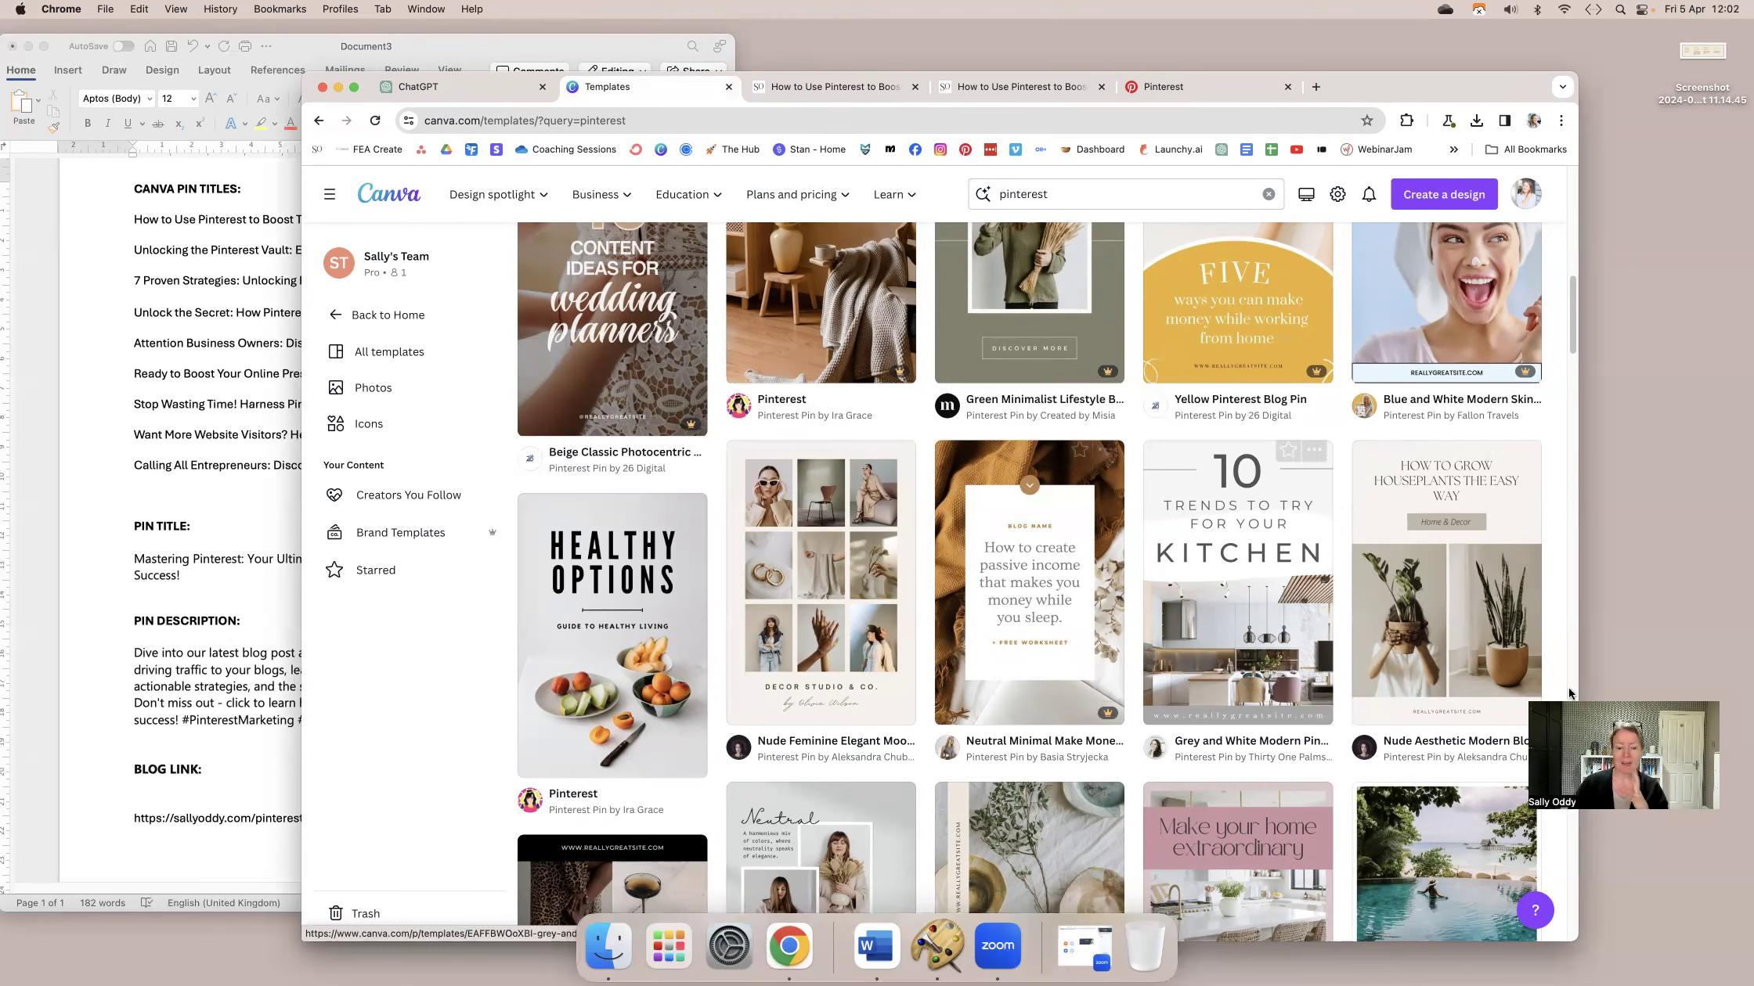
{"action": "mouse_move", "coordinate": [1062, 656]}
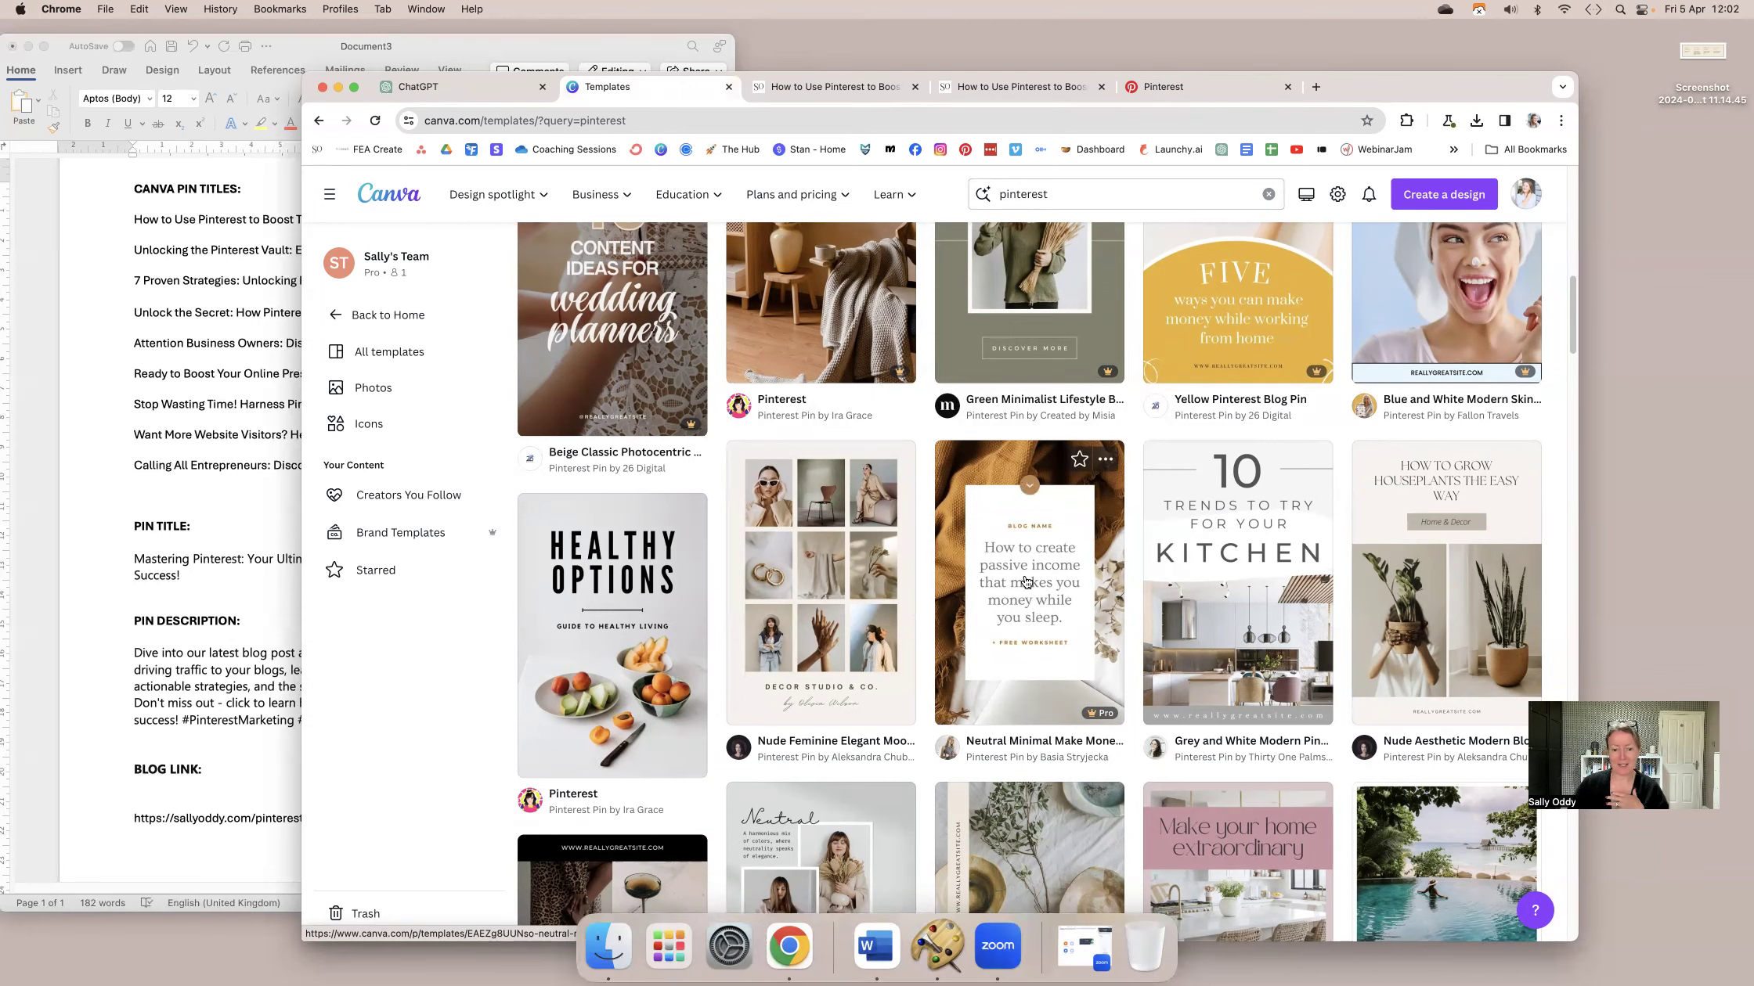
{"action": "scroll", "scroll_direction": "down", "scroll_amount": 3}
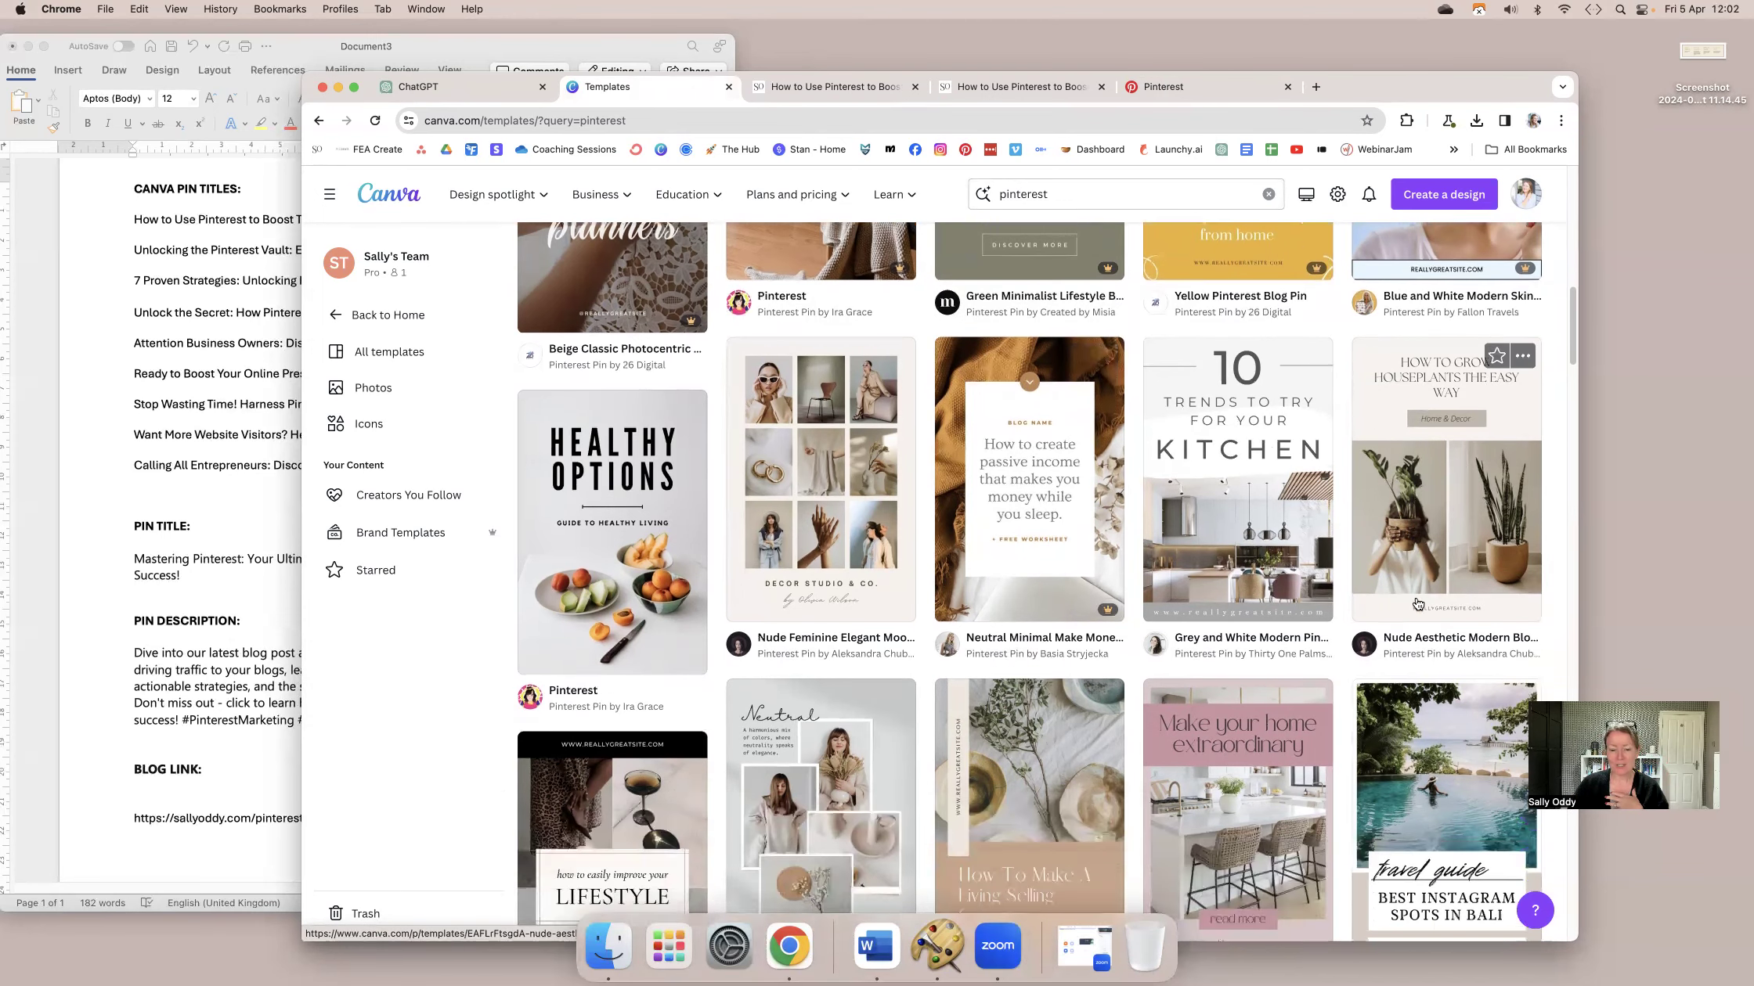
{"action": "scroll", "scroll_direction": "down", "scroll_amount": 3}
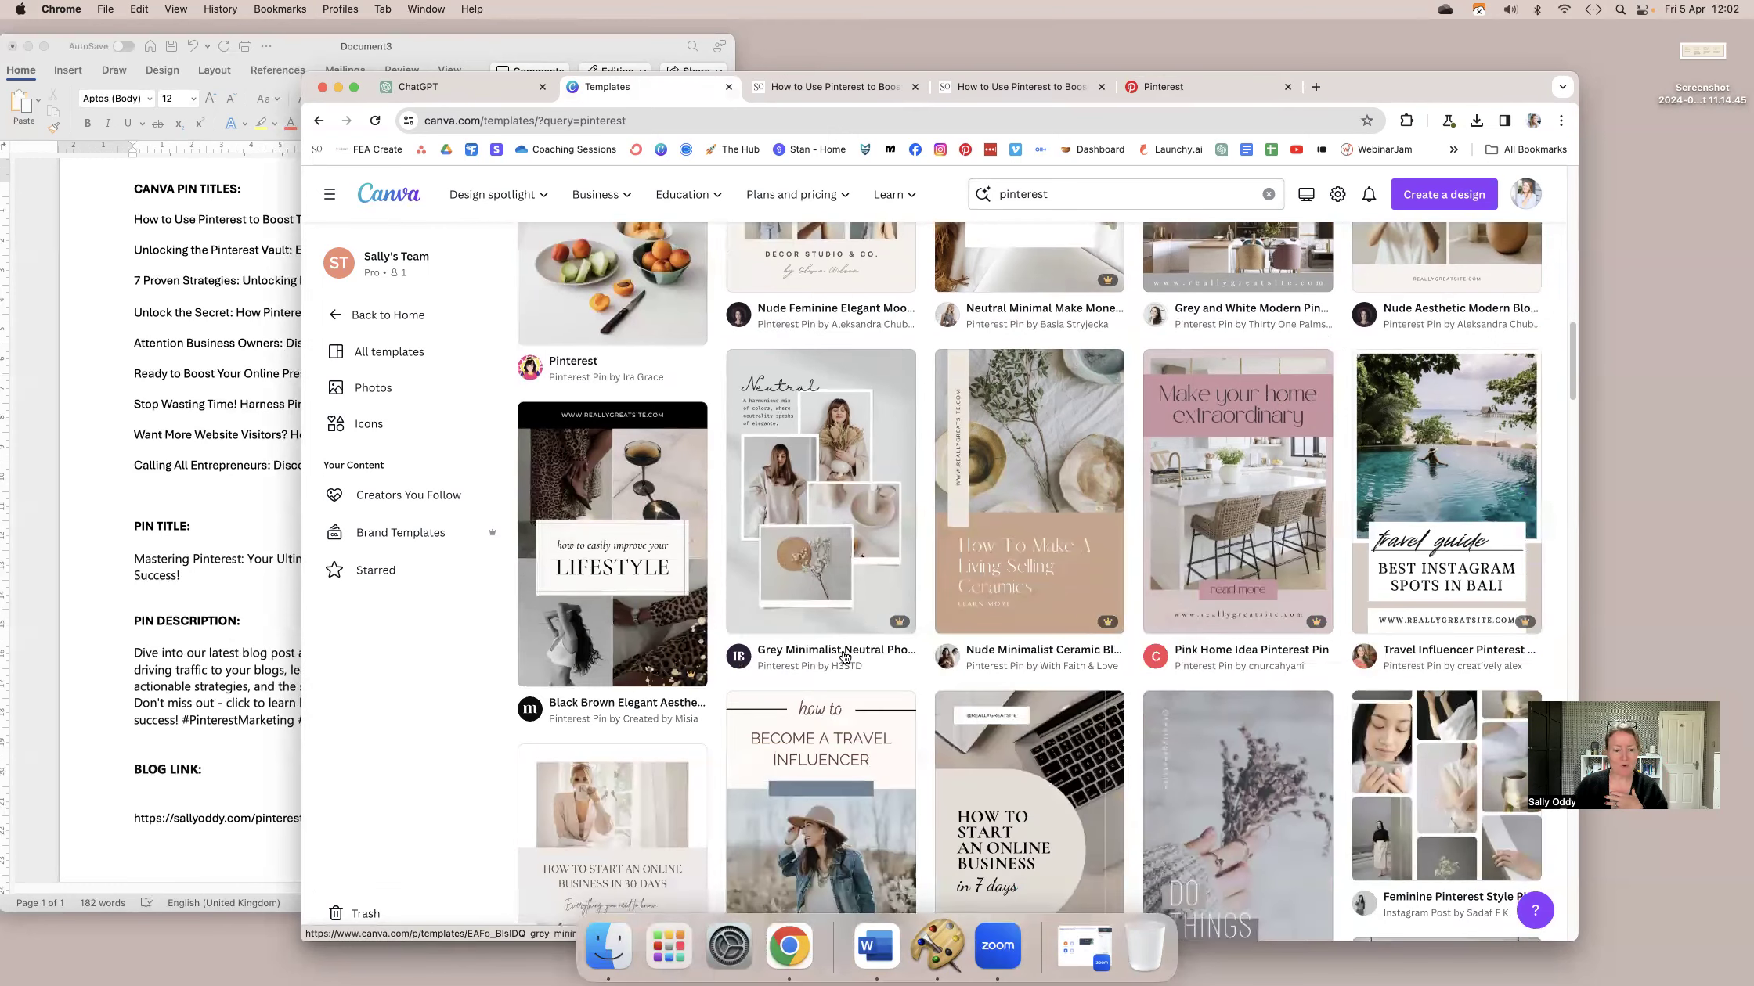
{"action": "scroll", "scroll_direction": "down", "scroll_amount": 3}
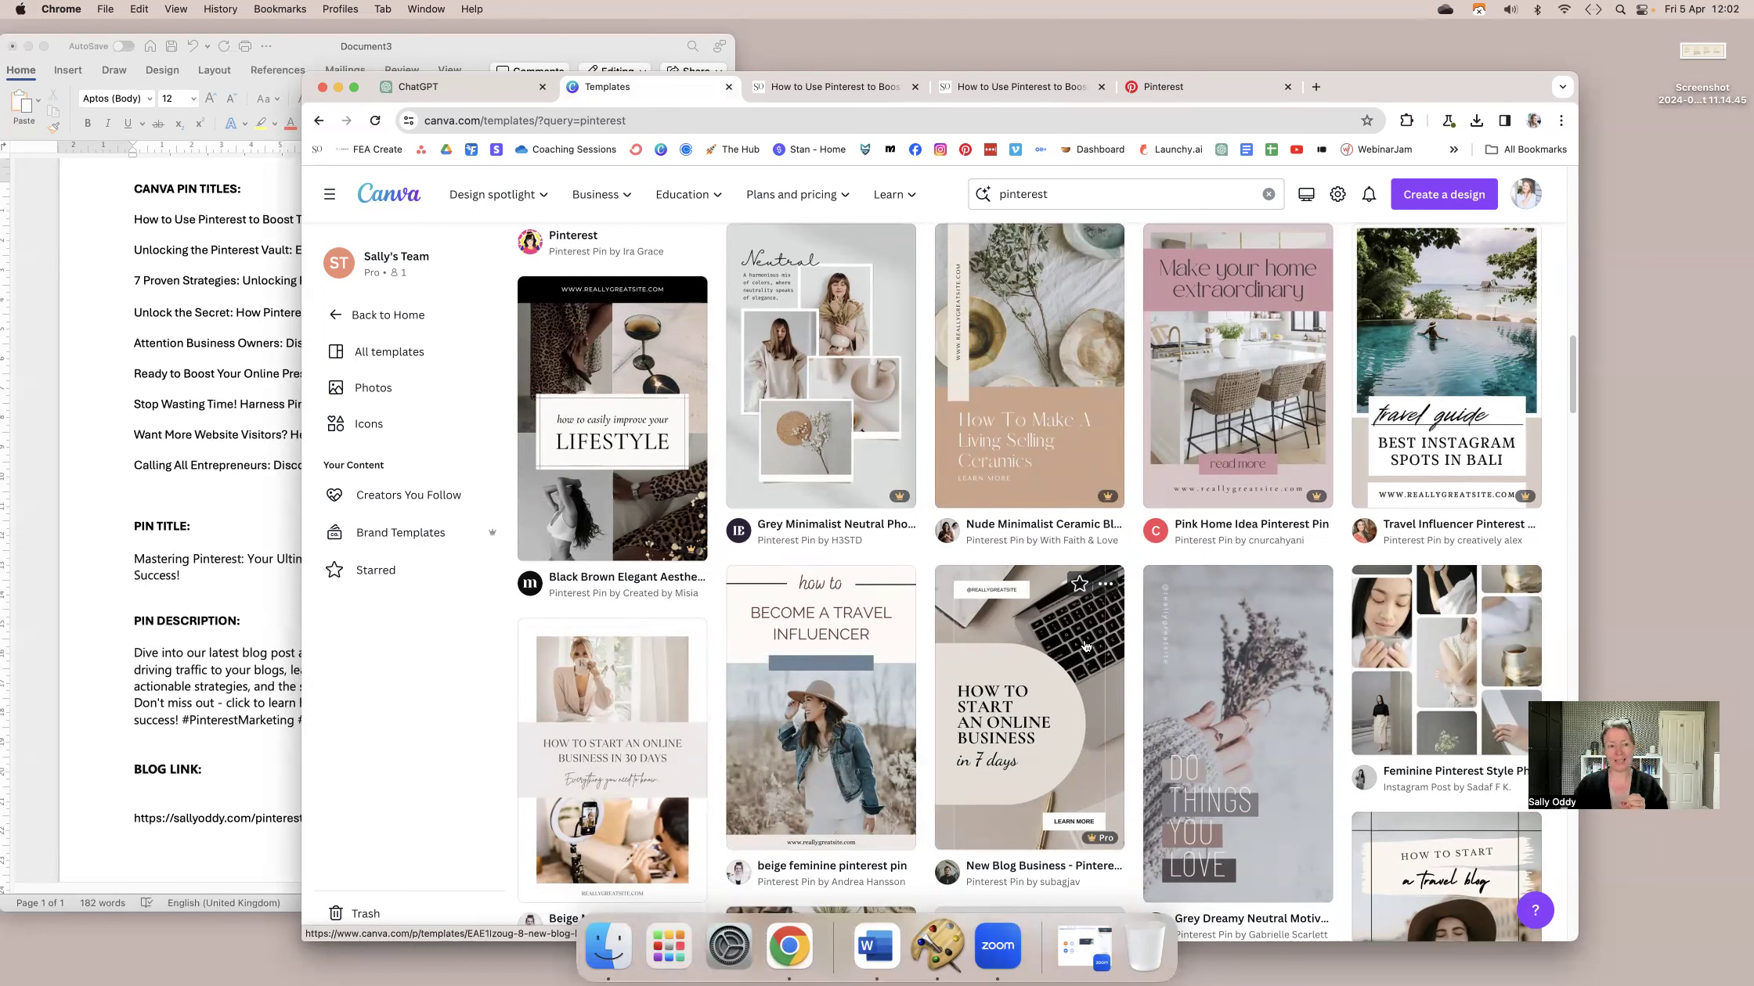
{"action": "left_click", "coordinate": [389, 314]}
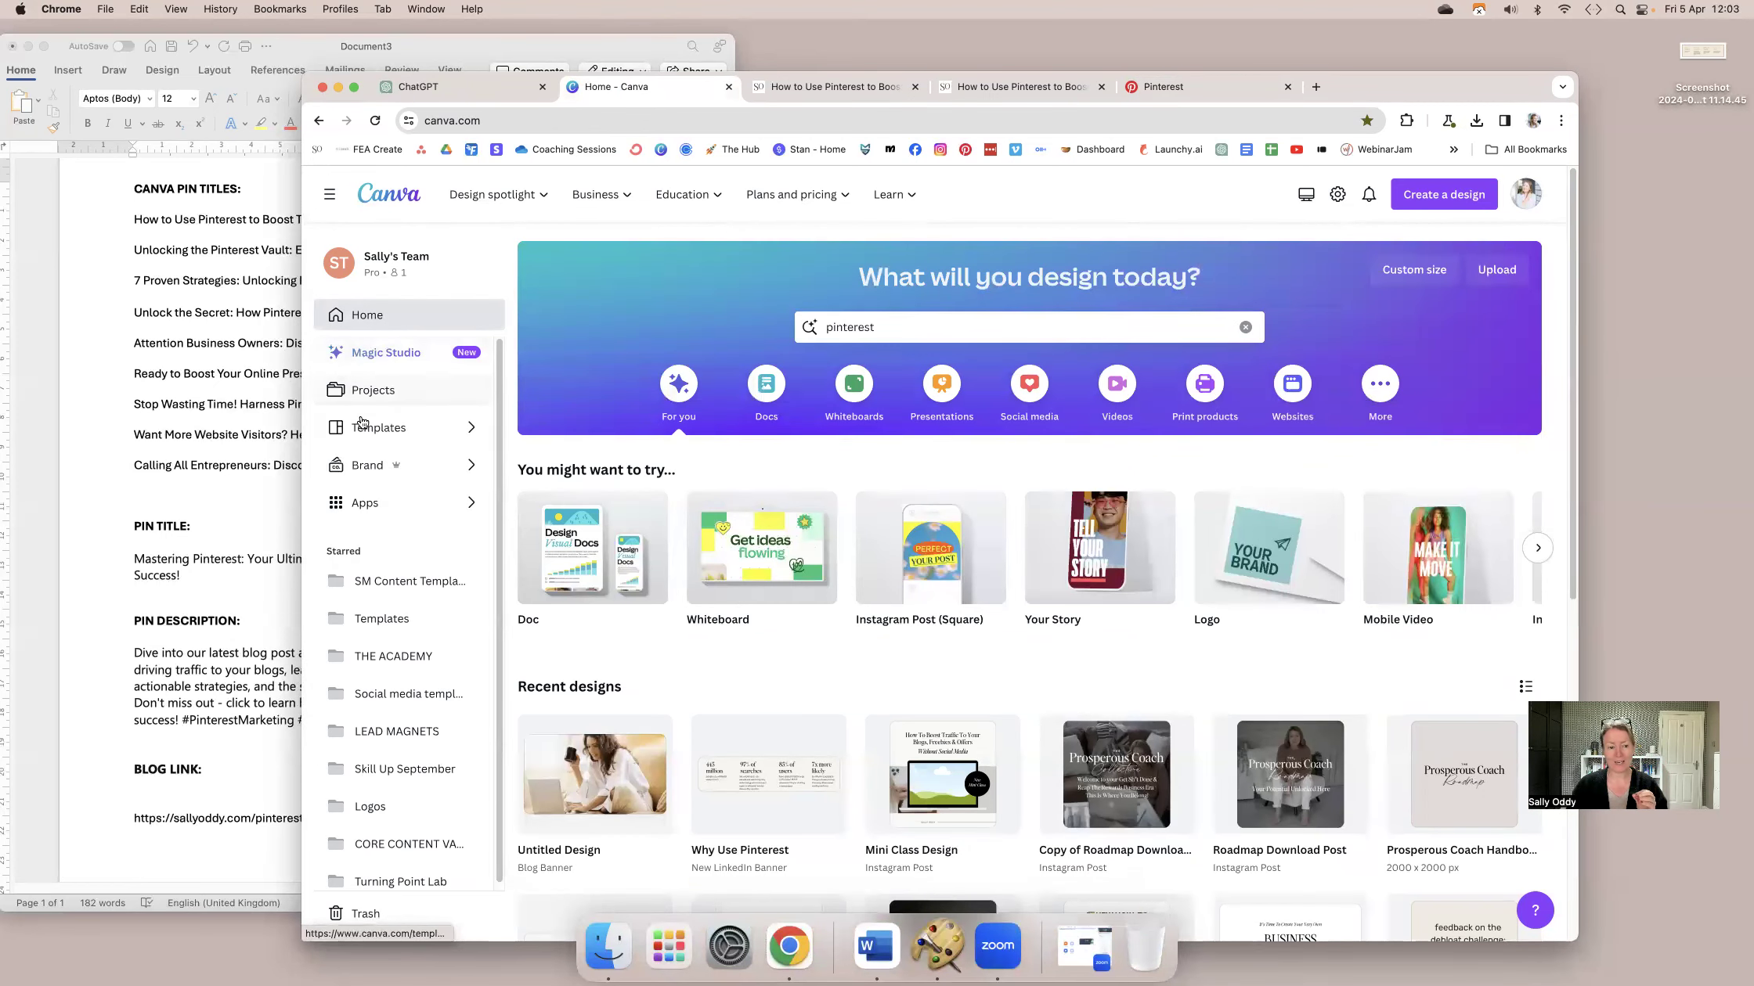
{"action": "mouse_move", "coordinate": [369, 396]}
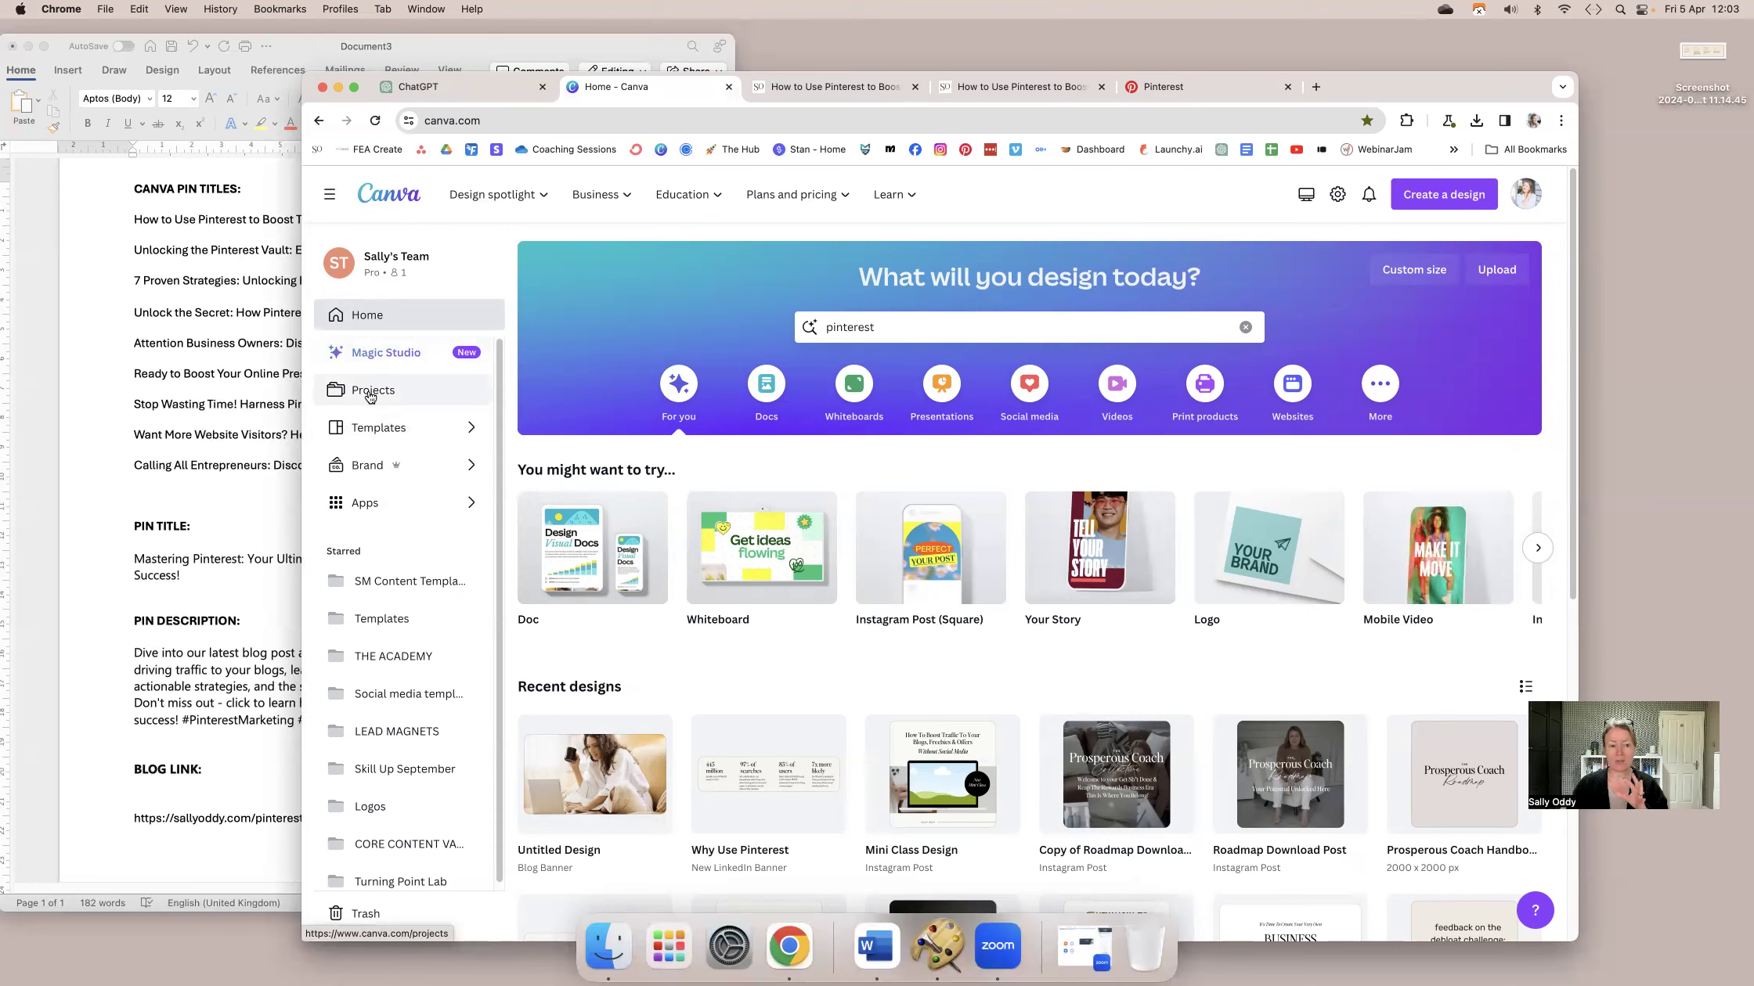
Go to Canva Projects, glance at the Pinterest profile, and return to the projects page.
{"action": "left_click", "coordinate": [372, 390]}
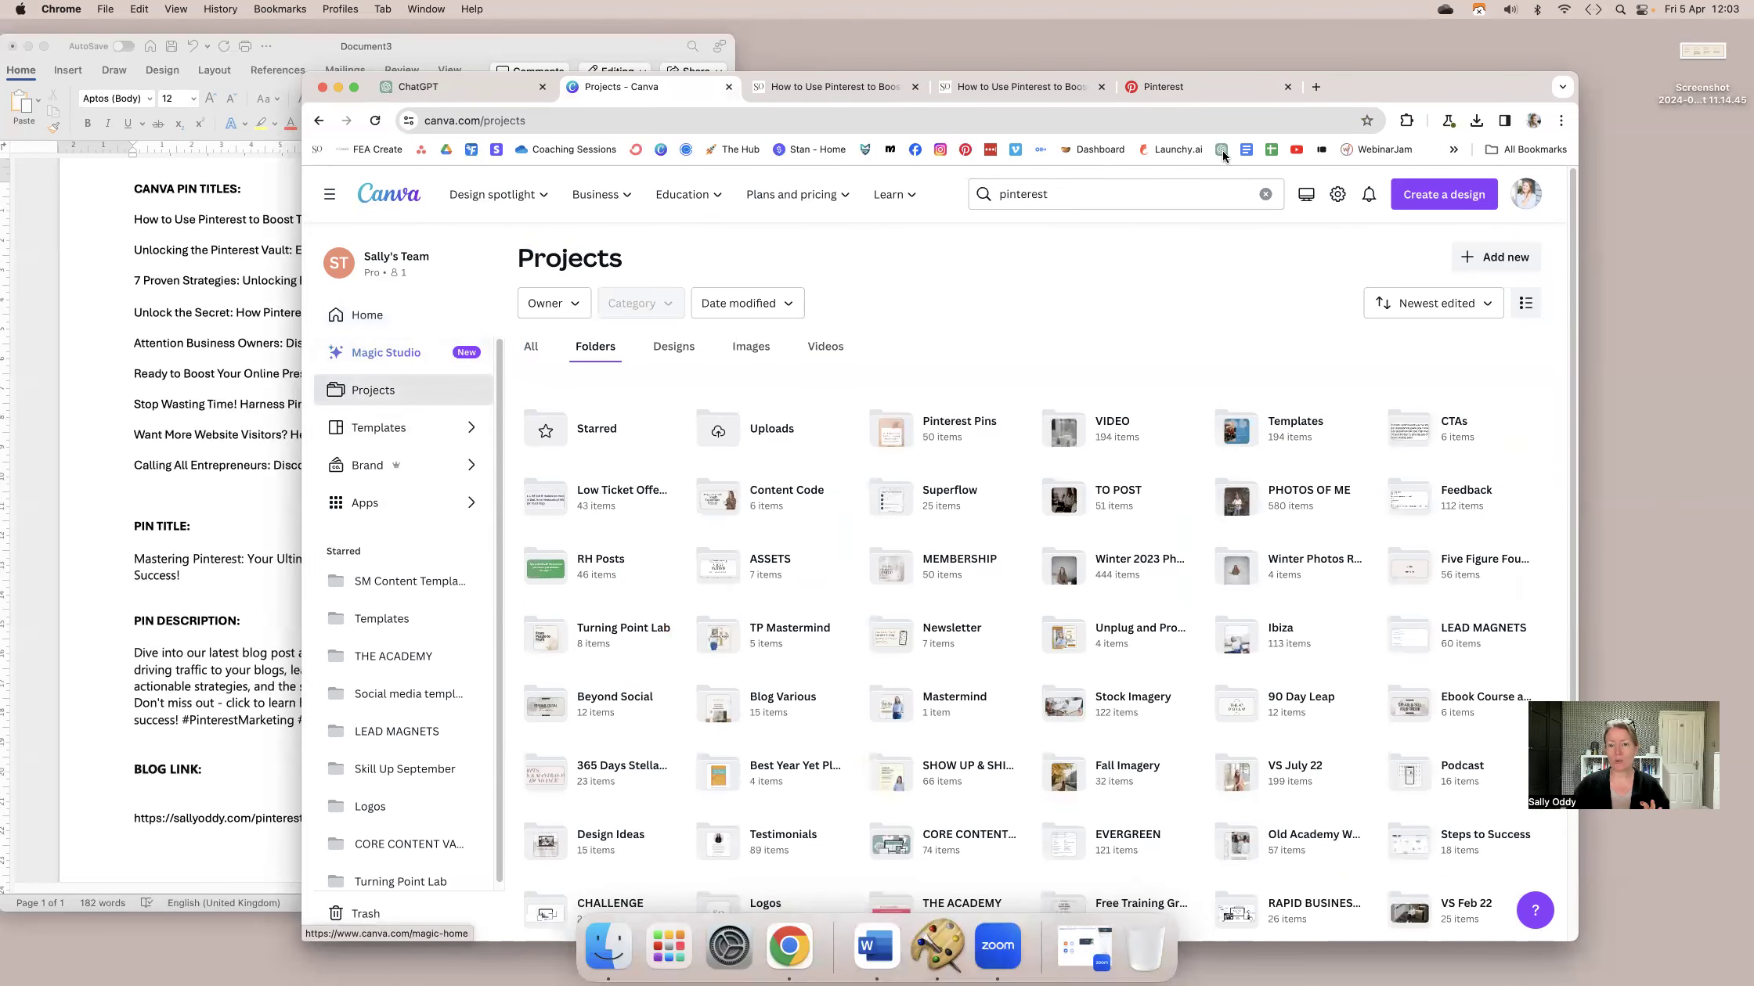
{"action": "left_click", "coordinate": [1162, 88]}
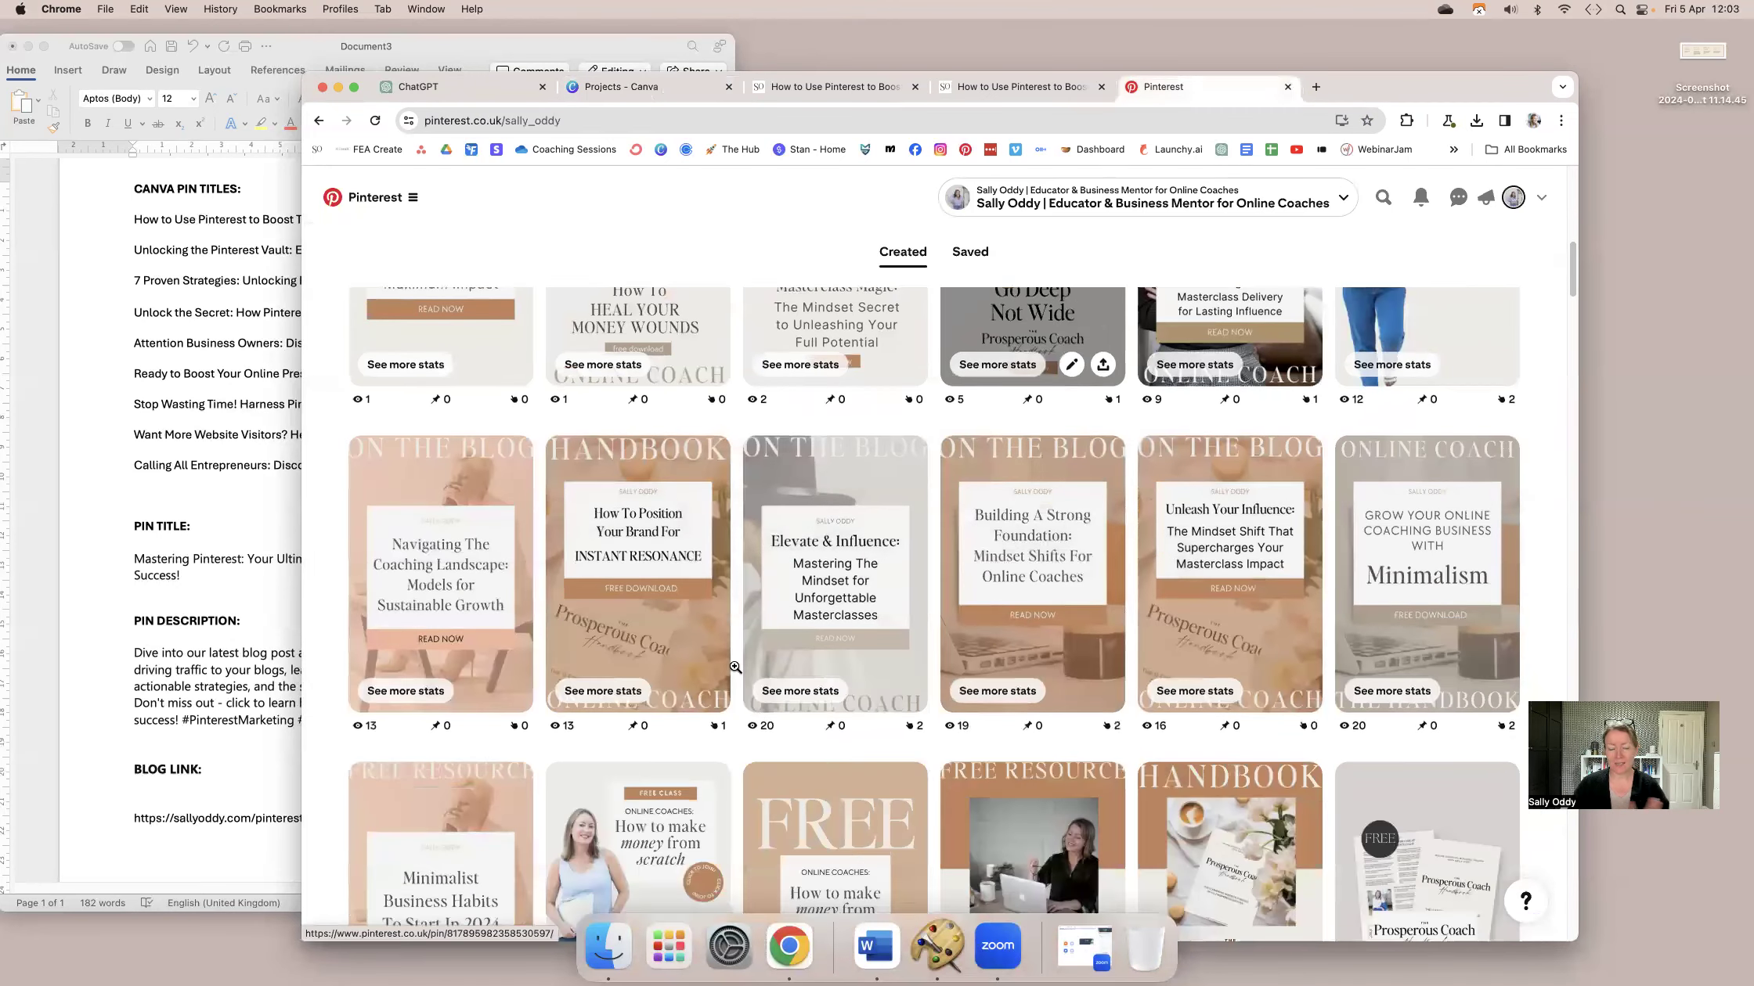
{"action": "scroll", "scroll_direction": "down", "scroll_amount": 3}
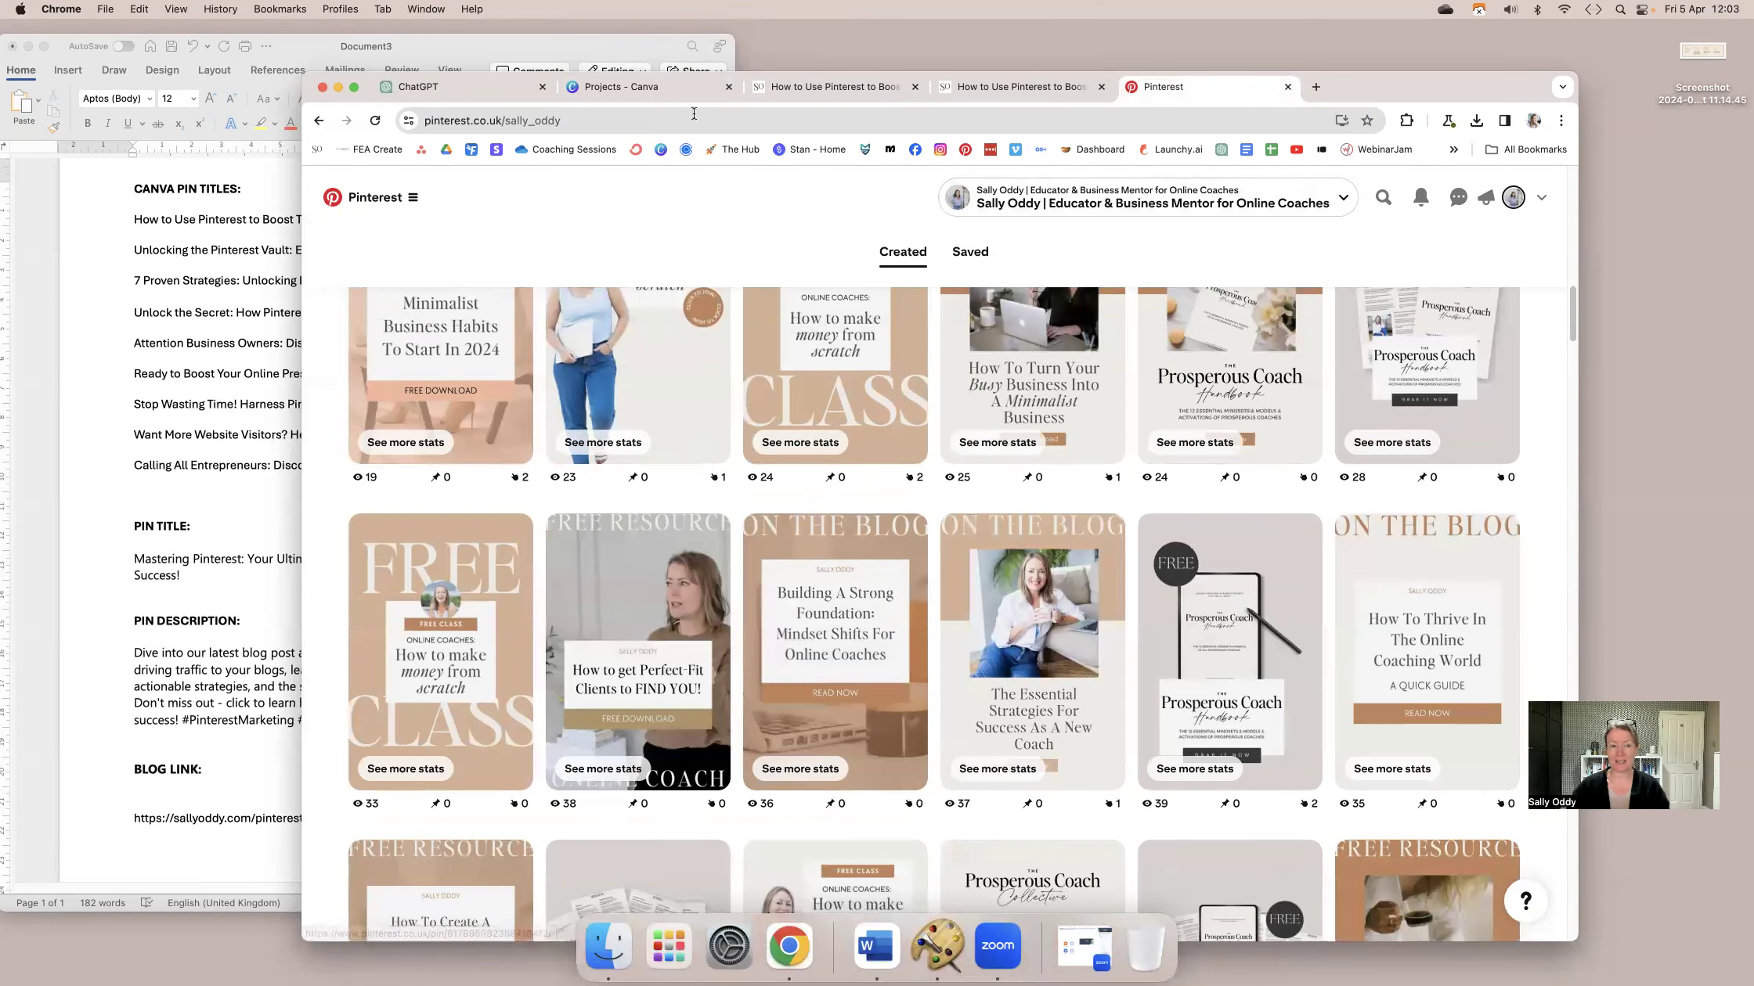
{"action": "left_click", "coordinate": [622, 86]}
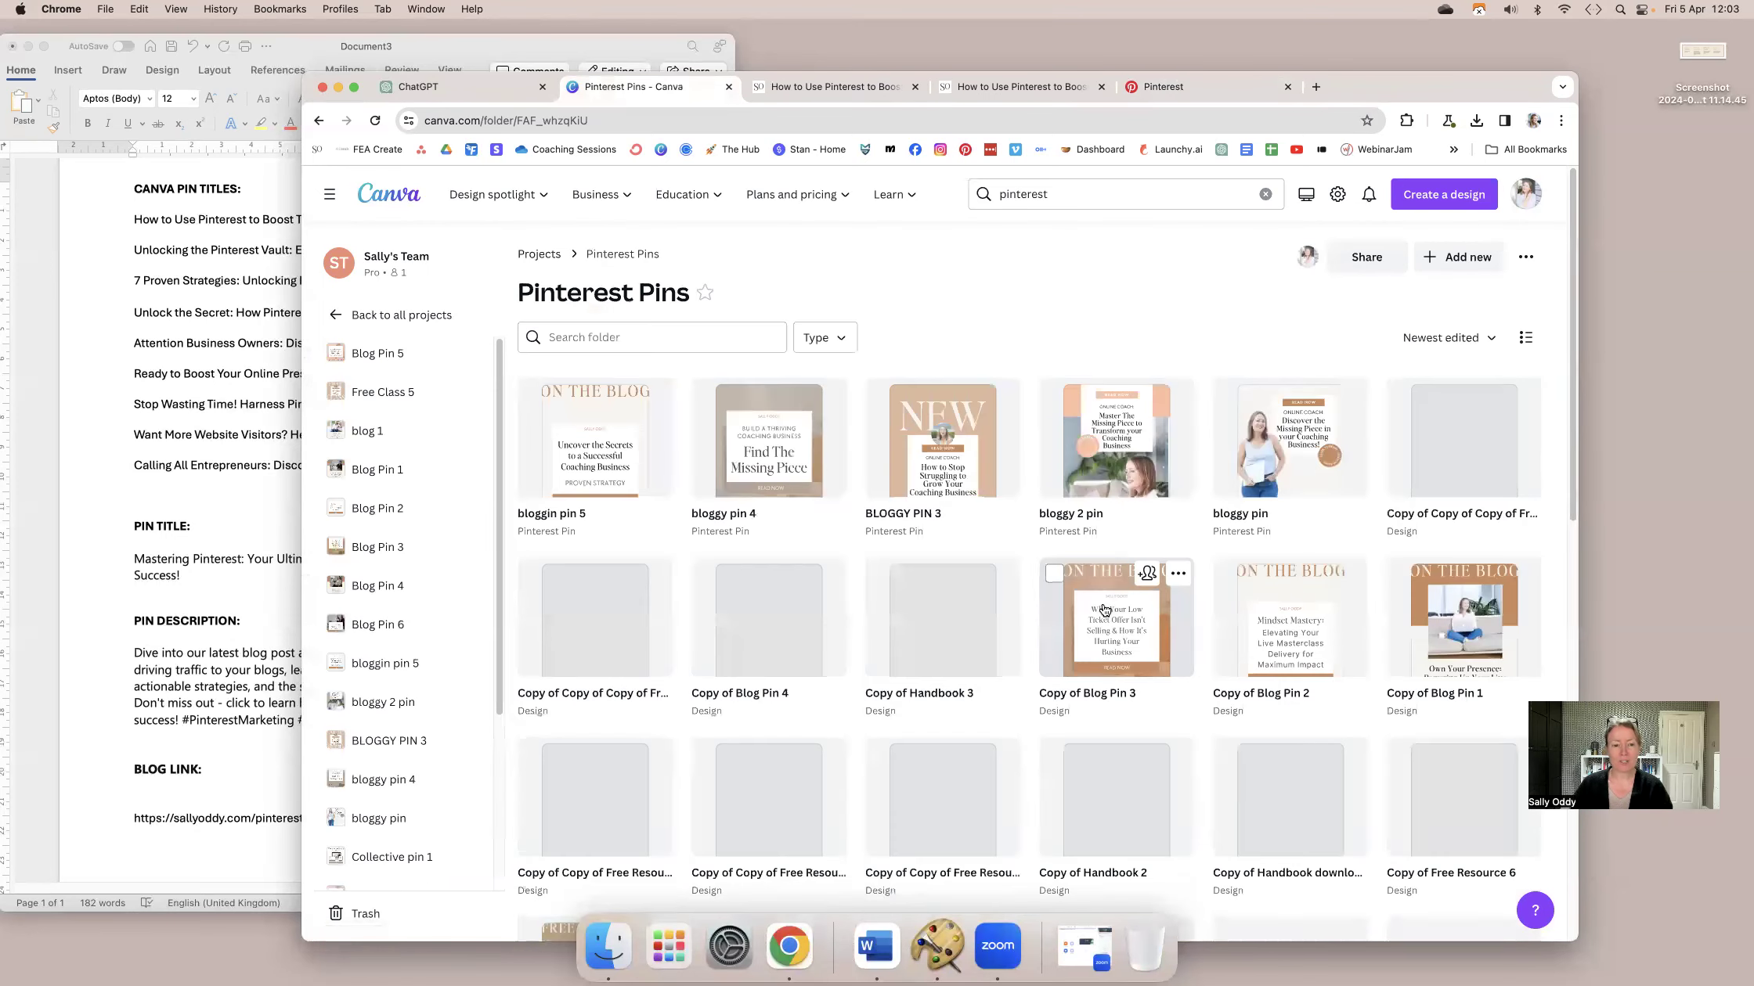
Find Blog Pin 1 in the Pinterest Pins folder and open it to reuse.
{"action": "scroll", "scroll_direction": "down", "scroll_amount": 3}
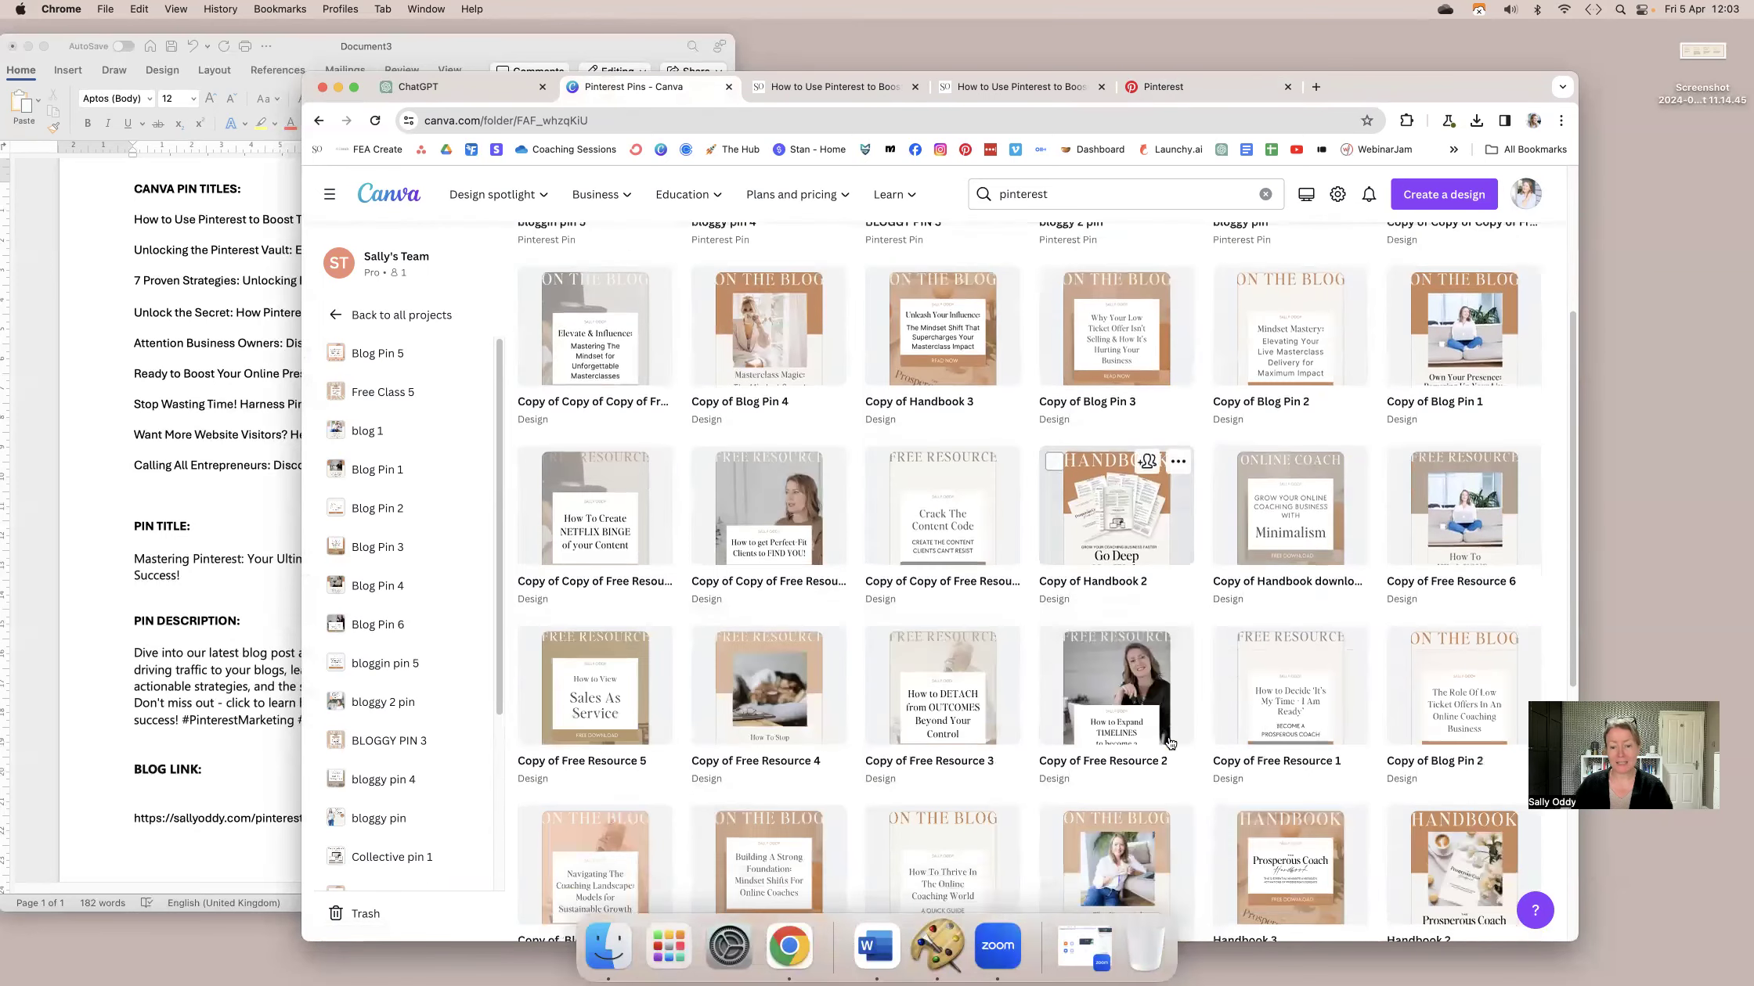
{"action": "scroll", "scroll_direction": "down", "scroll_amount": 3}
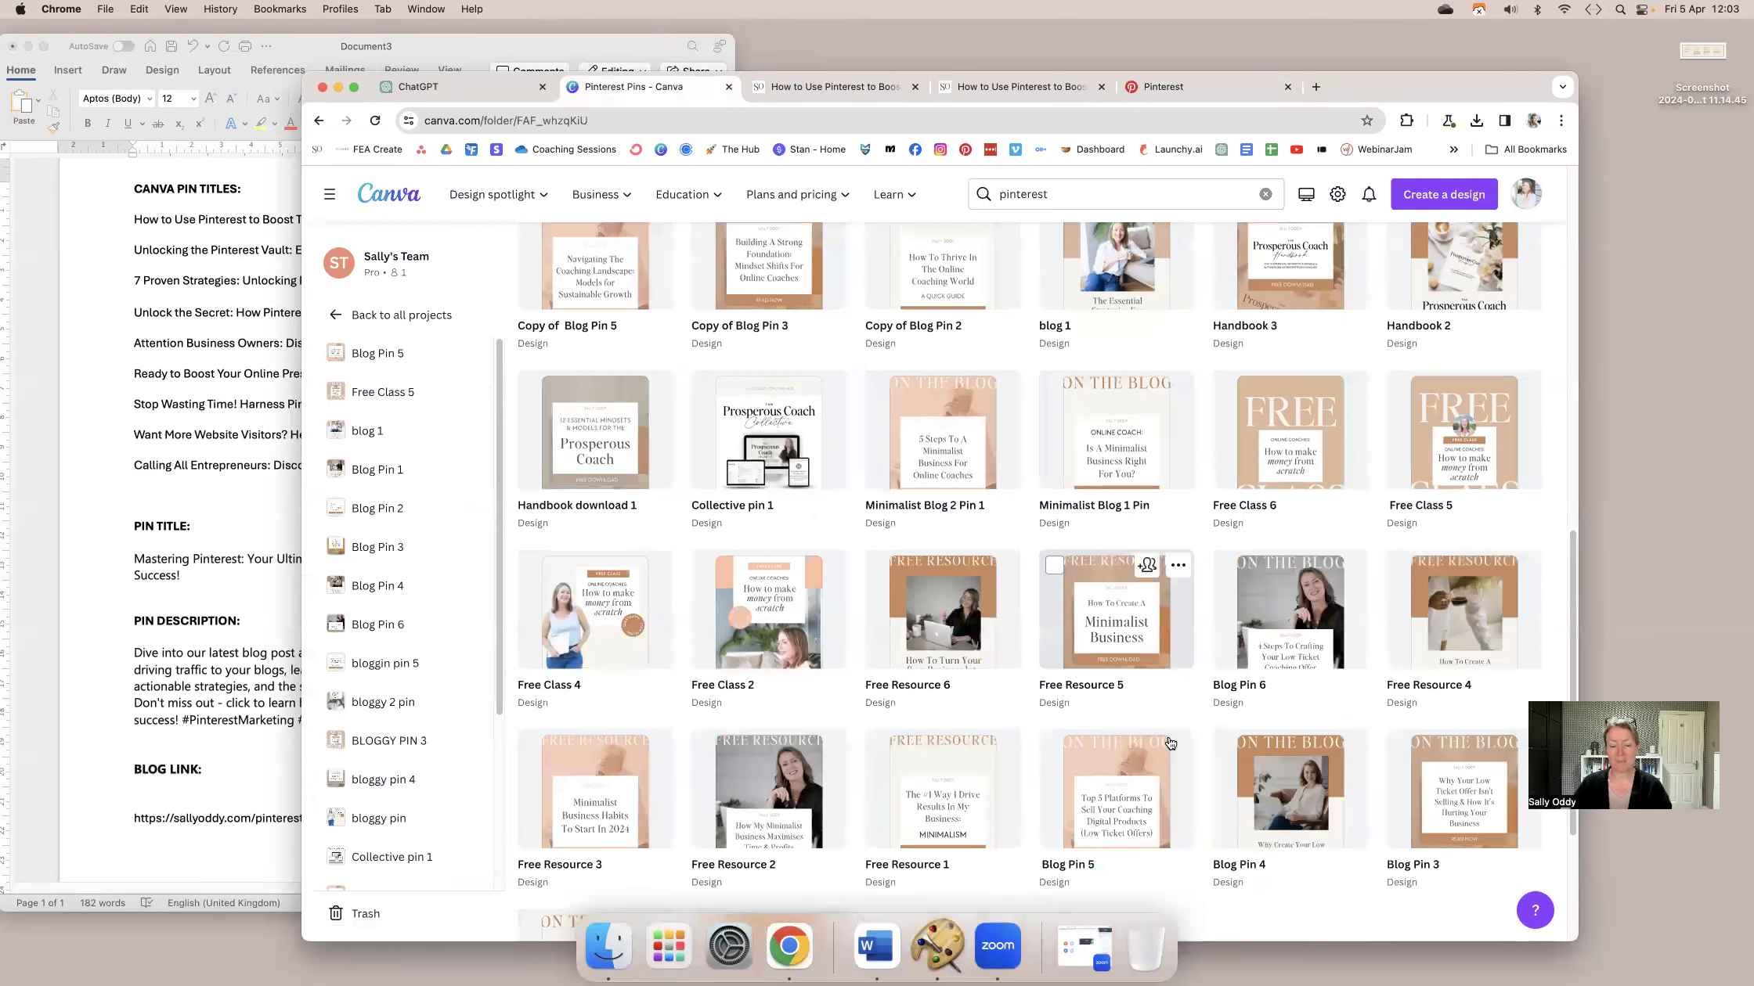
{"action": "scroll", "scroll_direction": "down", "scroll_amount": 3}
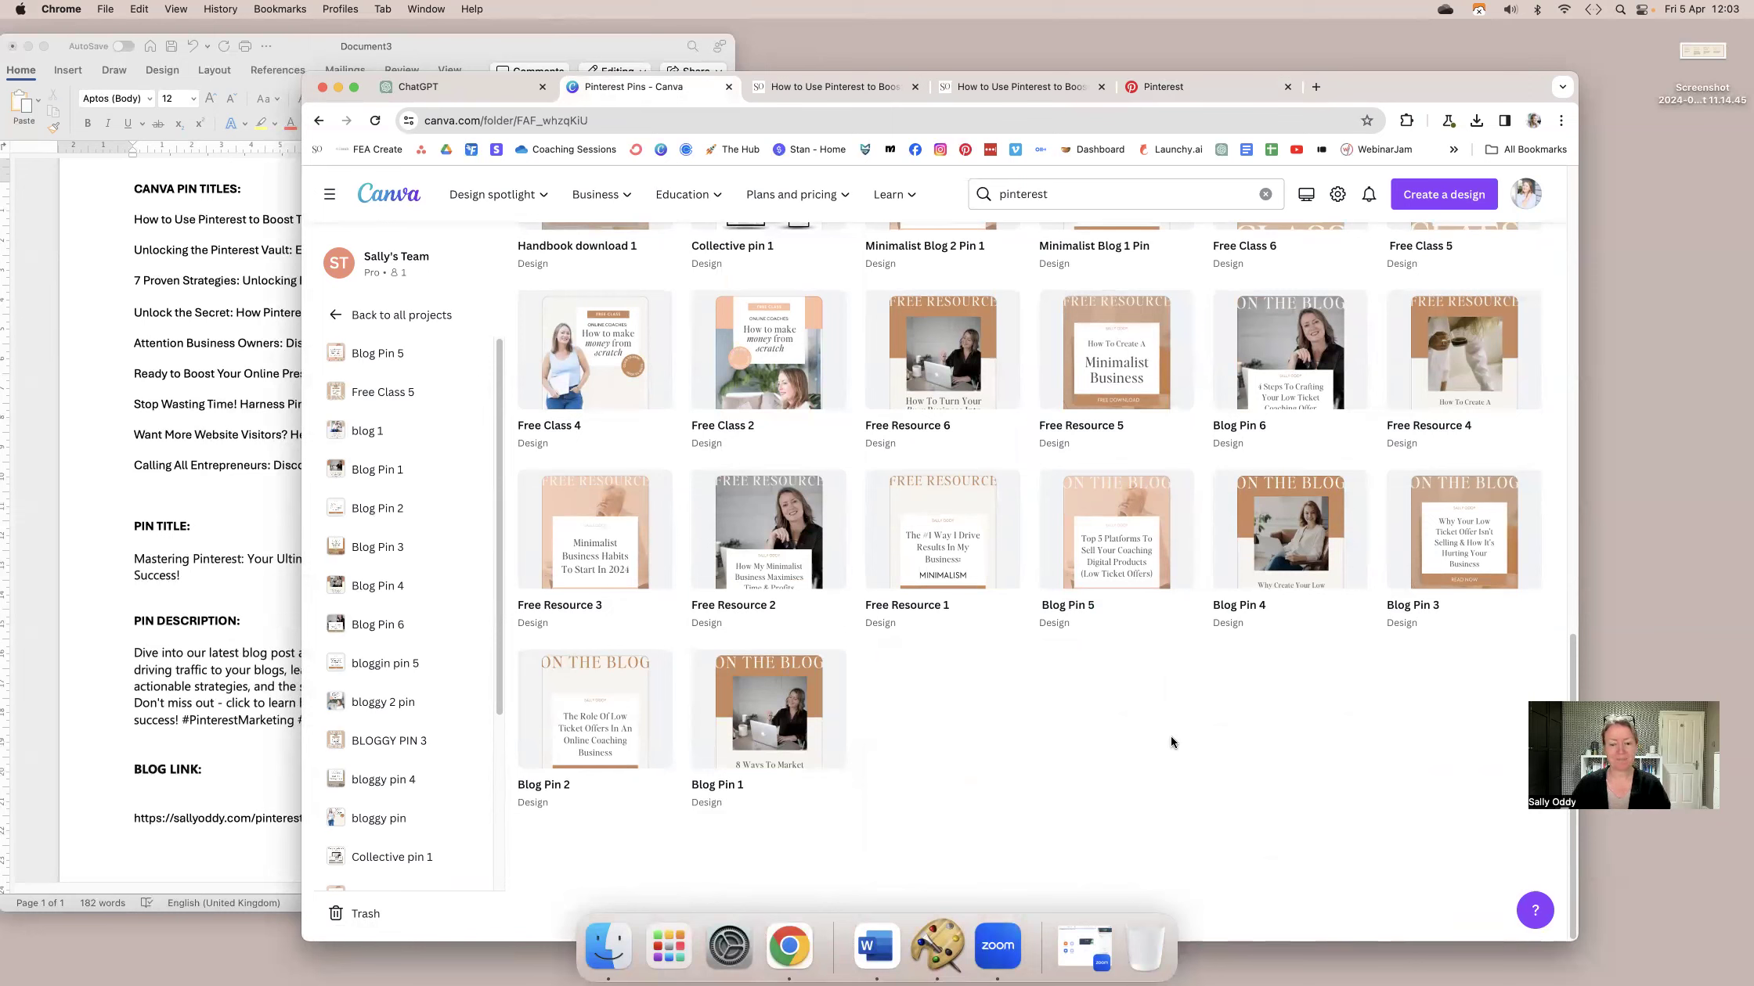
{"action": "mouse_move", "coordinate": [1147, 761]}
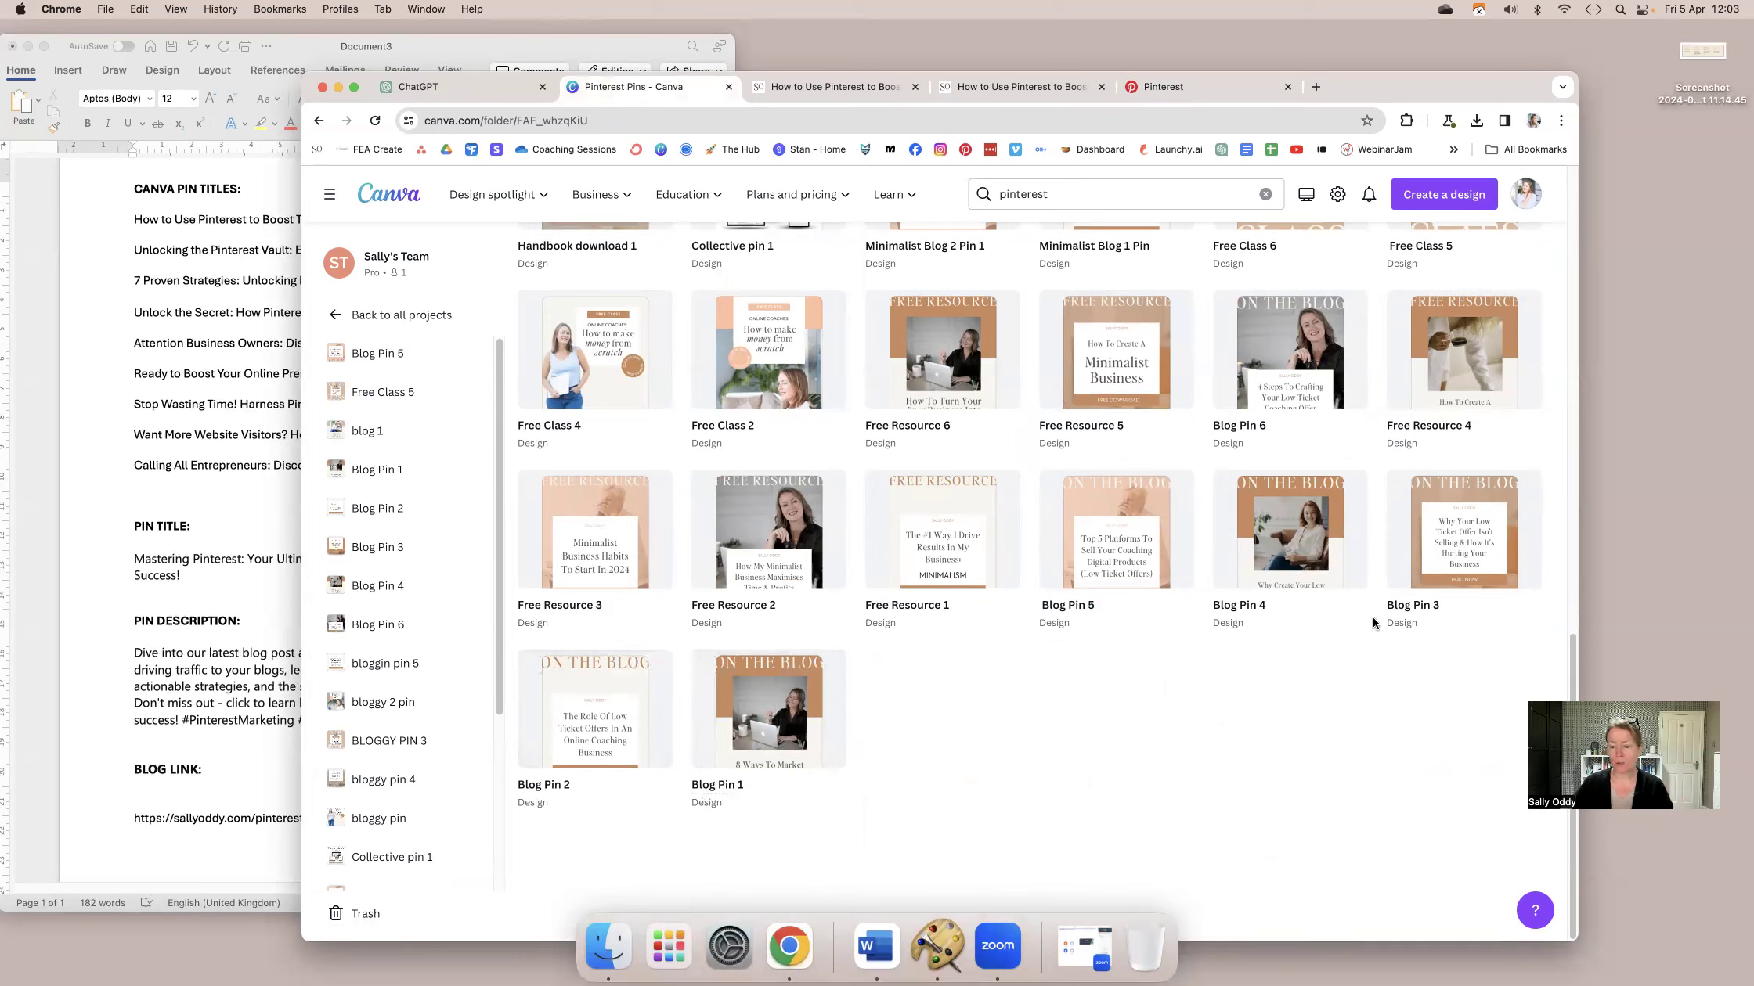
{"action": "mouse_move", "coordinate": [1040, 747]}
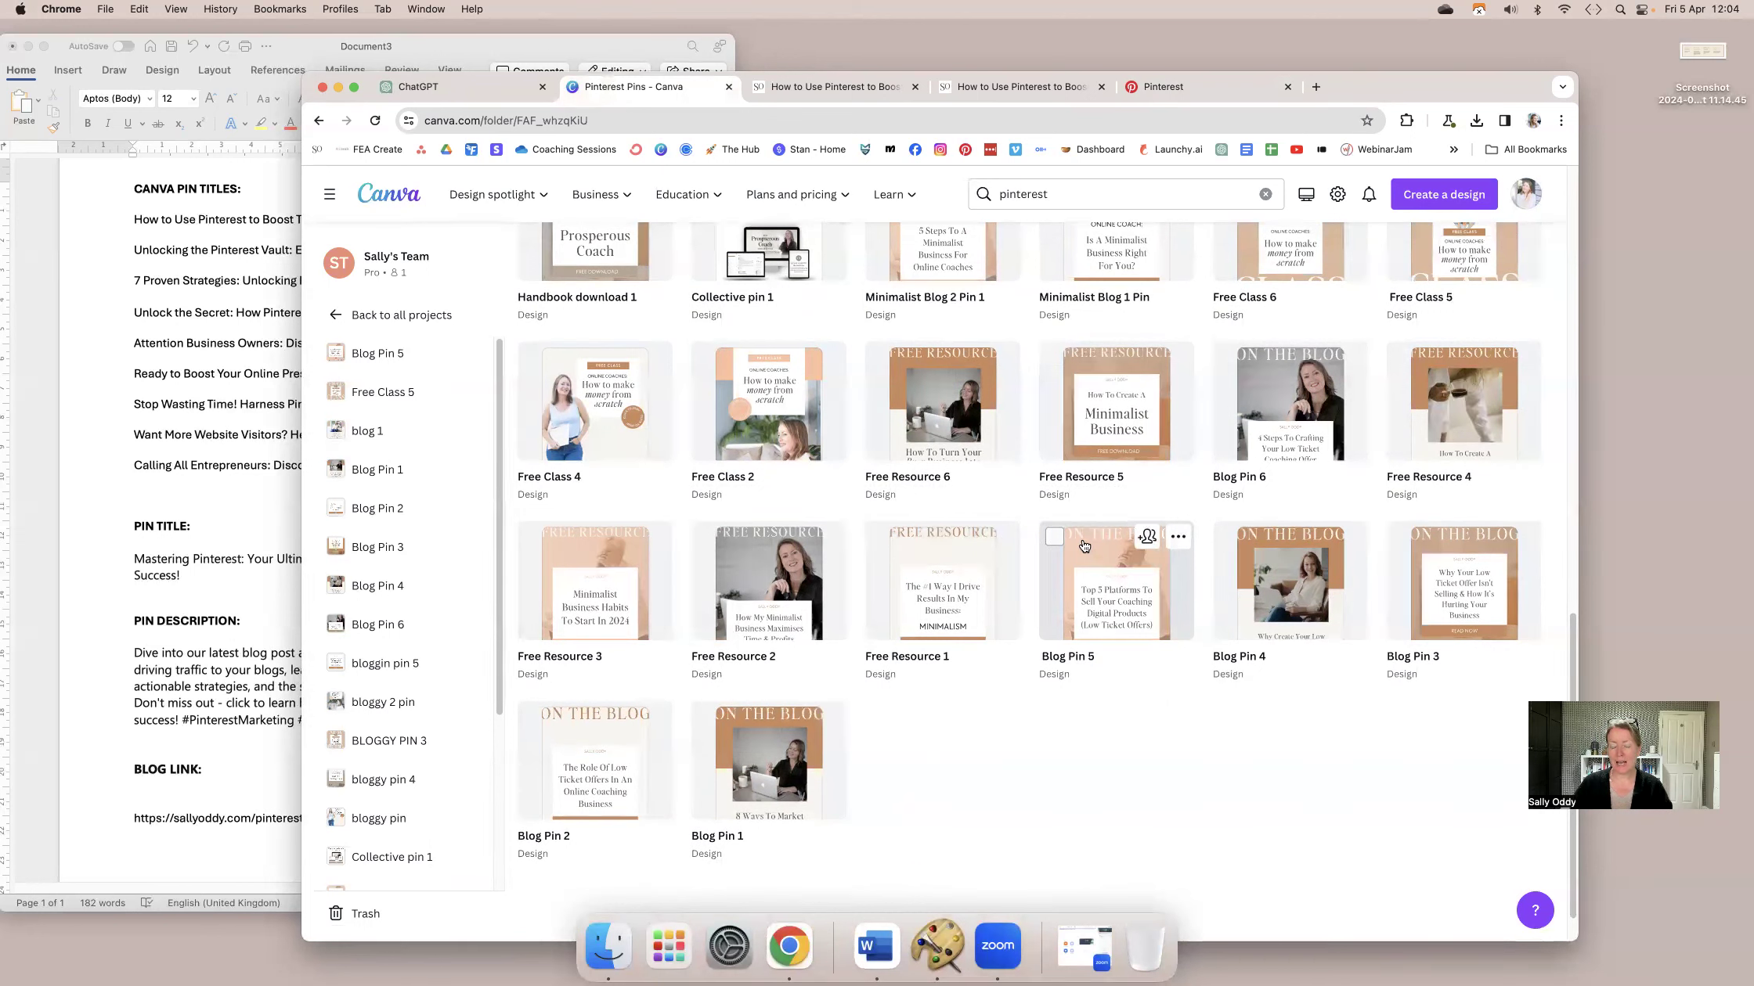
{"action": "mouse_move", "coordinate": [951, 545]}
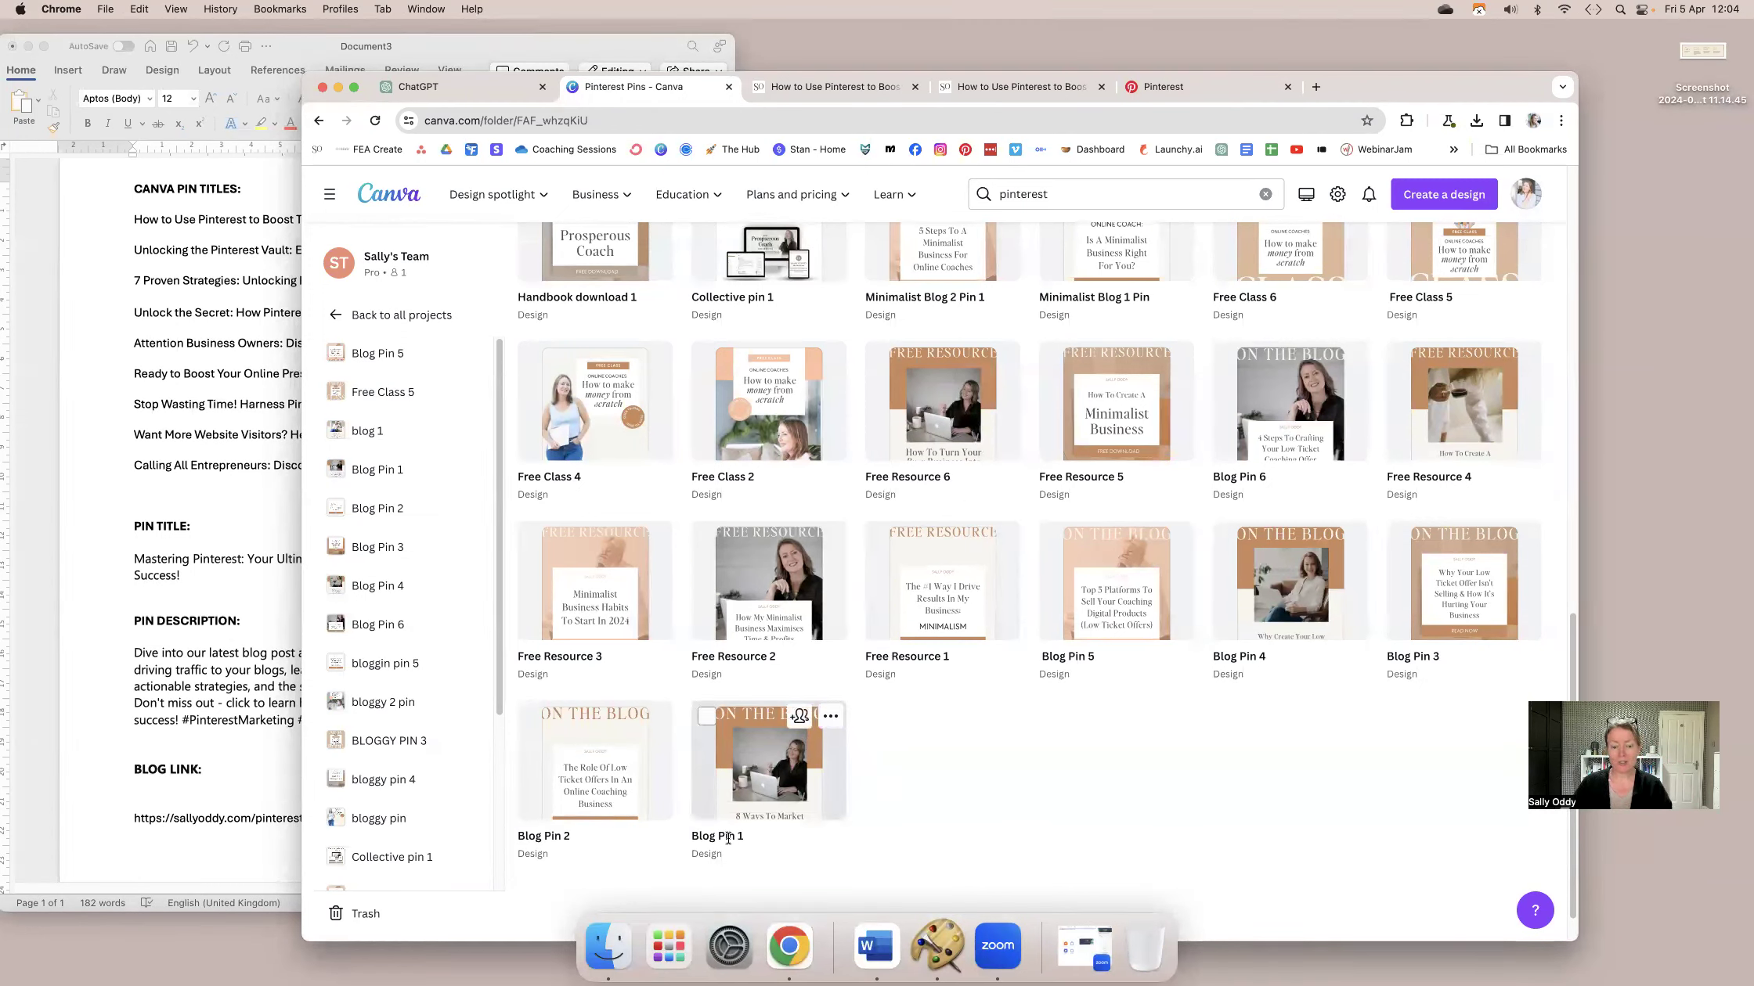
{"action": "left_click", "coordinate": [829, 716]}
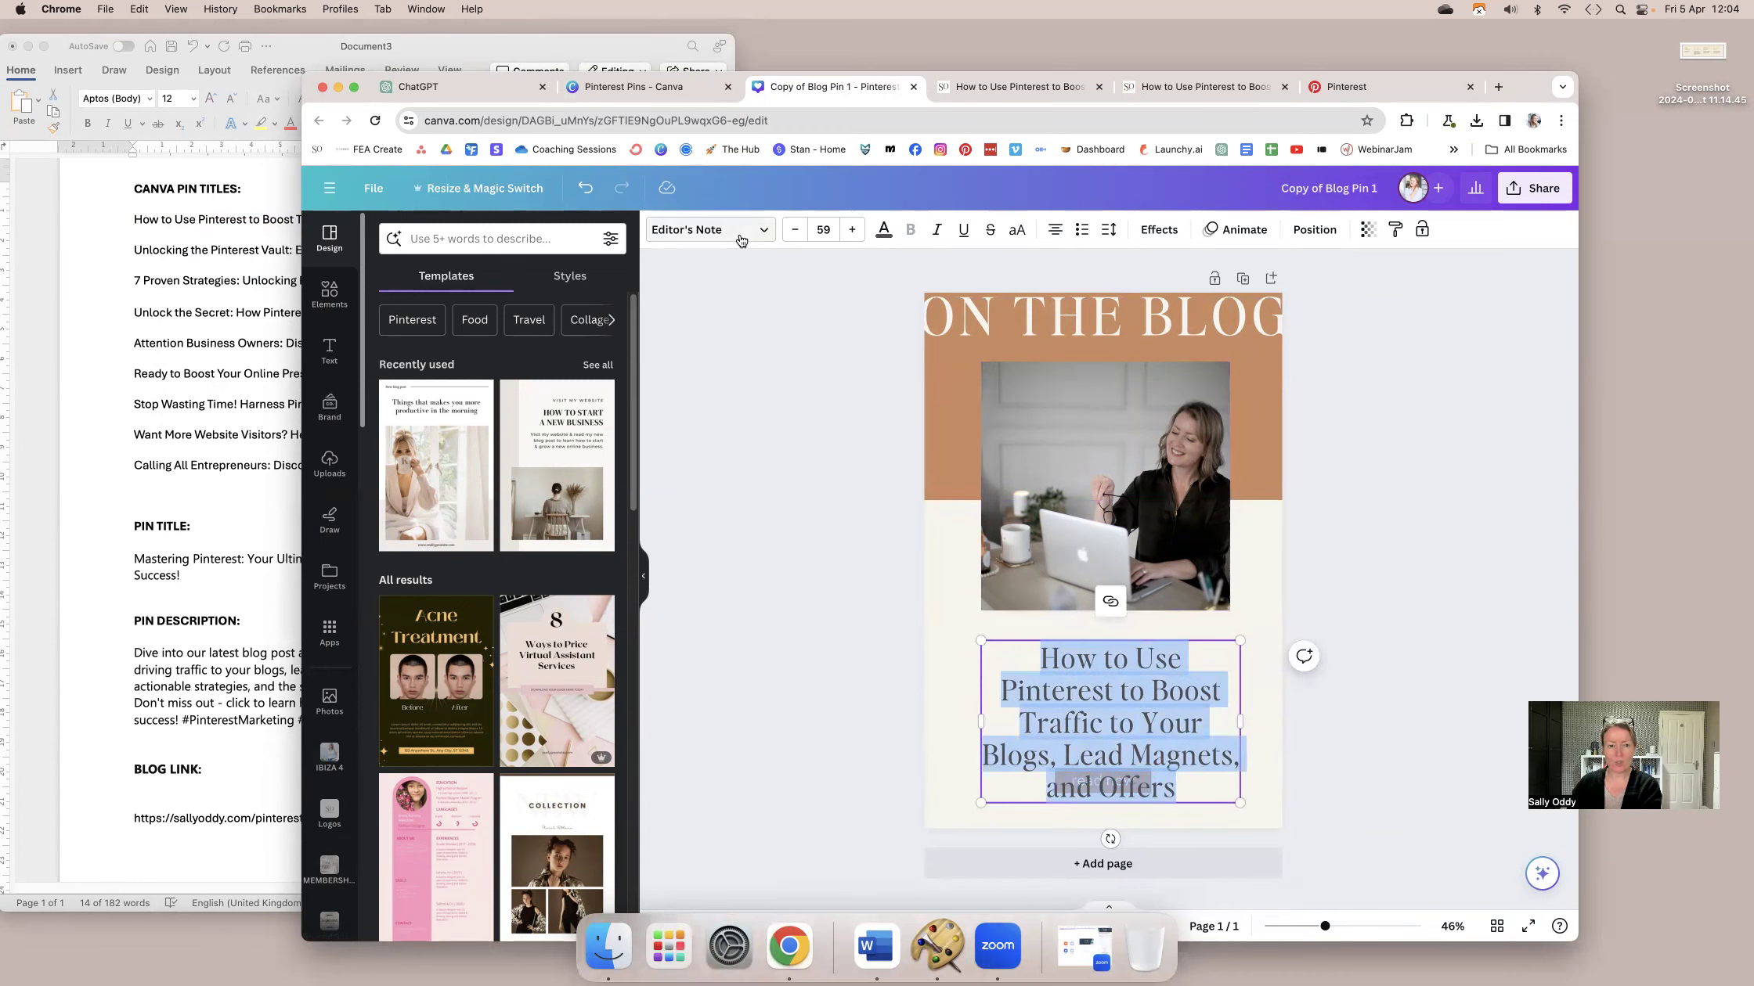
Set the copied pin's headline to the TT Norms font and adjust its colour.
{"action": "left_click", "coordinate": [709, 229]}
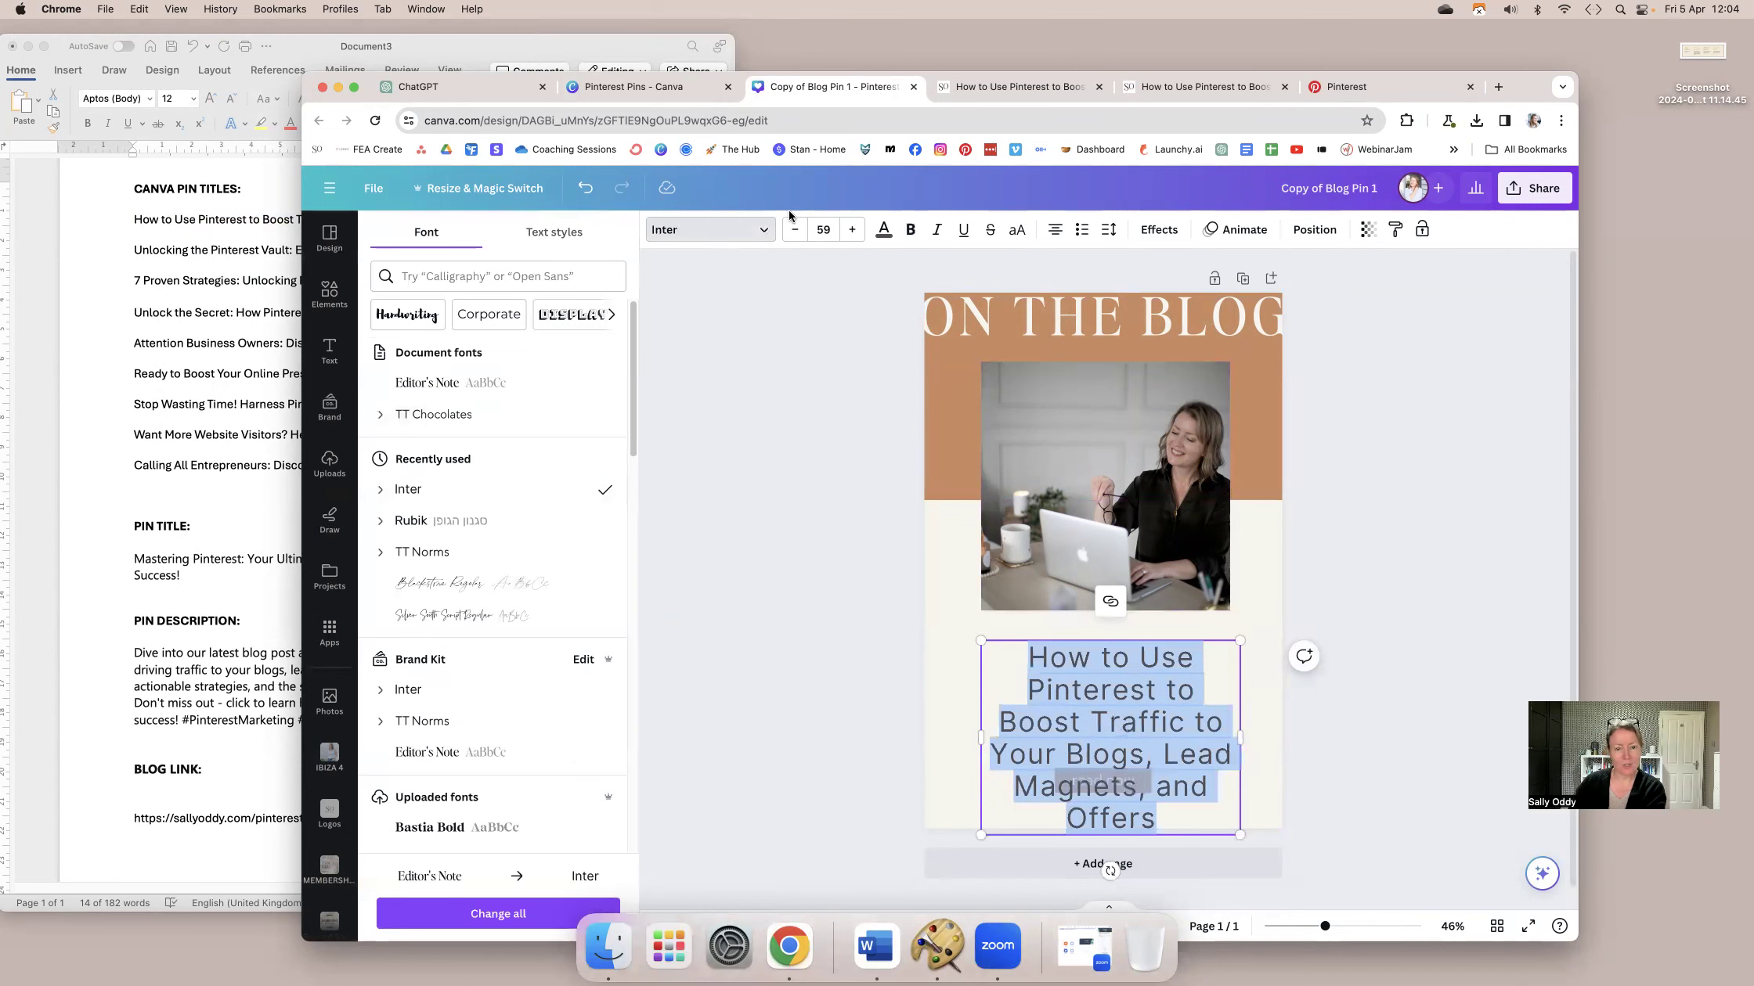
{"action": "left_click", "coordinate": [422, 551]}
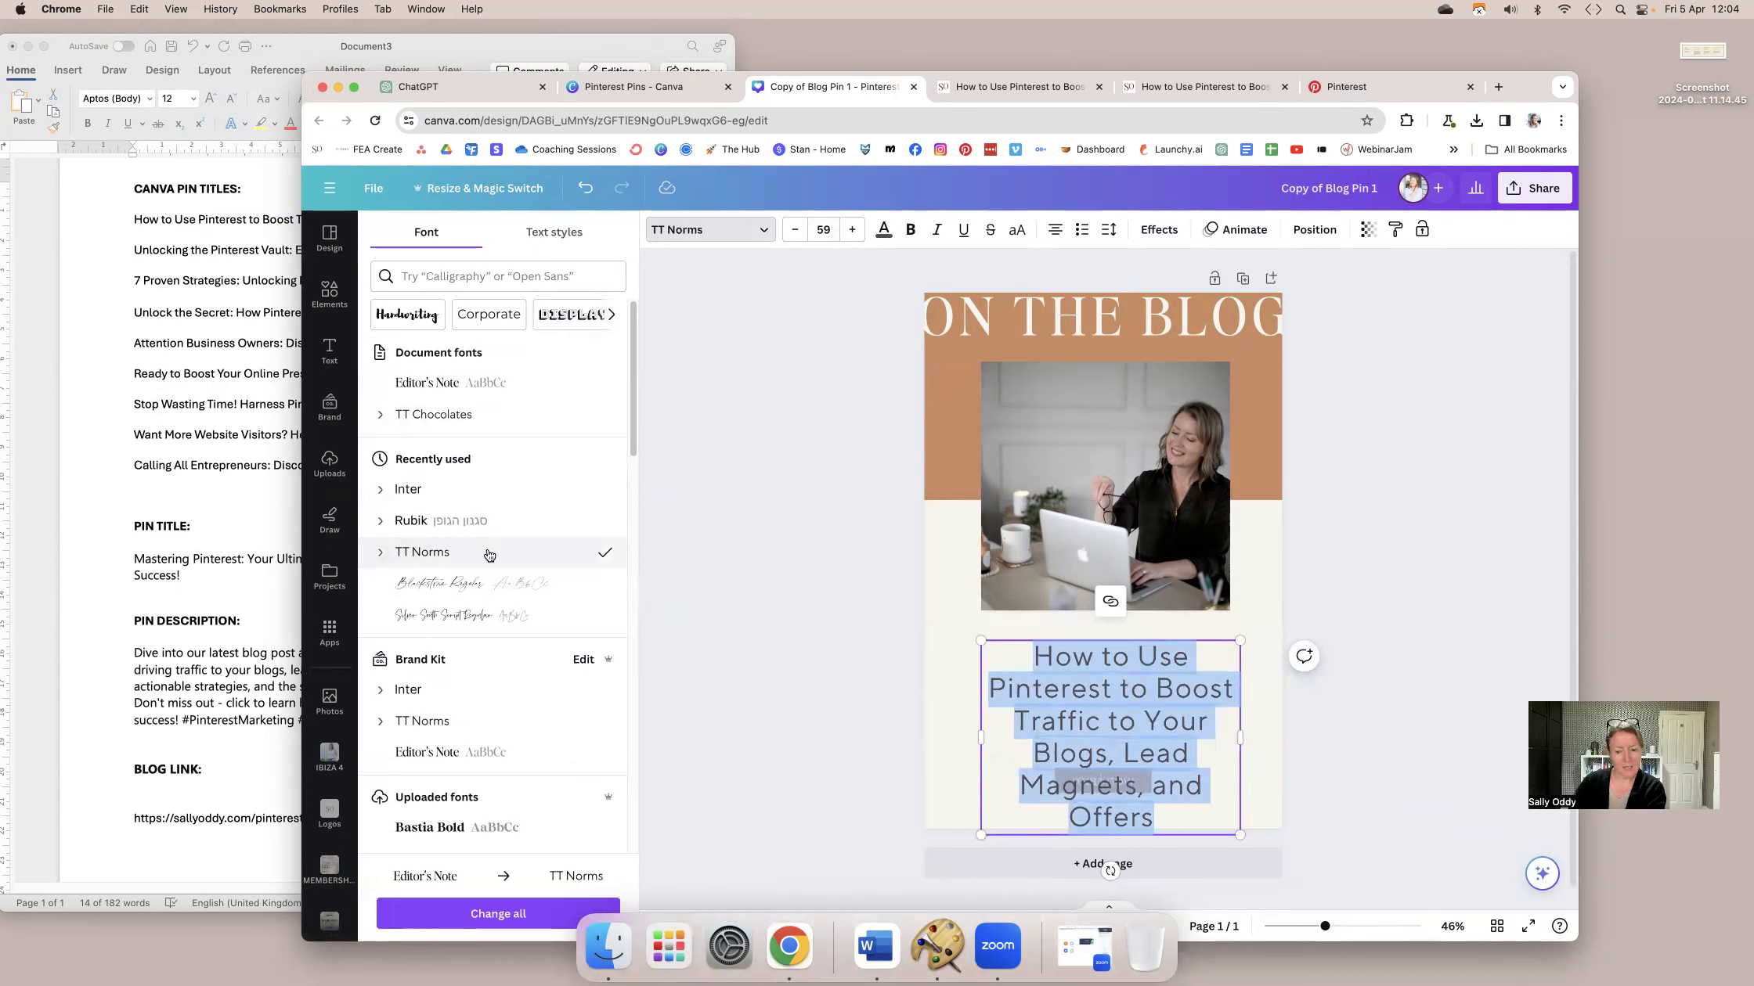
{"action": "mouse_move", "coordinate": [910, 228]}
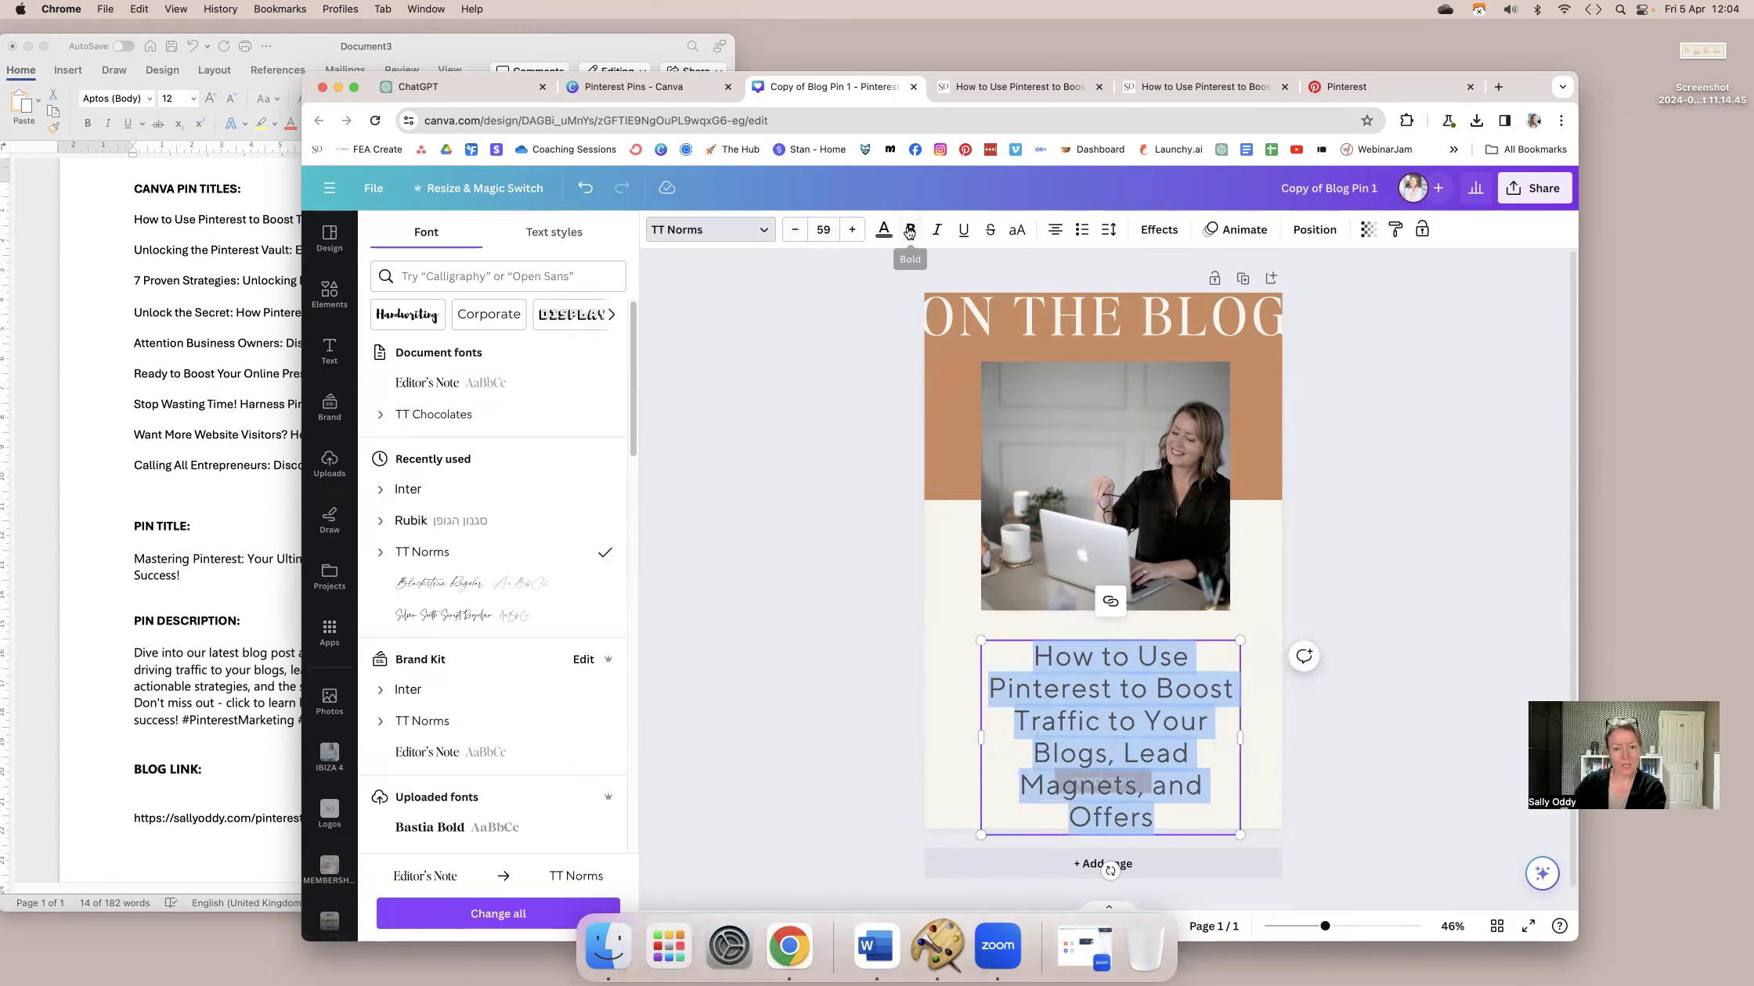
{"action": "left_click", "coordinate": [884, 228]}
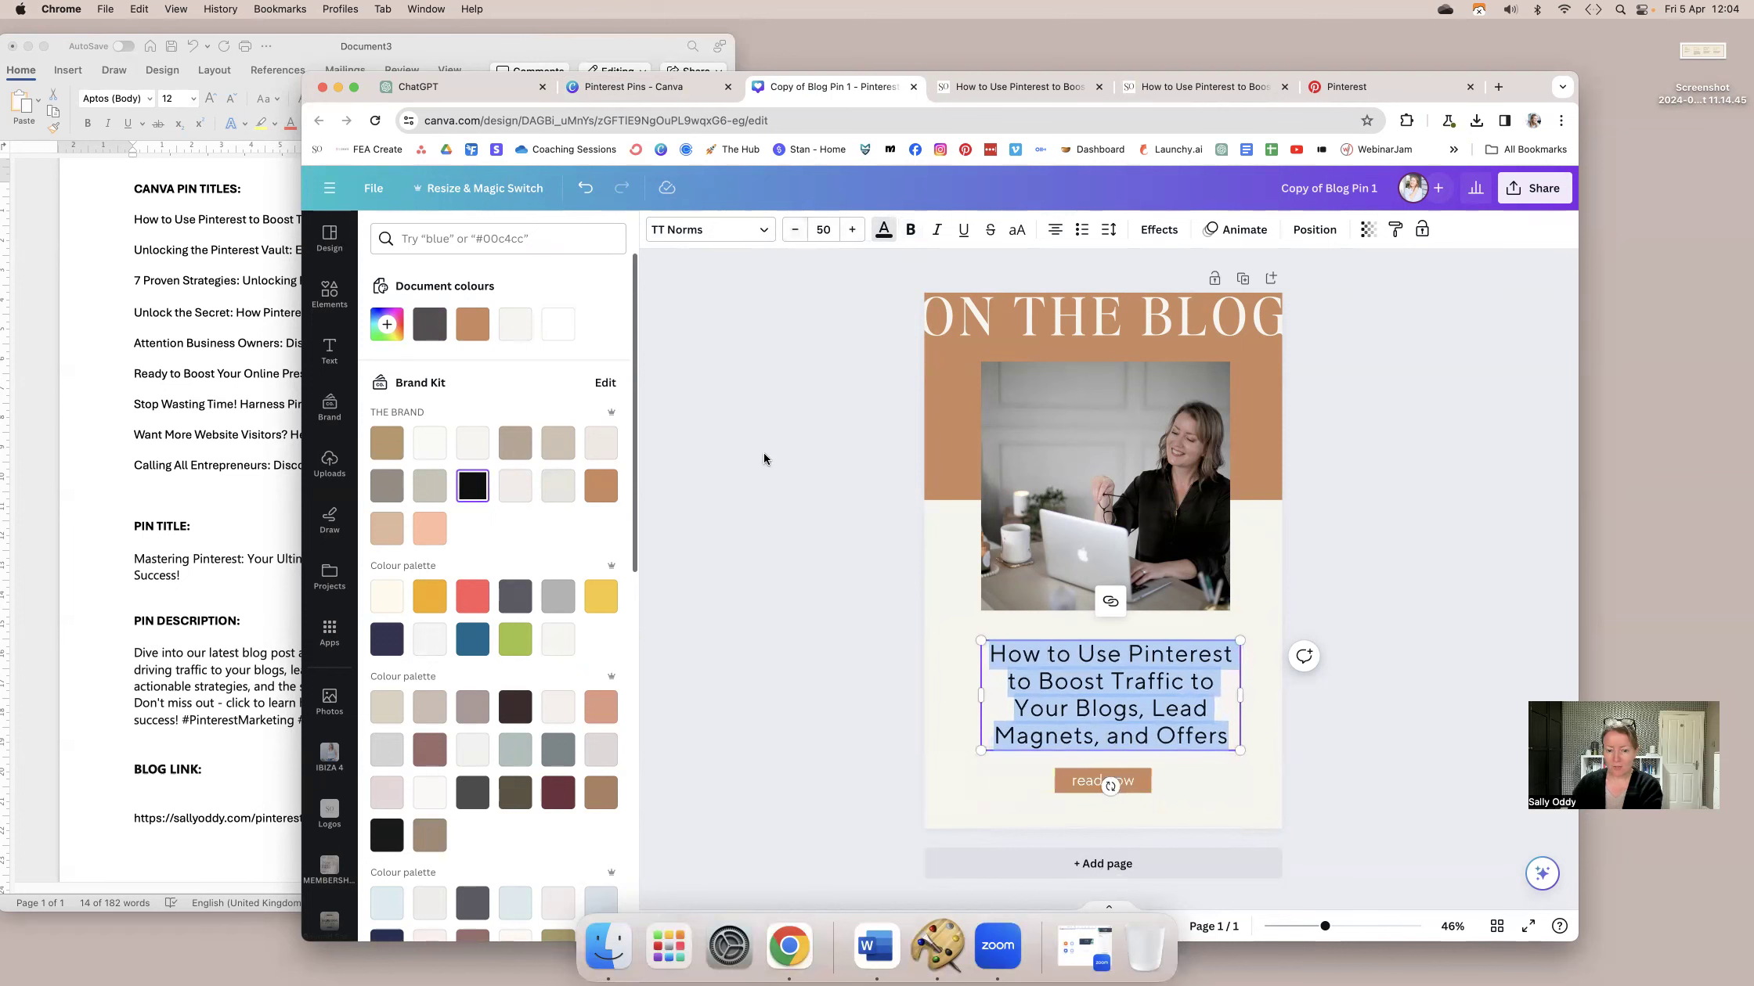
{"action": "left_click", "coordinate": [329, 238]}
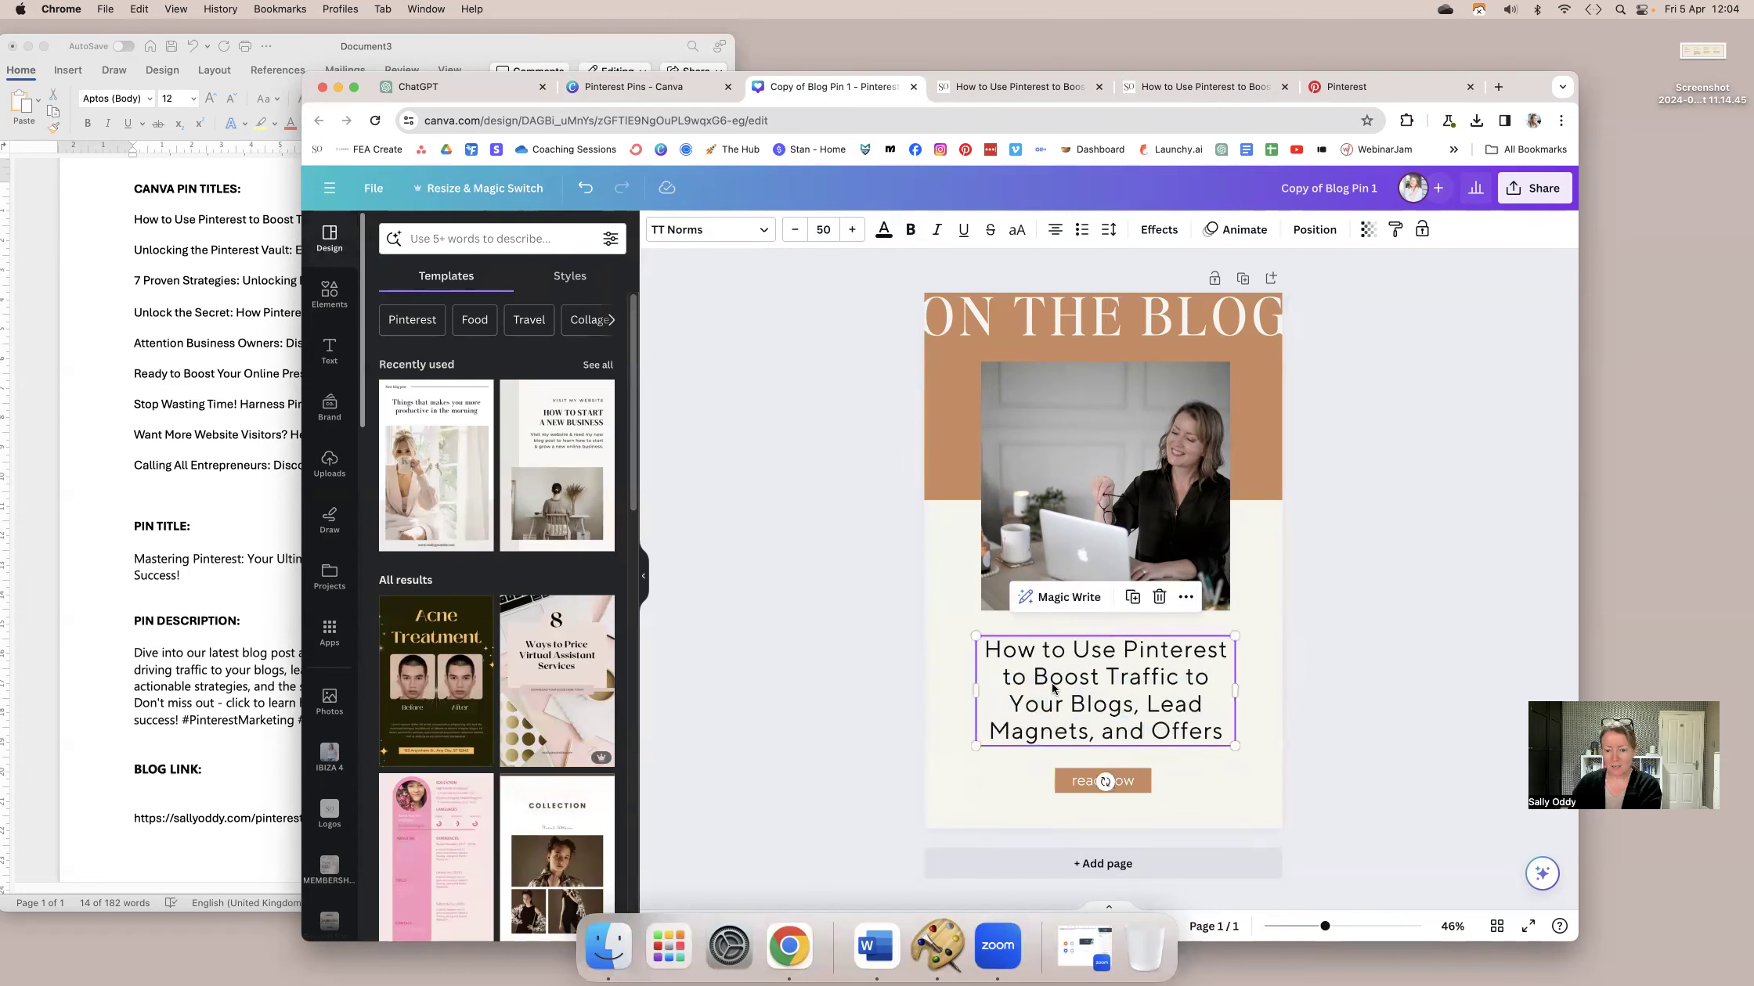
Download Copy of Blog Pin 1 as a PNG via Share > Download.
{"action": "left_click", "coordinate": [373, 188]}
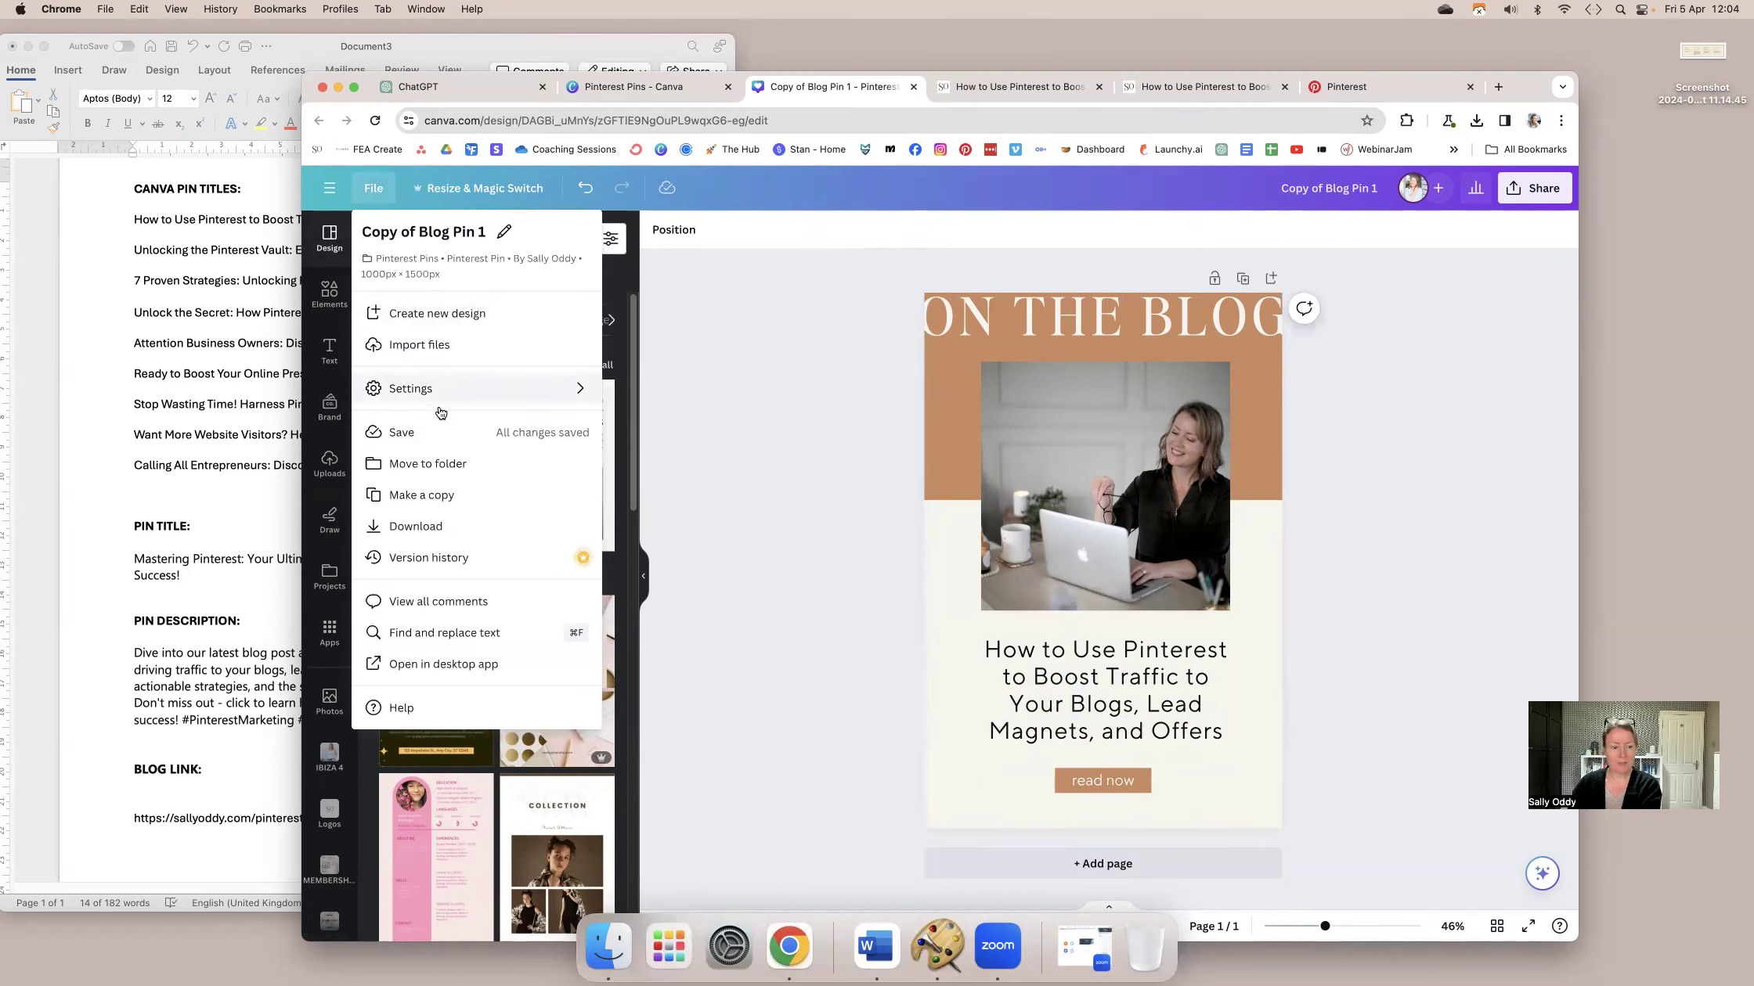
{"action": "left_click", "coordinate": [1533, 187]}
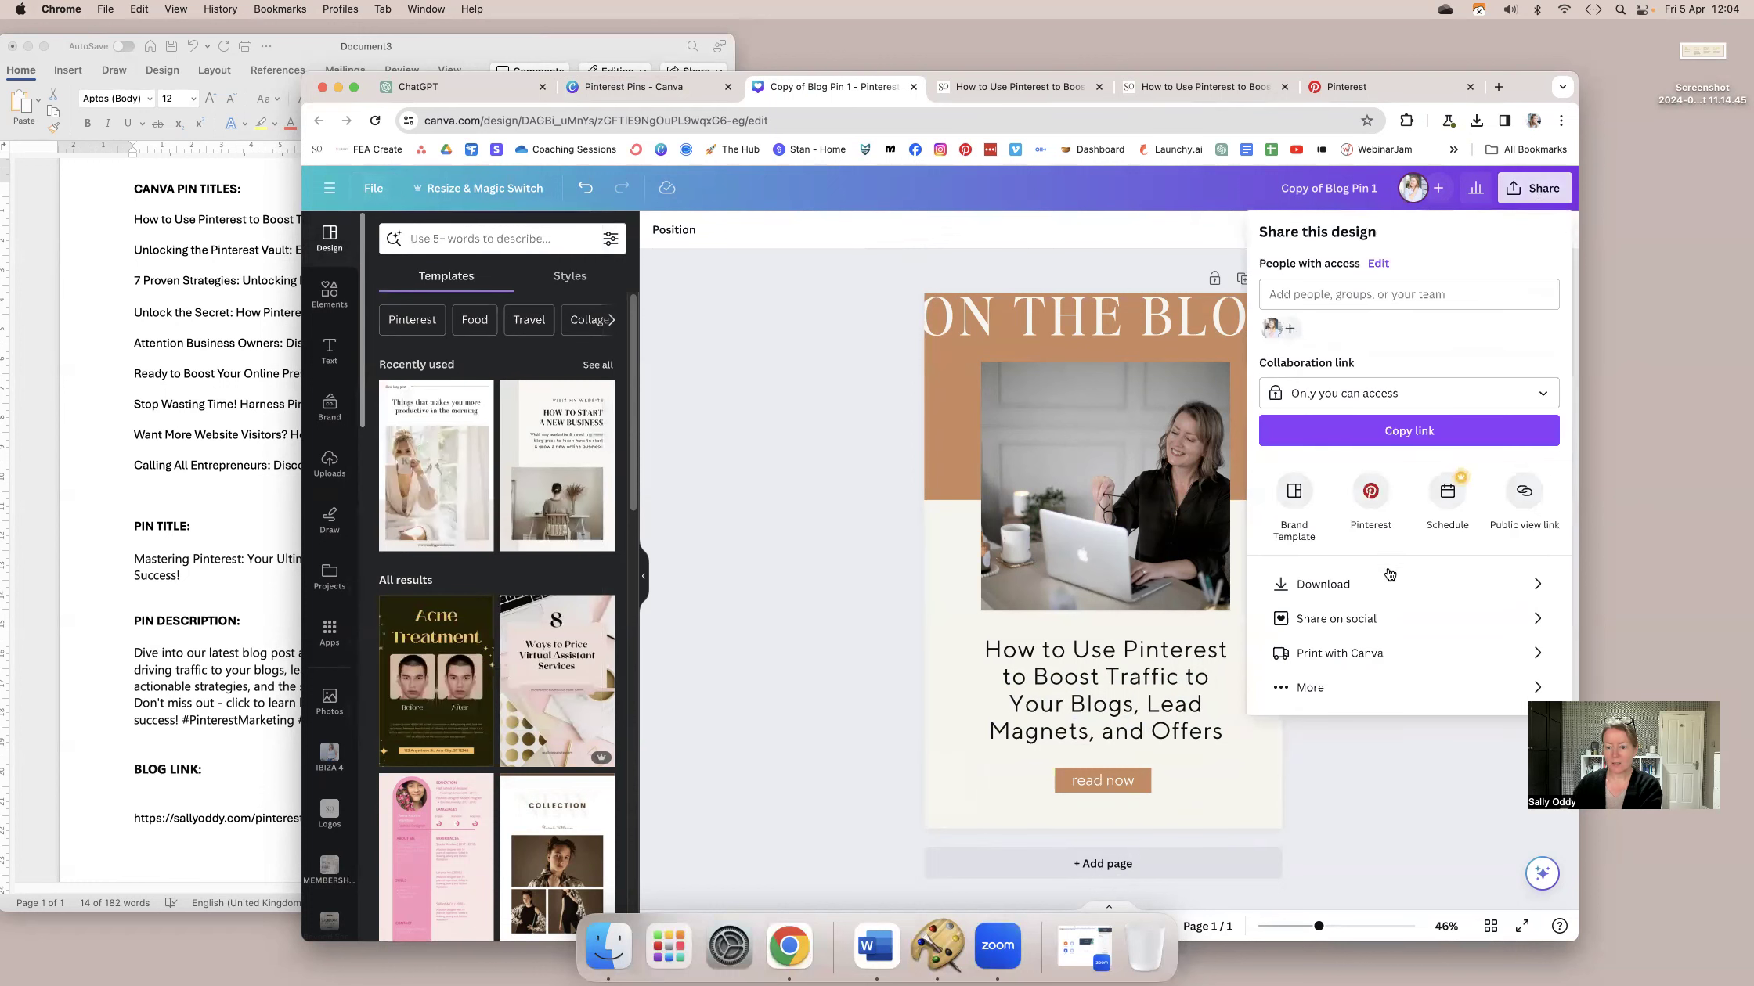
{"action": "left_click", "coordinate": [1323, 584]}
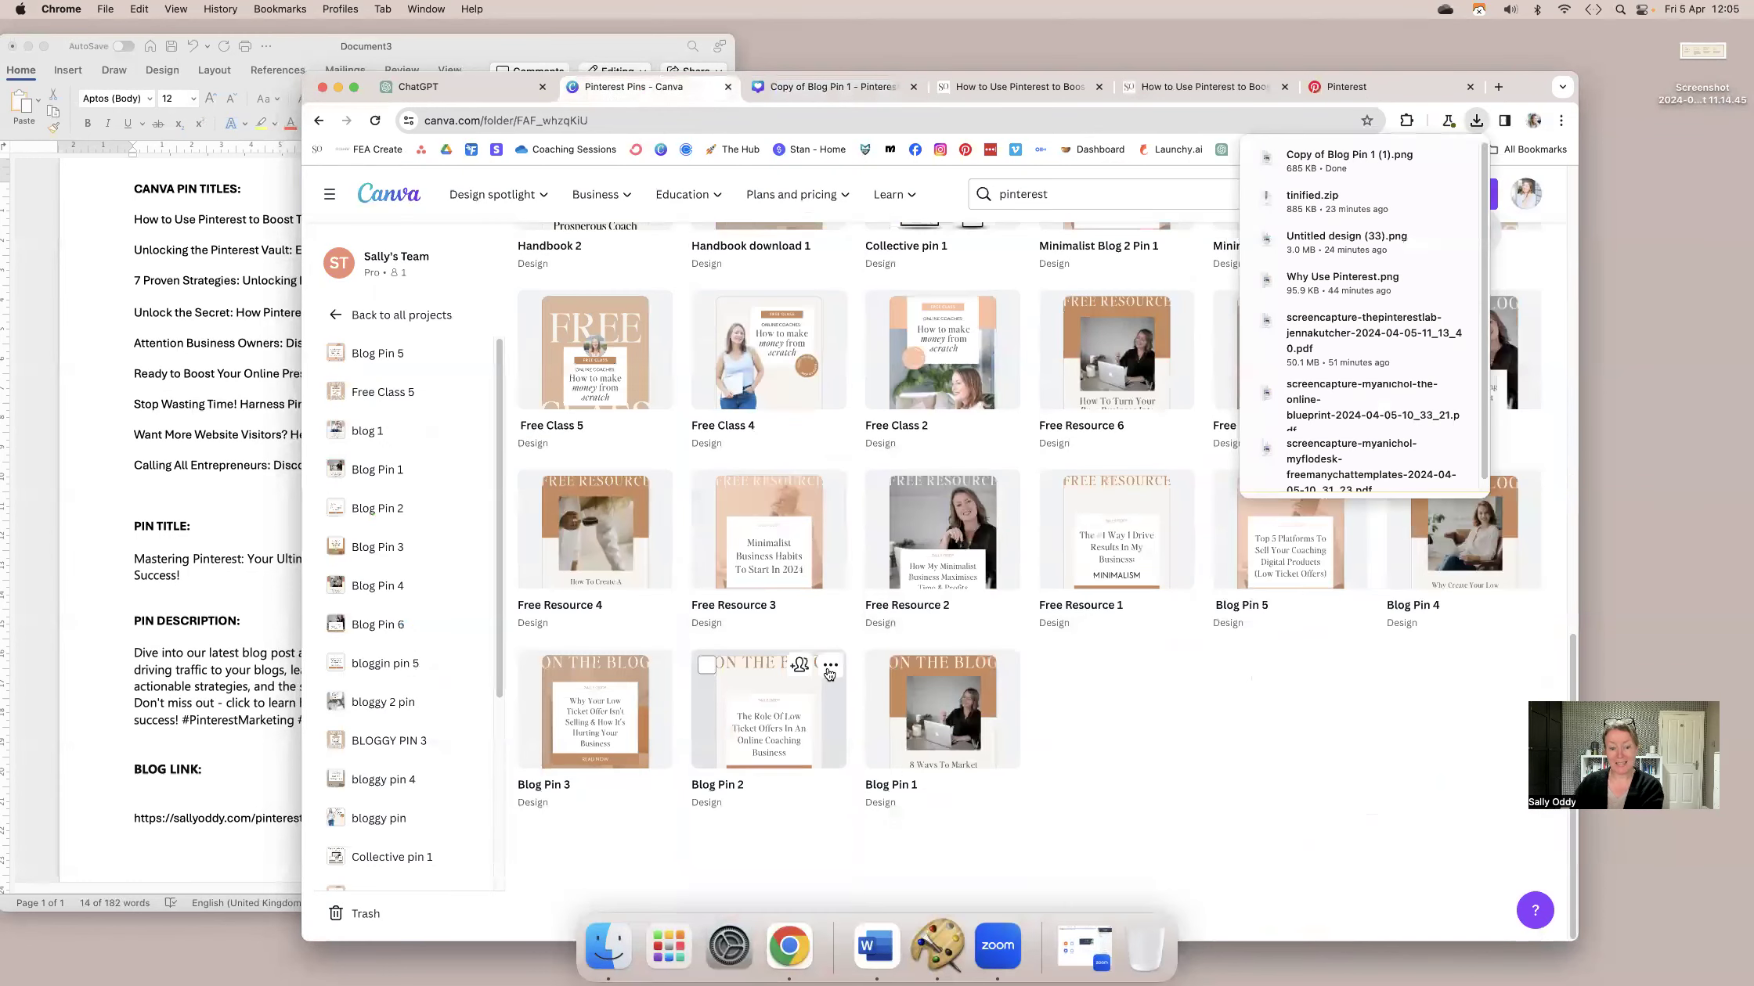
Paste the Unlocking the Pinterest Vault headline into Copy of Blog Pin 2 and download it.
{"action": "left_click", "coordinate": [830, 665]}
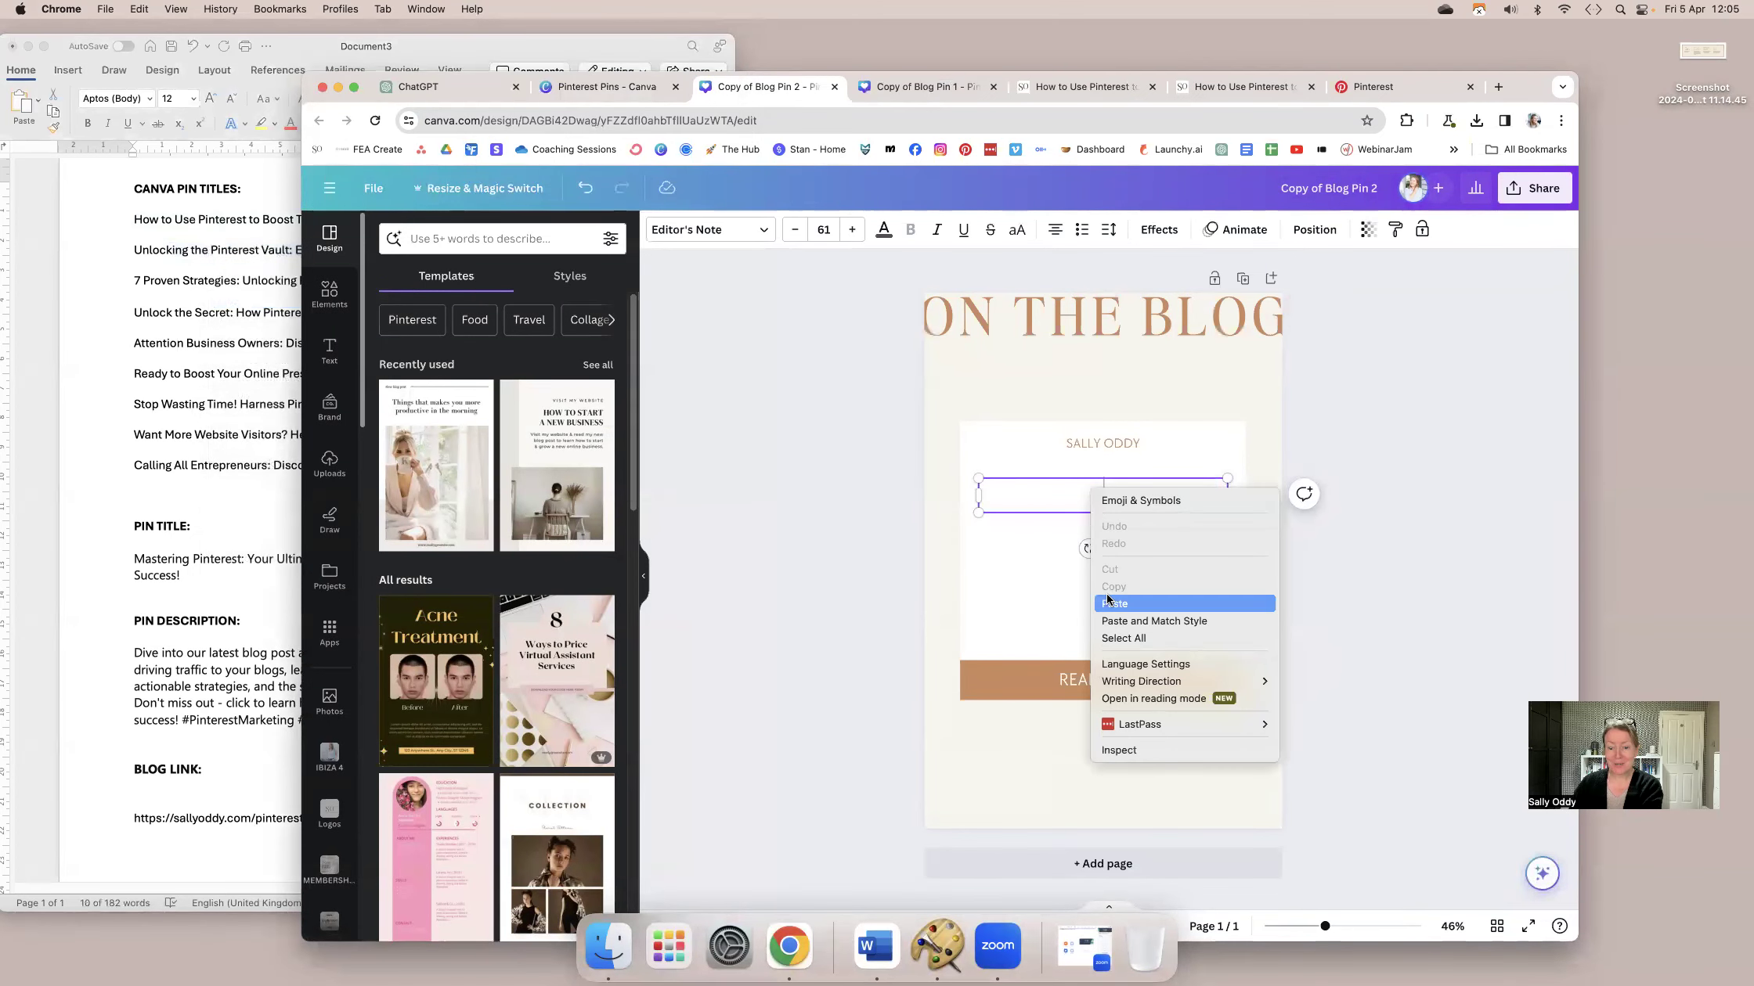
{"action": "left_click", "coordinate": [1115, 603]}
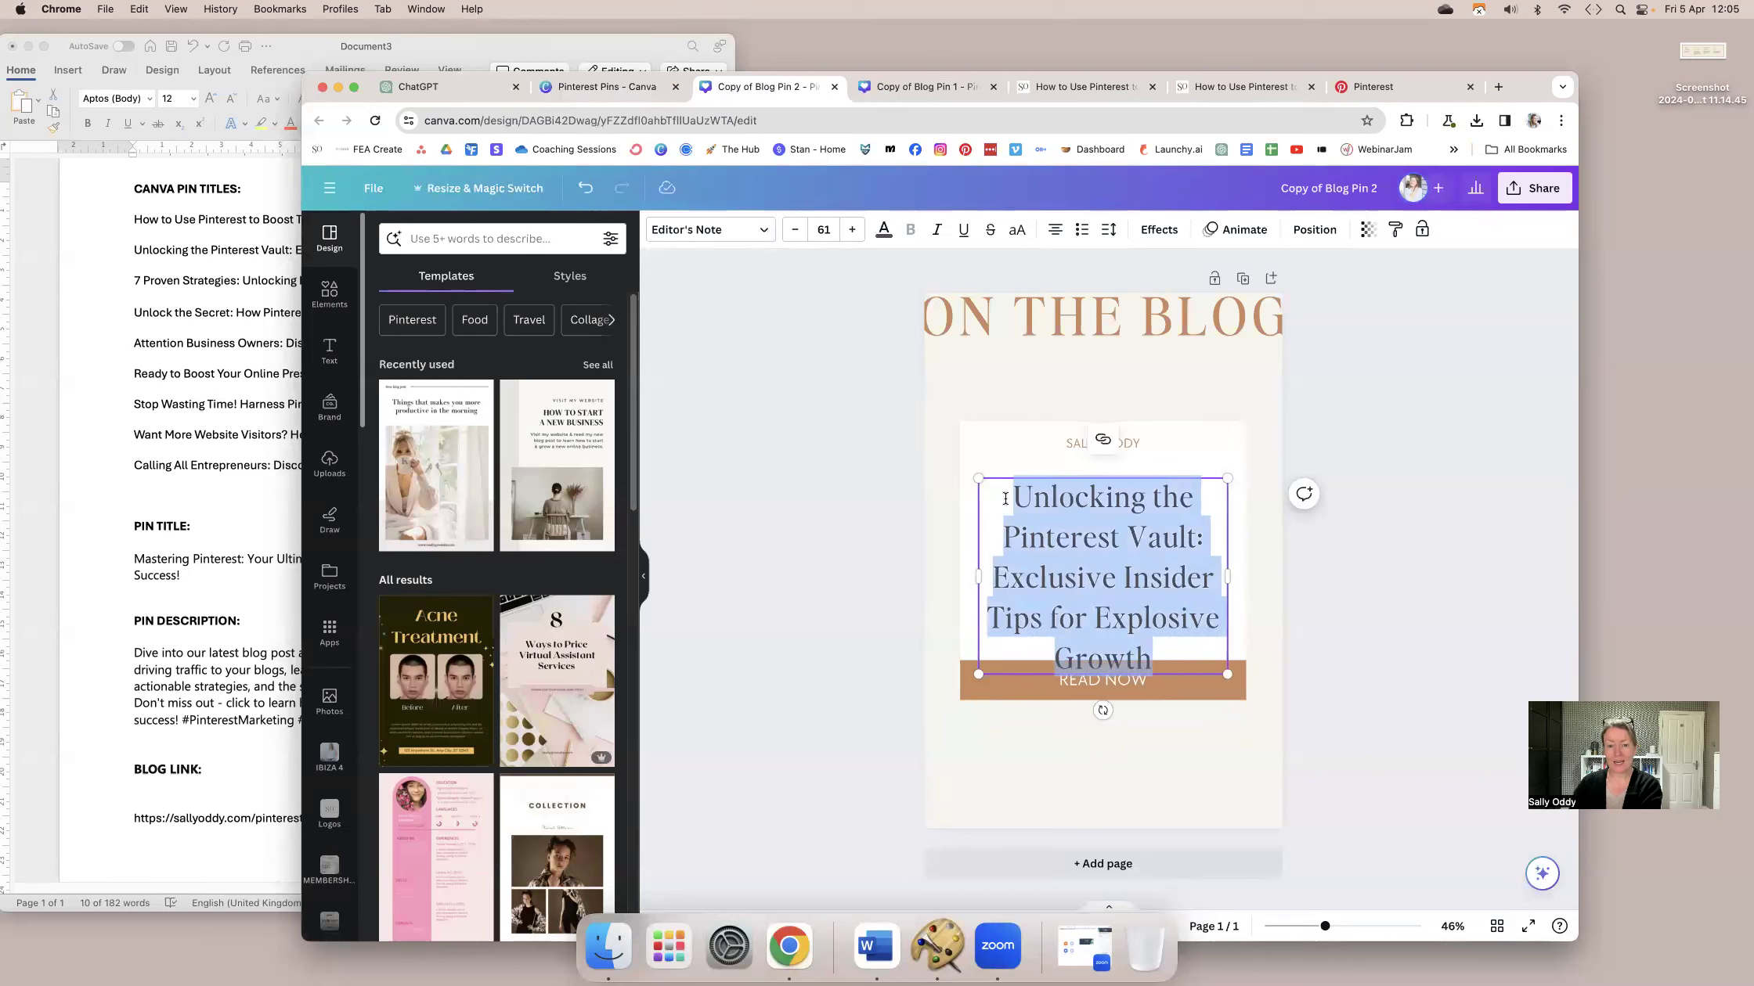
{"action": "left_click", "coordinate": [795, 229]}
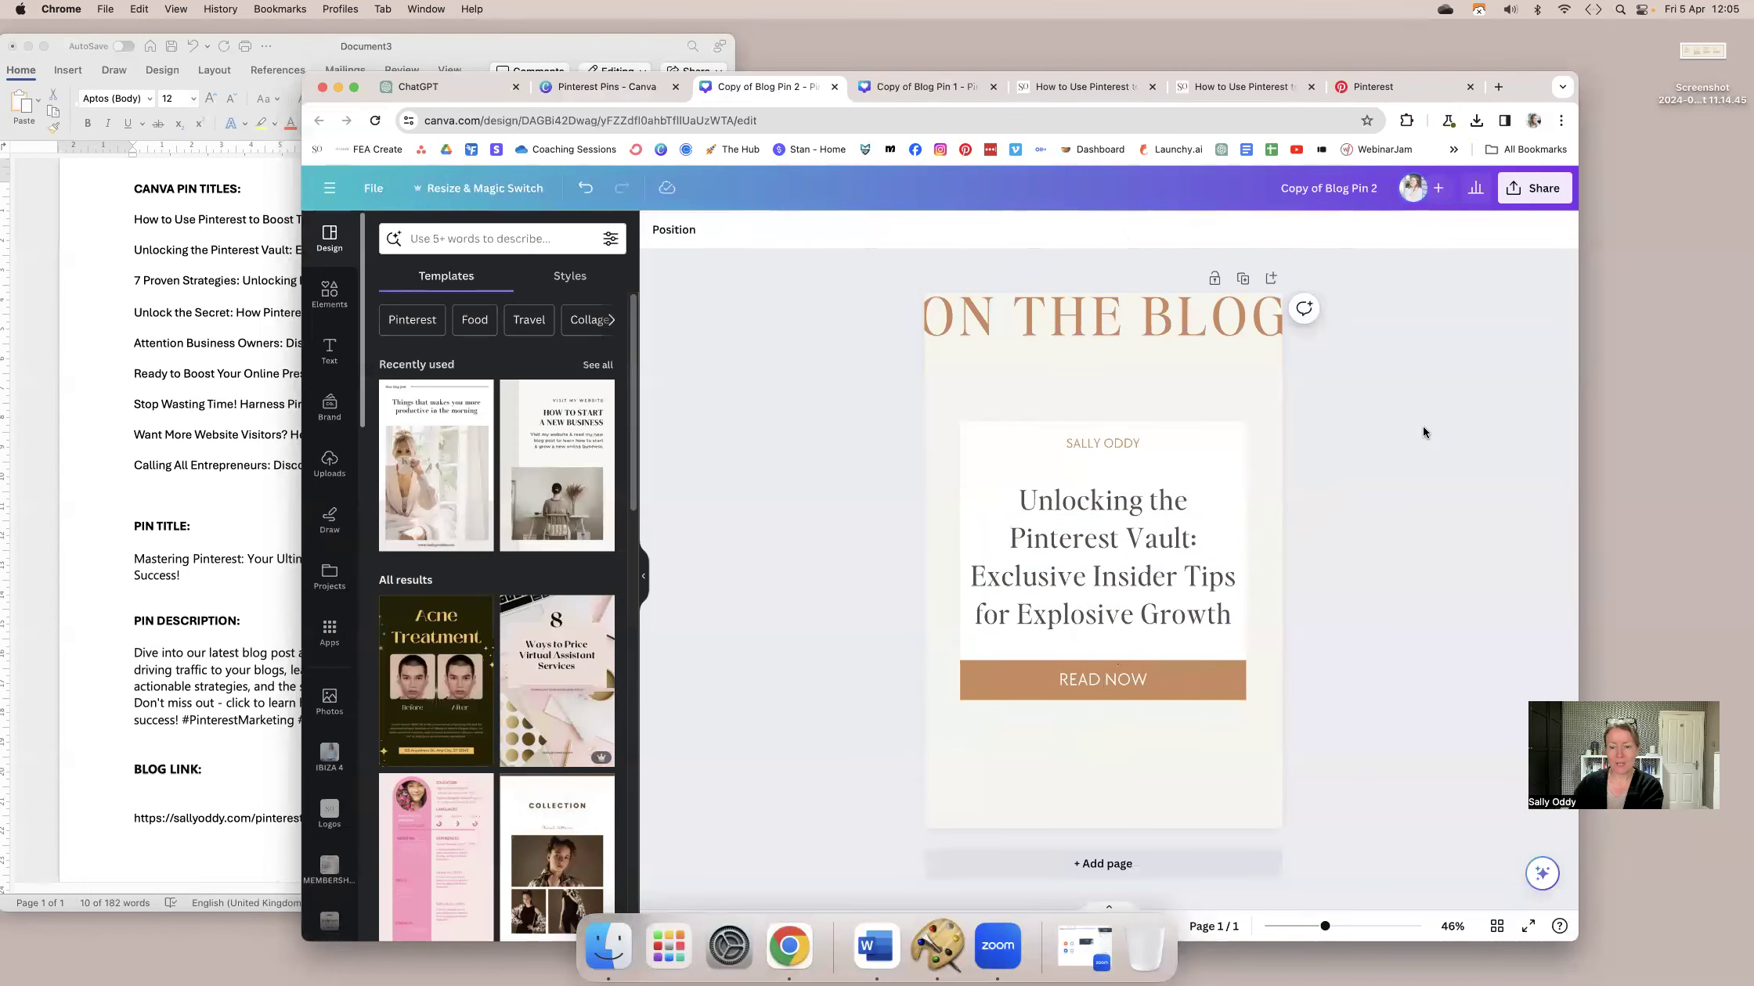
{"action": "left_click", "coordinate": [1533, 188]}
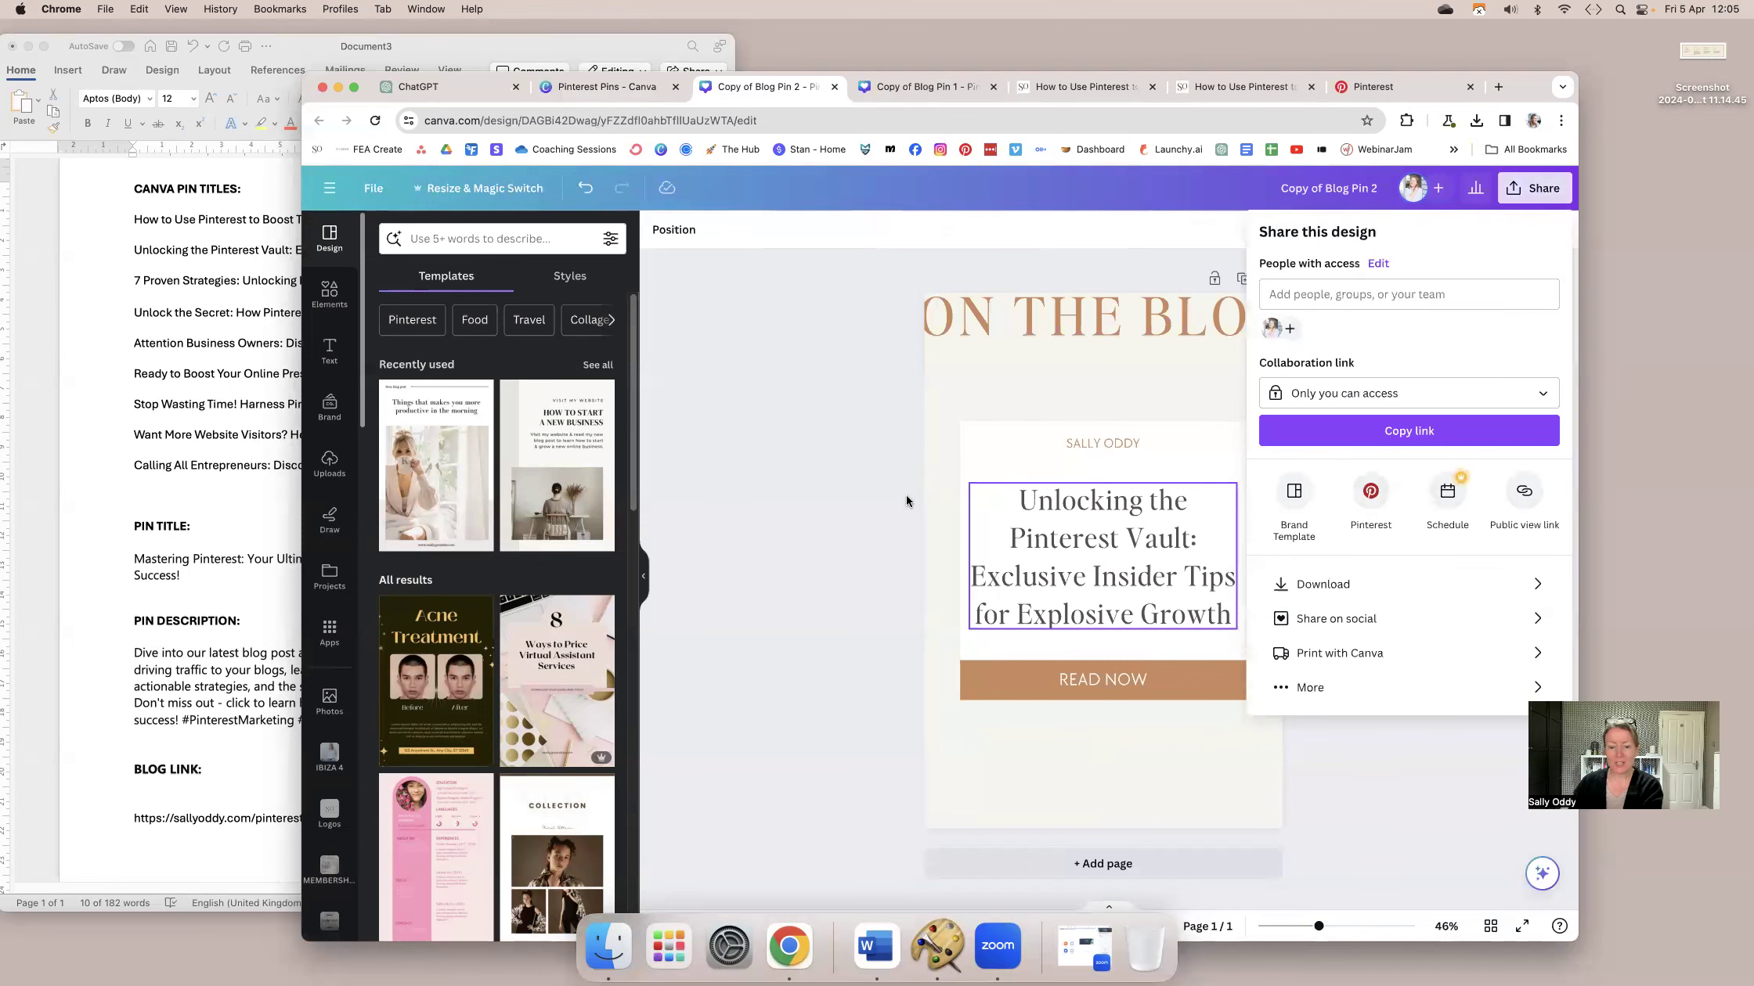
{"action": "left_click", "coordinate": [1322, 584]}
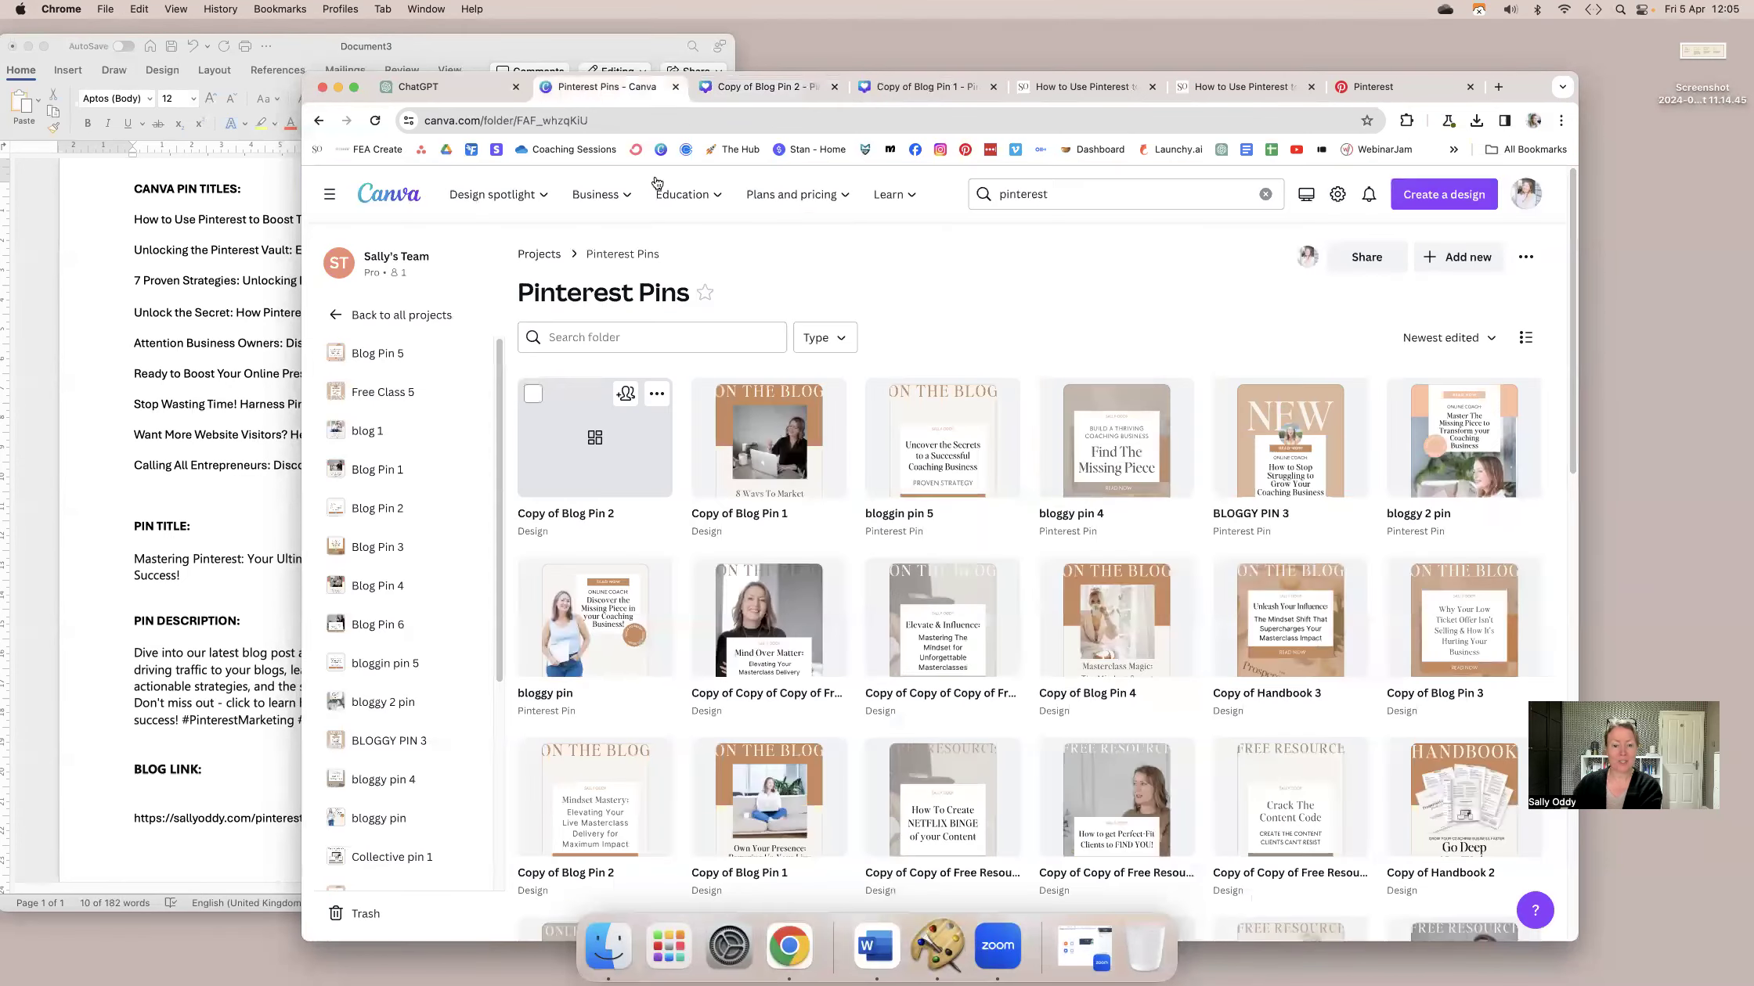
Duplicate Blog Pin 3, paste the 7 Proven Strategies headline, and download it as PNG.
{"action": "left_click", "coordinate": [1477, 120]}
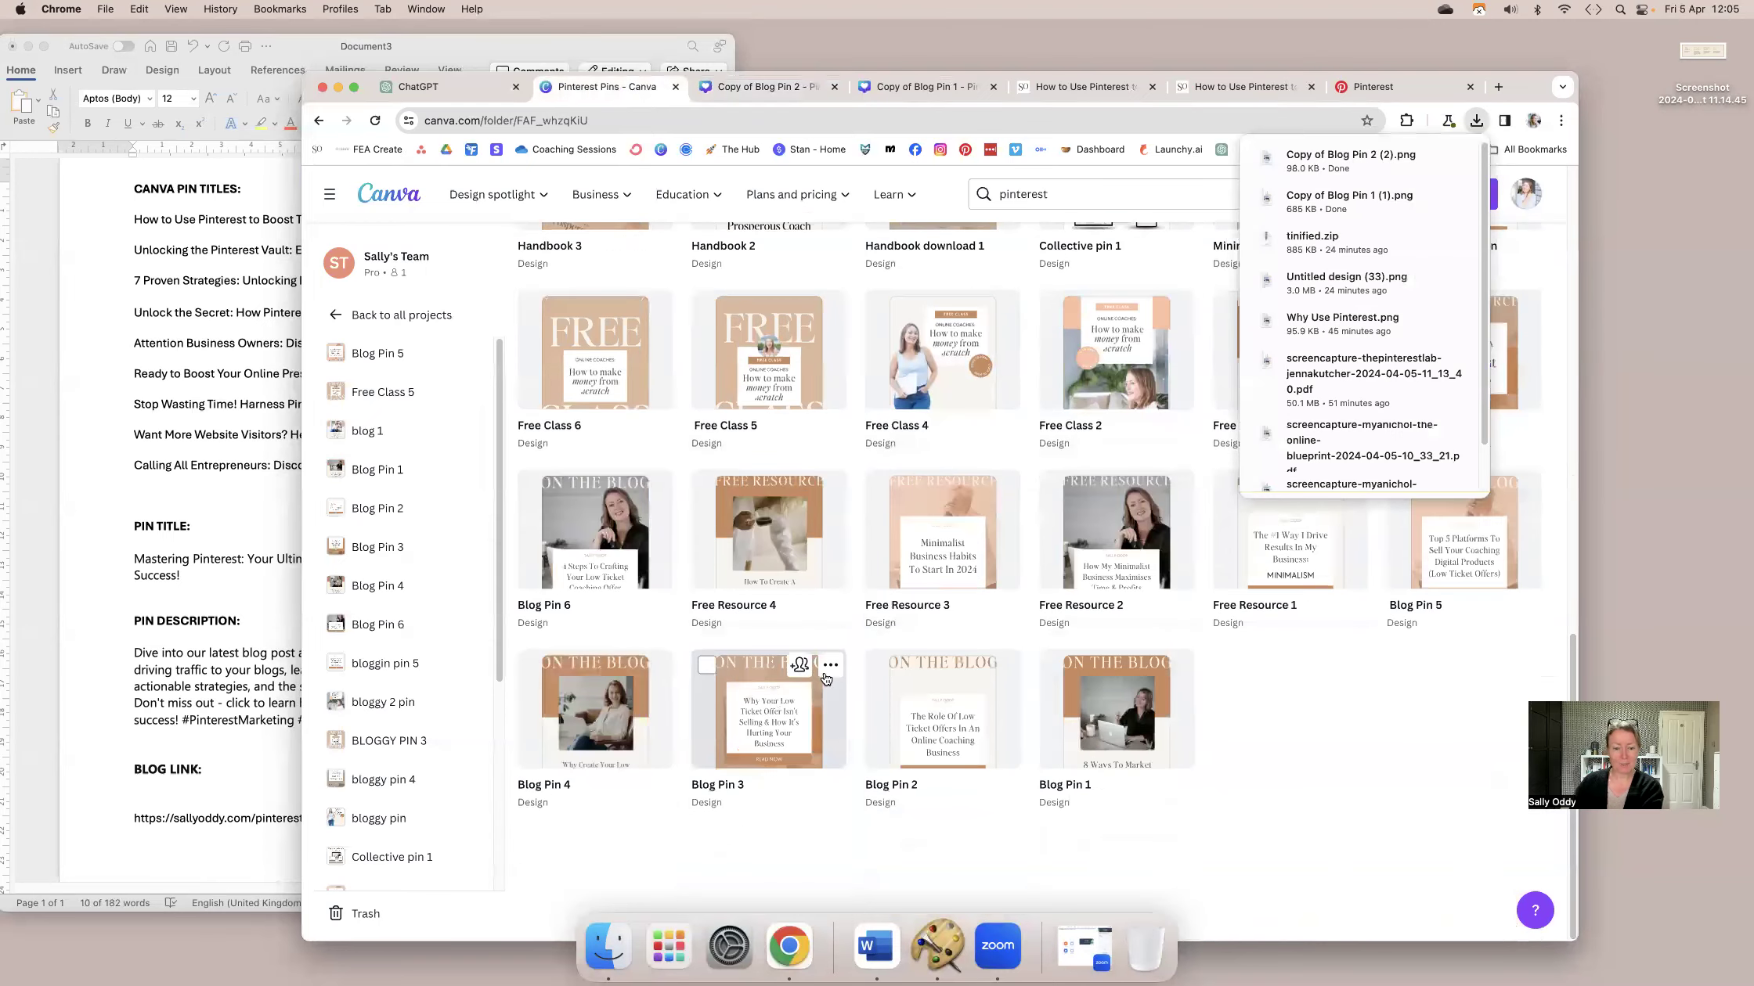
{"action": "left_click", "coordinate": [830, 664]}
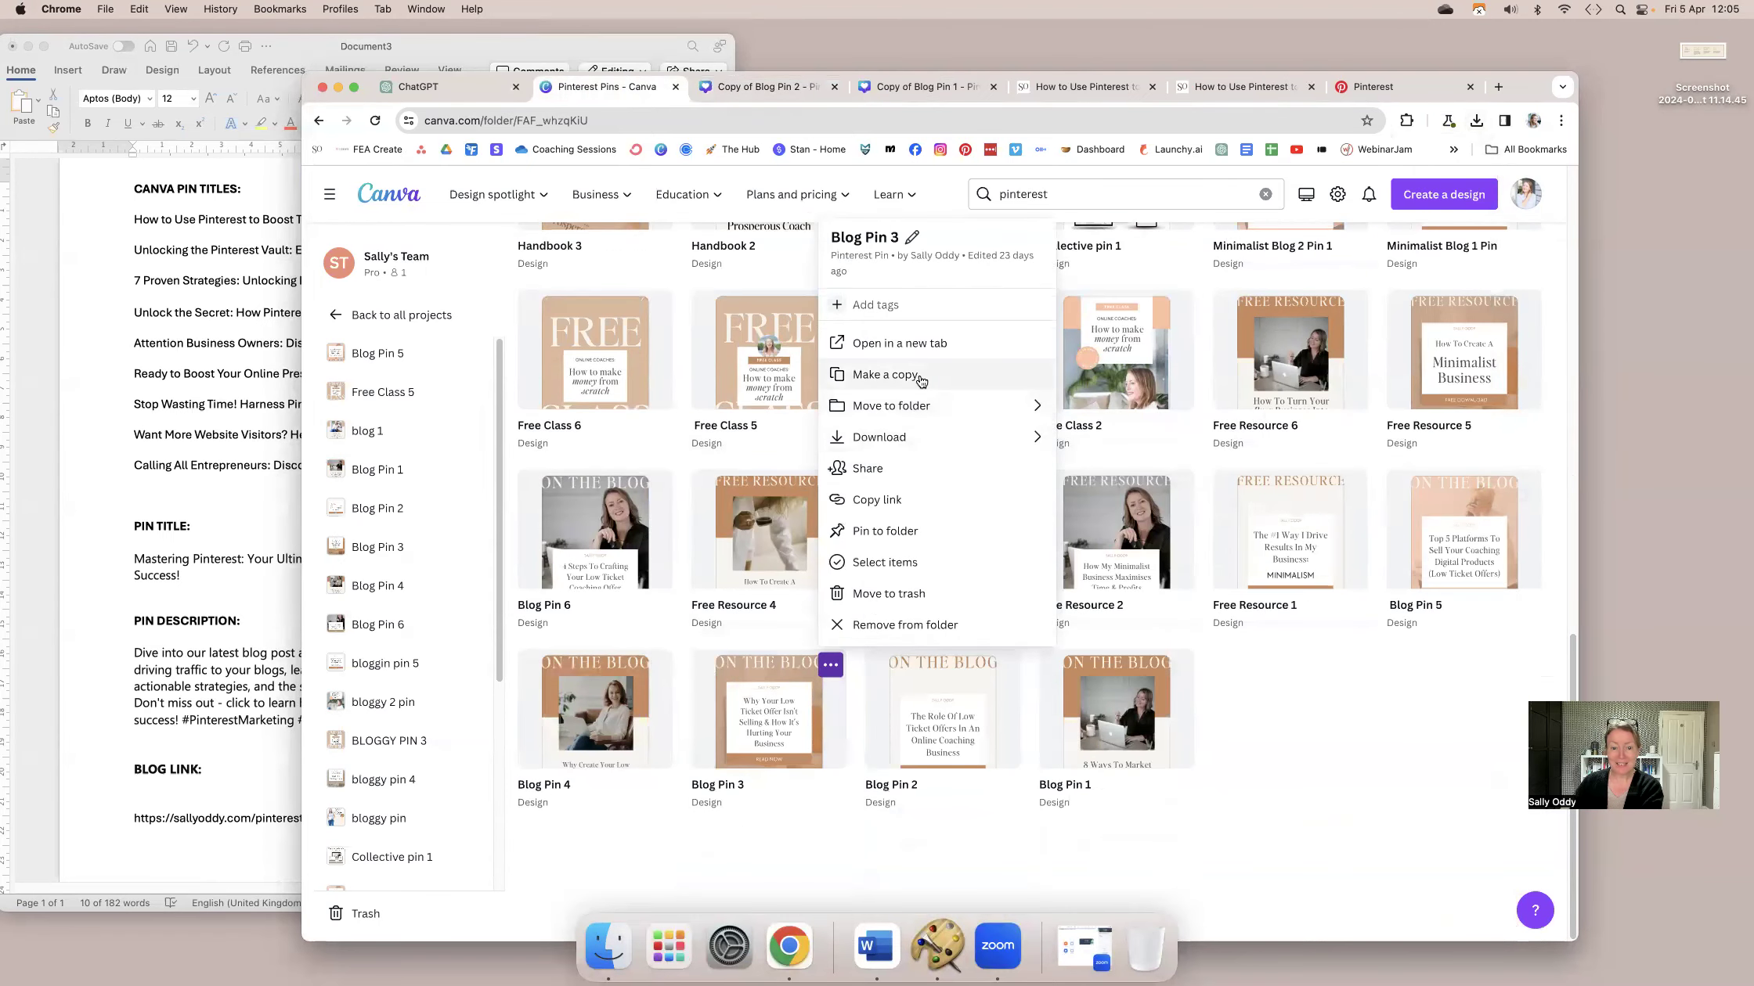
{"action": "left_click", "coordinate": [884, 375]}
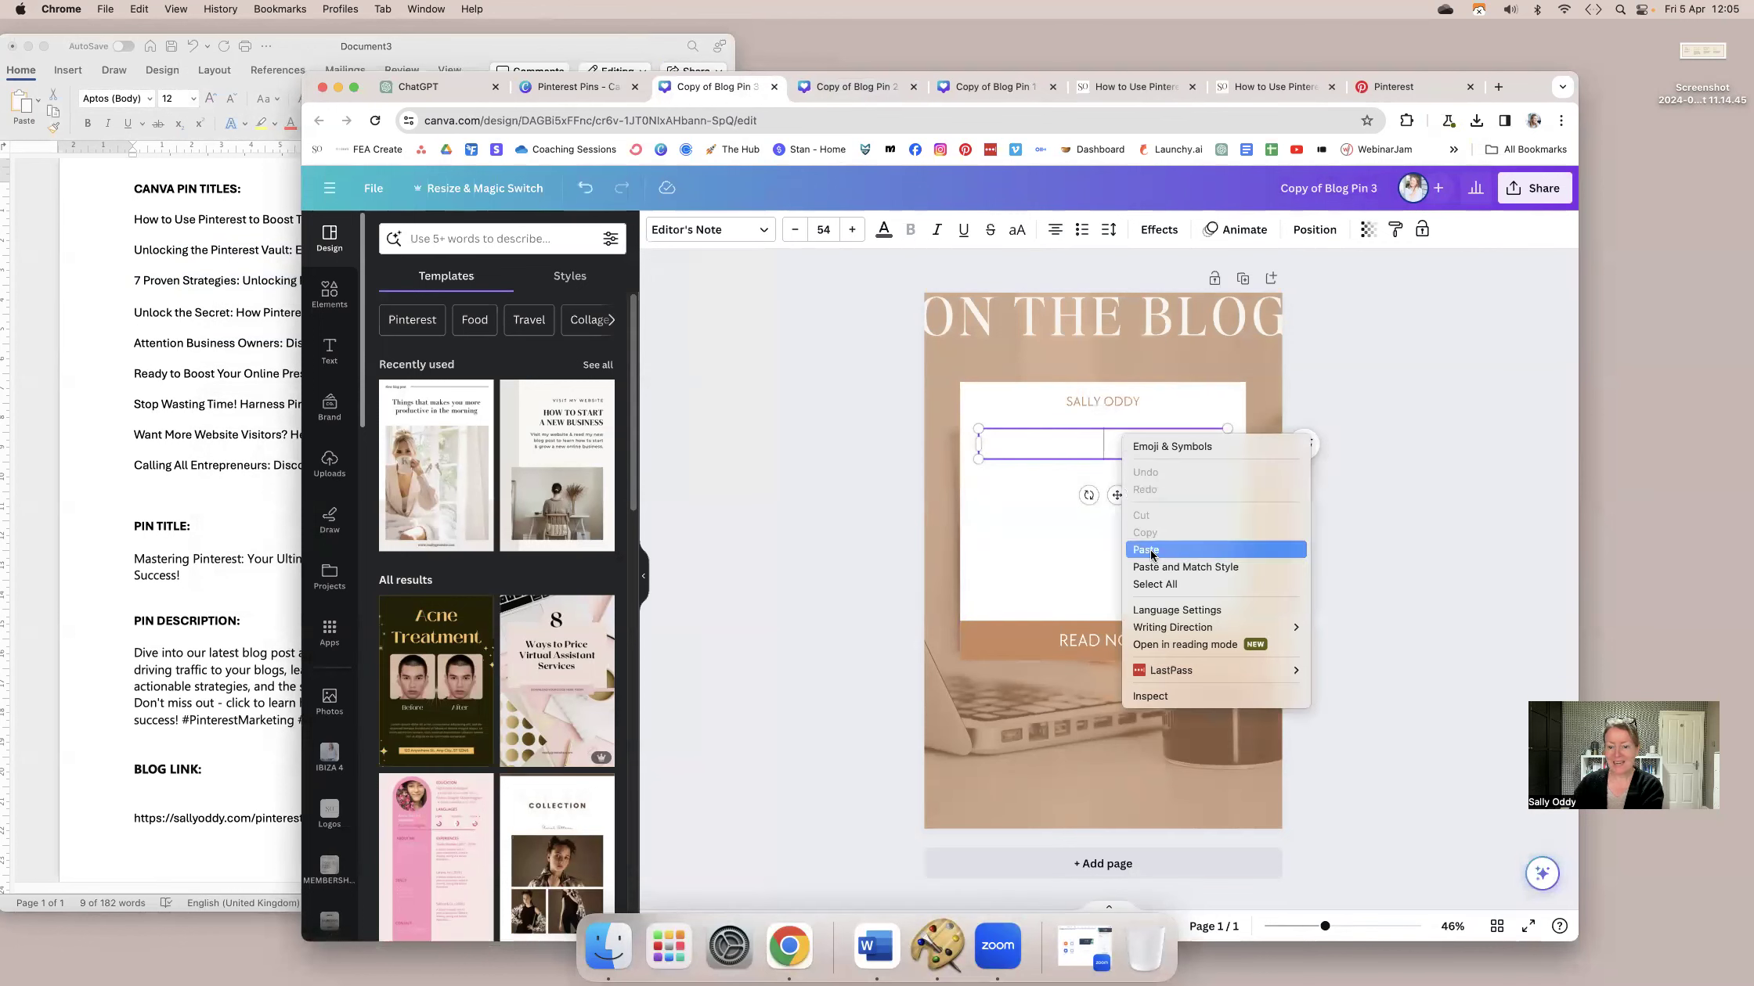
{"action": "left_click", "coordinate": [1146, 549]}
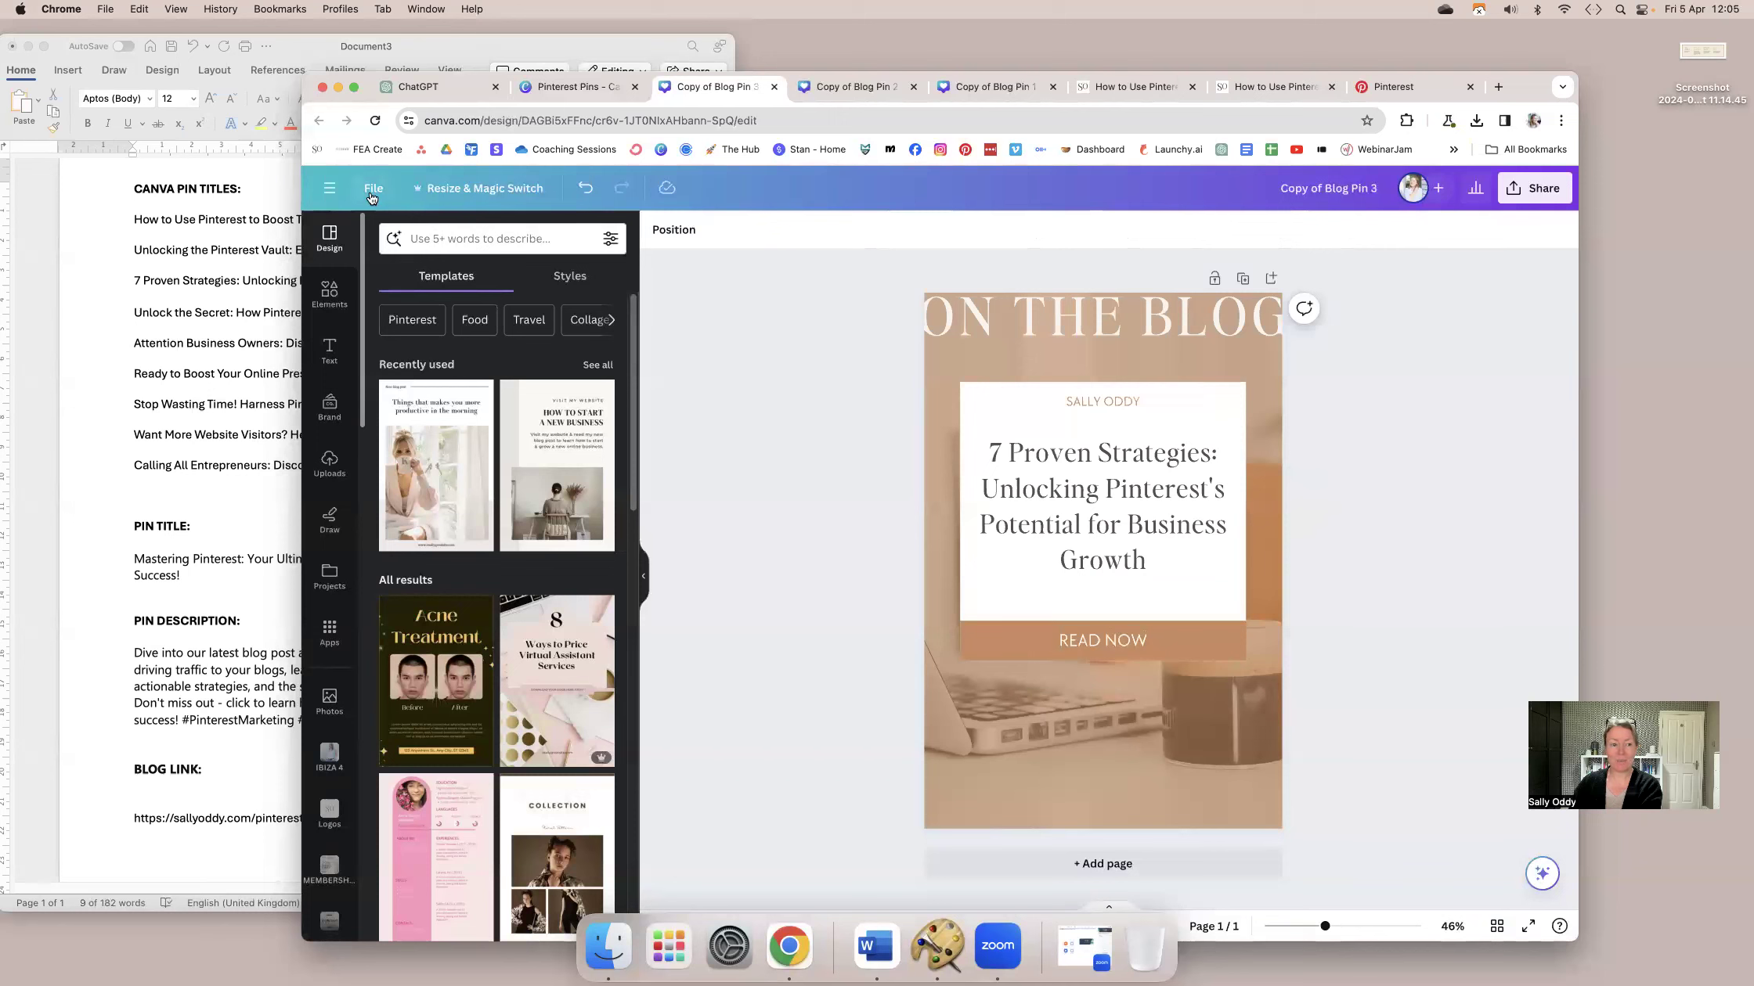
{"action": "mouse_move", "coordinate": [1533, 188]}
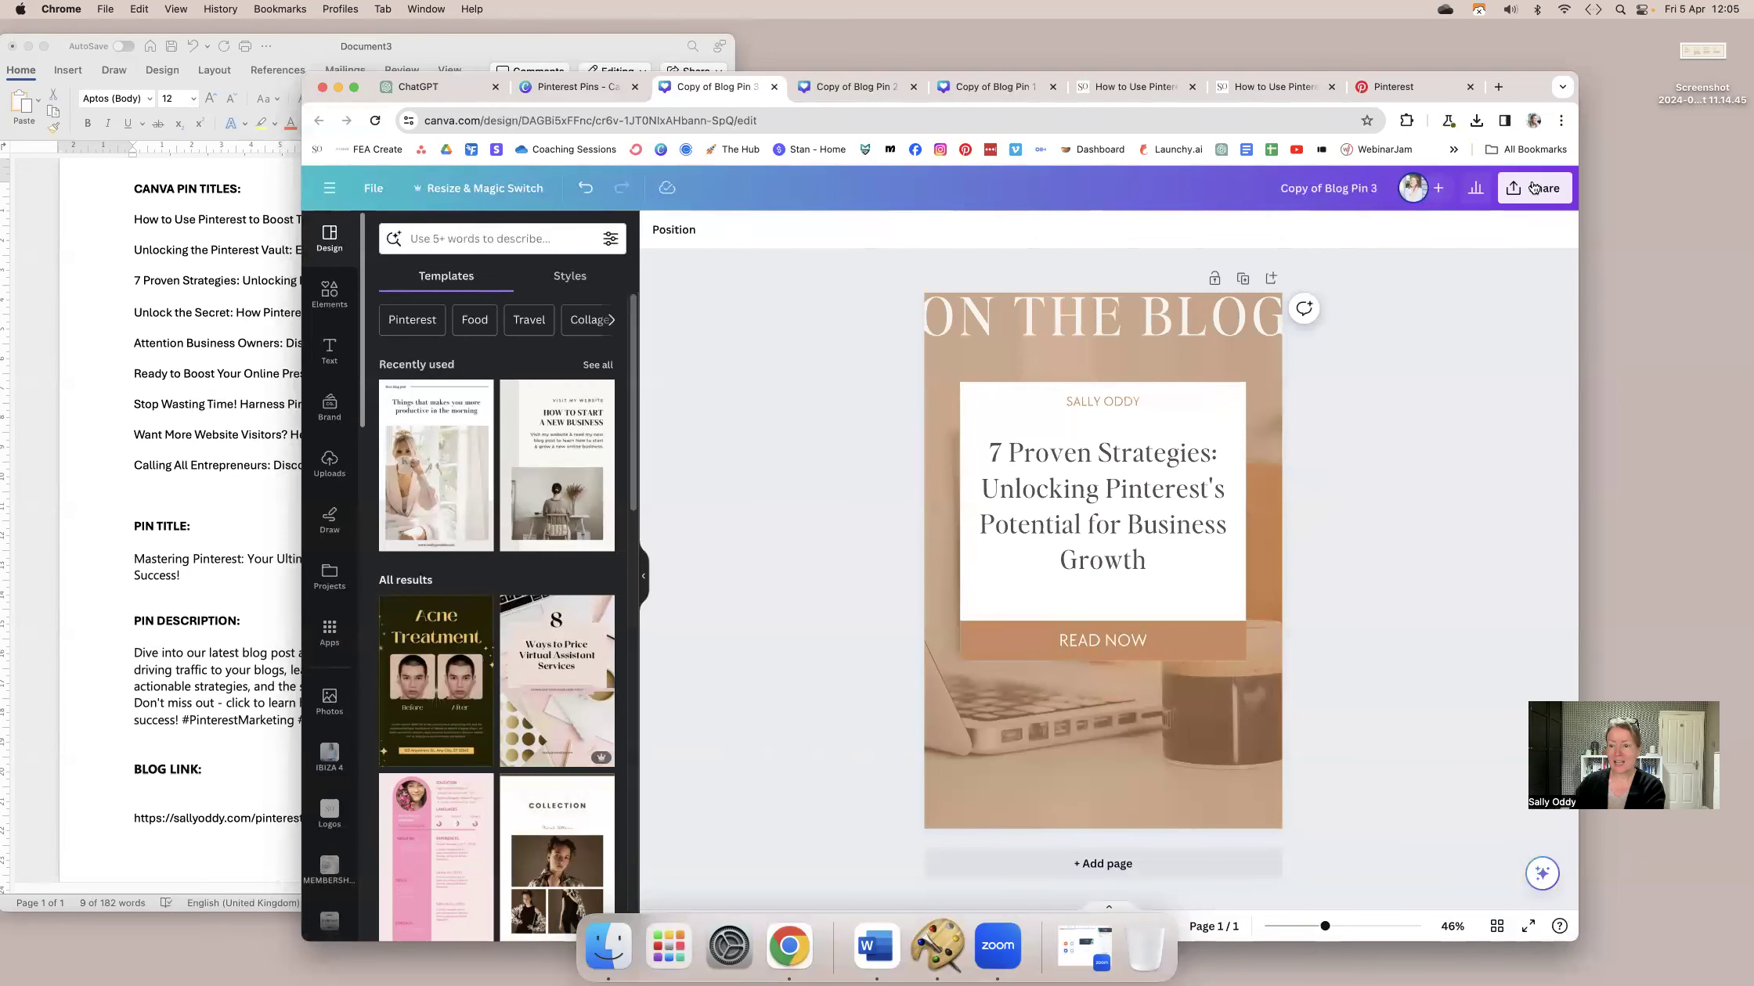
{"action": "left_click", "coordinate": [1512, 187]}
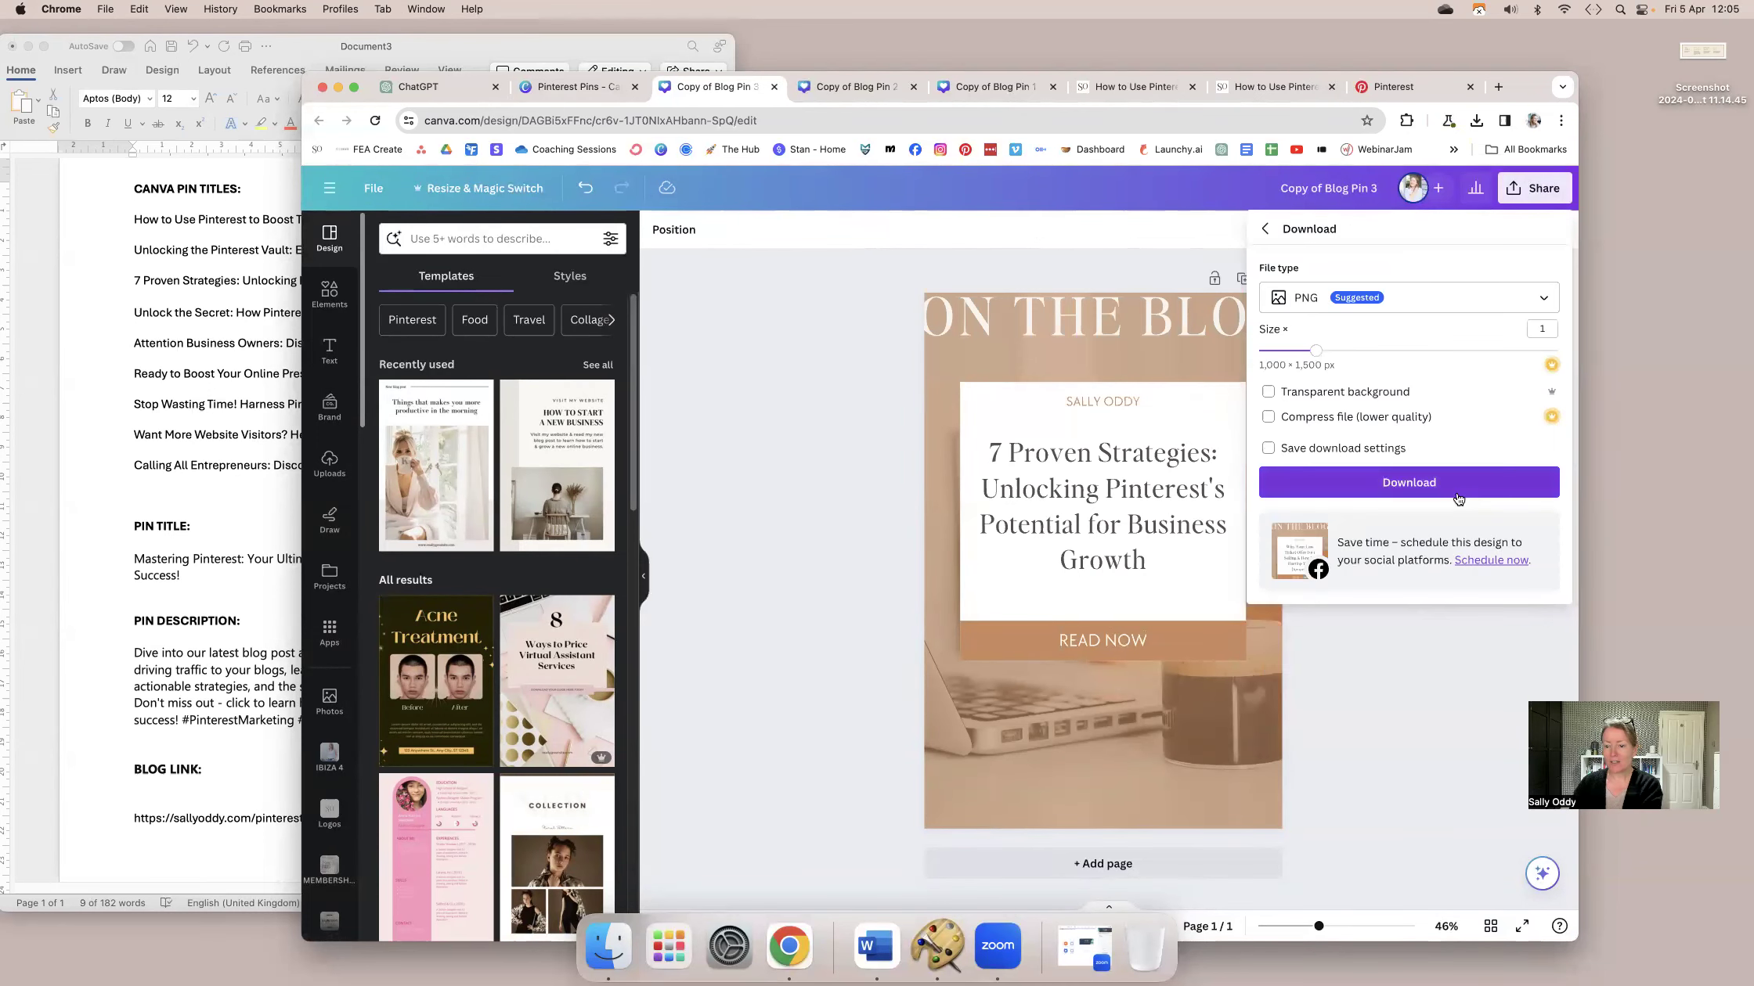
{"action": "left_click", "coordinate": [567, 88]}
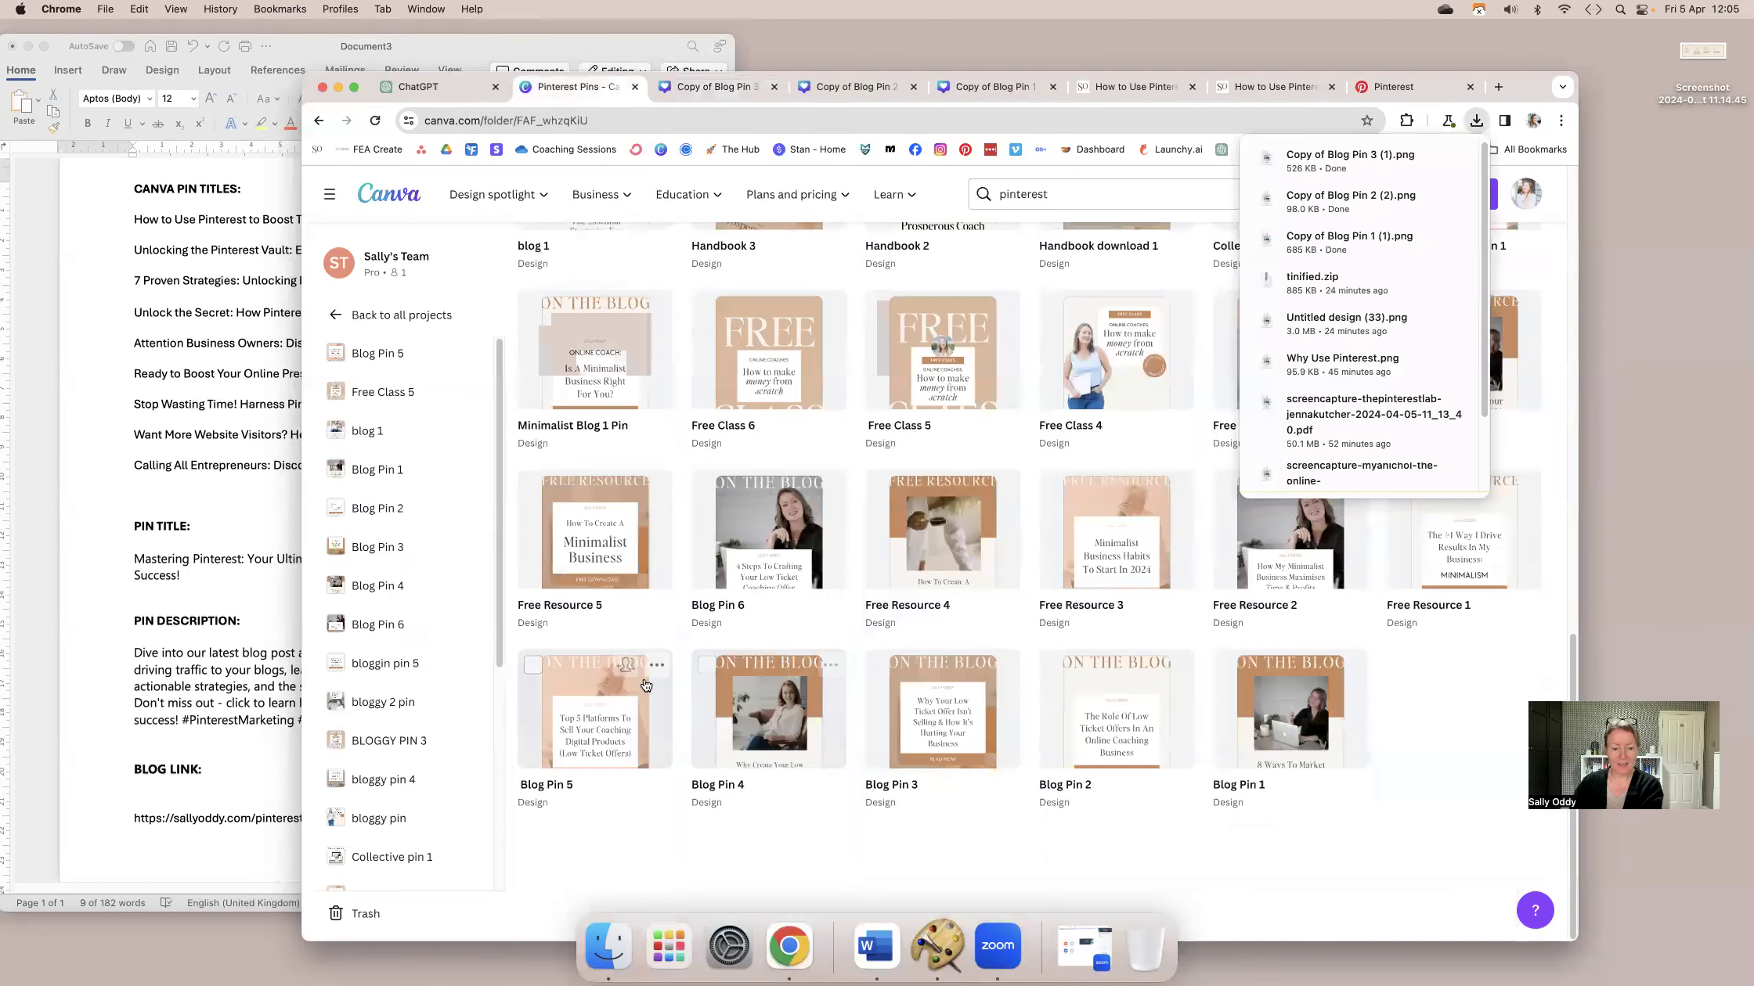
Make a copy of Blog Pin 5 and retitle it 'Unlock the Secret: How Pinterest Can Skyrocket Your Website Traffic!'.
{"action": "left_click", "coordinate": [656, 664]}
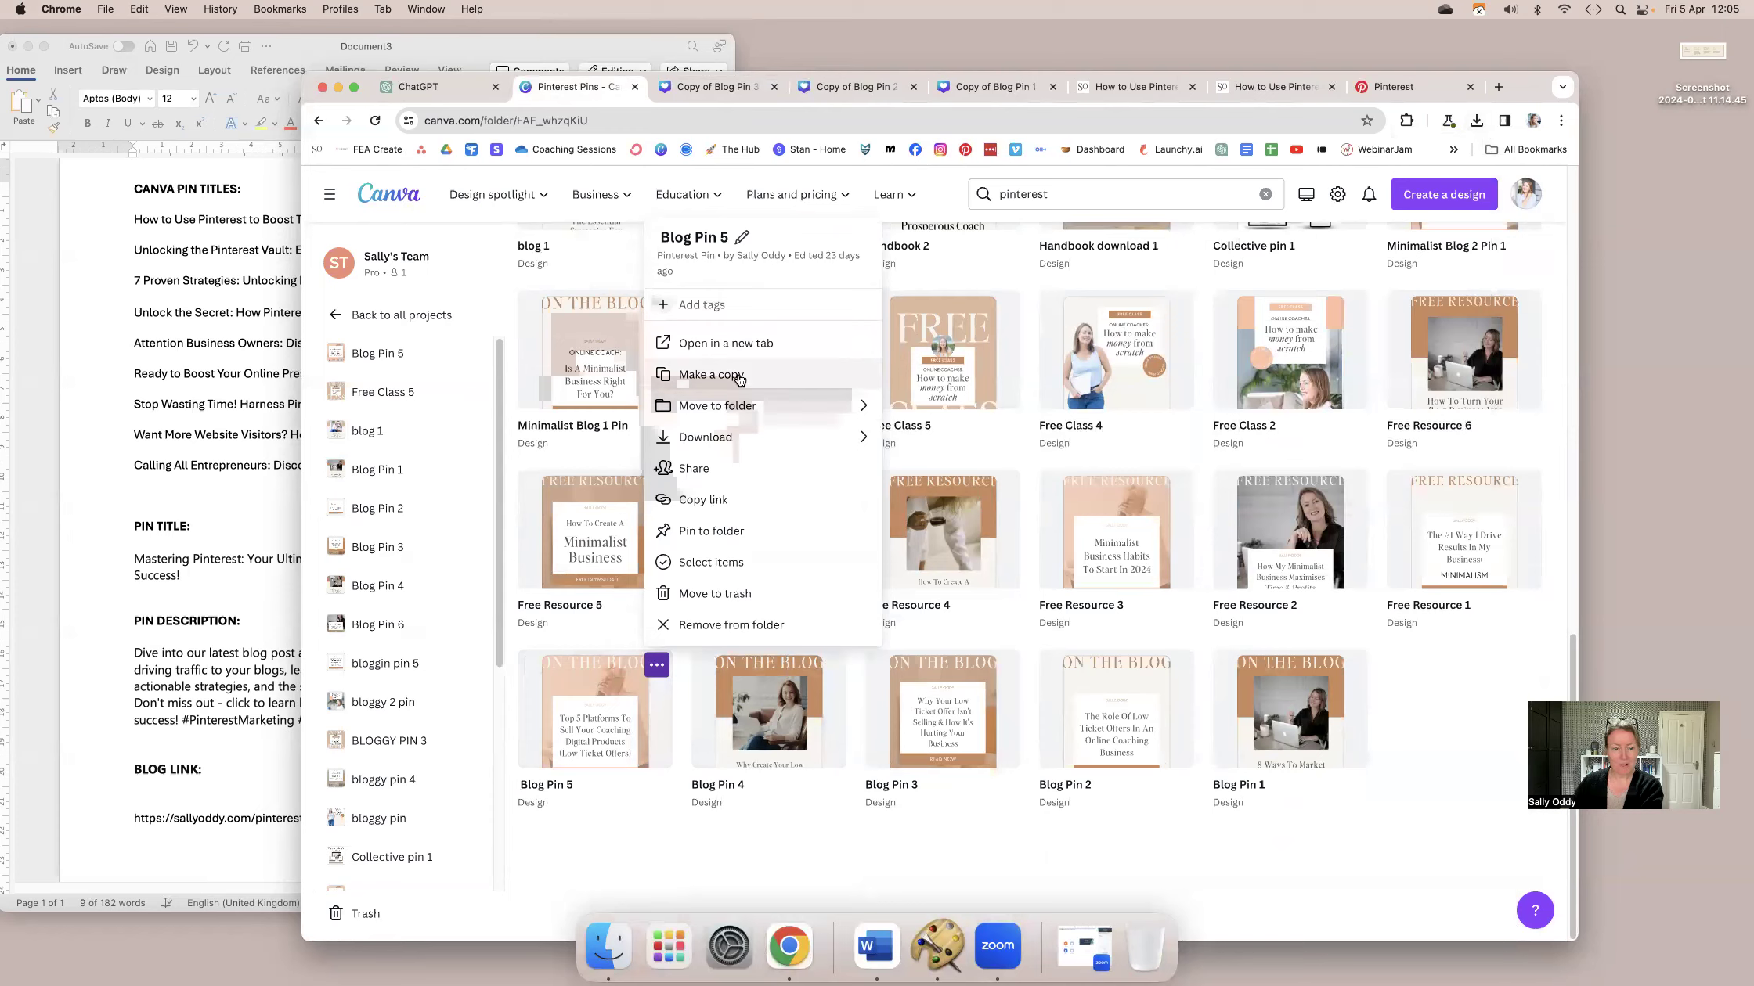
{"action": "left_click", "coordinate": [710, 375]}
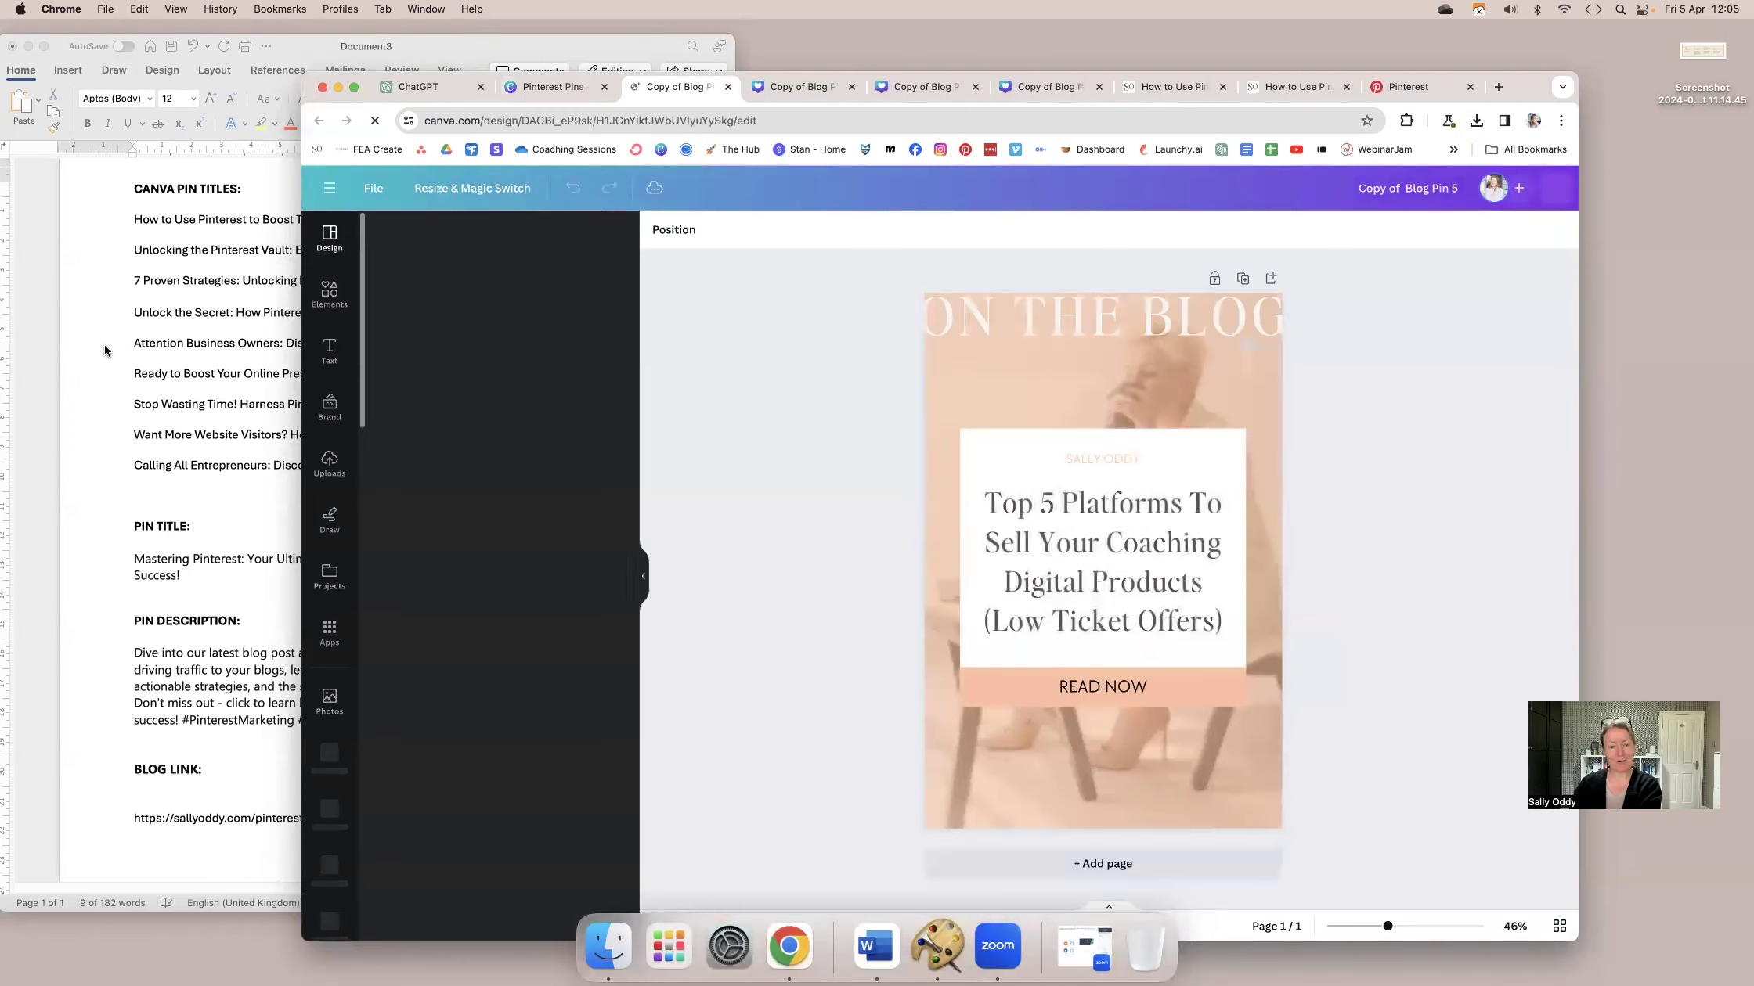
{"action": "right_click", "coordinate": [320, 313]}
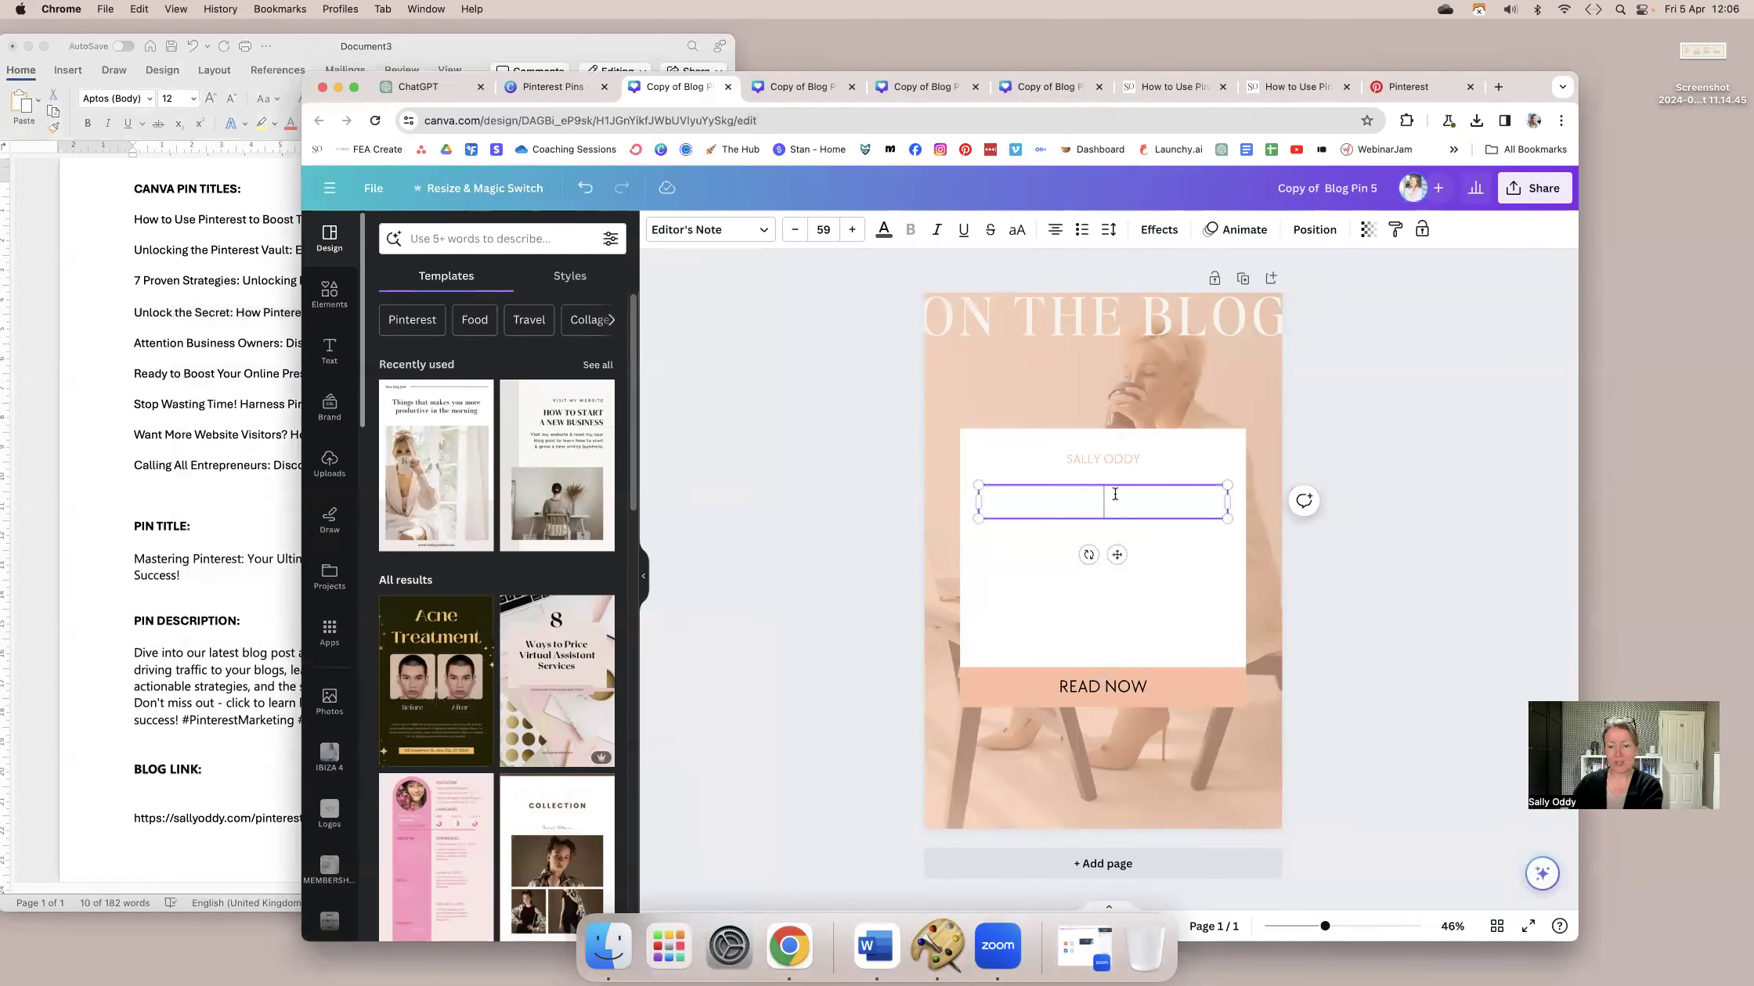
{"action": "type", "text": "Unlock the Secret: How Pinterest Can Skyrocket Your Website Traffic!"}
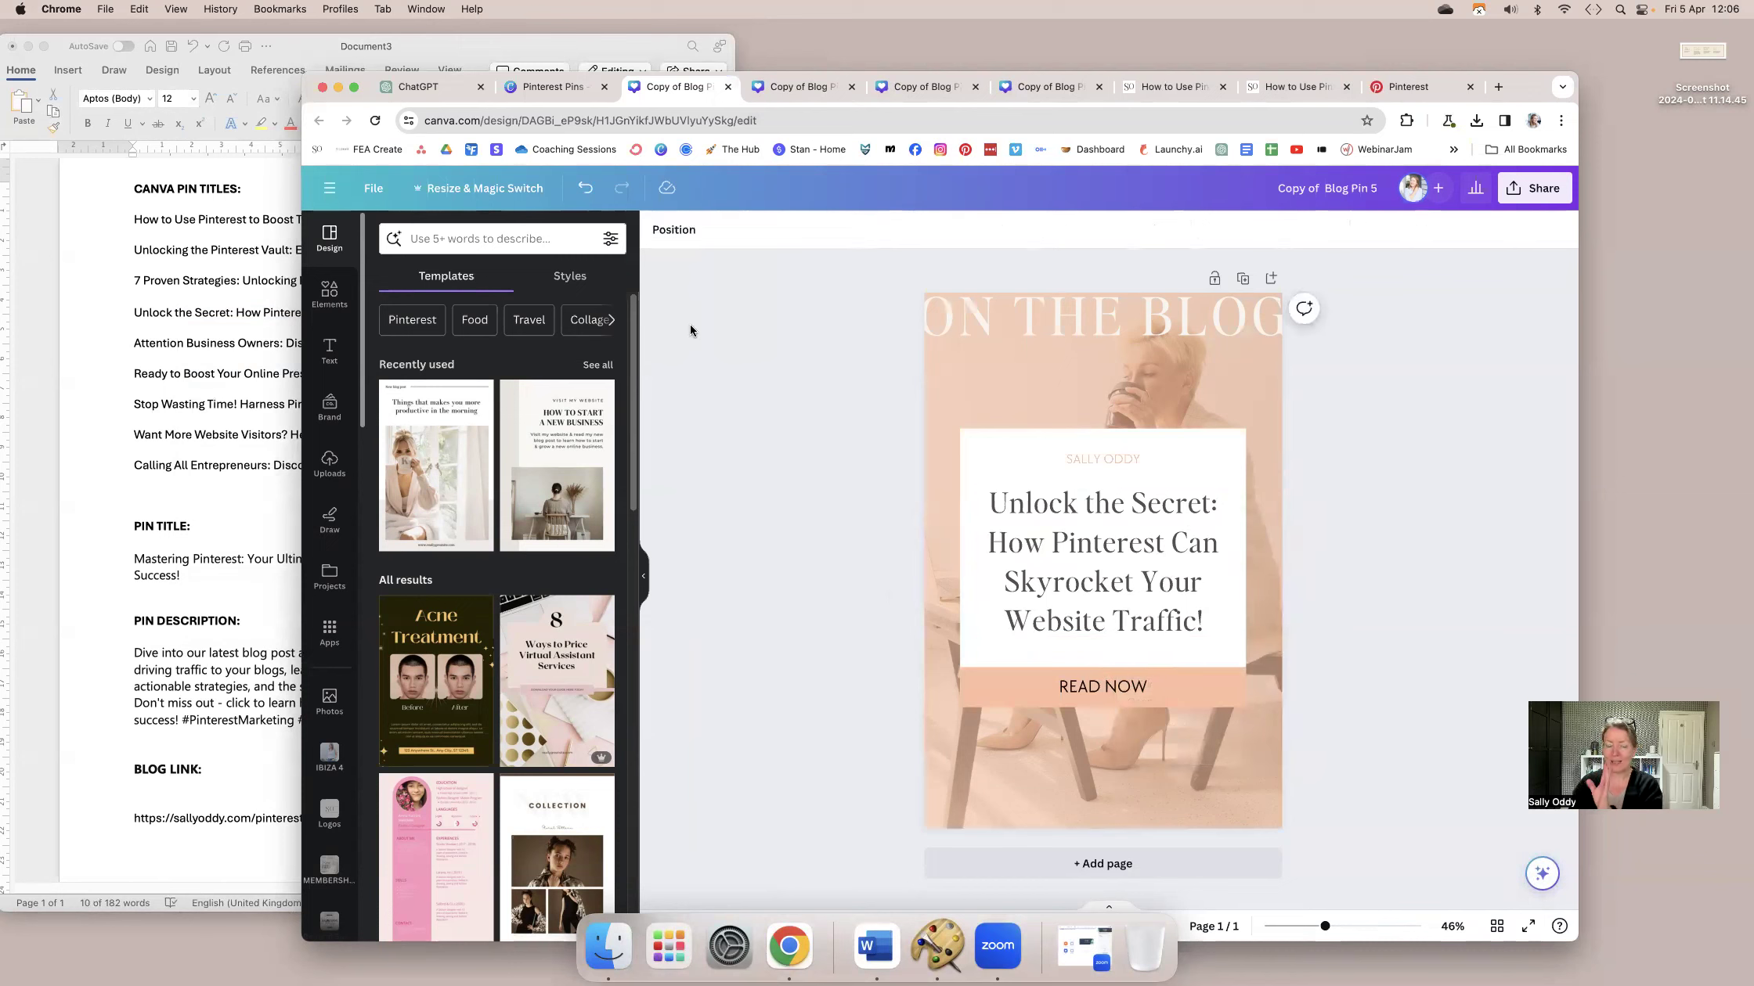
Download the copied Blog Pin 5 design as a PNG and return to the folder.
{"action": "left_click", "coordinate": [373, 188]}
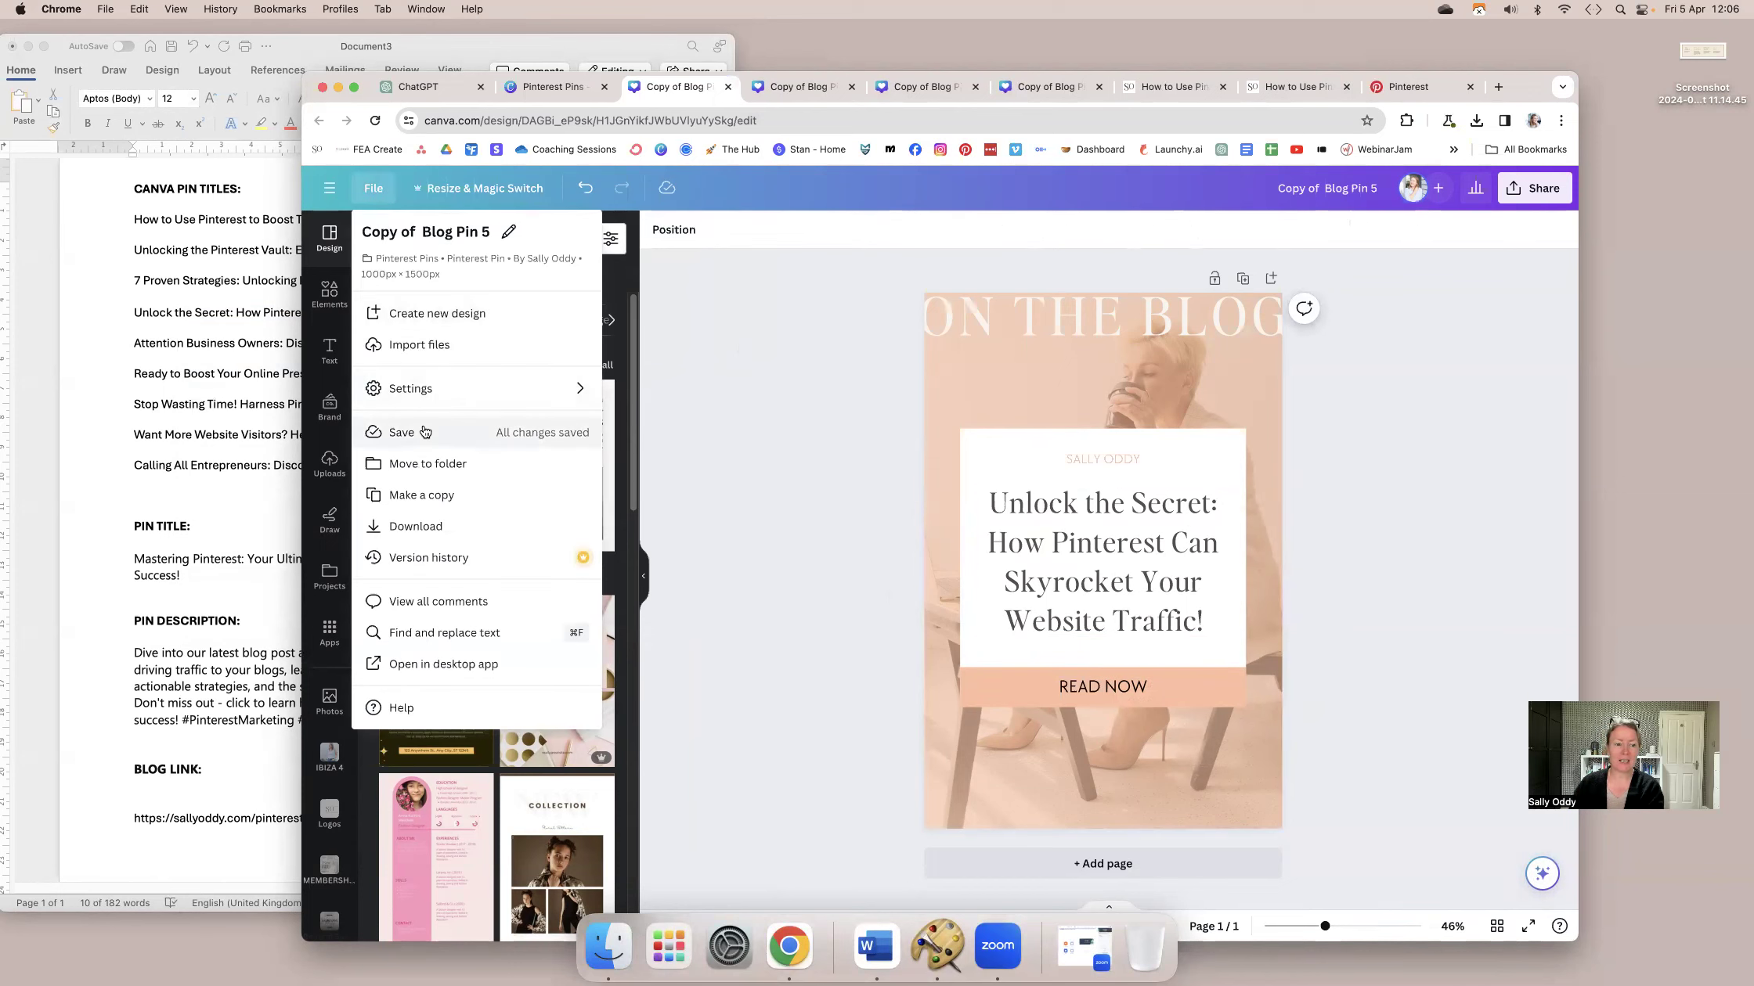
{"action": "left_click", "coordinate": [1533, 188]}
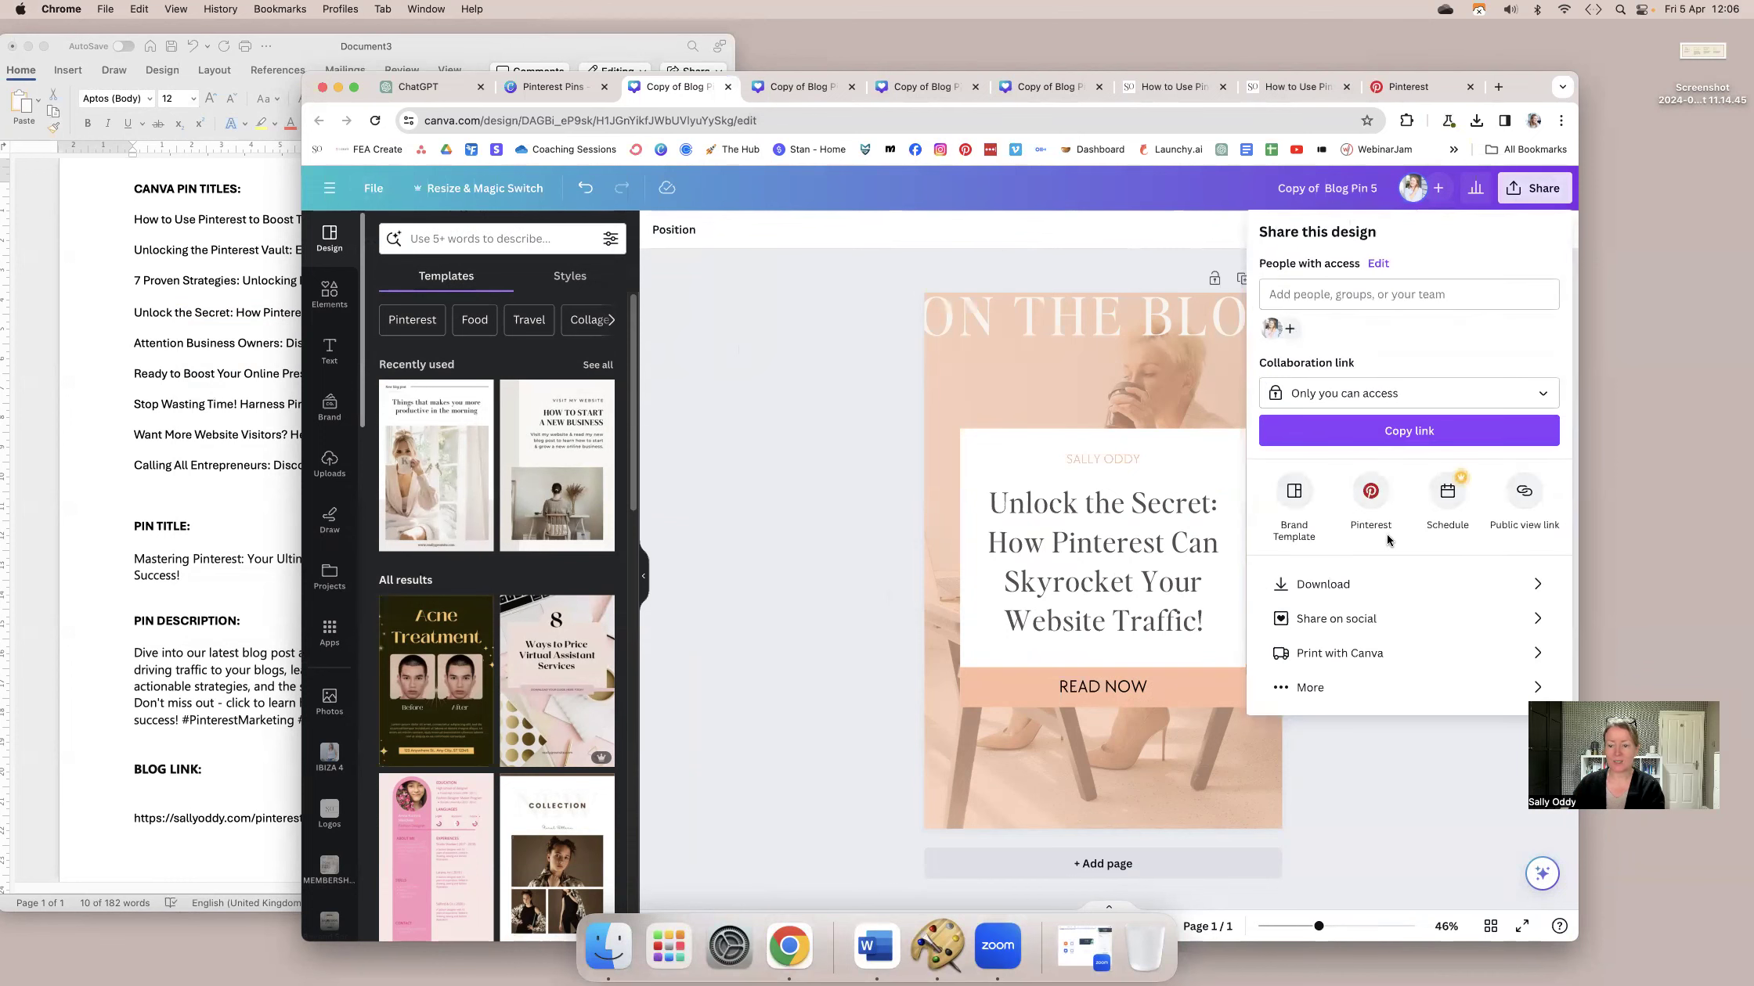
{"action": "left_click", "coordinate": [1323, 584]}
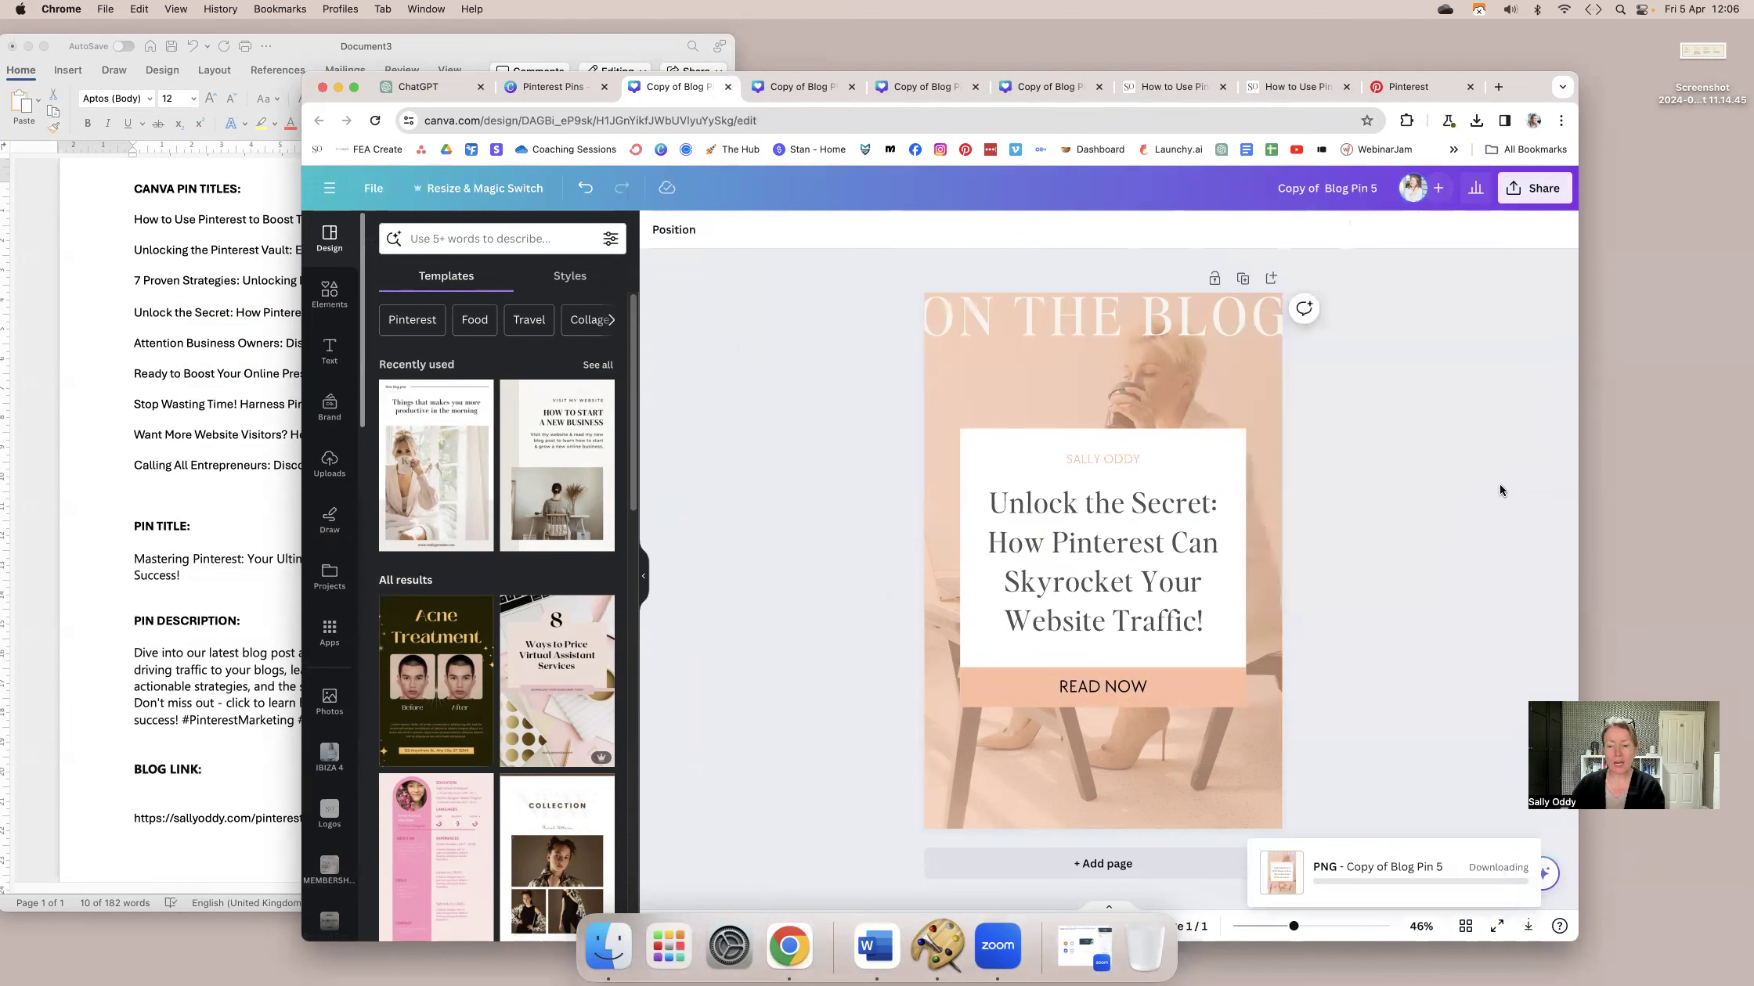
{"action": "left_click", "coordinate": [551, 88]}
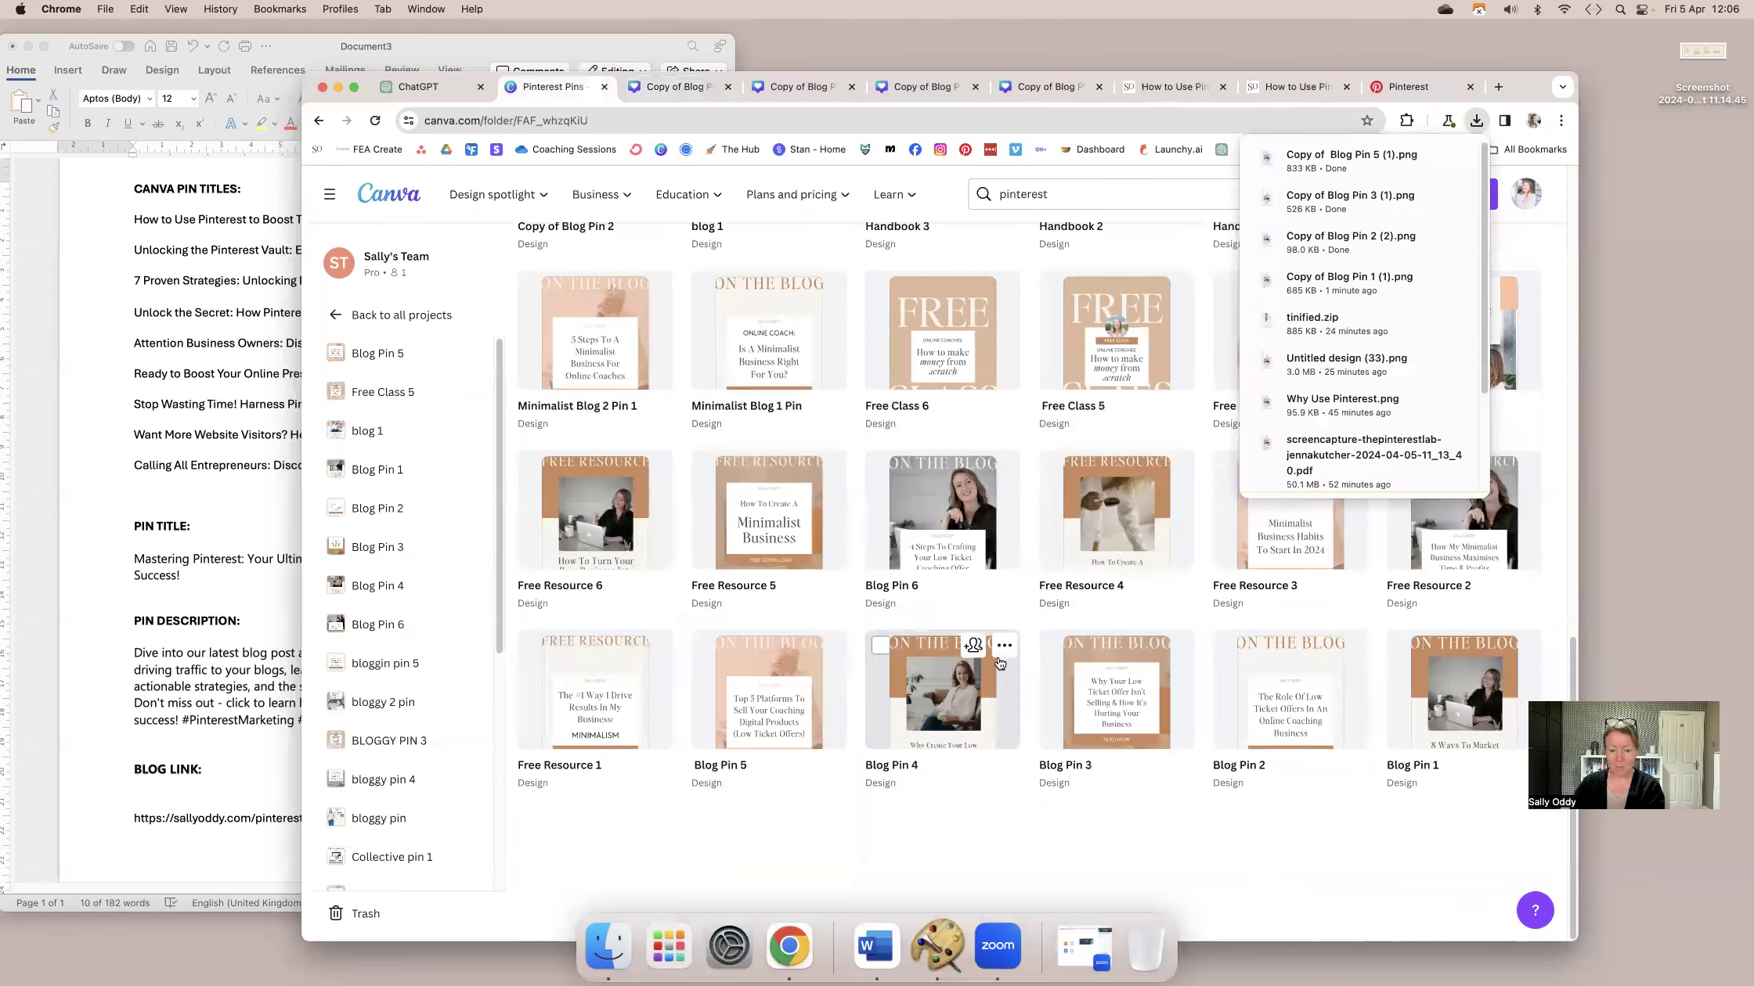
Make a copy of Blog Pin 4, paste the Ready to Boost headline and widen its text box.
{"action": "left_click", "coordinate": [1004, 646]}
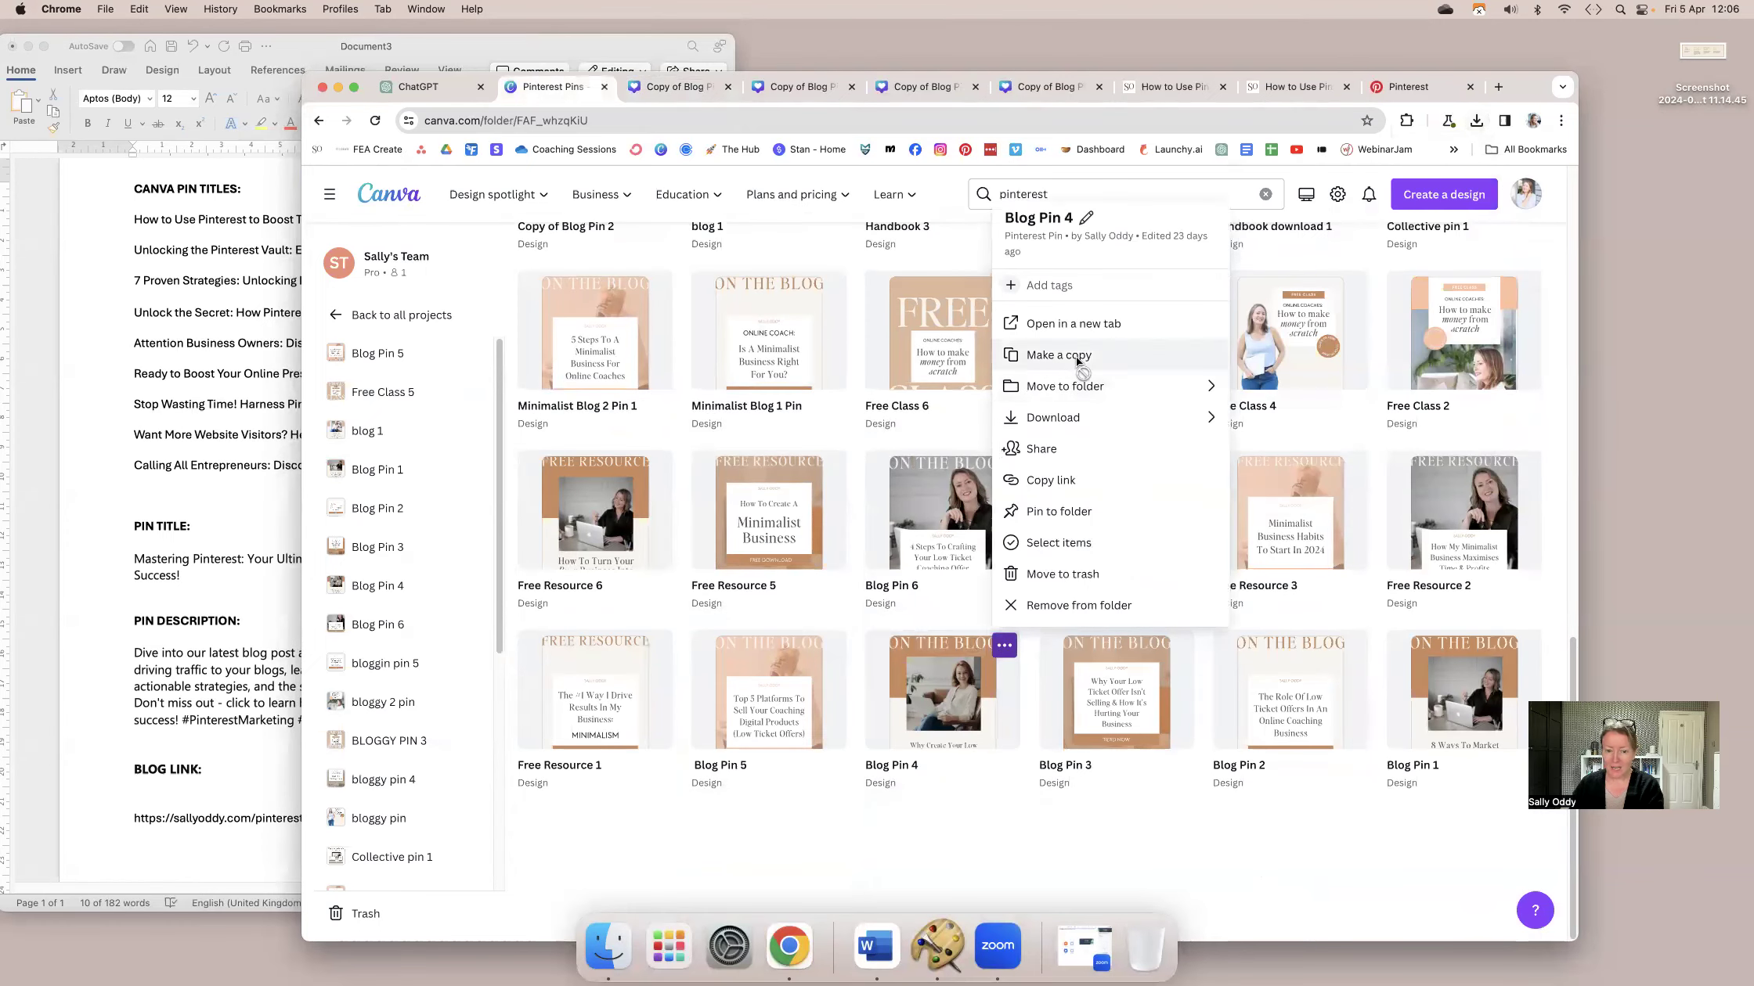
{"action": "left_click", "coordinate": [1058, 354]}
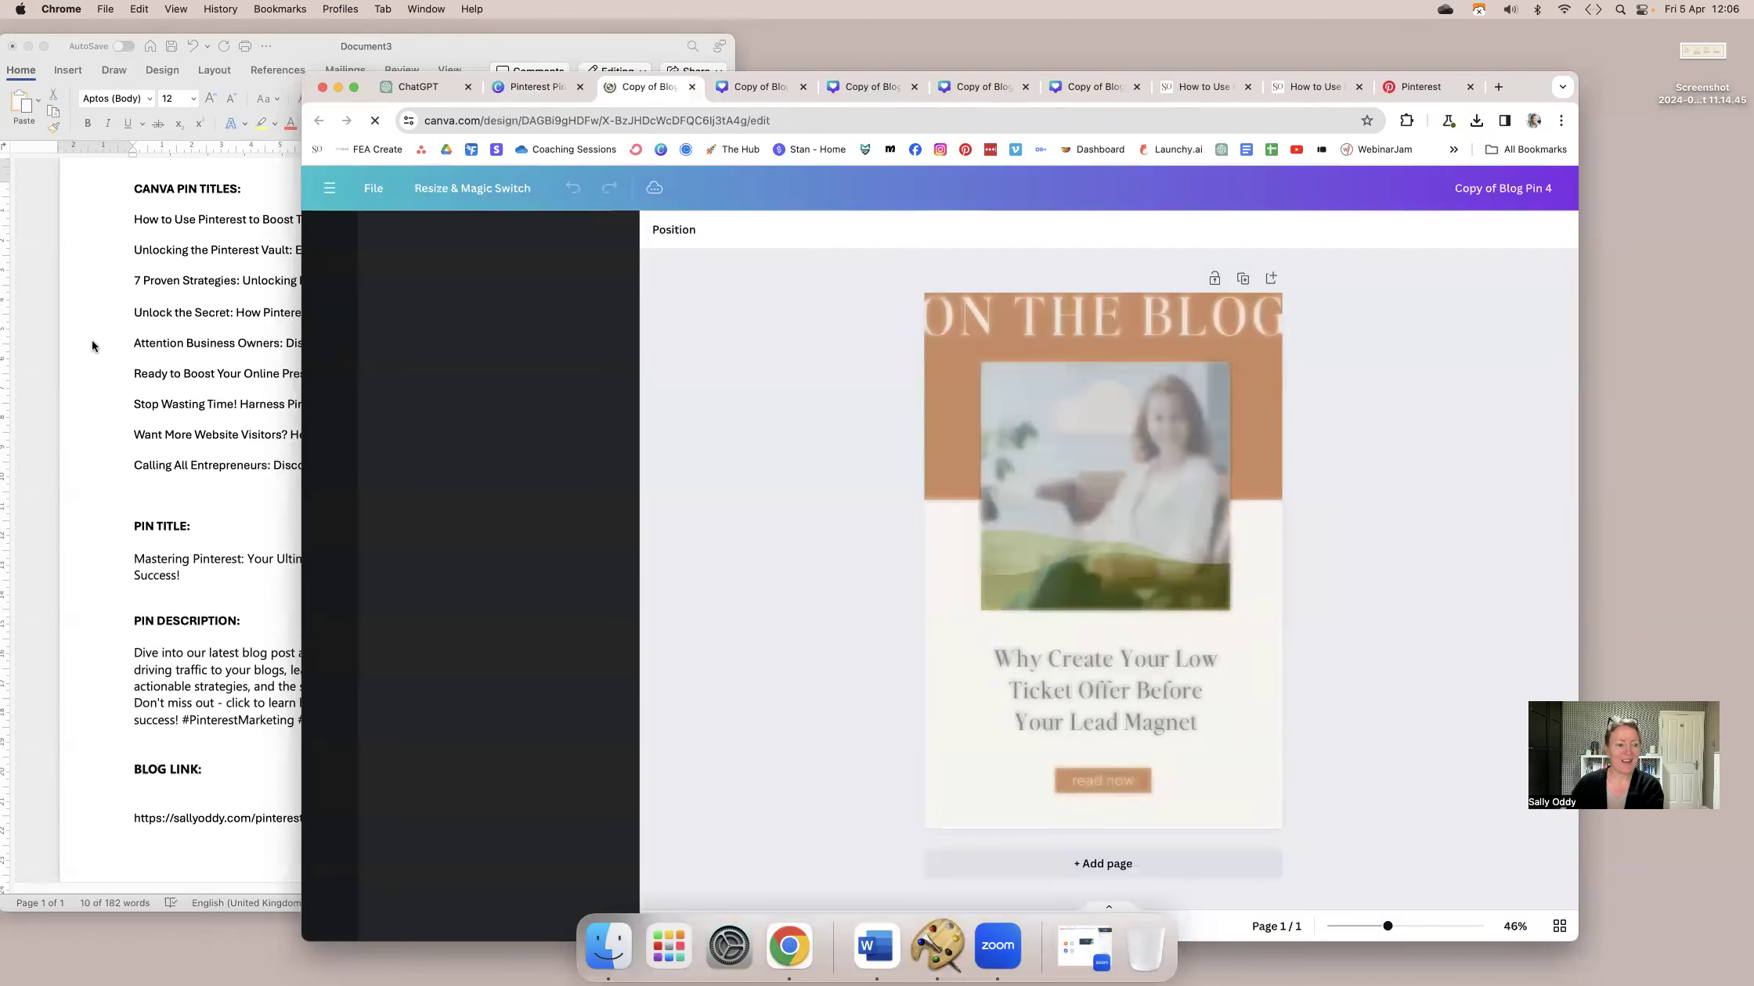
{"action": "right_click", "coordinate": [209, 342]}
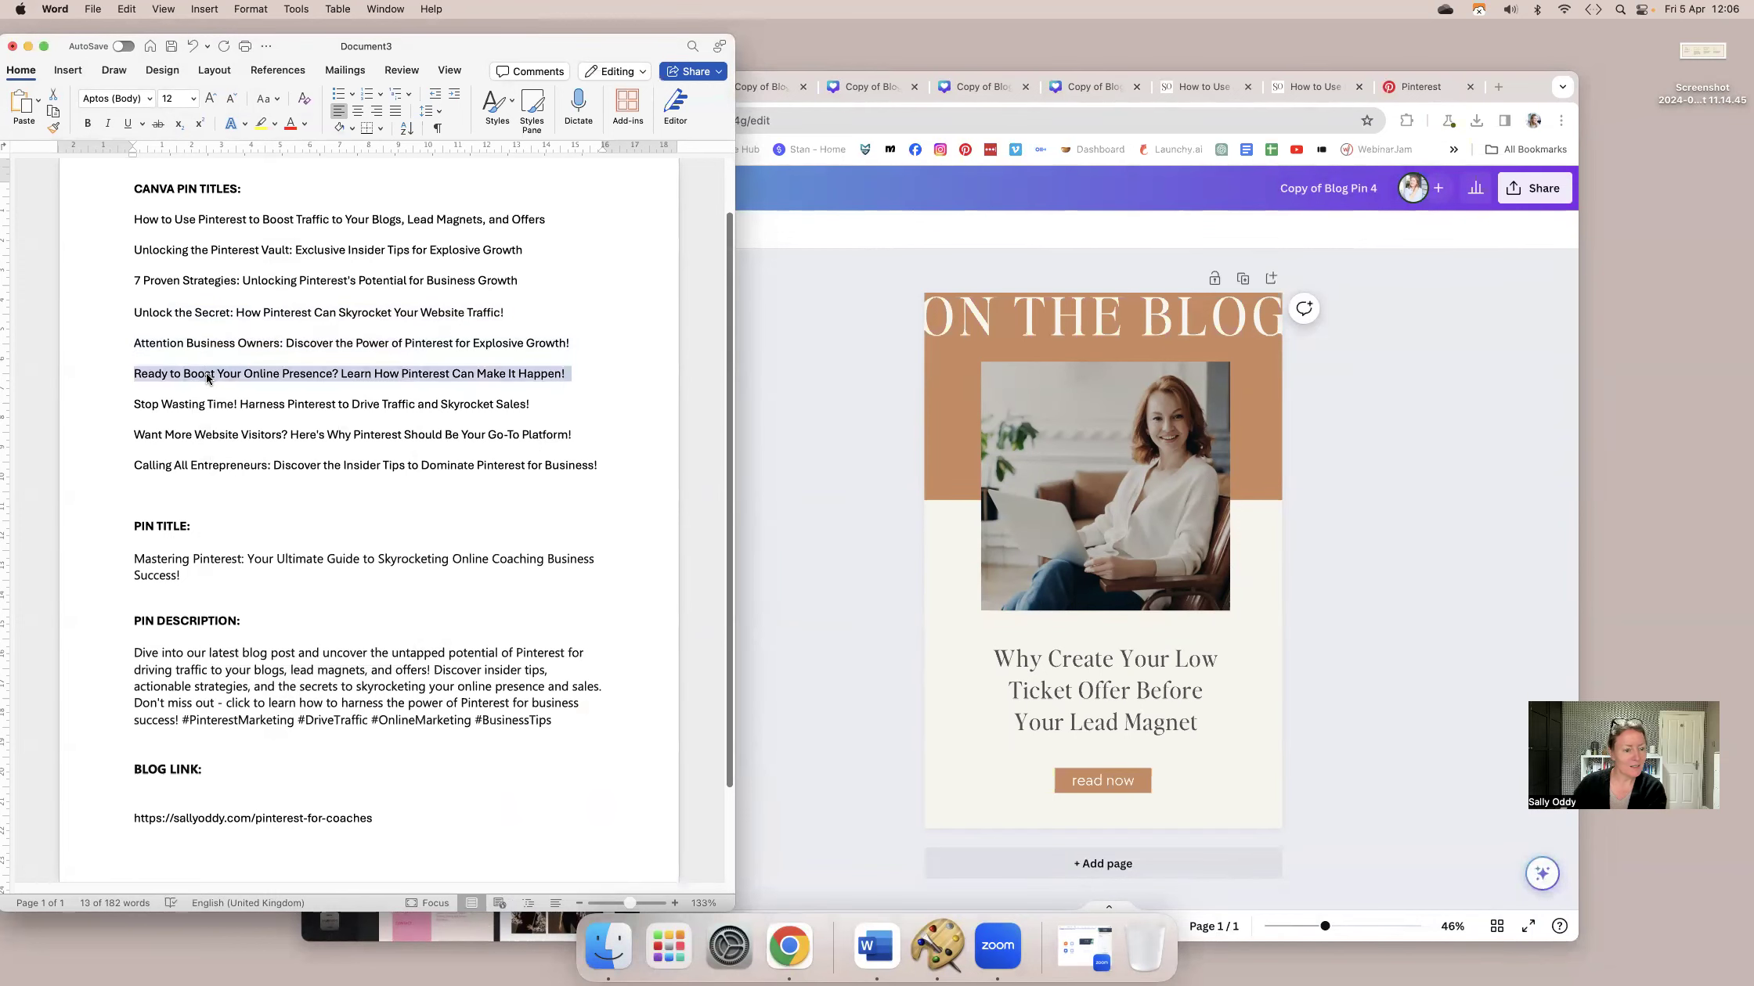
{"action": "right_click", "coordinate": [207, 373]}
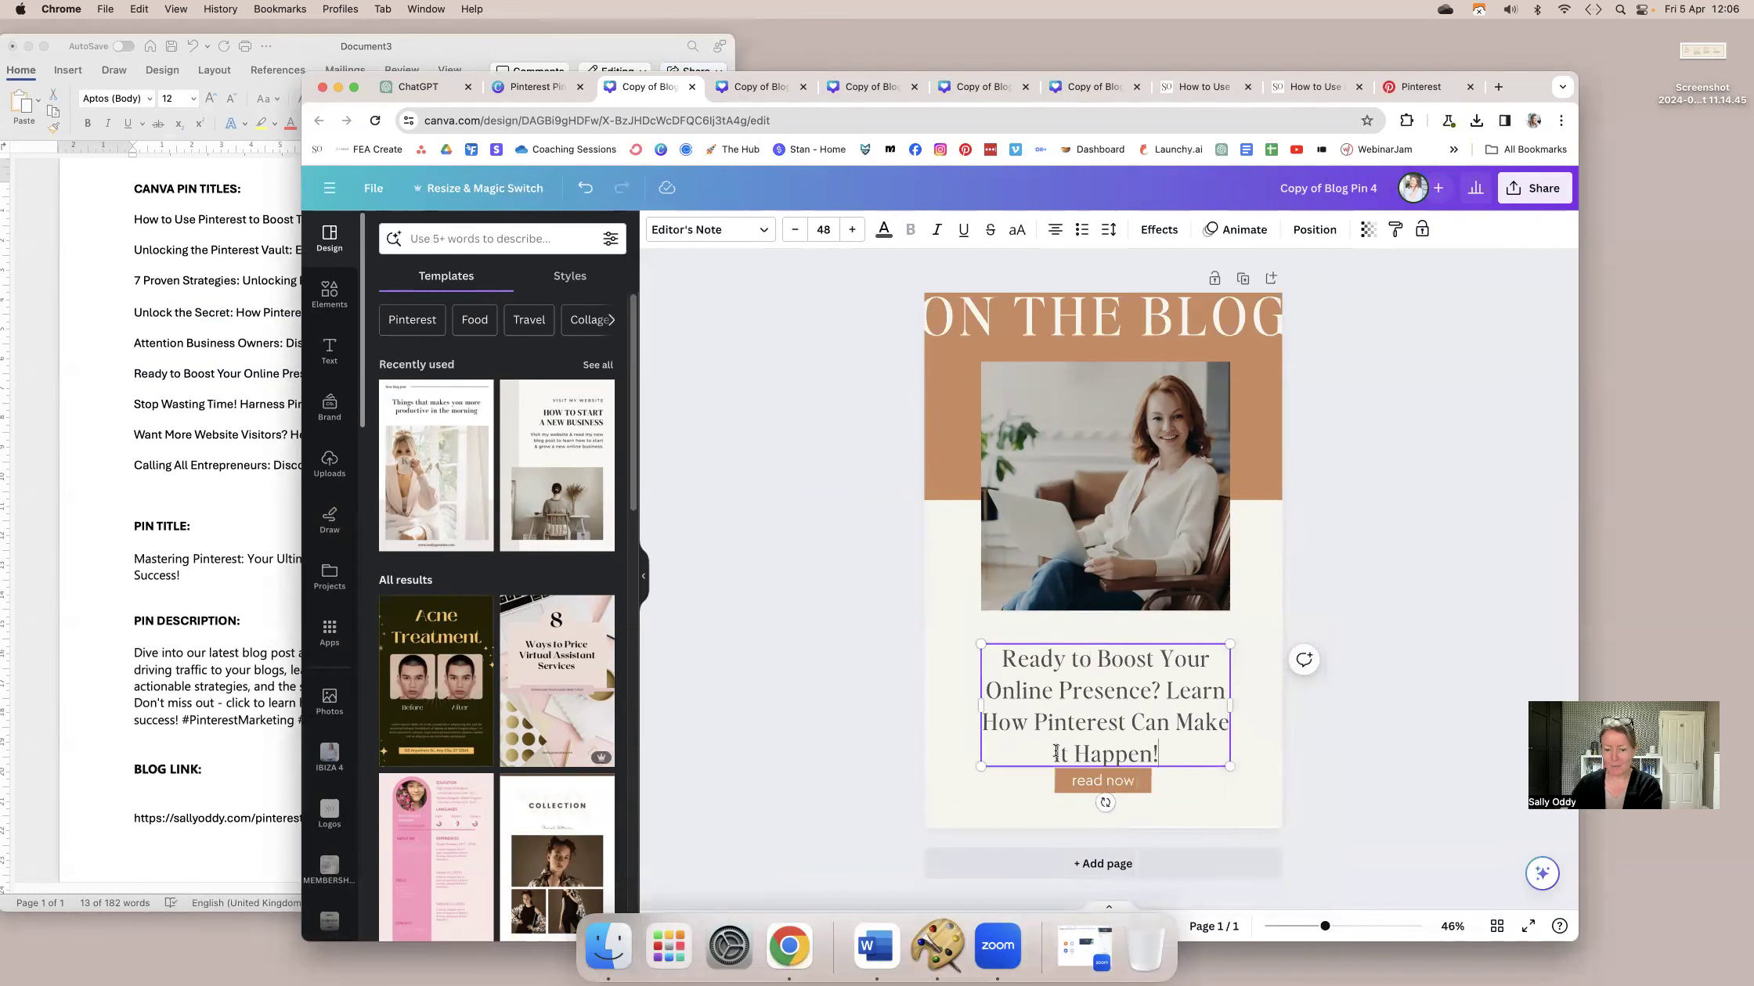
{"action": "left_click_drag", "start_coordinate": [1229, 706], "coordinate": [1267, 694]}
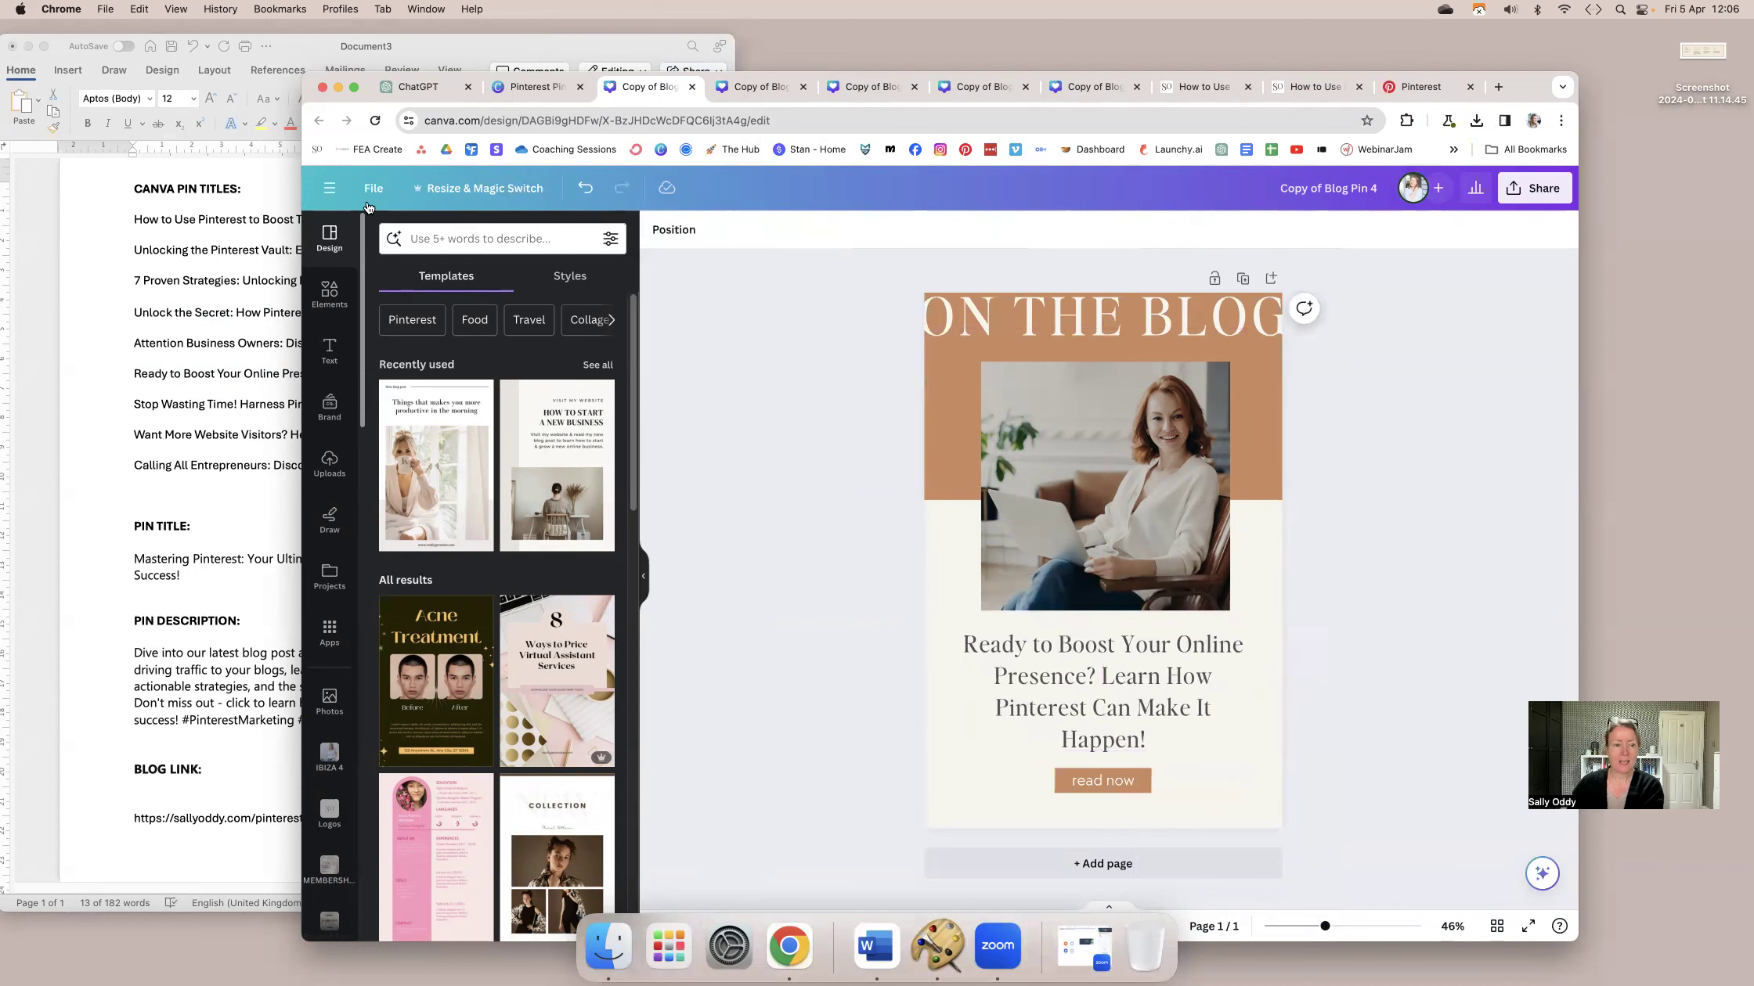
{"action": "mouse_move", "coordinate": [1483, 174]}
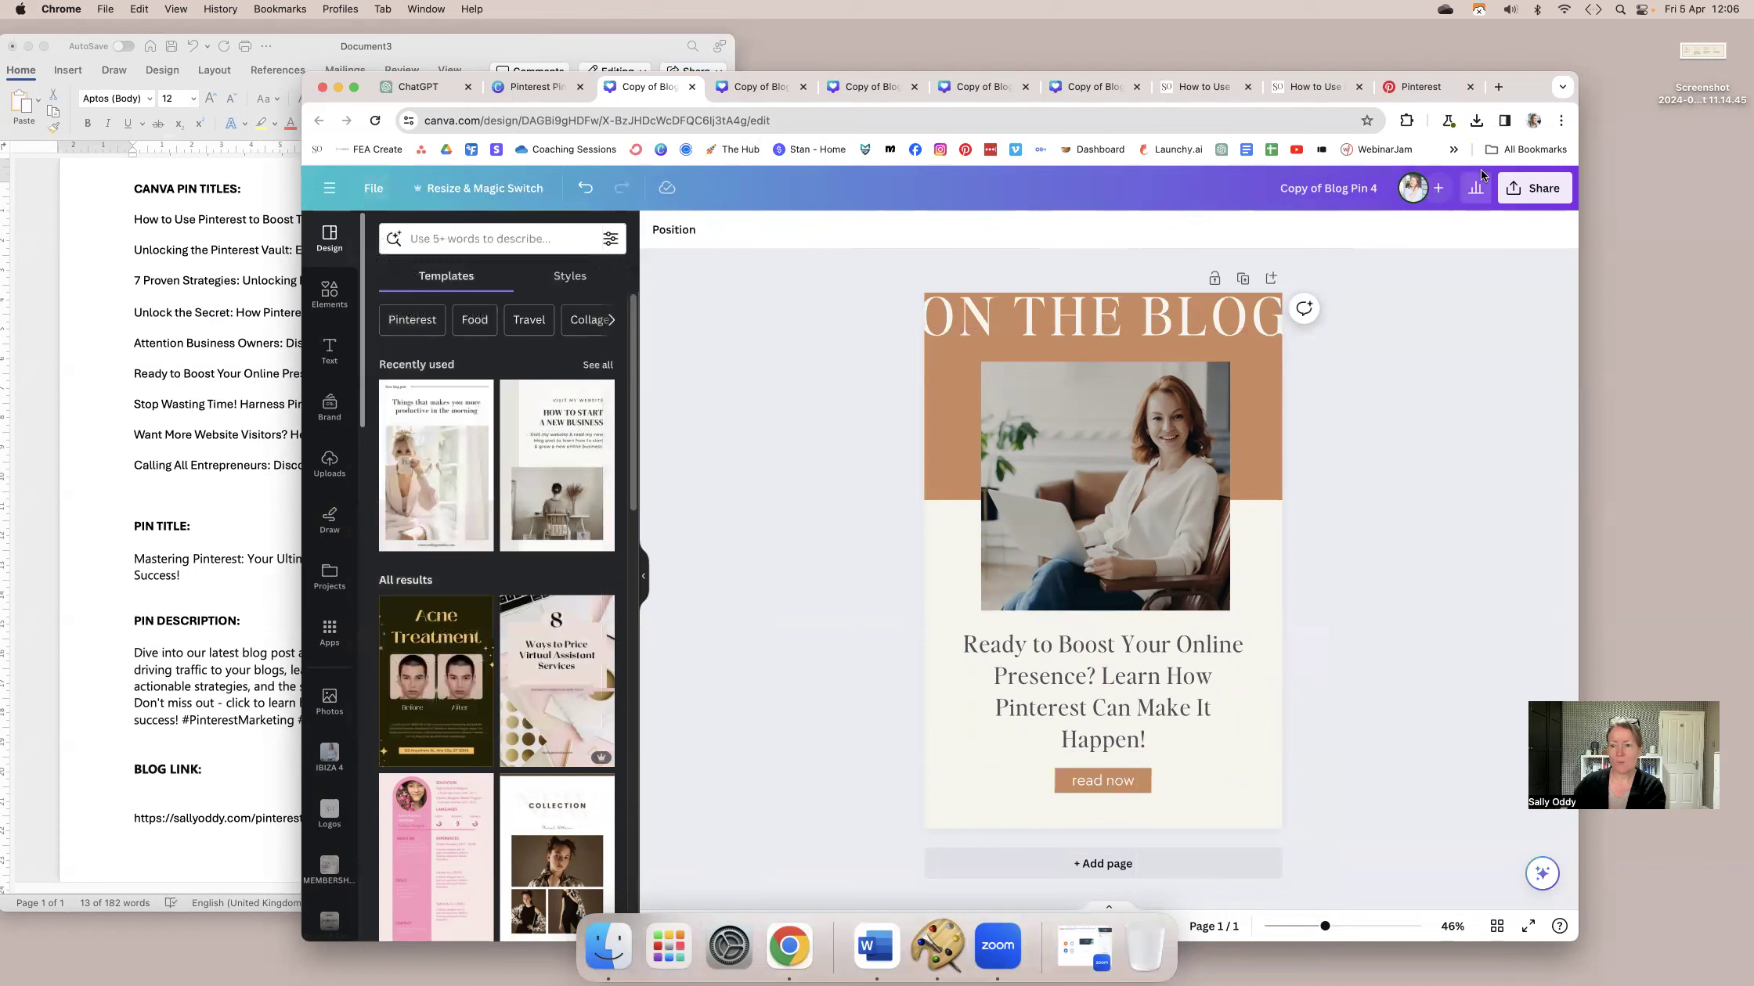
Download the copied Blog Pin 4 as a PNG, check it in Finder, and return to Pinterest Pins.
{"action": "left_click", "coordinate": [1475, 188]}
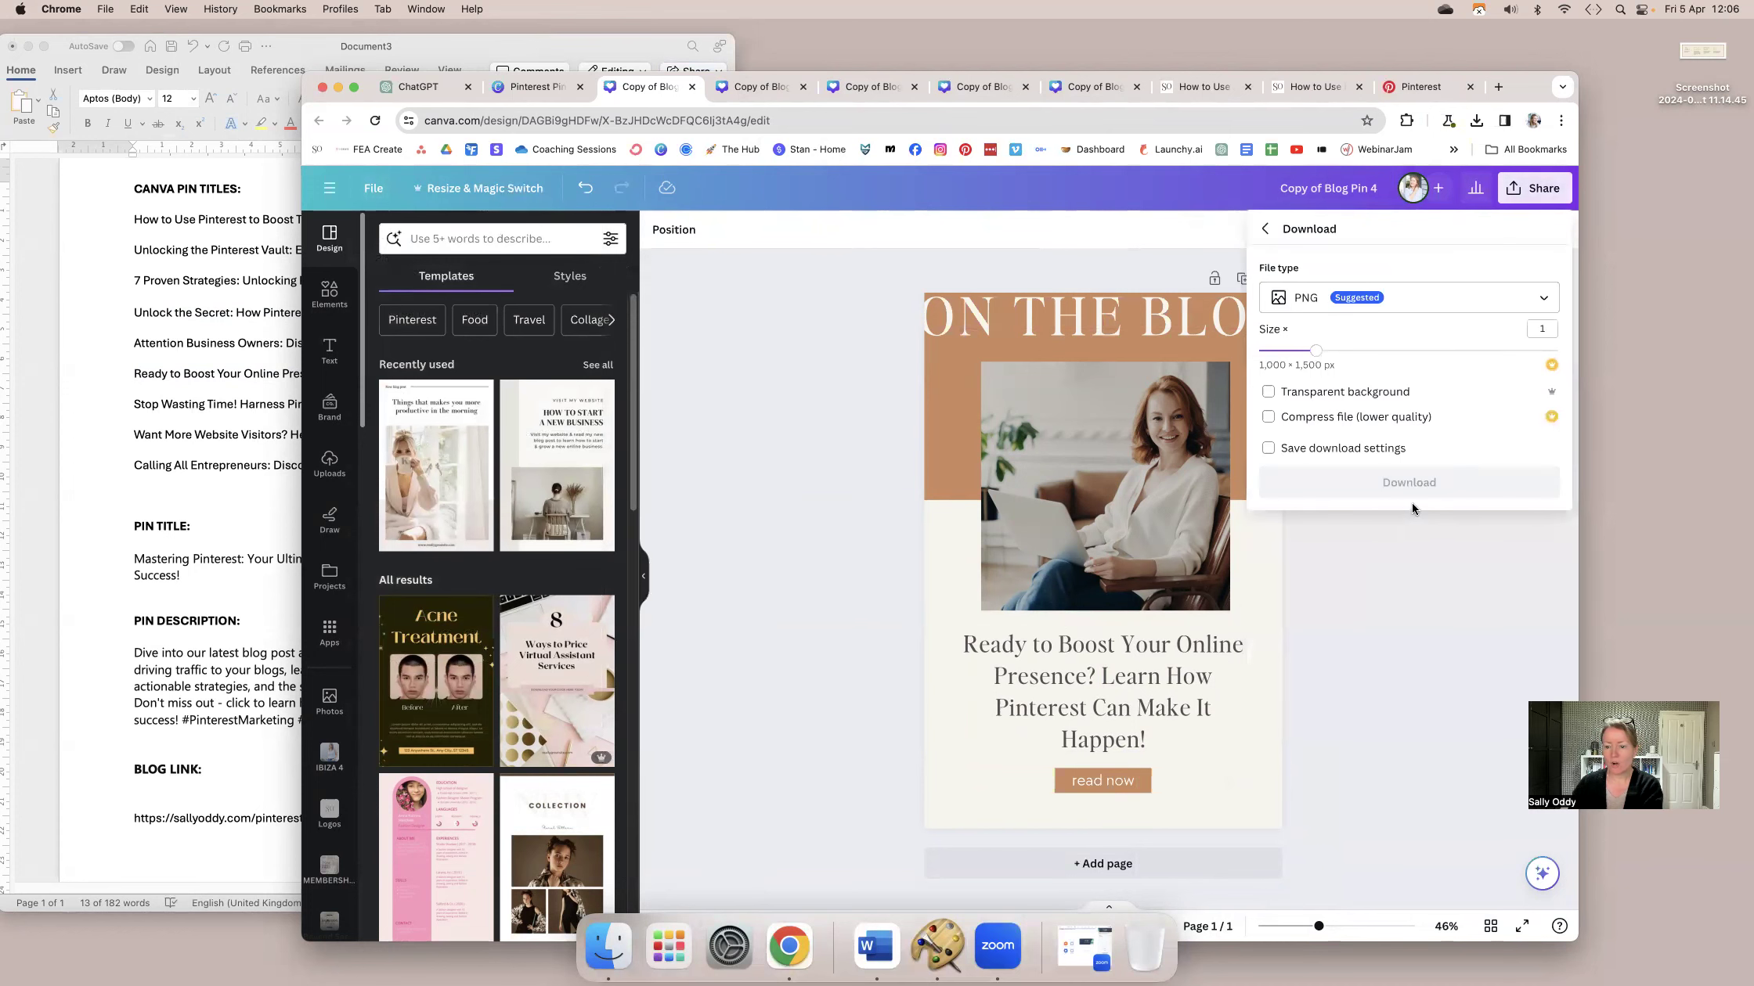
{"action": "left_click", "coordinate": [1409, 482]}
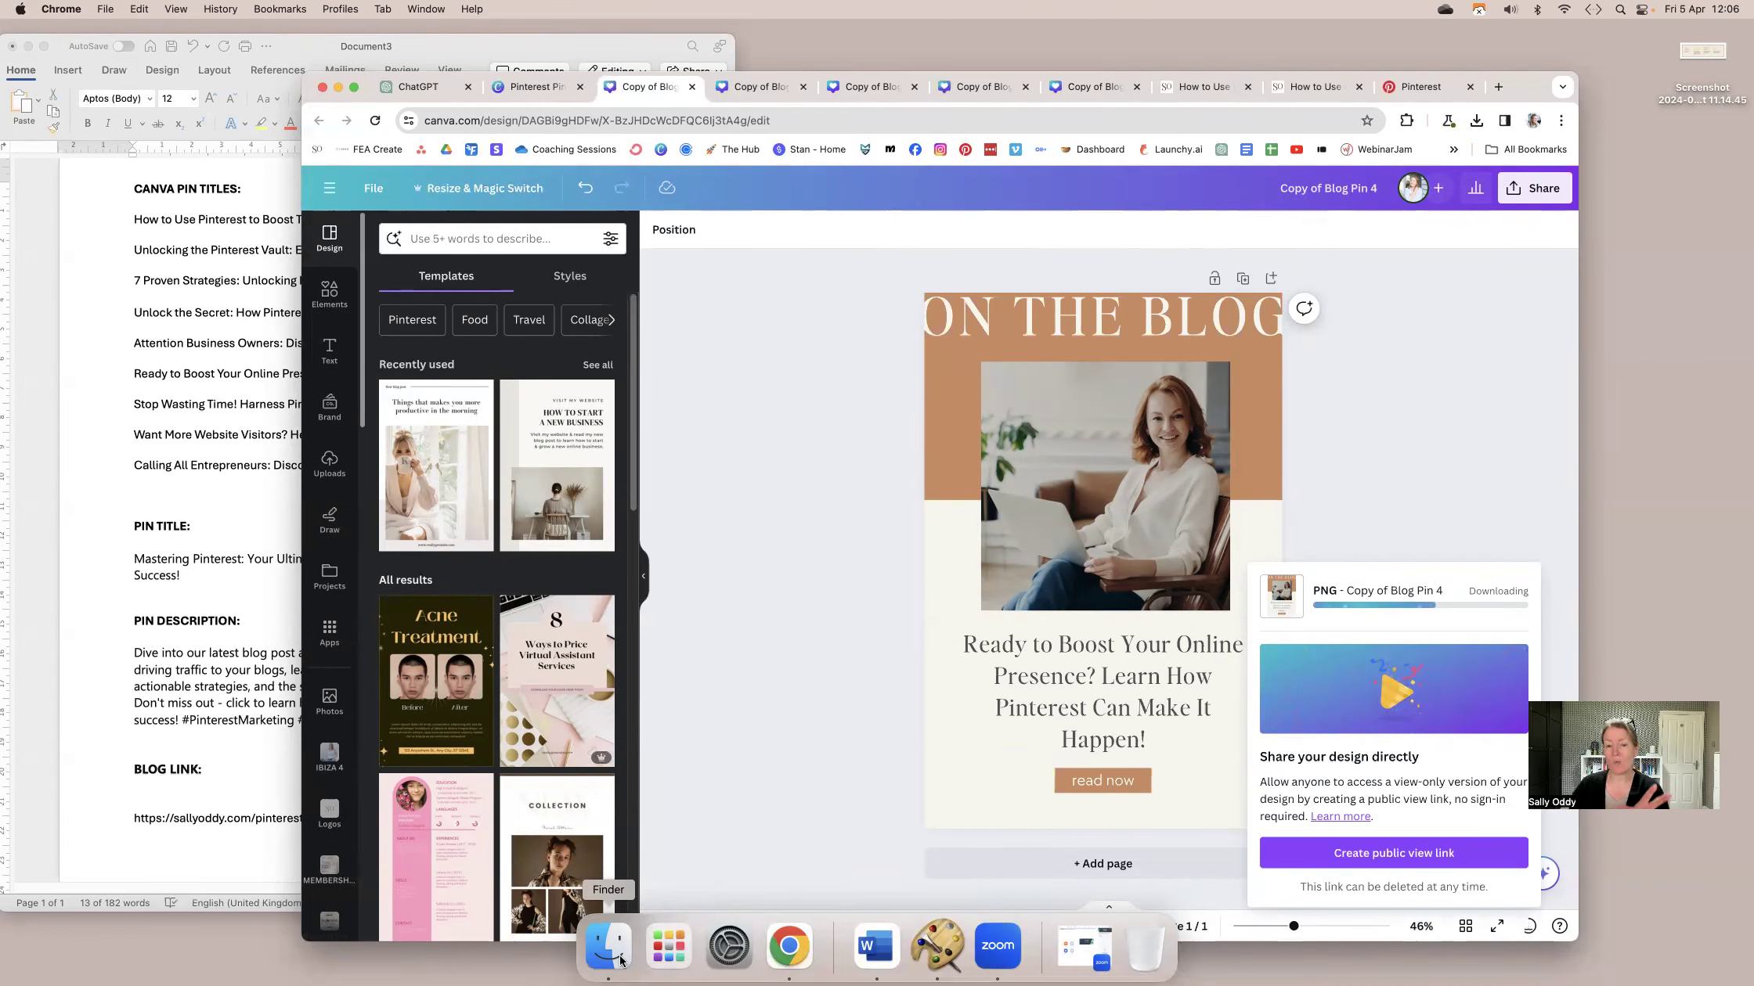
{"action": "left_click", "coordinate": [608, 947]}
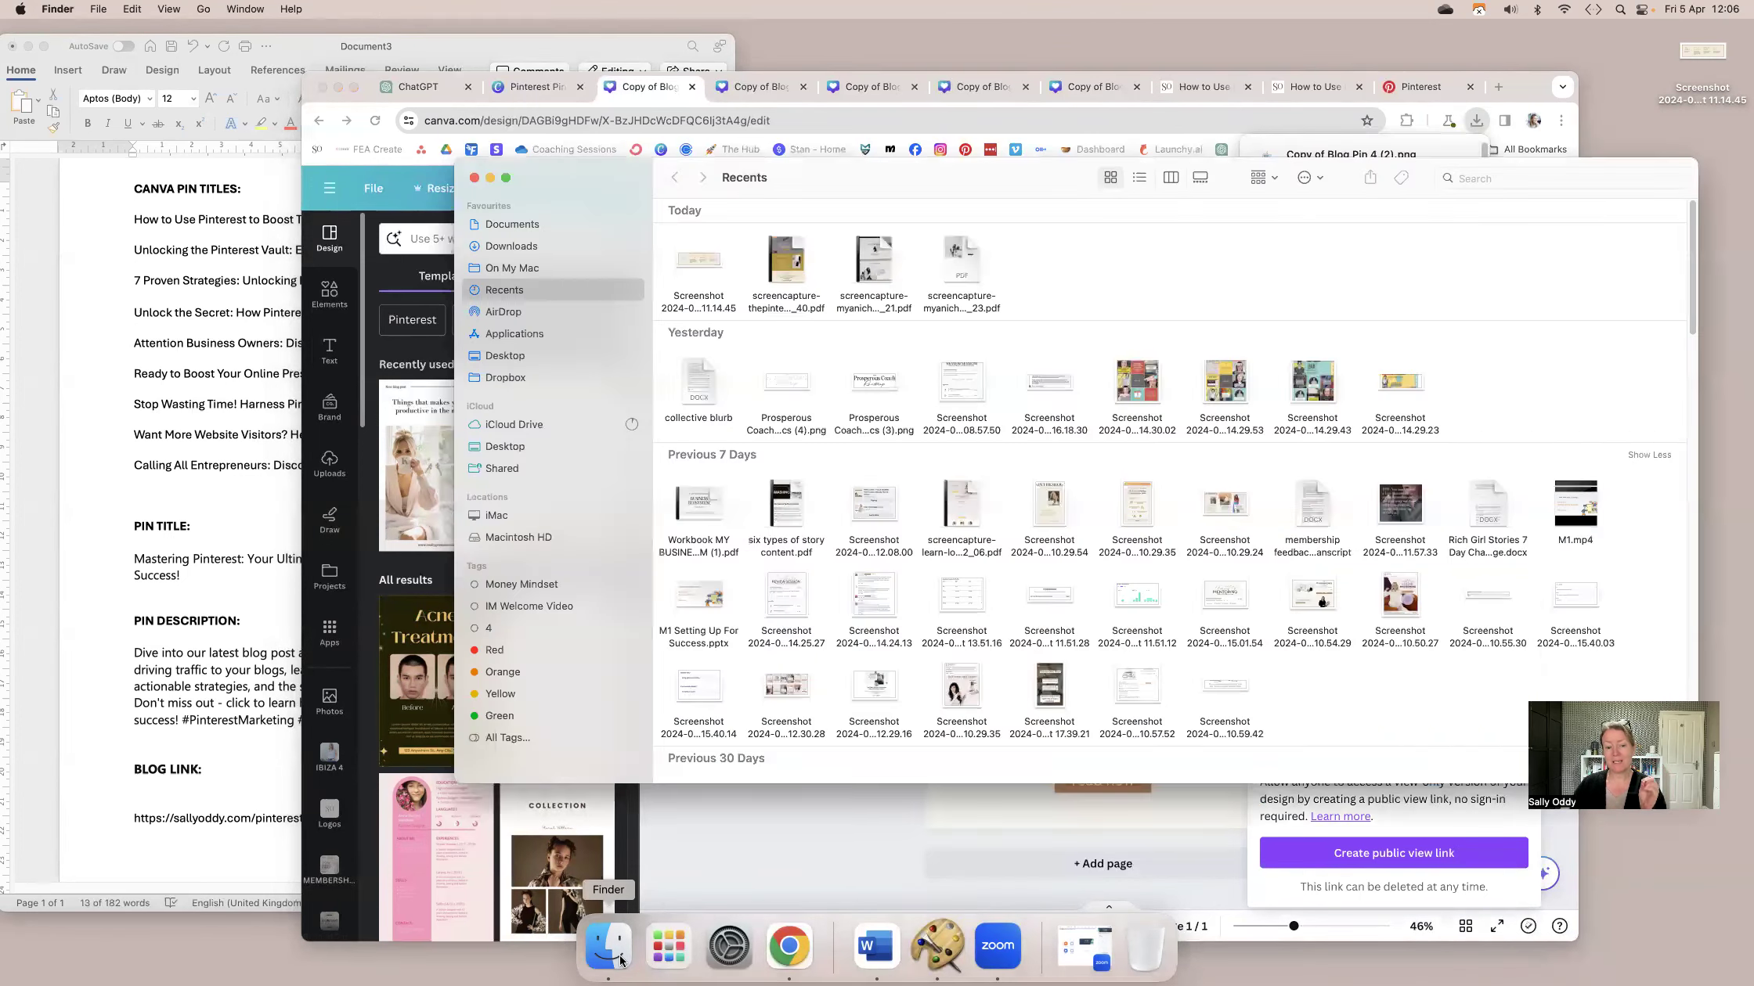
{"action": "left_click", "coordinate": [510, 246]}
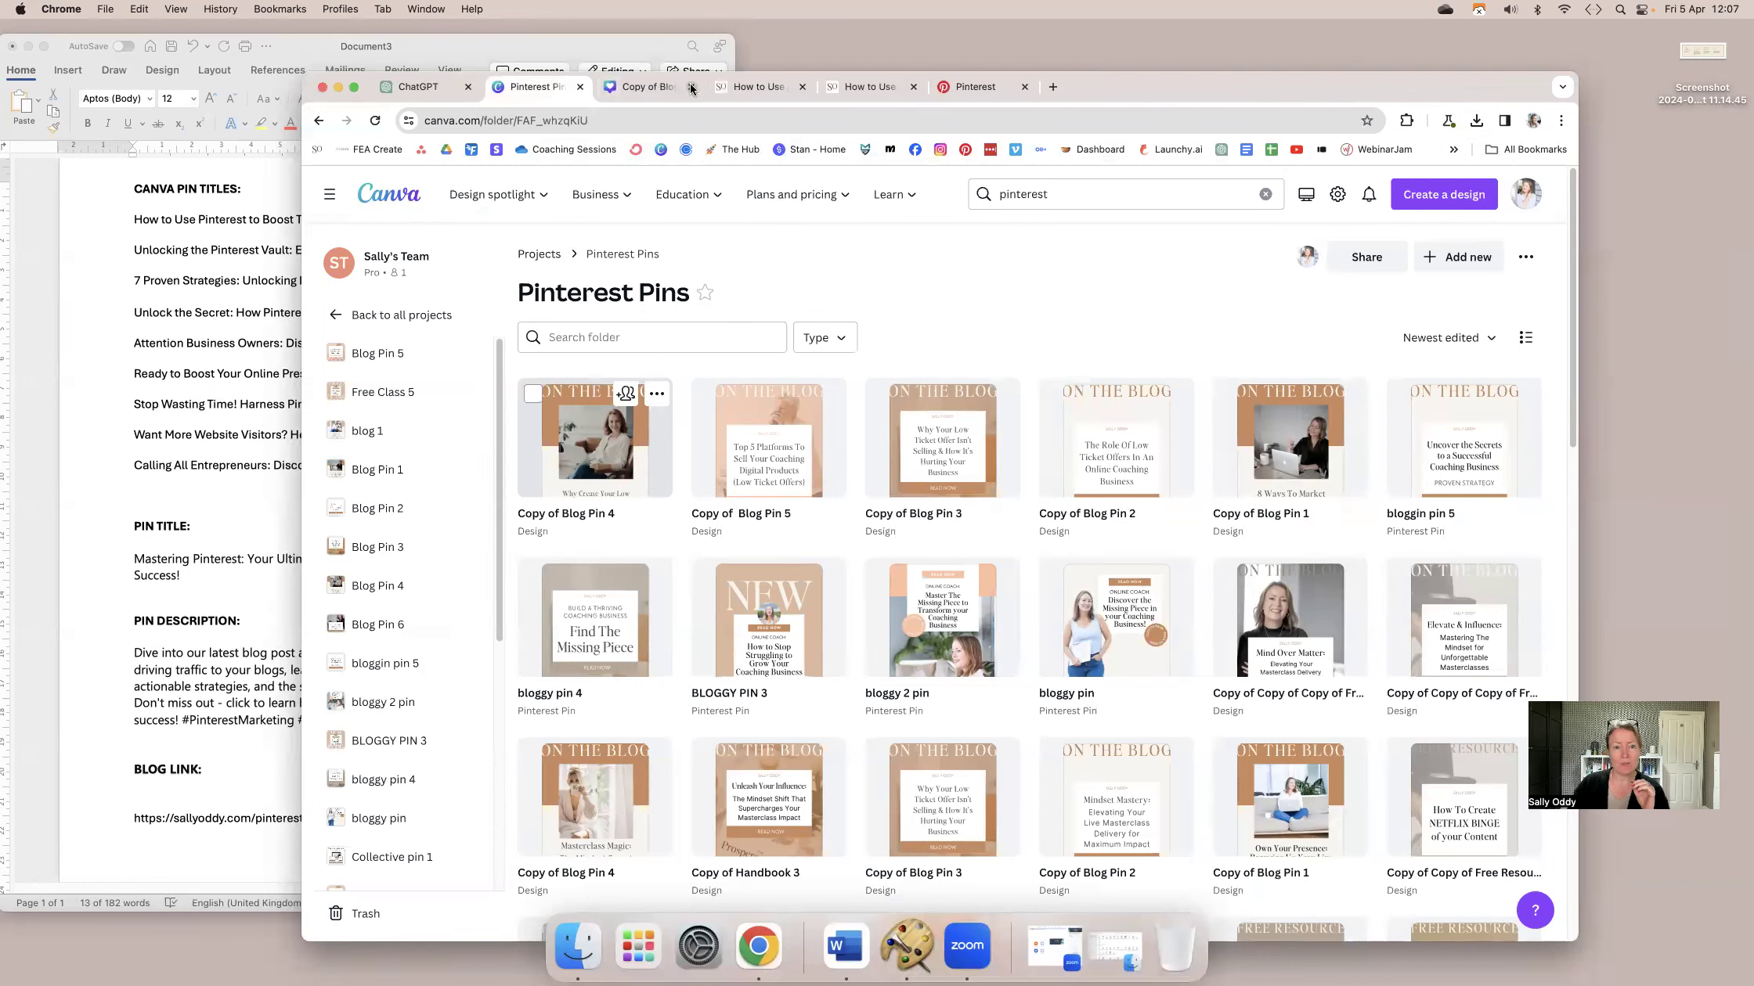
Leave the Canva design and show the Pinterest profile's Saved boards.
{"action": "left_click", "coordinate": [682, 194]}
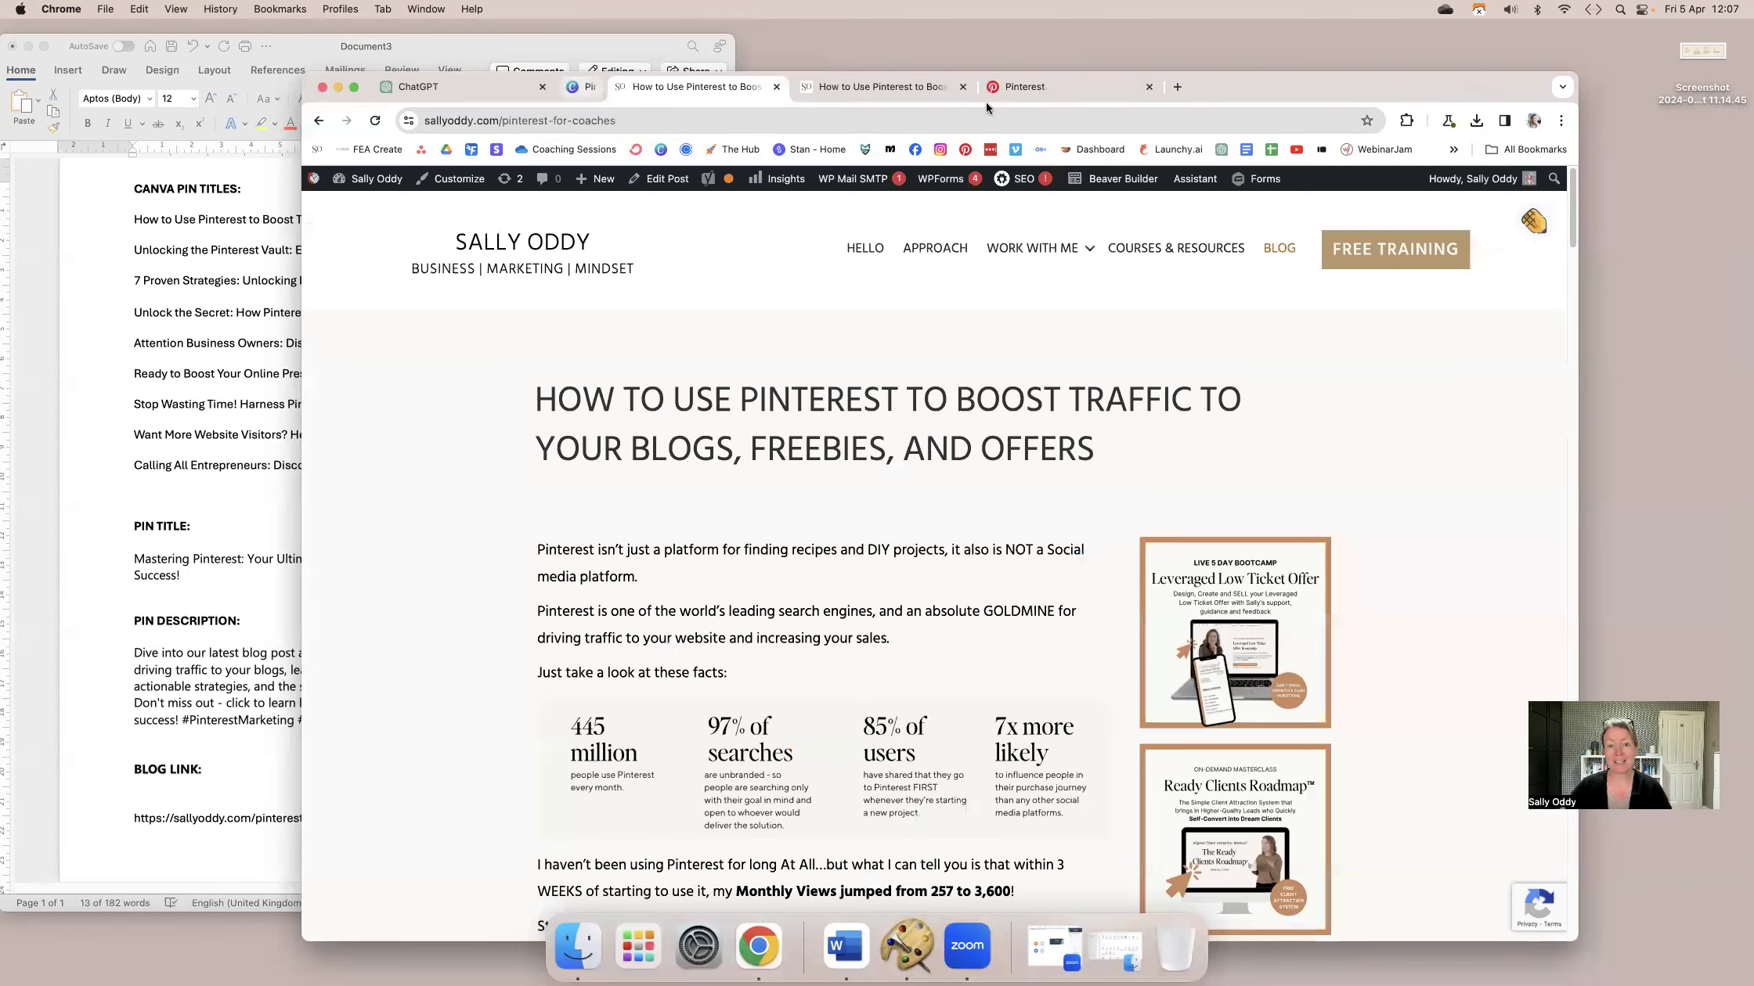
{"action": "left_click", "coordinate": [1024, 86]}
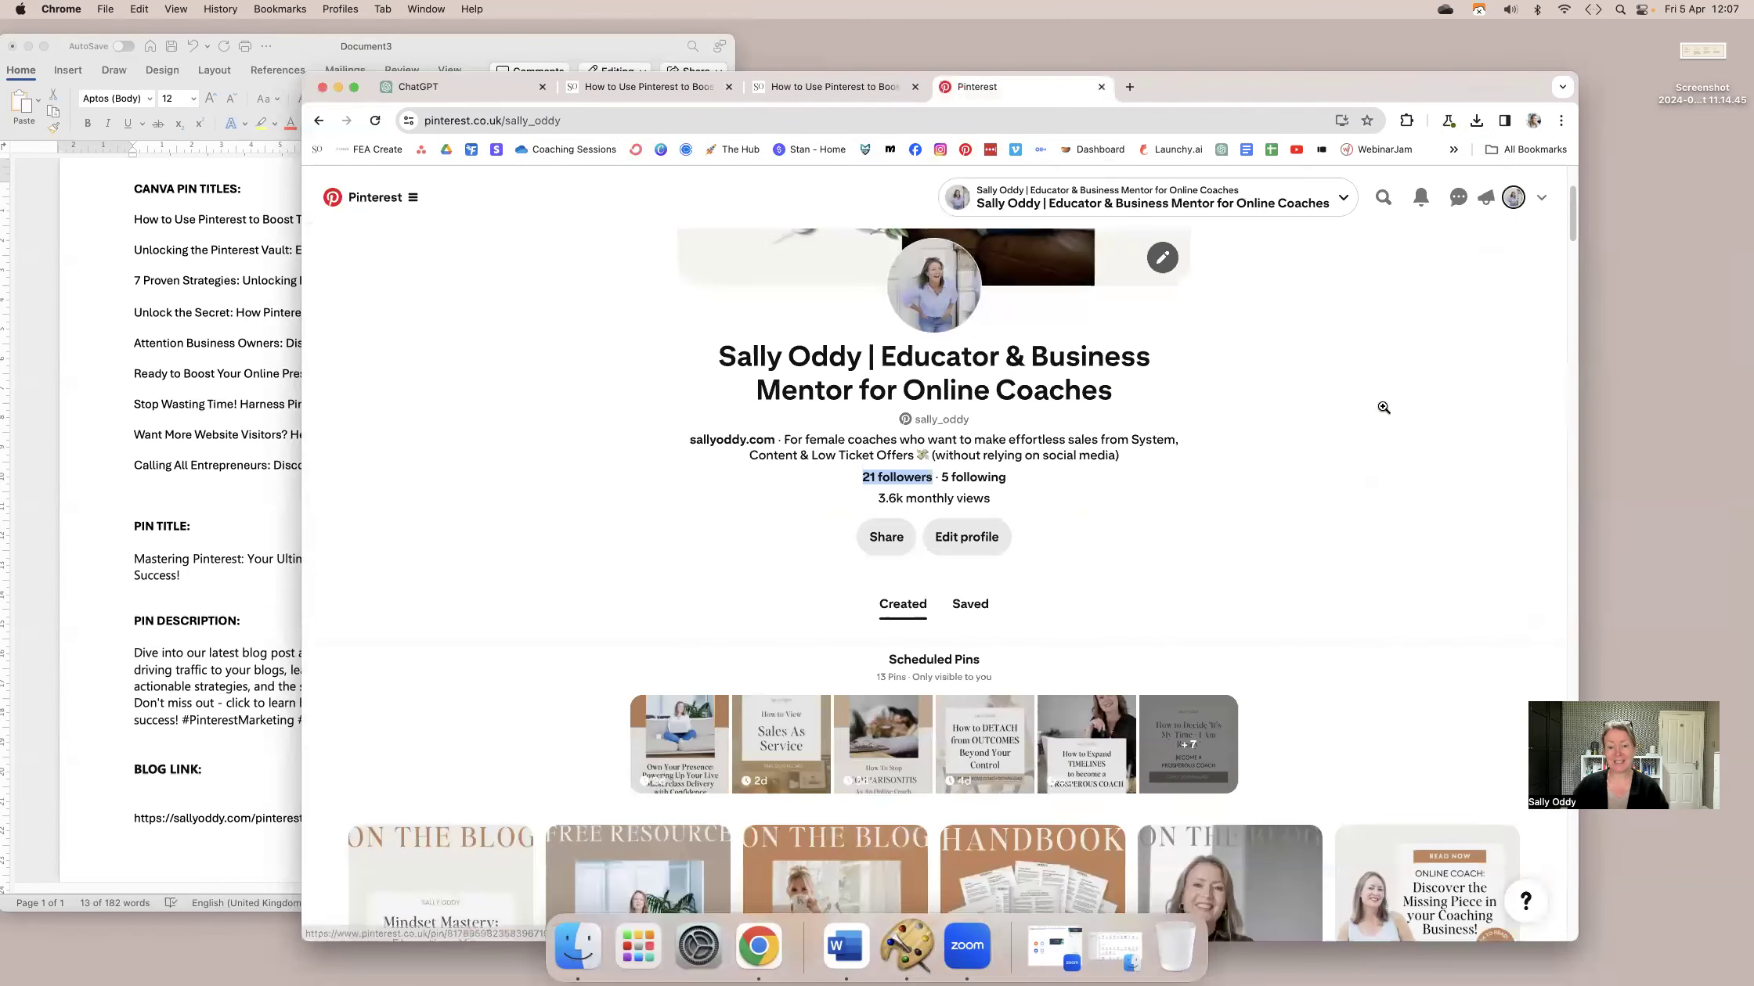
{"action": "scroll", "scroll_direction": "down", "scroll_amount": 3}
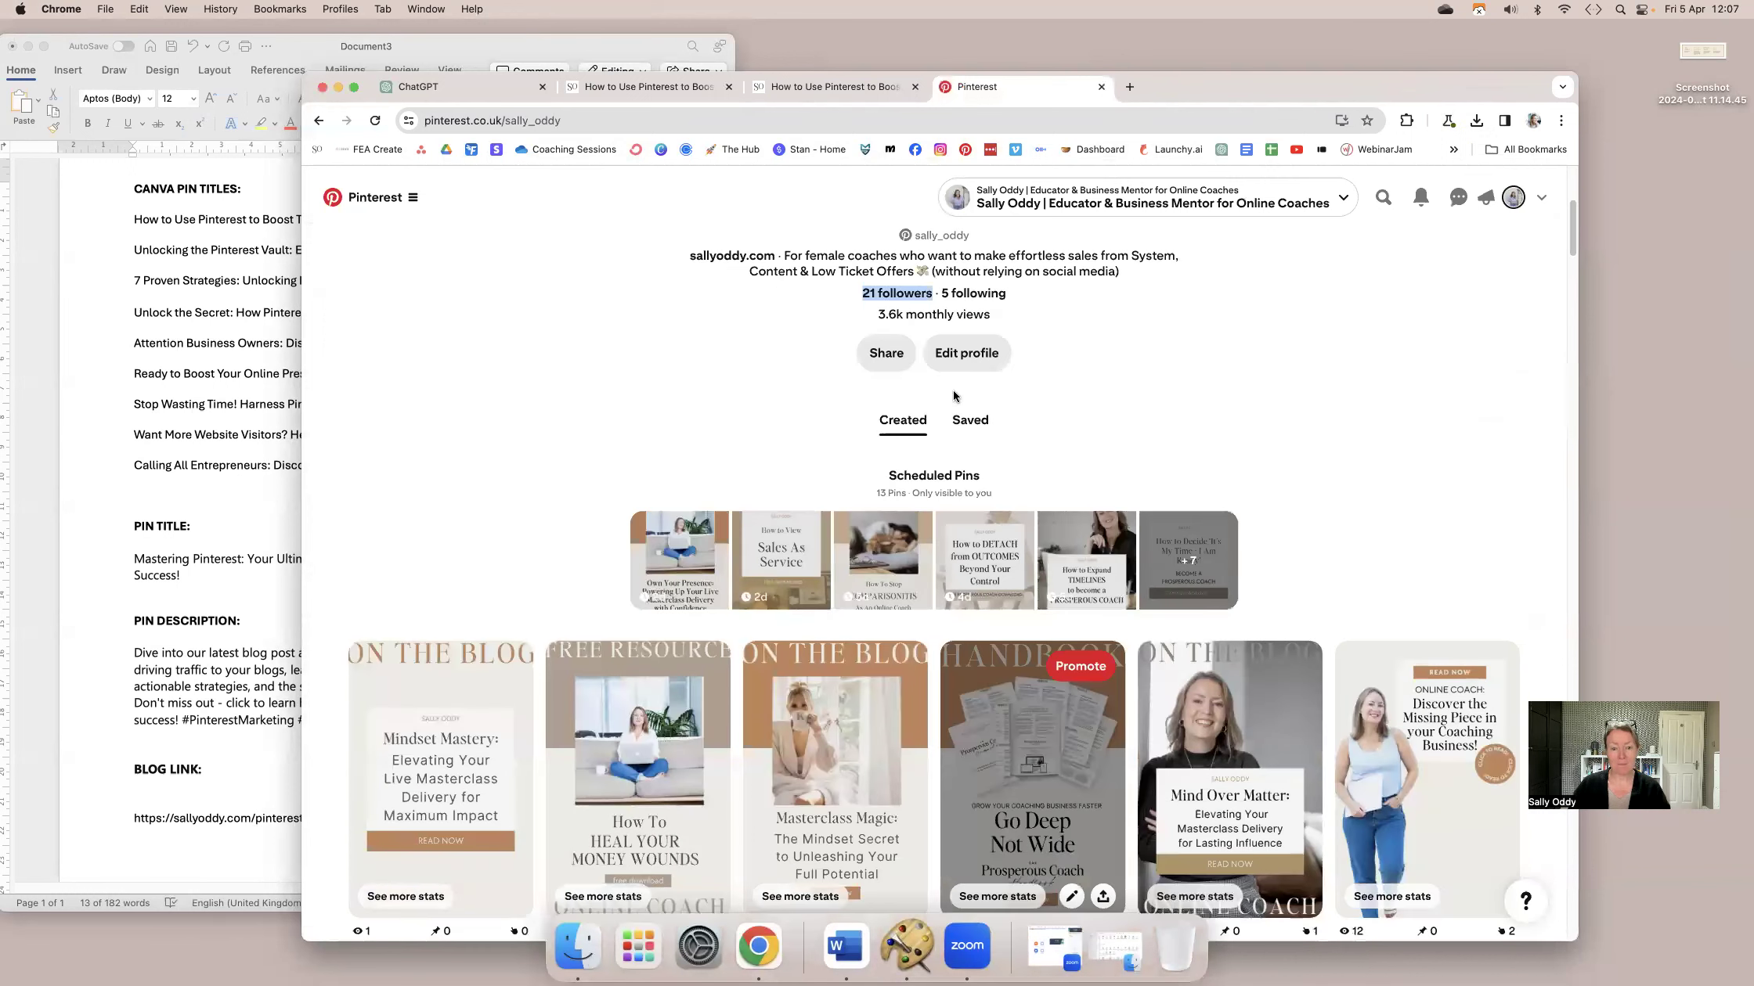
{"action": "left_click", "coordinate": [969, 419]}
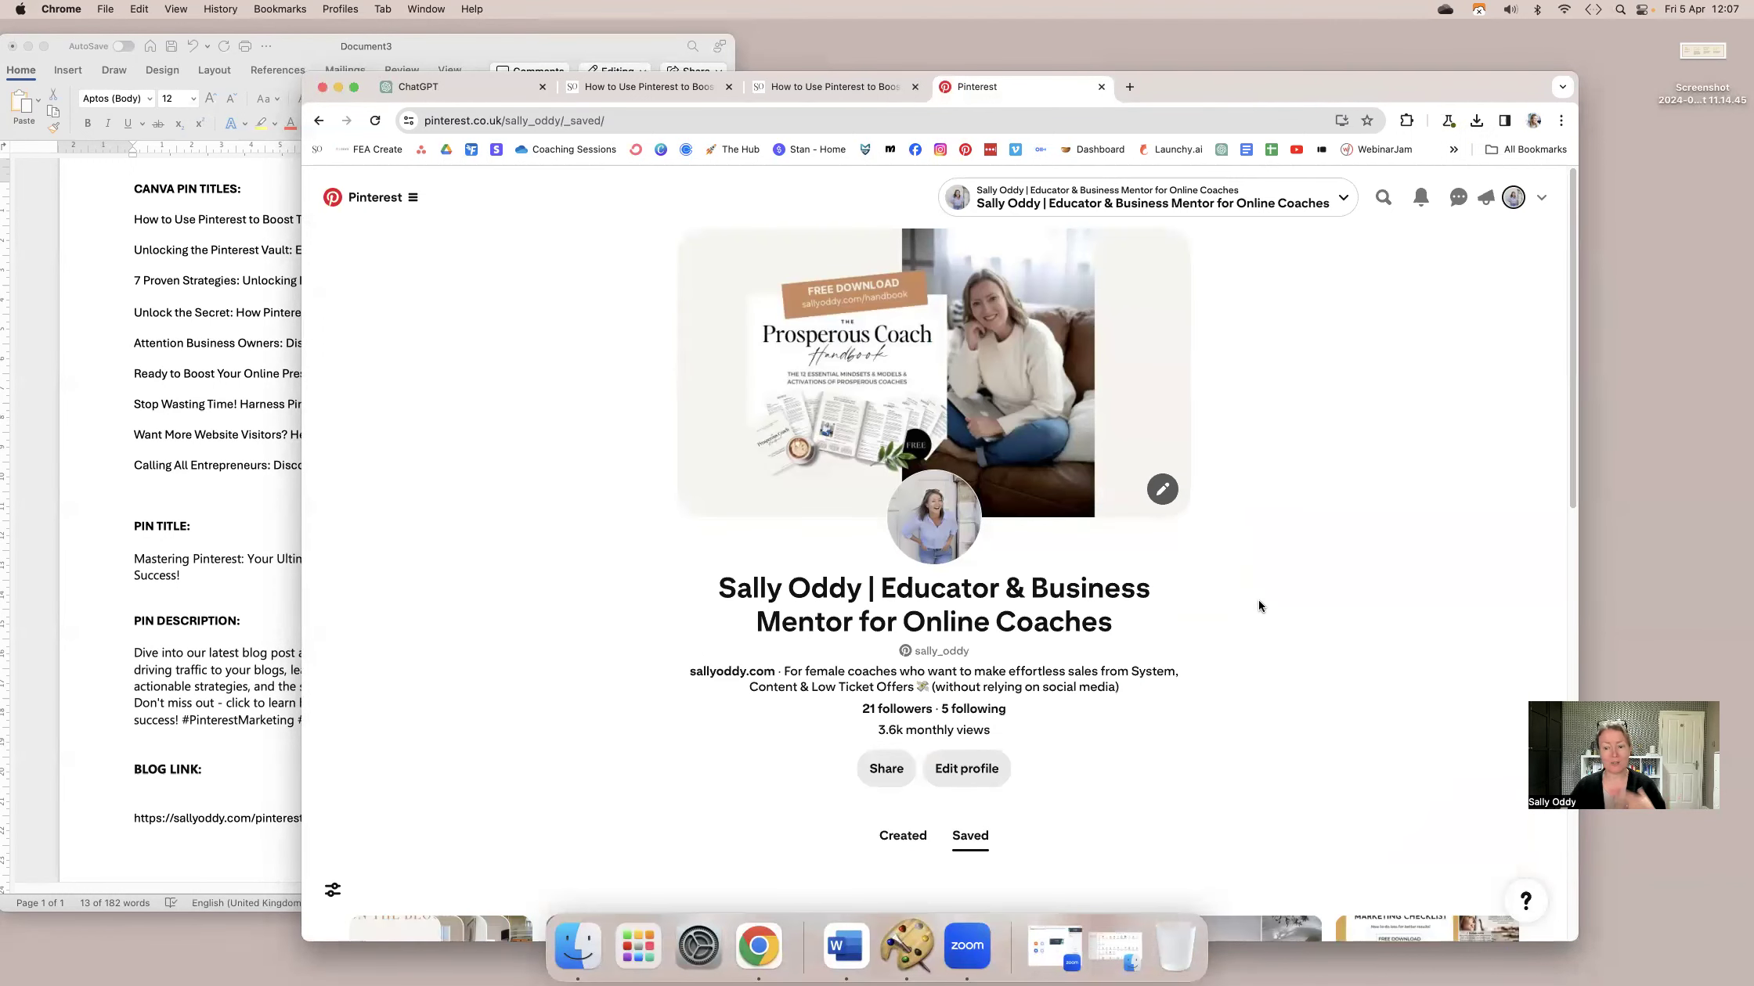
{"action": "scroll", "scroll_direction": "down", "scroll_amount": 3}
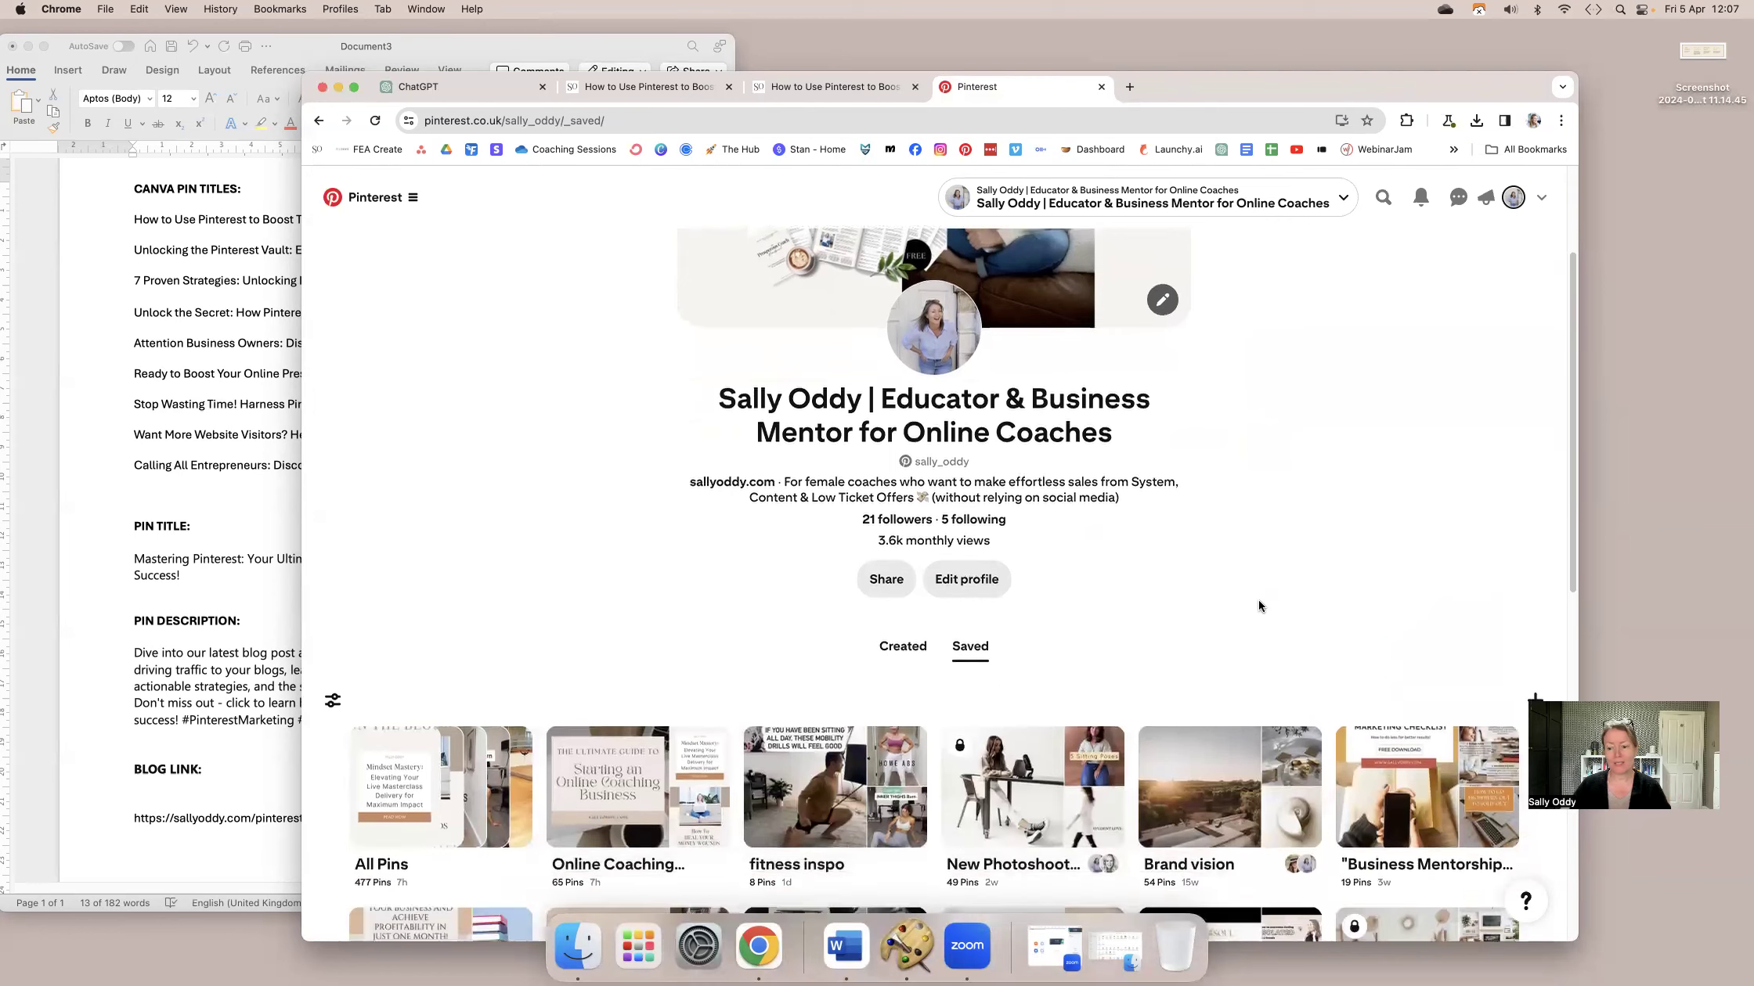
{"action": "scroll", "scroll_direction": "down", "scroll_amount": 3}
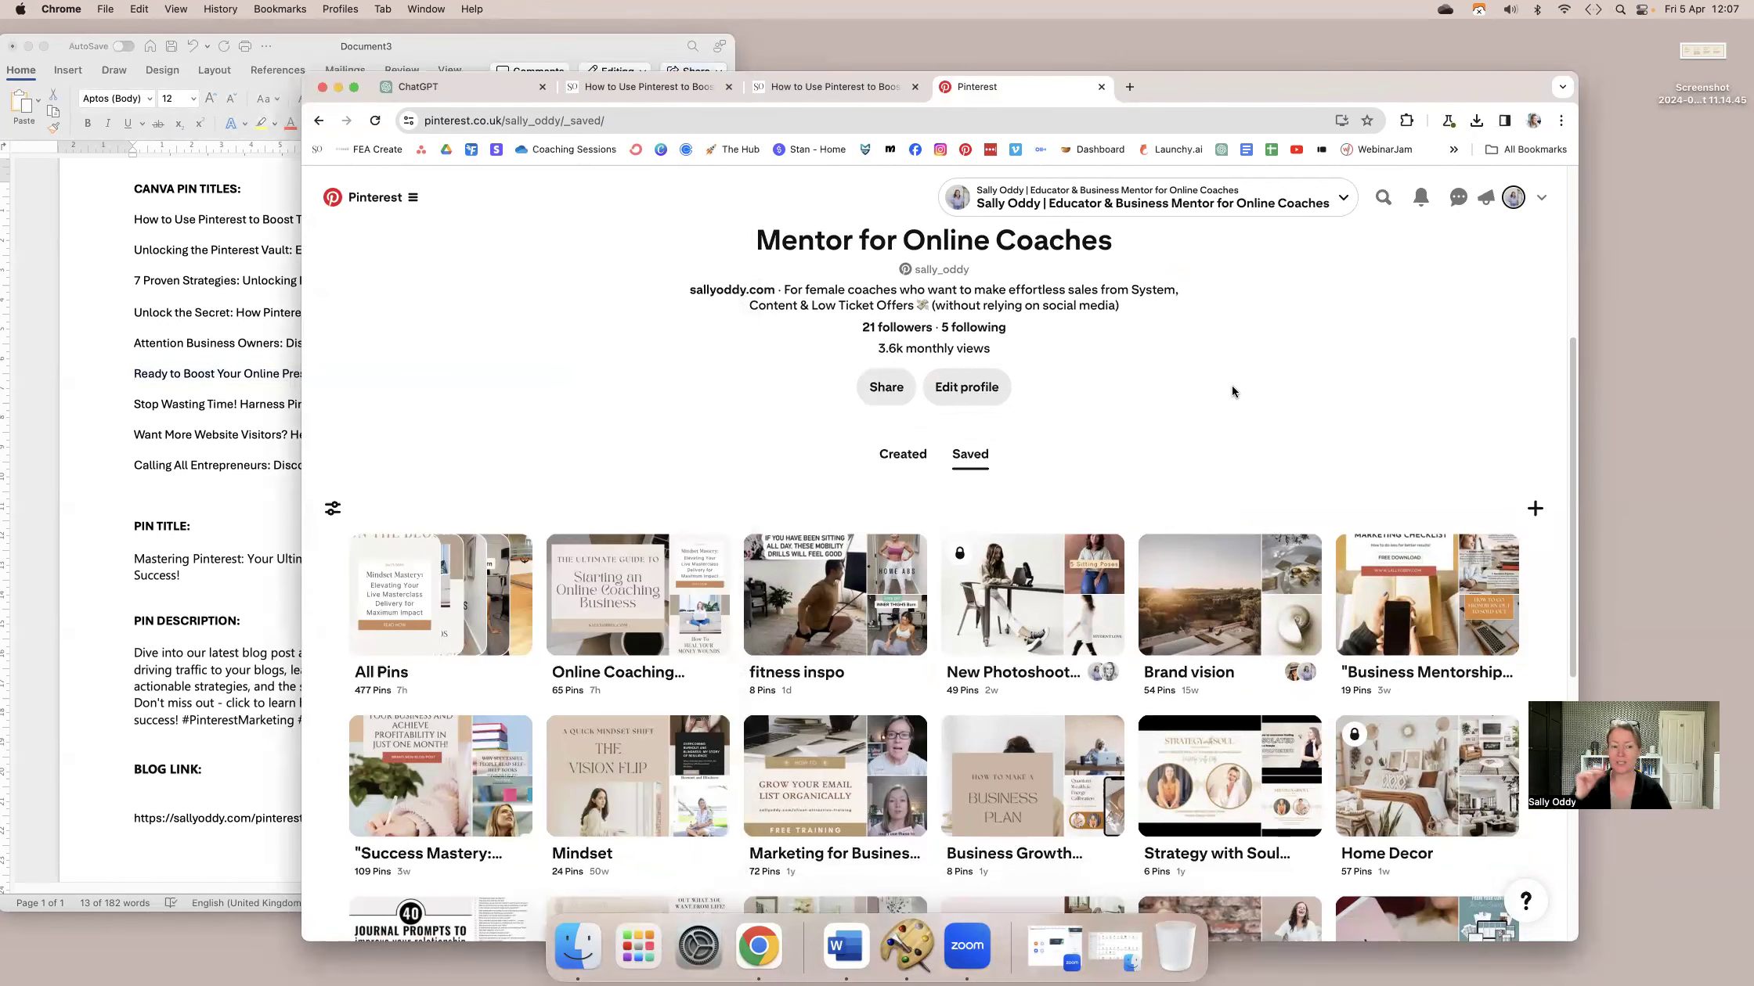
{"action": "mouse_move", "coordinate": [1464, 482]}
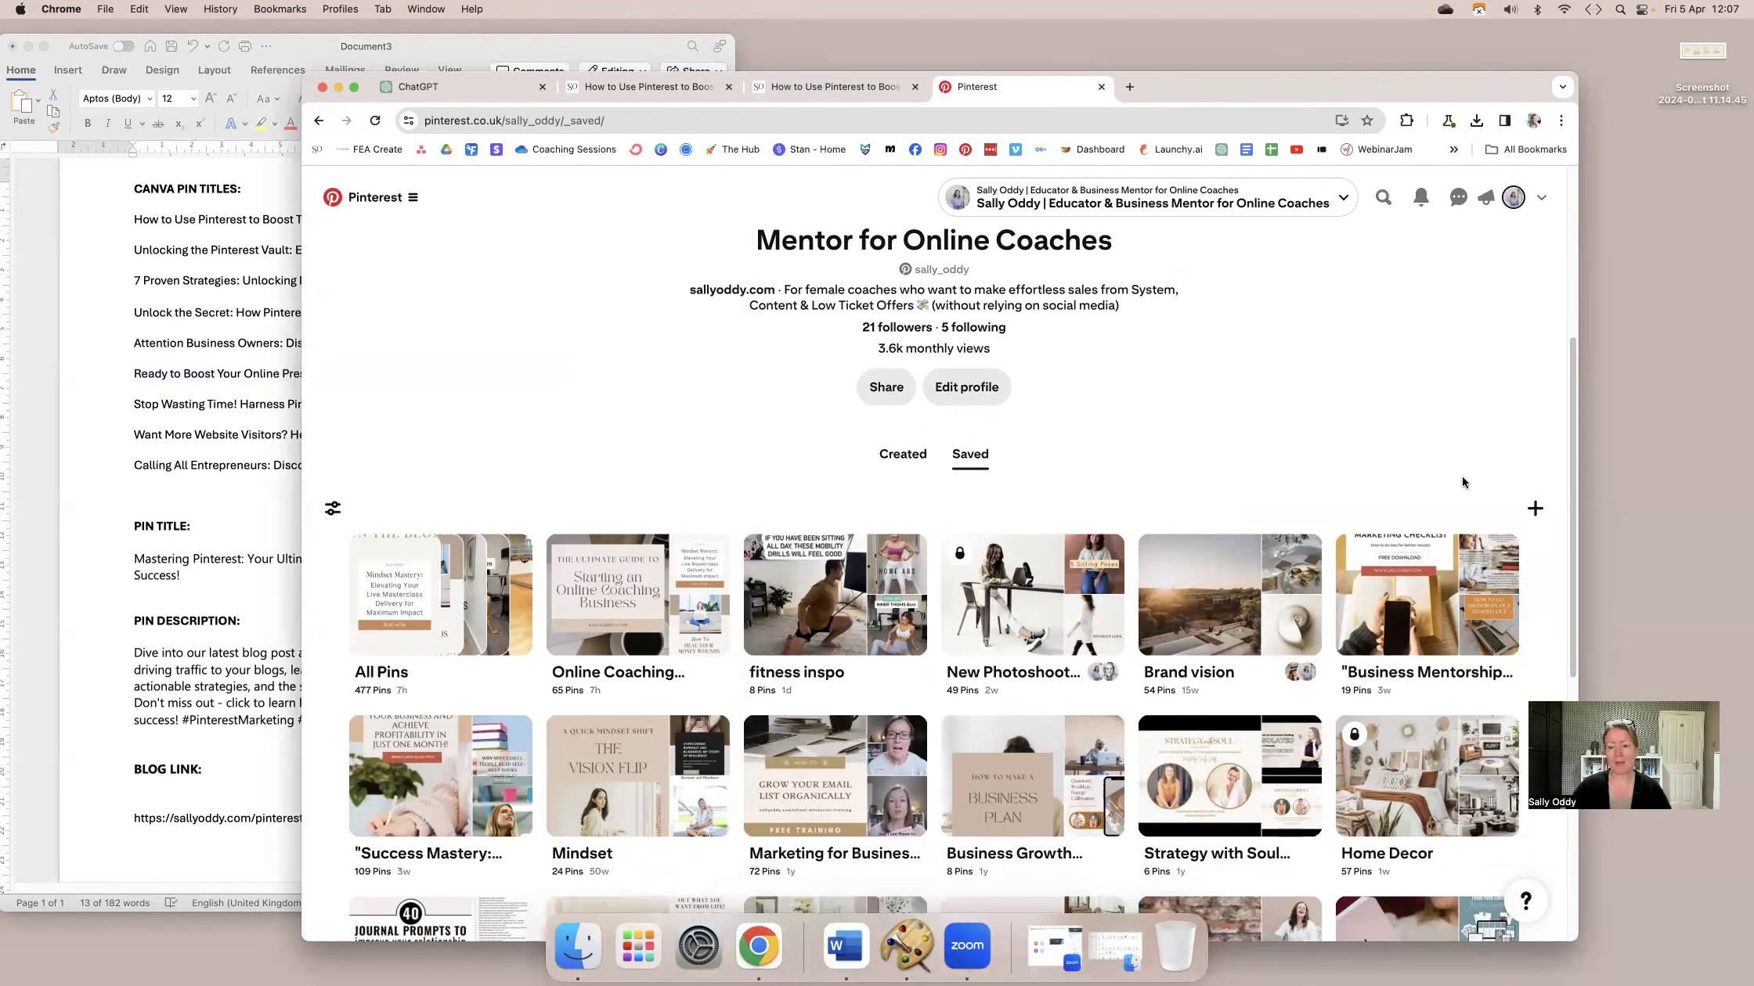
Start creating a new Pin from the profile's + menu.
{"action": "left_click", "coordinate": [1534, 509]}
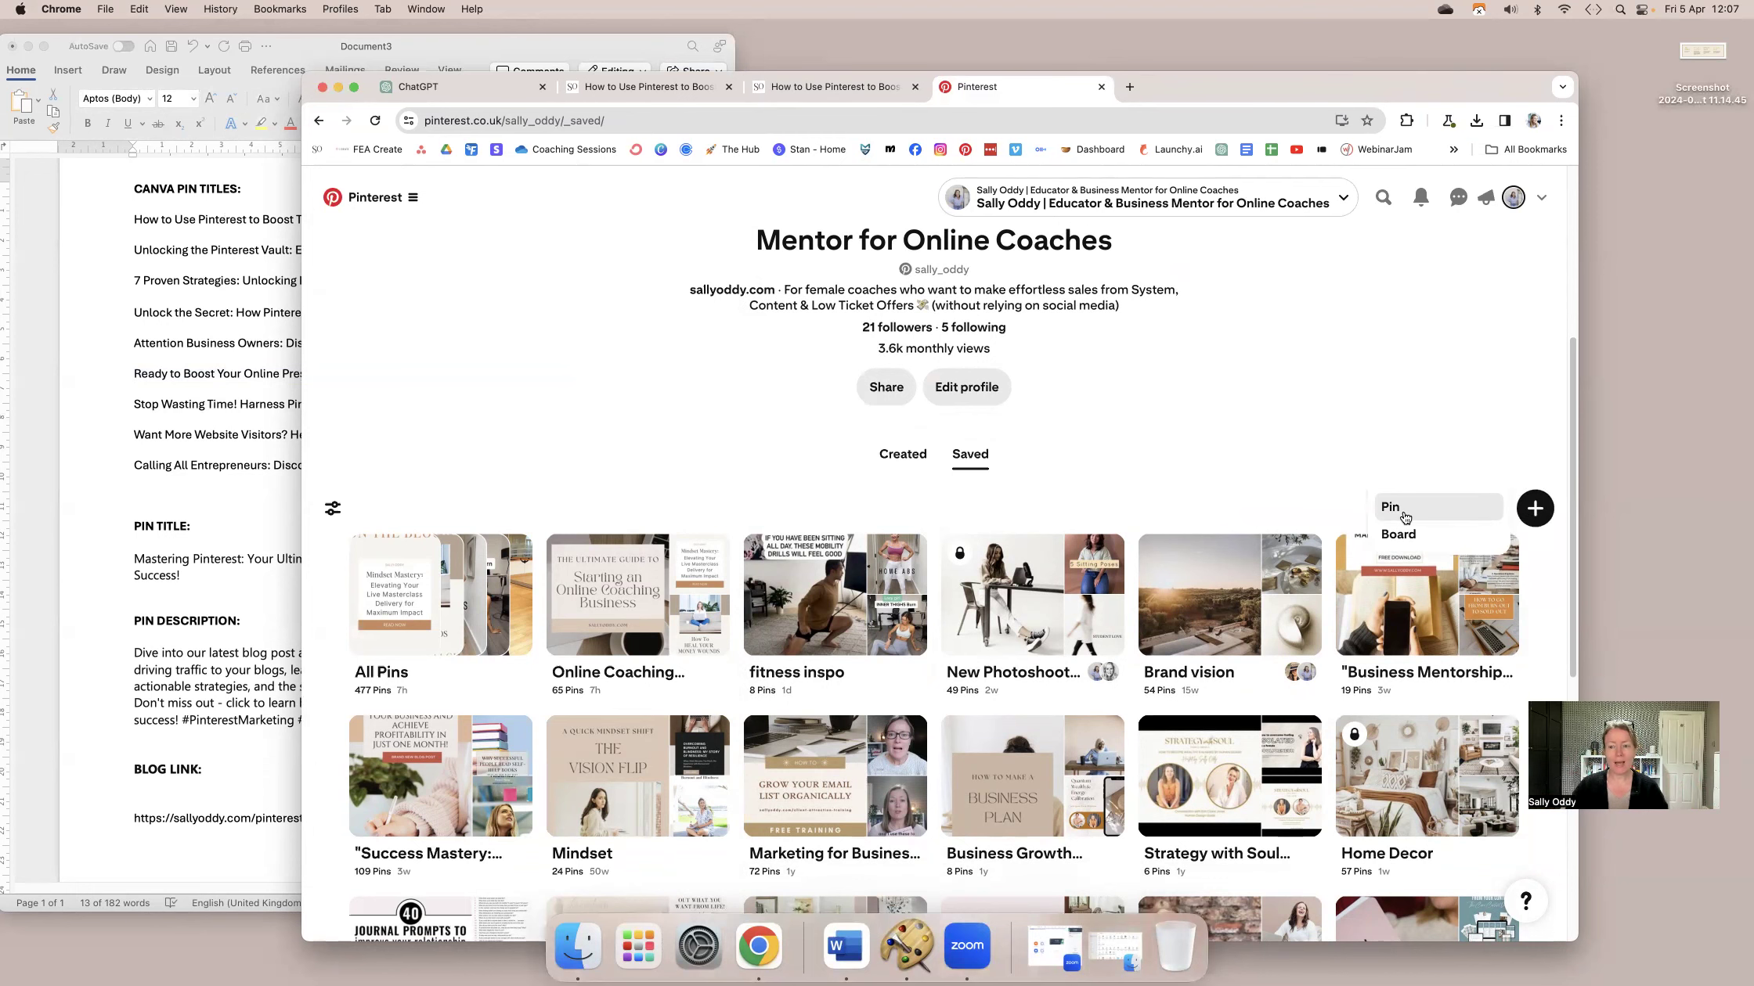
{"action": "left_click", "coordinate": [1391, 508]}
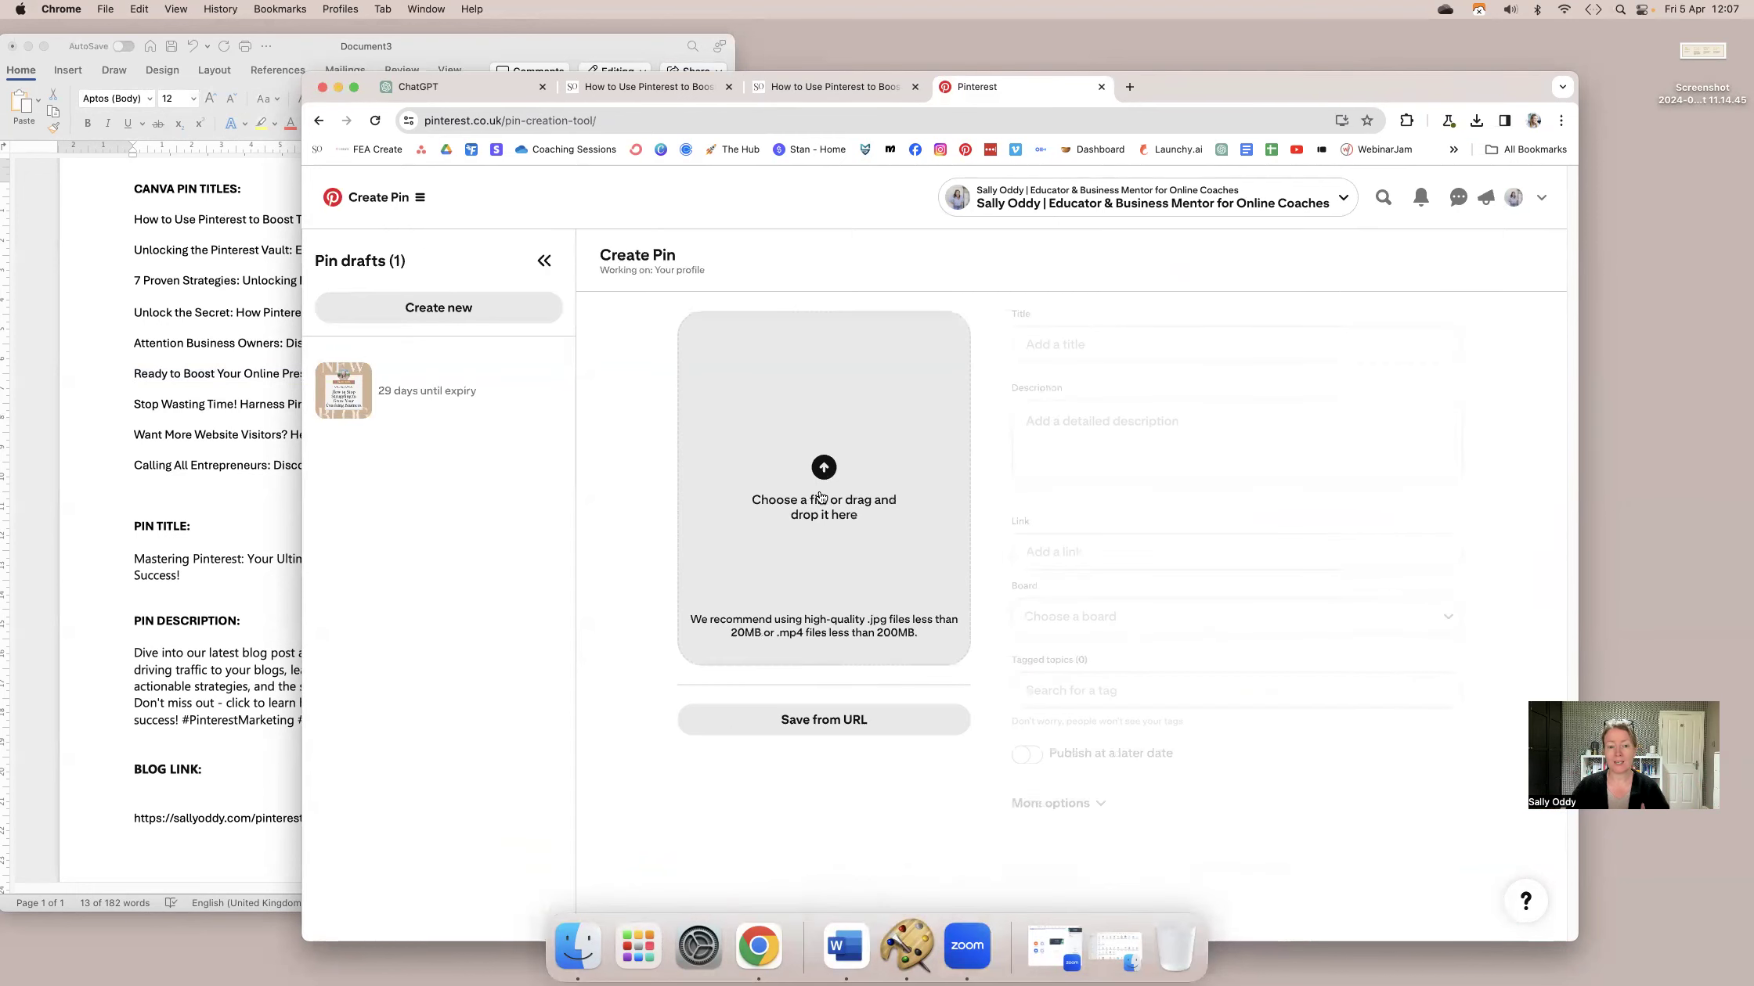
Upload the downloaded How to Use Pinterest blog pin PNG from Downloads.
{"action": "left_click", "coordinate": [823, 467]}
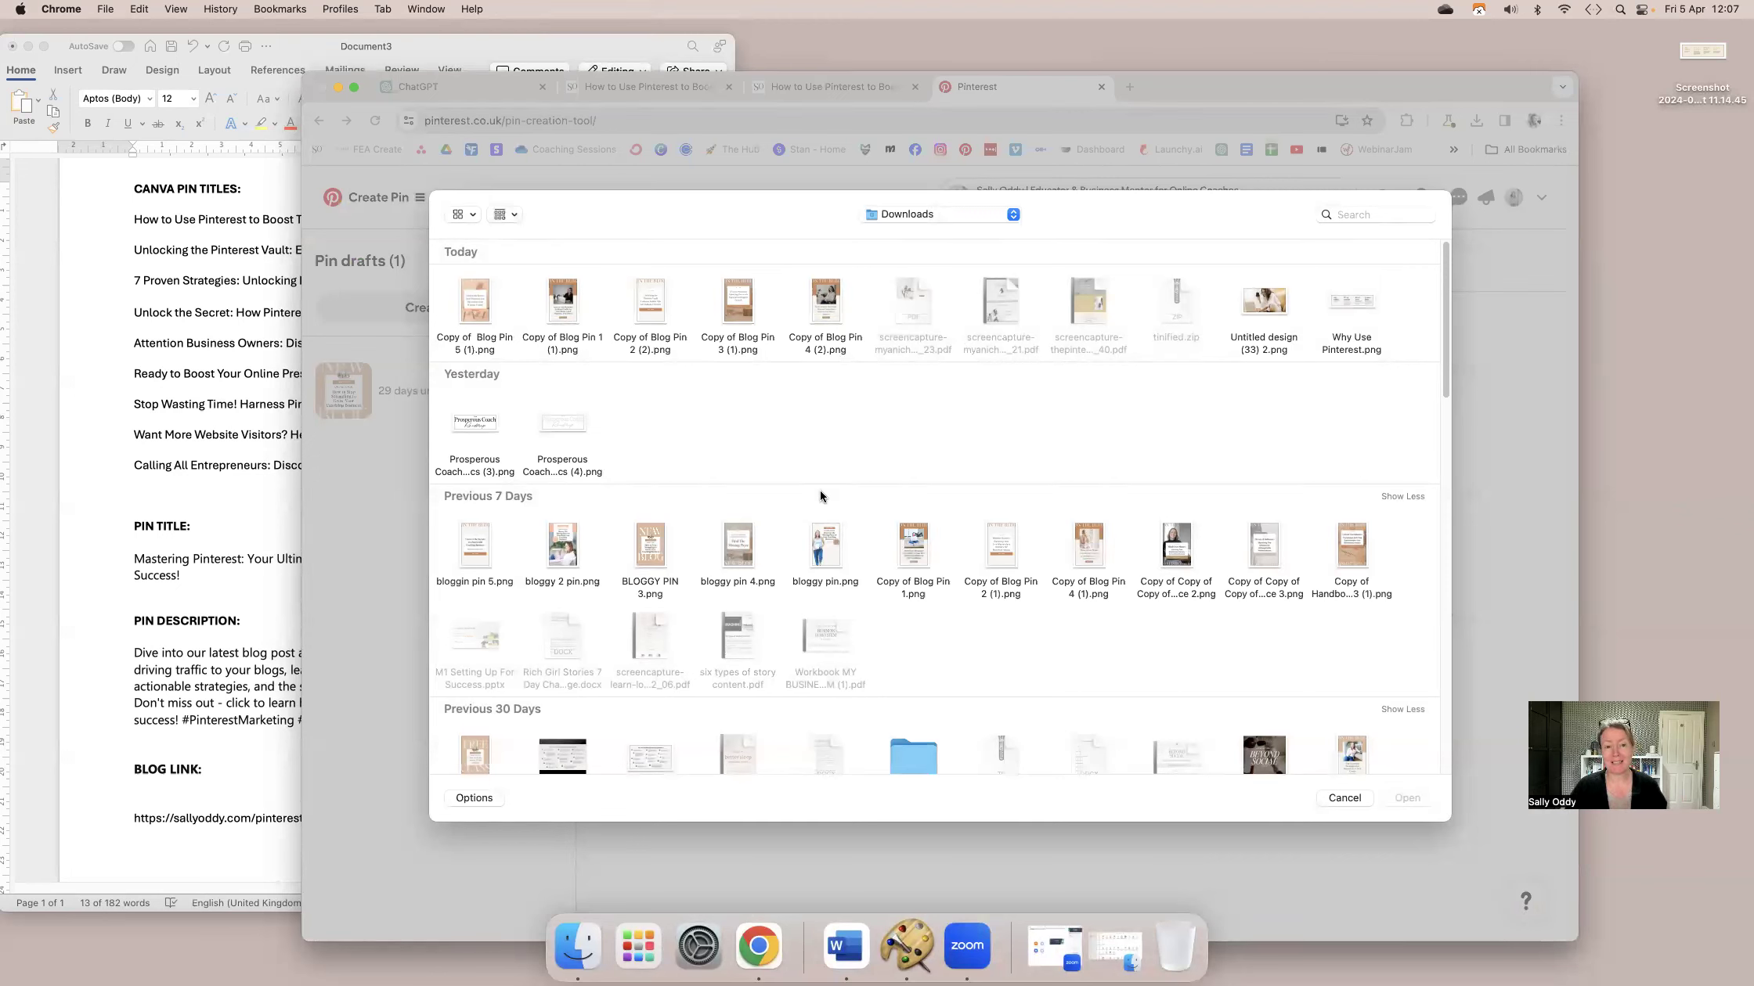
{"action": "left_click", "coordinate": [562, 299]}
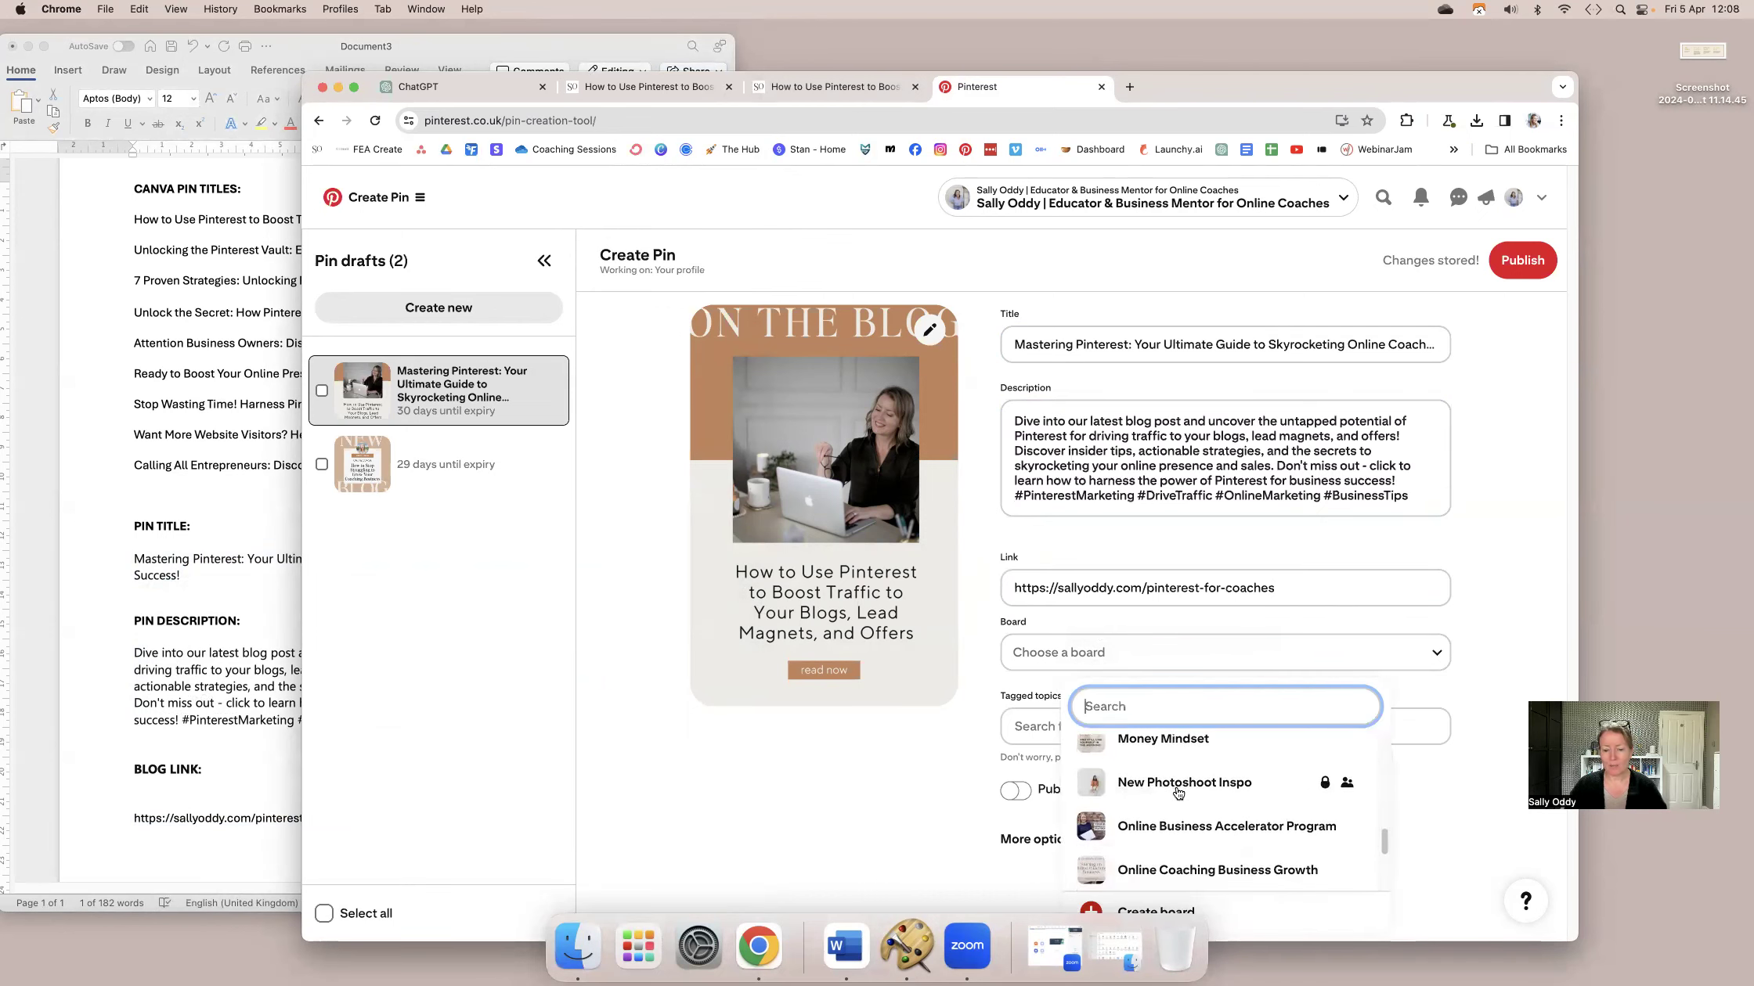
File the pin under Online Coaching Business Growth and tag Marketing, Coaching and Starting a Business.
{"action": "left_click", "coordinate": [1218, 870]}
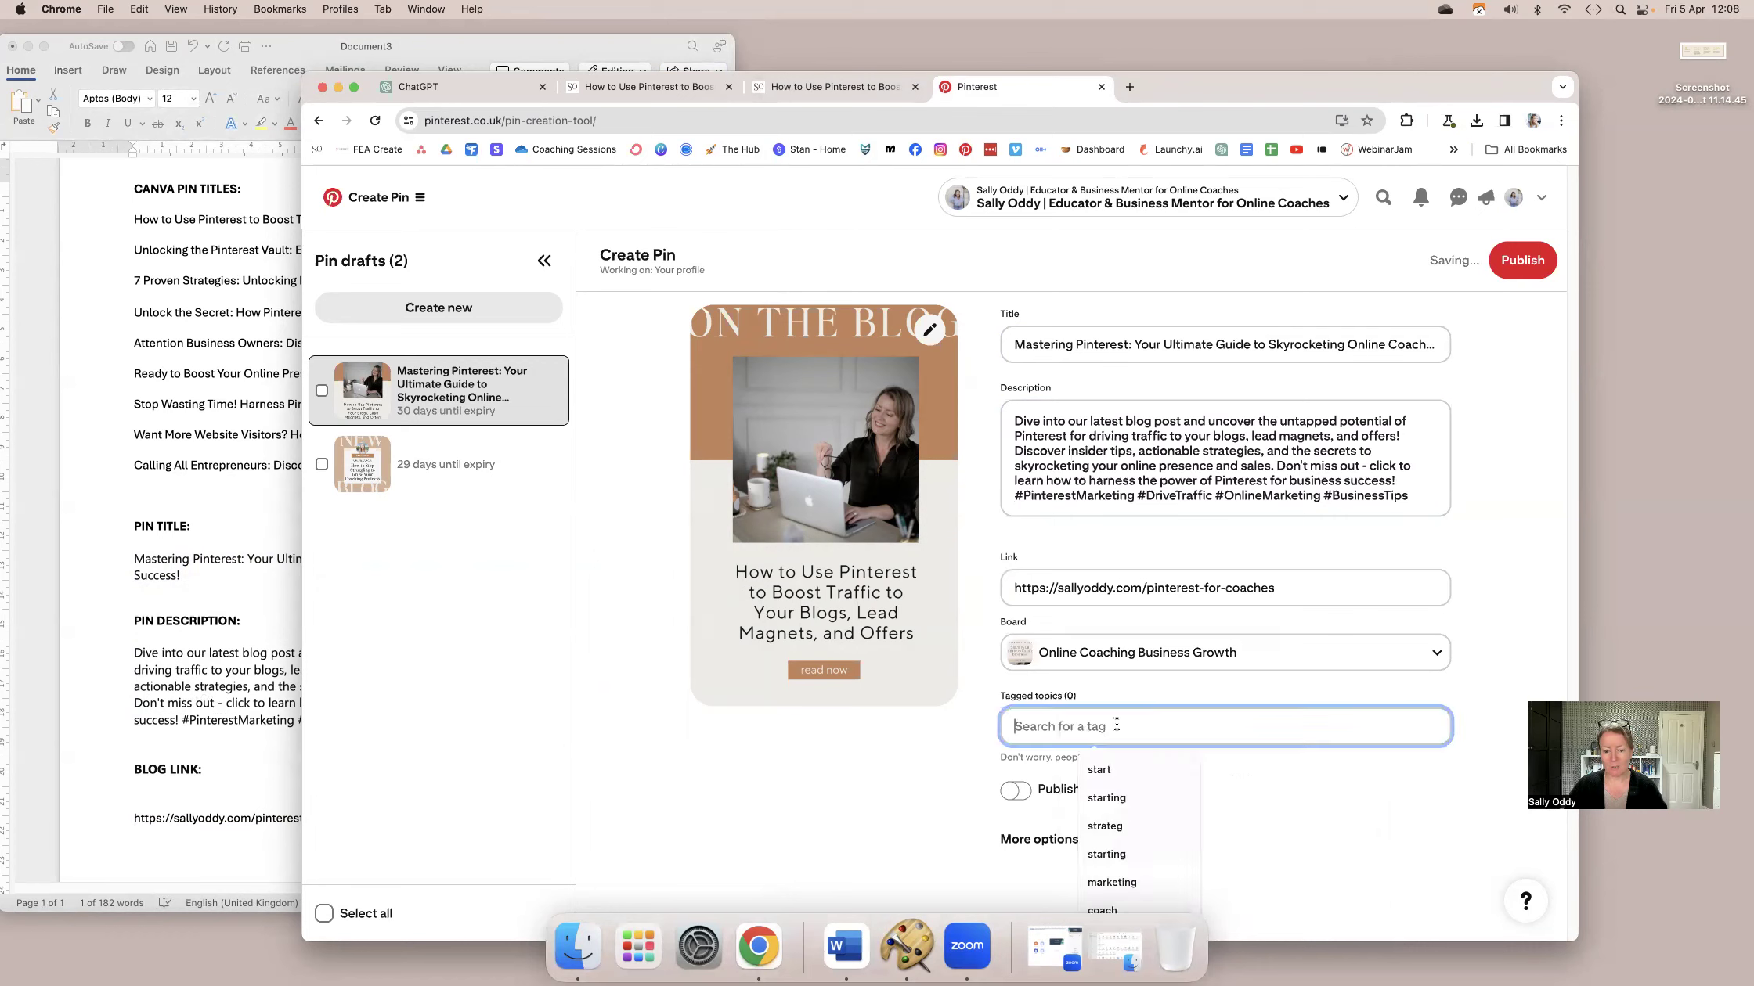
{"action": "type", "text": "marketing"}
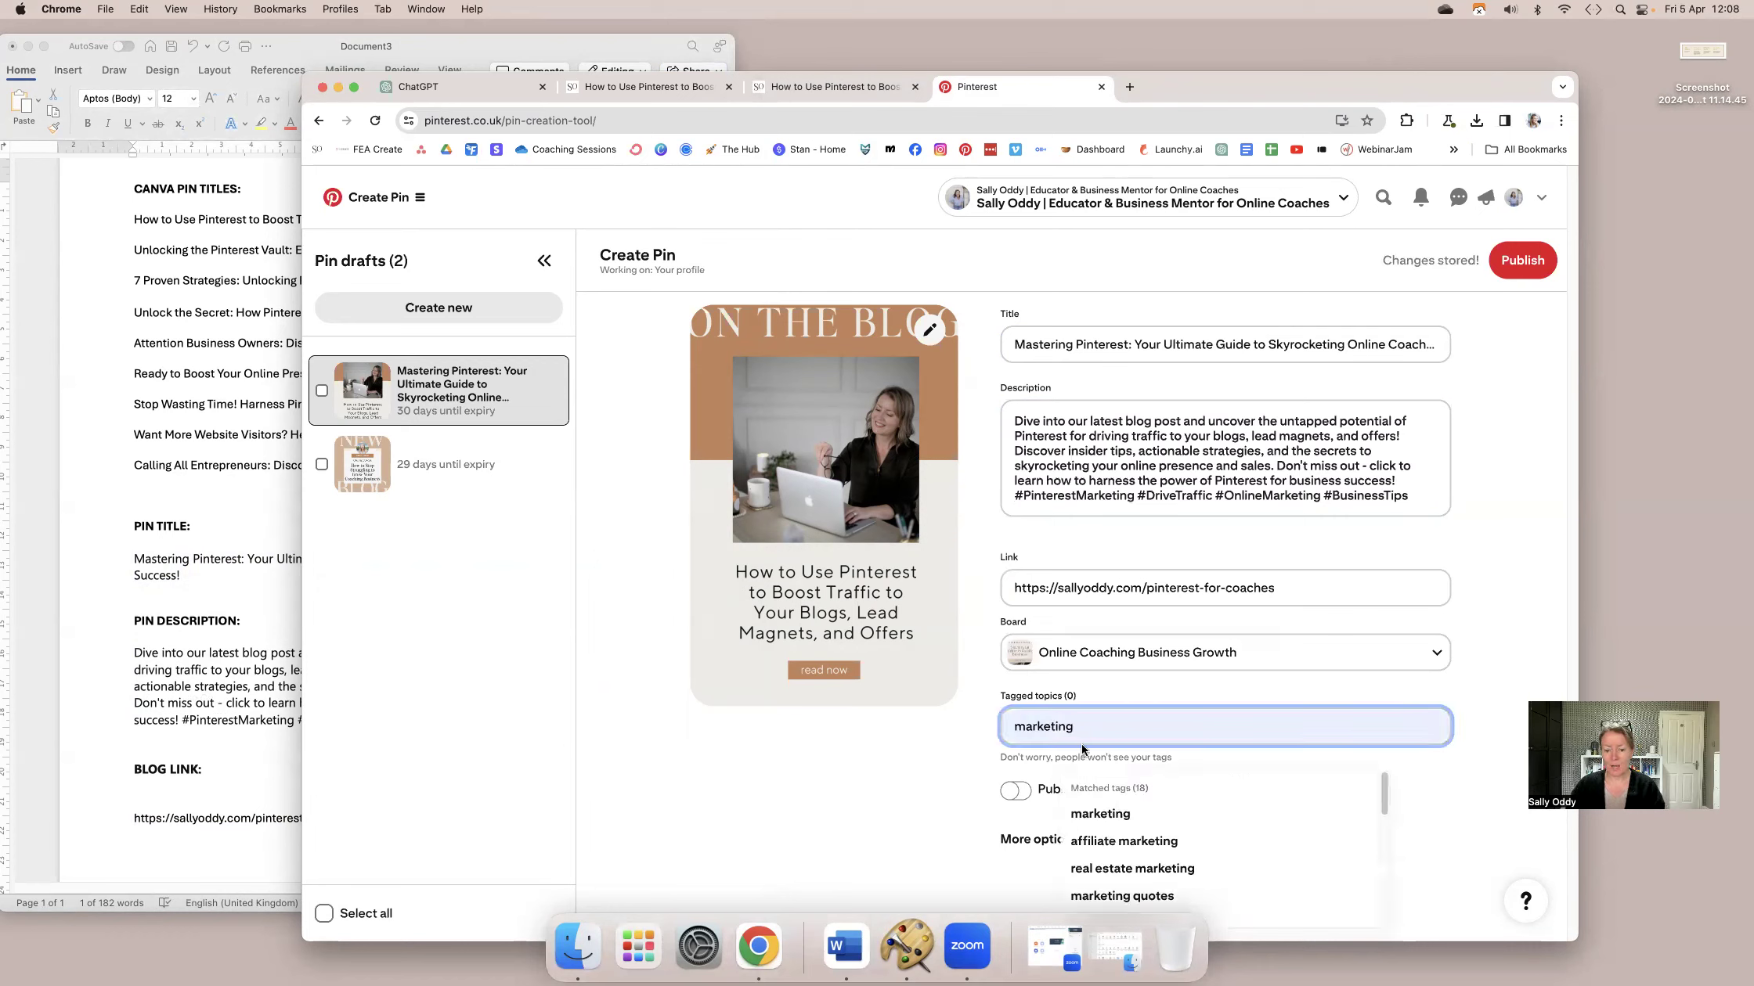
{"action": "left_click", "coordinate": [1099, 814]}
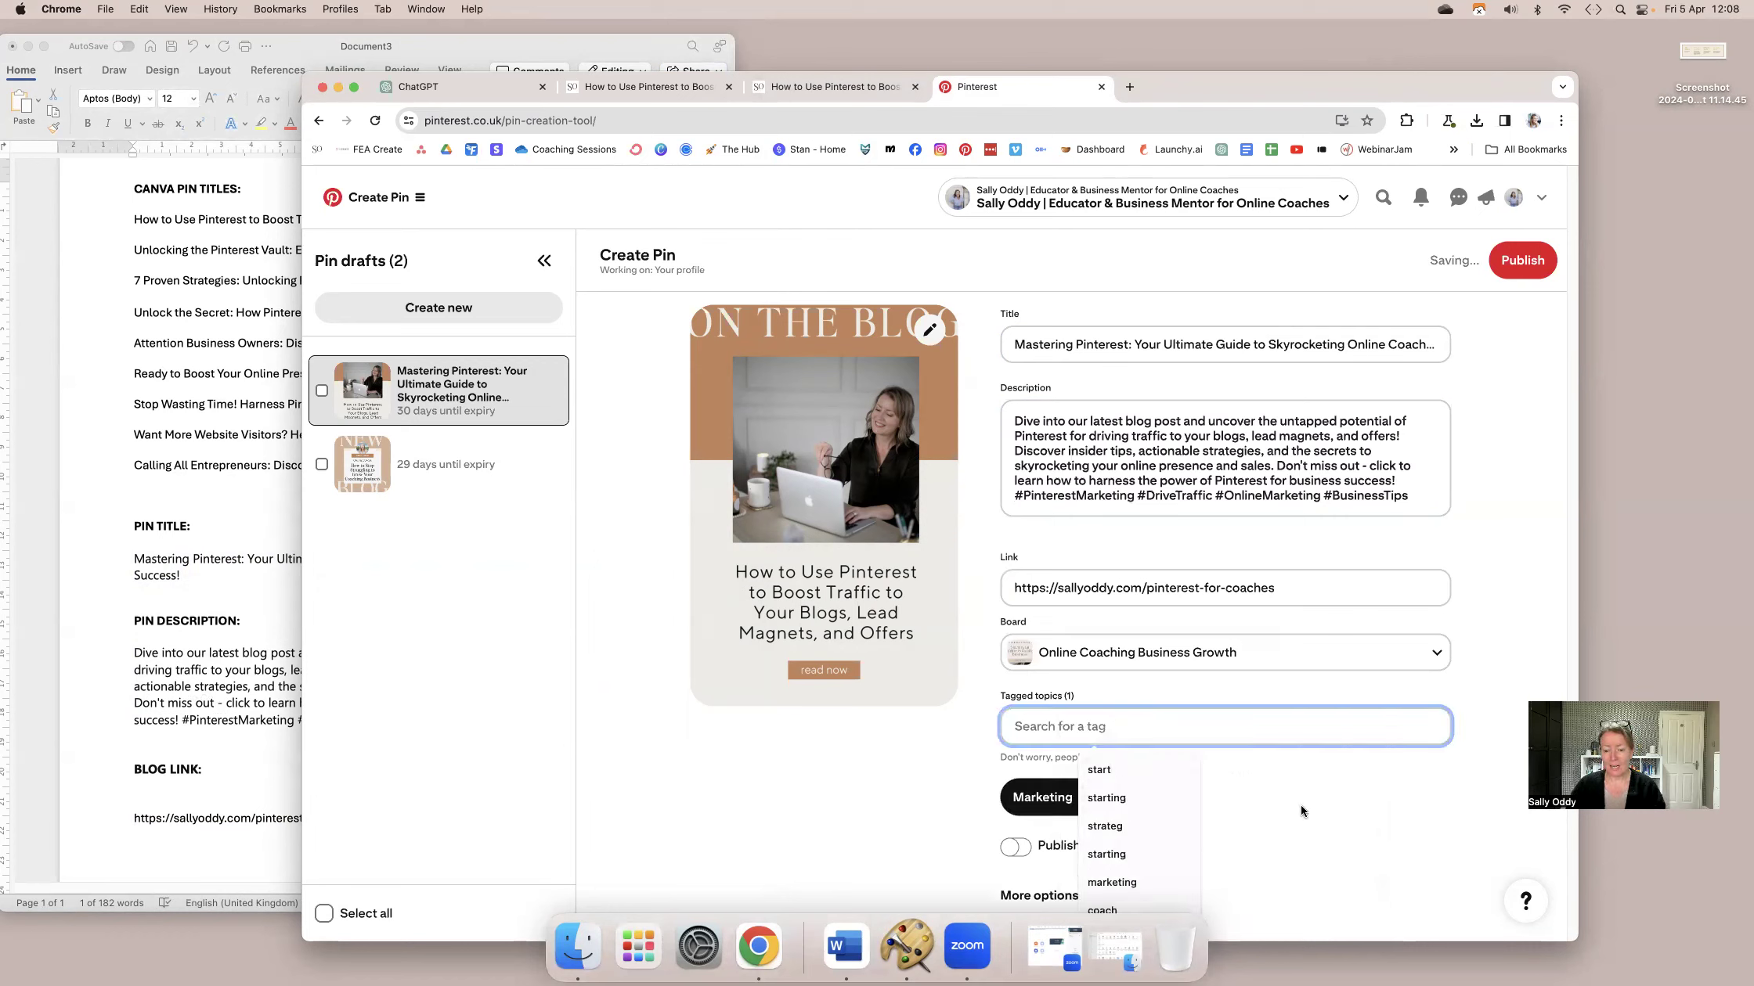
{"action": "type", "text": "coach"}
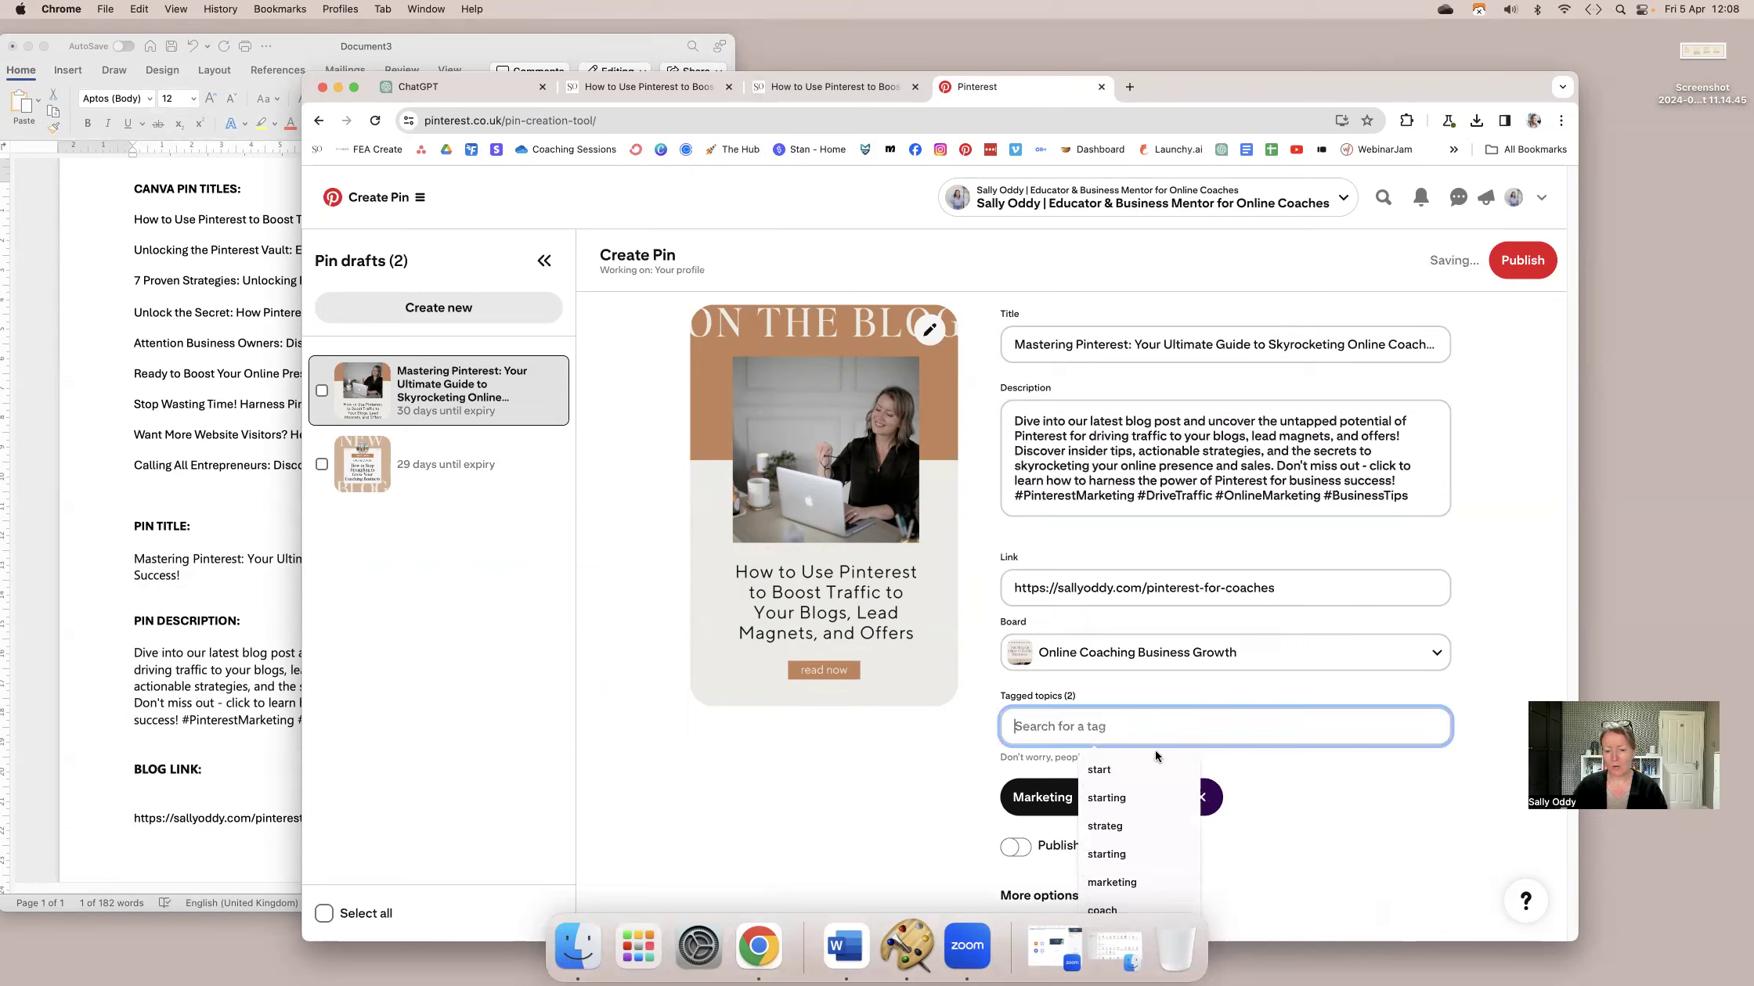
{"action": "type", "text": "starting"}
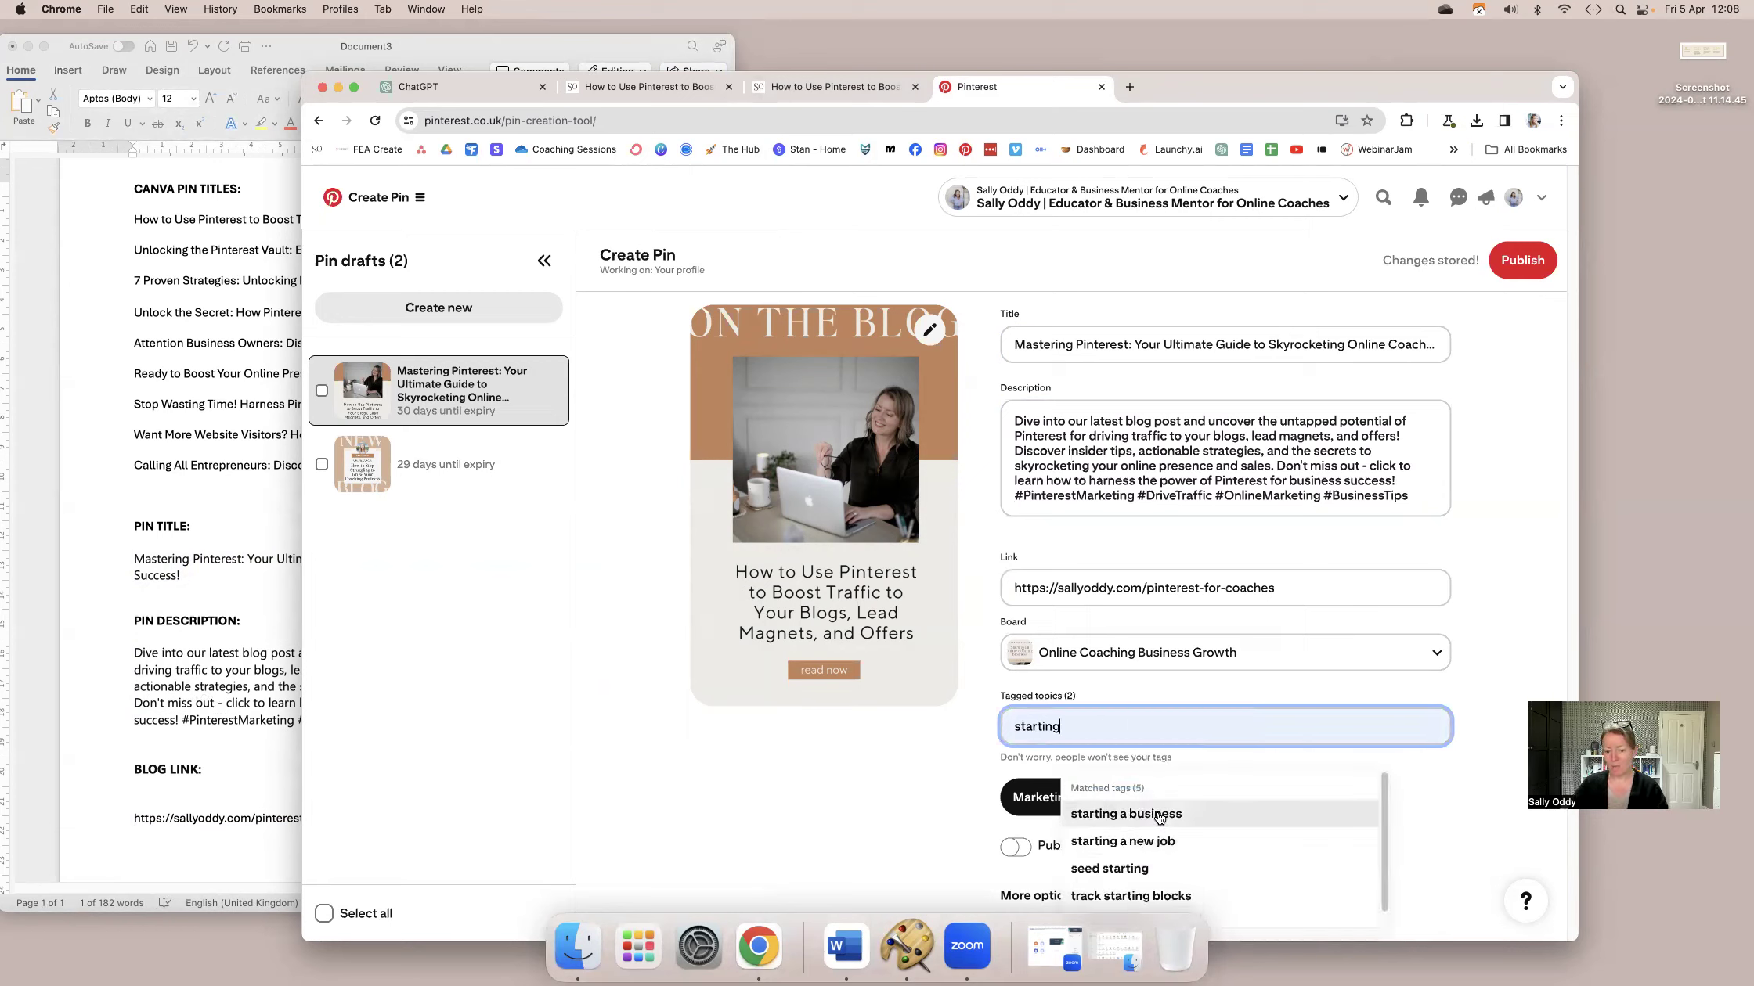
{"action": "left_click", "coordinate": [1124, 814]}
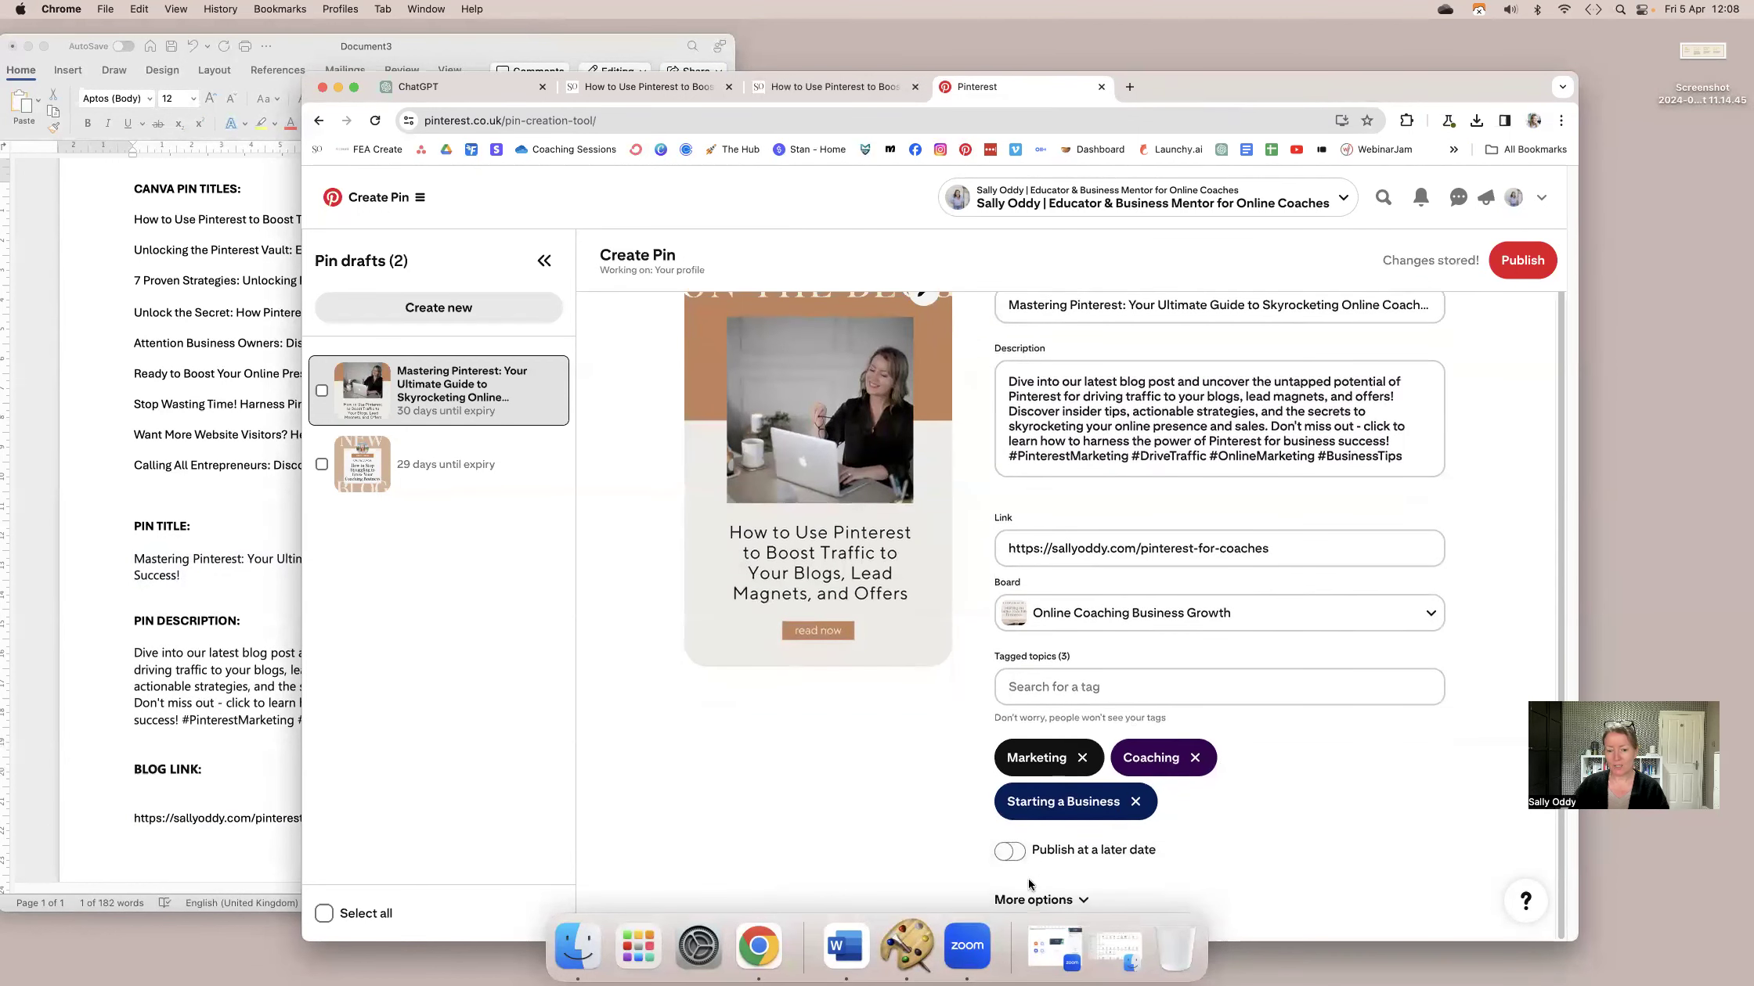
{"action": "mouse_move", "coordinate": [1002, 836]}
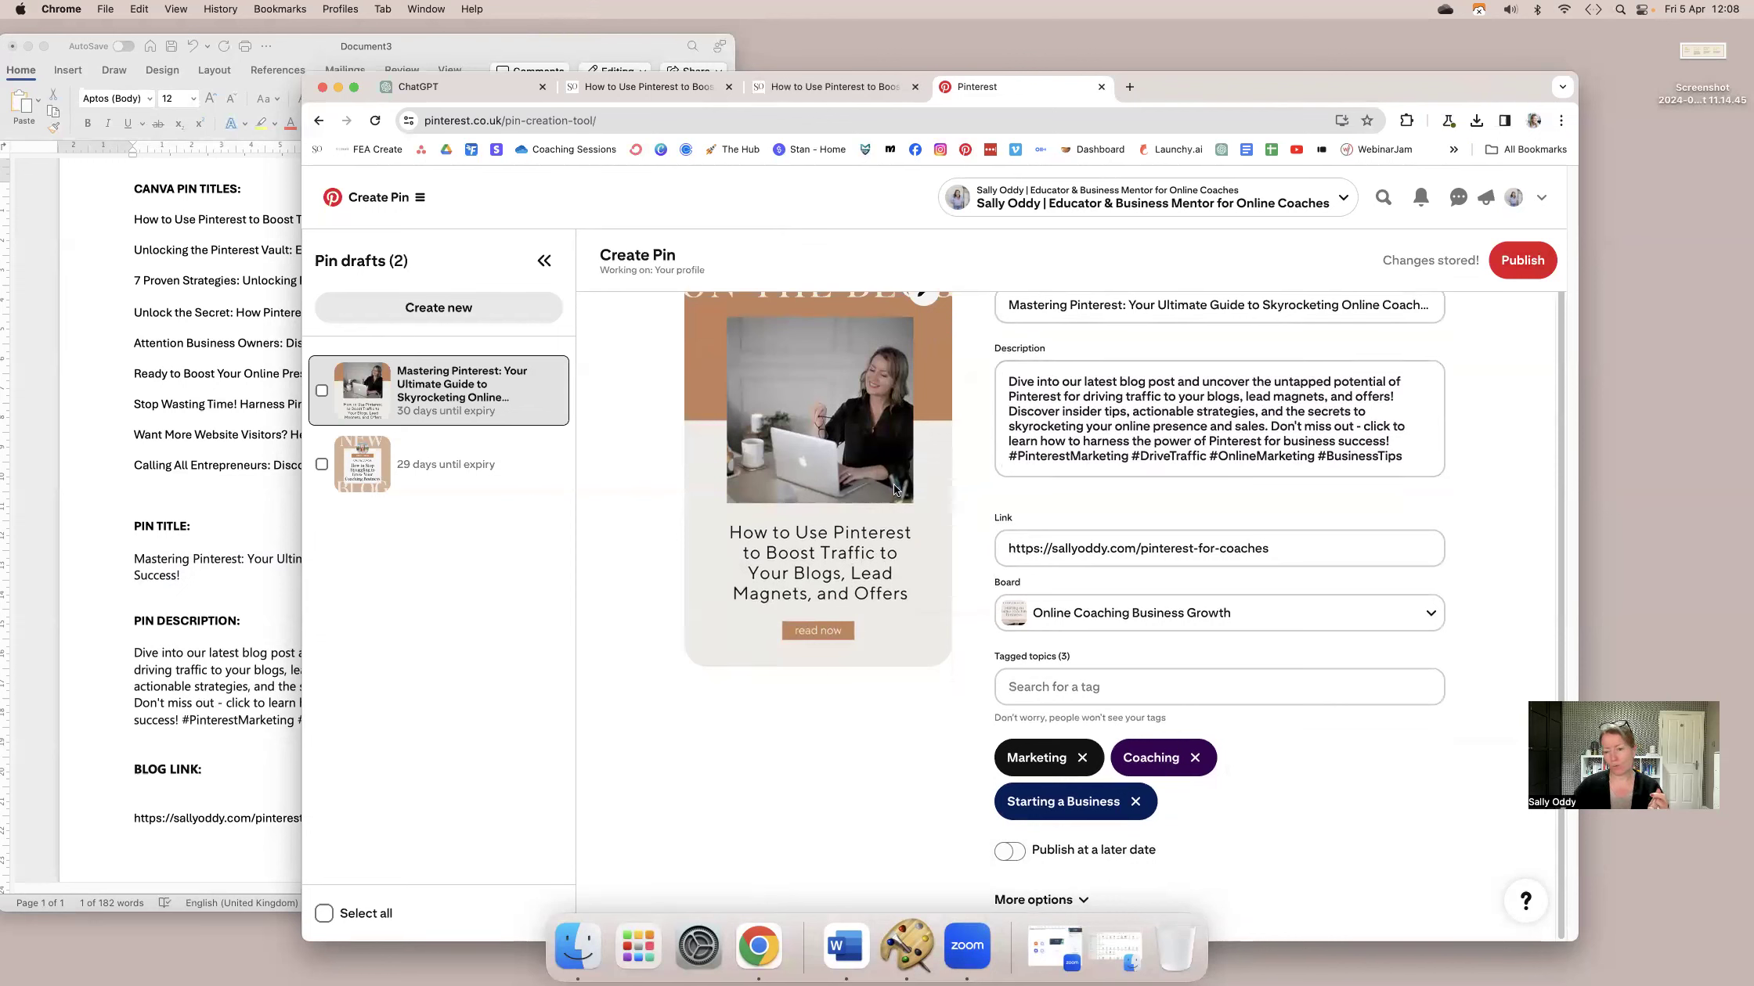
Publish the finished How to Use Pinterest pin.
{"action": "left_click", "coordinate": [1522, 260]}
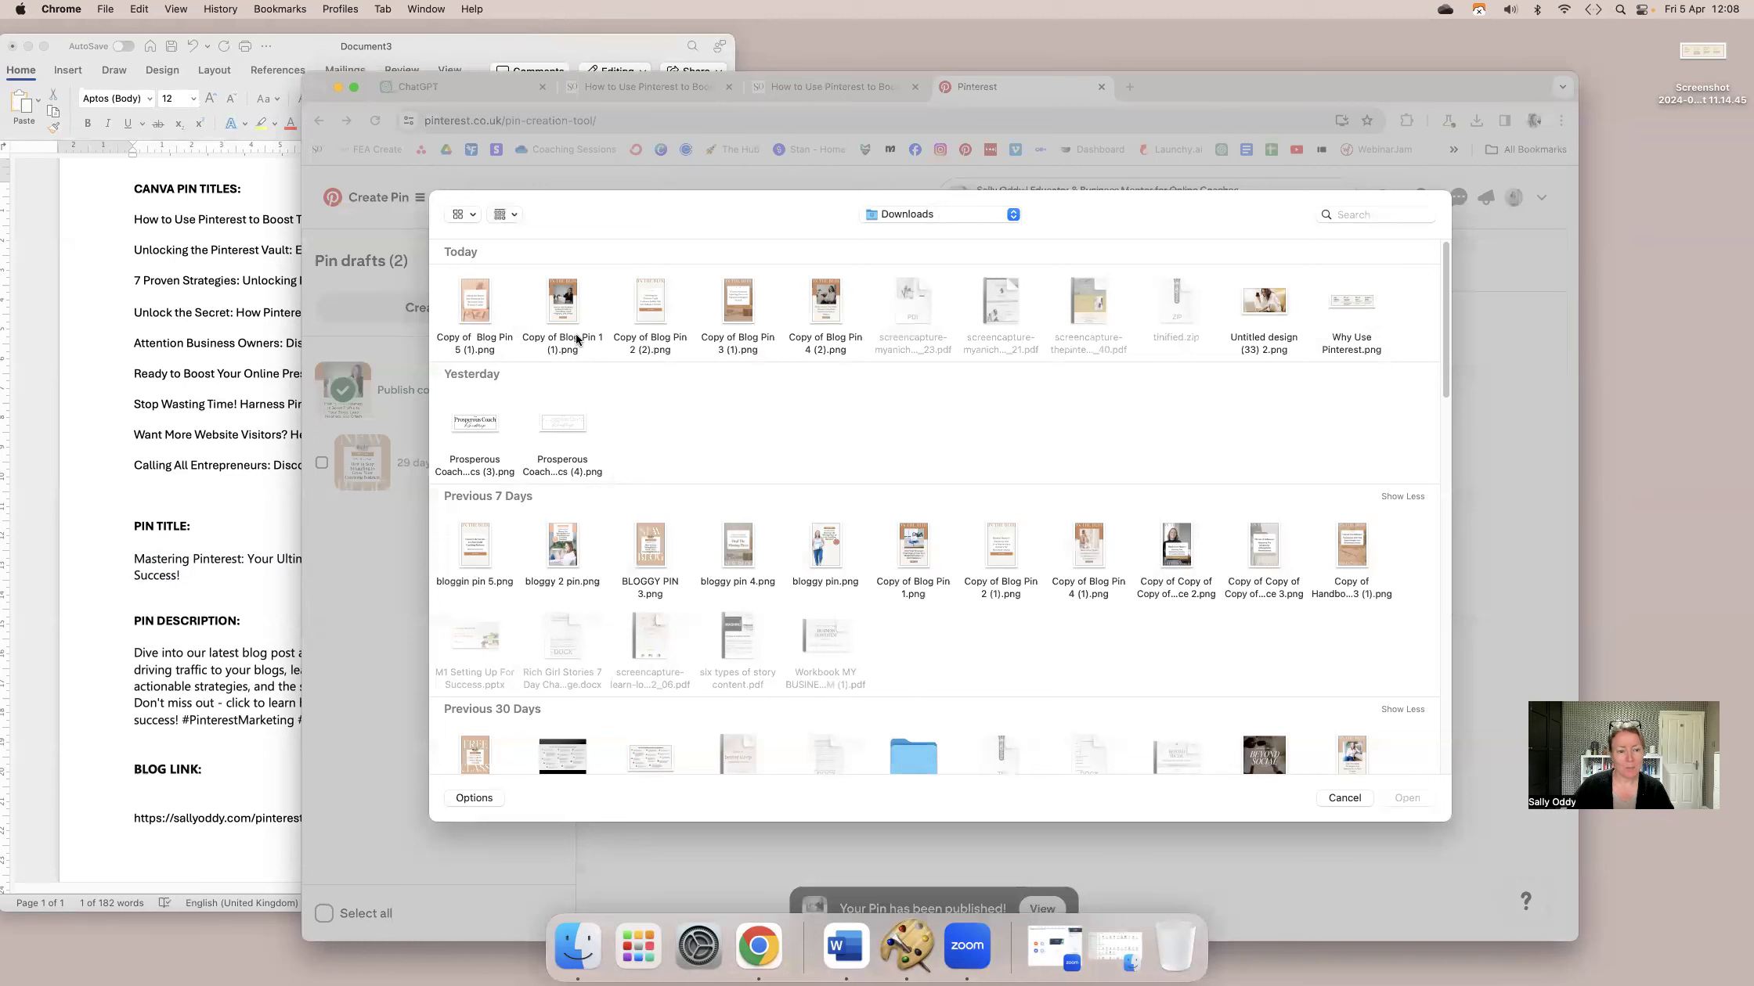
{"action": "left_click", "coordinate": [1343, 797]}
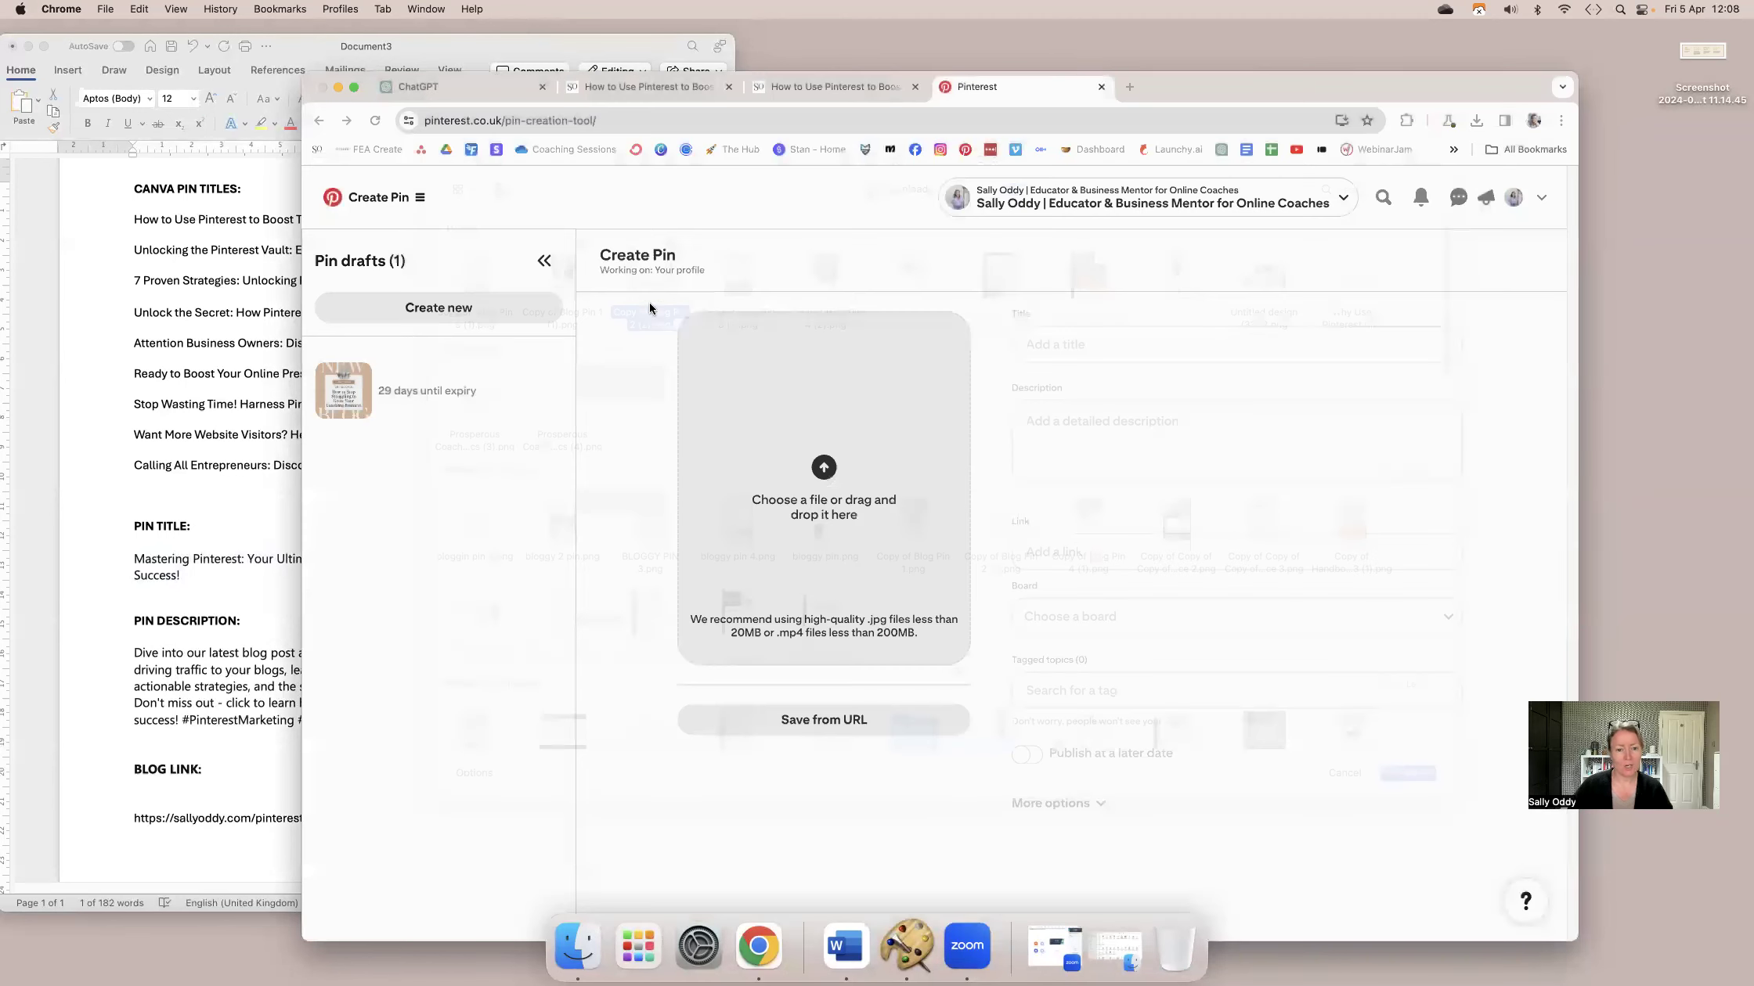
{"action": "left_click", "coordinate": [1224, 552]}
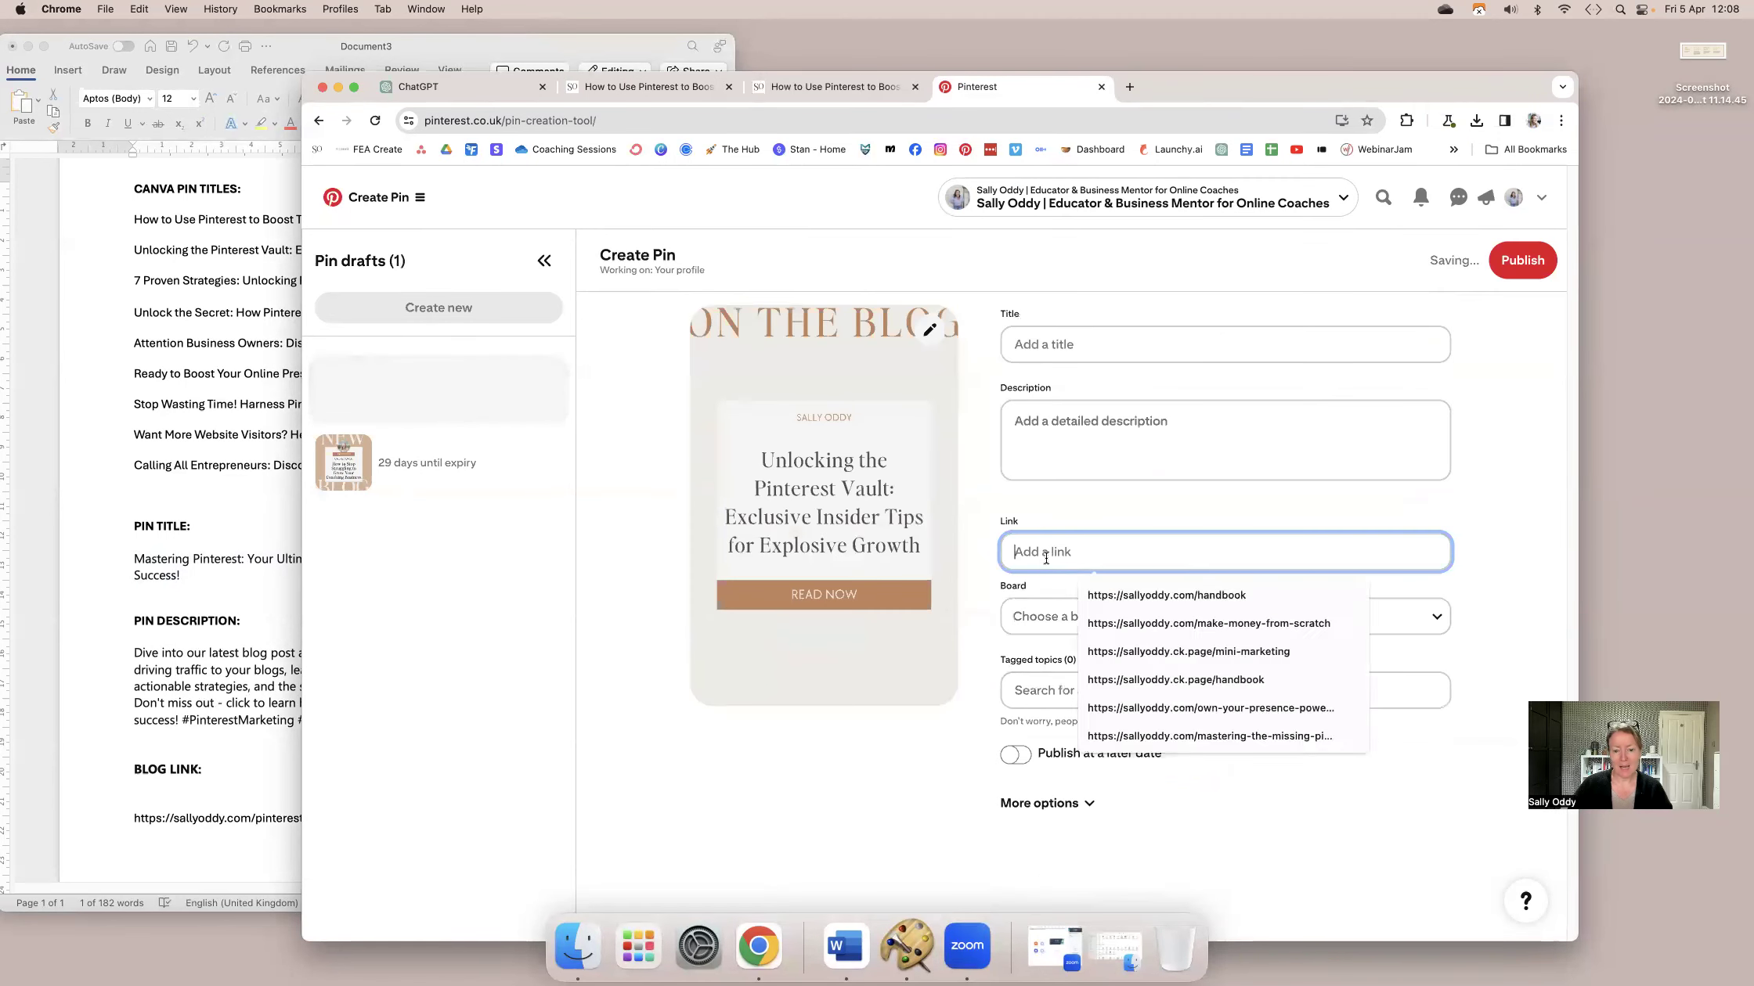
{"action": "type", "text": "https://sallyoddy.com/pinterest-for-coaches"}
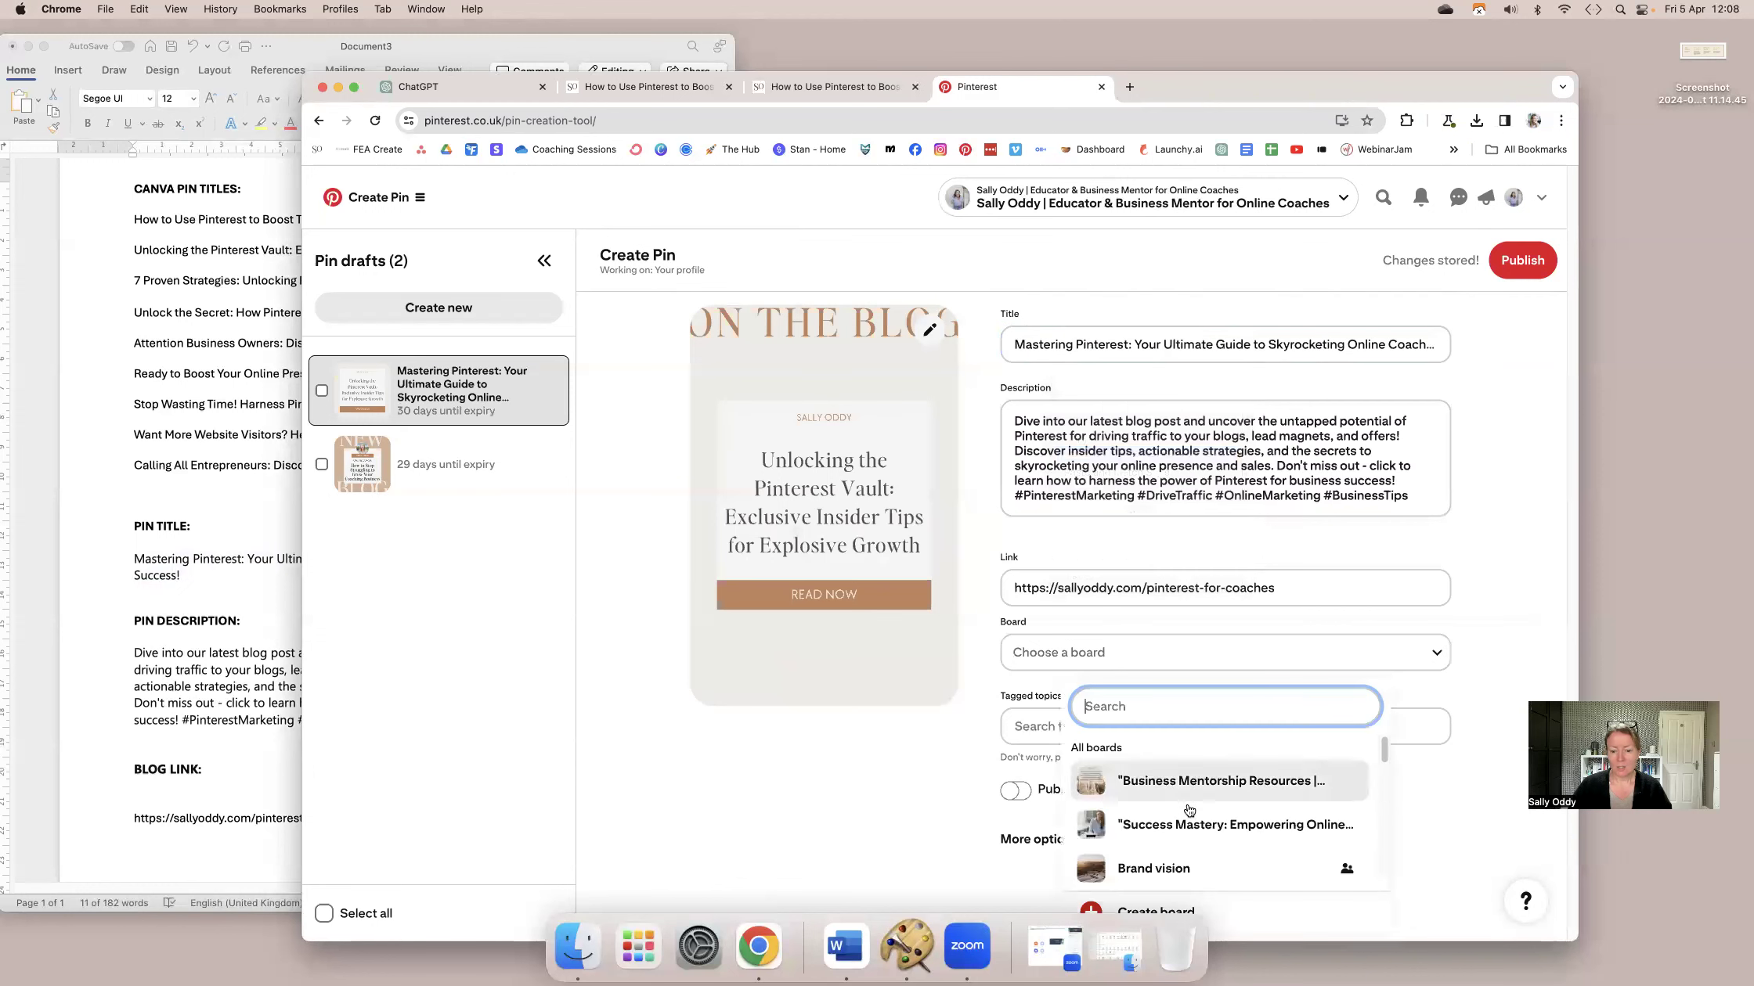
{"action": "scroll", "scroll_direction": "down", "scroll_amount": 3}
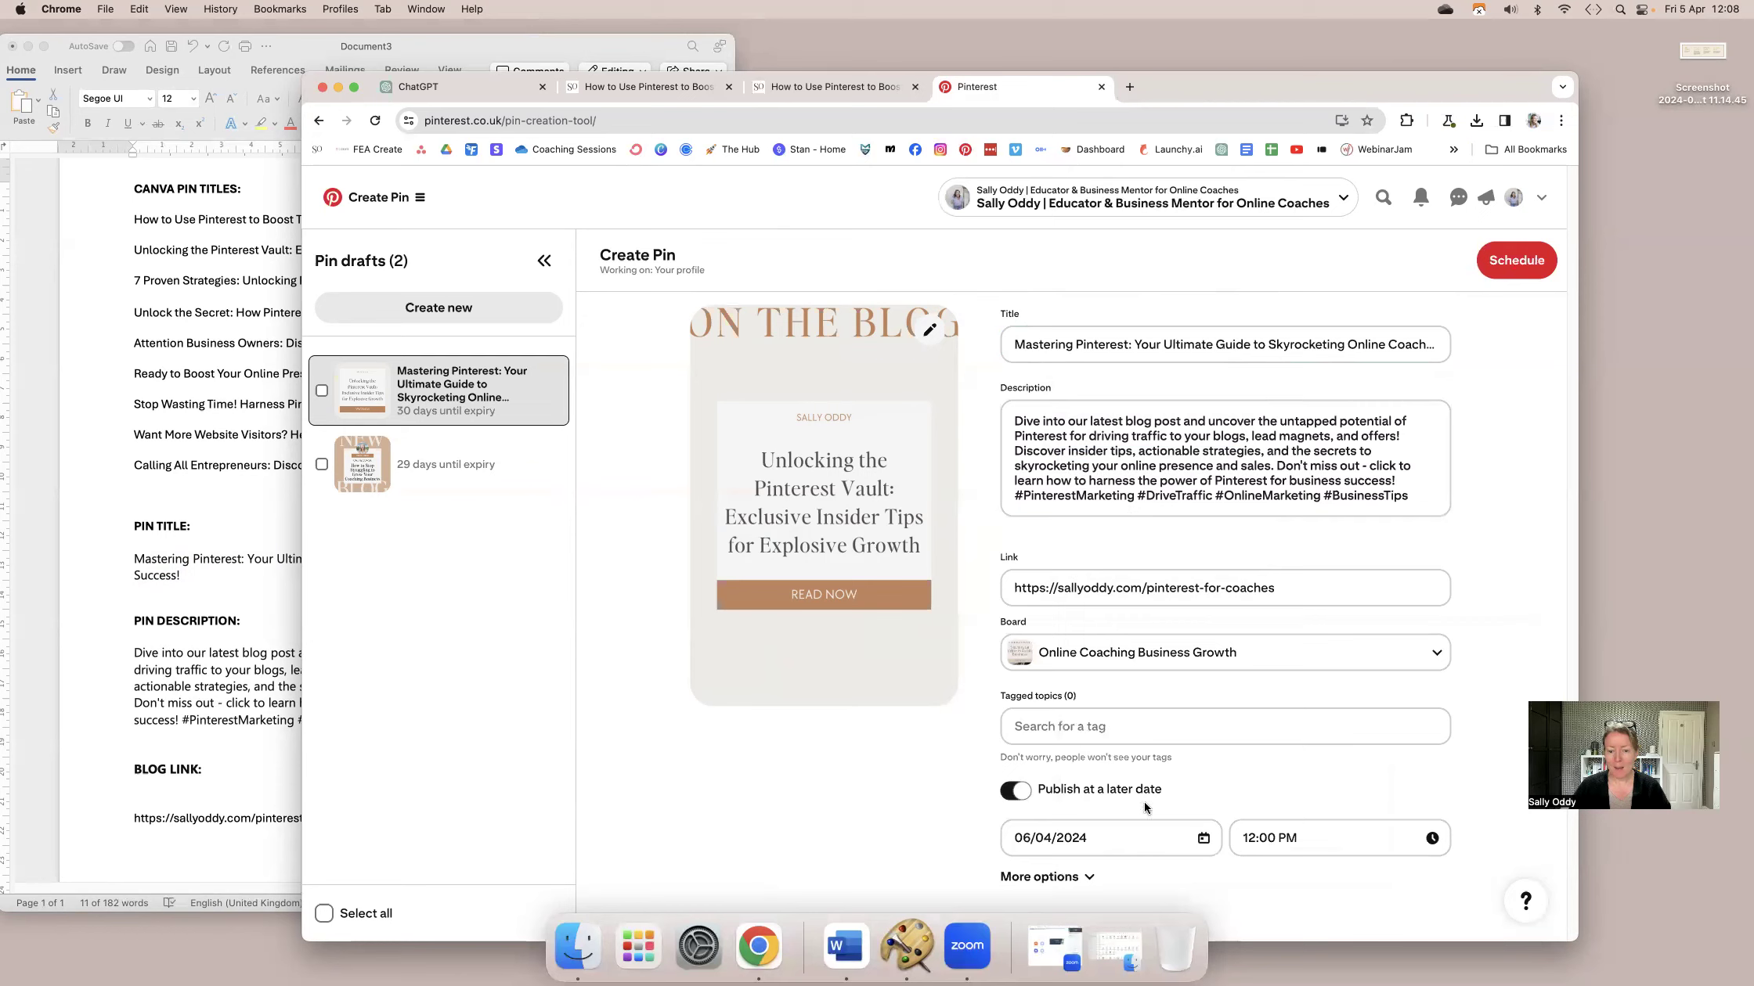
Schedule the Mastering Pinterest pin for 8 April at 15:00 and confirm.
{"action": "left_click", "coordinate": [1112, 838]}
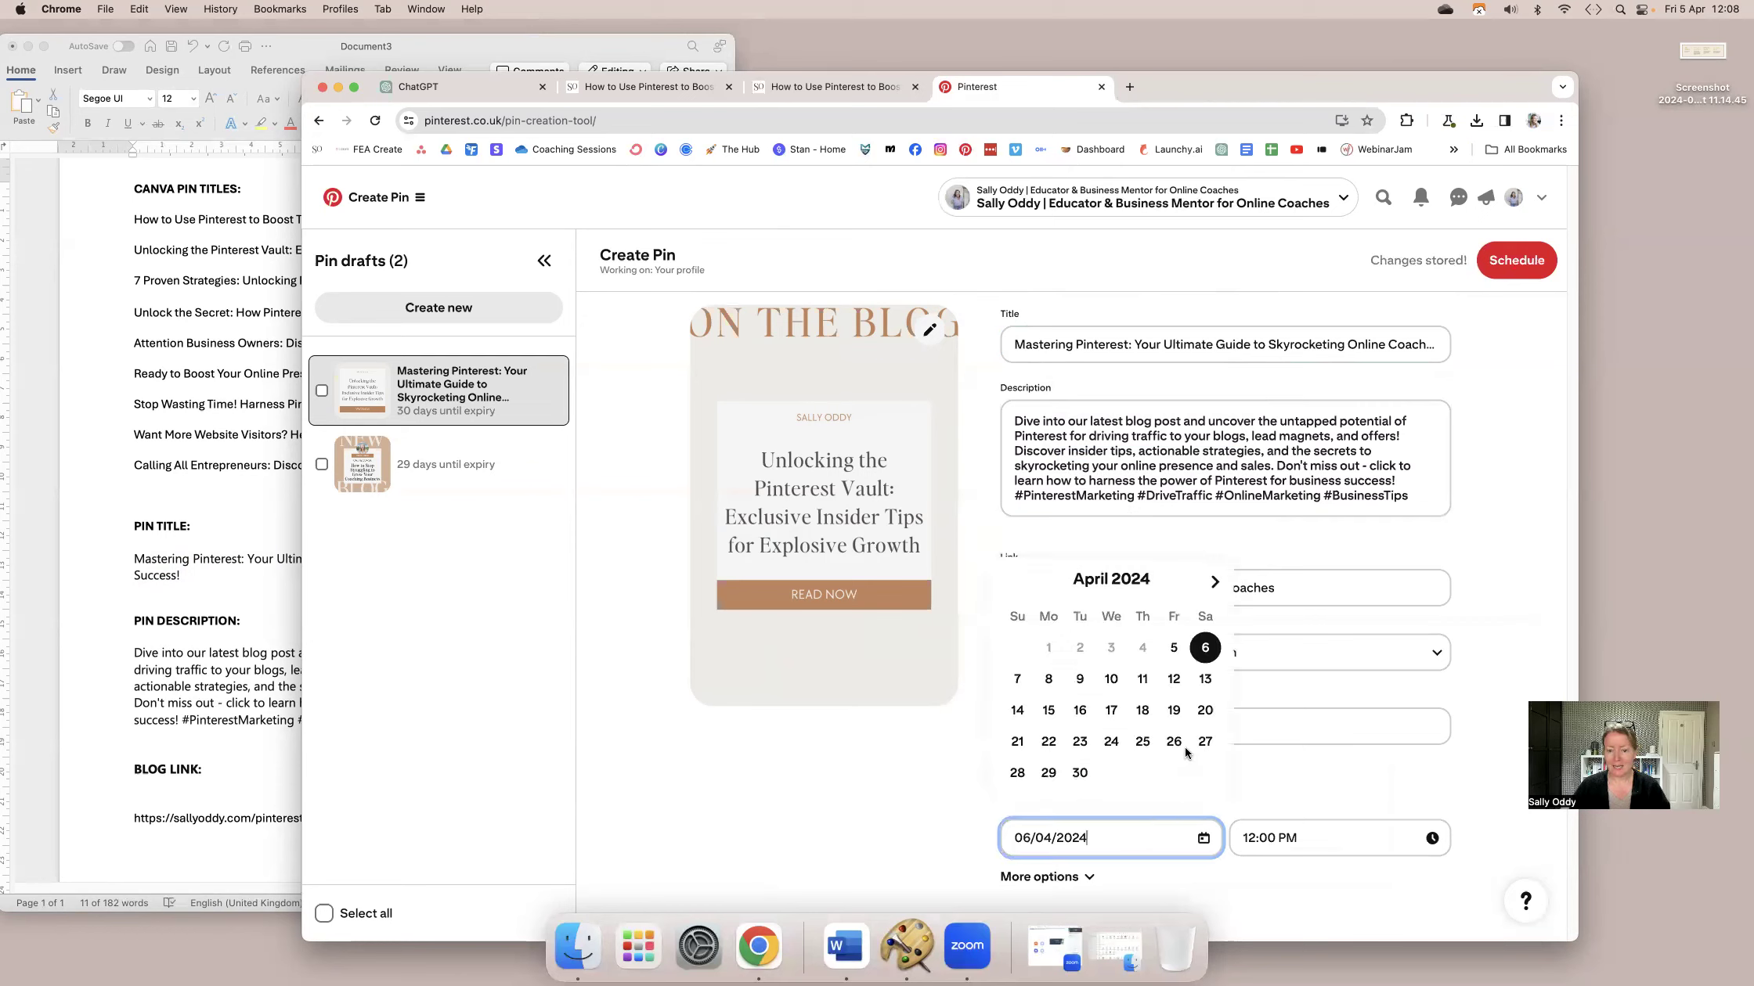
{"action": "left_click", "coordinate": [1047, 680]}
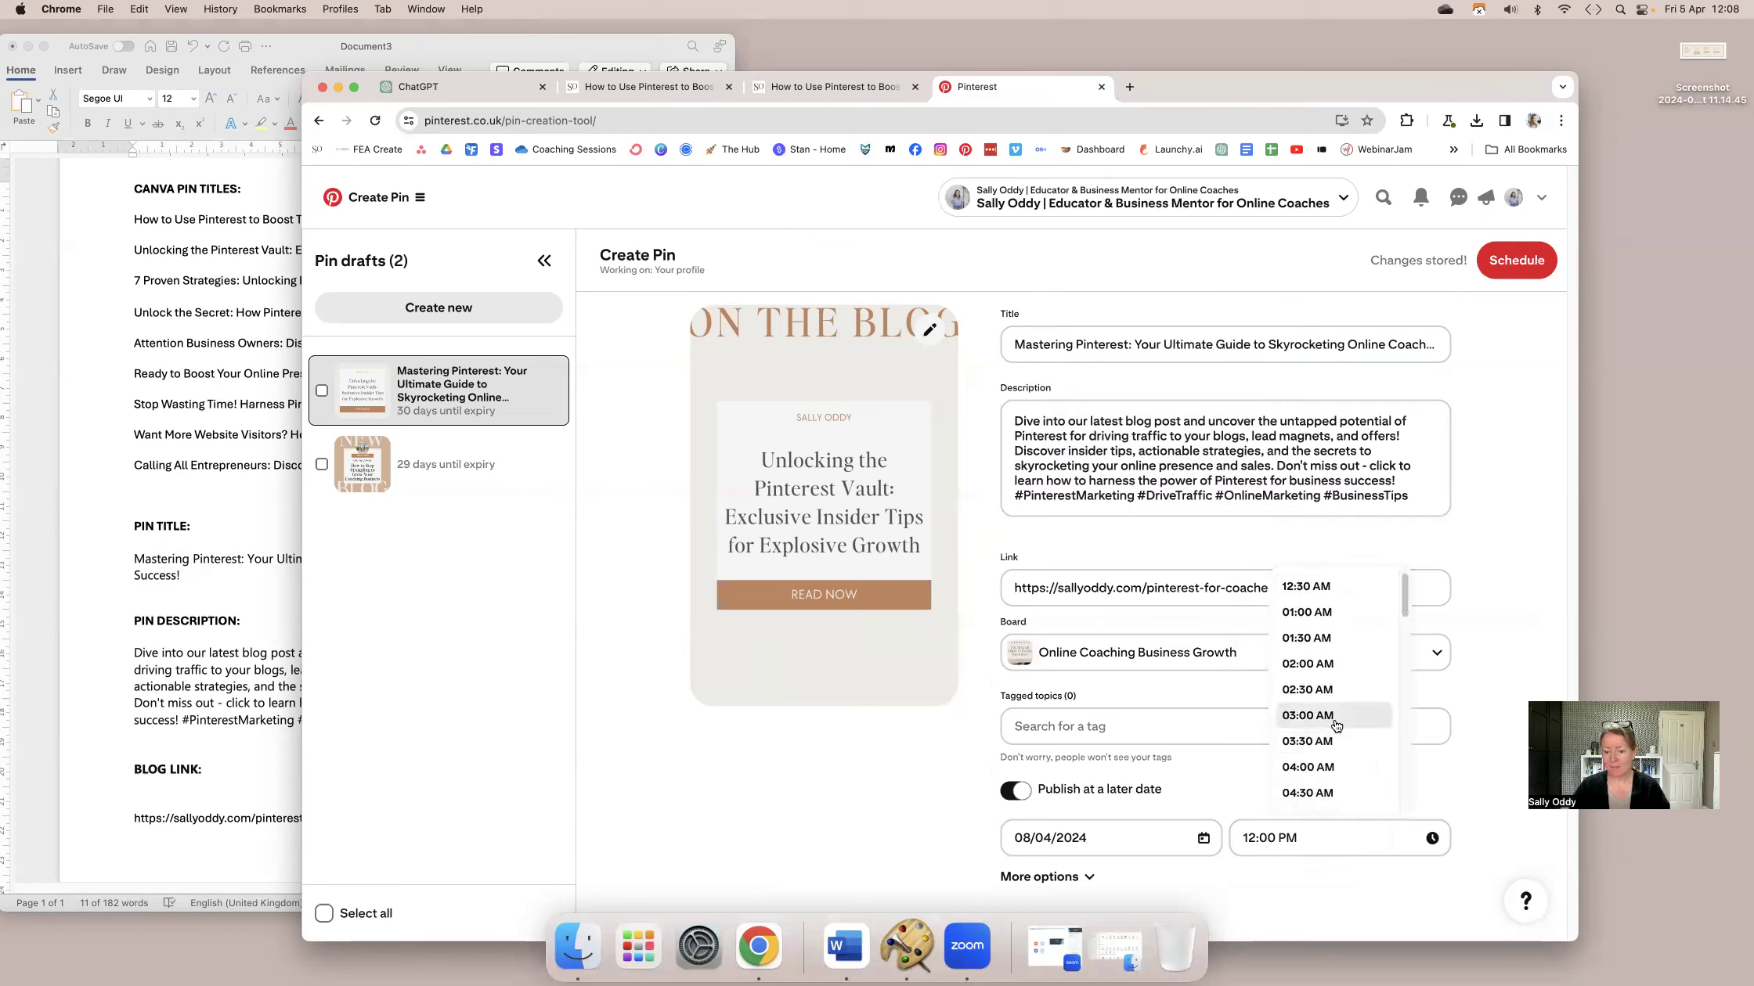
{"action": "scroll", "scroll_direction": "down", "scroll_amount": 3}
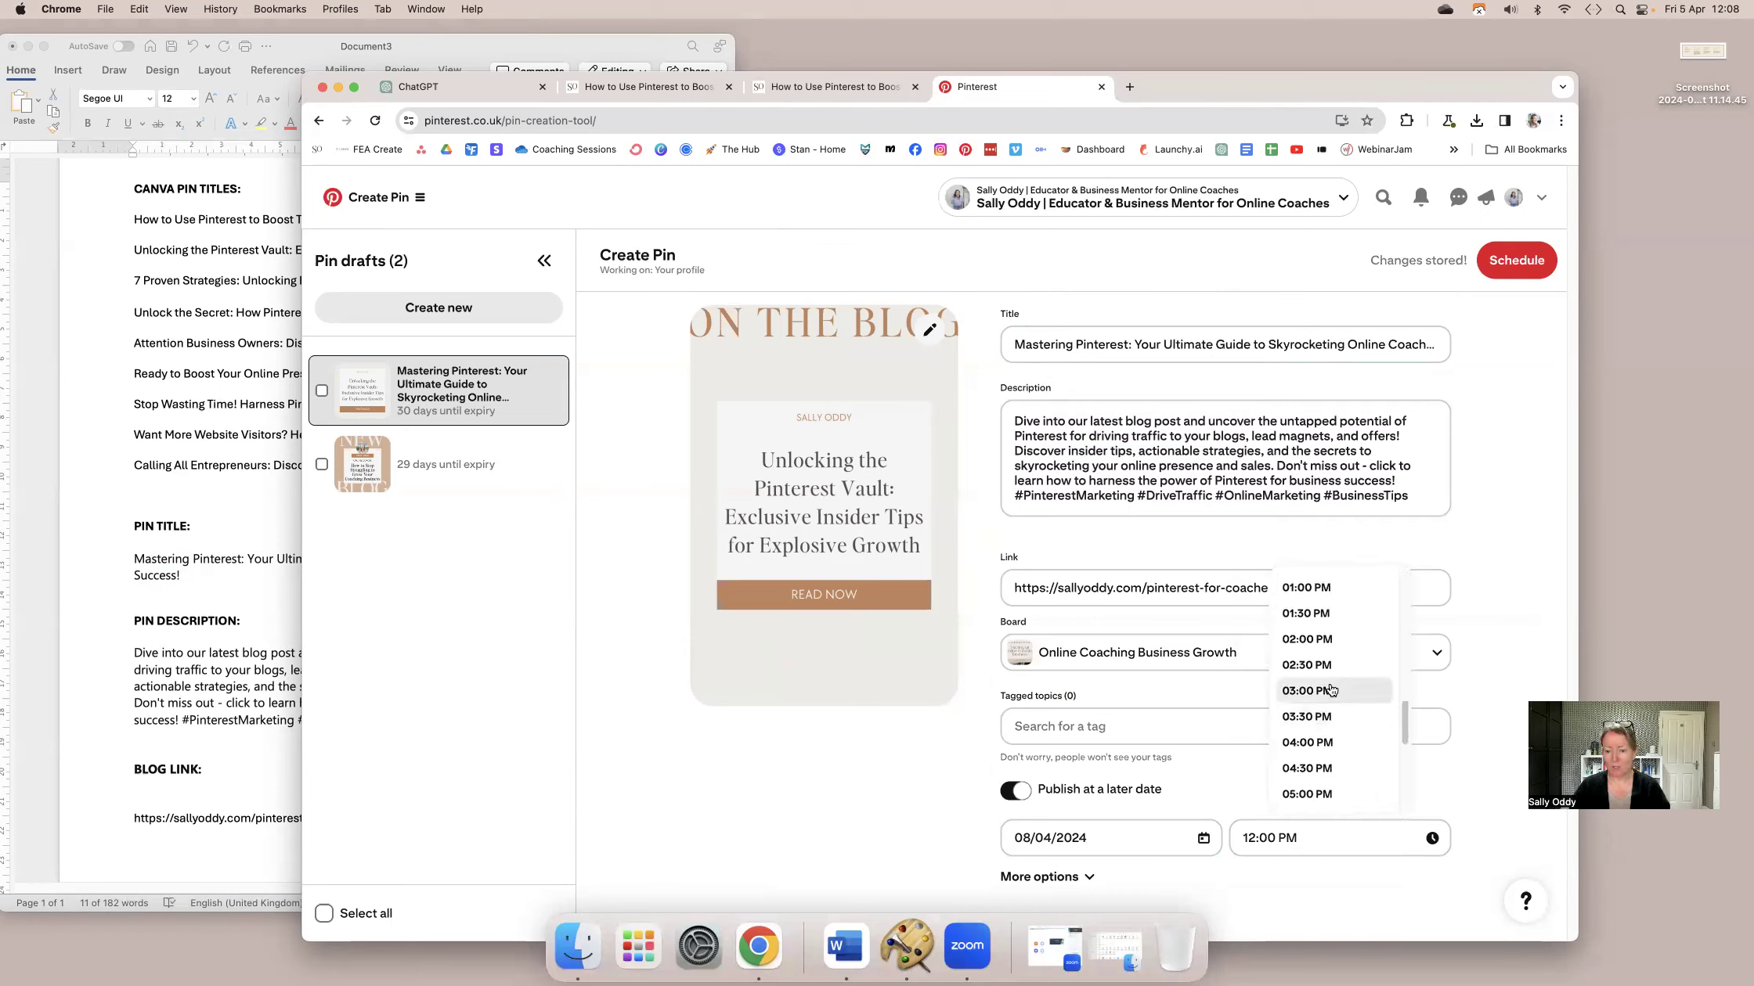
{"action": "left_click", "coordinate": [1306, 690]}
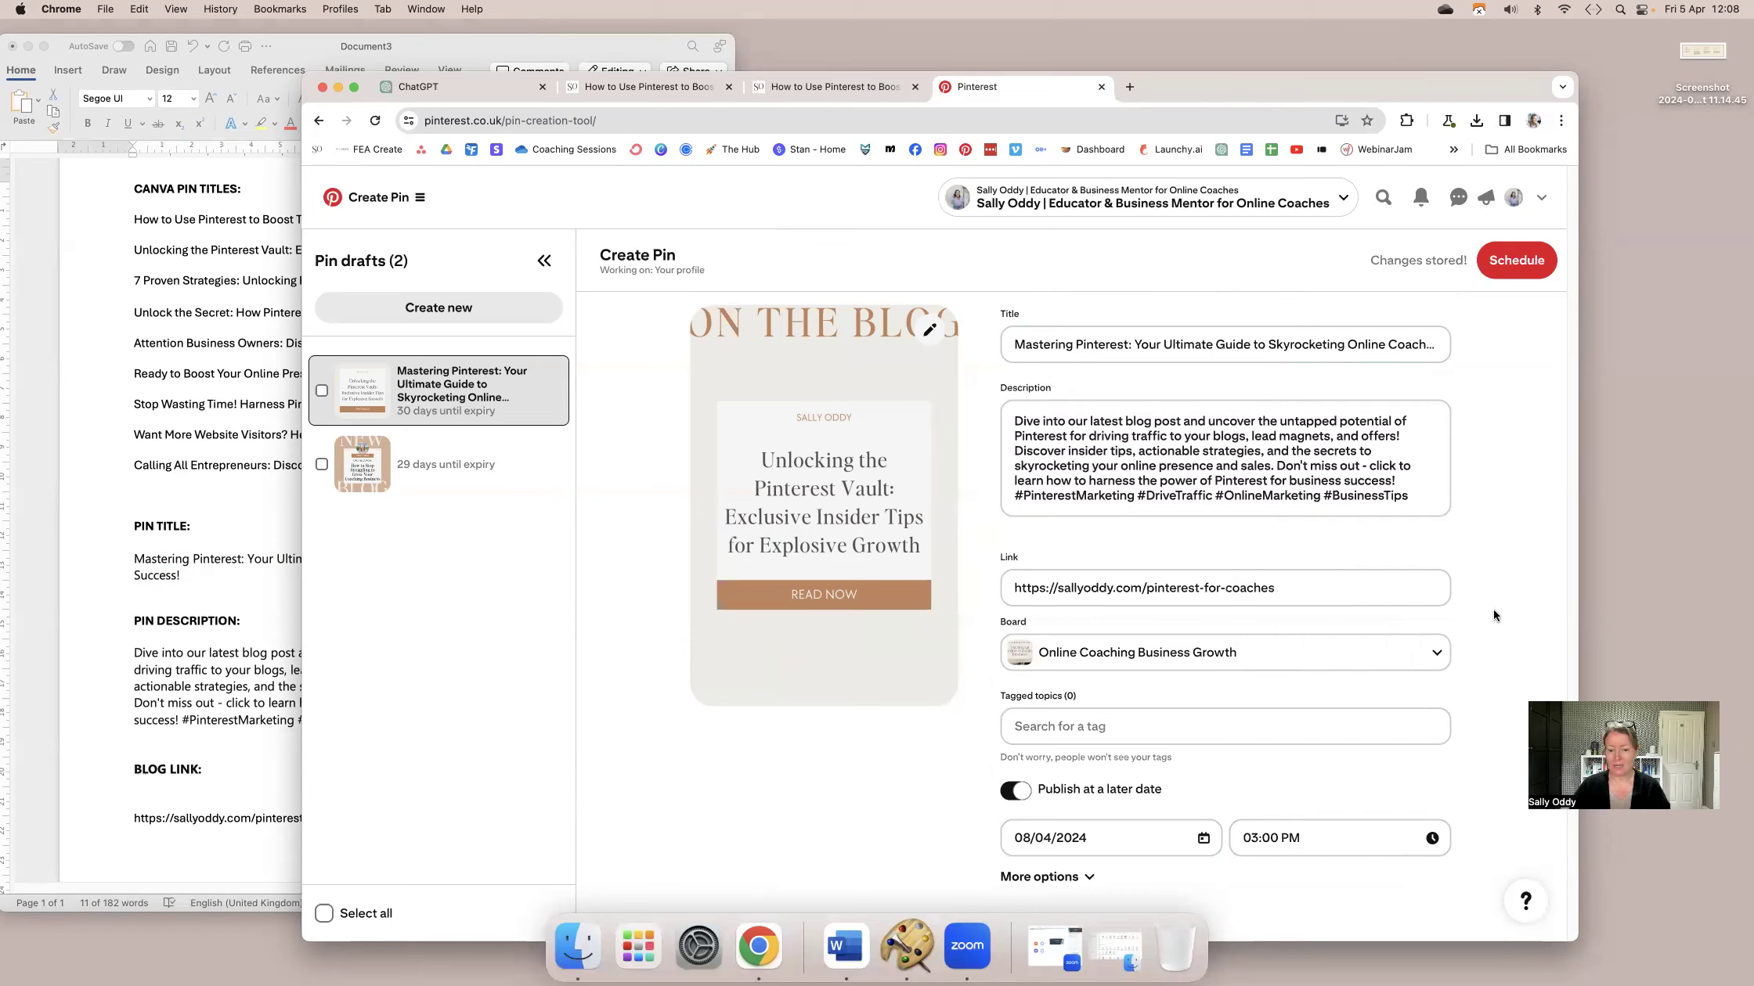
{"action": "left_click", "coordinate": [1112, 837]}
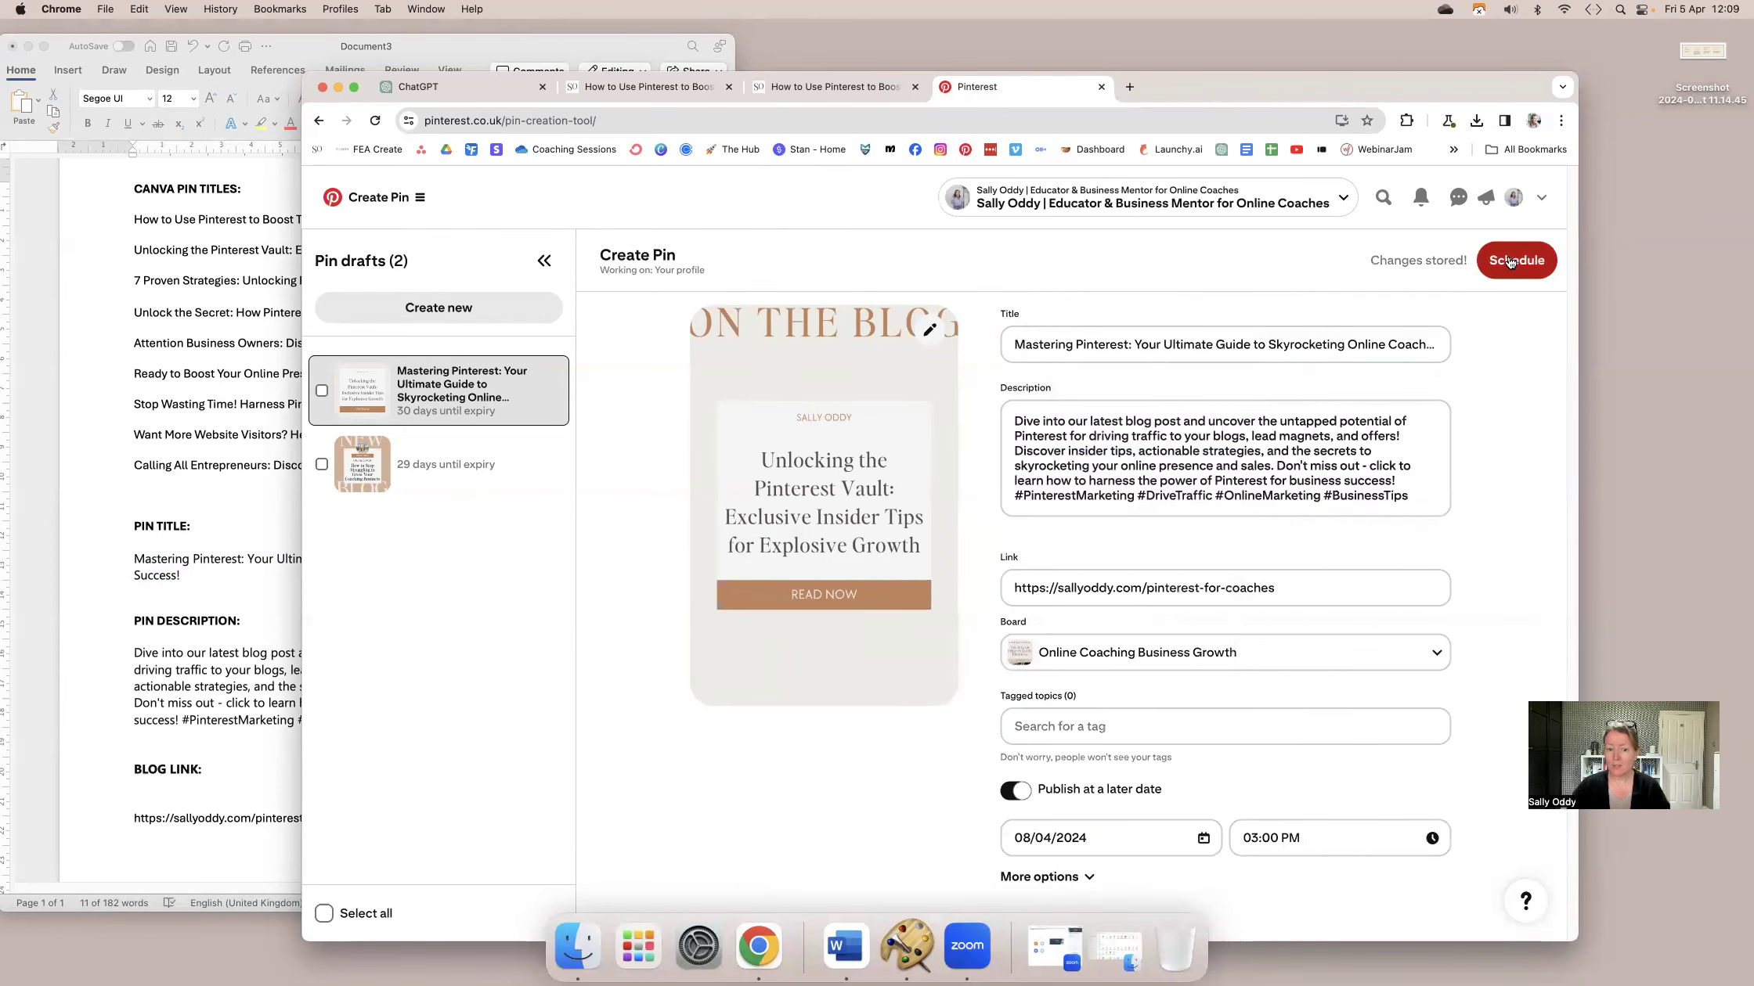
{"action": "left_click", "coordinate": [1516, 260]}
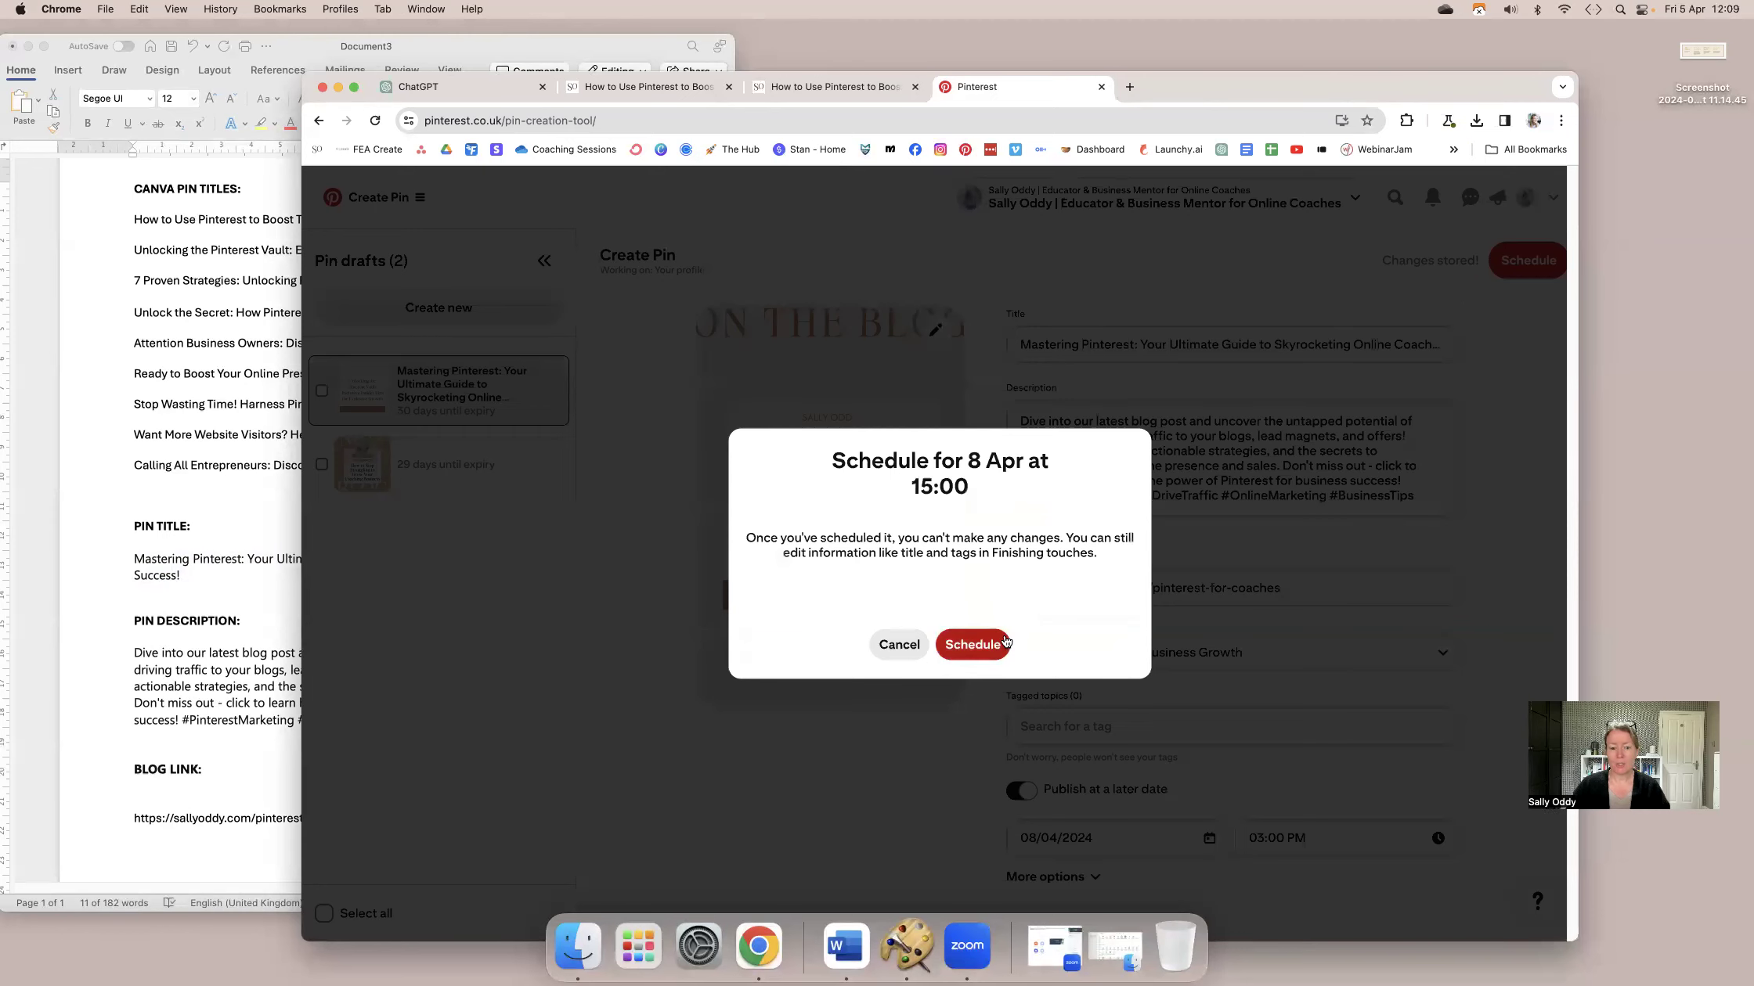
{"action": "left_click", "coordinate": [974, 645]}
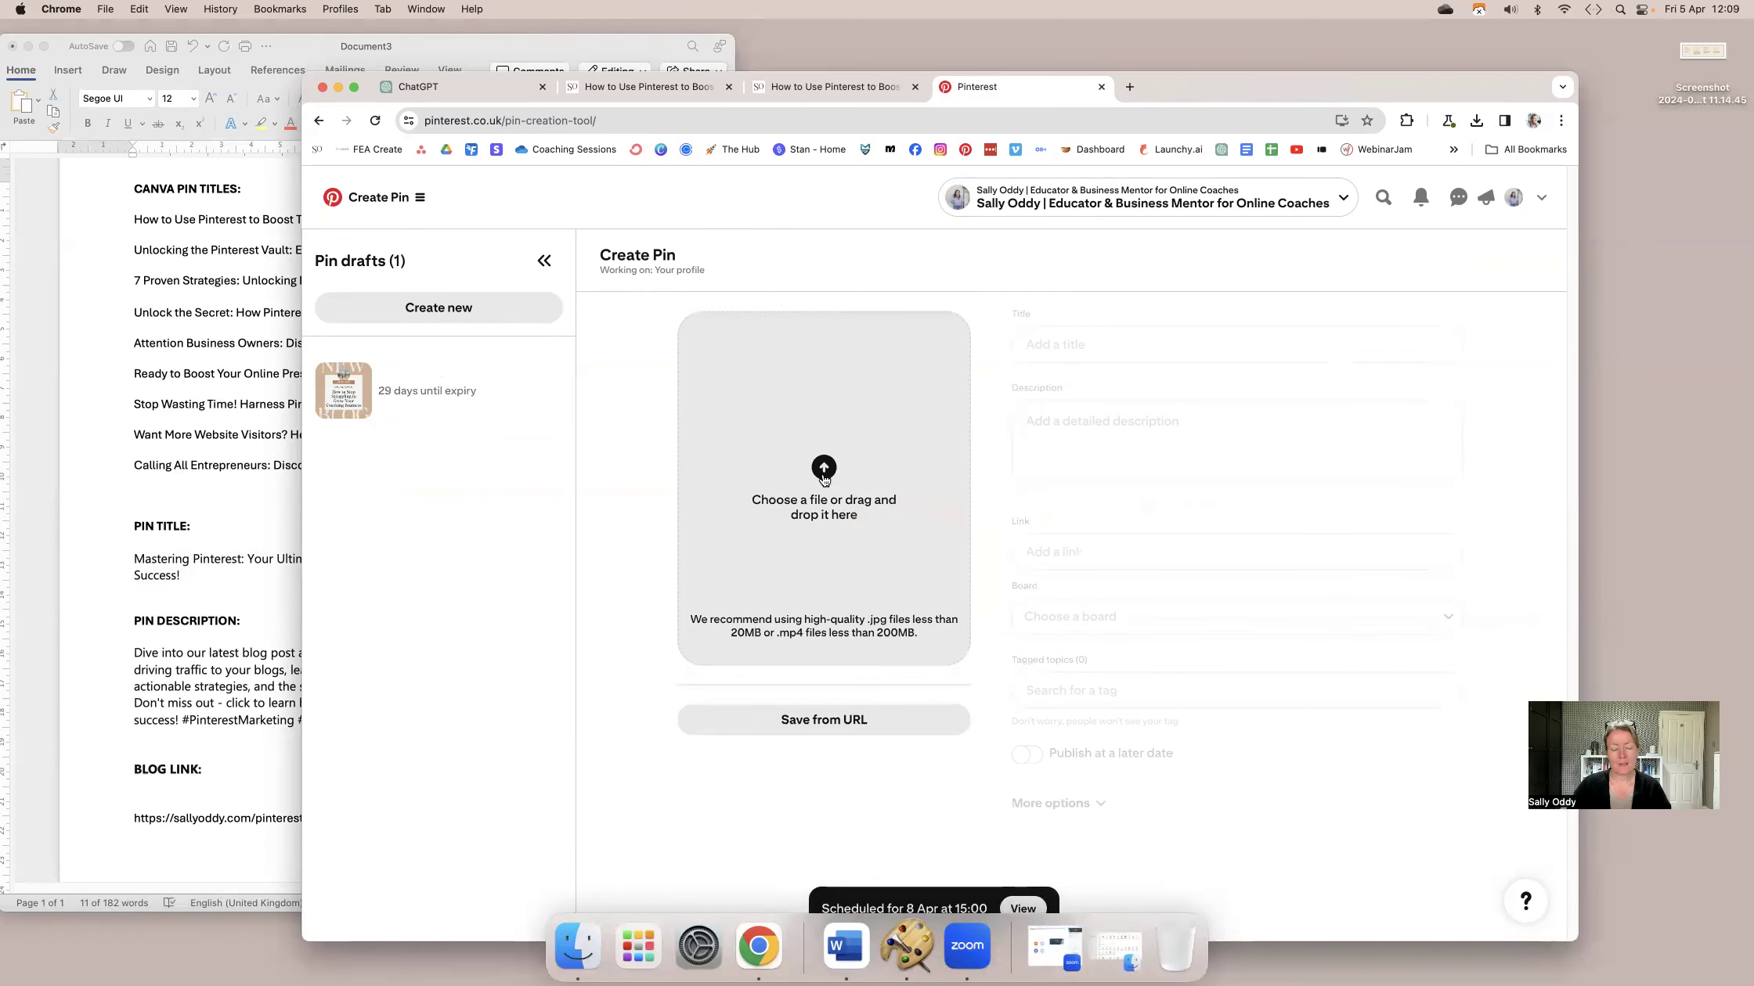
Upload the 7 Proven Strategies image and copy its blog link from the notes.
{"action": "left_click", "coordinate": [824, 470]}
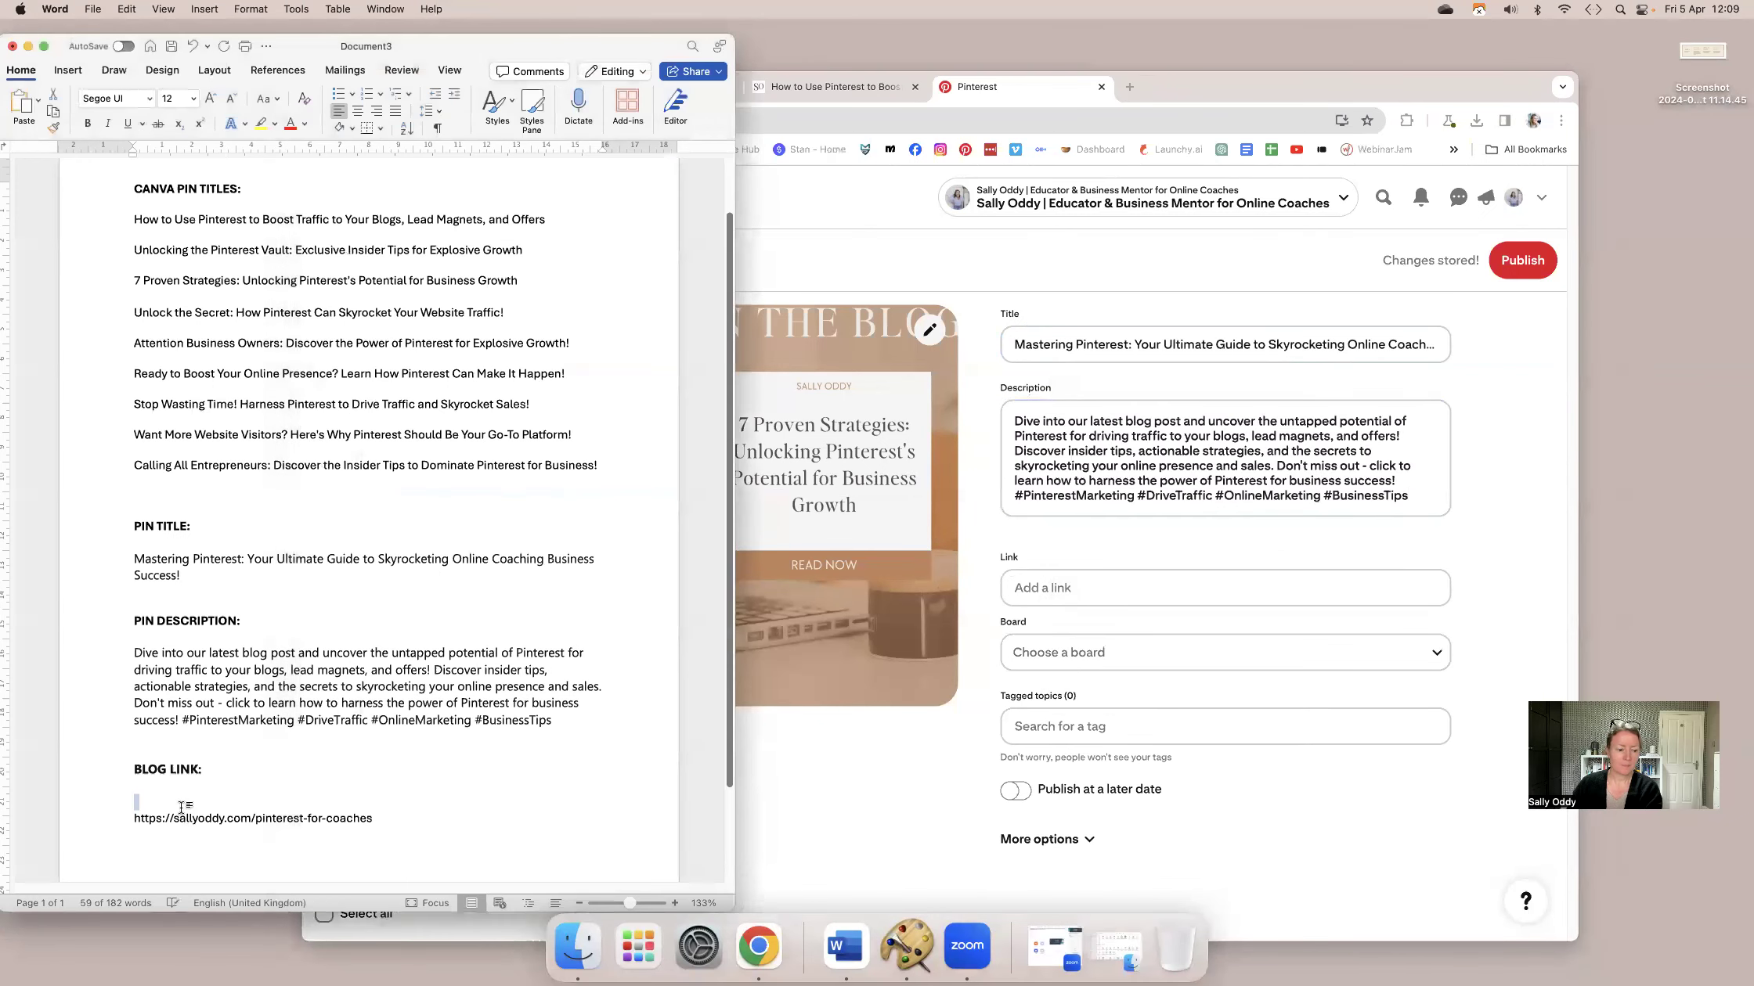
{"action": "right_click", "coordinate": [156, 817]}
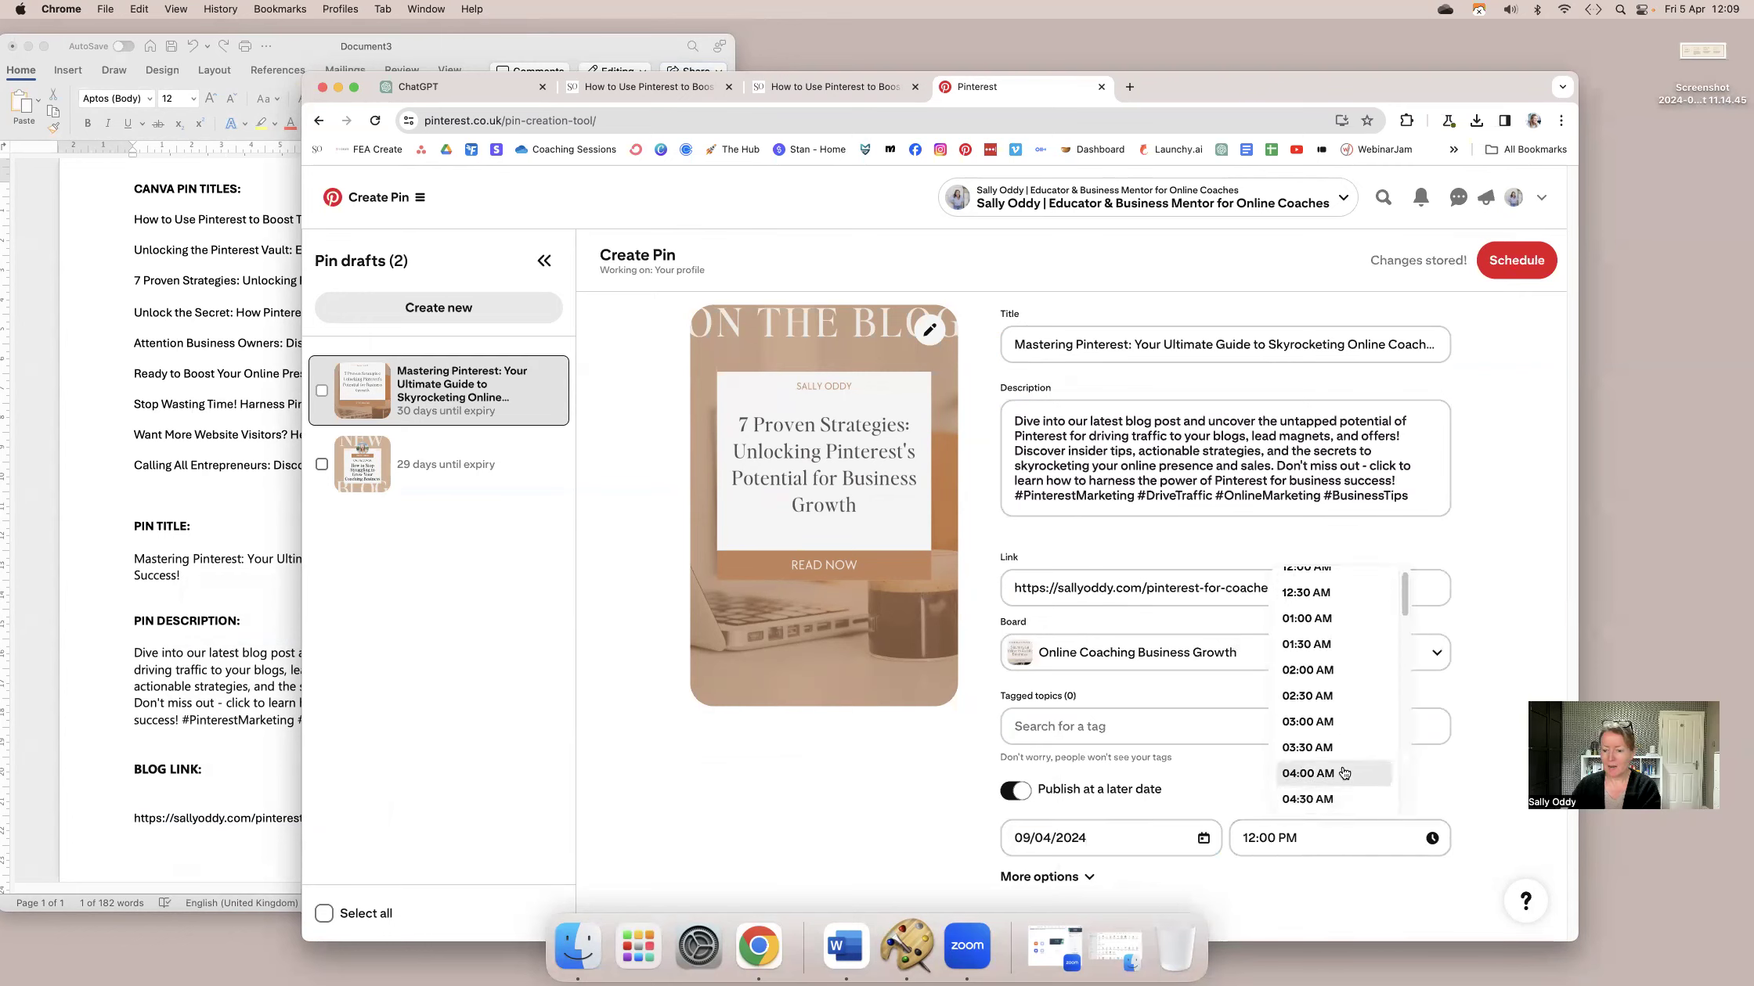
{"action": "scroll", "scroll_direction": "down", "scroll_amount": 3}
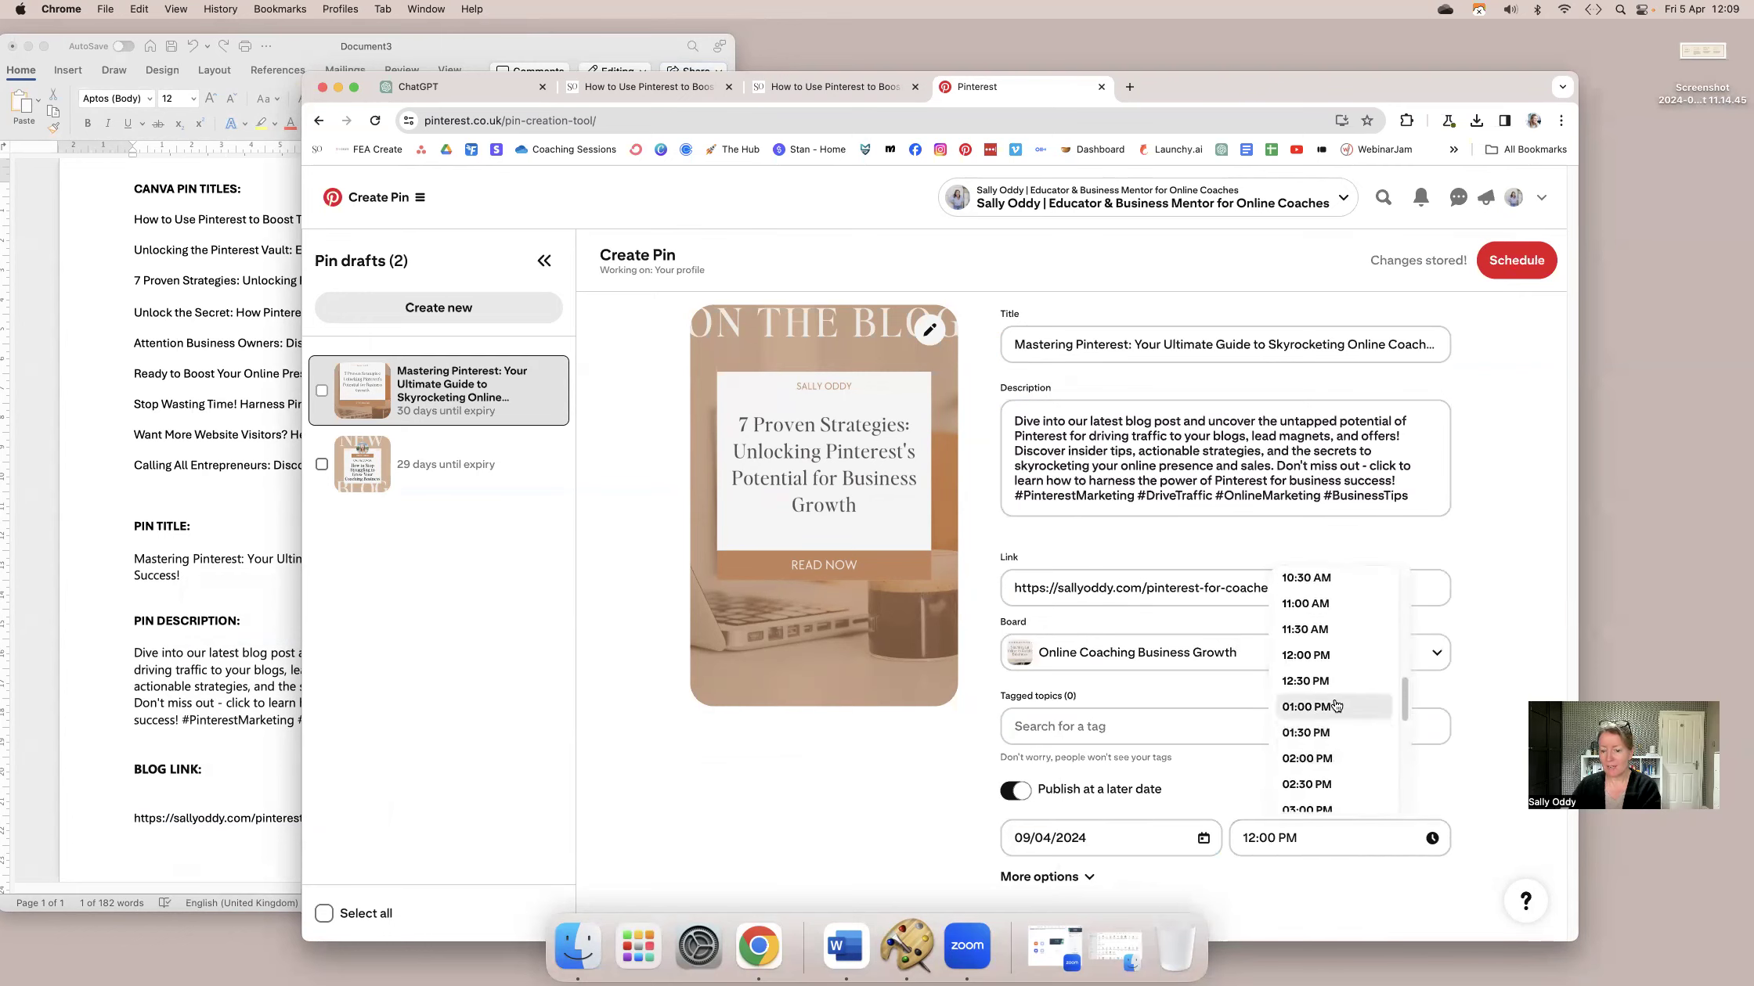
Schedule the 7 Proven Strategies pin for 9 April at 14:00 and confirm.
{"action": "left_click", "coordinate": [1305, 758]}
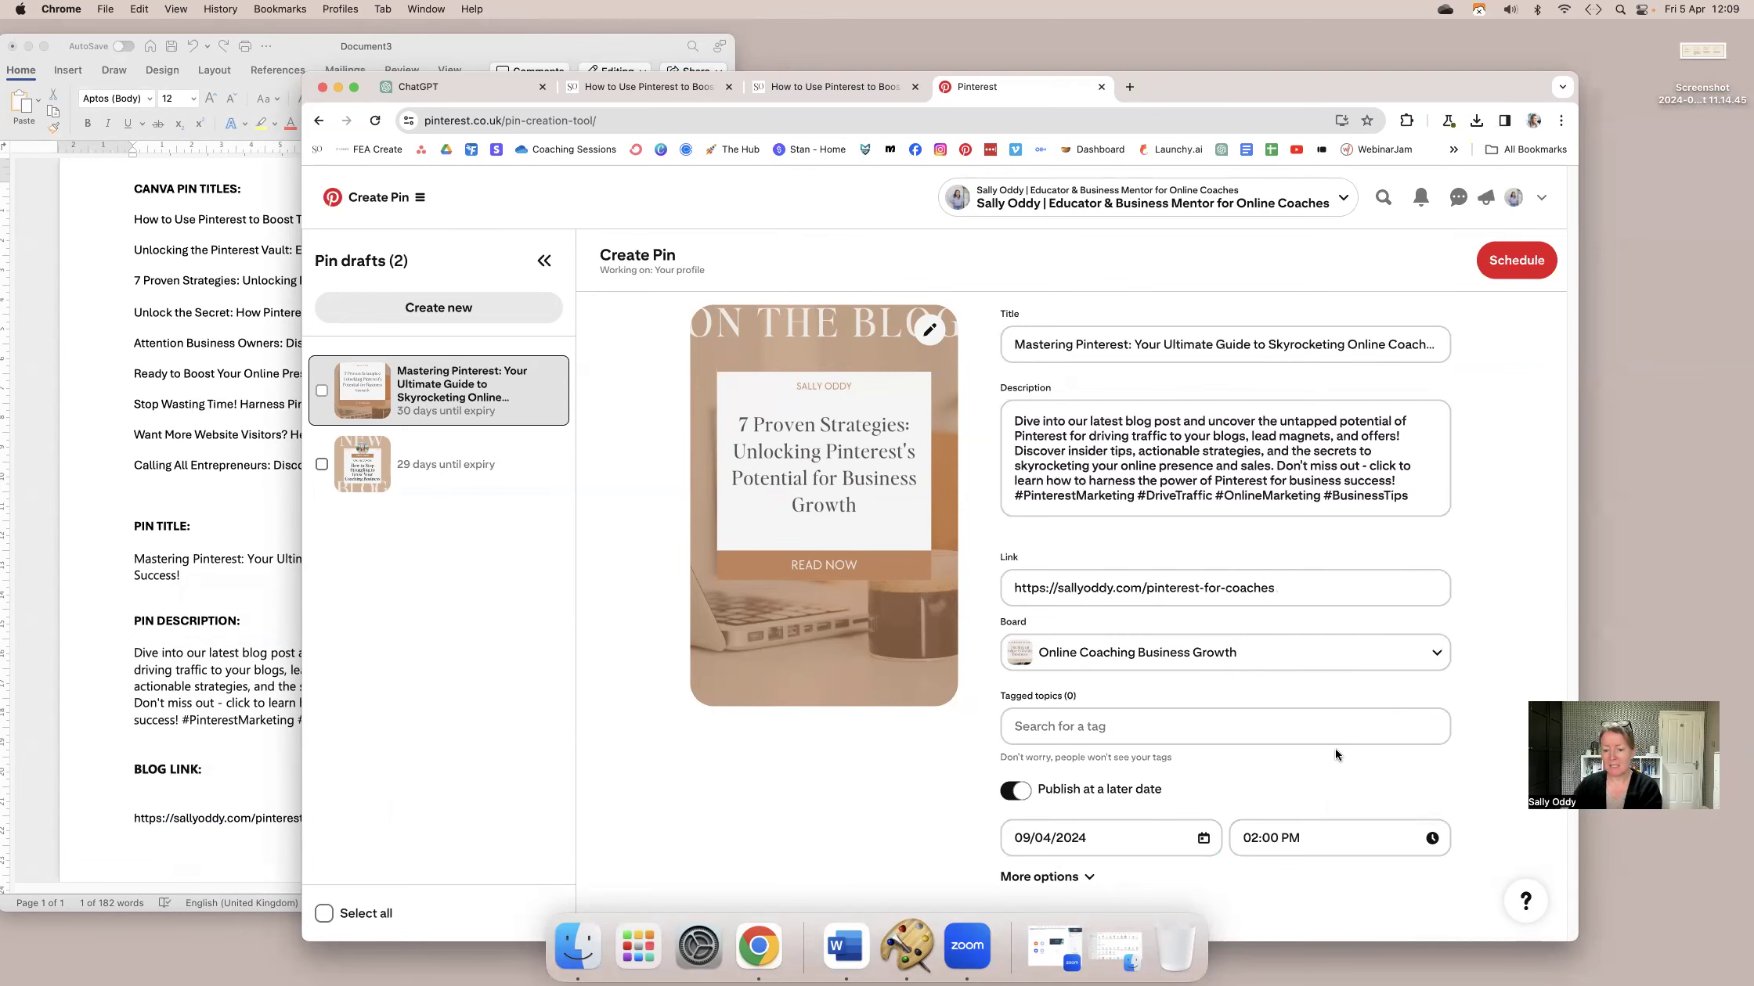
{"action": "left_click", "coordinate": [1516, 260]}
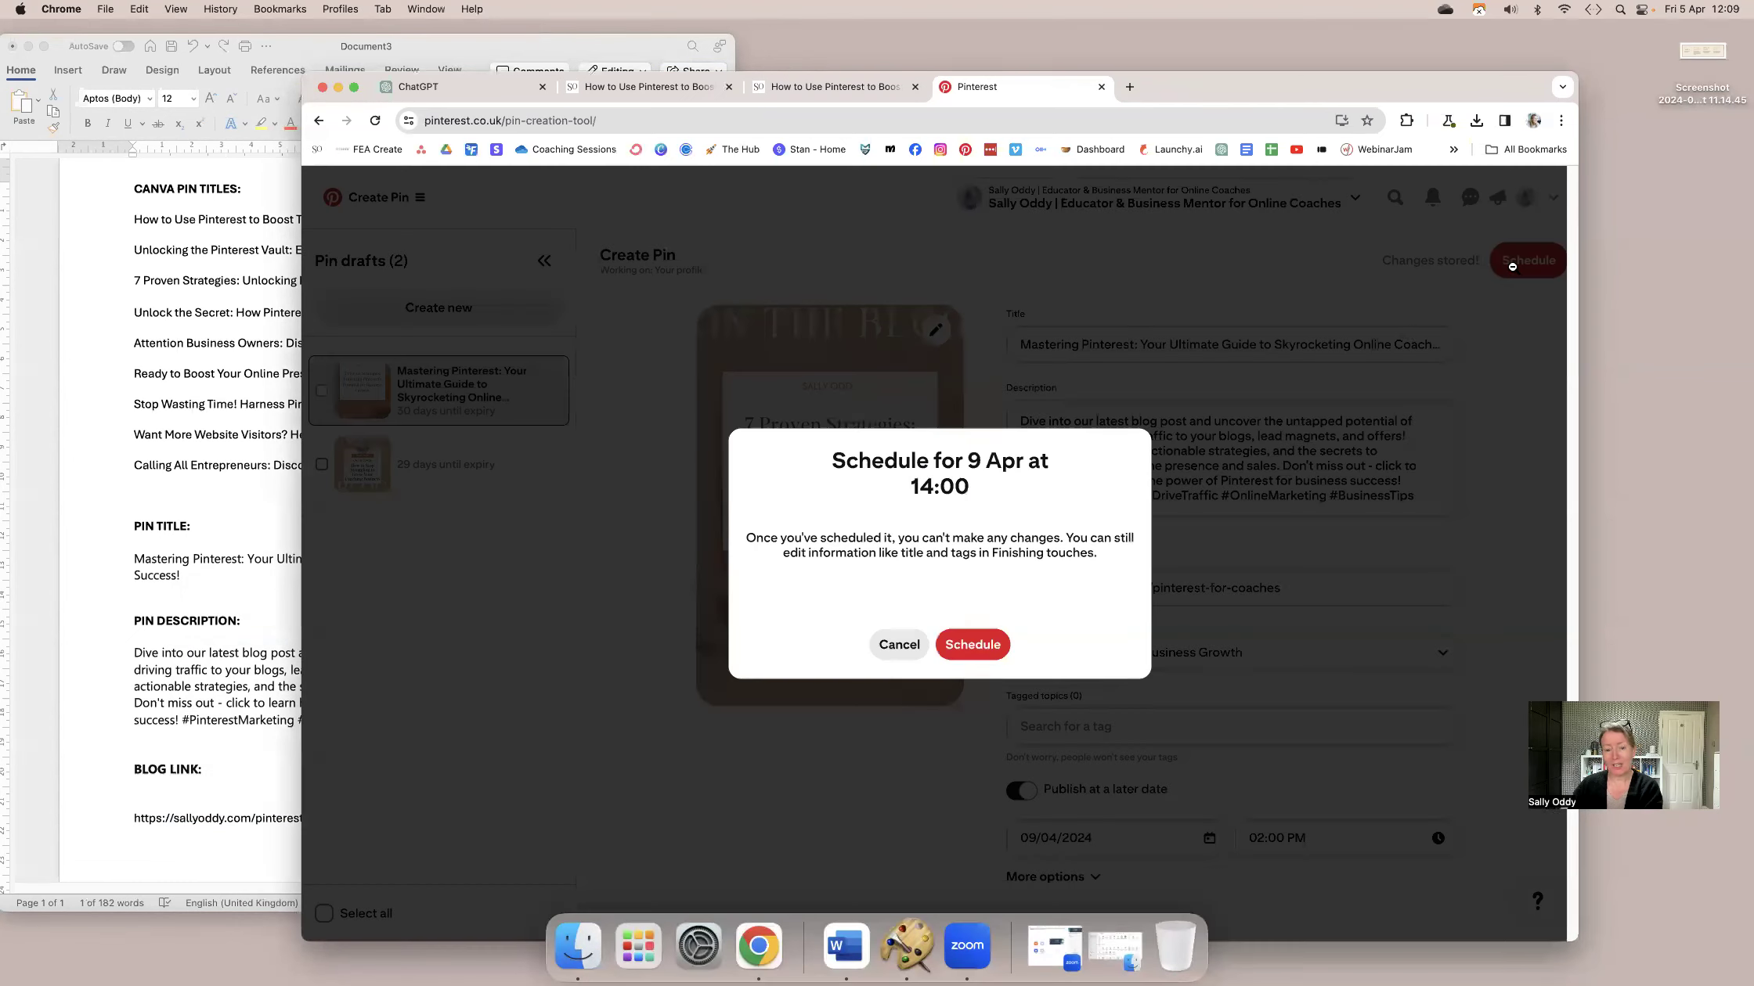
{"action": "left_click", "coordinate": [972, 645]}
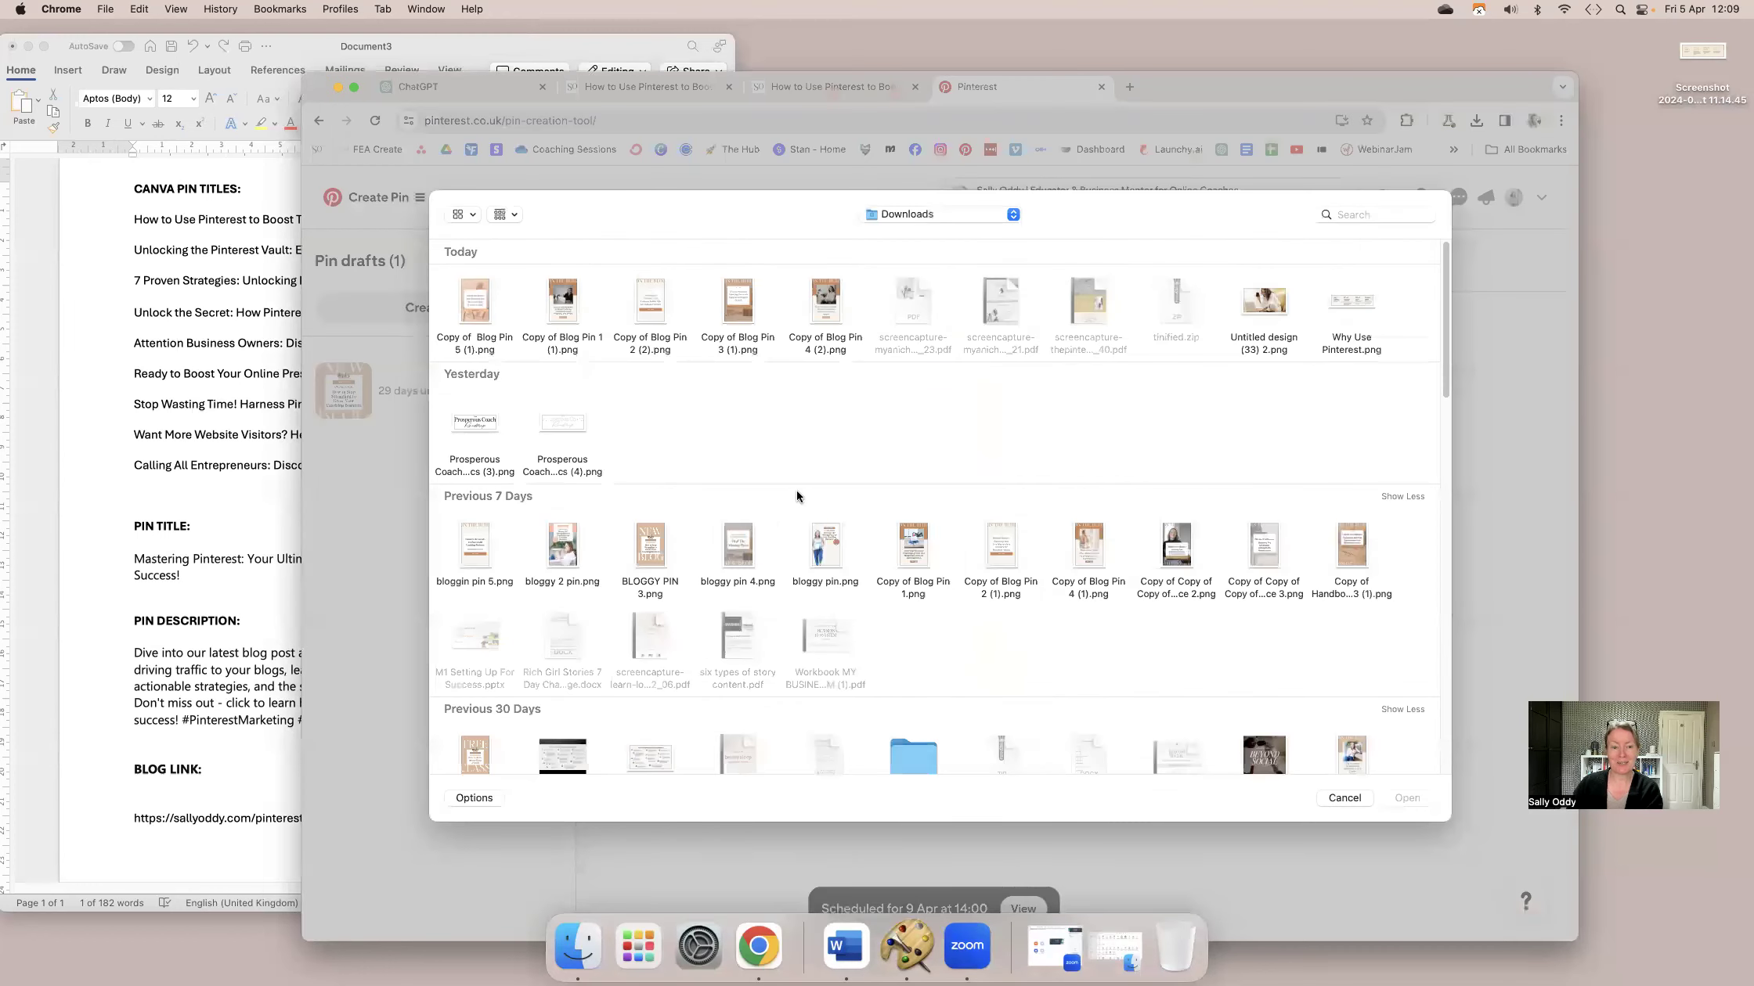
Load Copy of Blog Pin 4 (2).png with the sallyoddy.com link, Ready to Boost title and board.
{"action": "left_click", "coordinate": [826, 300]}
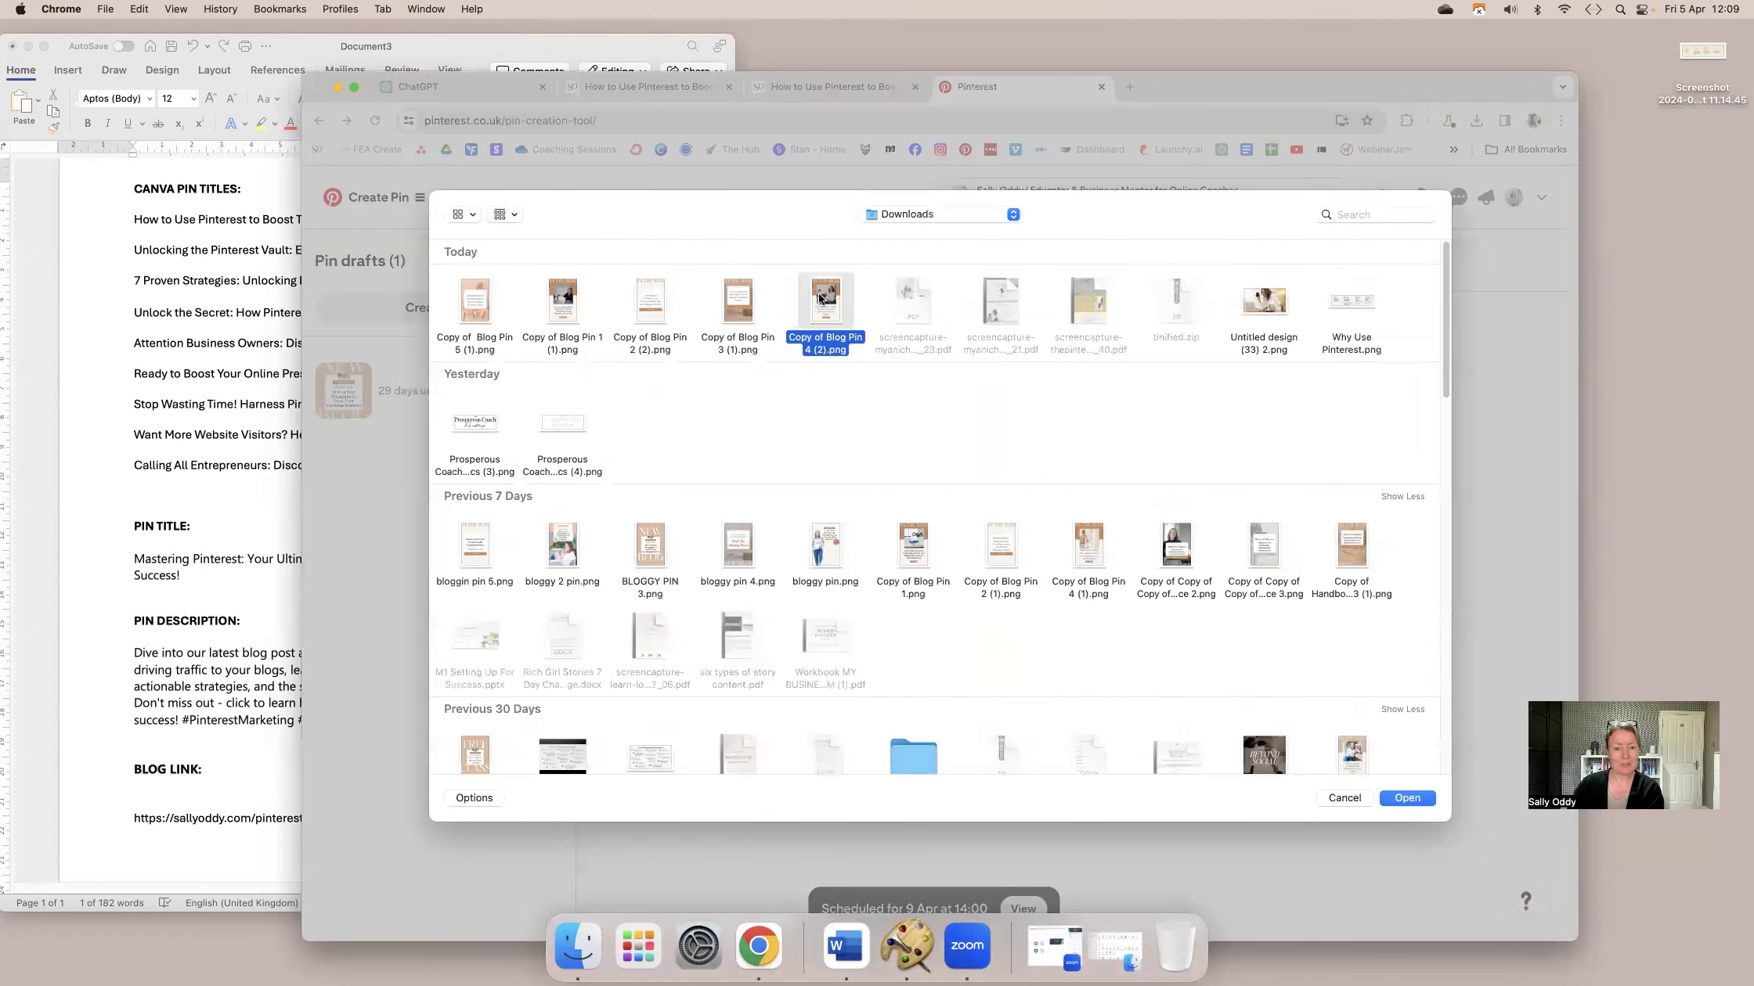
{"action": "left_click", "coordinate": [1406, 797]}
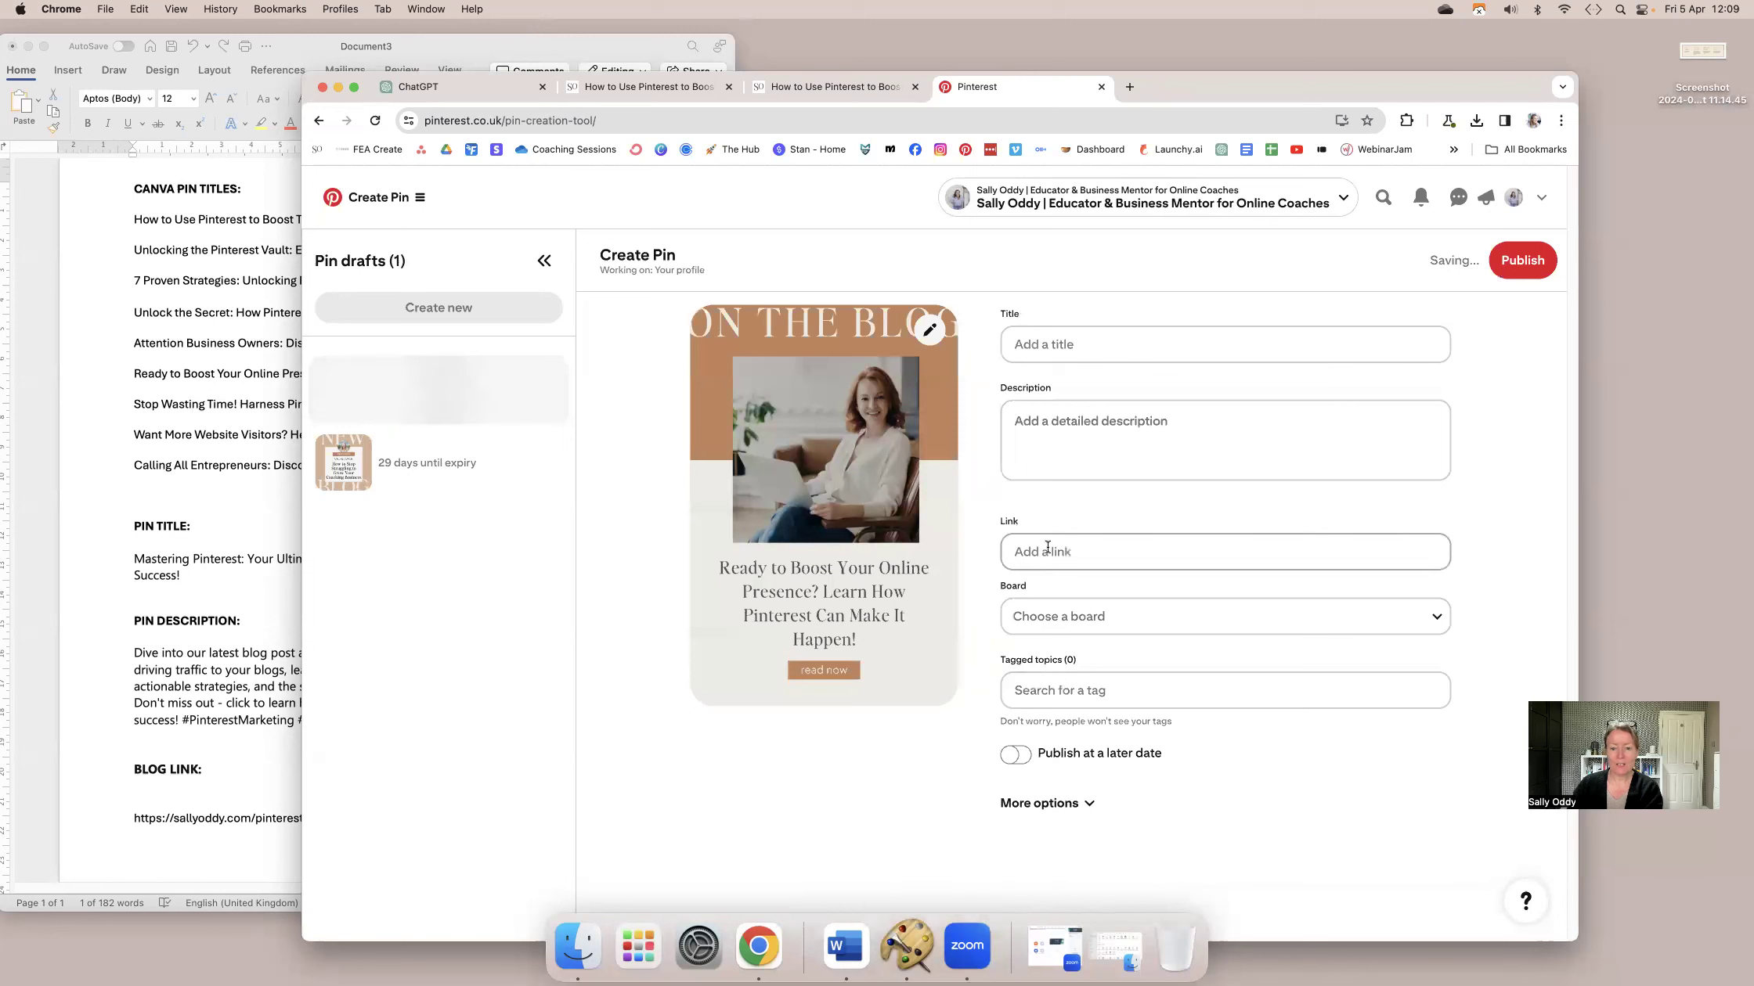
{"action": "type", "text": "https://sallyoddy.com/pinterest-for-coaches"}
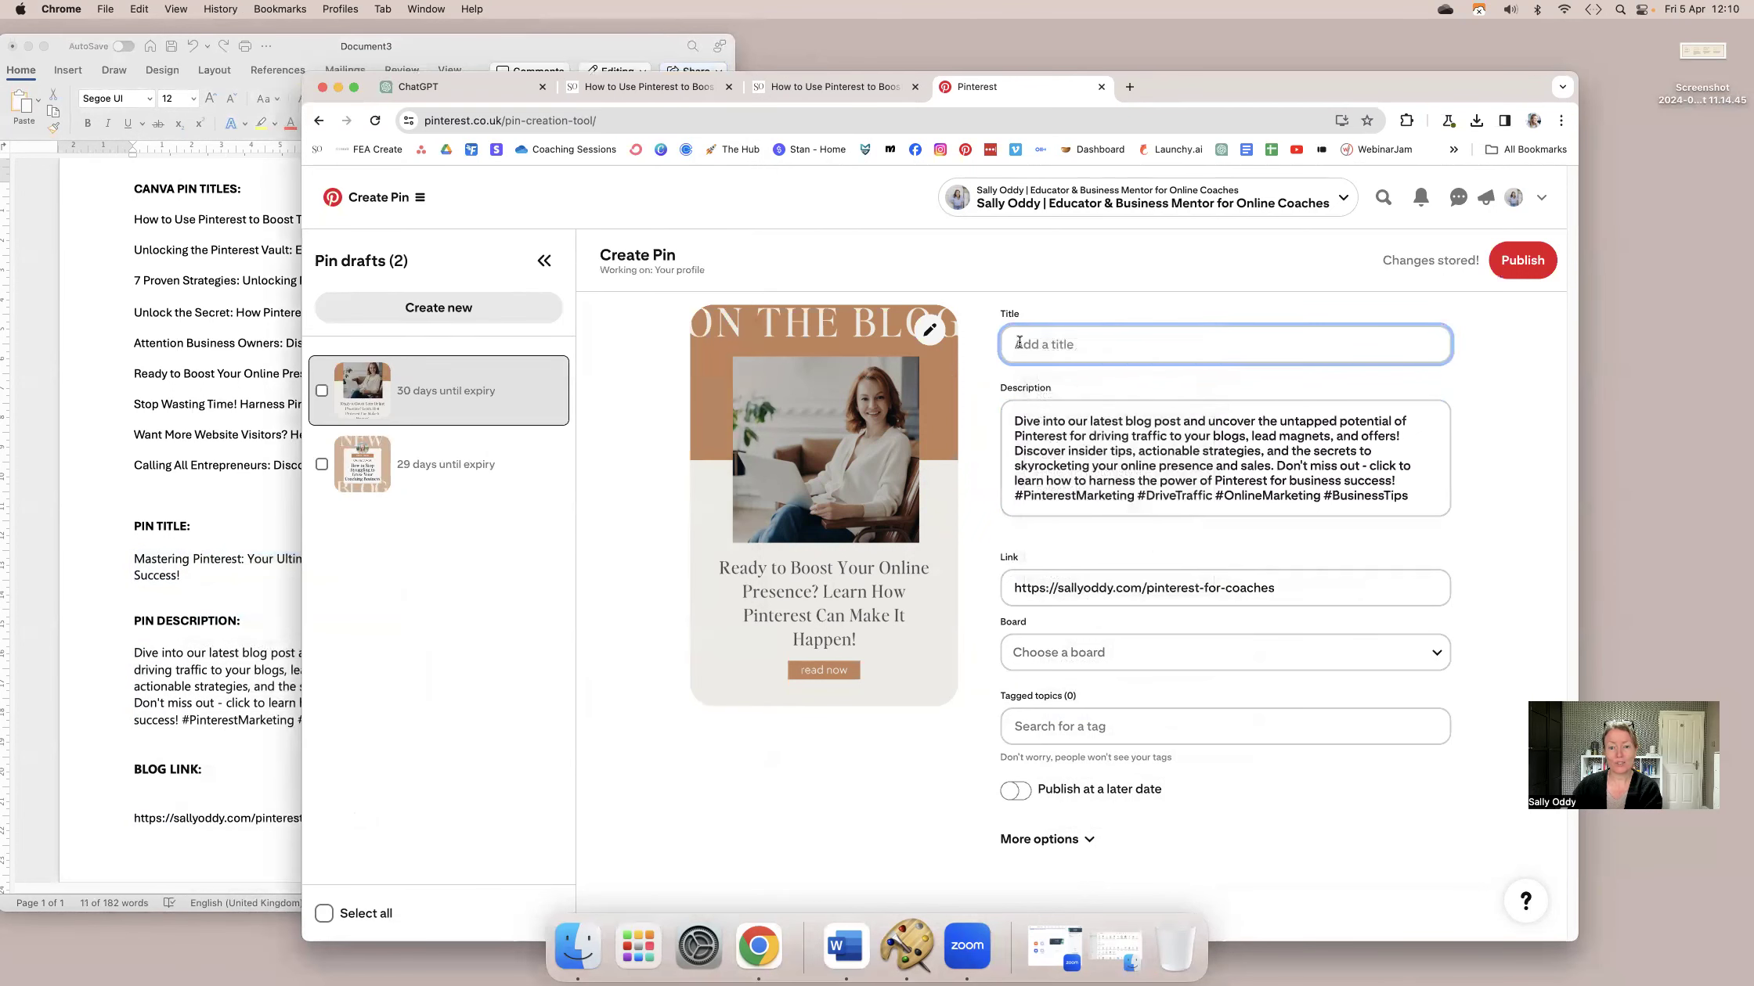
{"action": "type", "text": "Your Ultimate Guide to Skyrocketing Online Coaching Business Success!"}
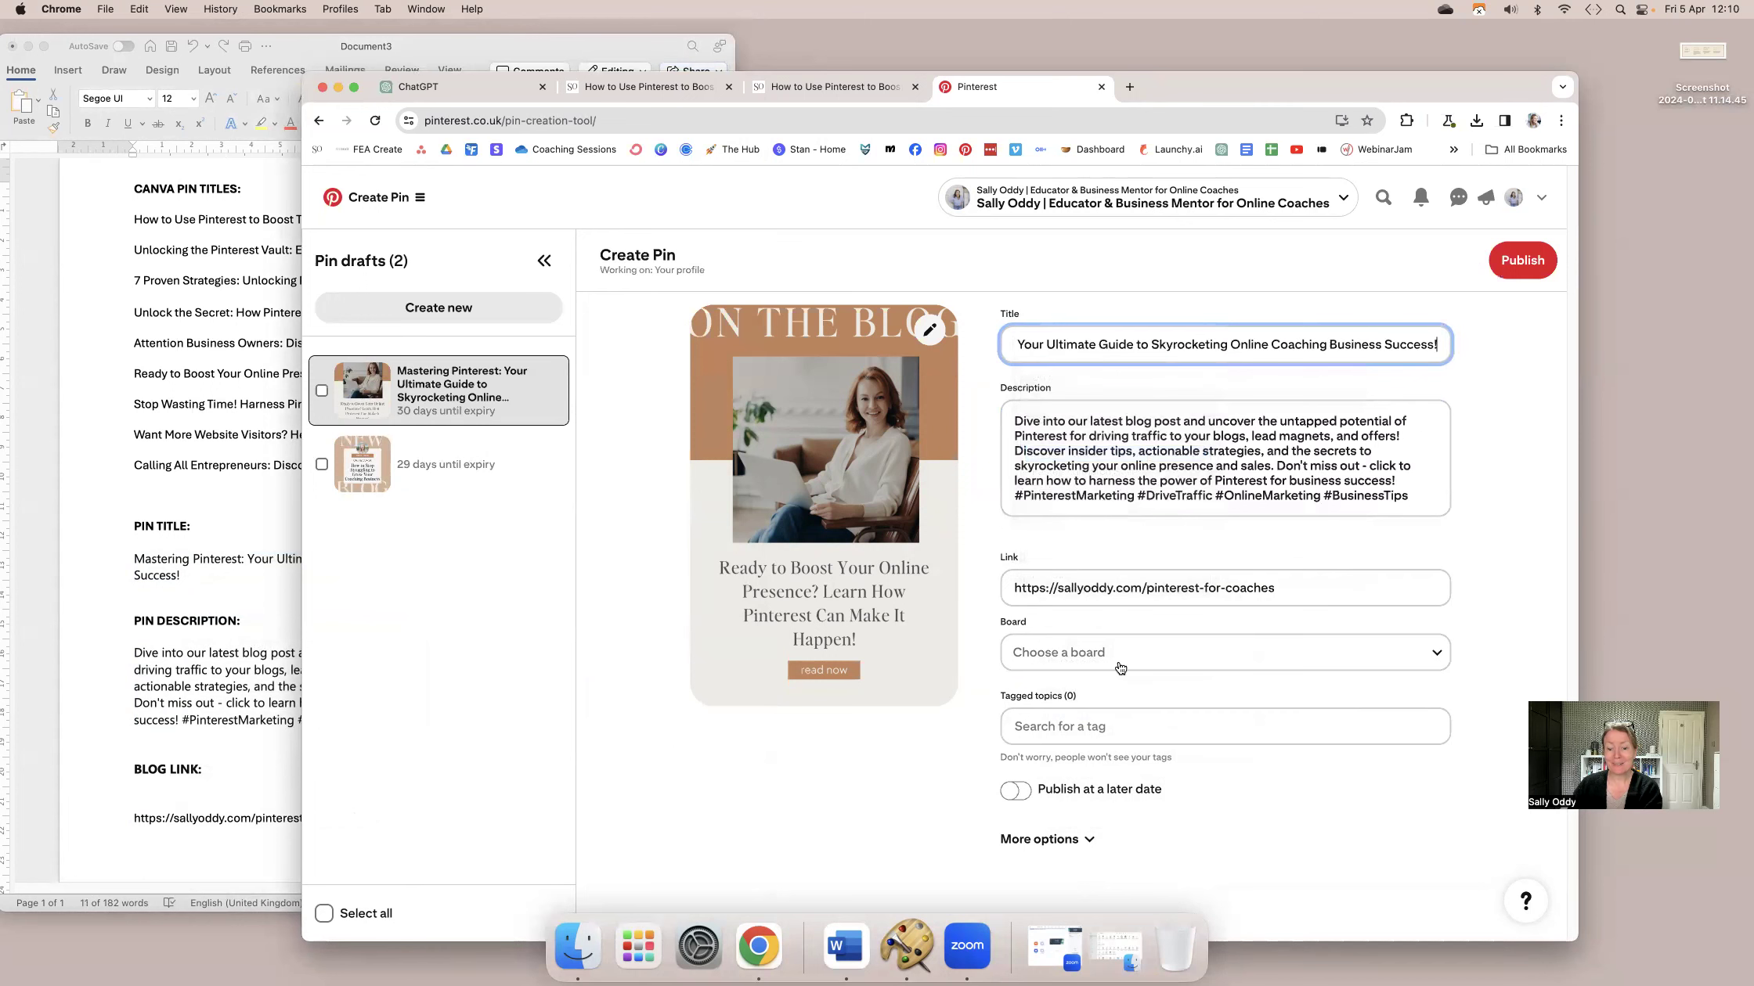
{"action": "left_click", "coordinate": [1225, 727]}
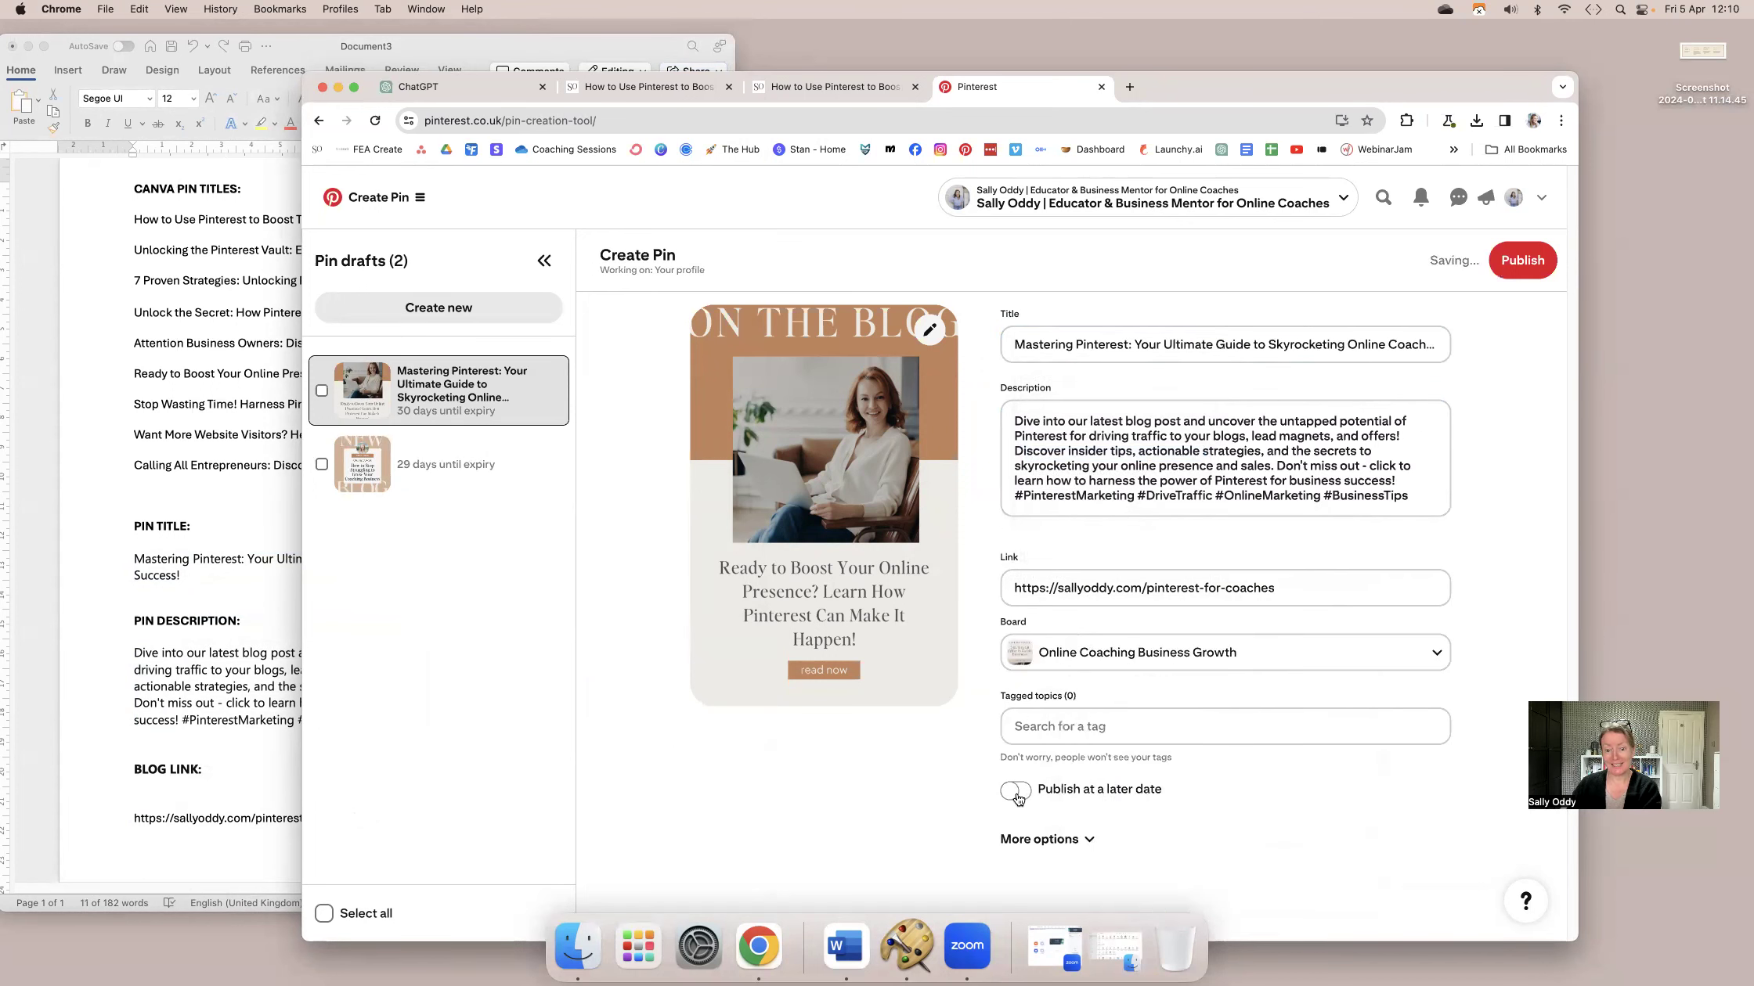
Schedule the Ready to Boost pin for 10 April at 20:30, then browse for the next image.
{"action": "left_click", "coordinate": [1014, 792]}
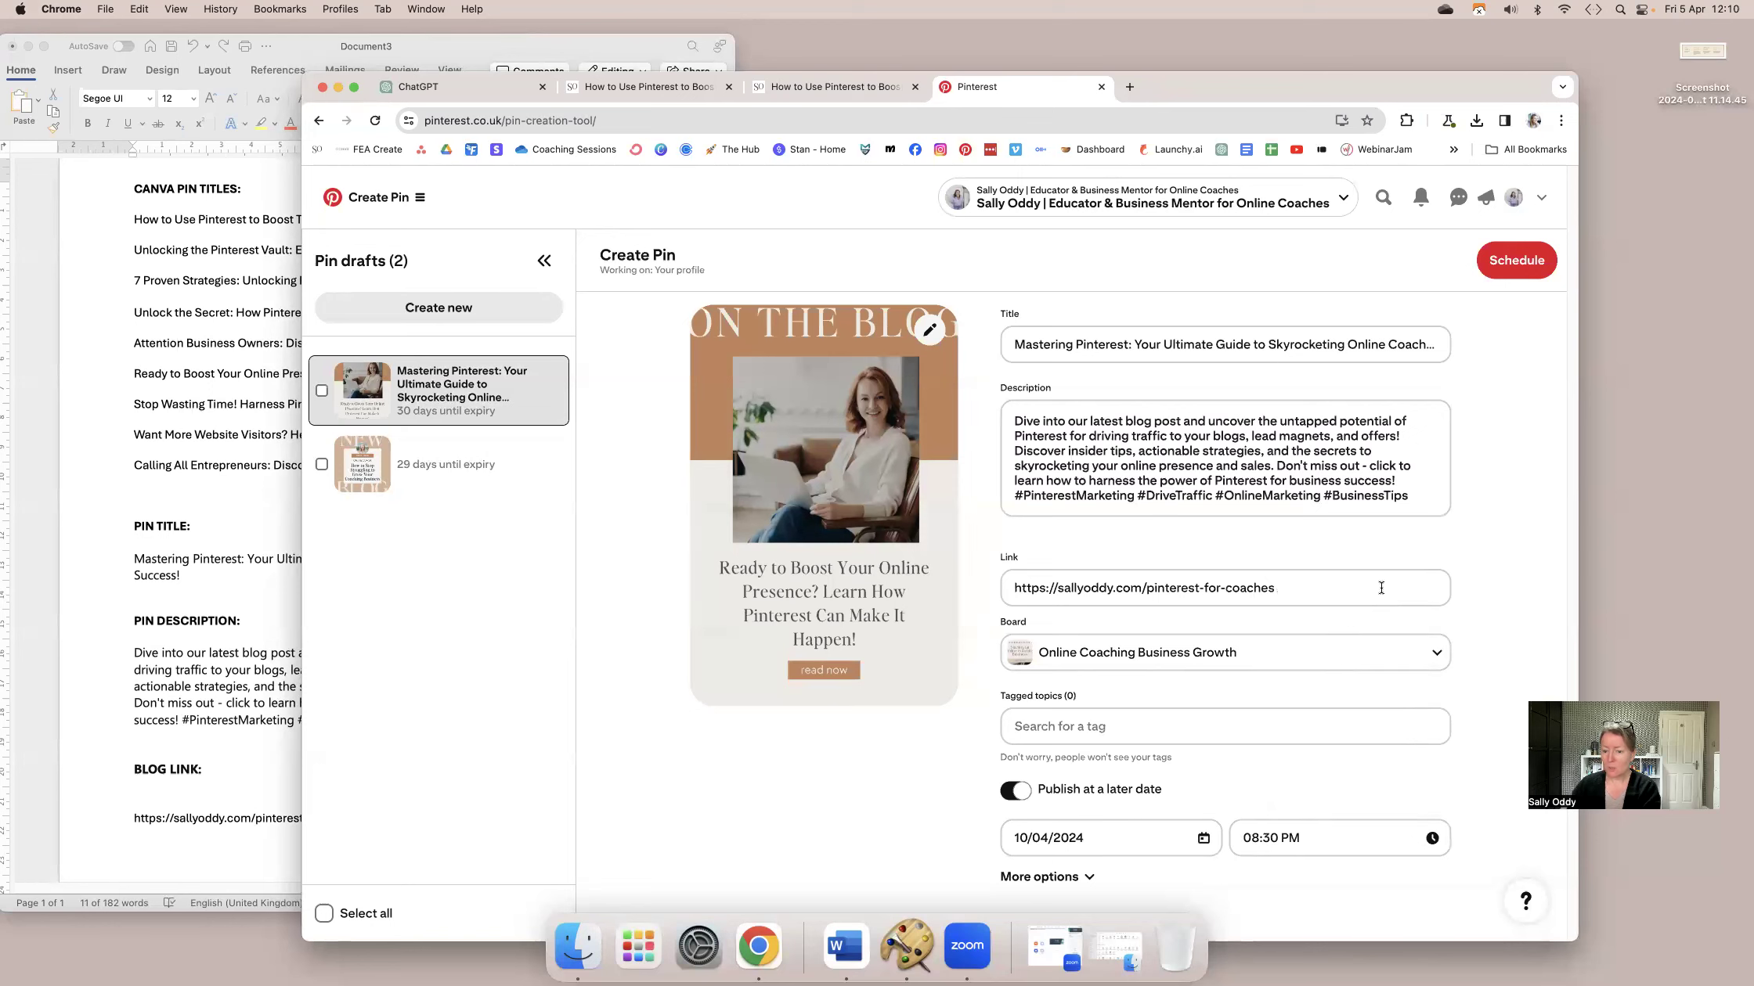
{"action": "left_click", "coordinate": [1516, 260]}
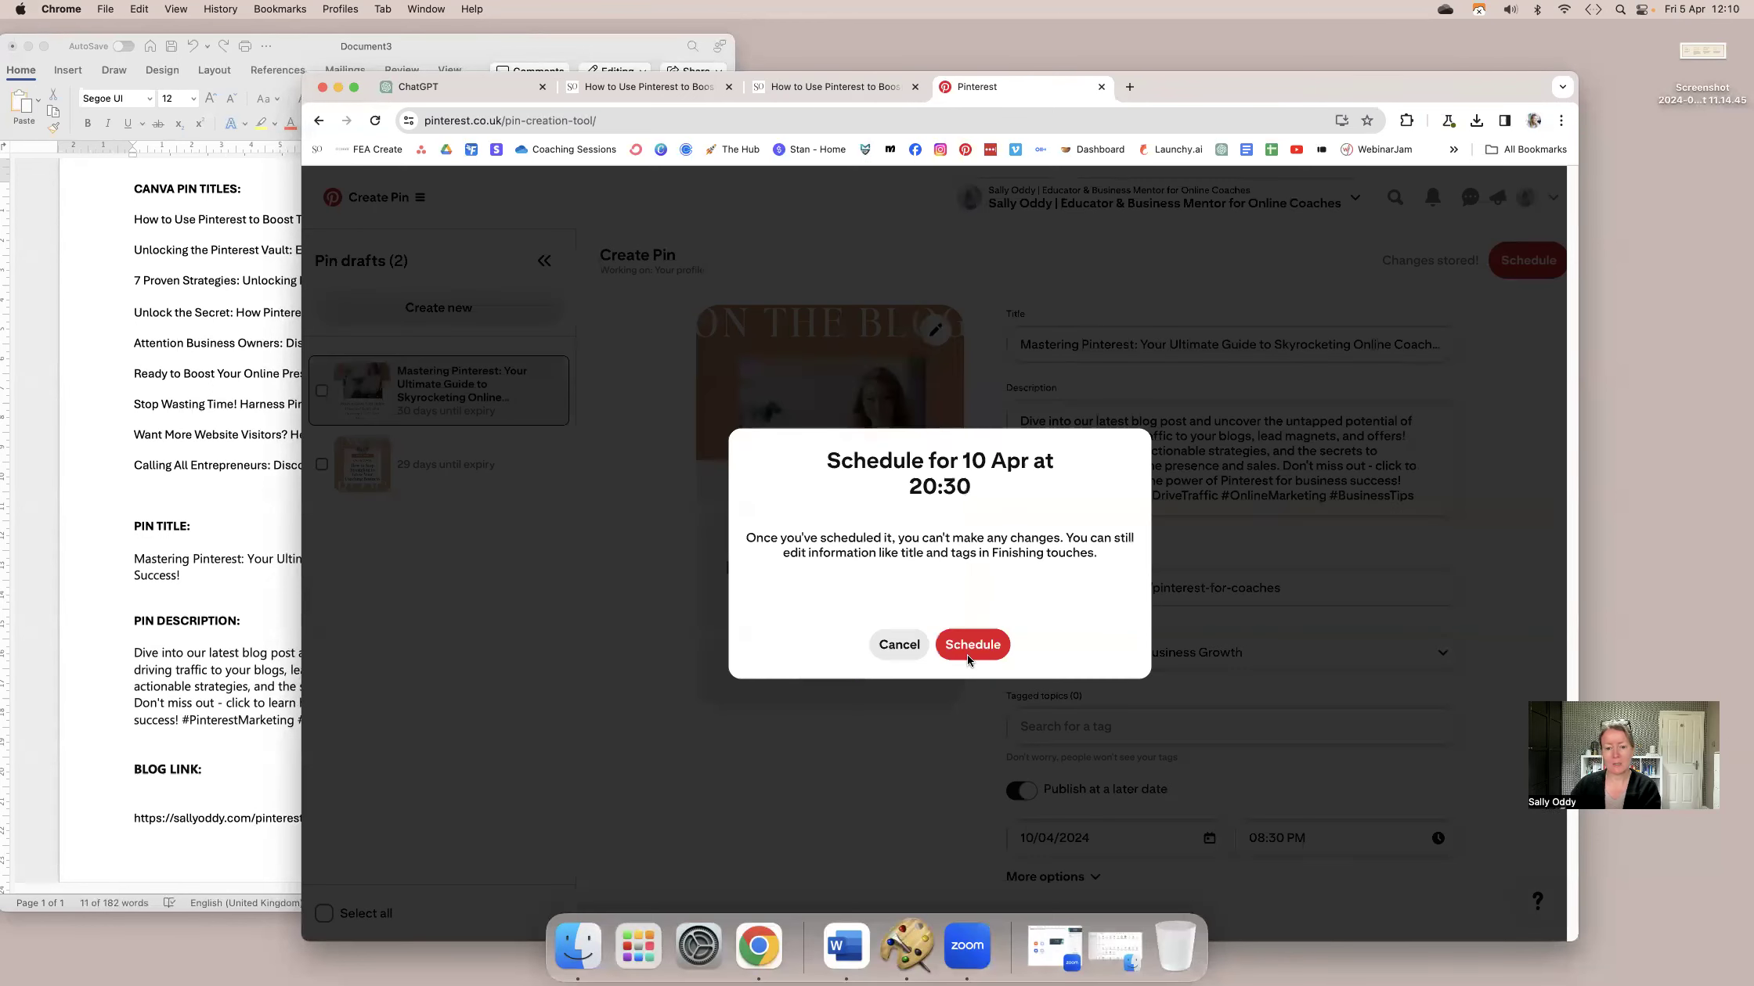
{"action": "left_click", "coordinate": [972, 645]}
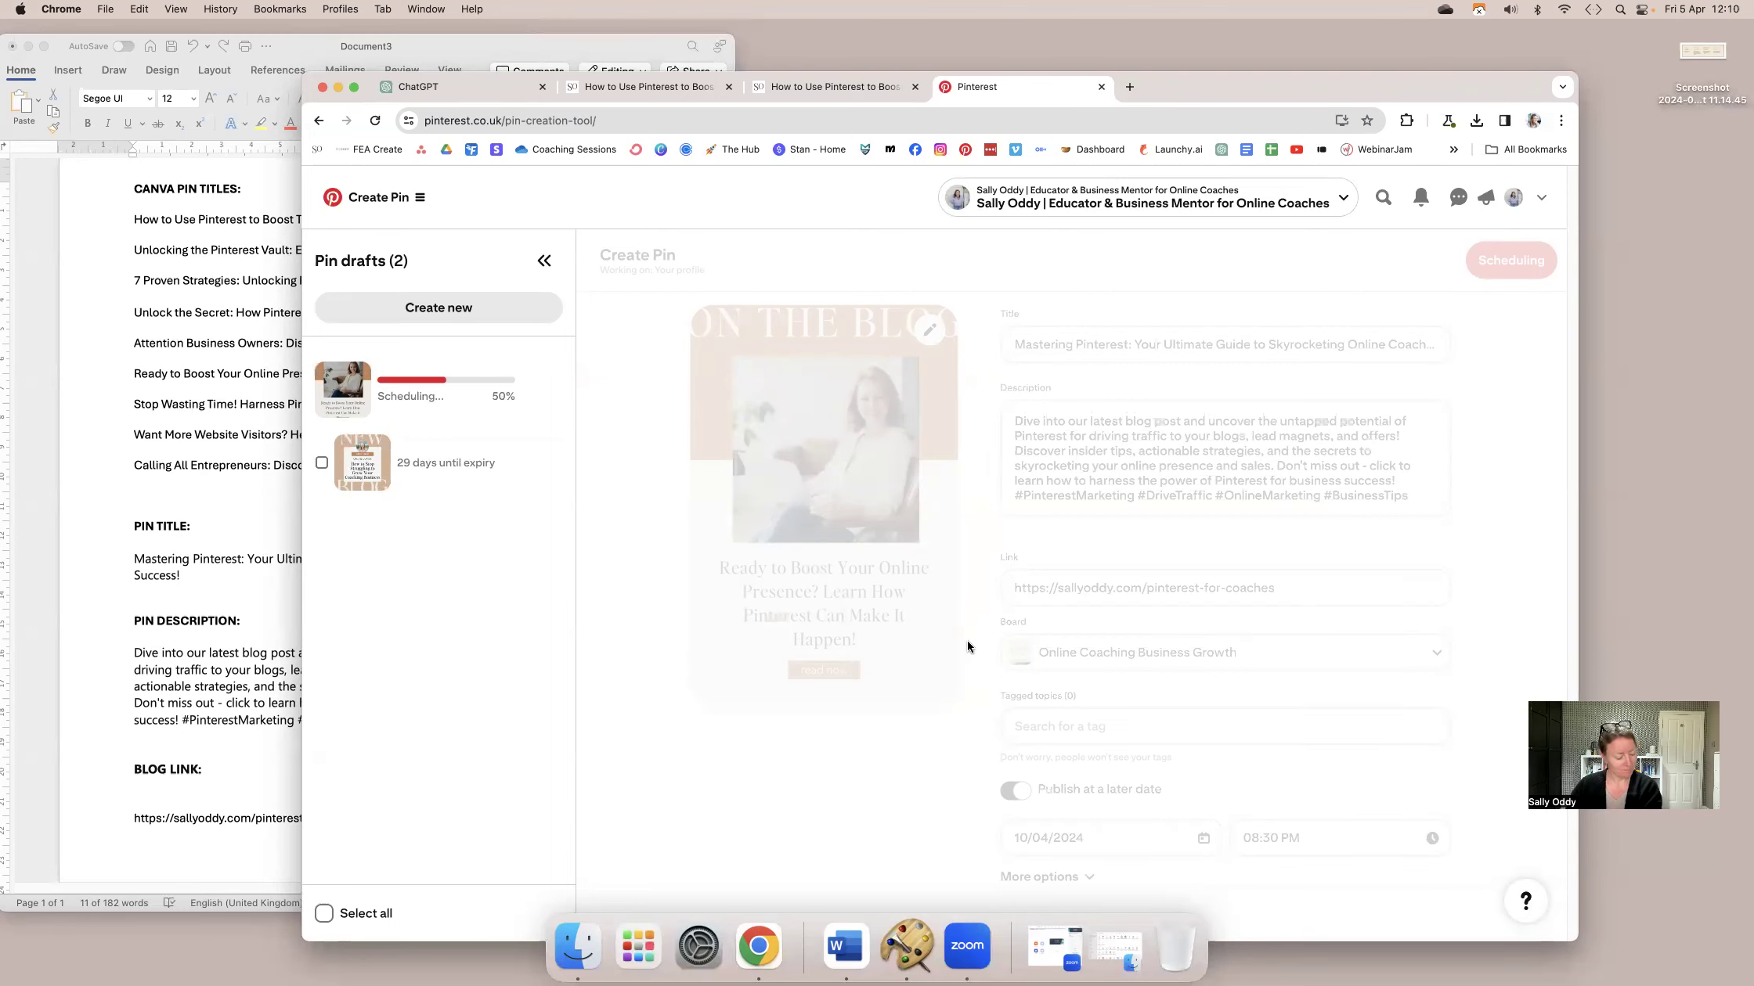
{"action": "left_click", "coordinate": [1510, 260]}
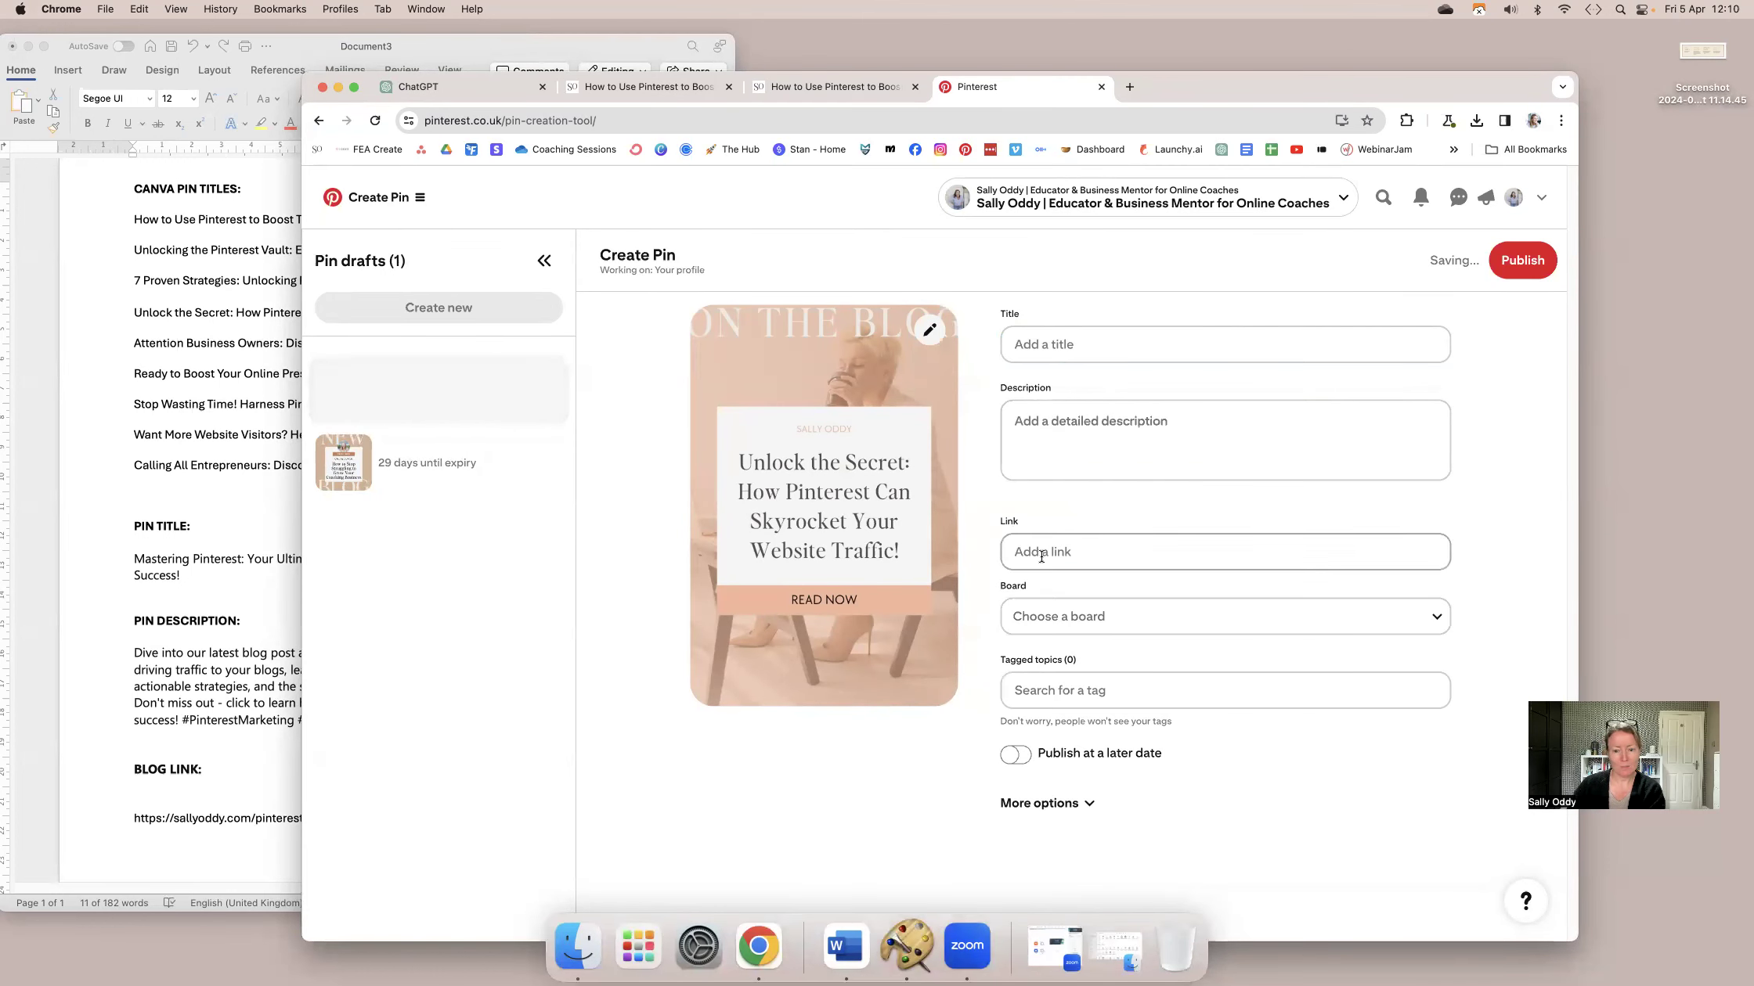
Fill in the Unlock the Secret pin's title and sallyoddy.com/pinterest-for-coaches link from the notes.
{"action": "type", "text": "Your Ultimate Guide to Skyrocketing Online Coaching Business Success!"}
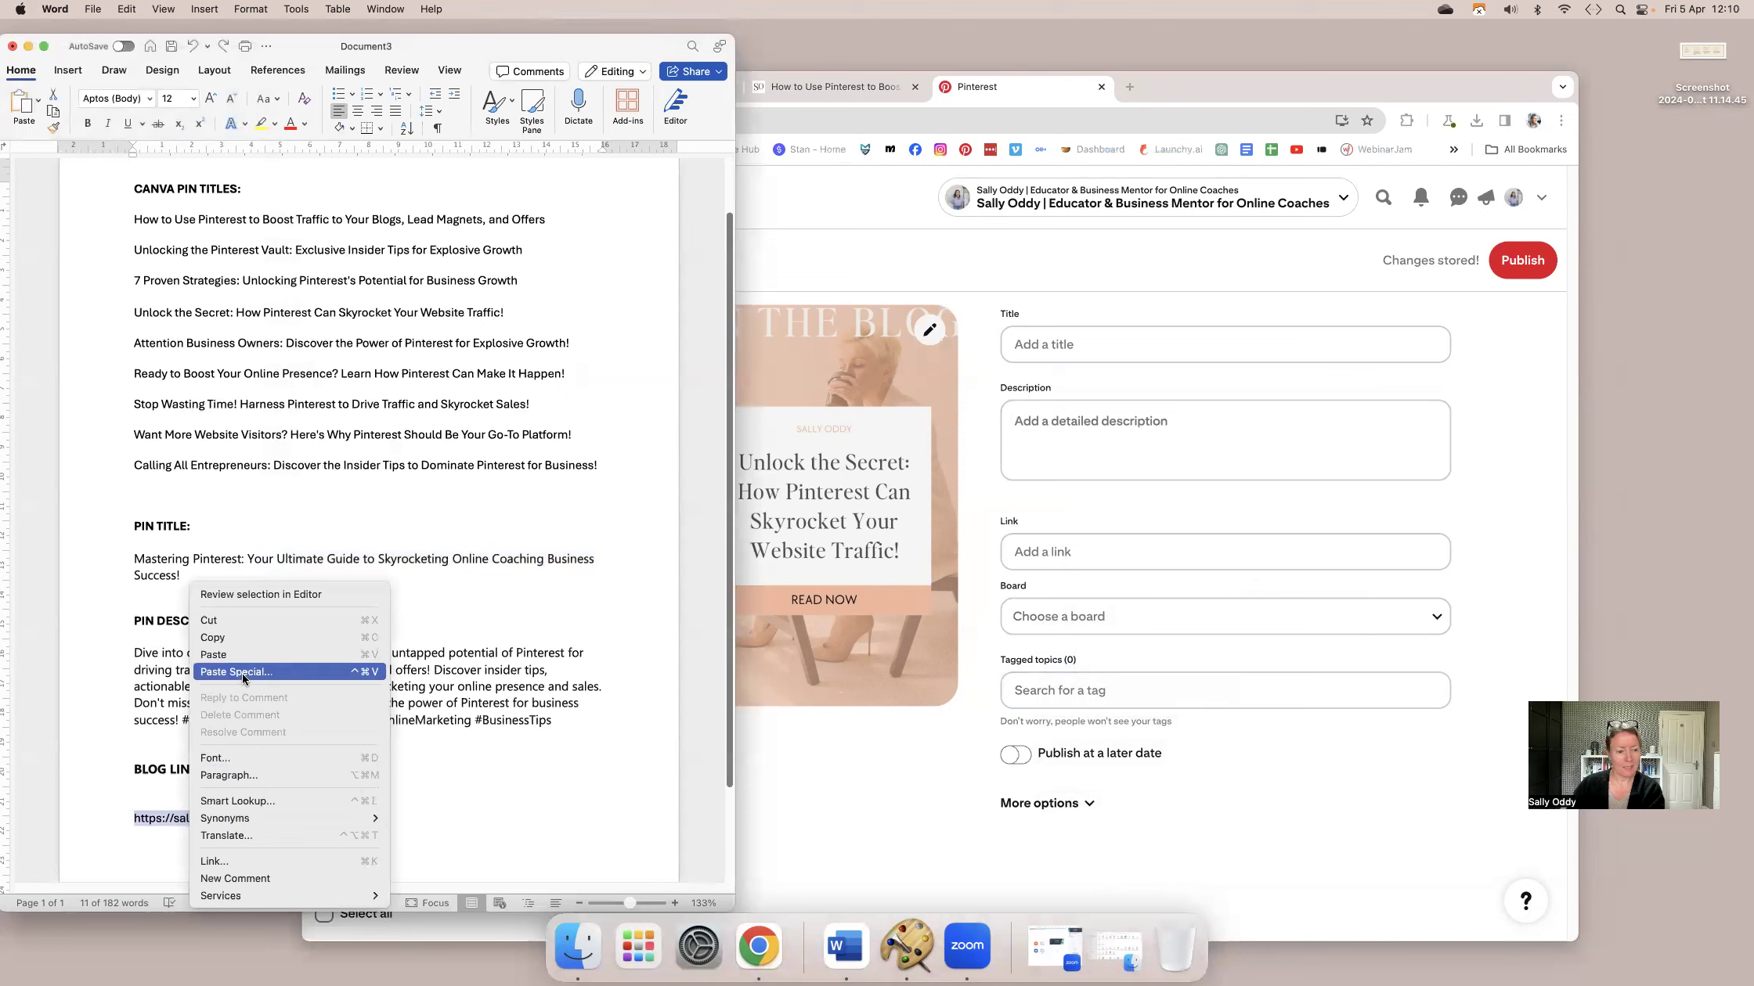
{"action": "left_click", "coordinate": [1225, 551]}
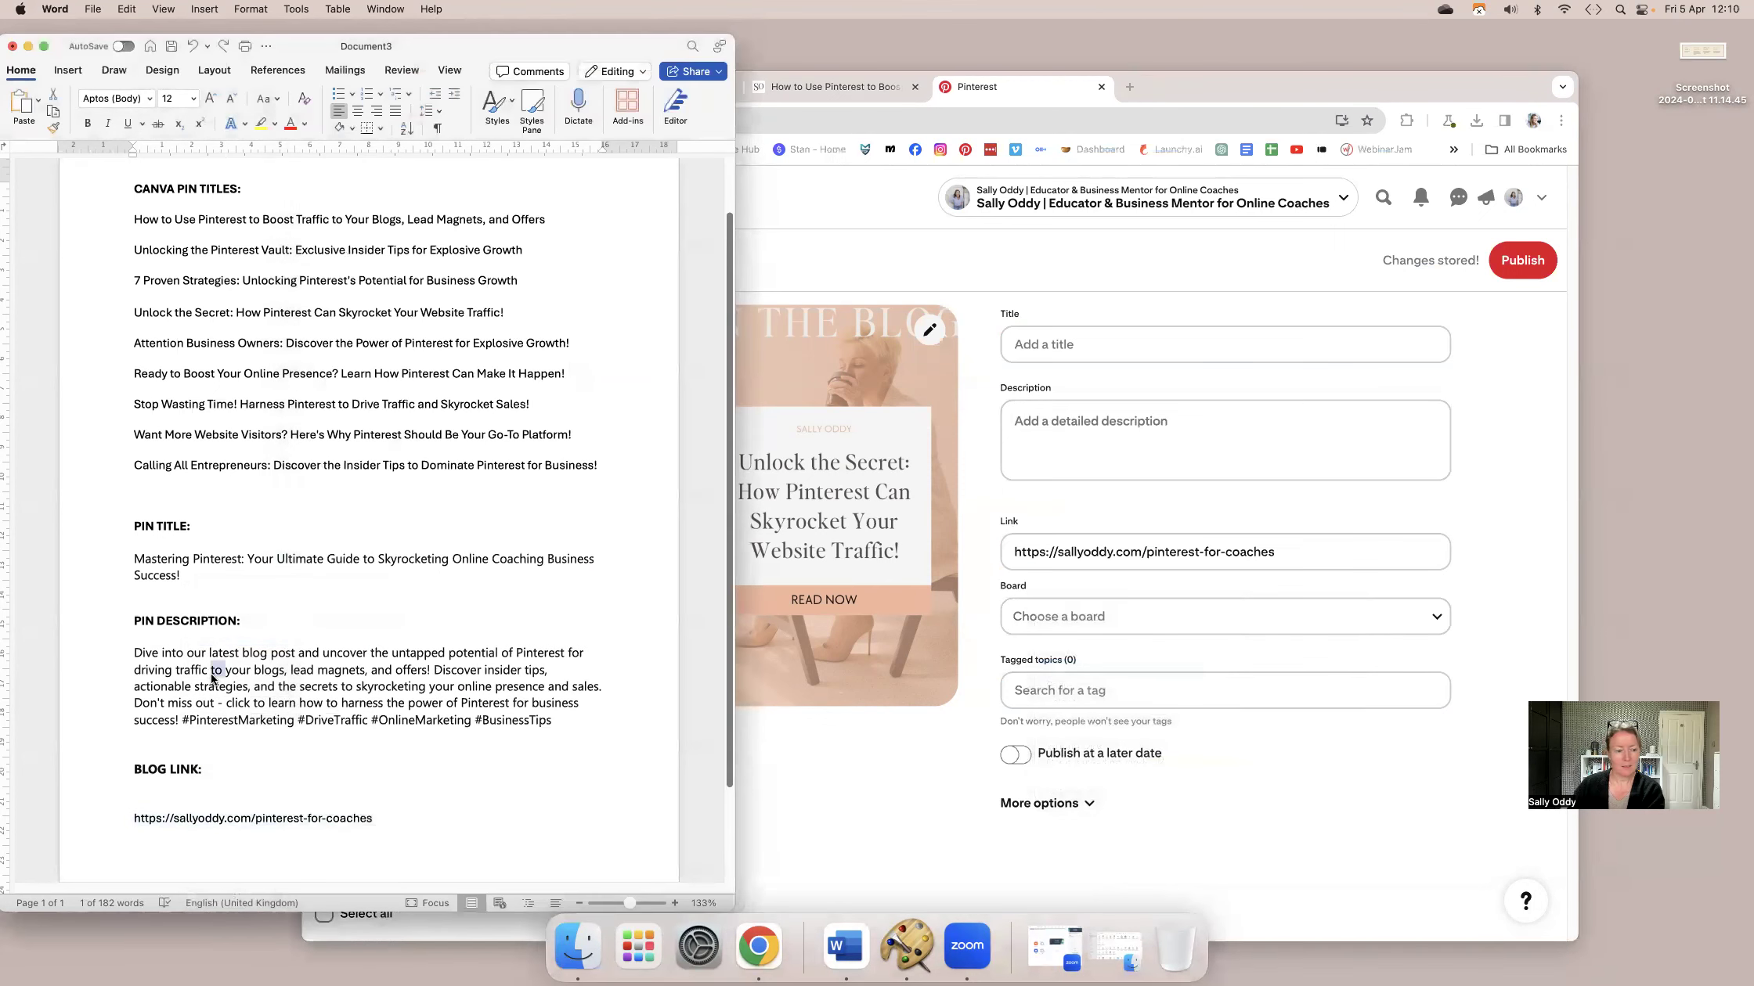
{"action": "left_click_drag", "start_coordinate": [133, 652], "coordinate": [551, 719]}
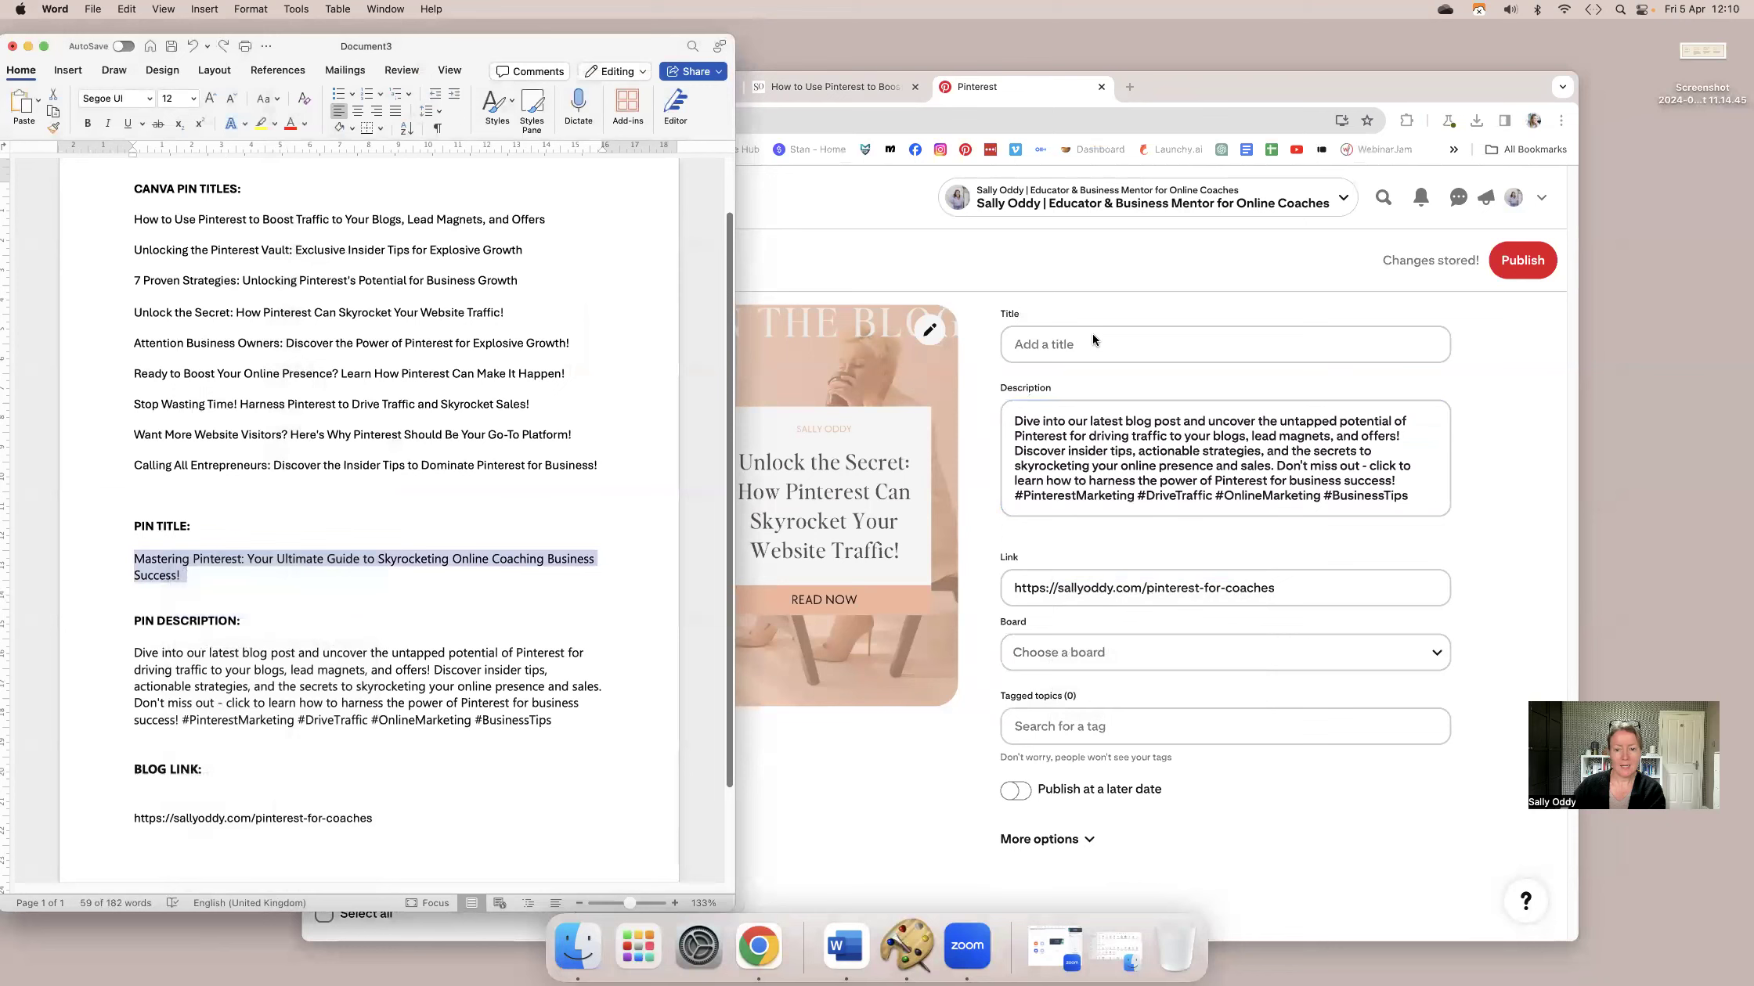
{"action": "right_click", "coordinate": [1094, 341]}
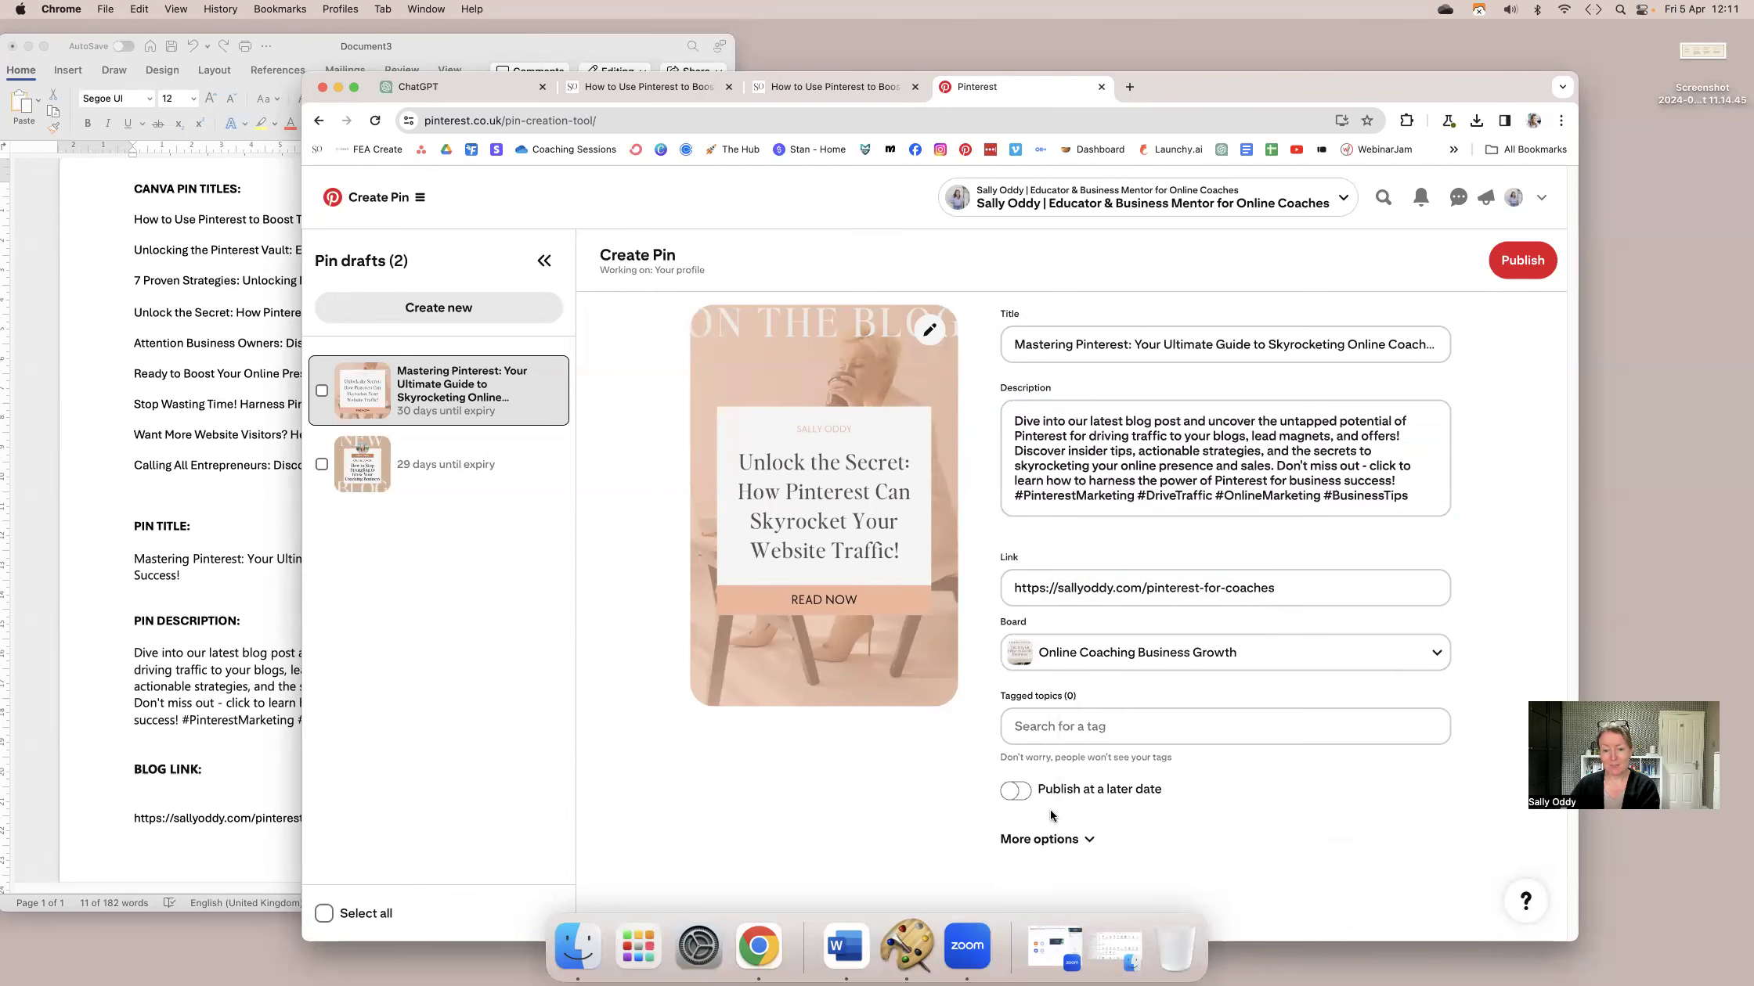
Schedule the Unlock the Secret pin for 11 April at 18:00 and view the Scheduled Pins list.
{"action": "left_click", "coordinate": [1015, 789]}
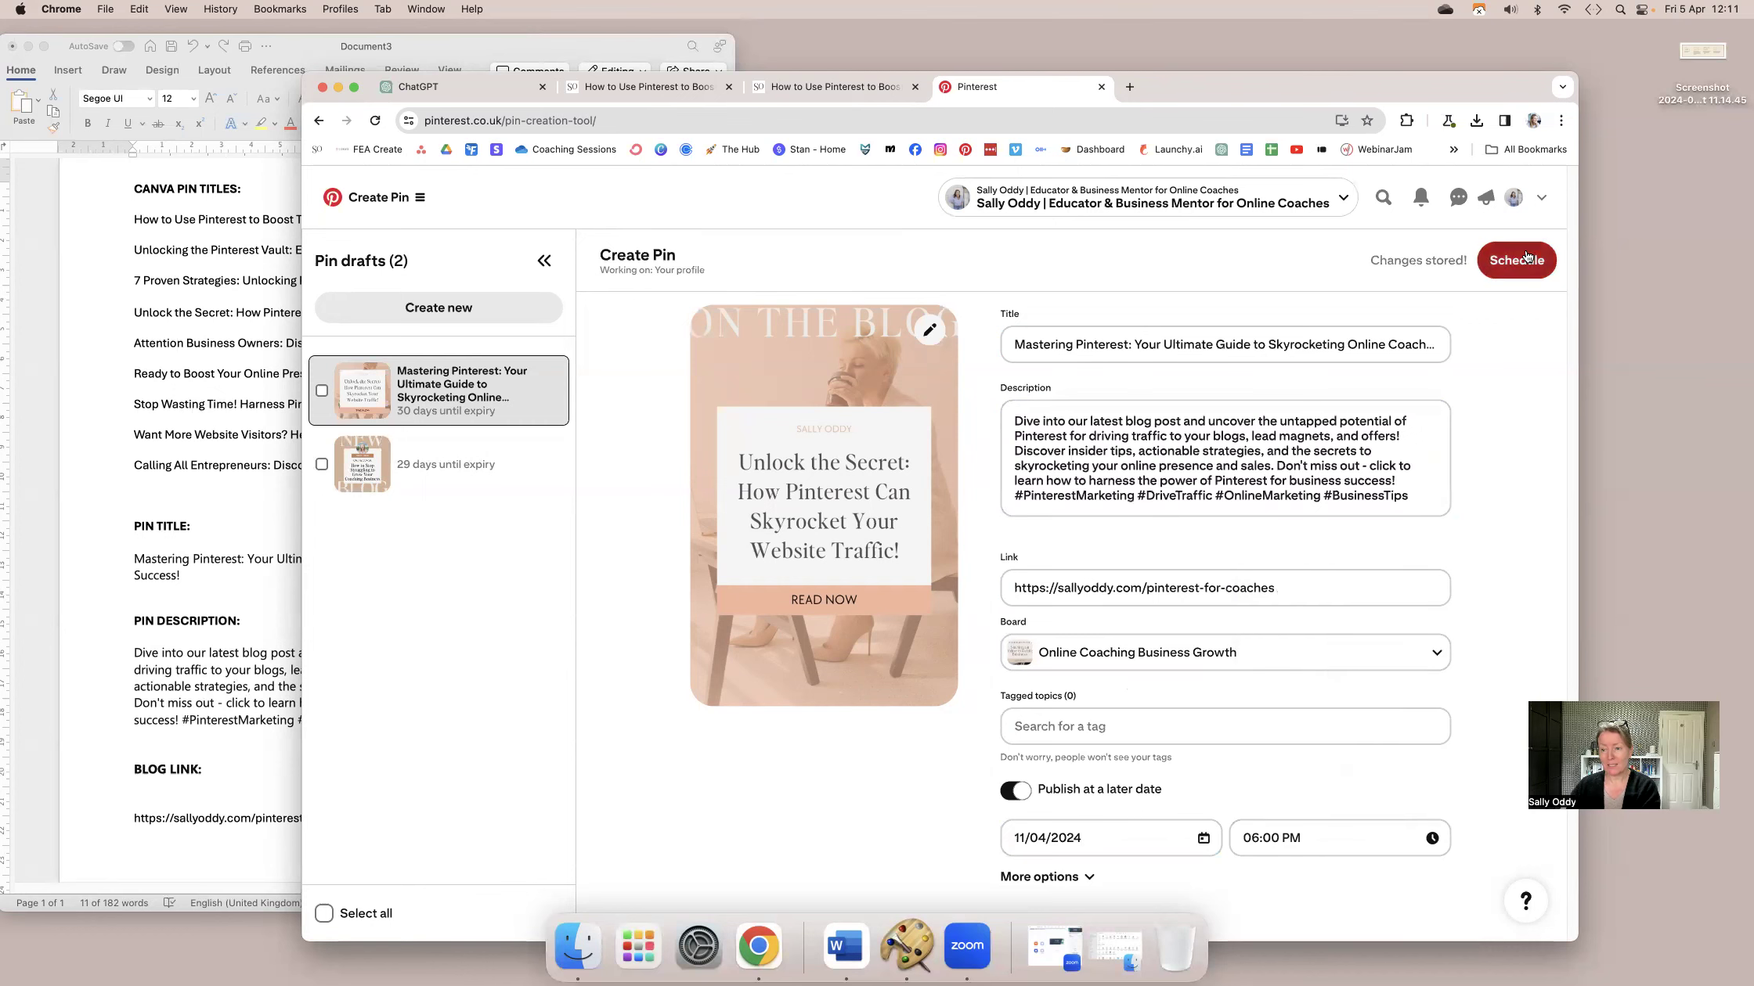
{"action": "left_click", "coordinate": [1516, 260]}
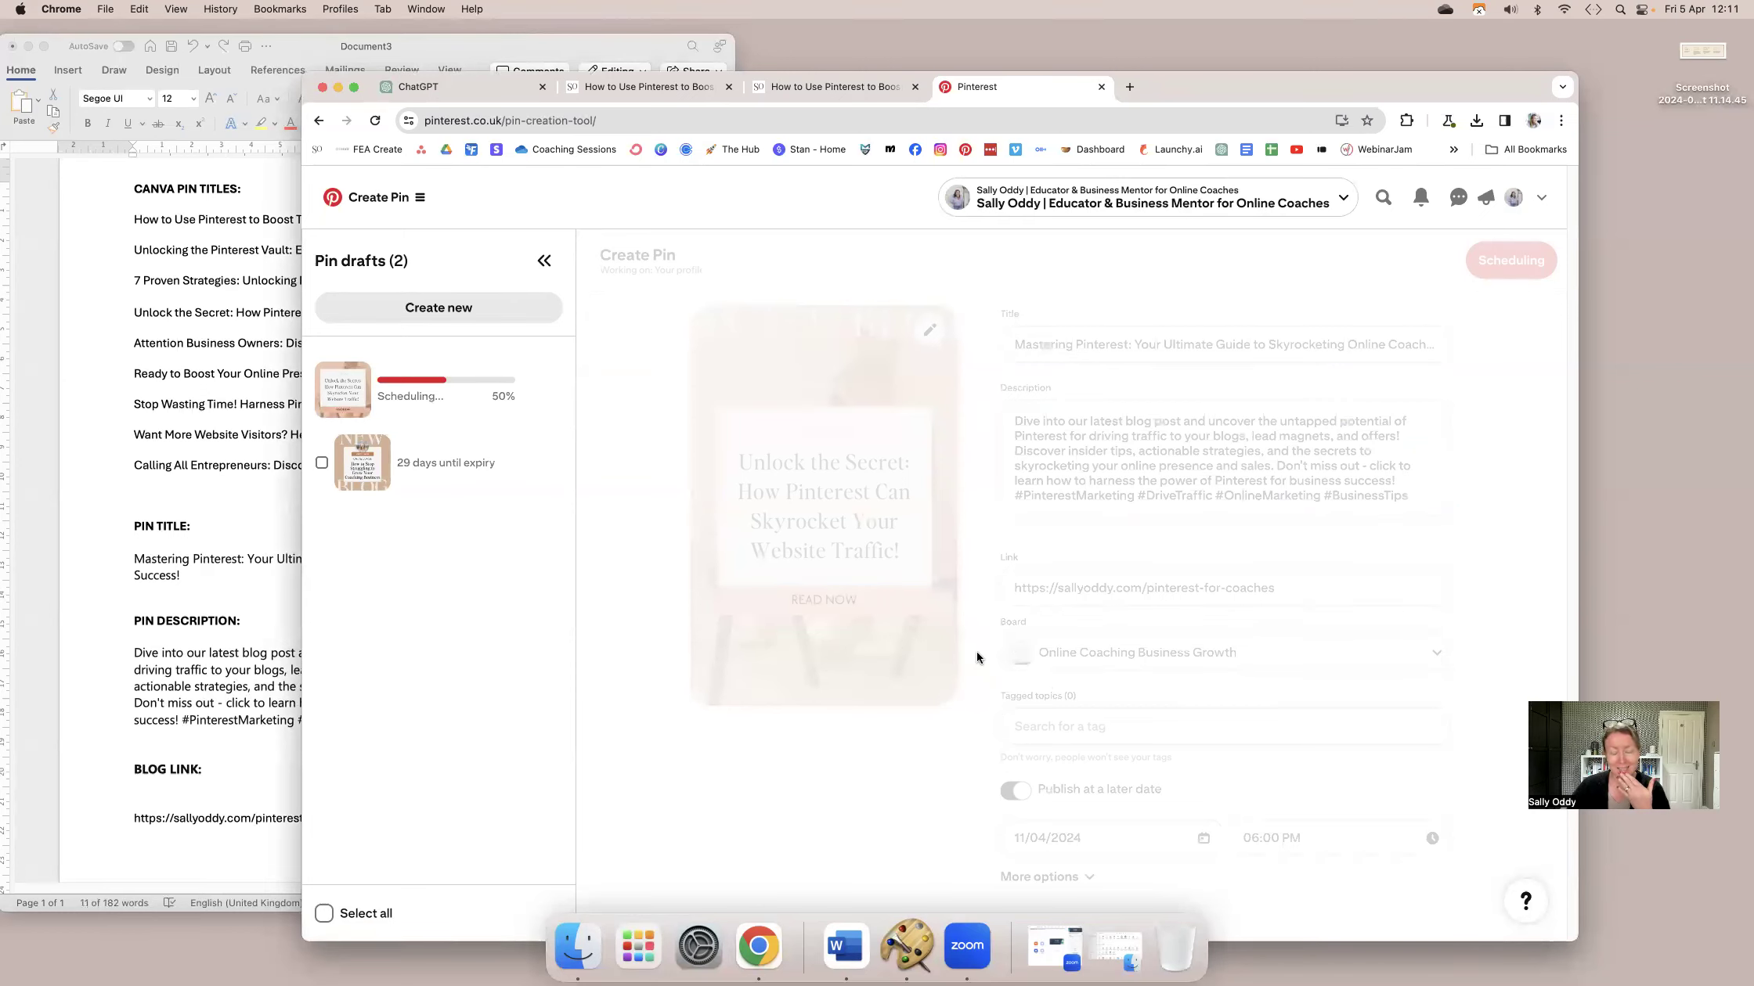
{"action": "left_click", "coordinate": [1509, 260]}
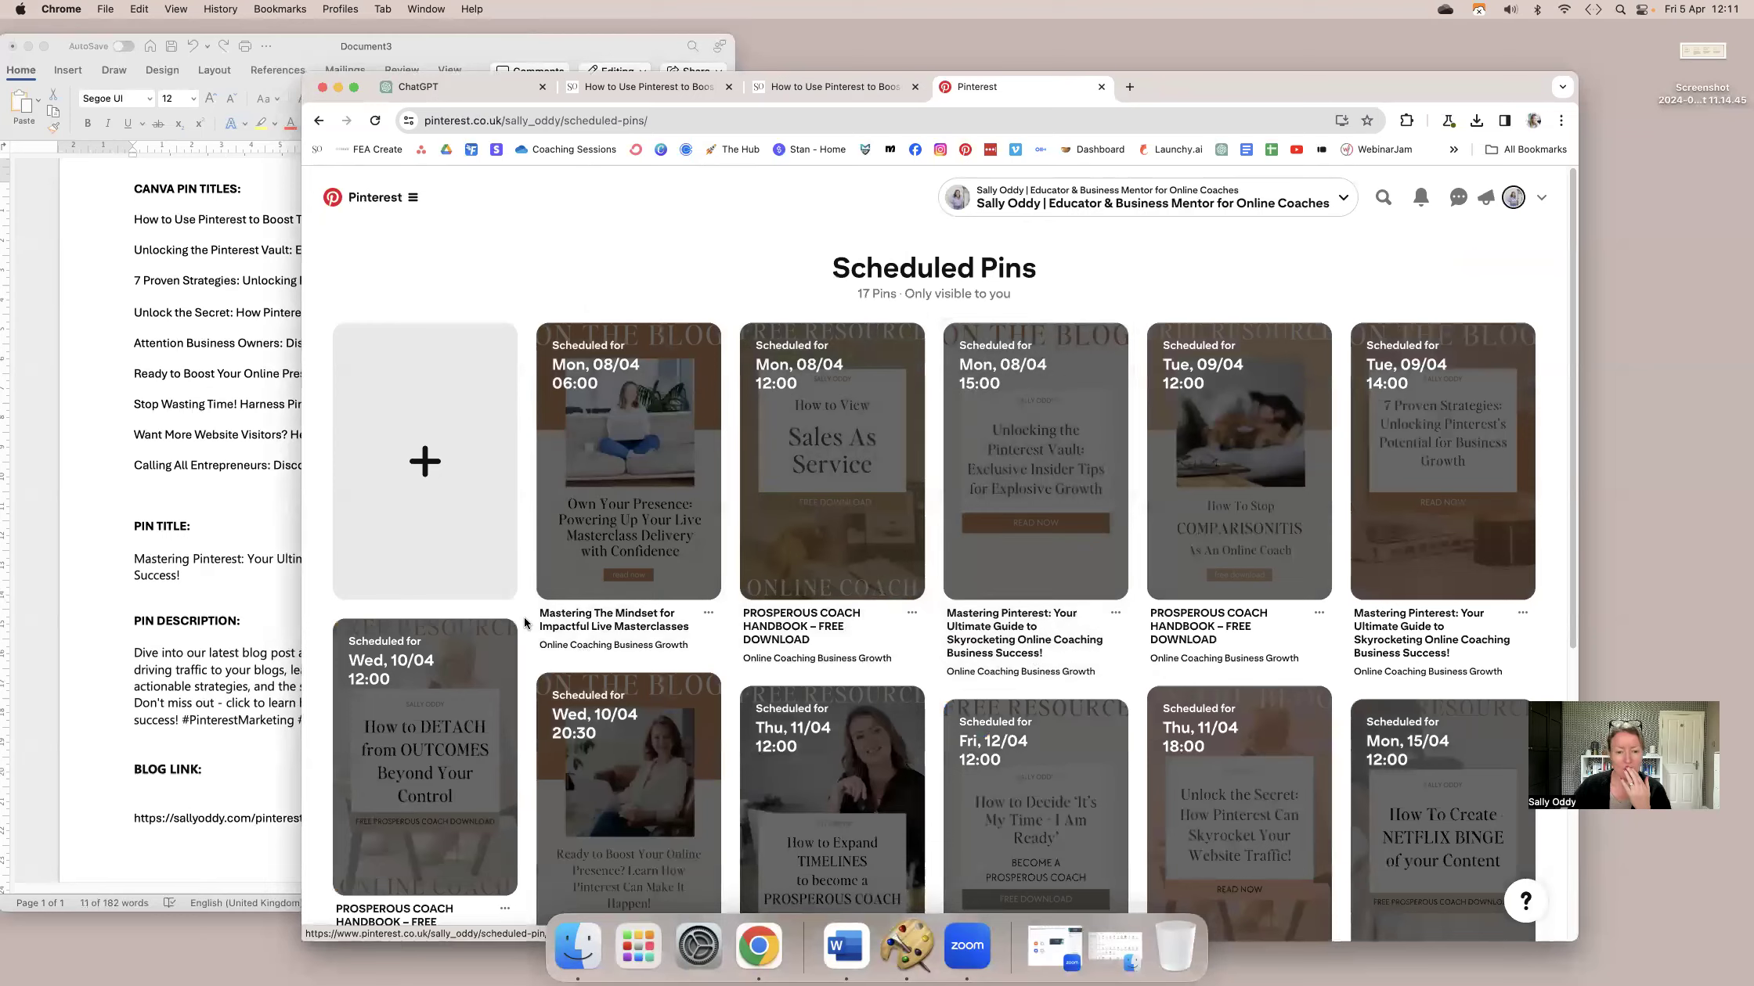
{"action": "scroll", "scroll_direction": "down", "scroll_amount": 3}
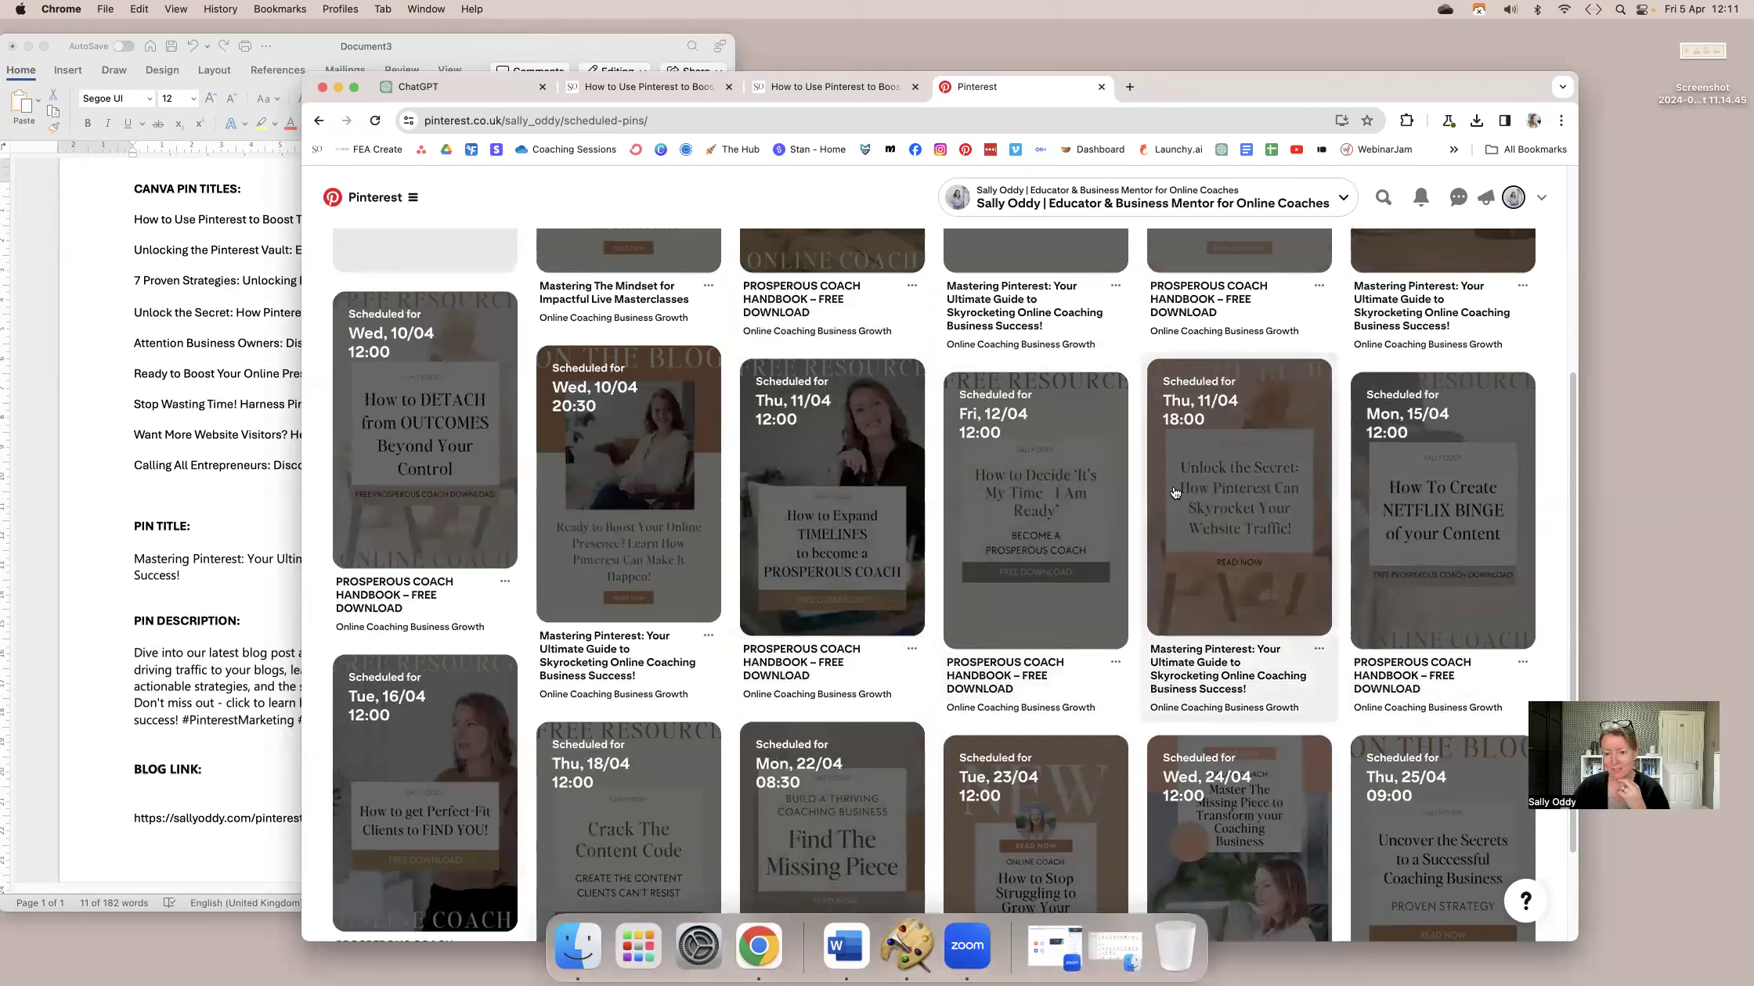
{"action": "mouse_move", "coordinate": [985, 607]}
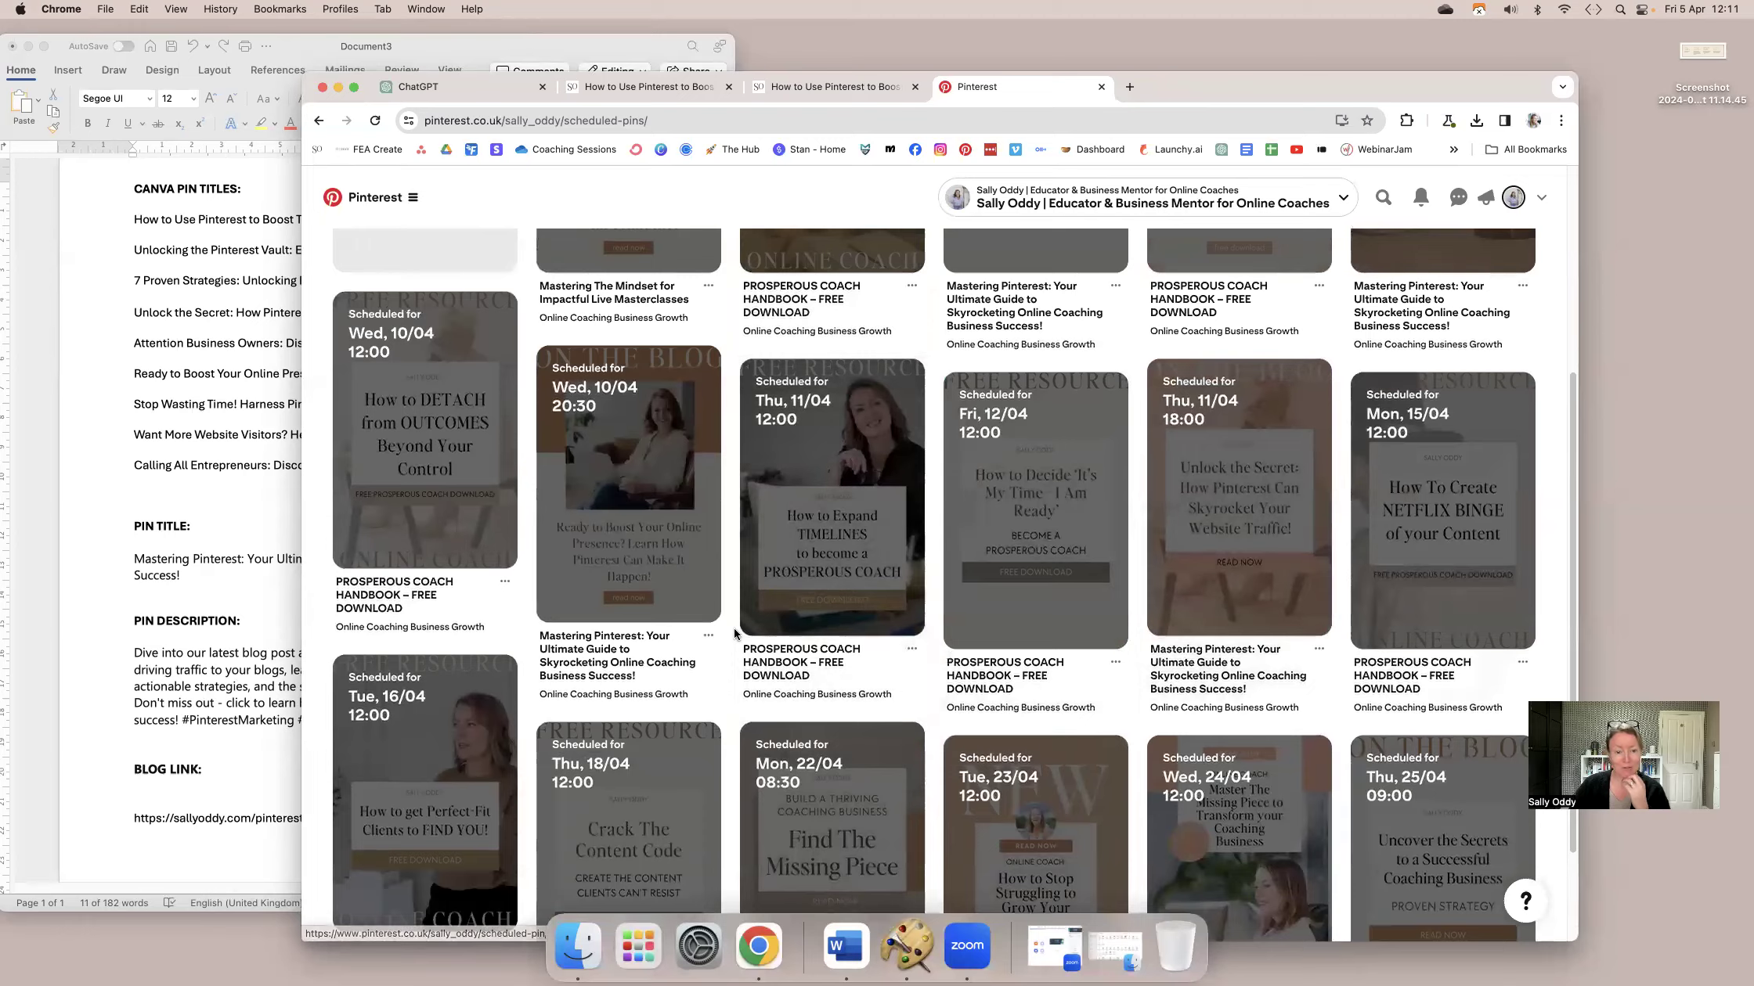
{"action": "scroll", "scroll_direction": "down", "scroll_amount": 3}
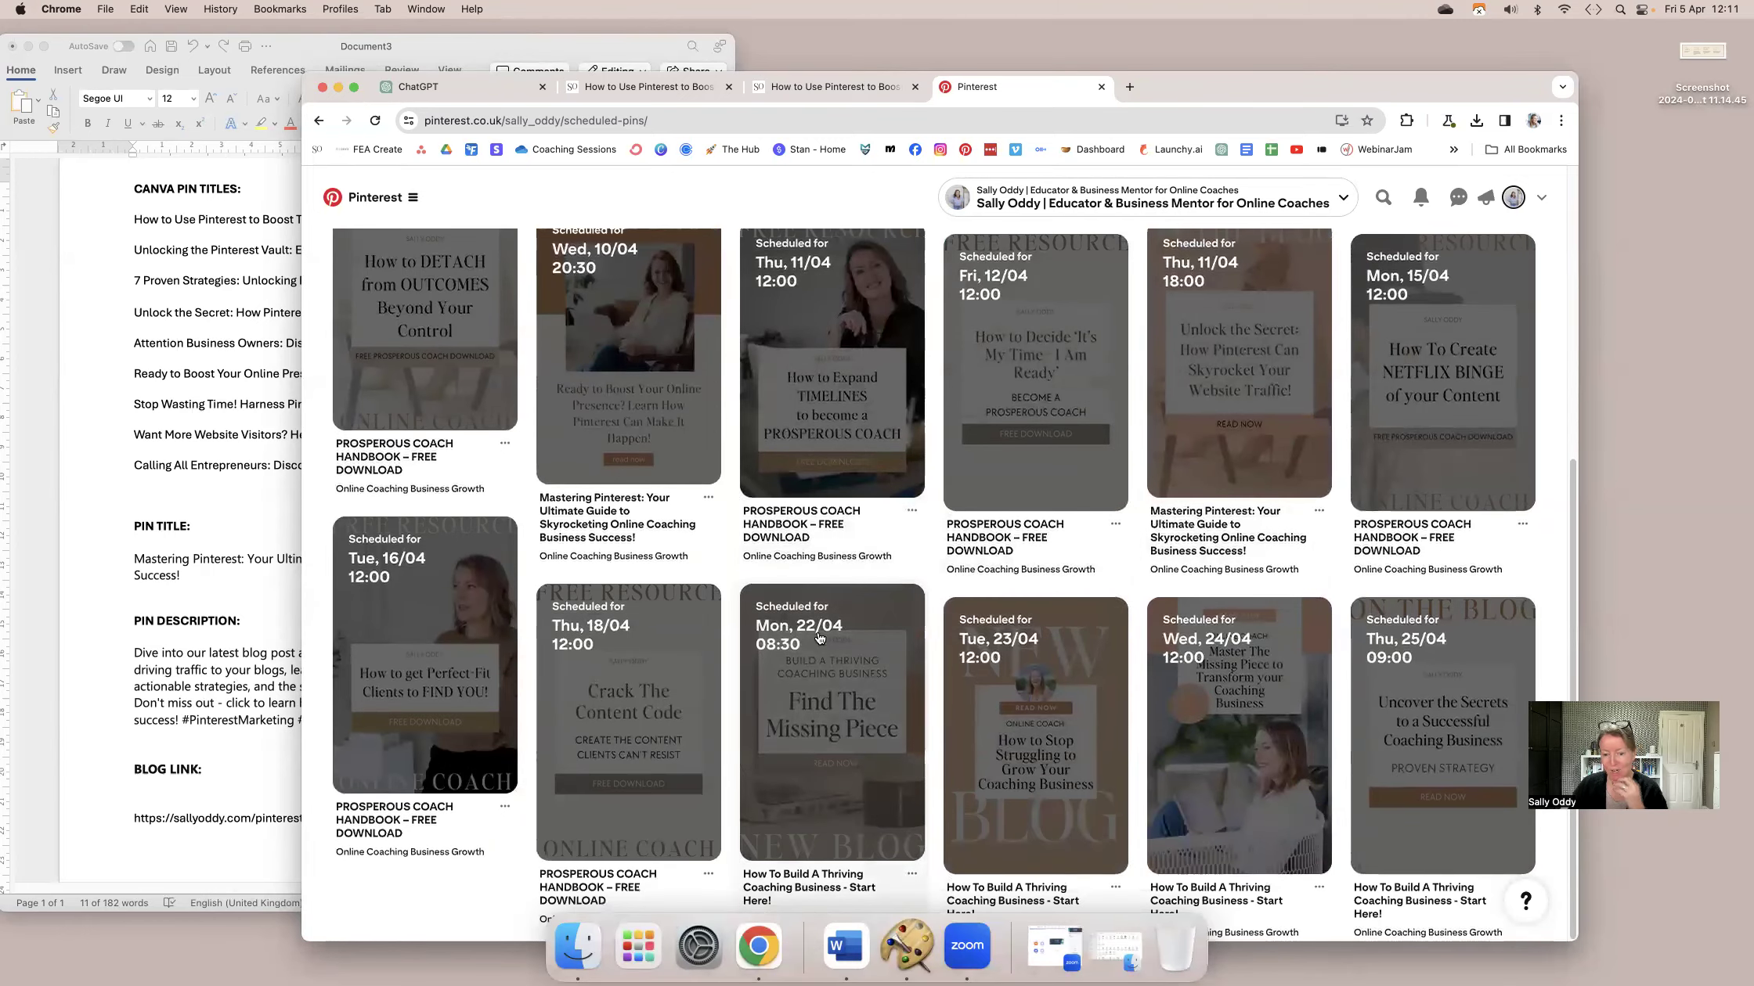
{"action": "scroll", "scroll_direction": "up", "scroll_amount": 3}
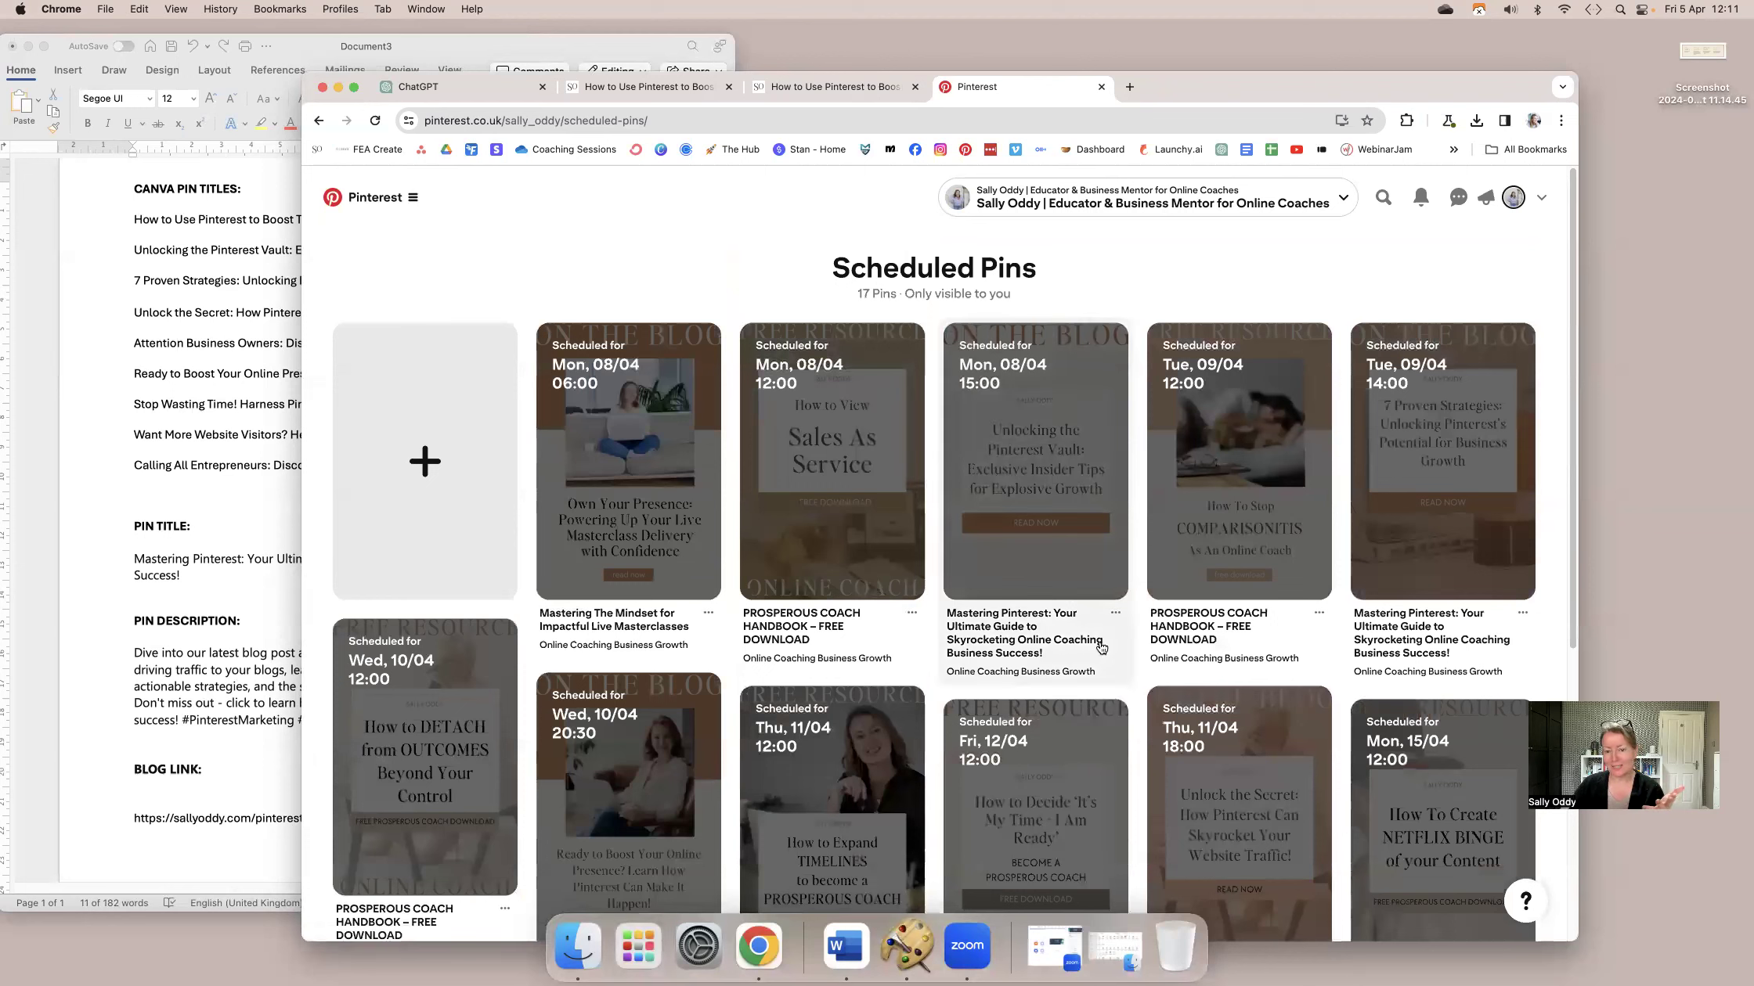
{"action": "mouse_move", "coordinate": [1127, 284]}
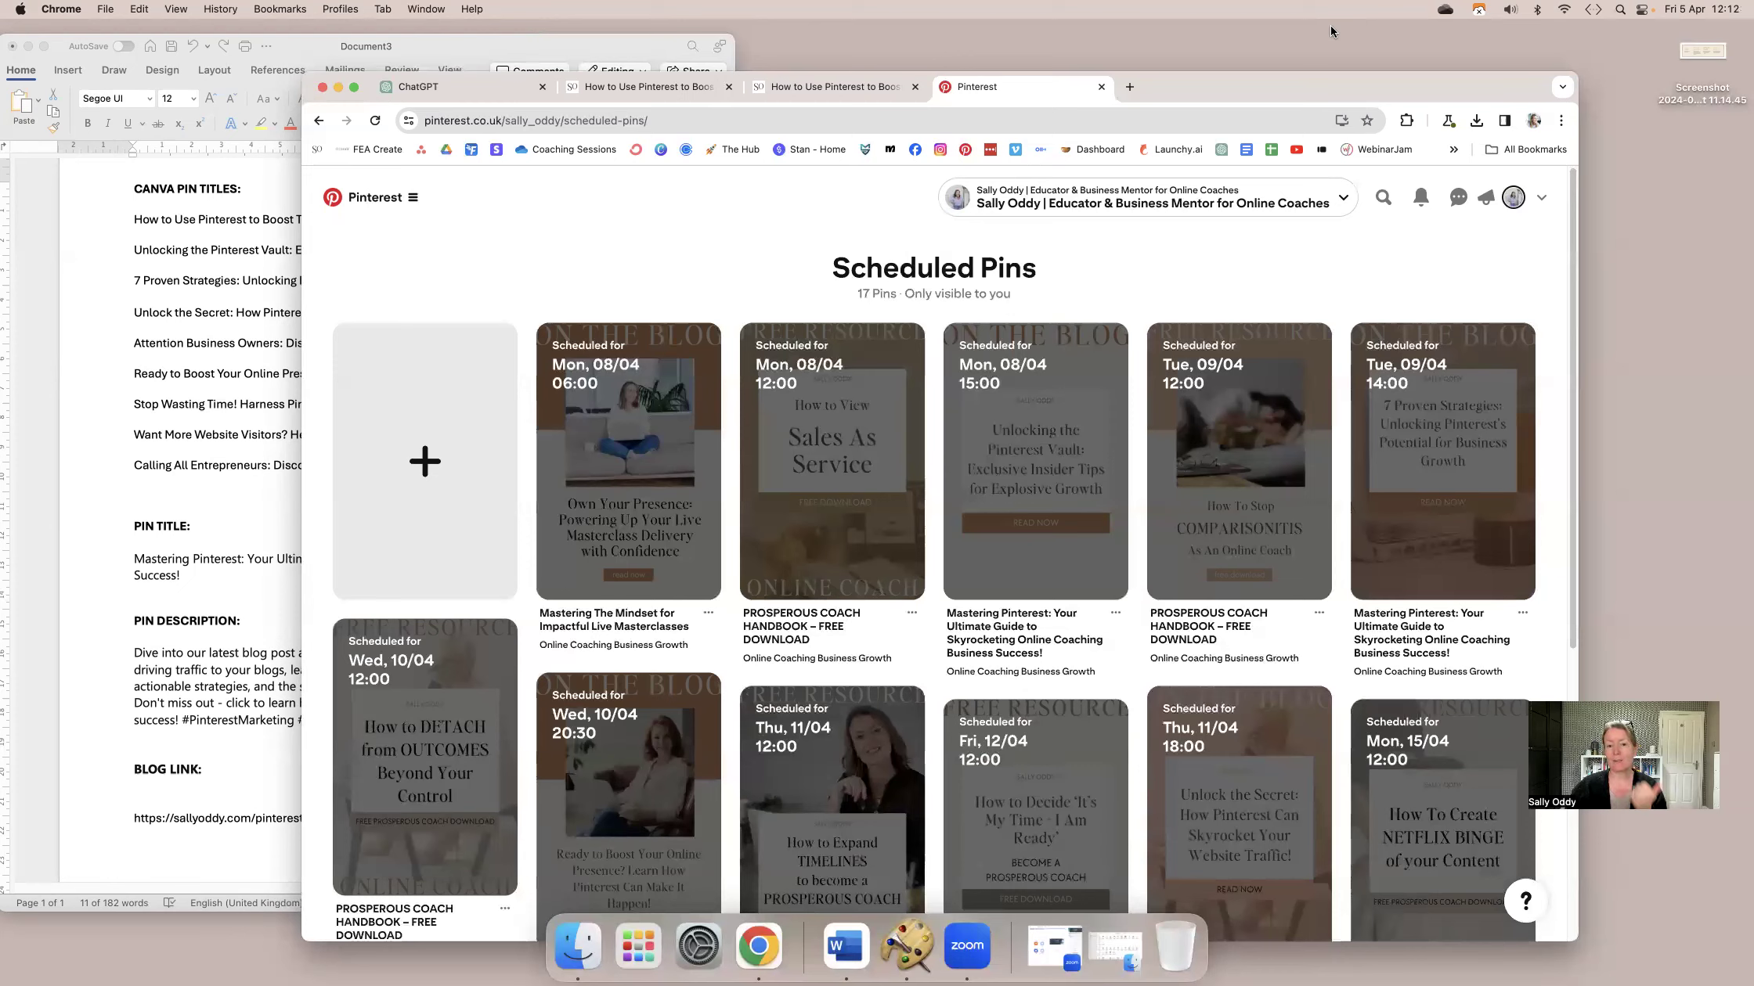
{"action": "mouse_move", "coordinate": [1345, 103]}
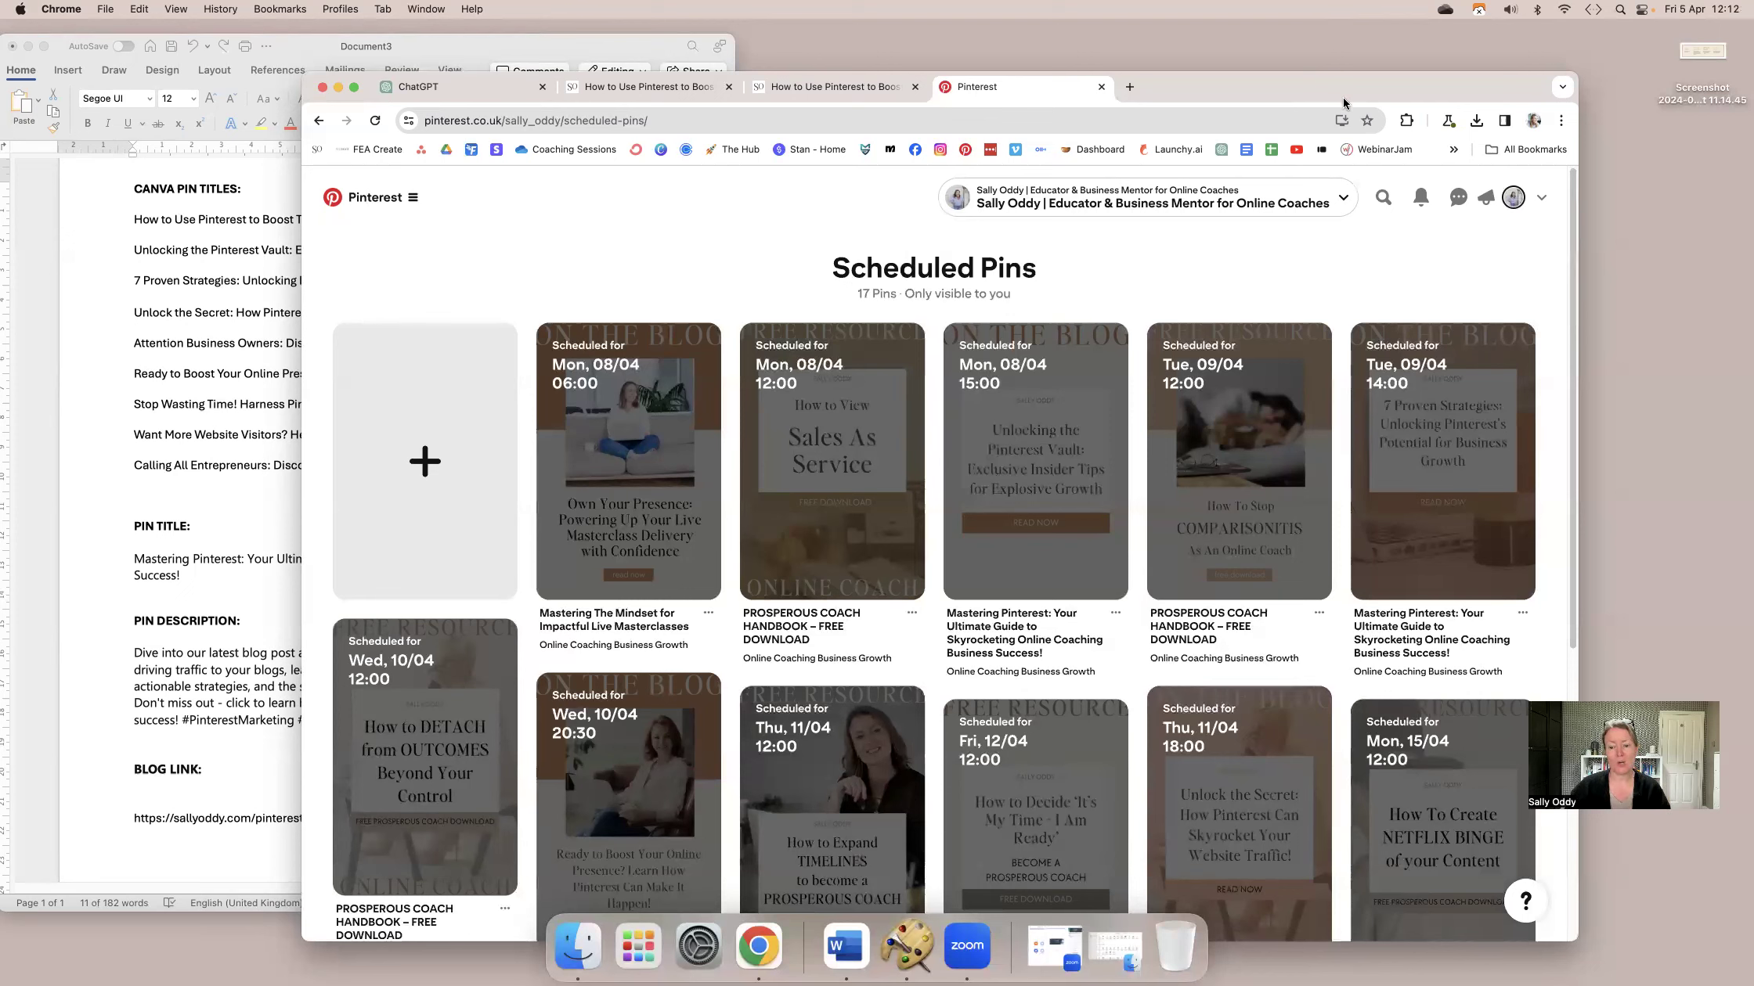